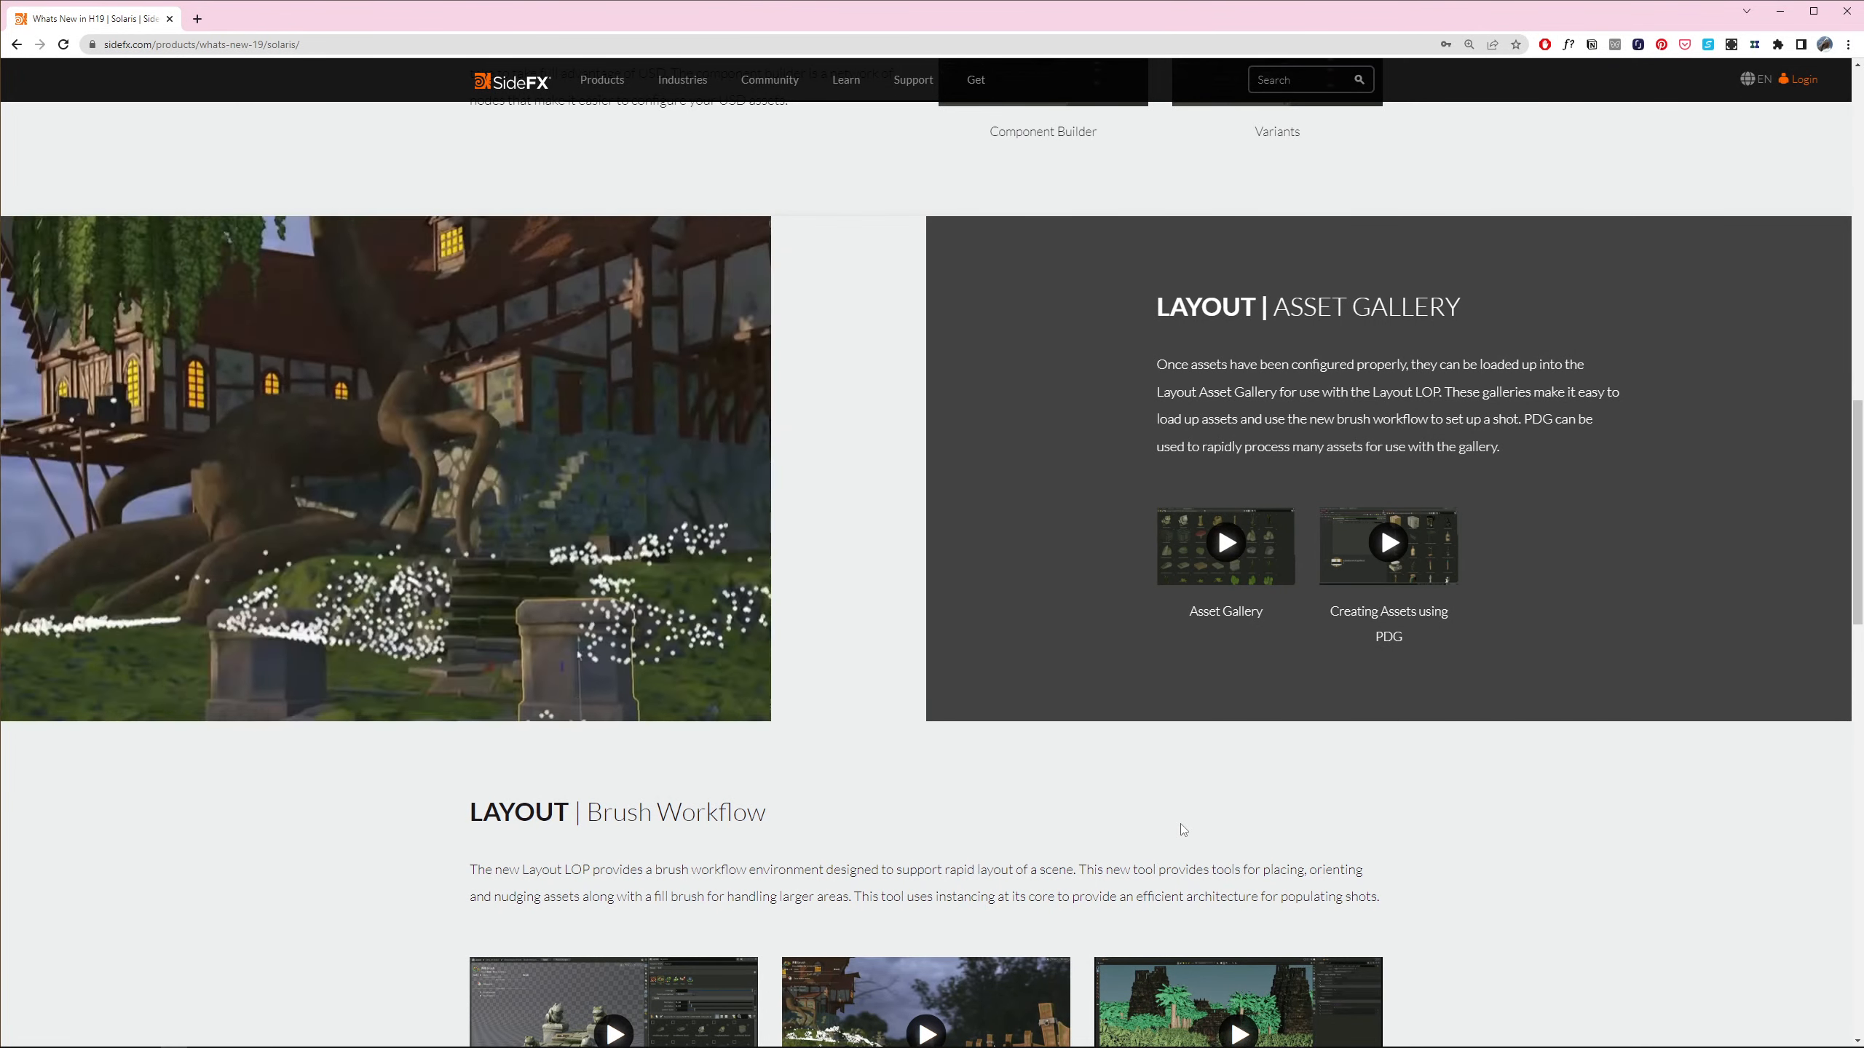
Scroll the Bridge Home page past Asset Types down to Latest Assets like Bird of Paradise
{"action": "scroll", "scroll_direction": "down", "scroll_amount": 3}
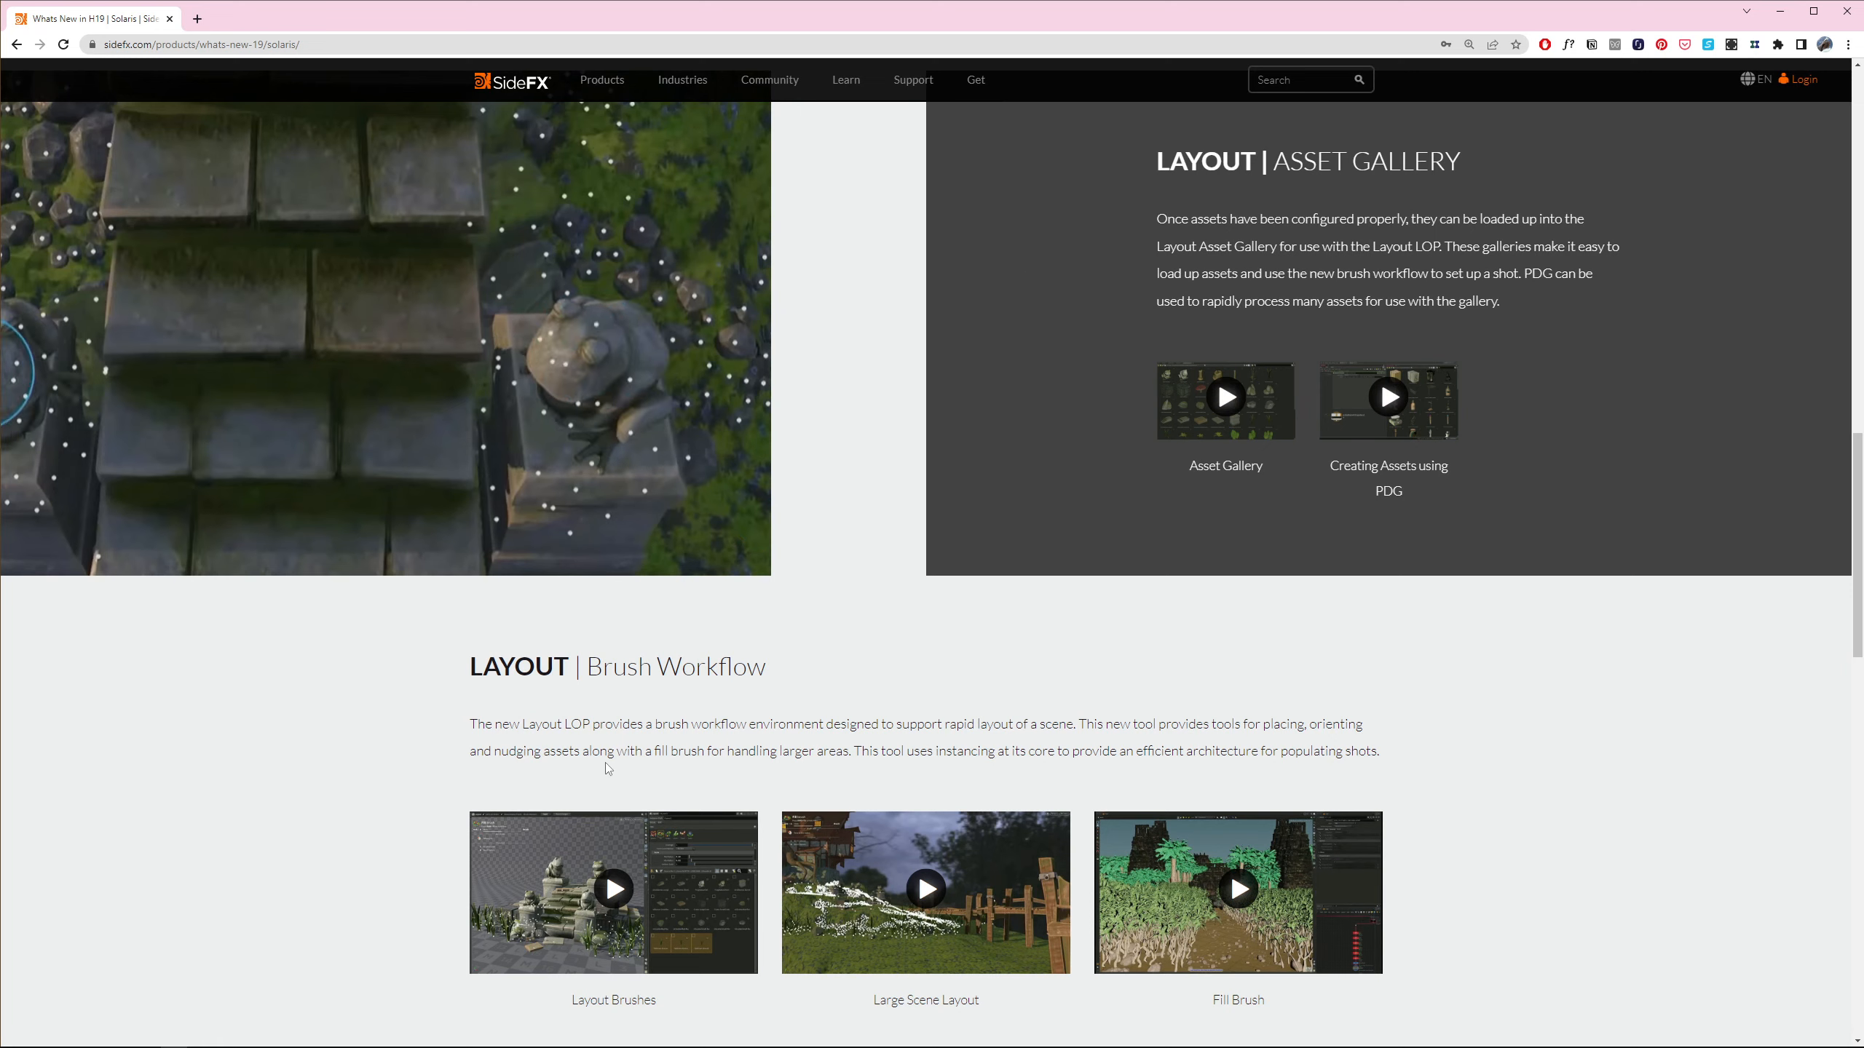
{"action": "scroll", "scroll_direction": "down", "scroll_amount": 3}
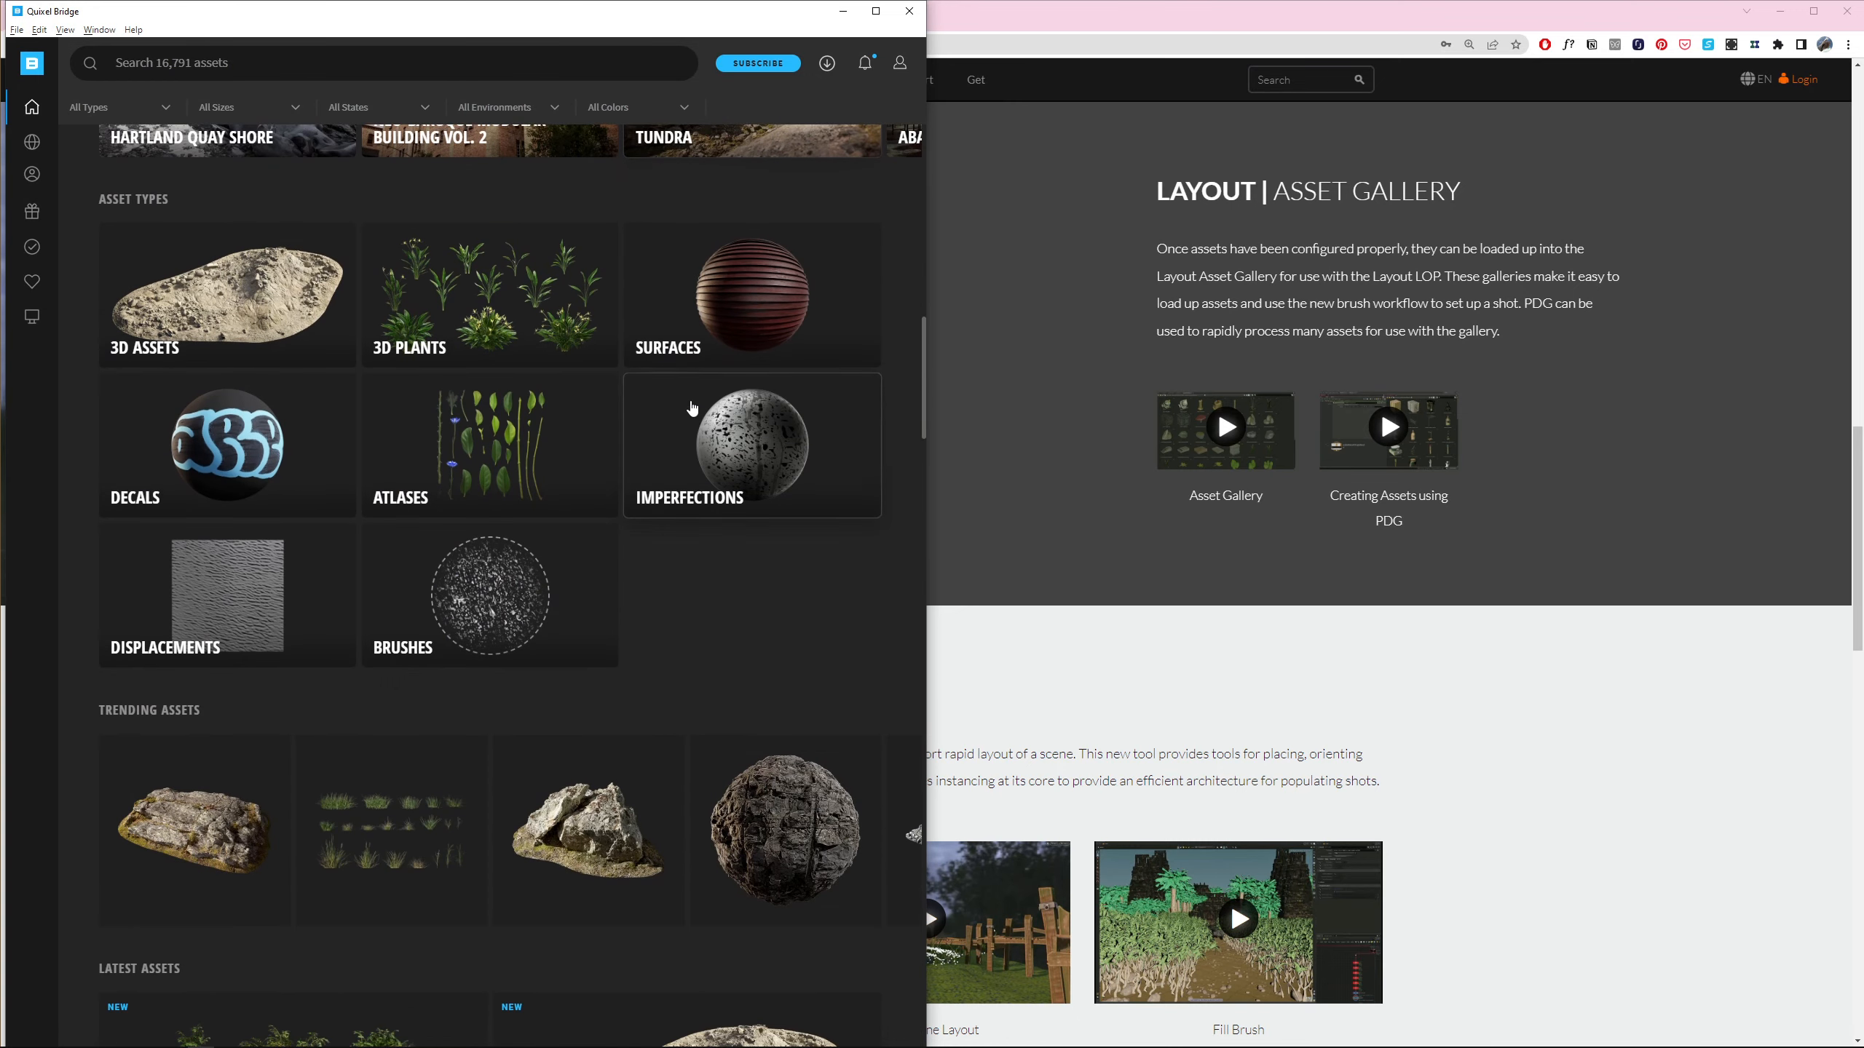
{"action": "scroll", "scroll_direction": "down", "scroll_amount": 3}
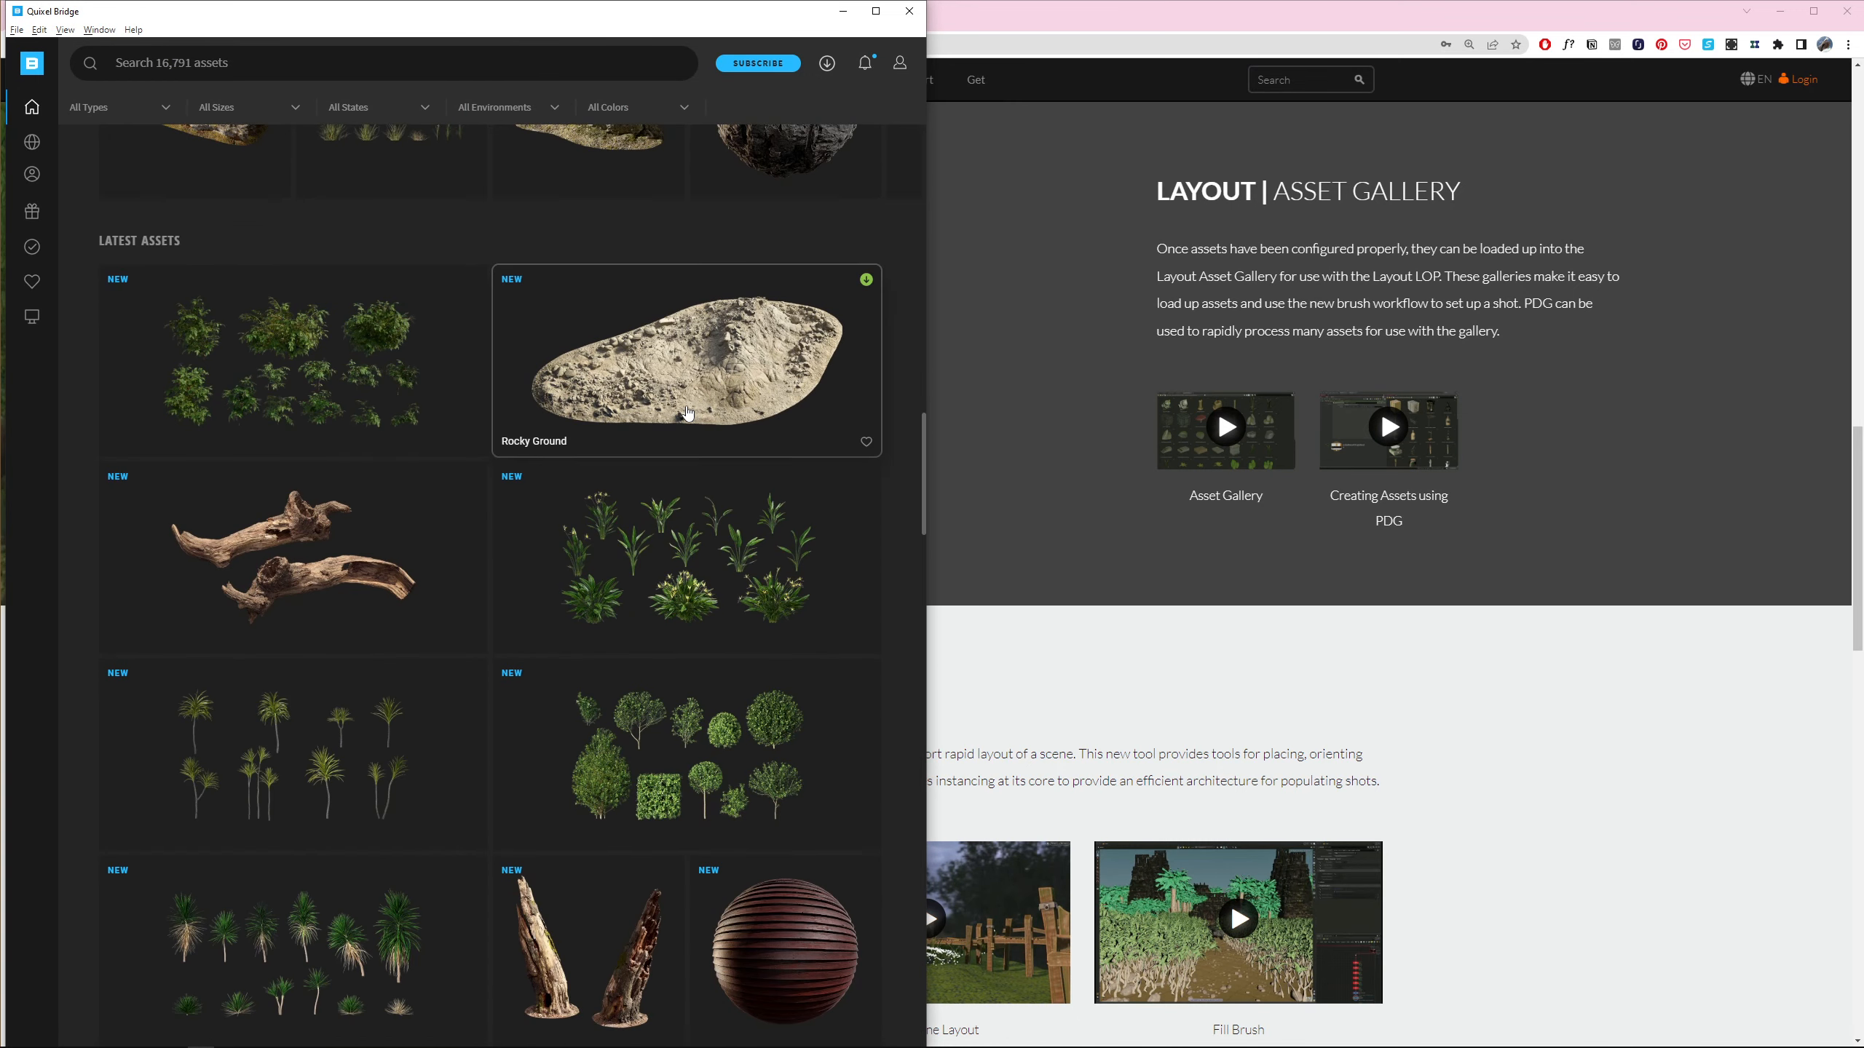
{"action": "scroll", "scroll_direction": "down", "scroll_amount": 3}
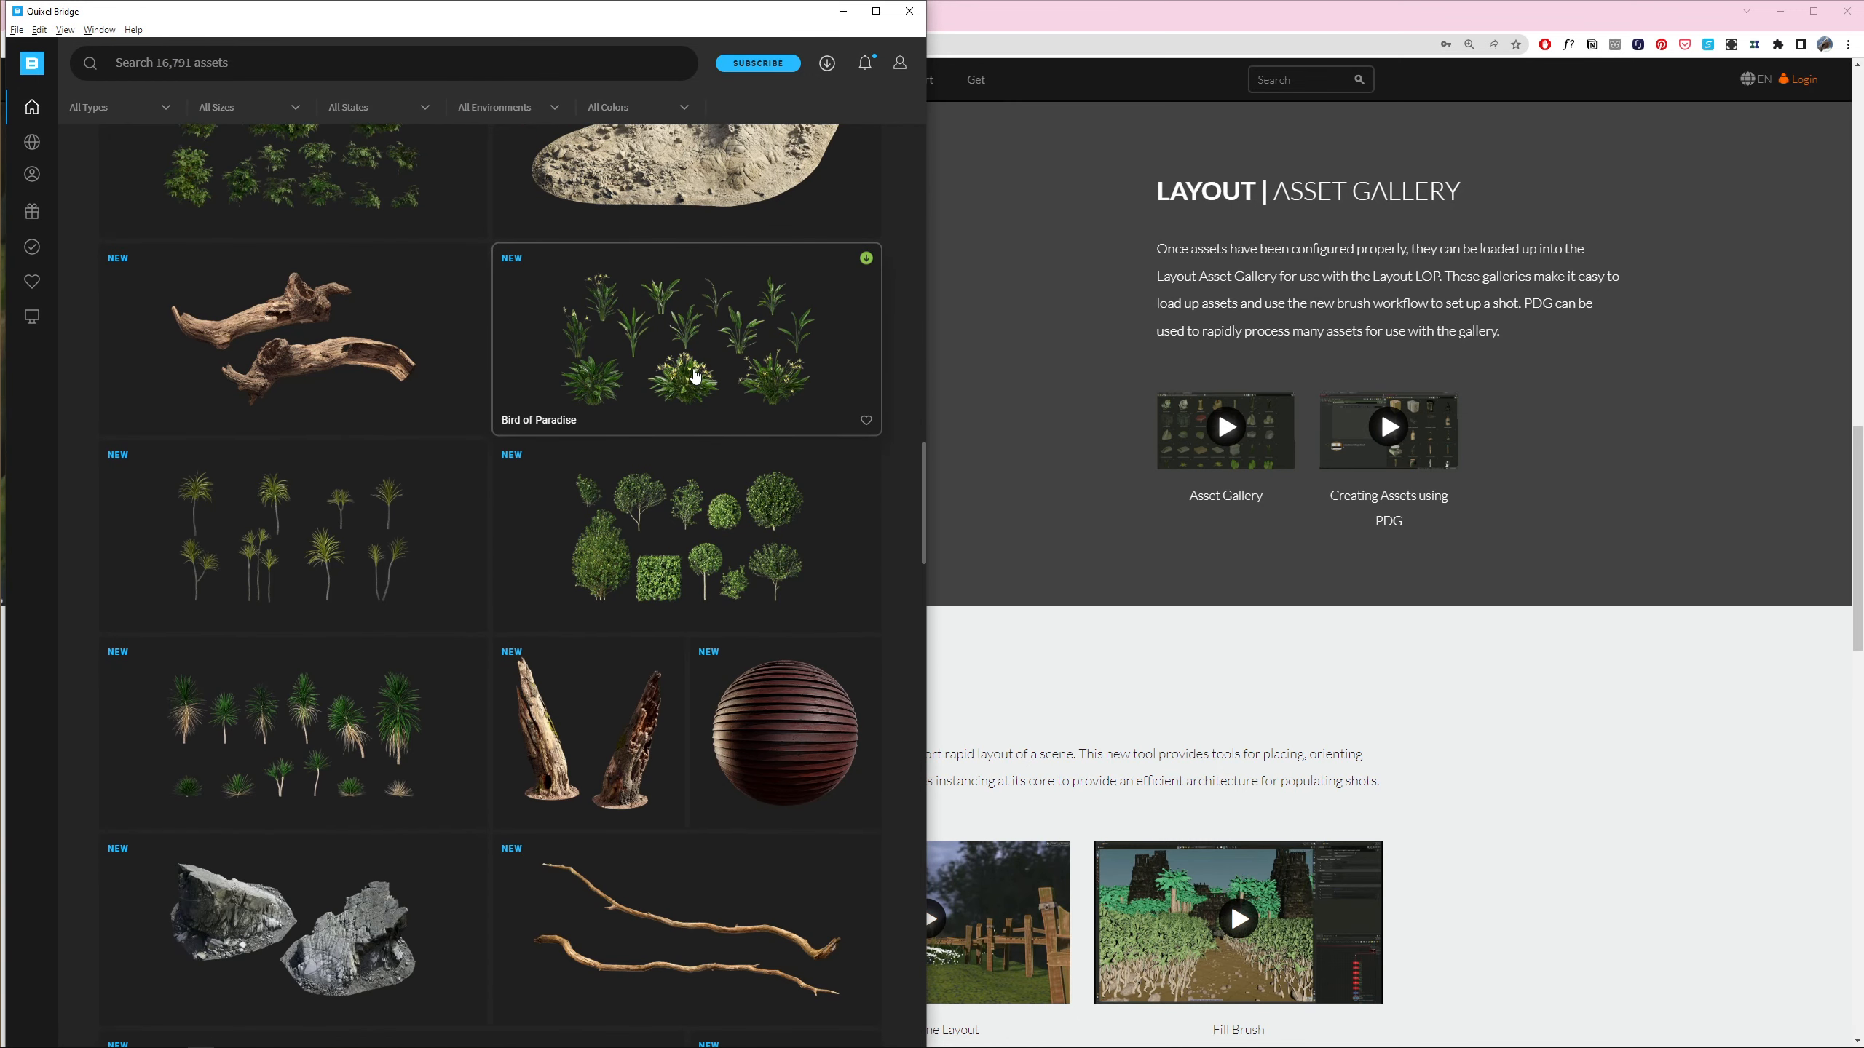
{"action": "mouse_move", "coordinate": [702, 386]}
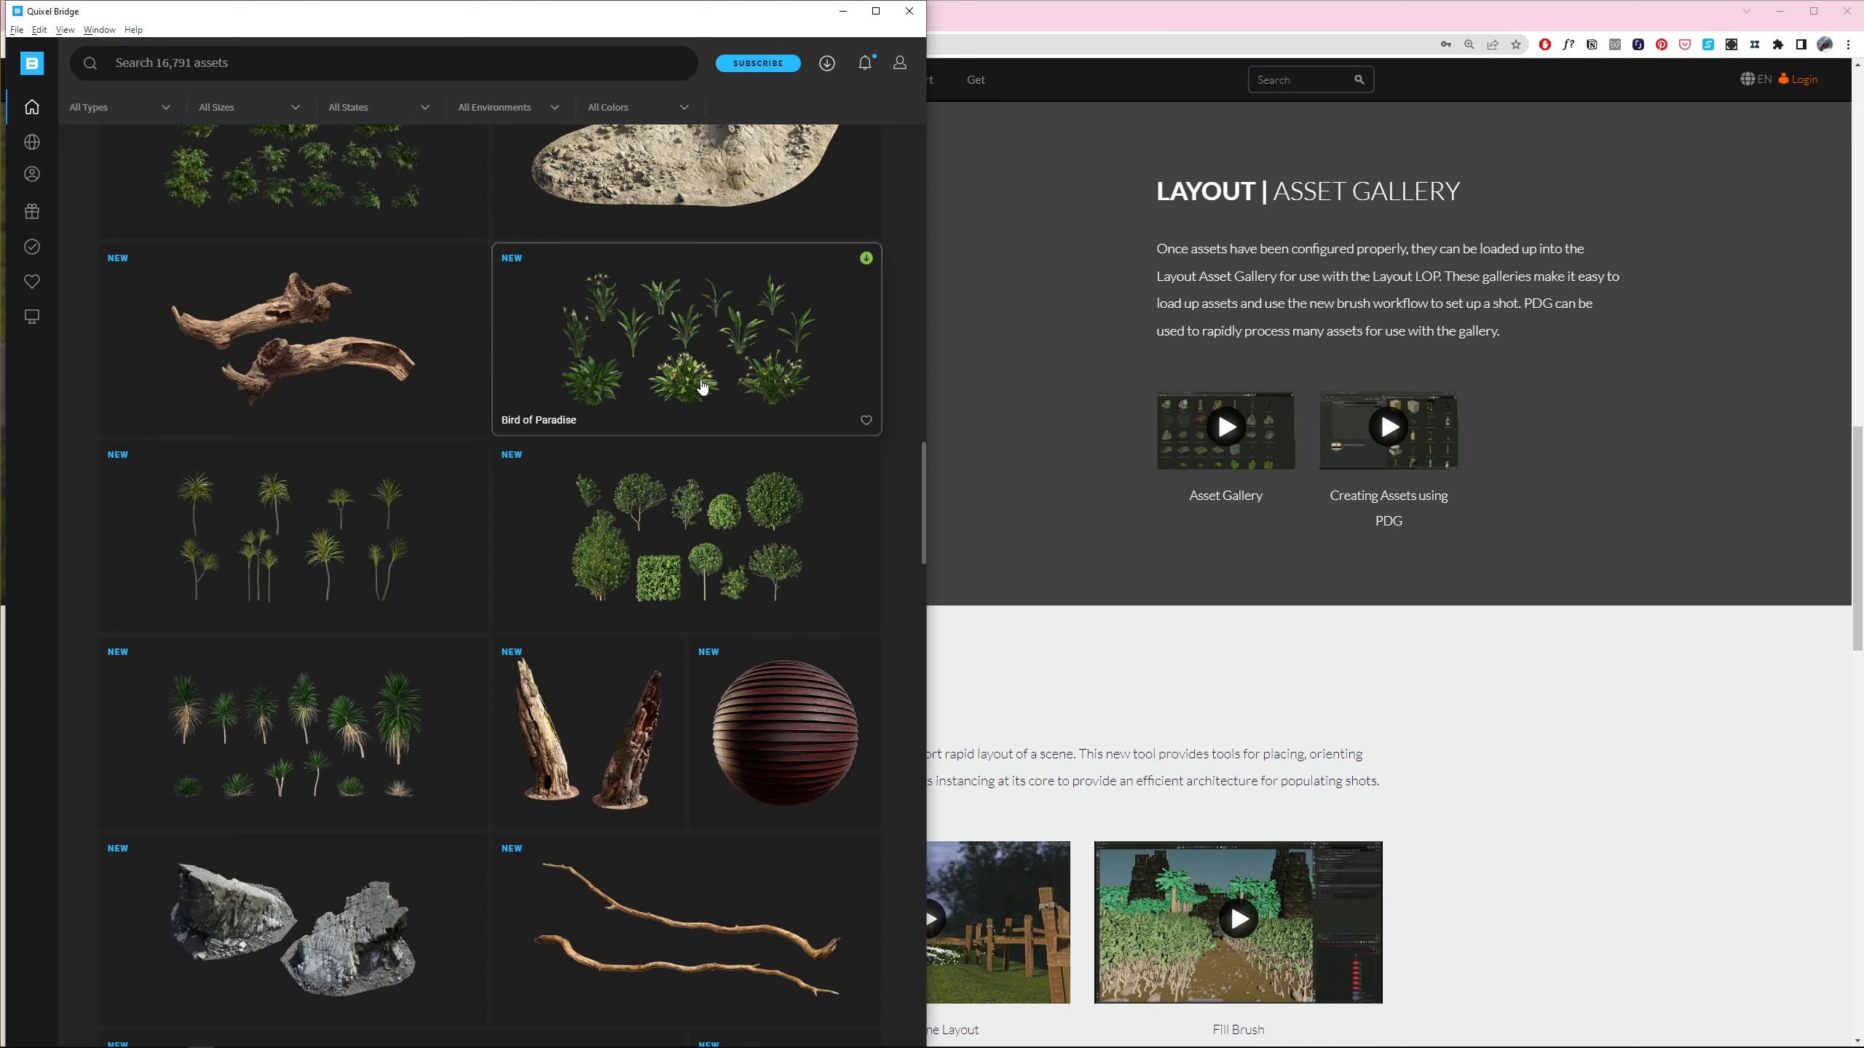
{"action": "mouse_move", "coordinate": [719, 407]}
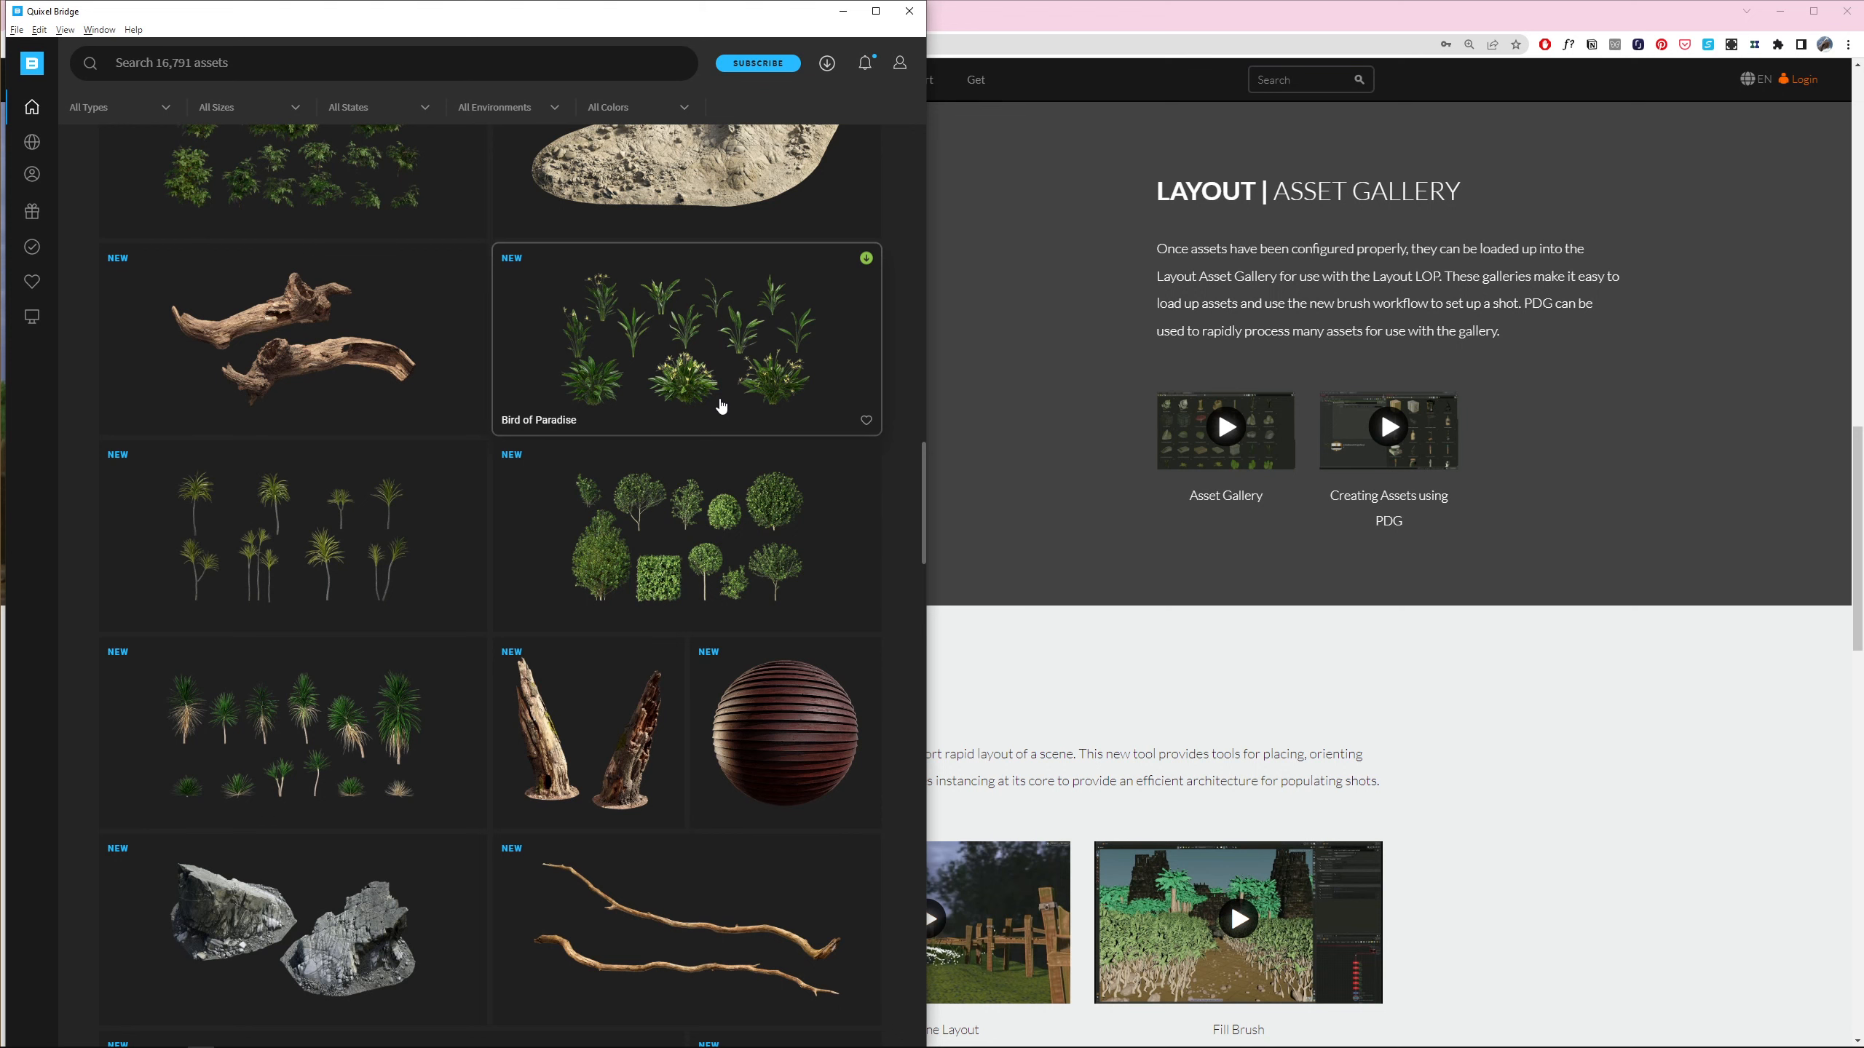
{"action": "mouse_move", "coordinate": [740, 421]}
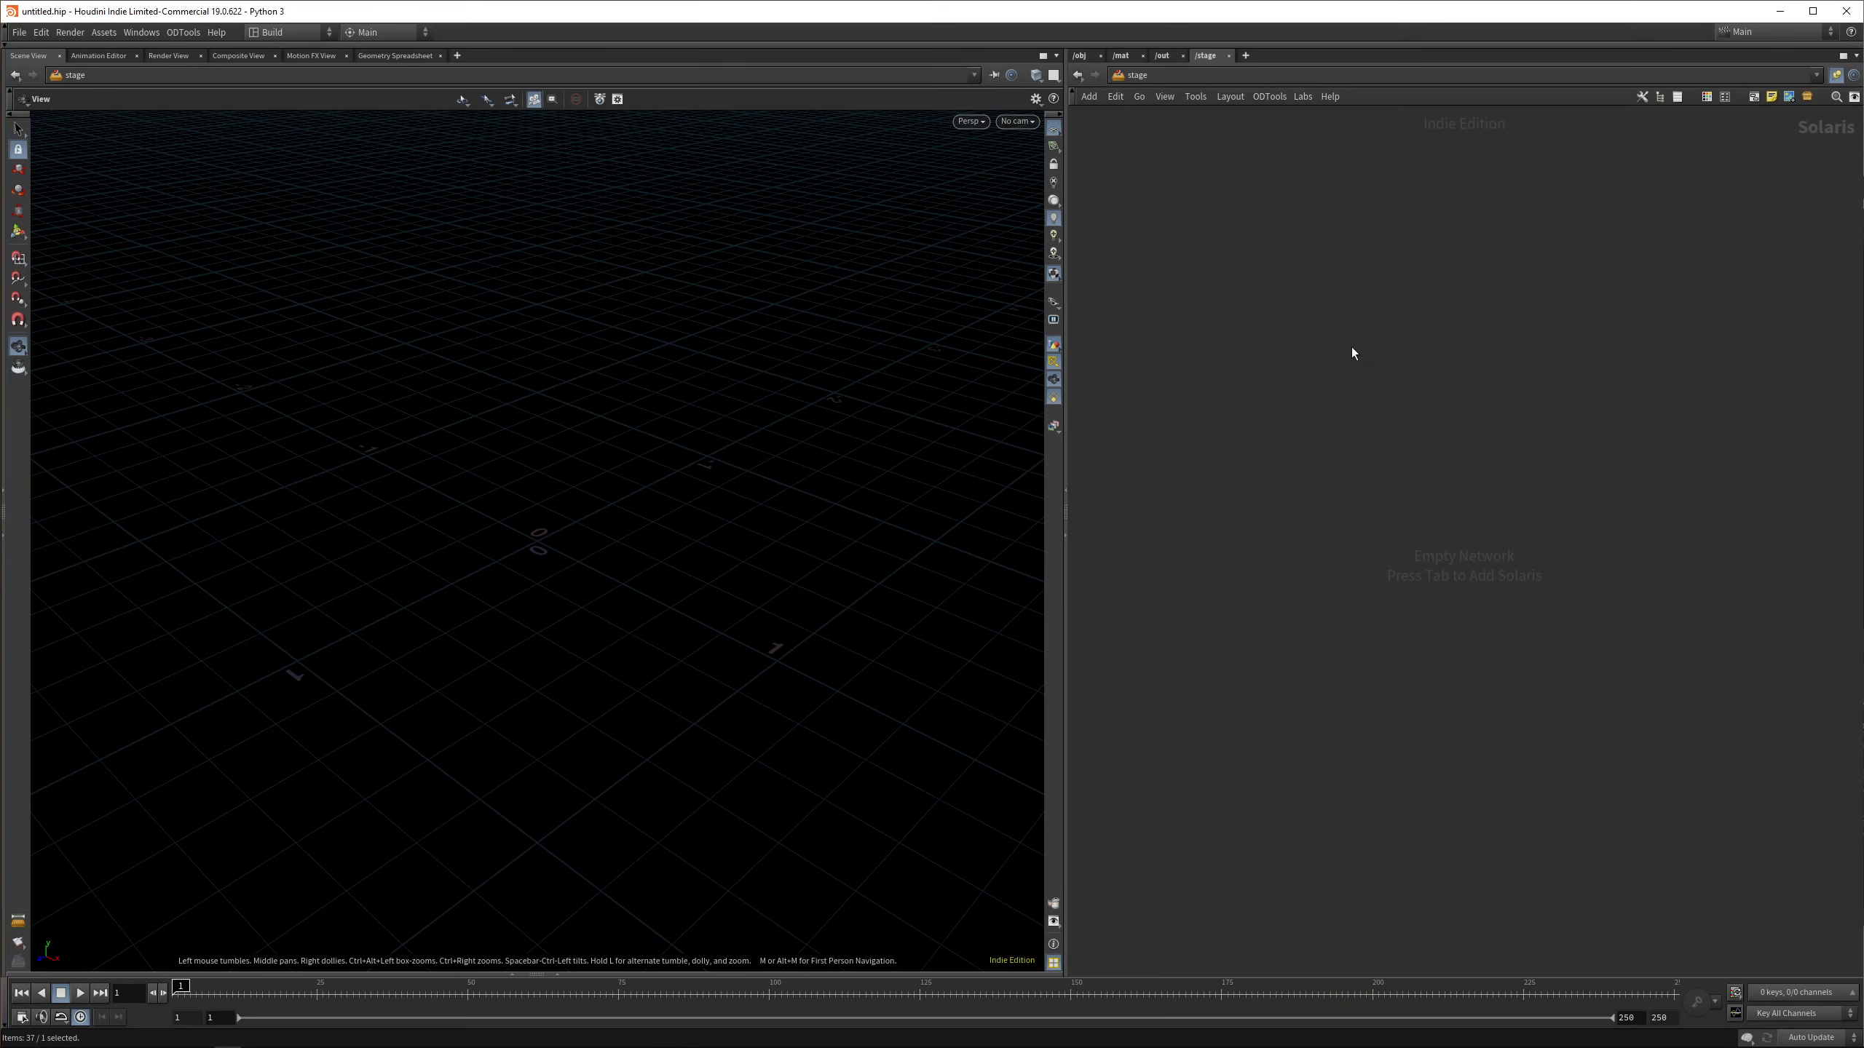
Switch to the Solaris desktop with /stage showing an Empty Network
{"action": "left_click", "coordinate": [1176, 74]}
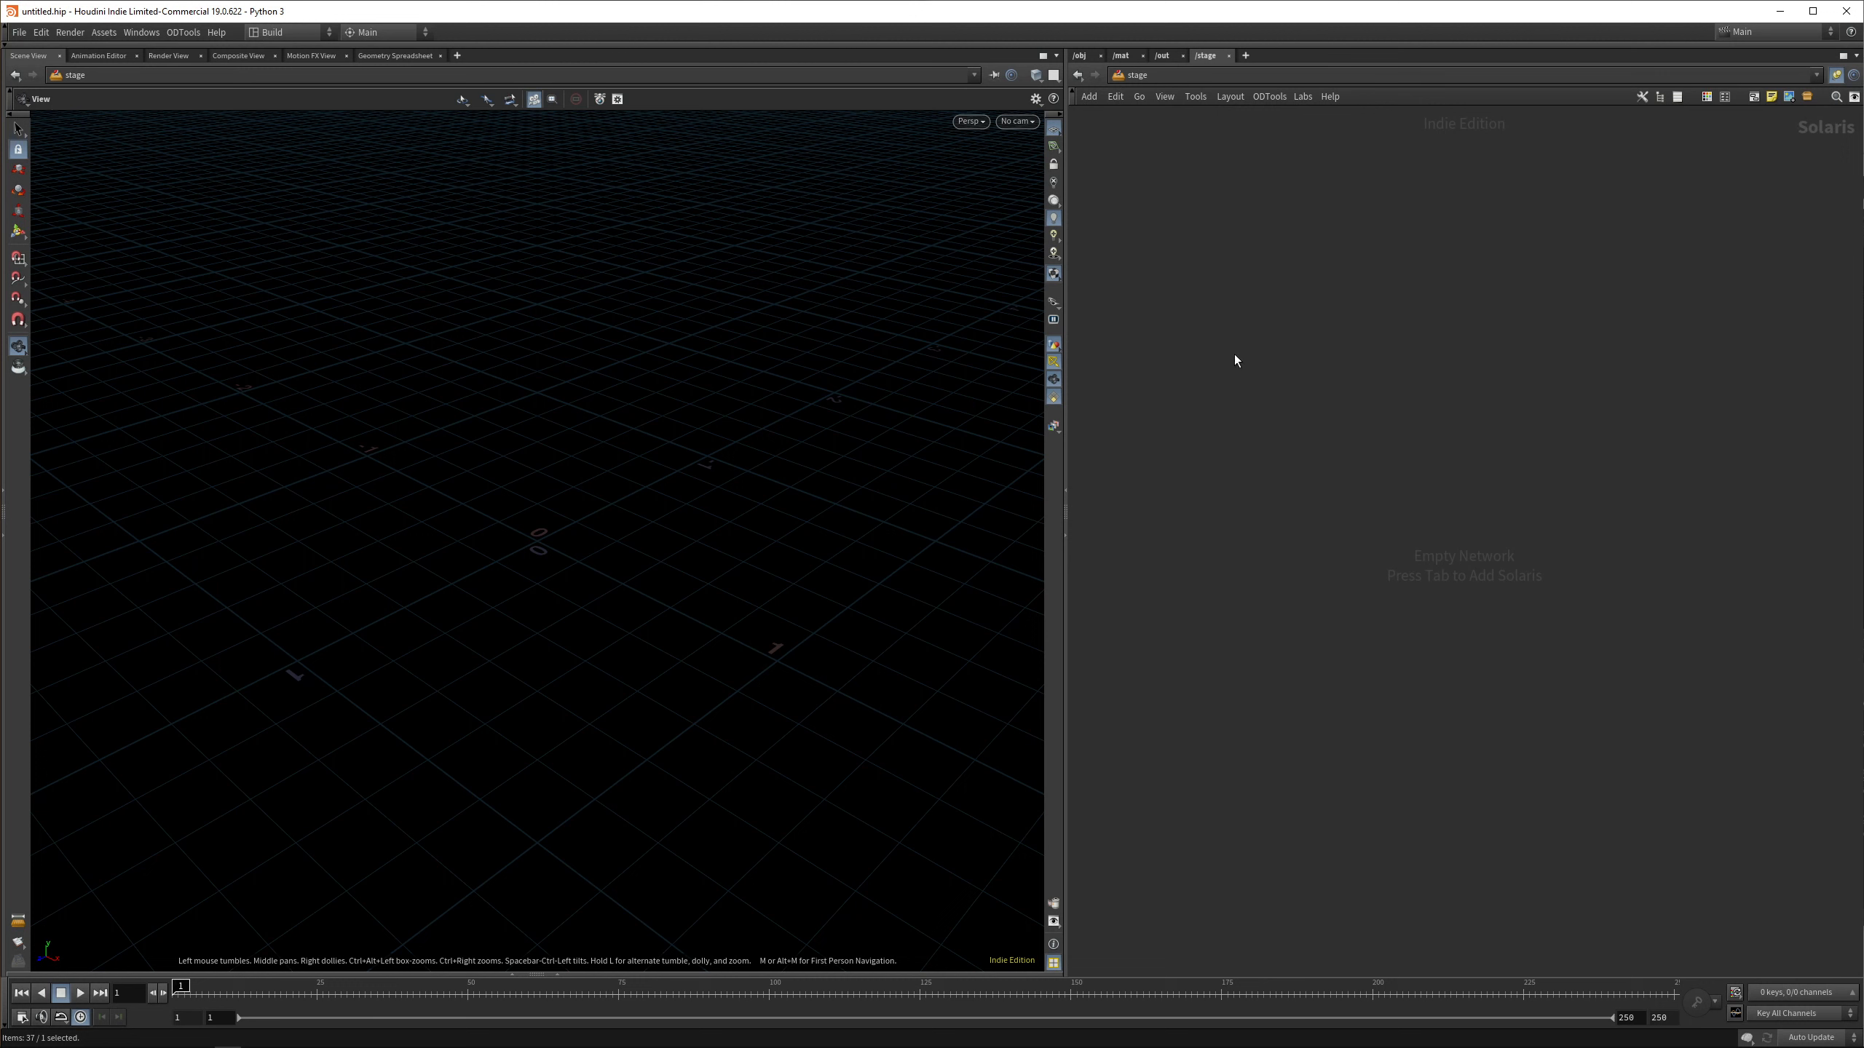
{"action": "mouse_move", "coordinate": [1395, 360]}
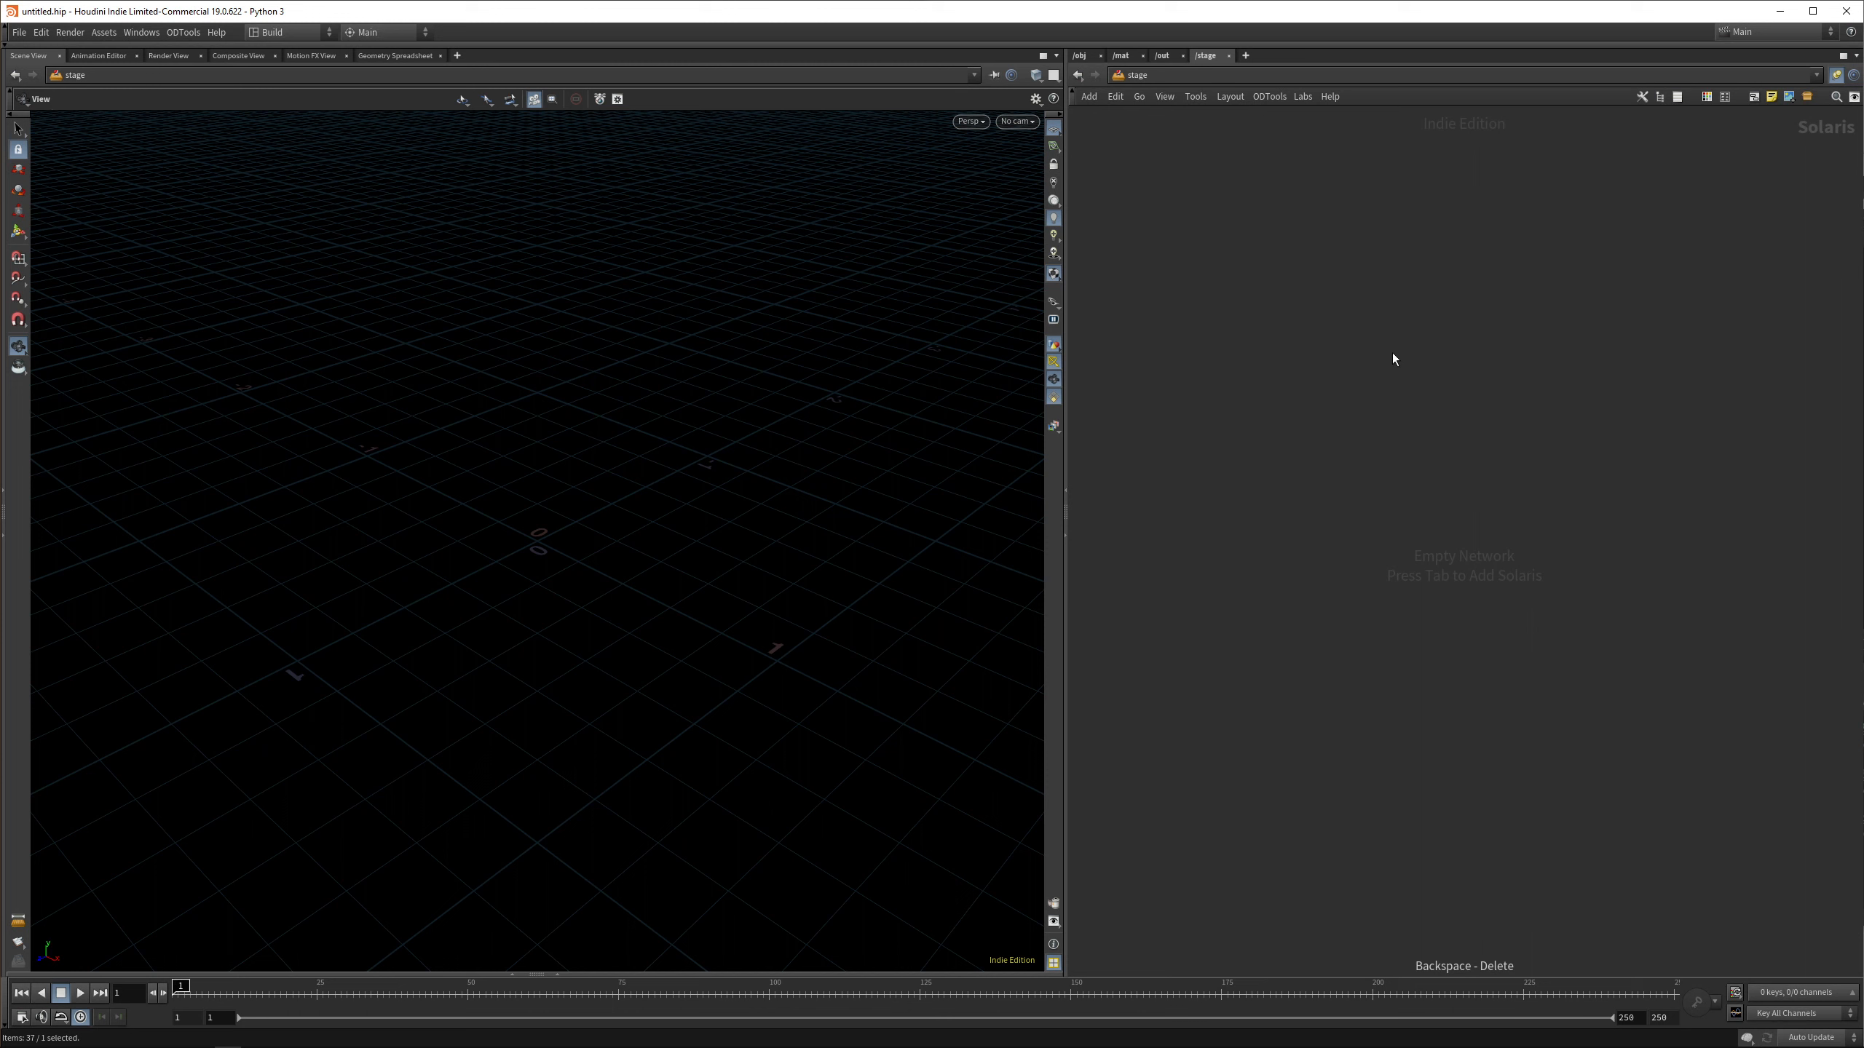
{"action": "mouse_move", "coordinate": [1387, 339]}
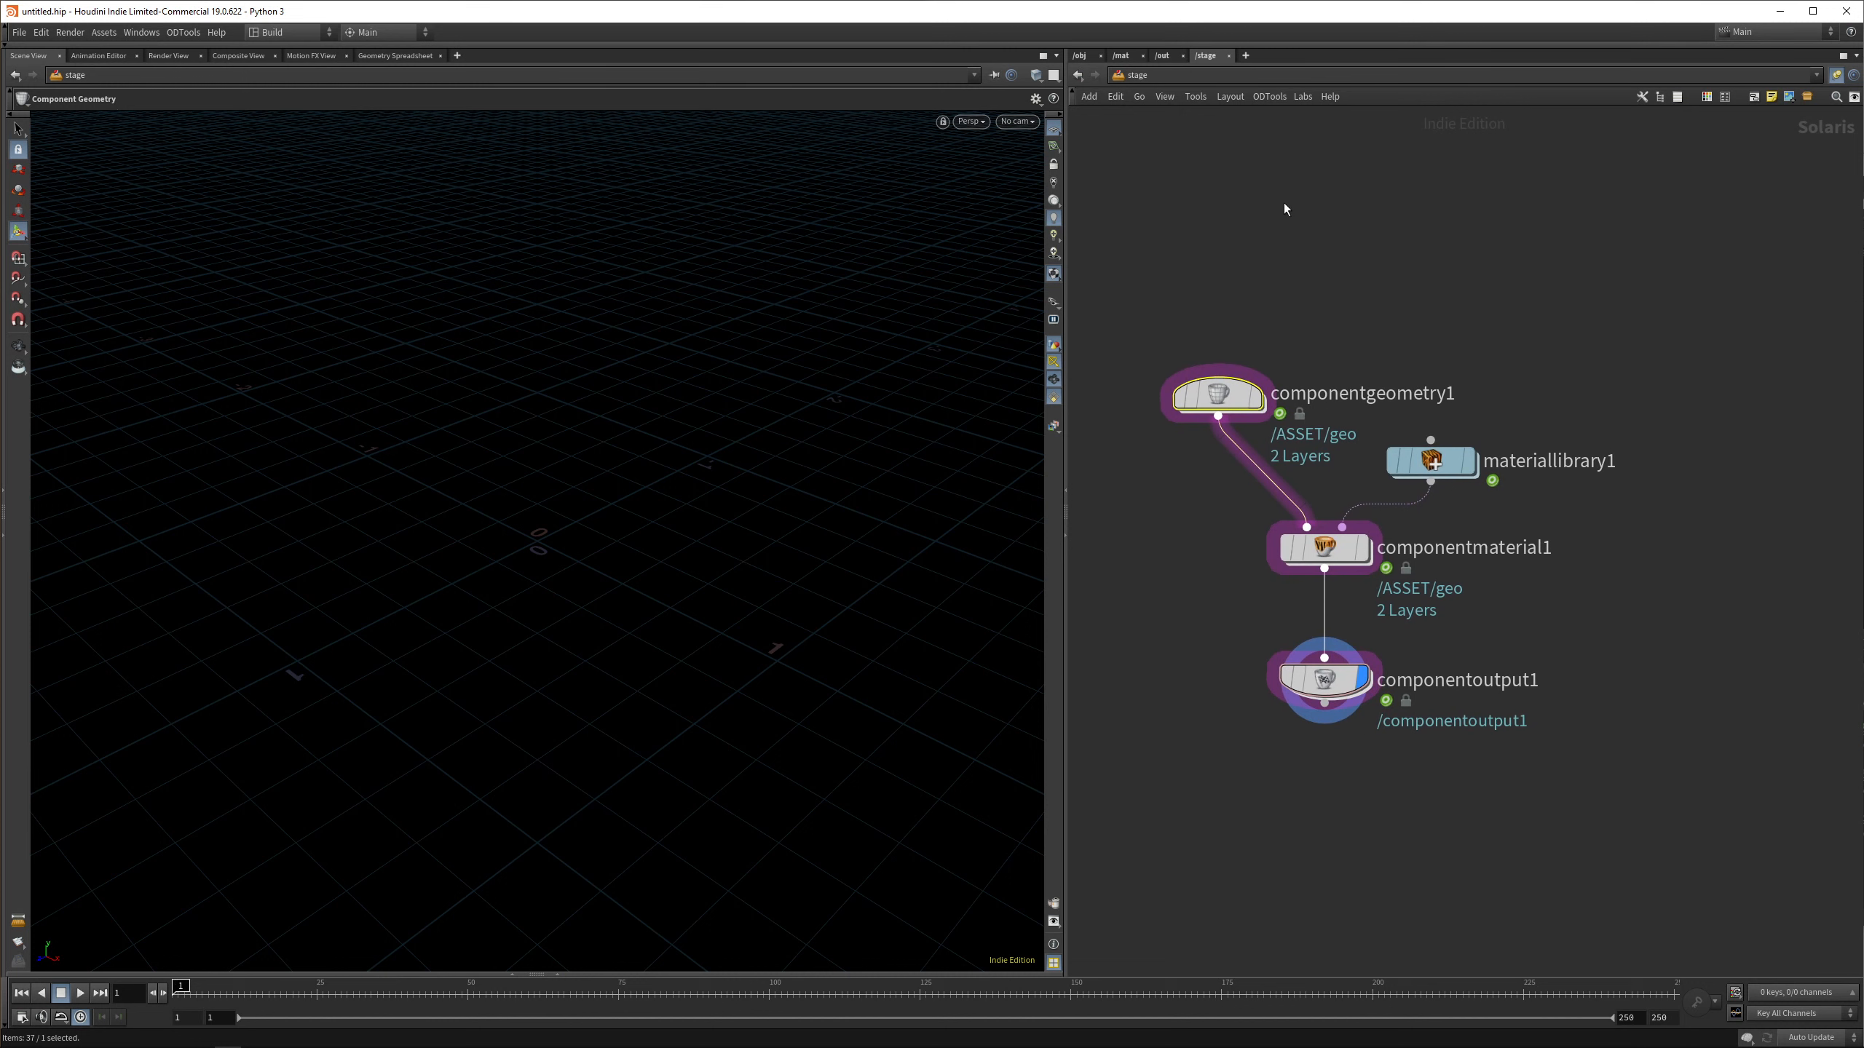
Review each Component Builder node's parameters, then dive inside componentgeometry1
{"action": "left_click", "coordinate": [1216, 392]}
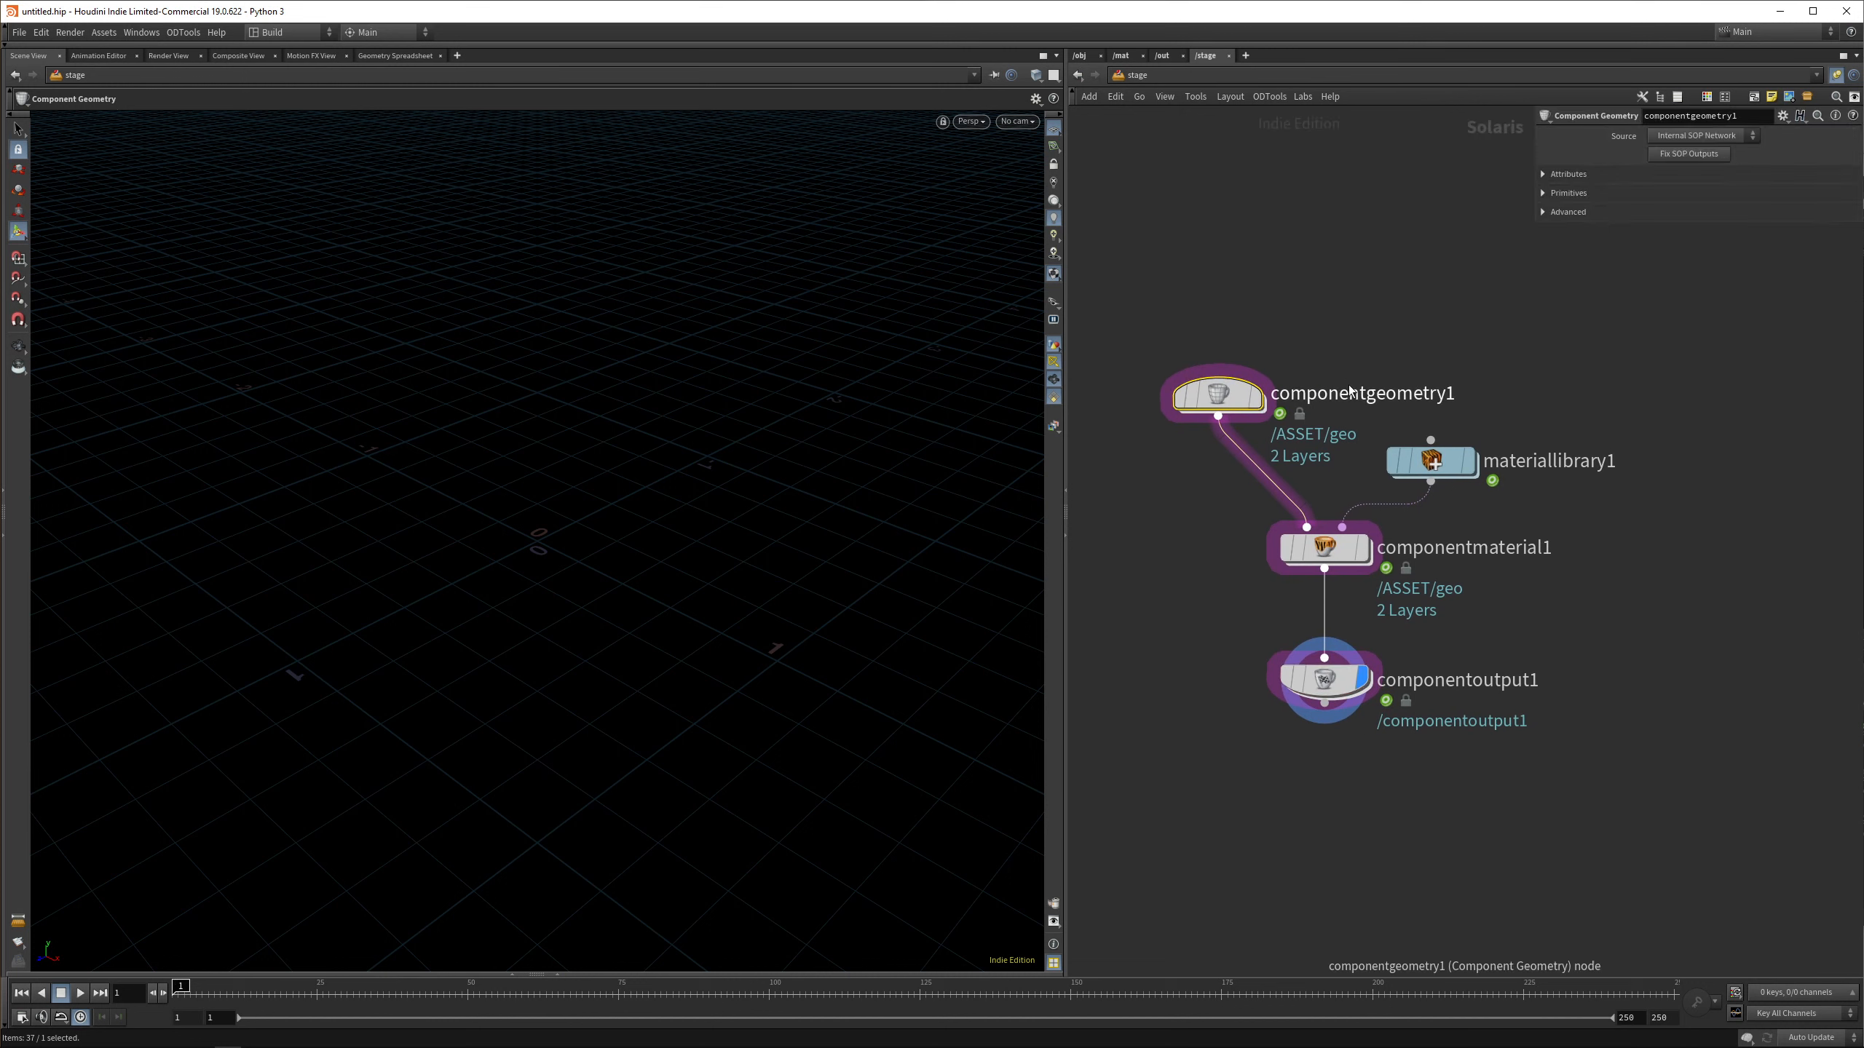
{"action": "mouse_move", "coordinate": [1506, 508]}
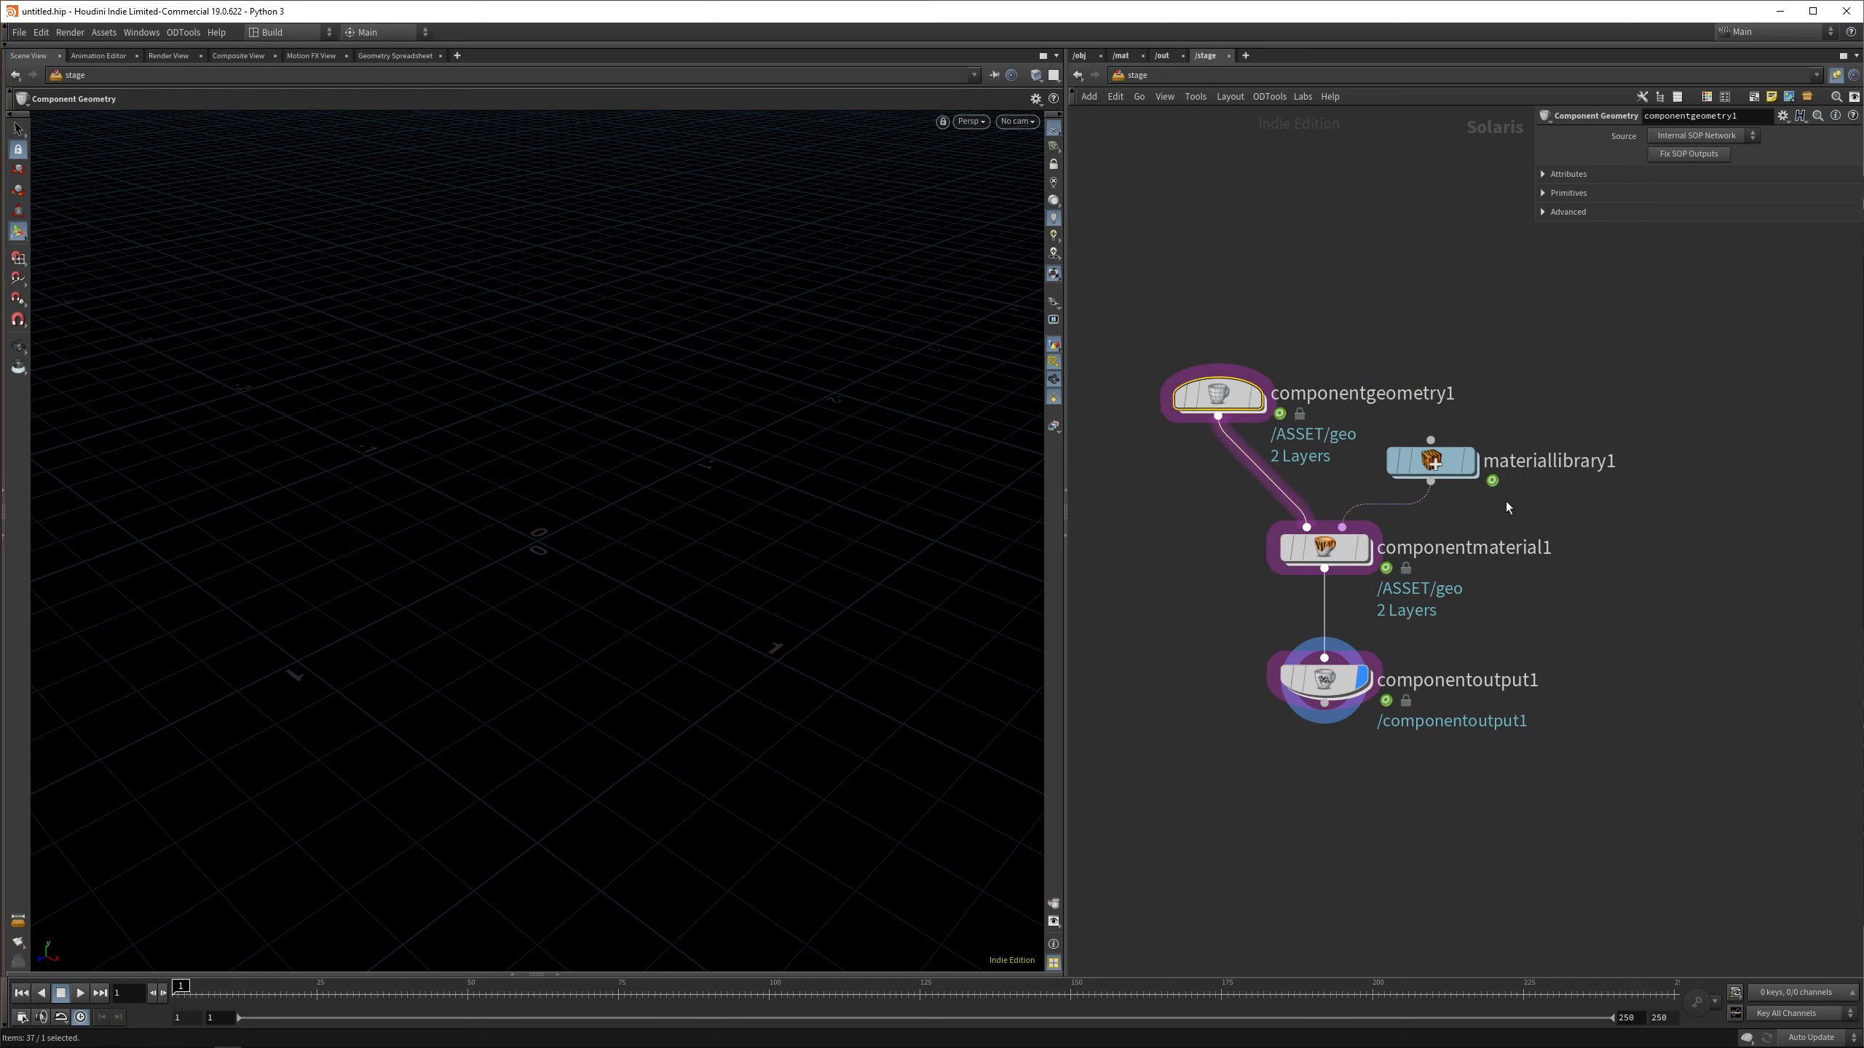
{"action": "left_click", "coordinate": [1432, 462]}
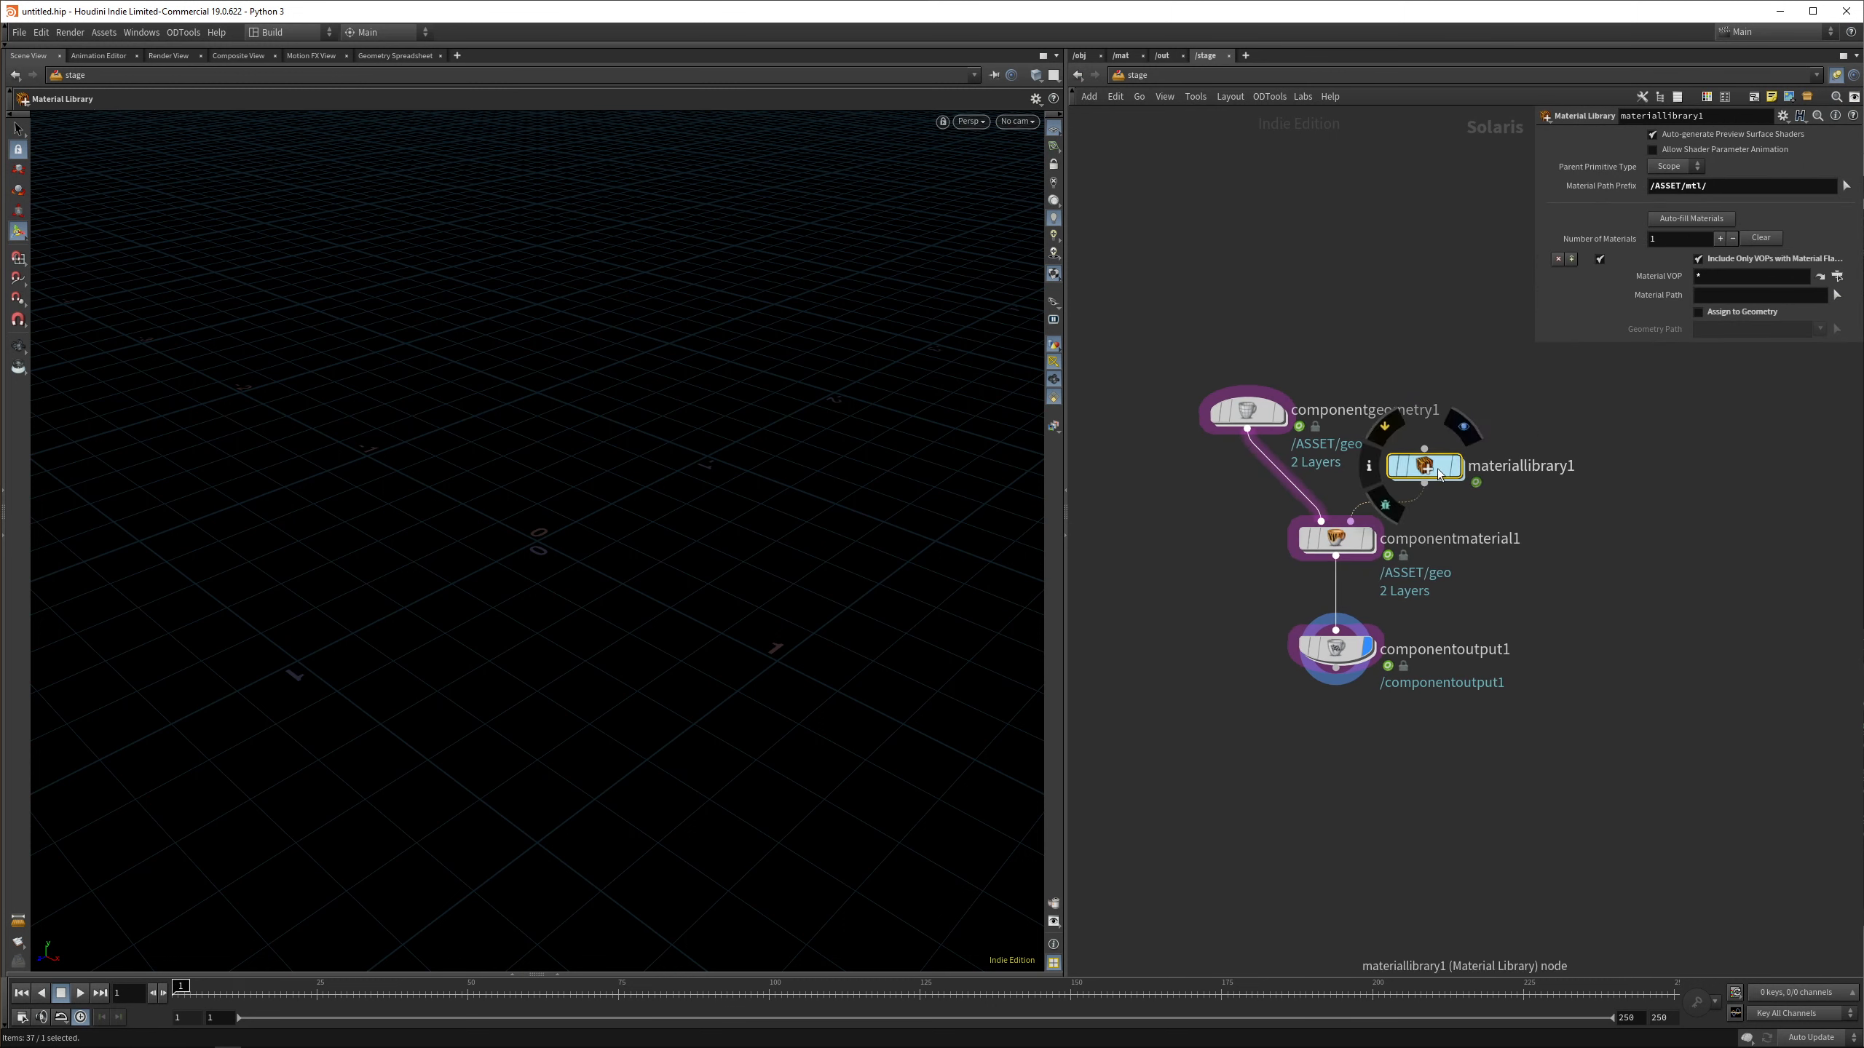
{"action": "left_click", "coordinate": [1333, 537]}
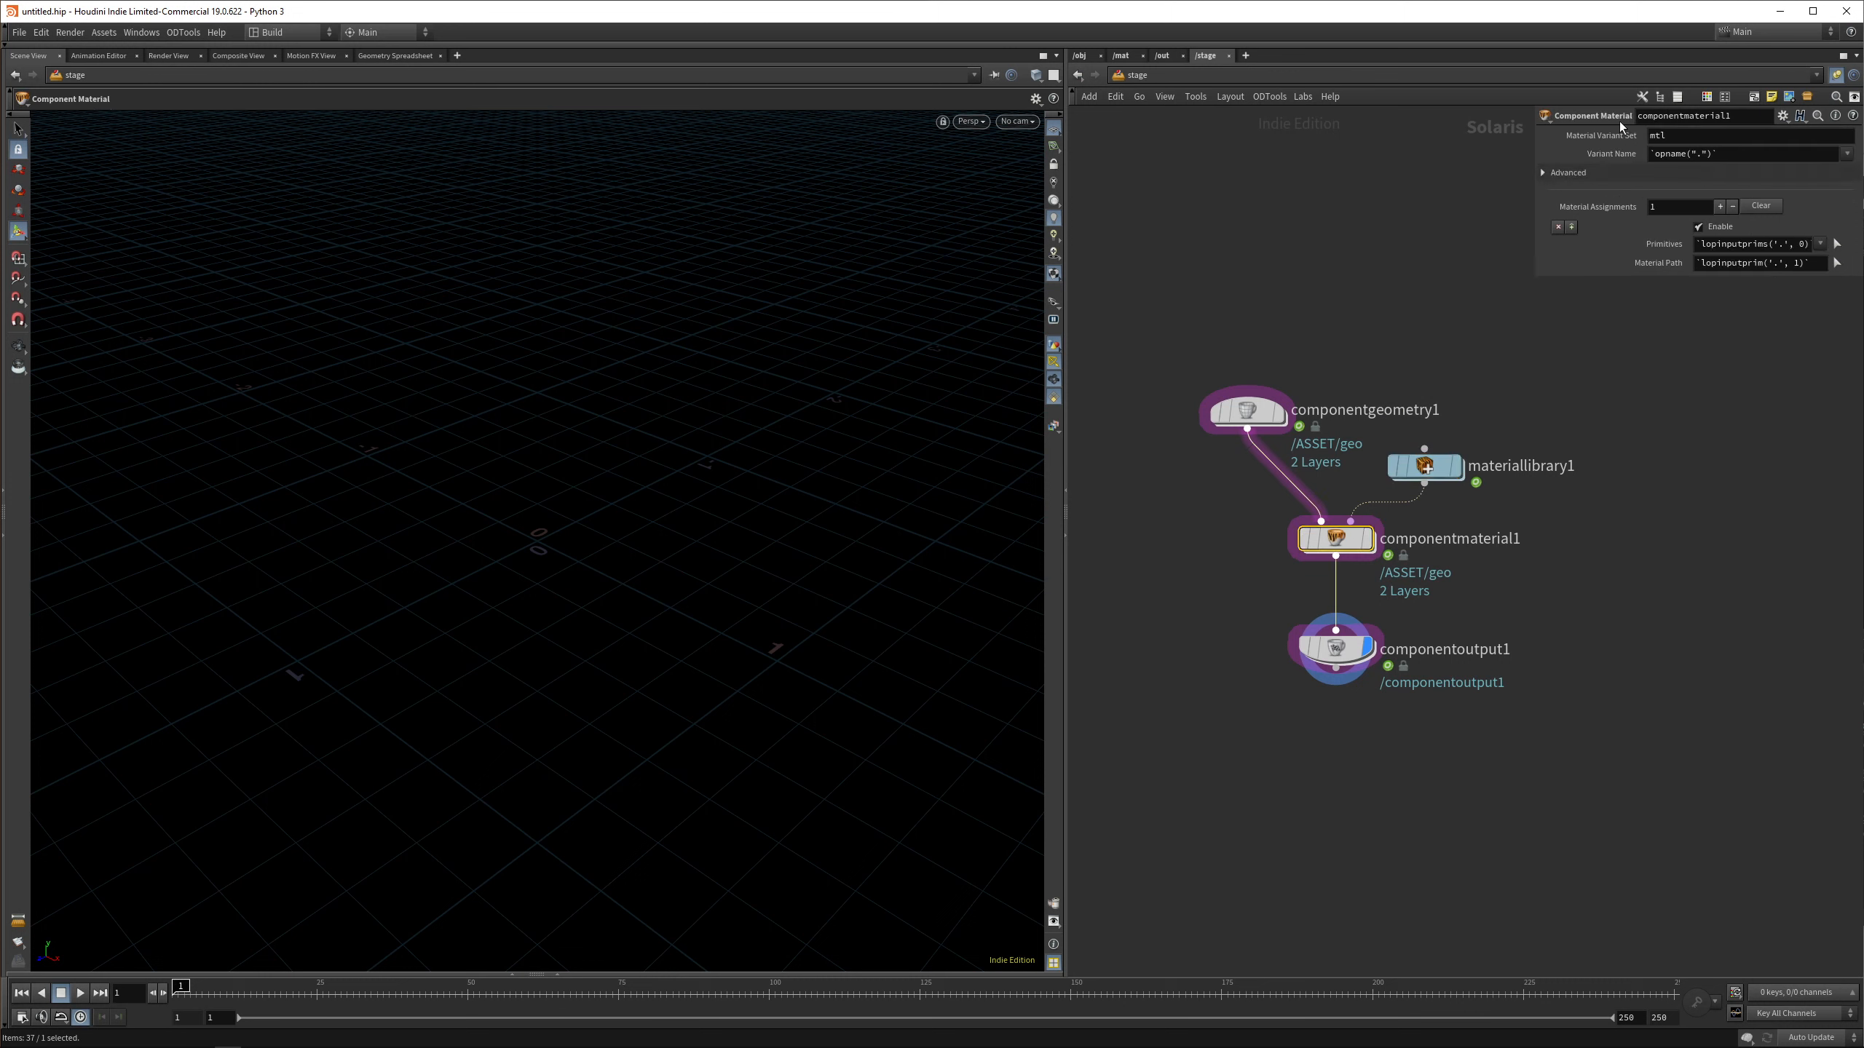
{"action": "left_click", "coordinate": [1334, 648]}
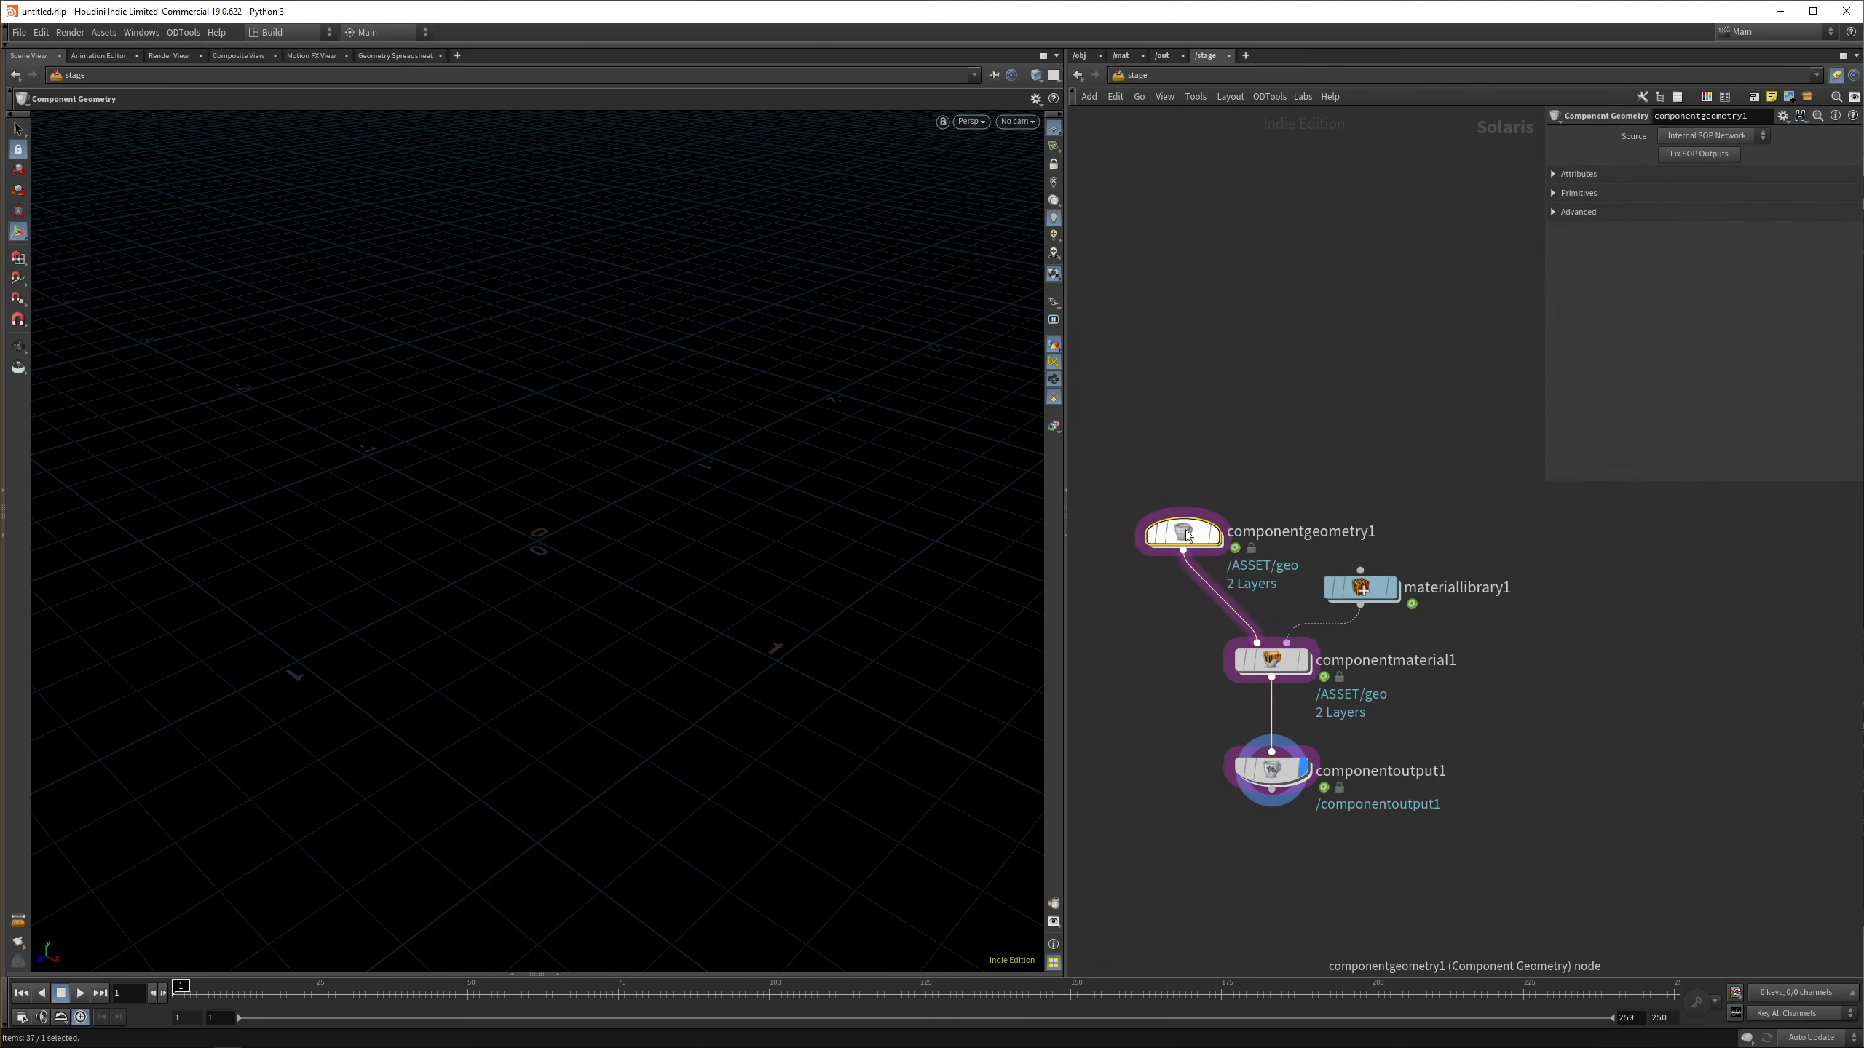
{"action": "double_click", "coordinate": [1181, 531]}
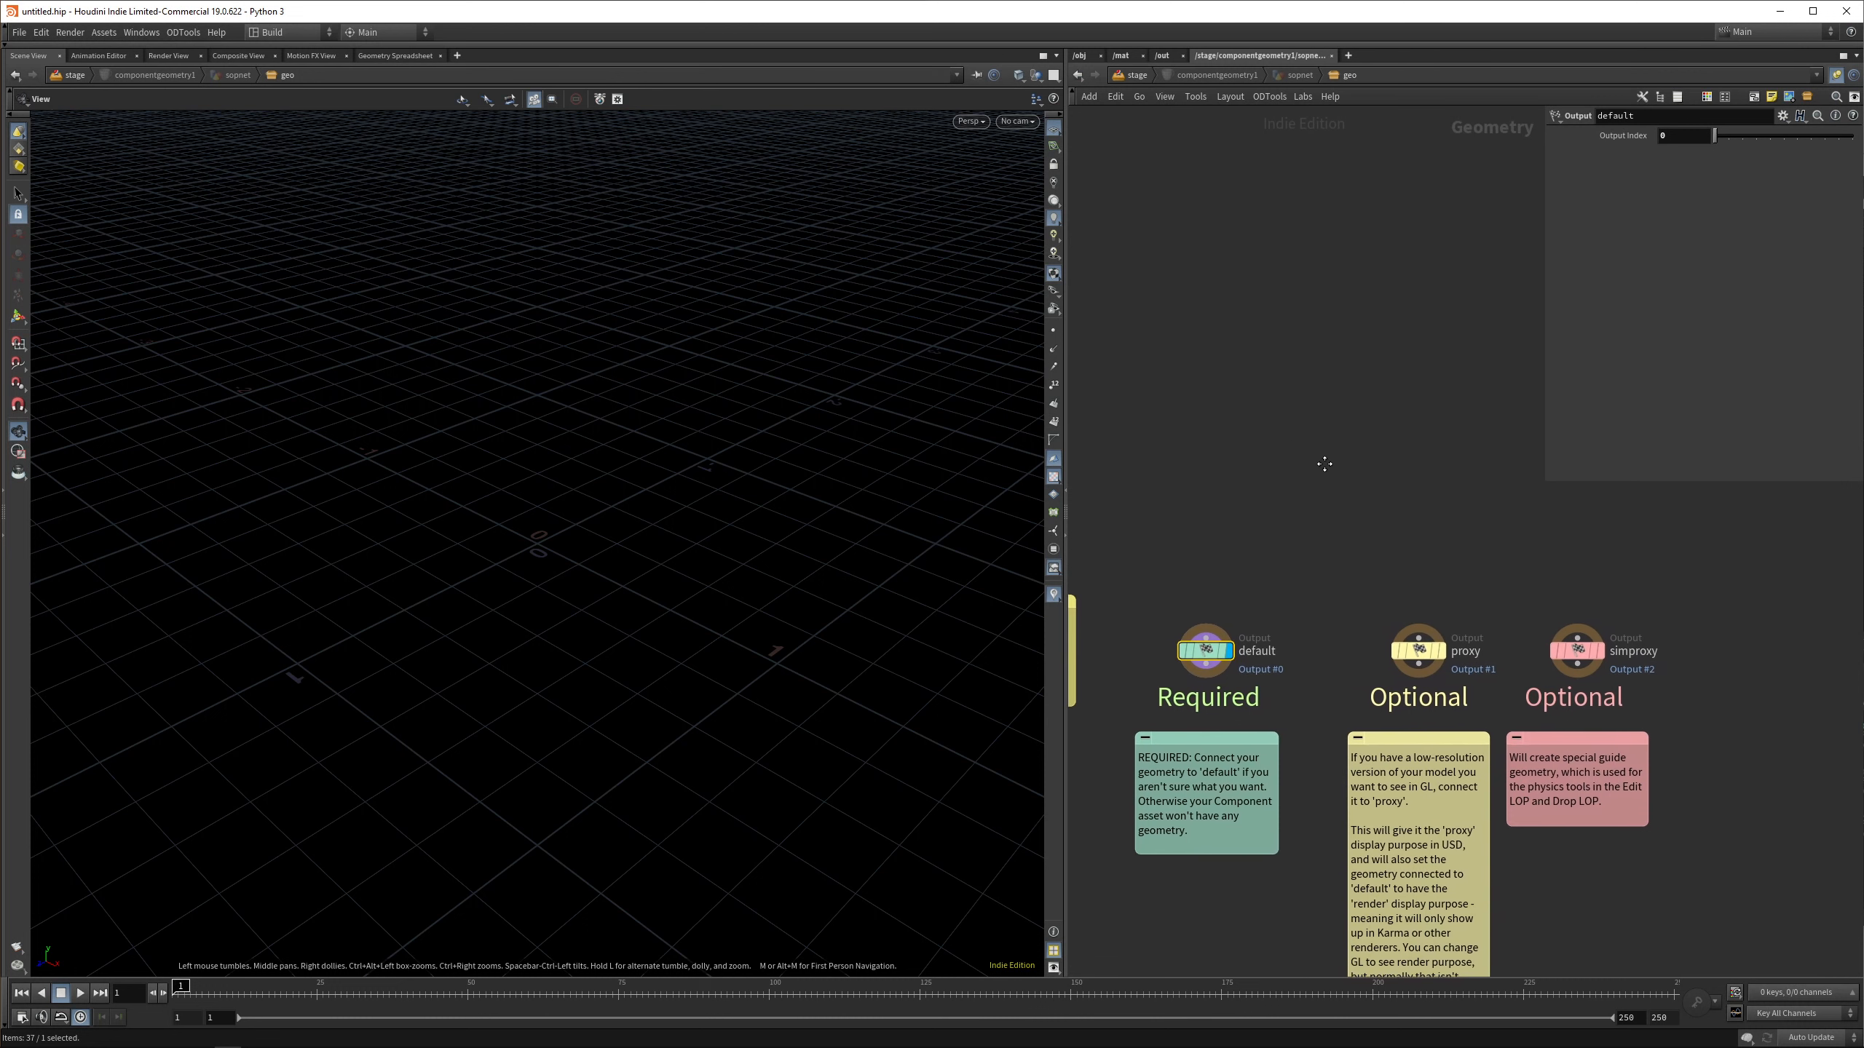
{"action": "mouse_move", "coordinate": [1332, 448]}
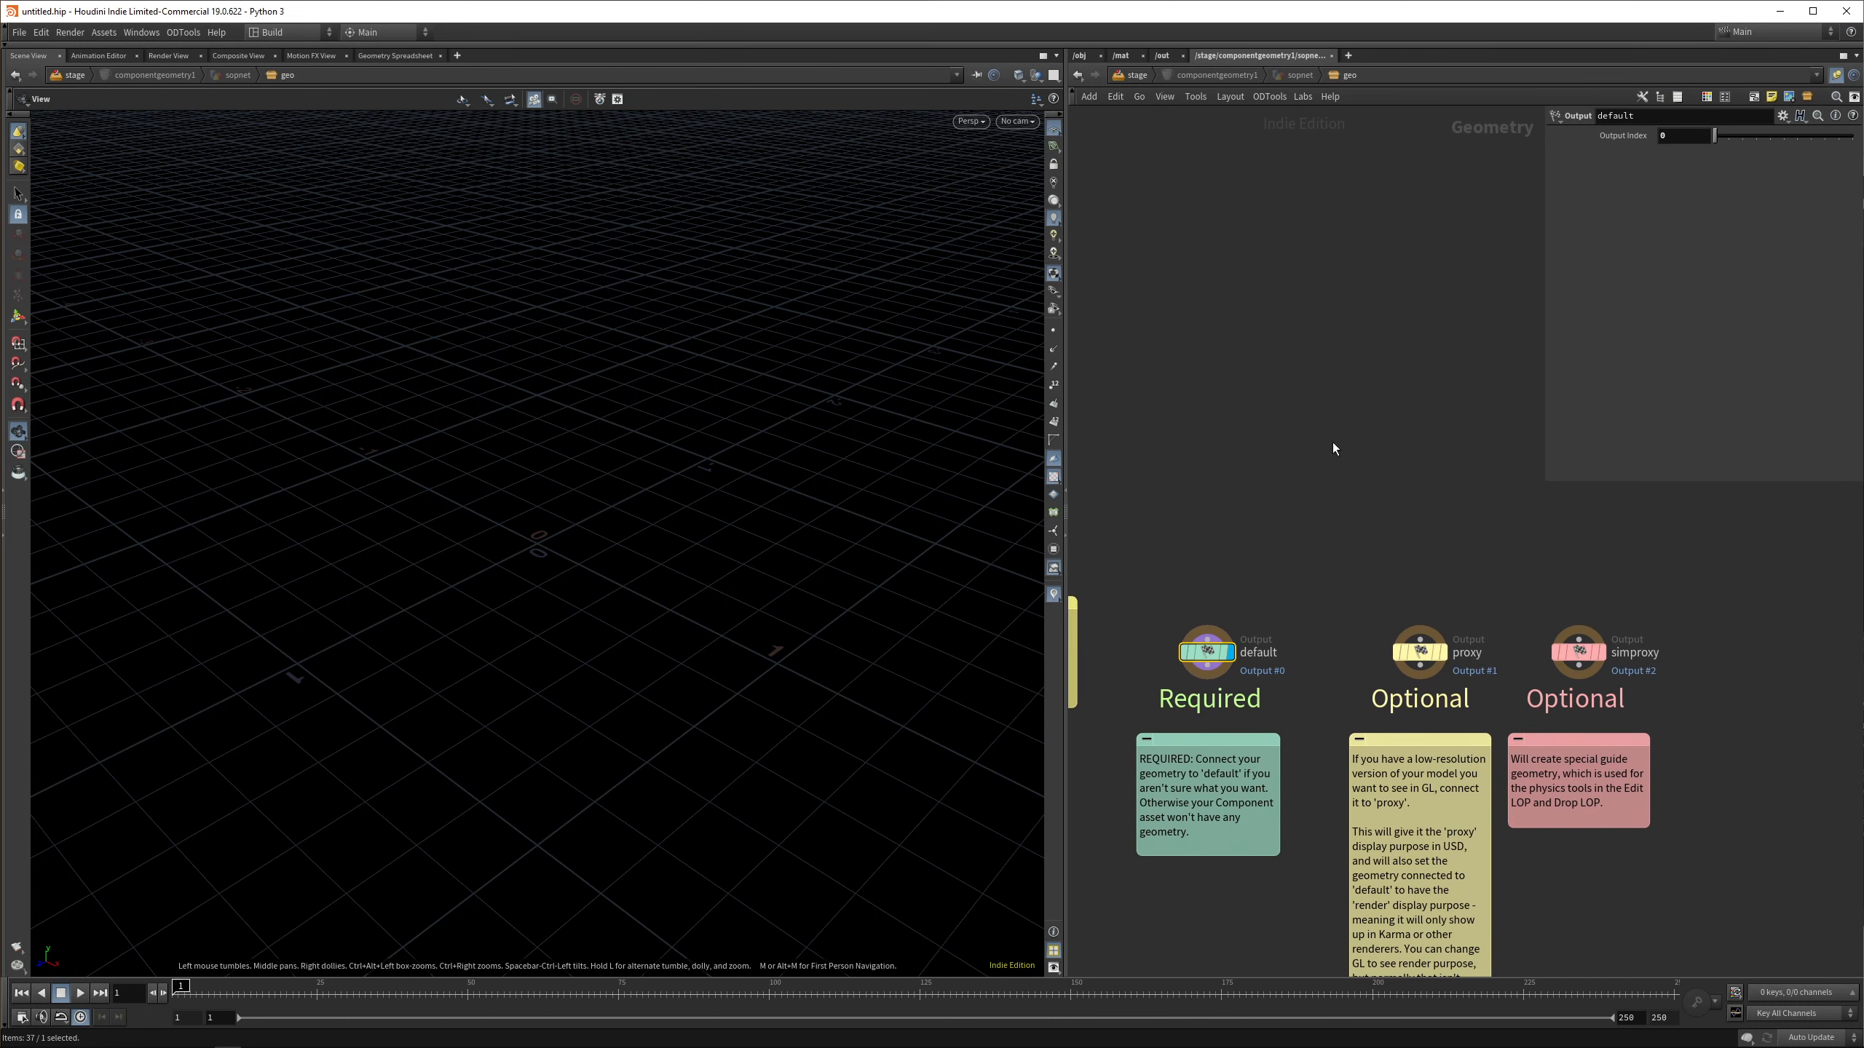
{"action": "mouse_move", "coordinate": [1379, 470]}
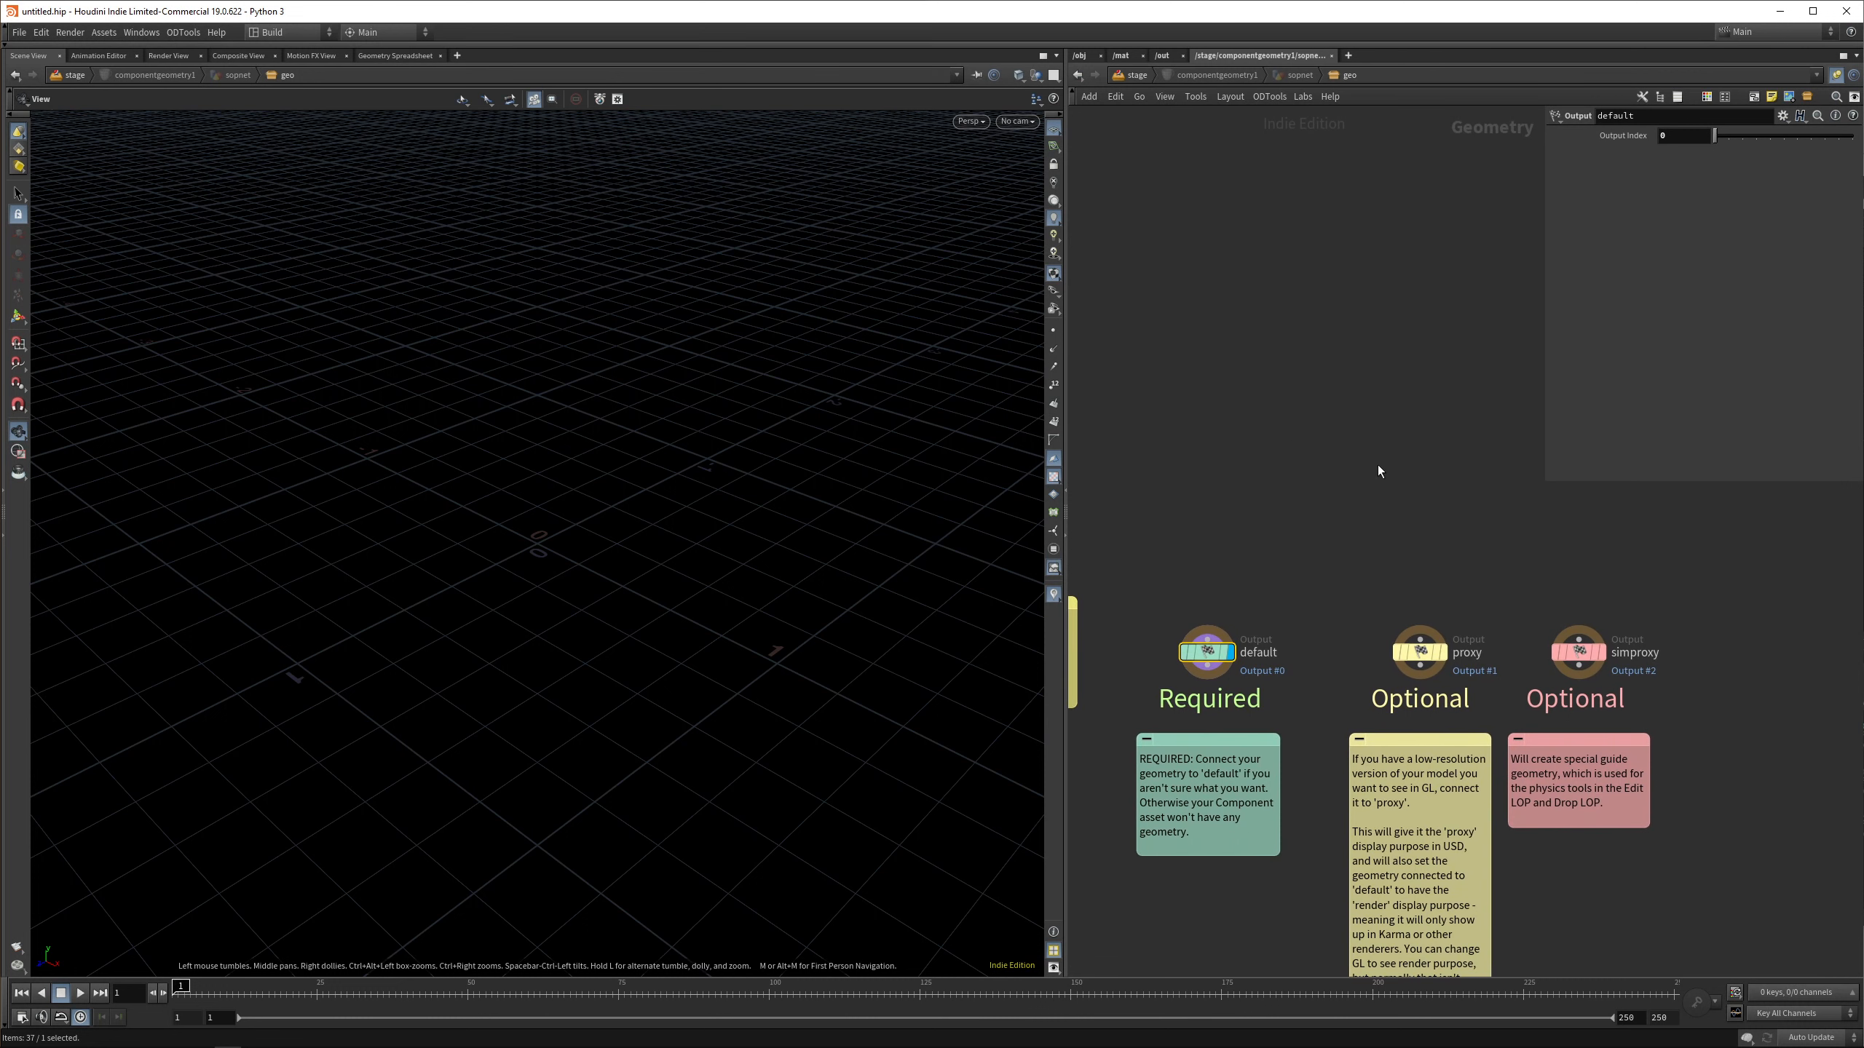
From ODTools Asset Library's Megascans Downloaded/3d folder, bring in Female Bust Statuette
{"action": "left_click", "coordinate": [182, 32]}
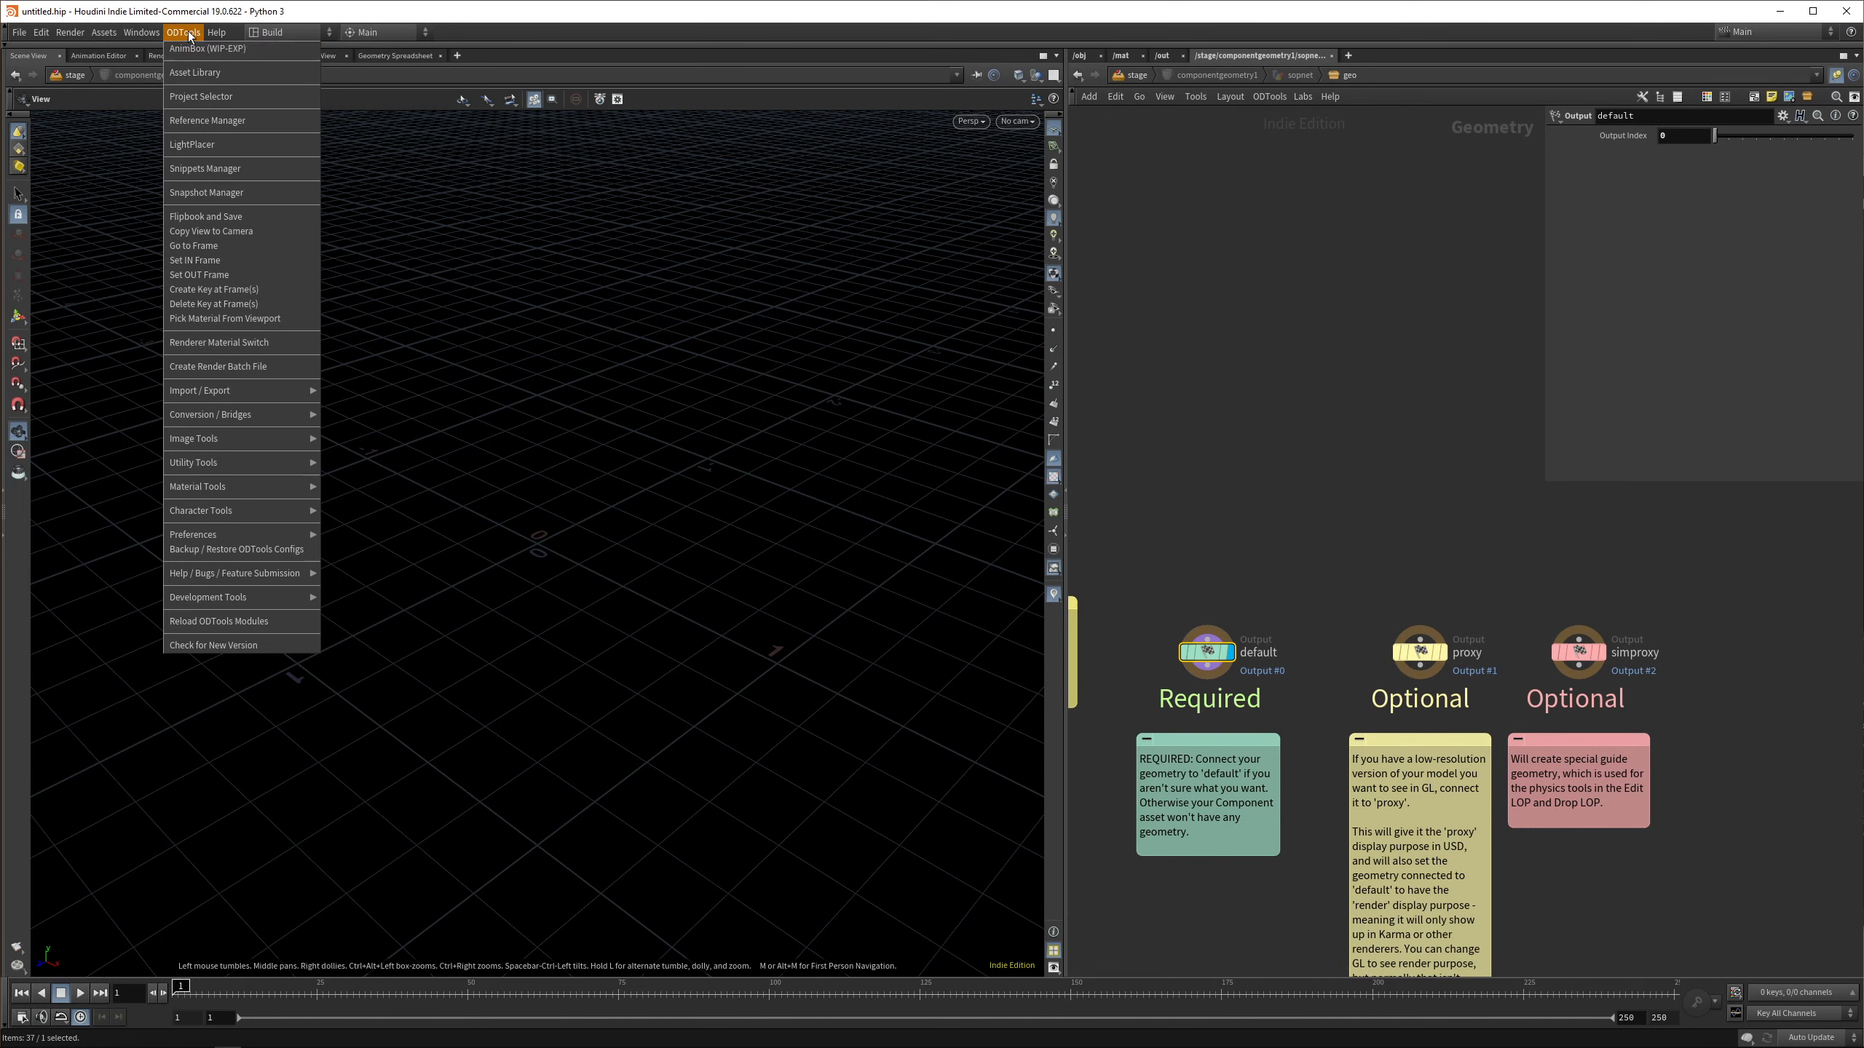
{"action": "left_click", "coordinate": [194, 73]}
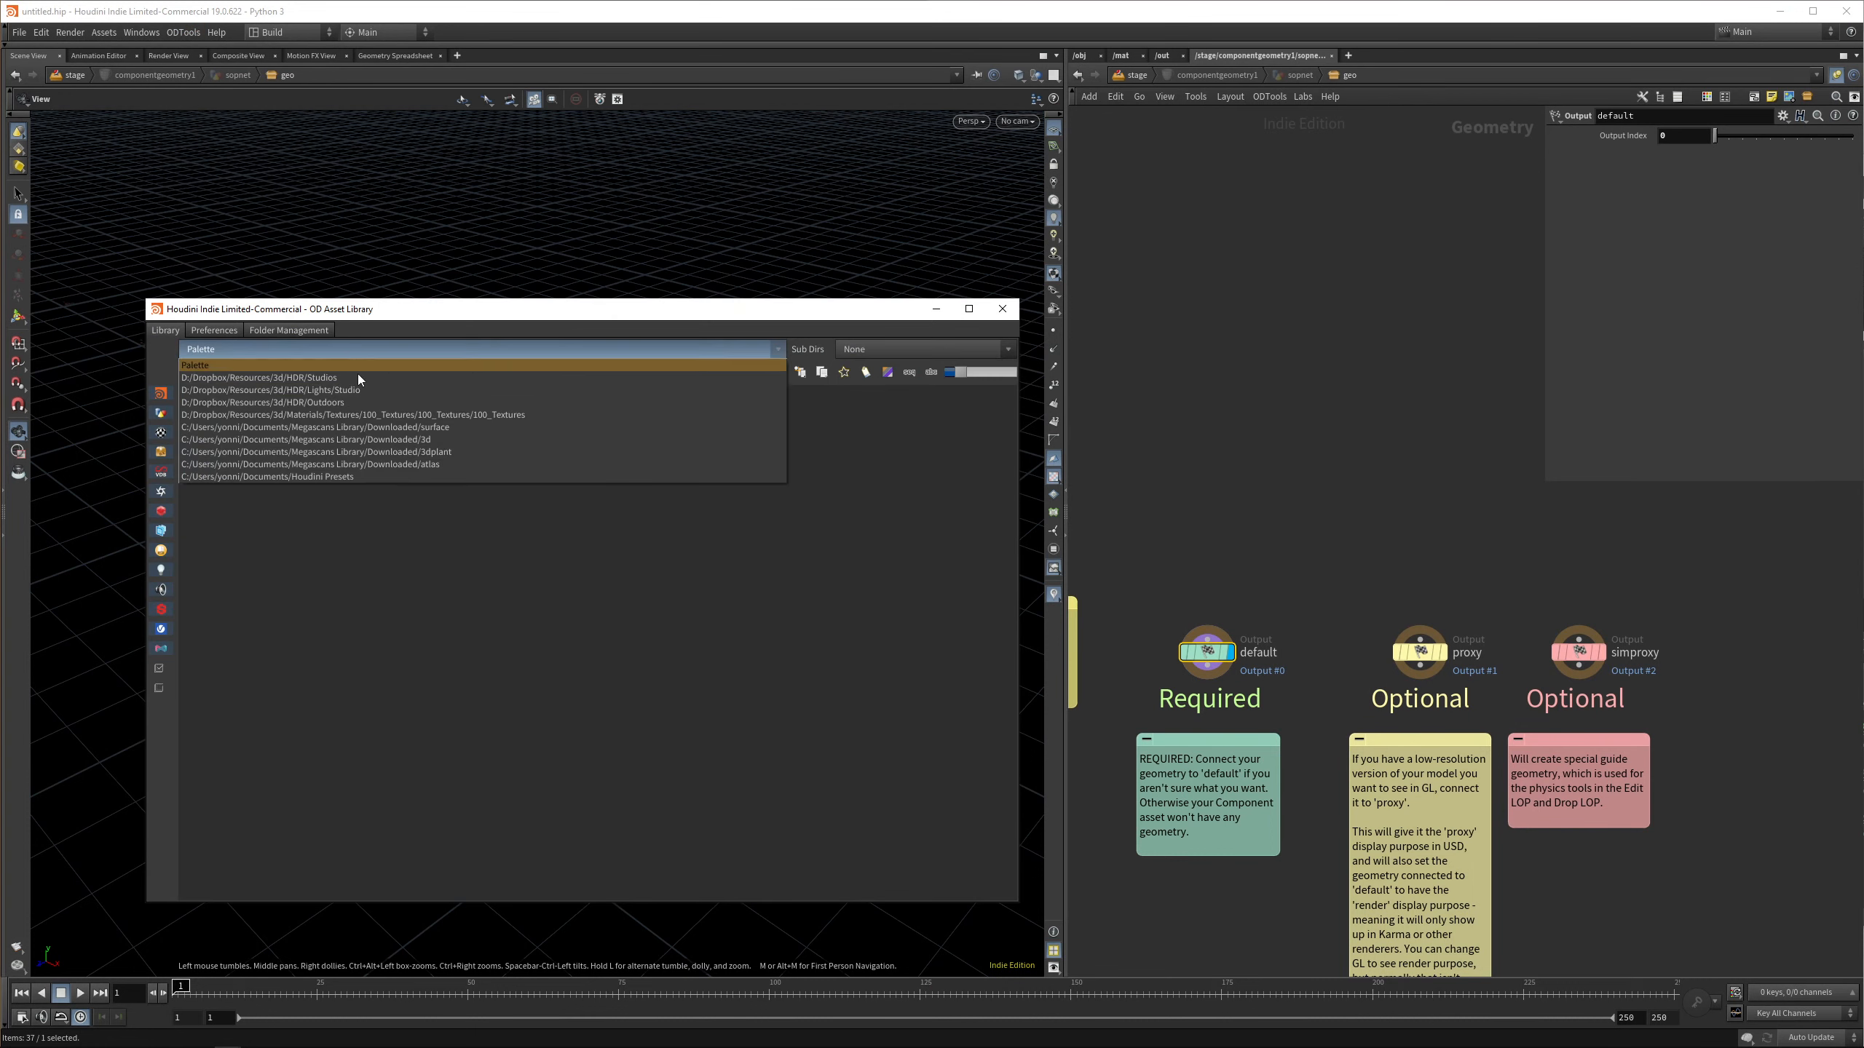
{"action": "left_click", "coordinate": [307, 438]}
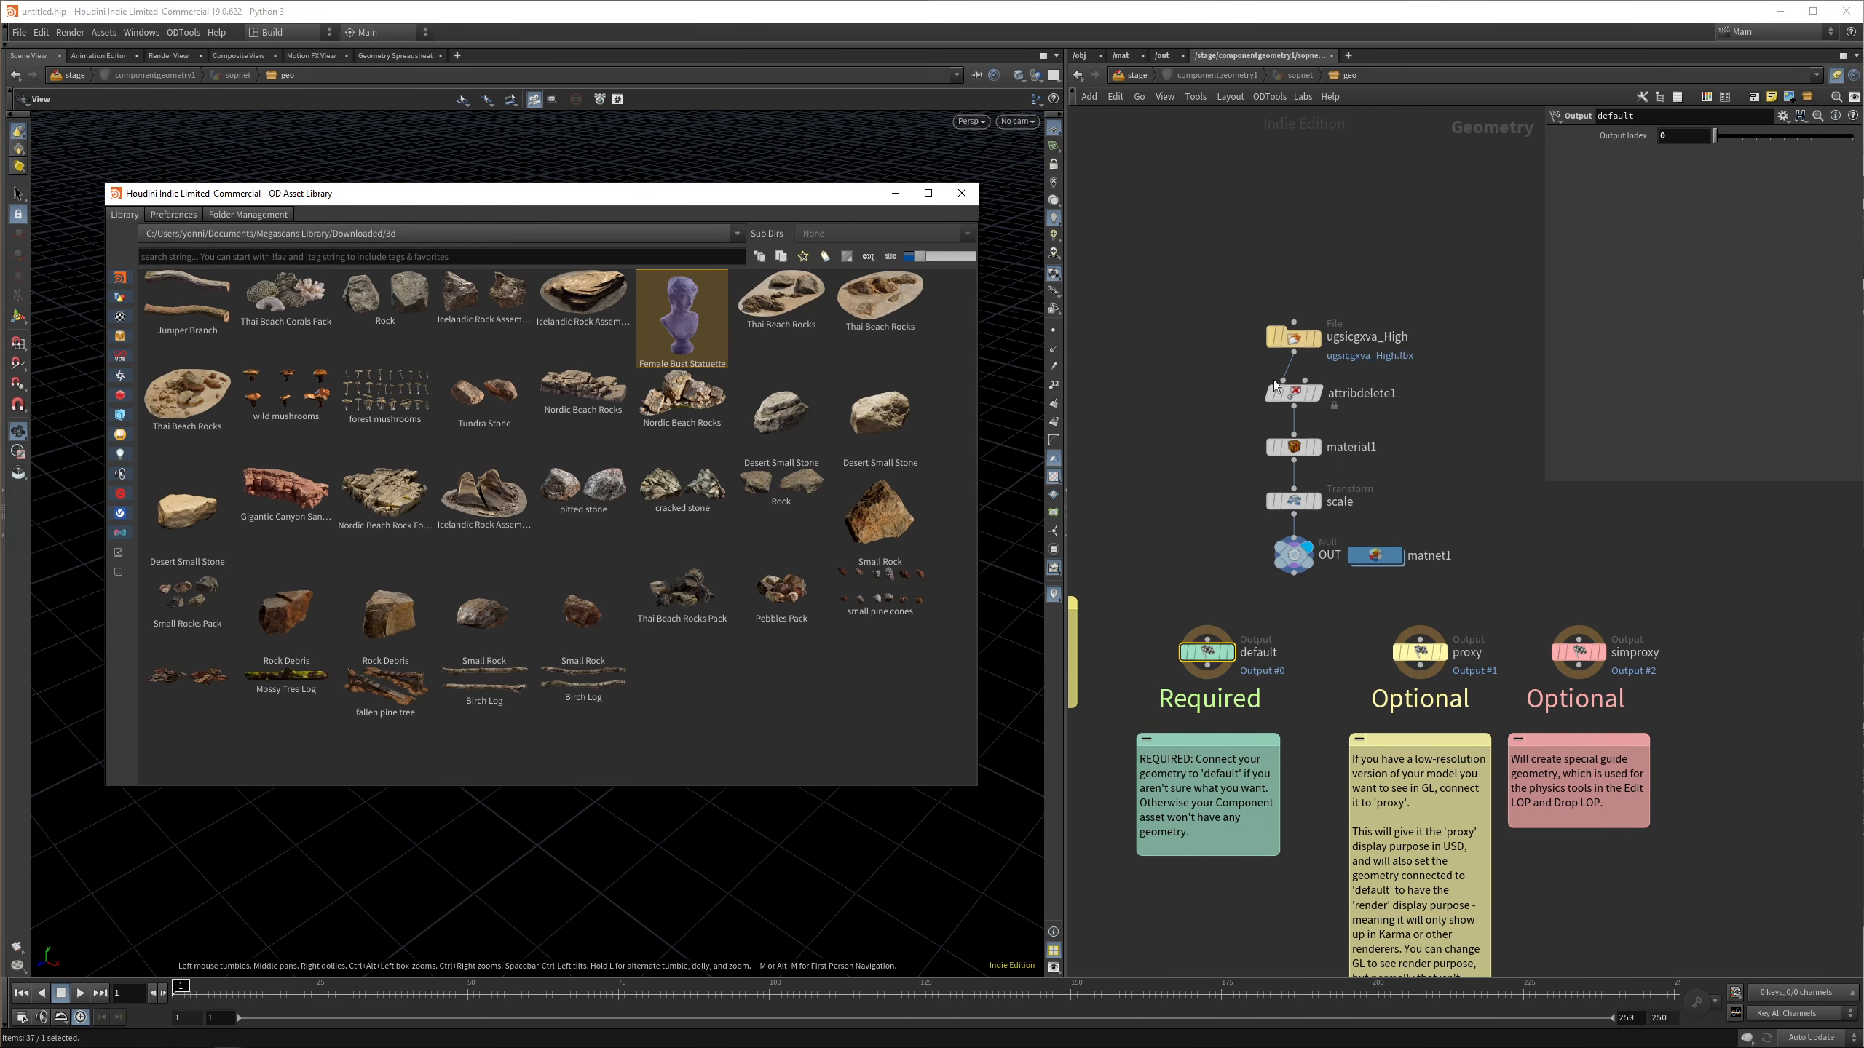
{"action": "mouse_move", "coordinate": [1367, 450]}
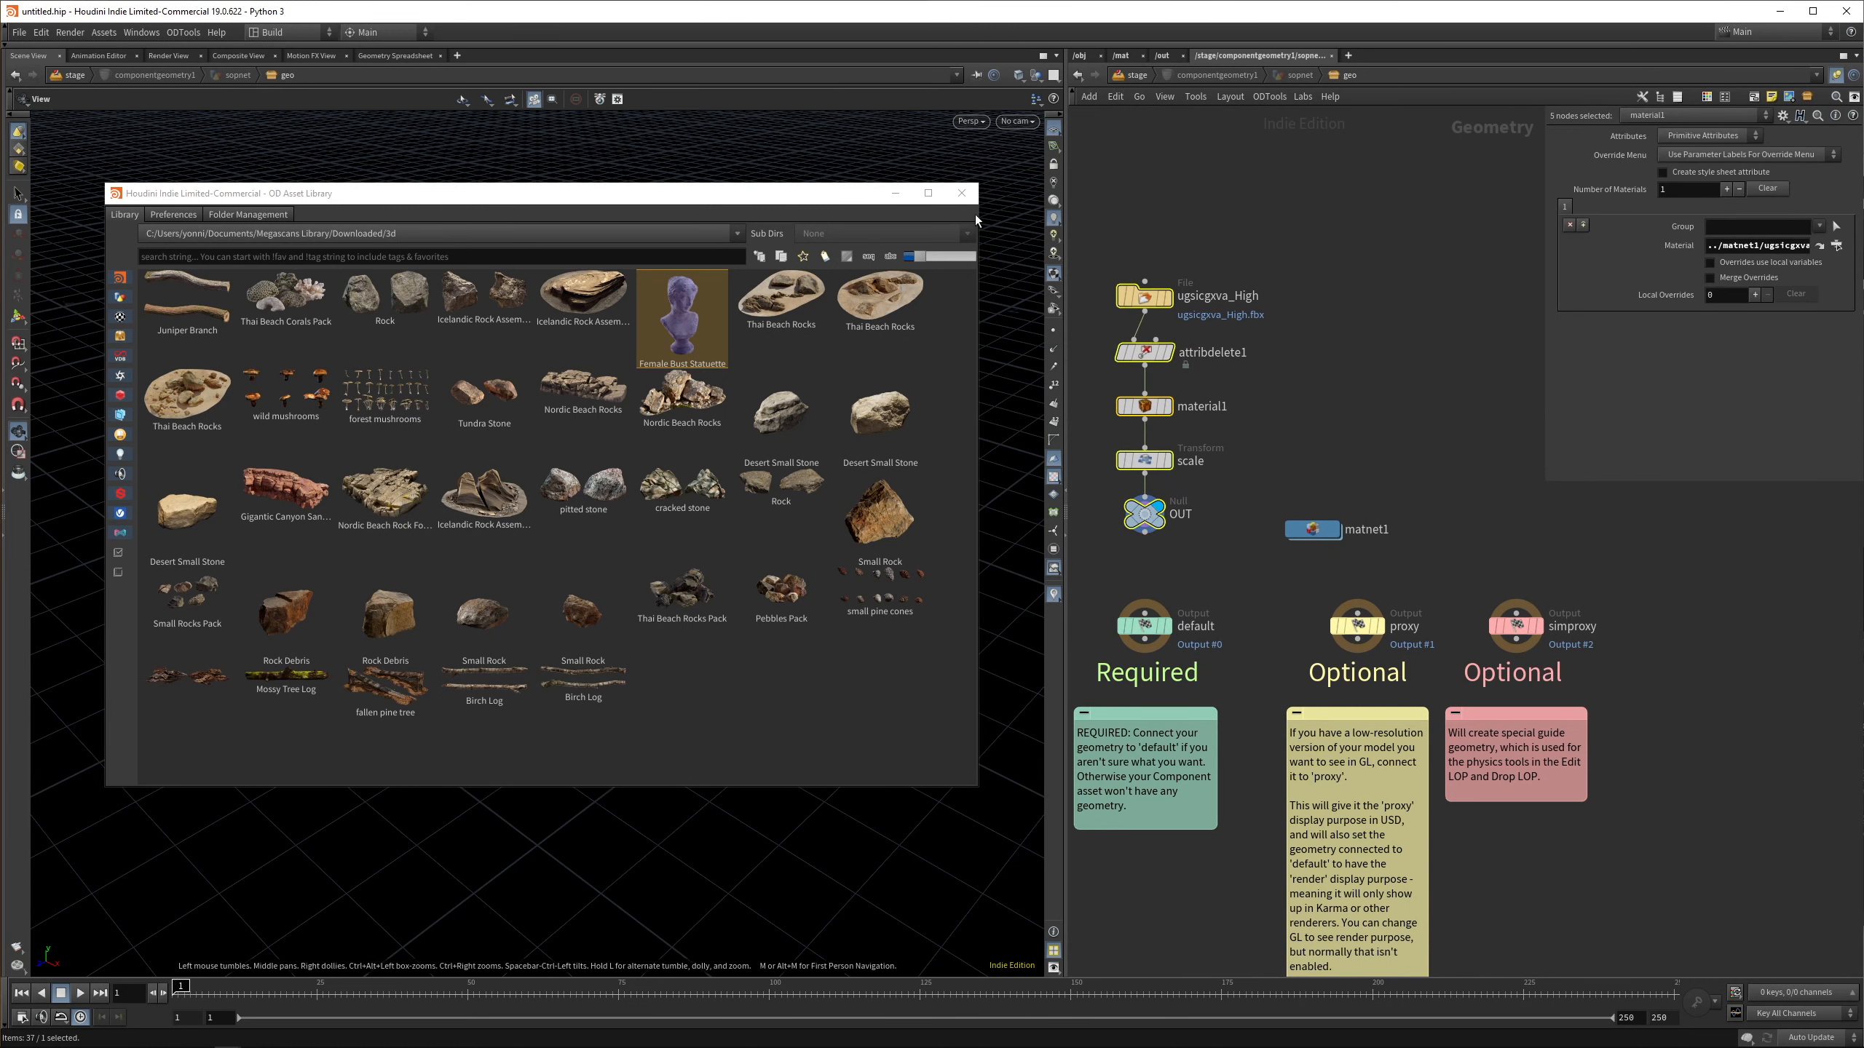
{"action": "left_click", "coordinate": [960, 193]}
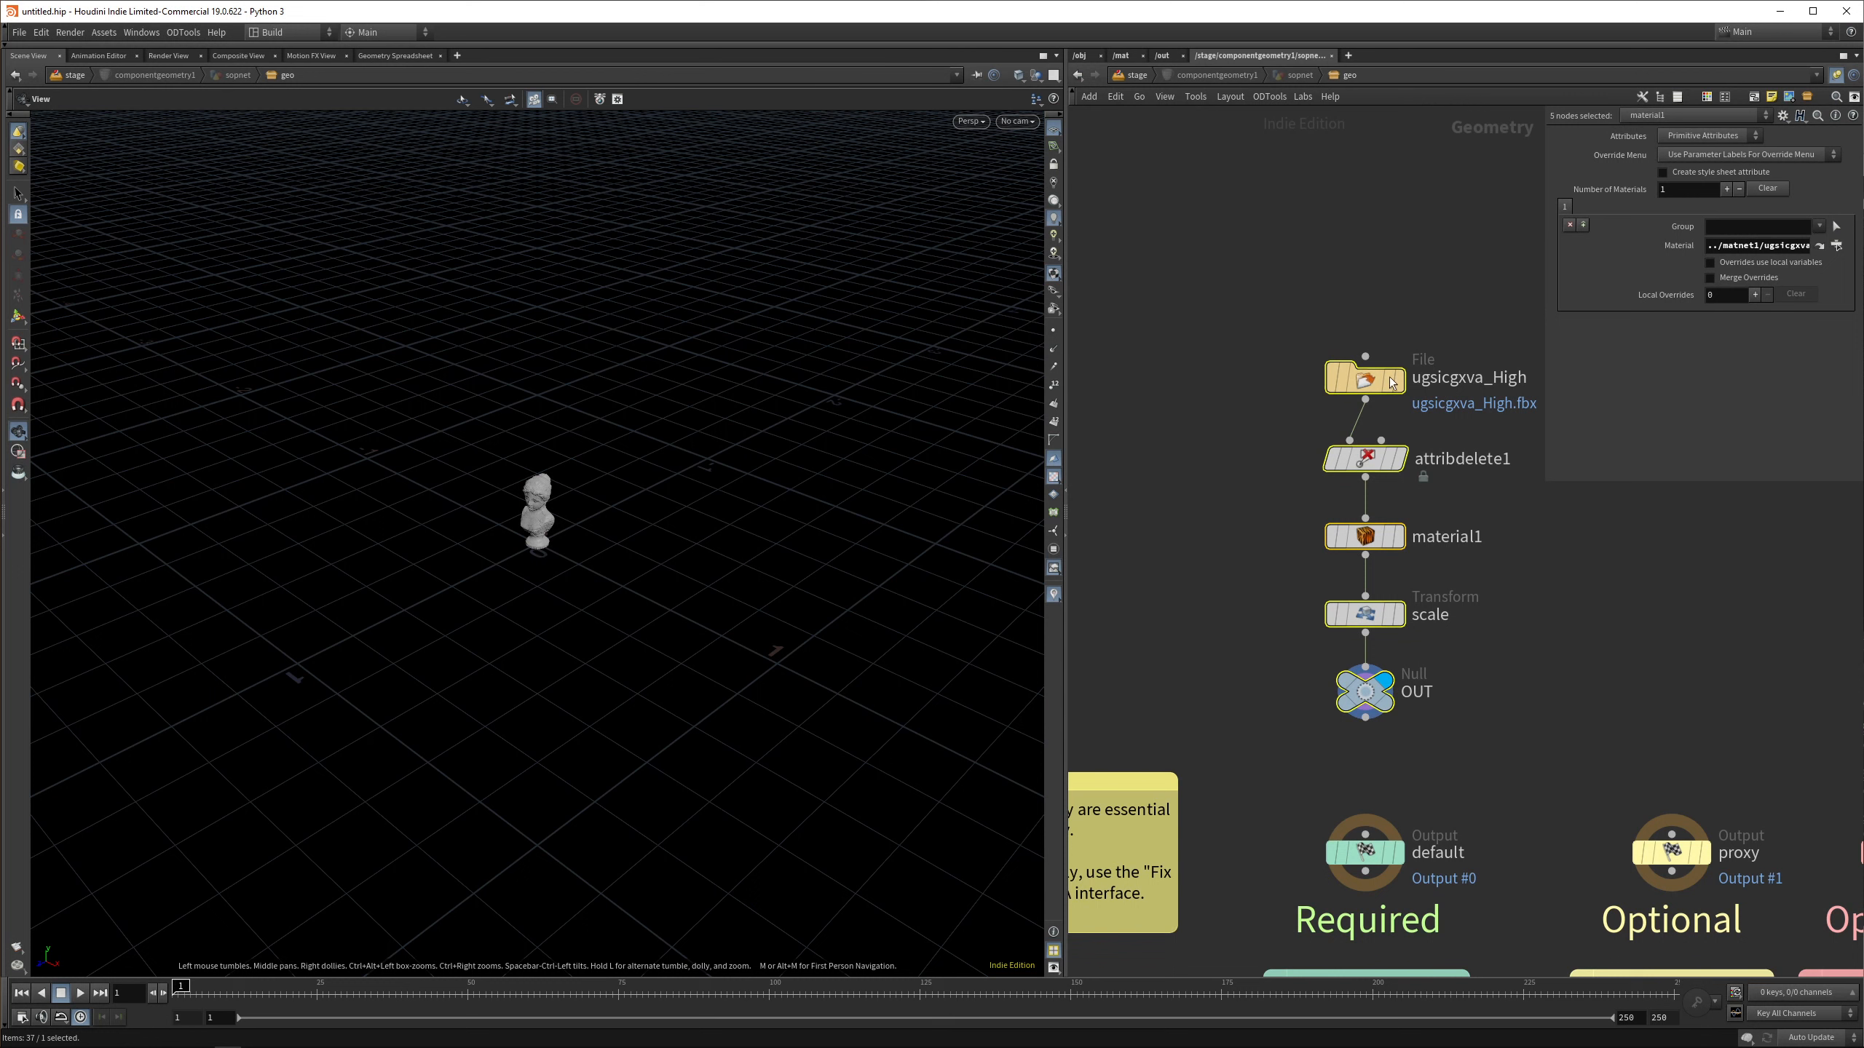
Delete material1 from the statue chain, confirm the 0.01 uniform scale, and frame the bust
{"action": "left_click", "coordinate": [1364, 379]}
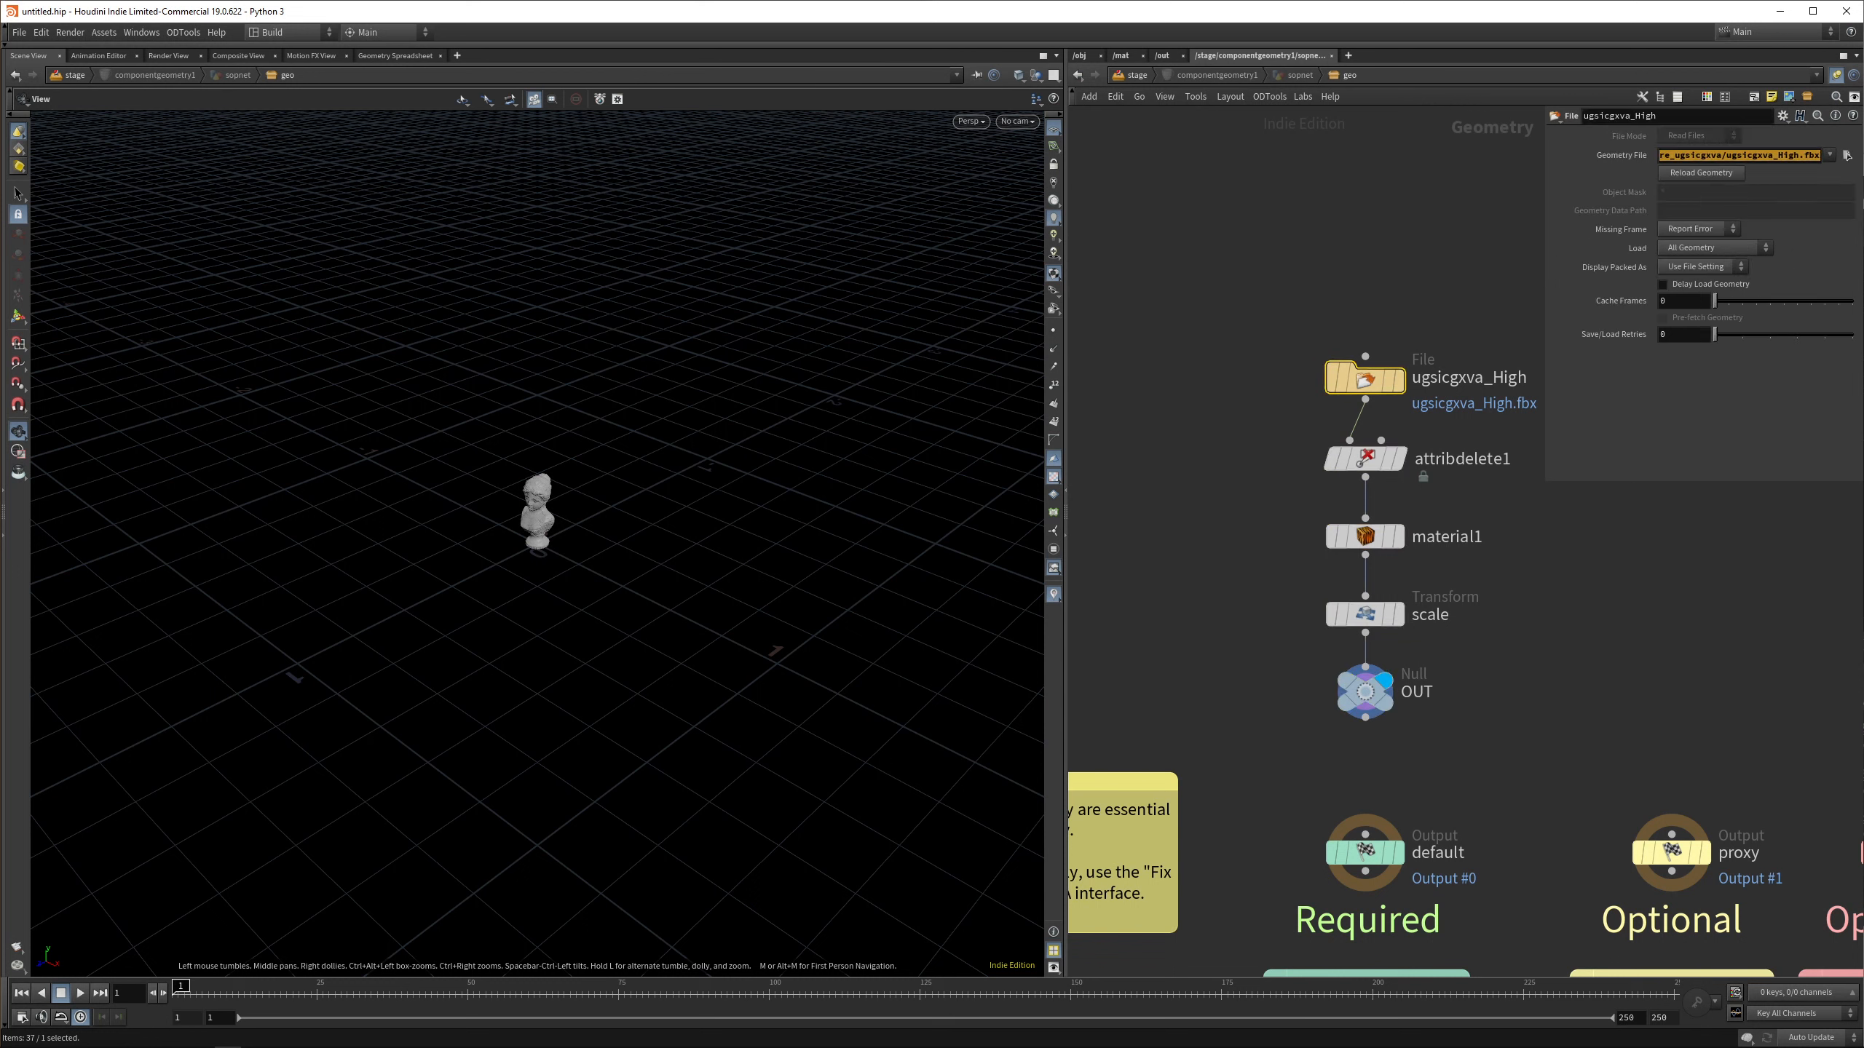
{"action": "left_click", "coordinate": [1843, 154]}
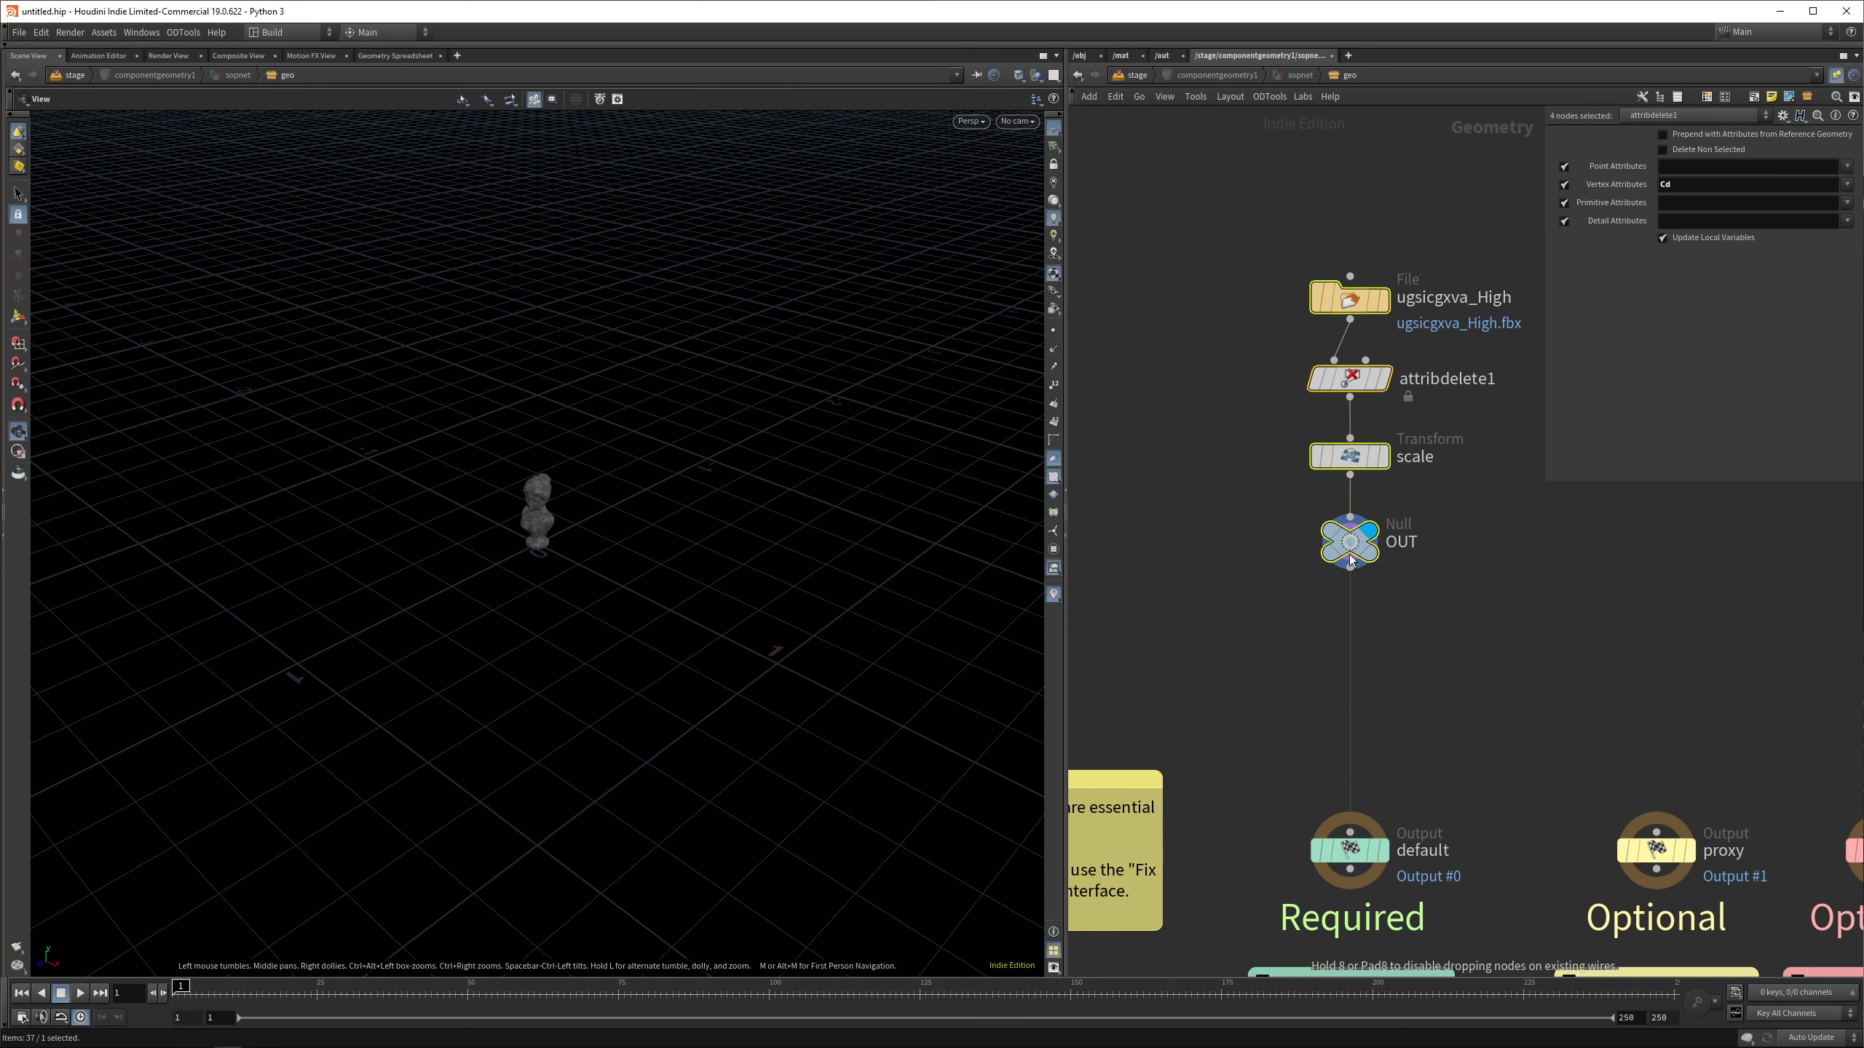
{"action": "left_click", "coordinate": [1348, 456]}
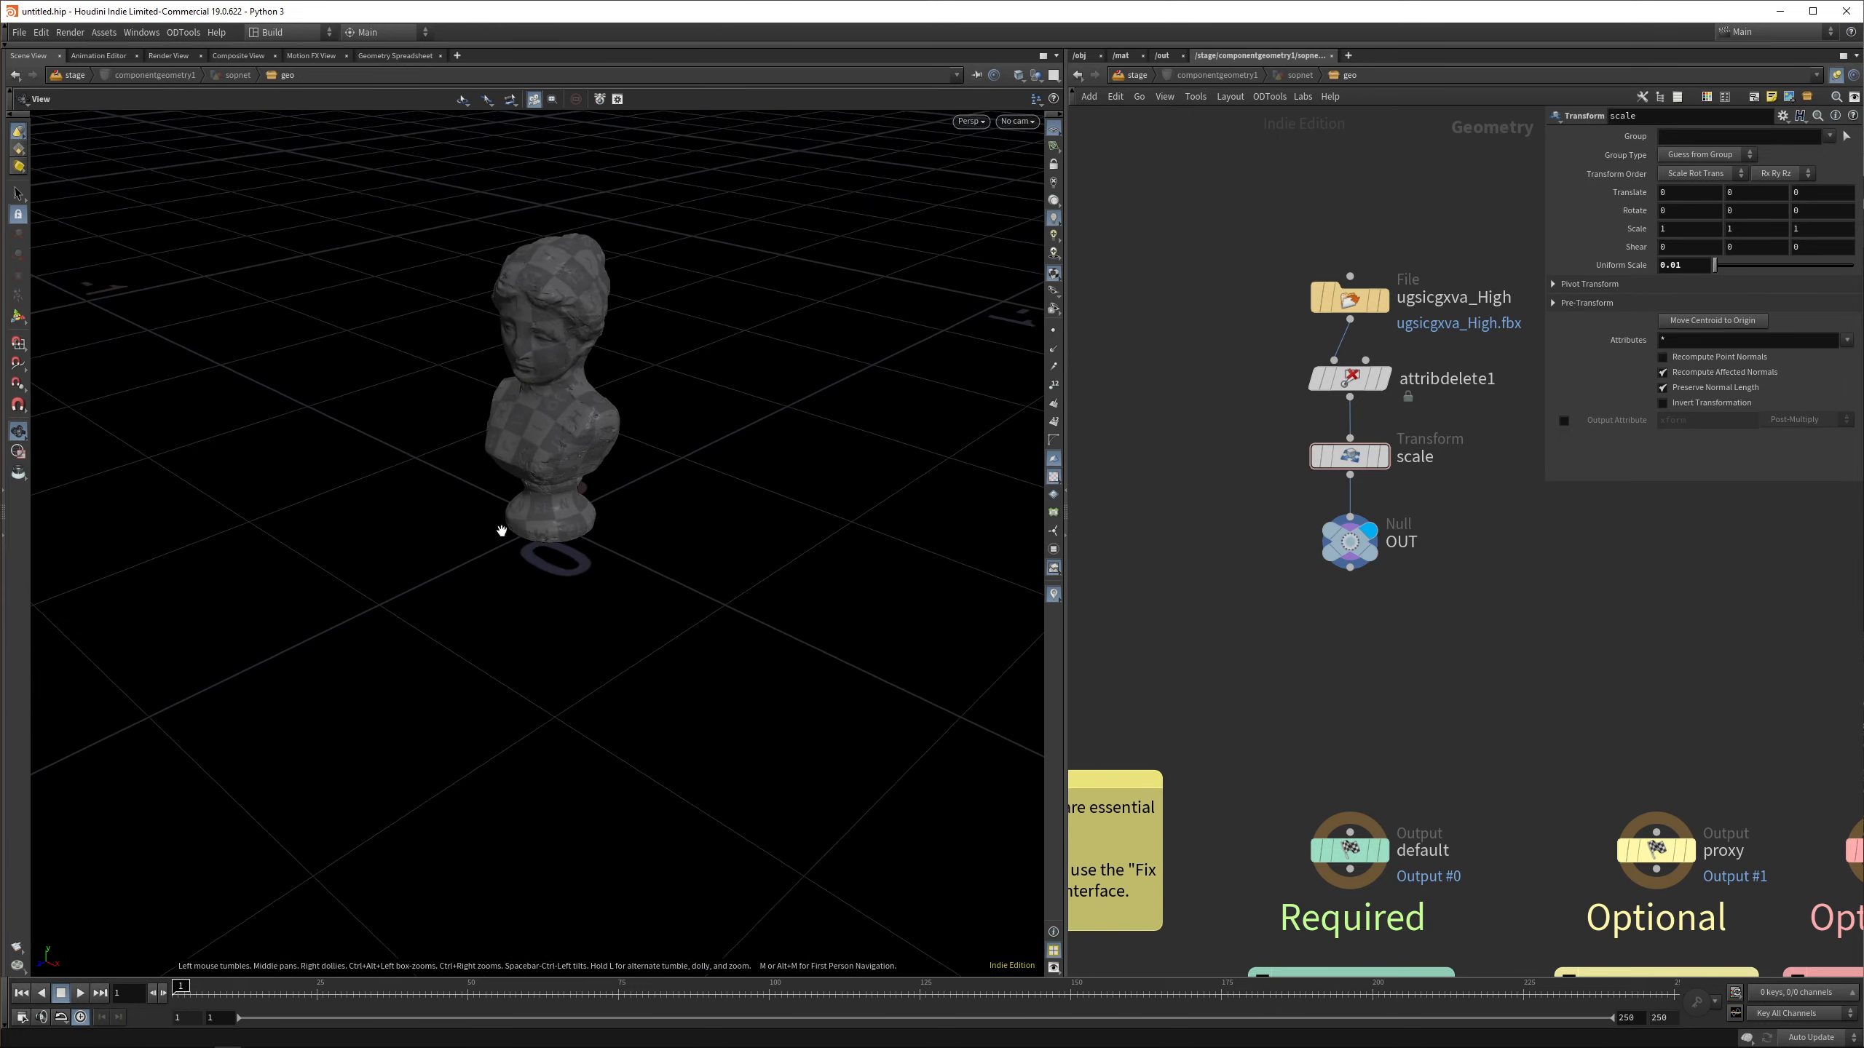
{"action": "scroll", "scroll_direction": "down", "scroll_amount": 3}
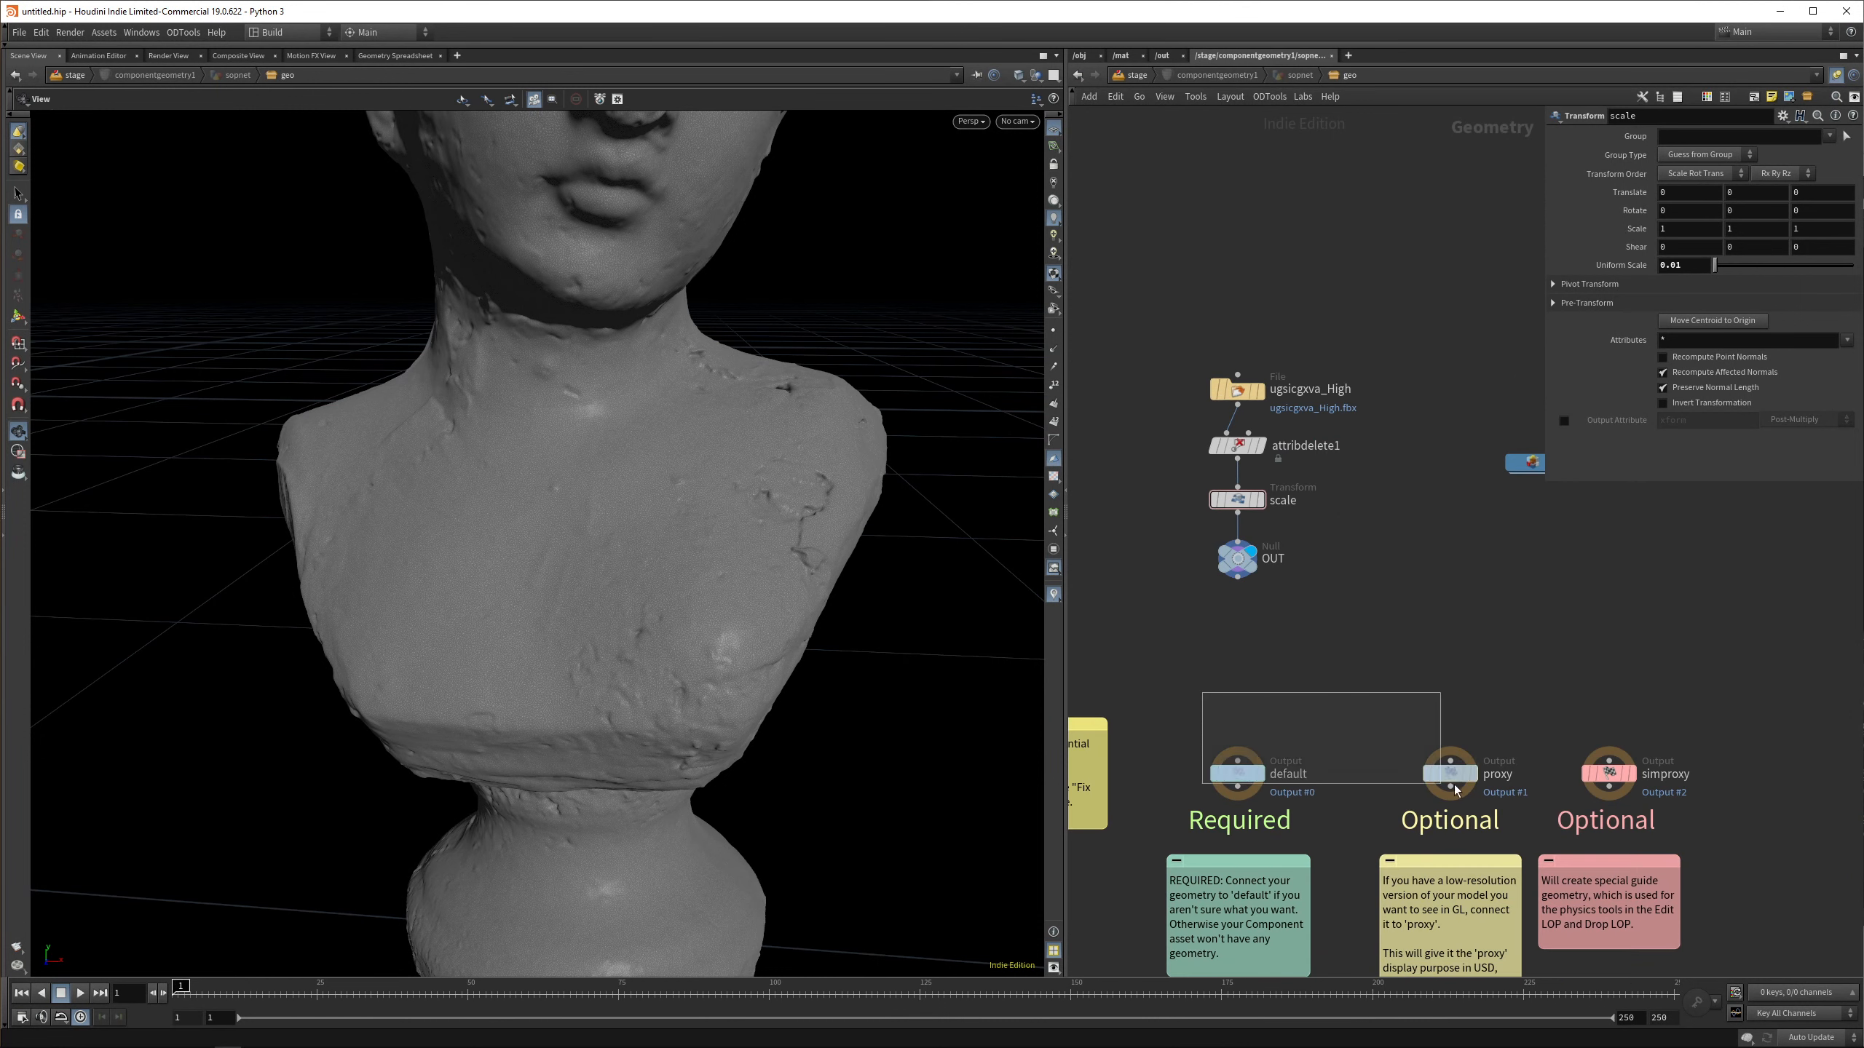
{"action": "left_click", "coordinate": [1236, 772]}
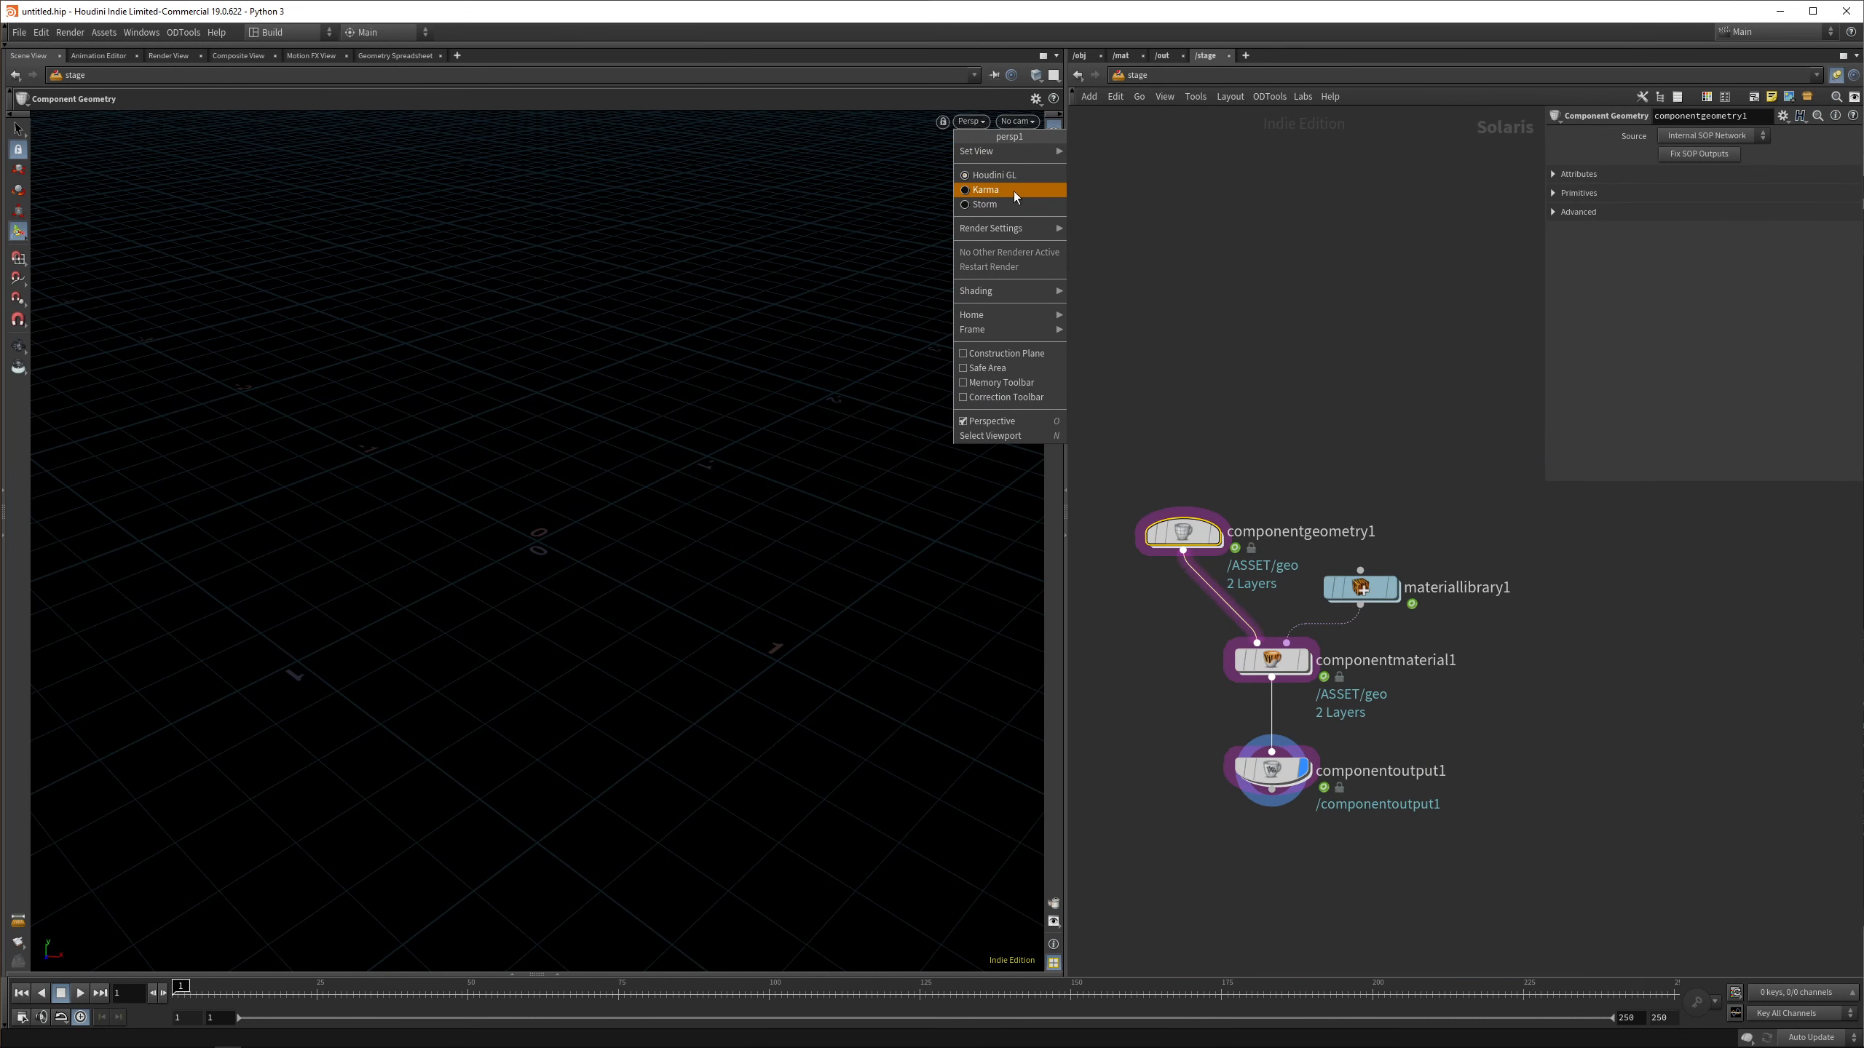
{"action": "mouse_move", "coordinate": [1022, 198]}
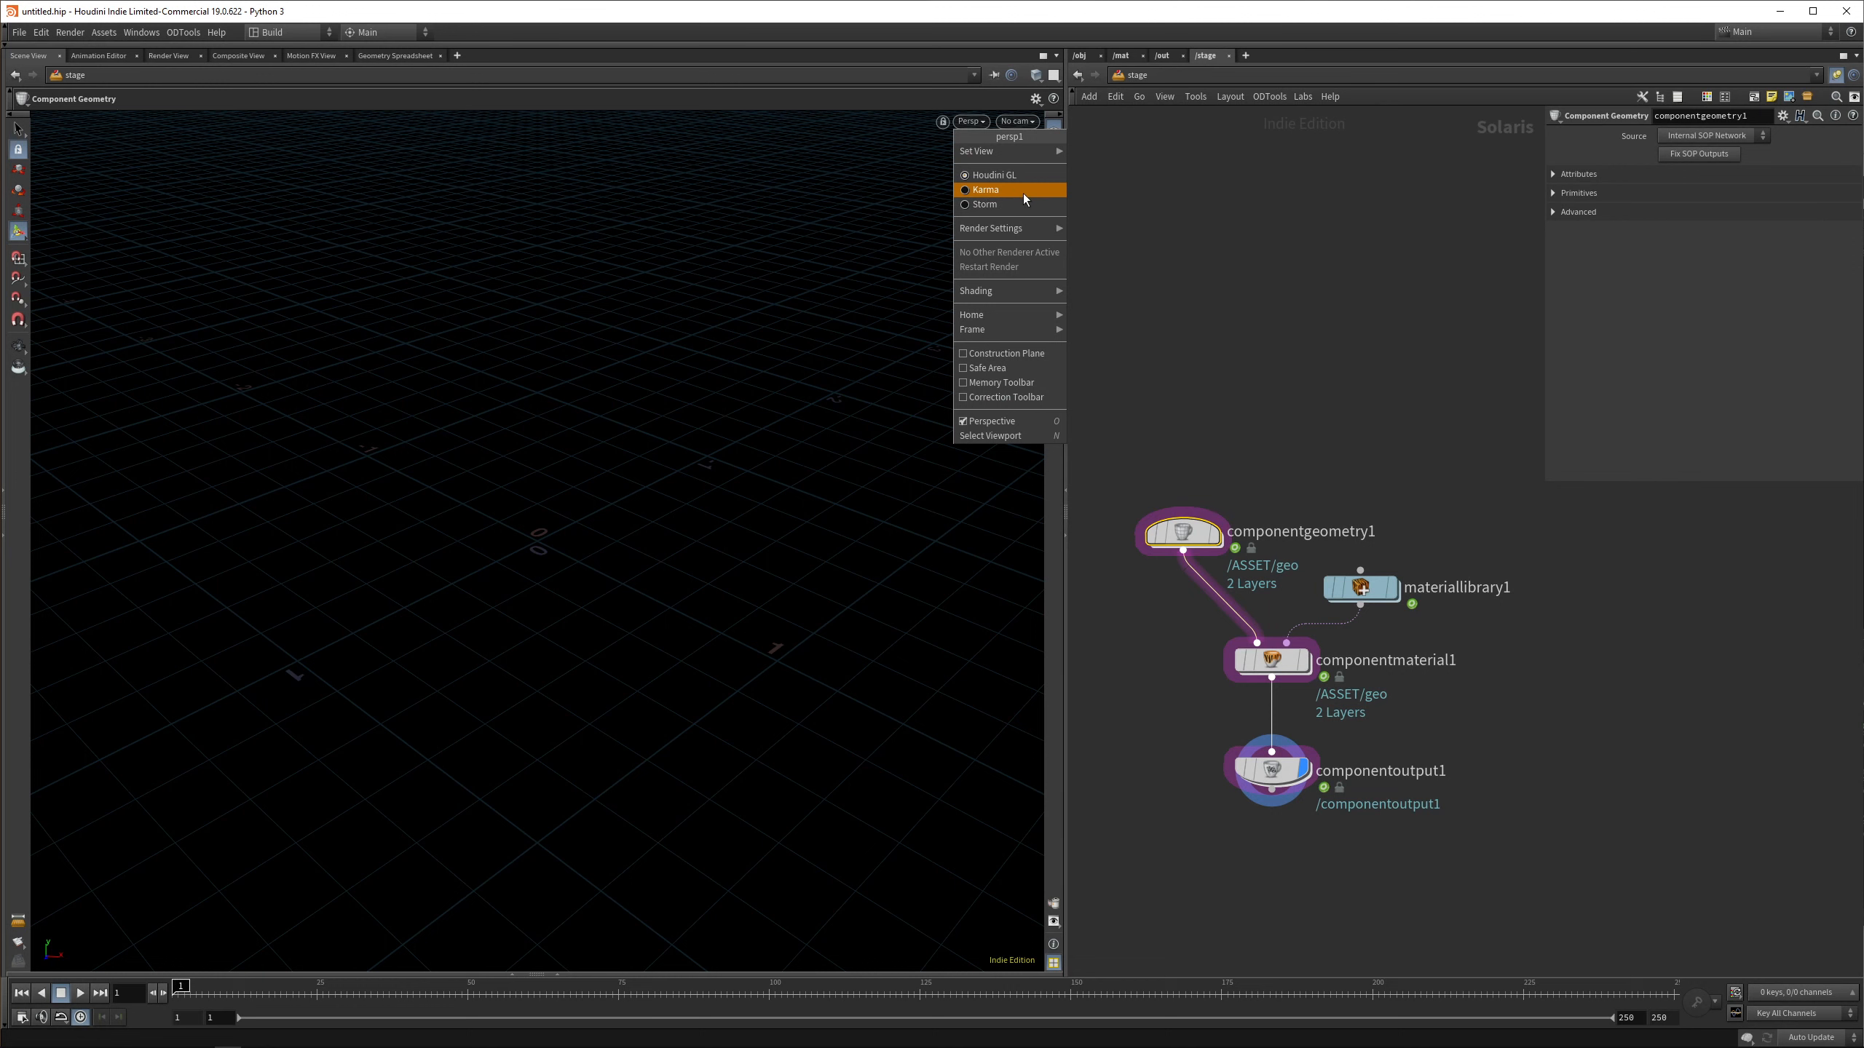
{"action": "mouse_move", "coordinate": [993, 175]}
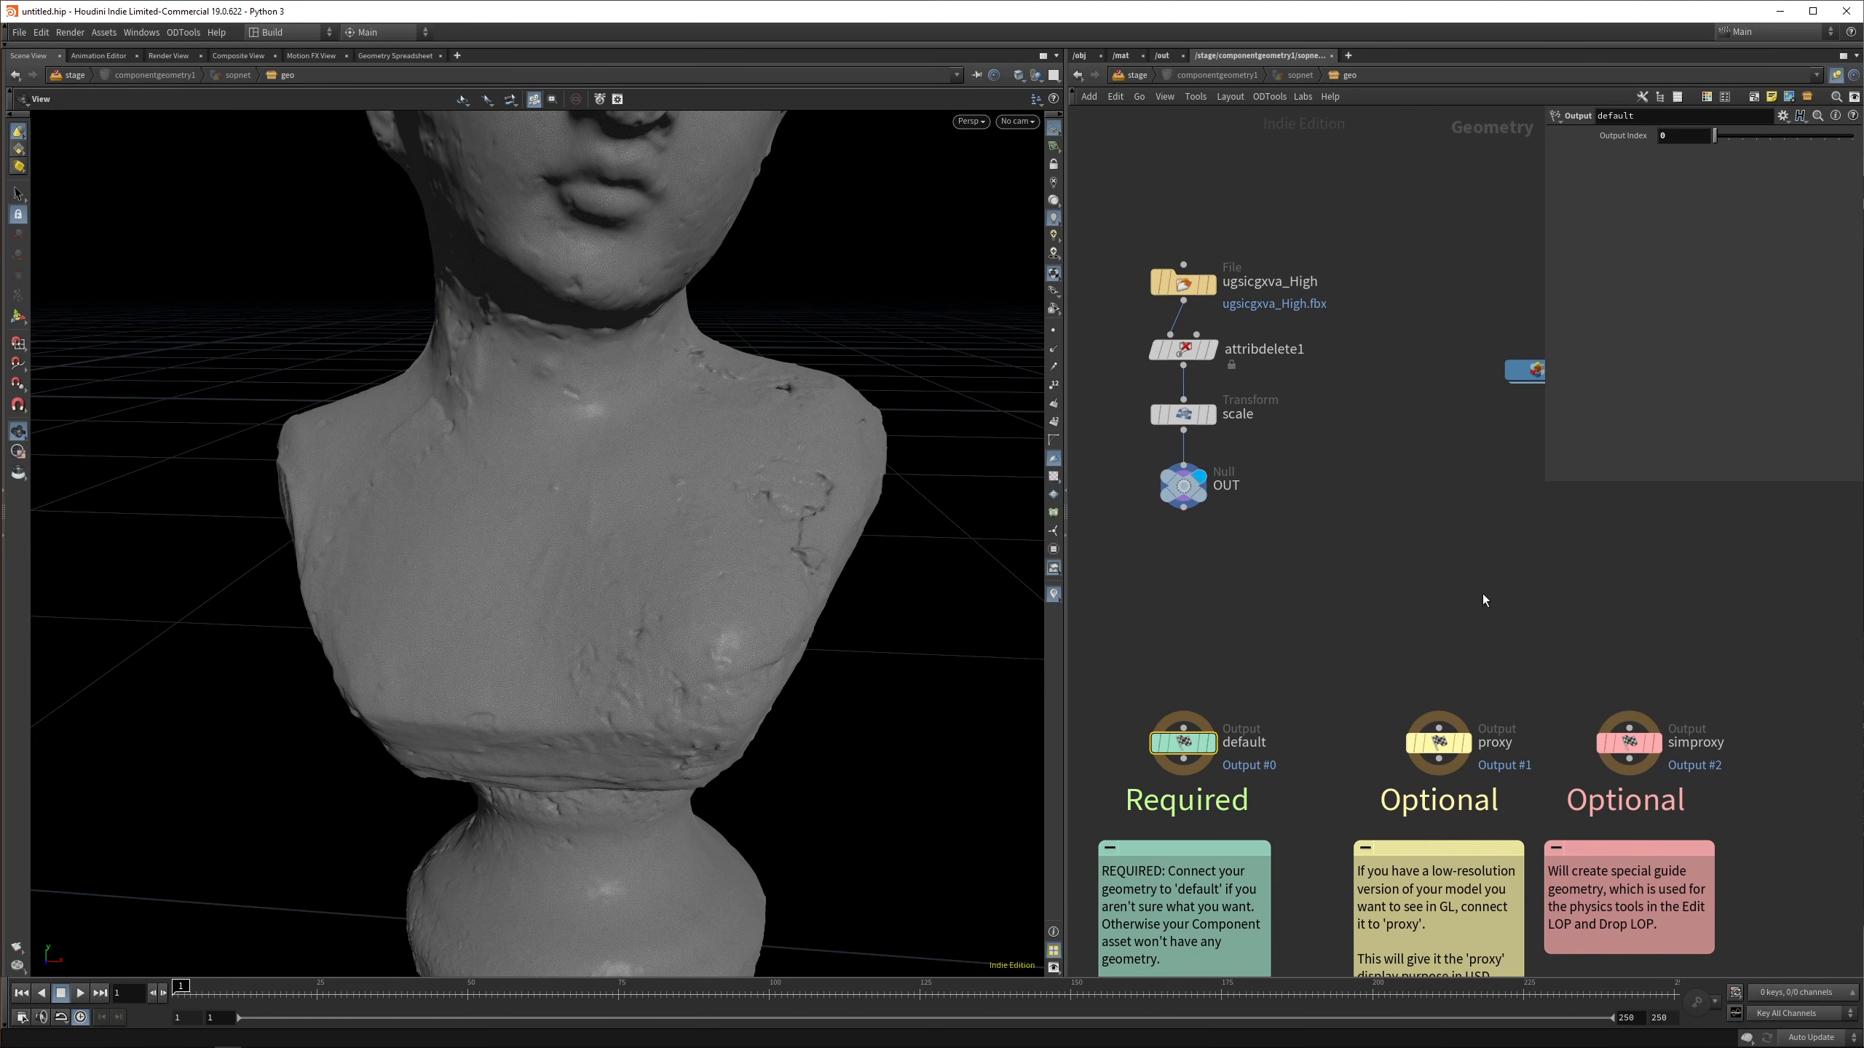
{"action": "mouse_move", "coordinate": [1413, 654]}
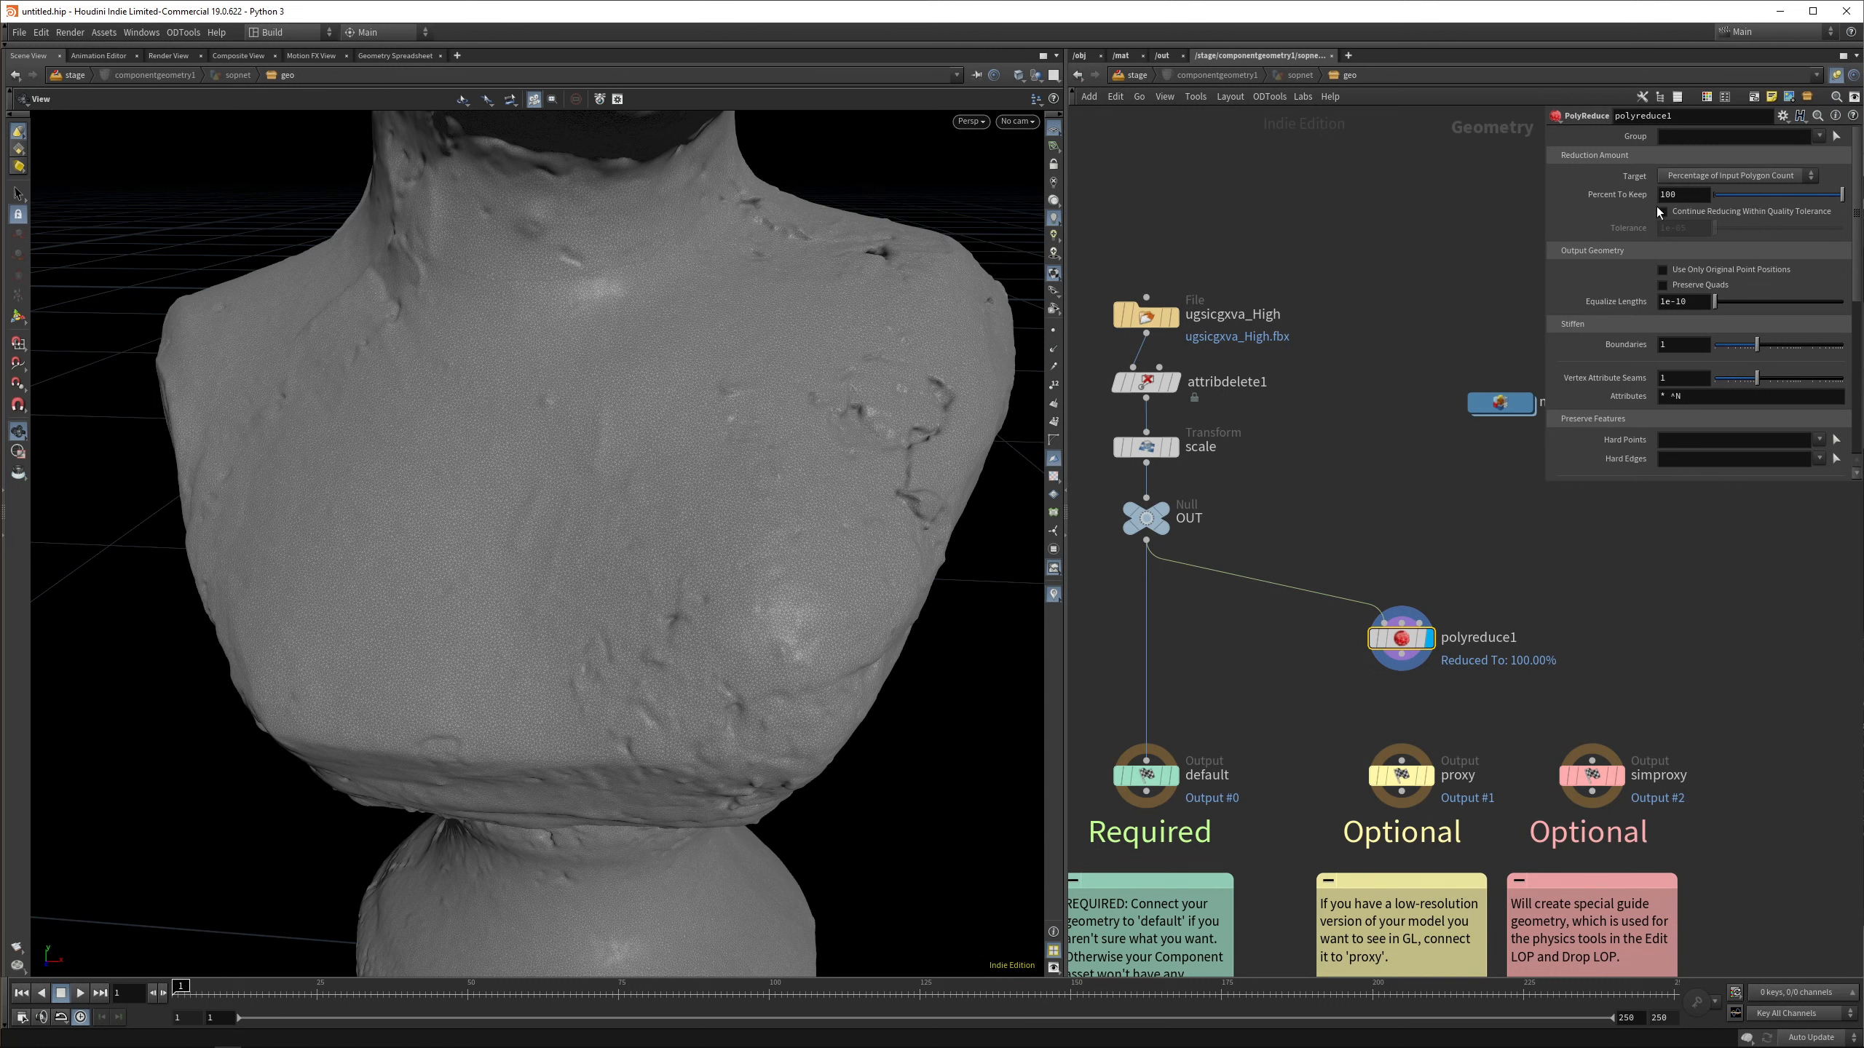
PolyReduce with Continue Reducing at tolerance 1e-04, add normals, and wire into the proxy Output
{"action": "left_click", "coordinate": [1663, 211]}
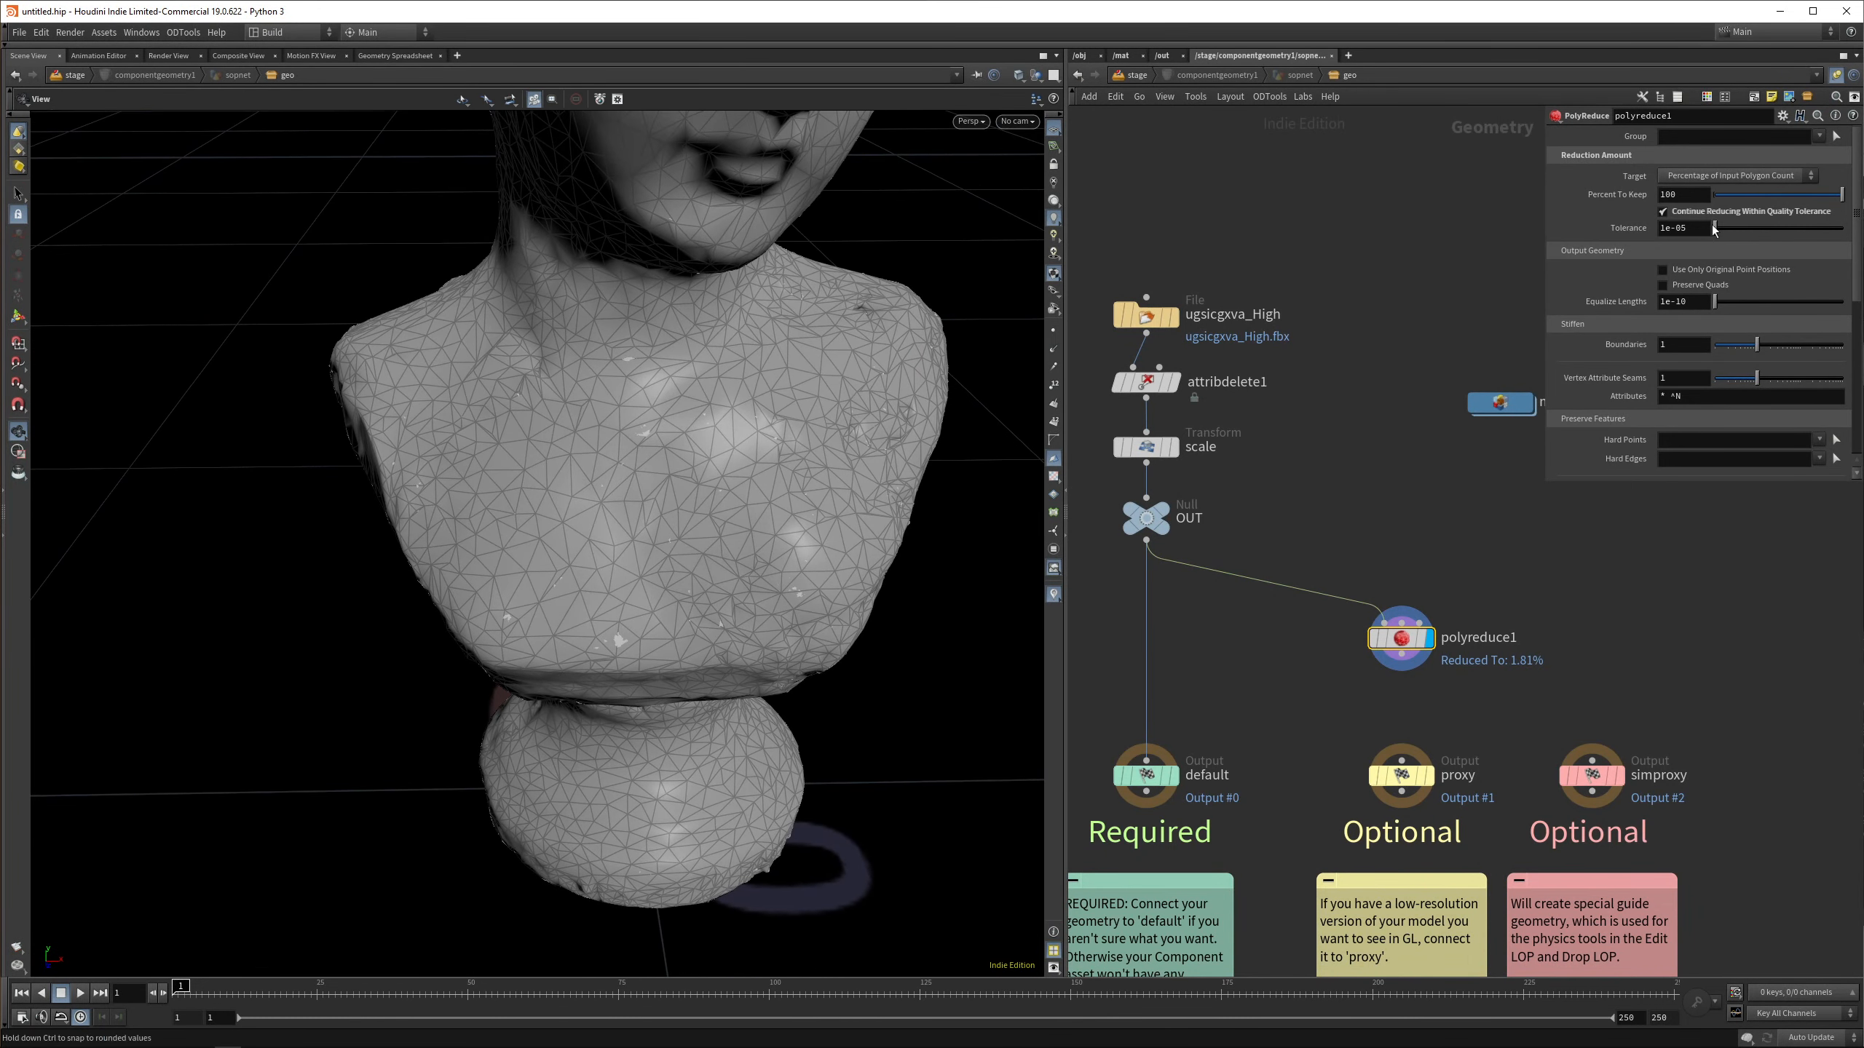
{"action": "type", "text": "1e-04"}
{"action": "type", "text": "n"}
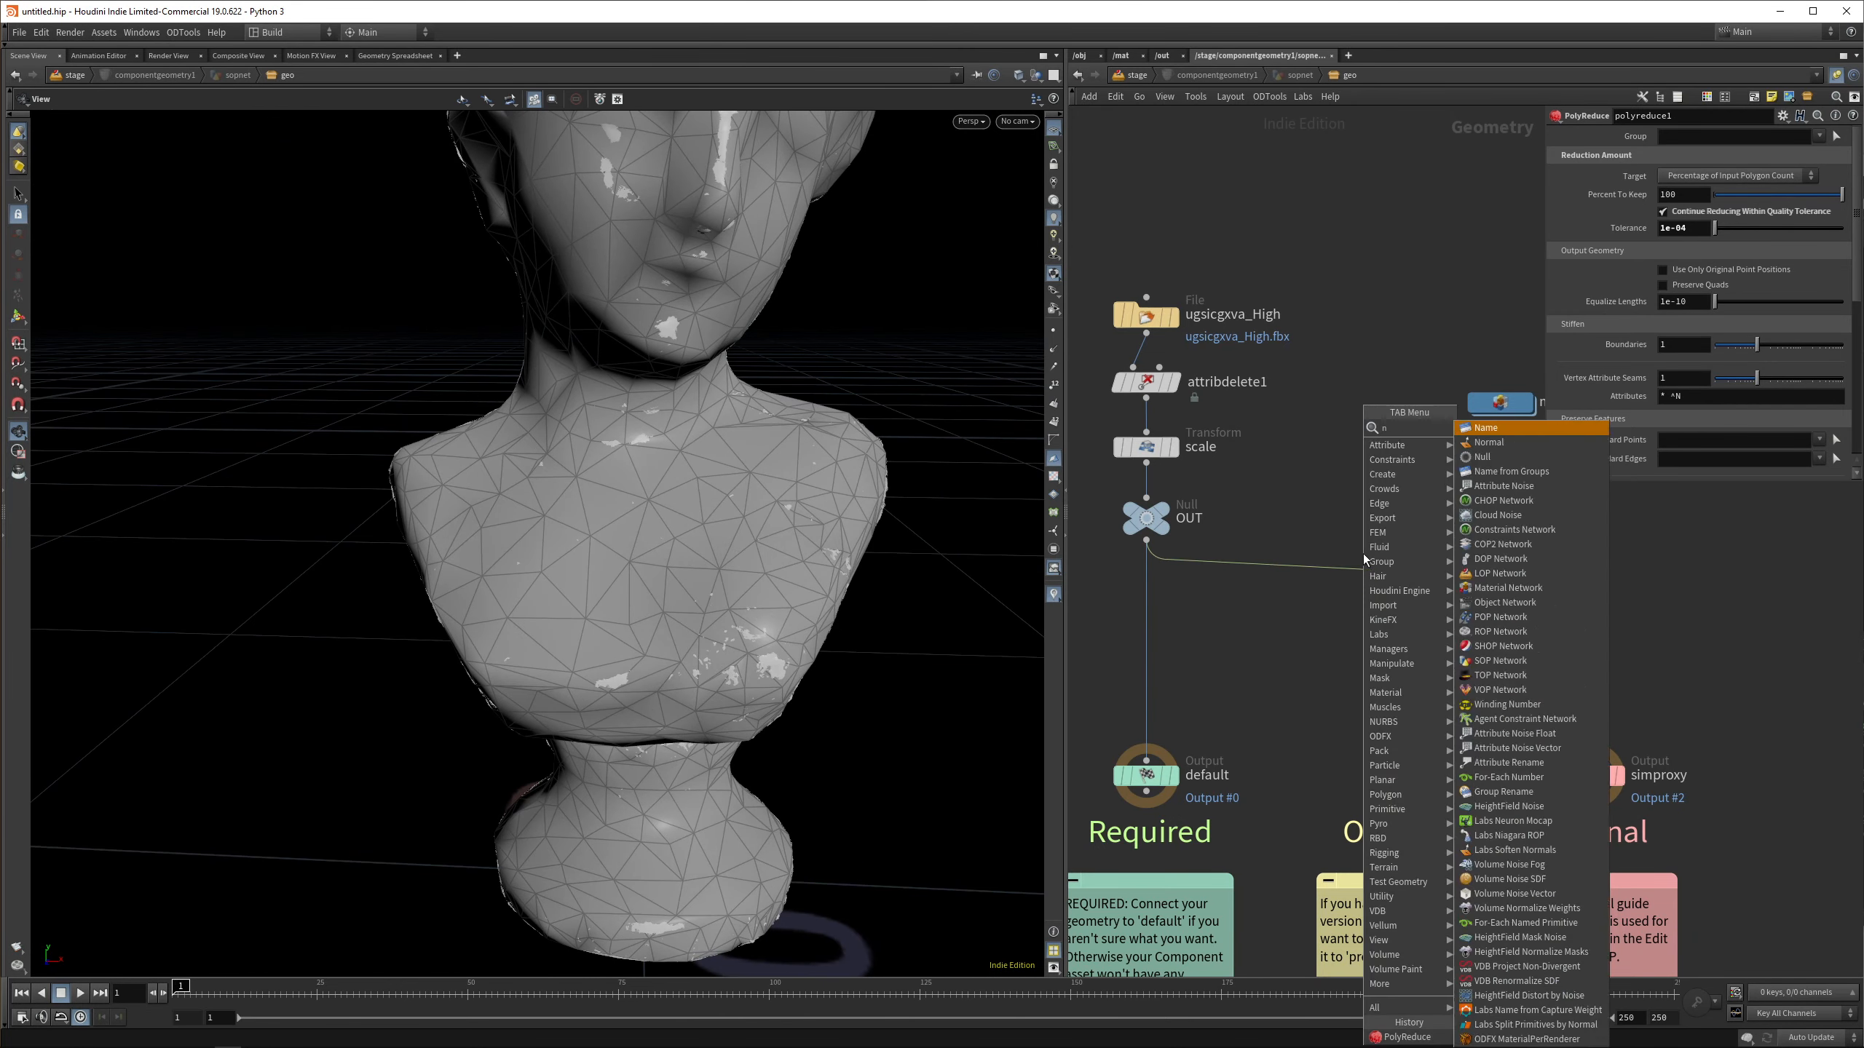
{"action": "left_click", "coordinate": [1490, 442]}
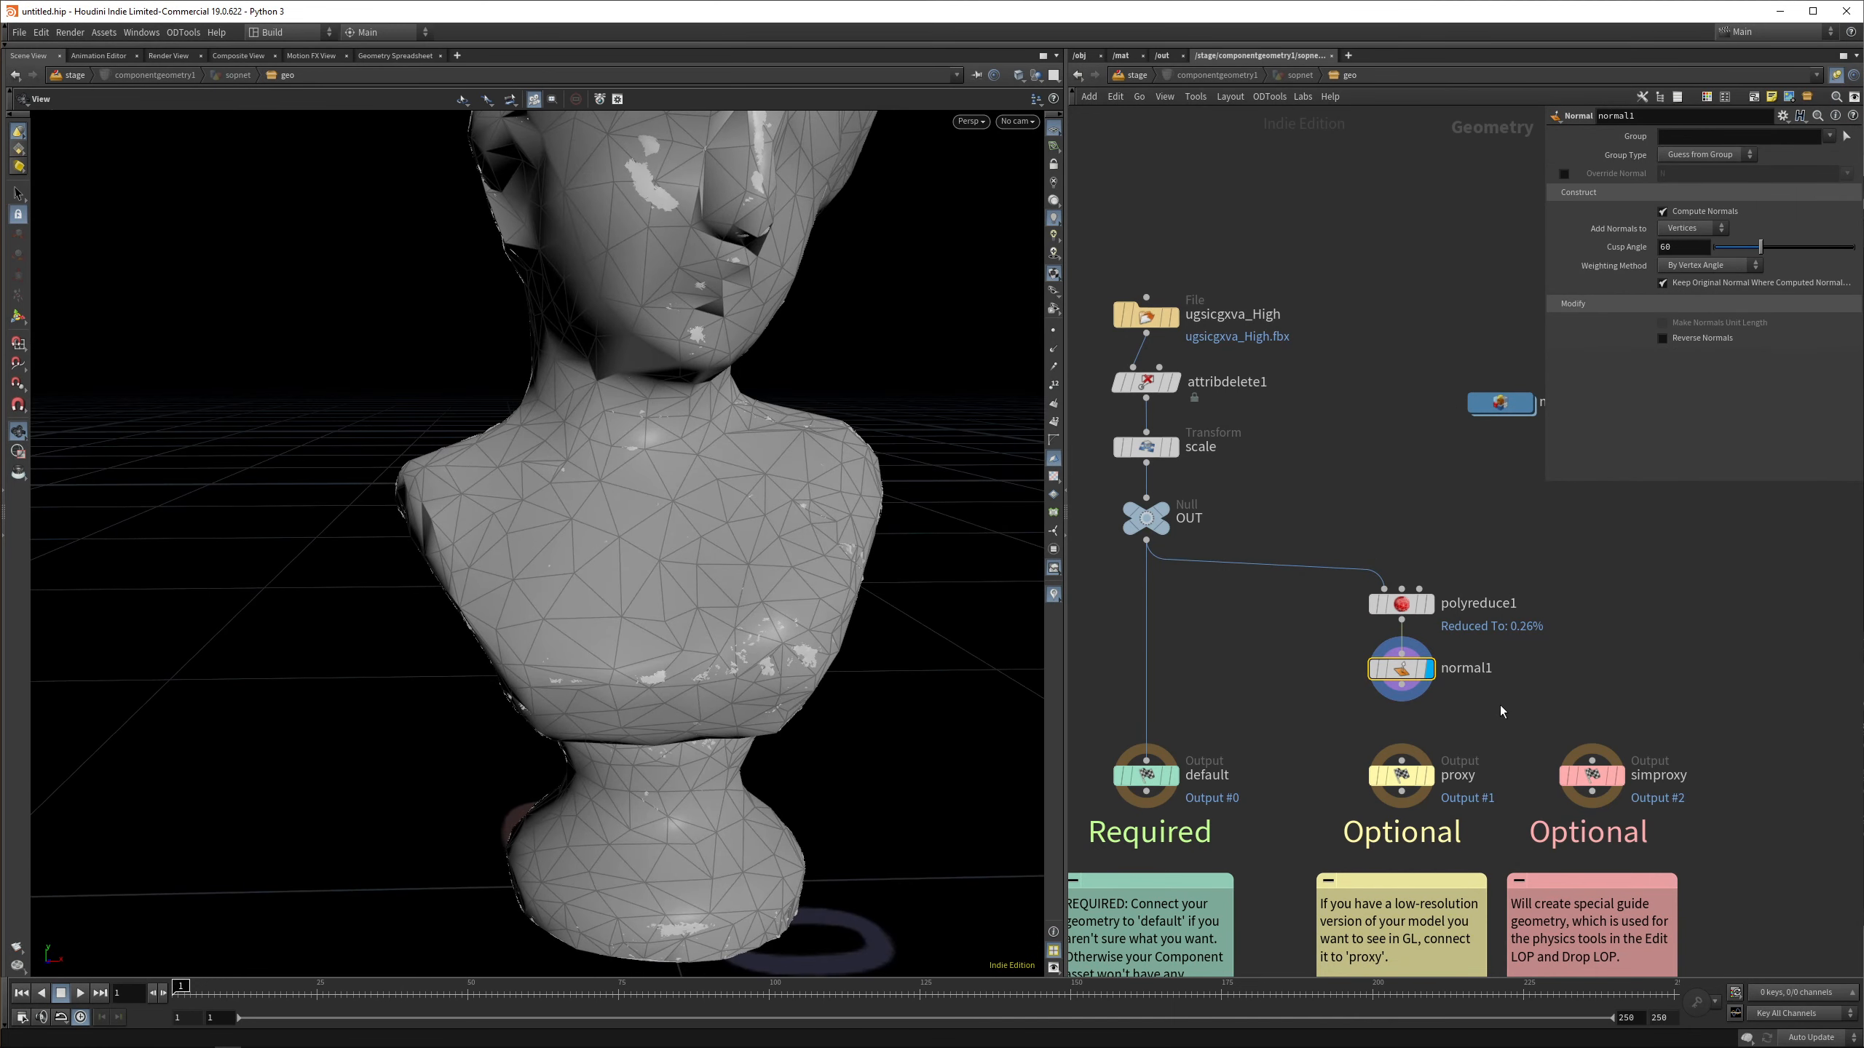
{"action": "left_click", "coordinate": [1400, 605]}
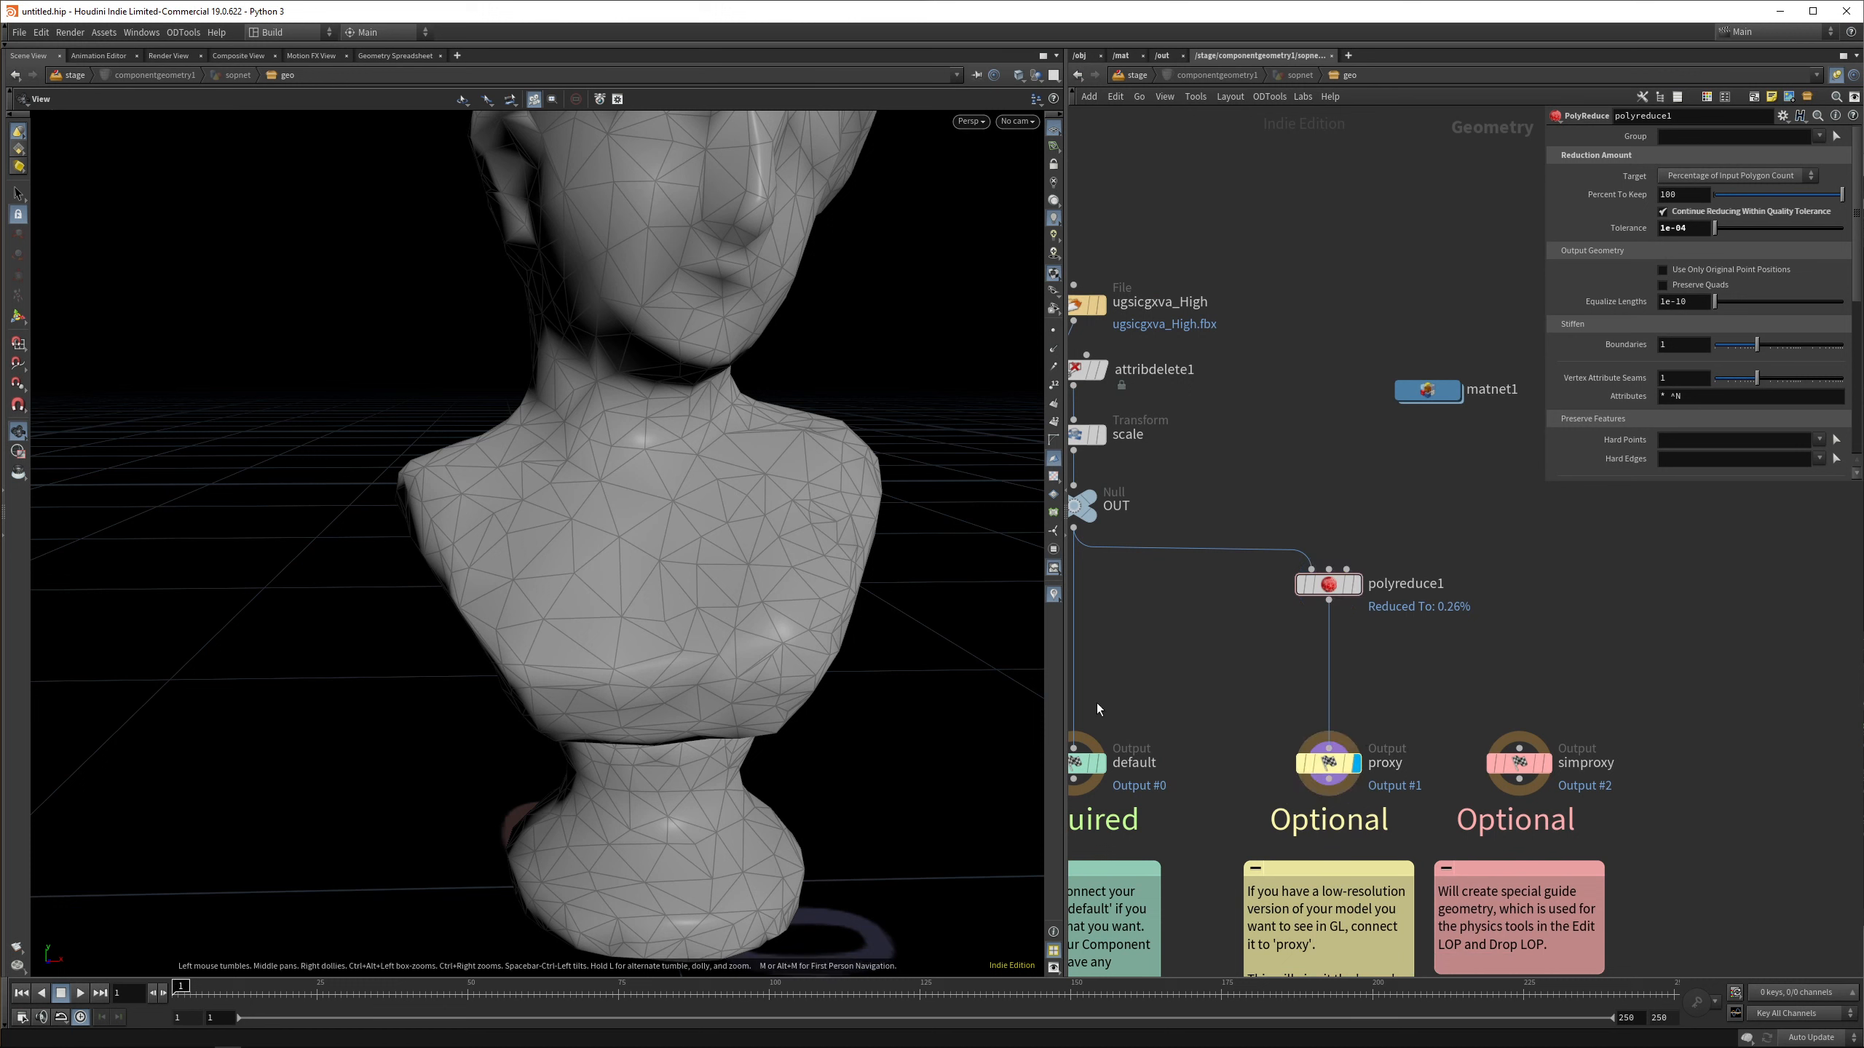
{"action": "mouse_move", "coordinate": [1478, 683]}
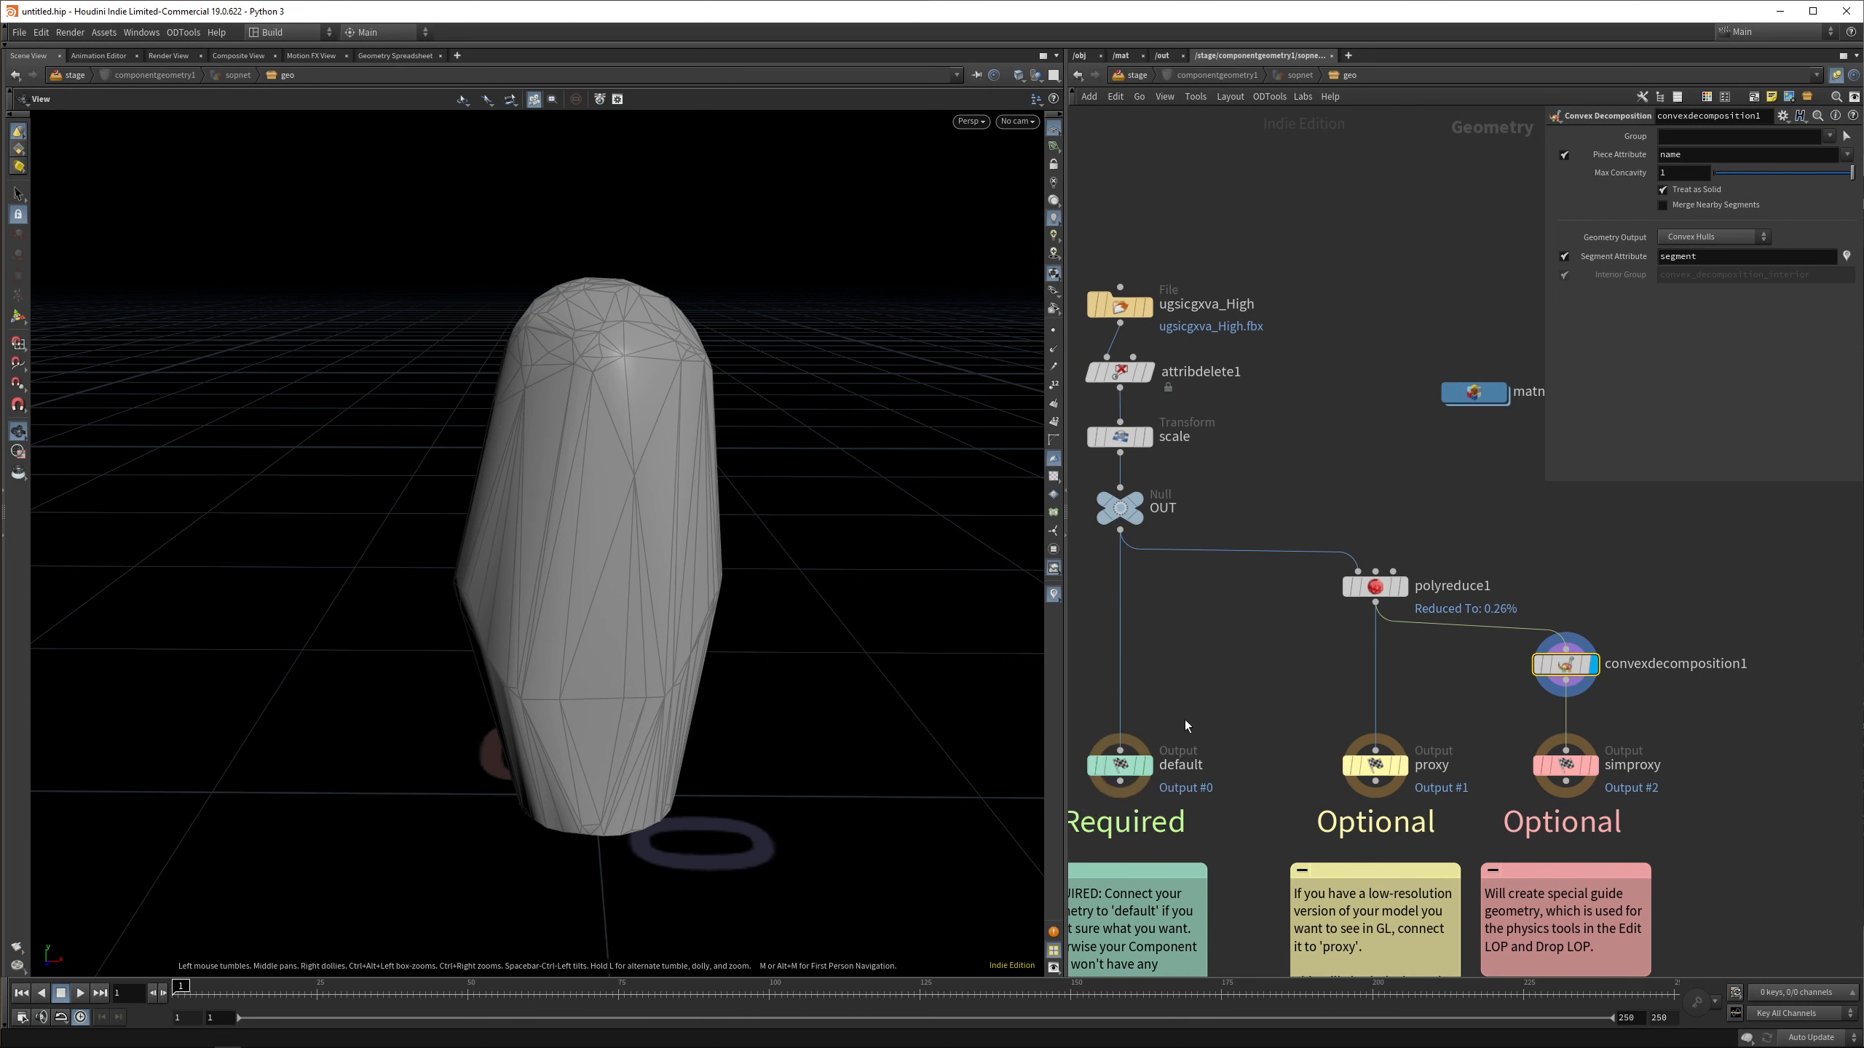
Return up to the /stage network after wiring the convex decomposition to simproxy
{"action": "left_click", "coordinate": [1203, 55]}
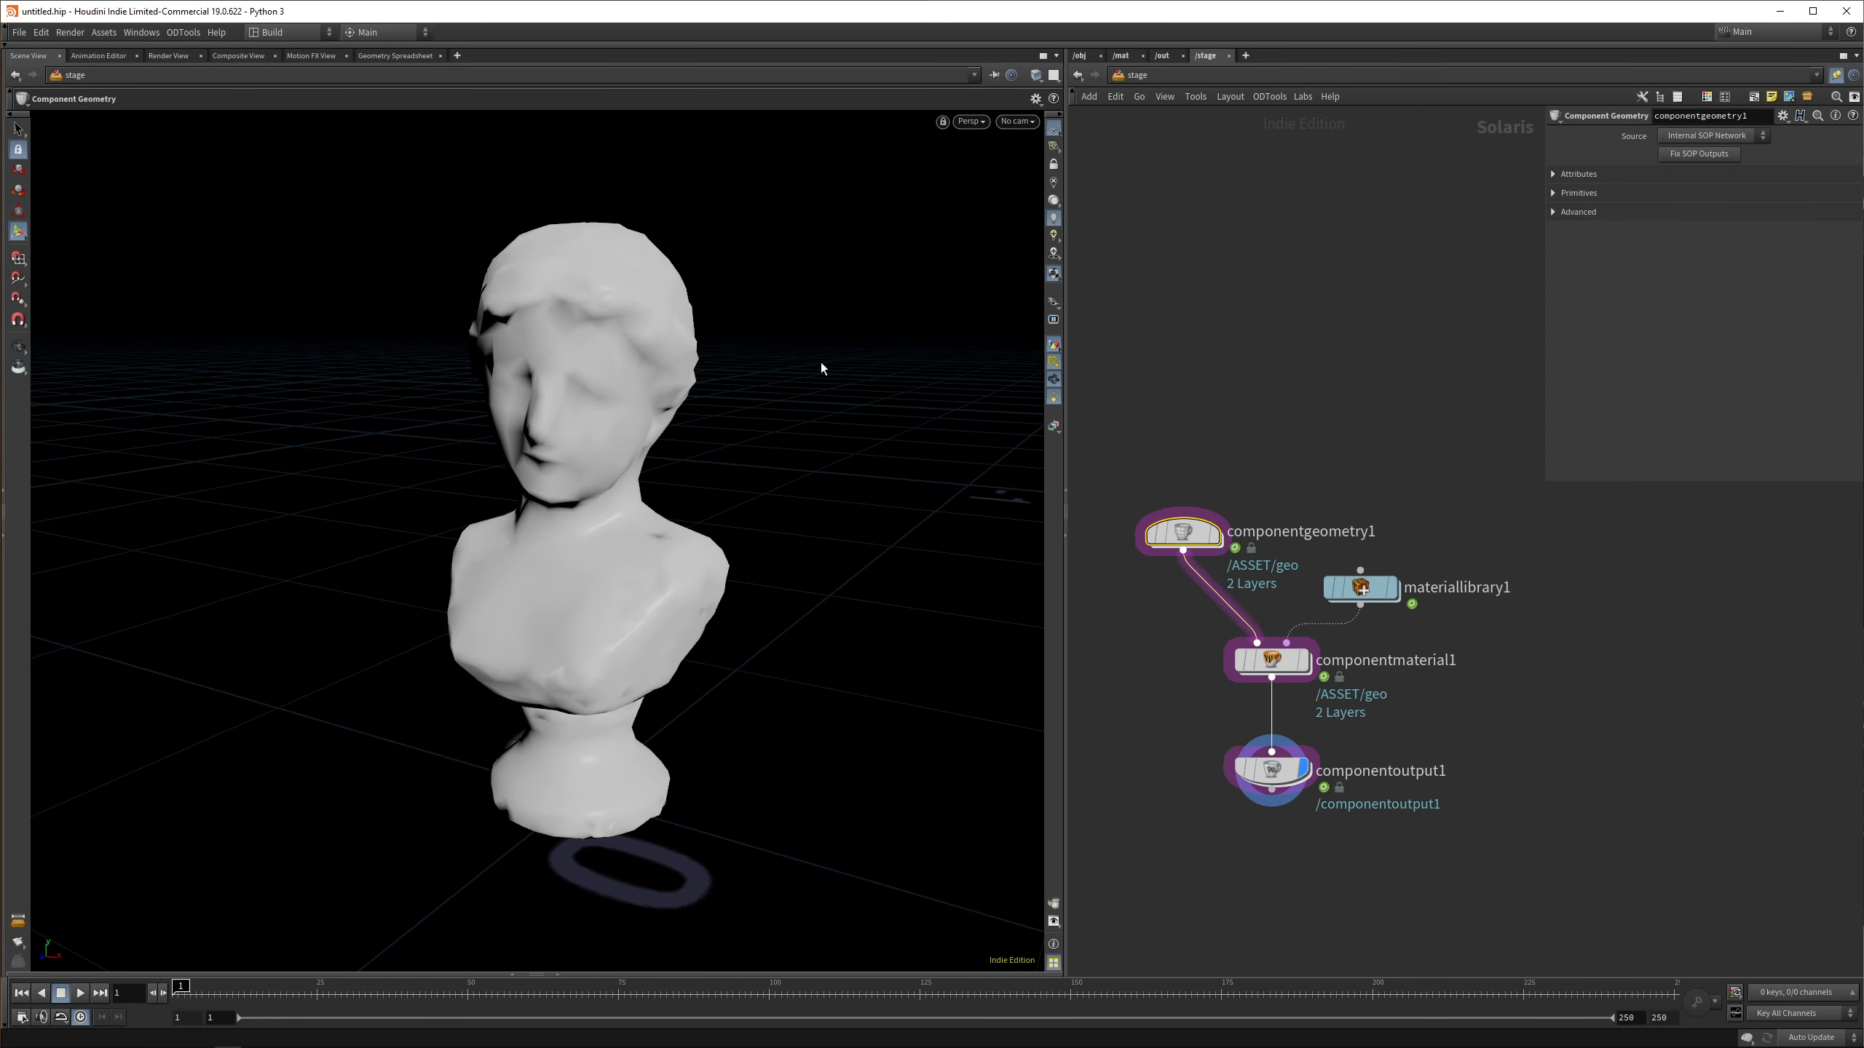
Bring up File > Save As for the untitled scene
{"action": "left_click", "coordinate": [1016, 120]}
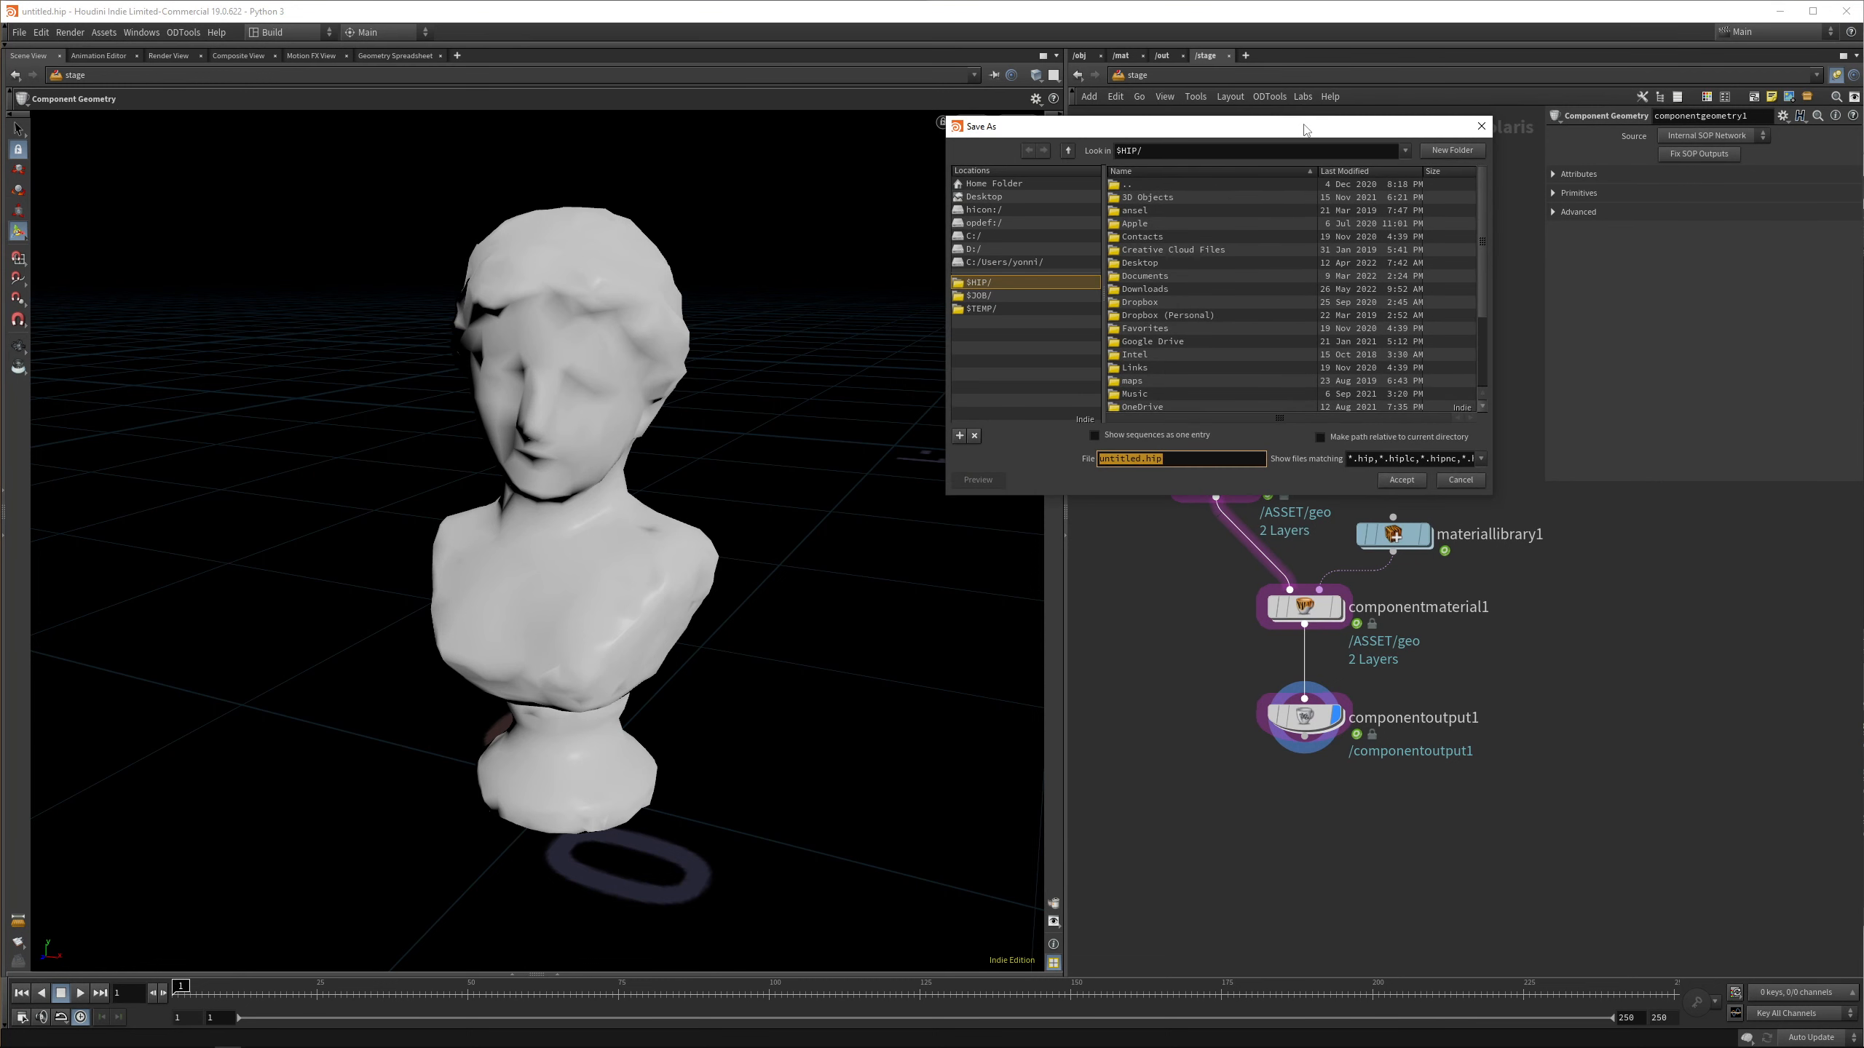
Save as YT_MegascansSolaris_220526_01.hiplc and copy ugsicgxva_High_MATX from matnet1
{"action": "left_click", "coordinate": [1401, 479]}
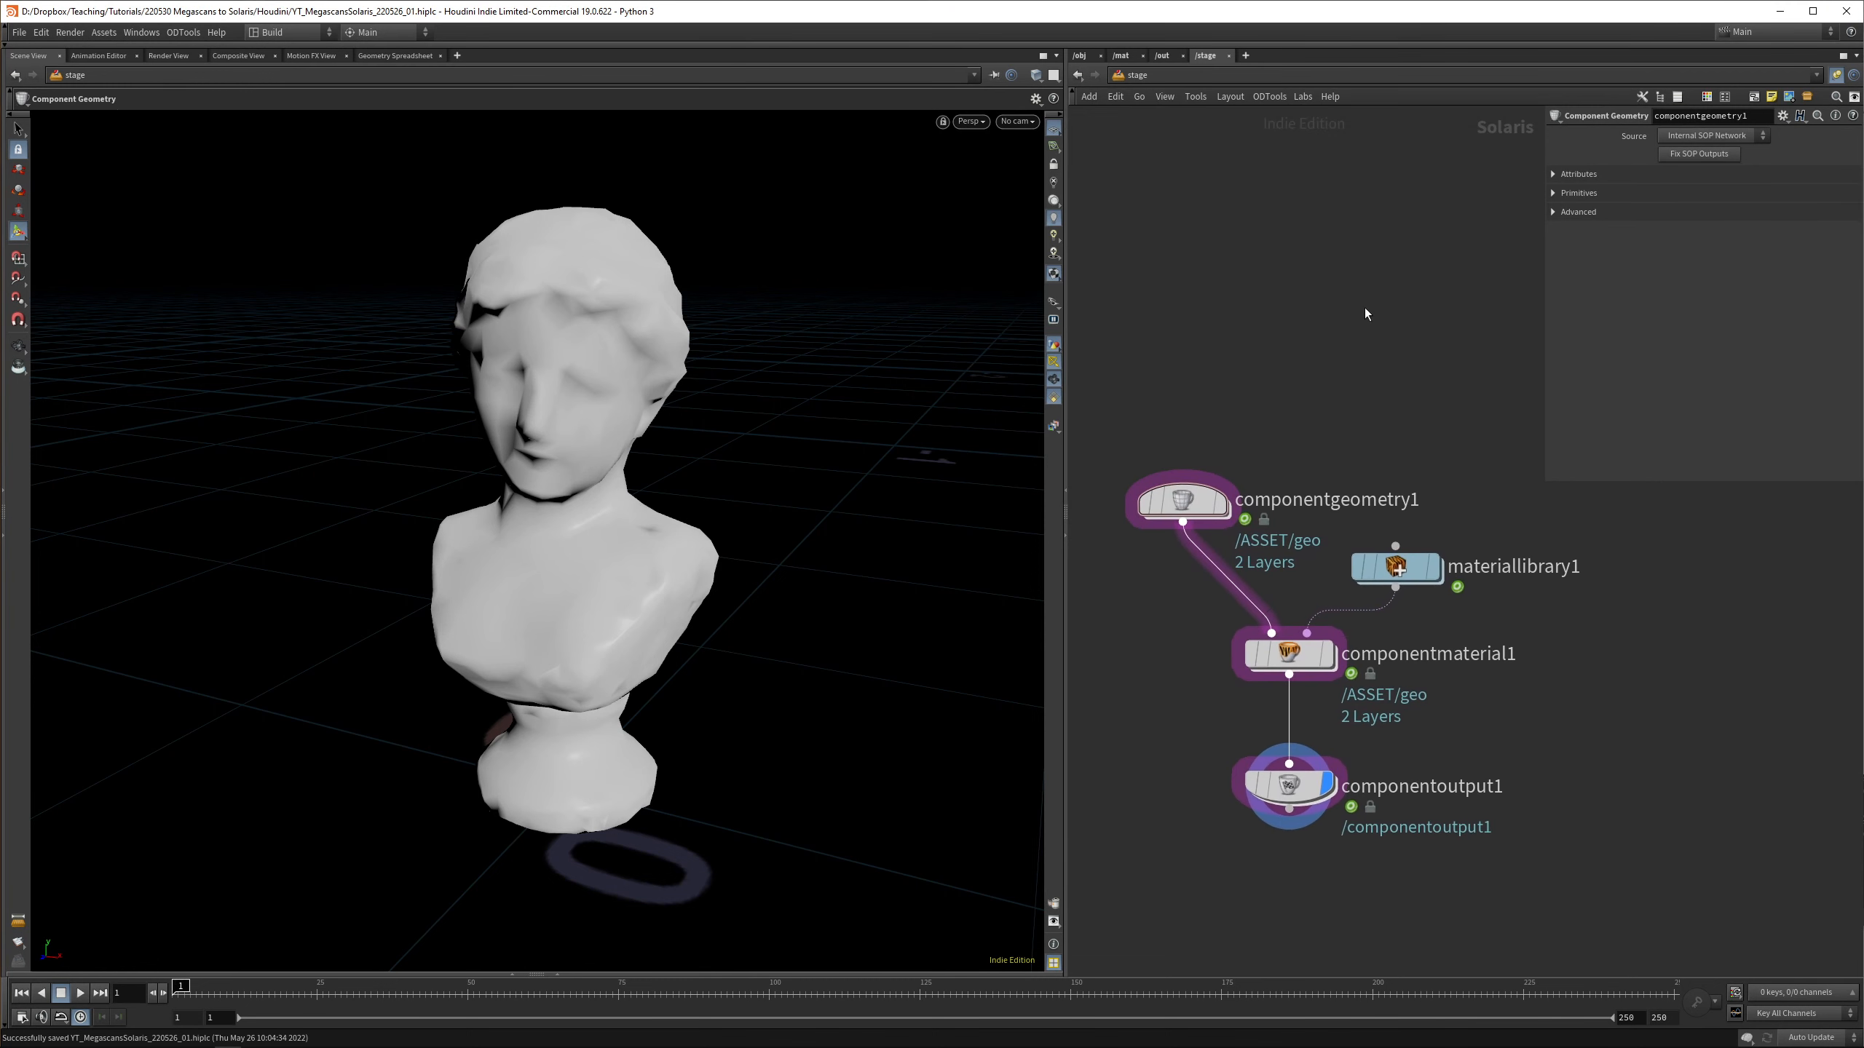
{"action": "mouse_move", "coordinate": [1397, 566]}
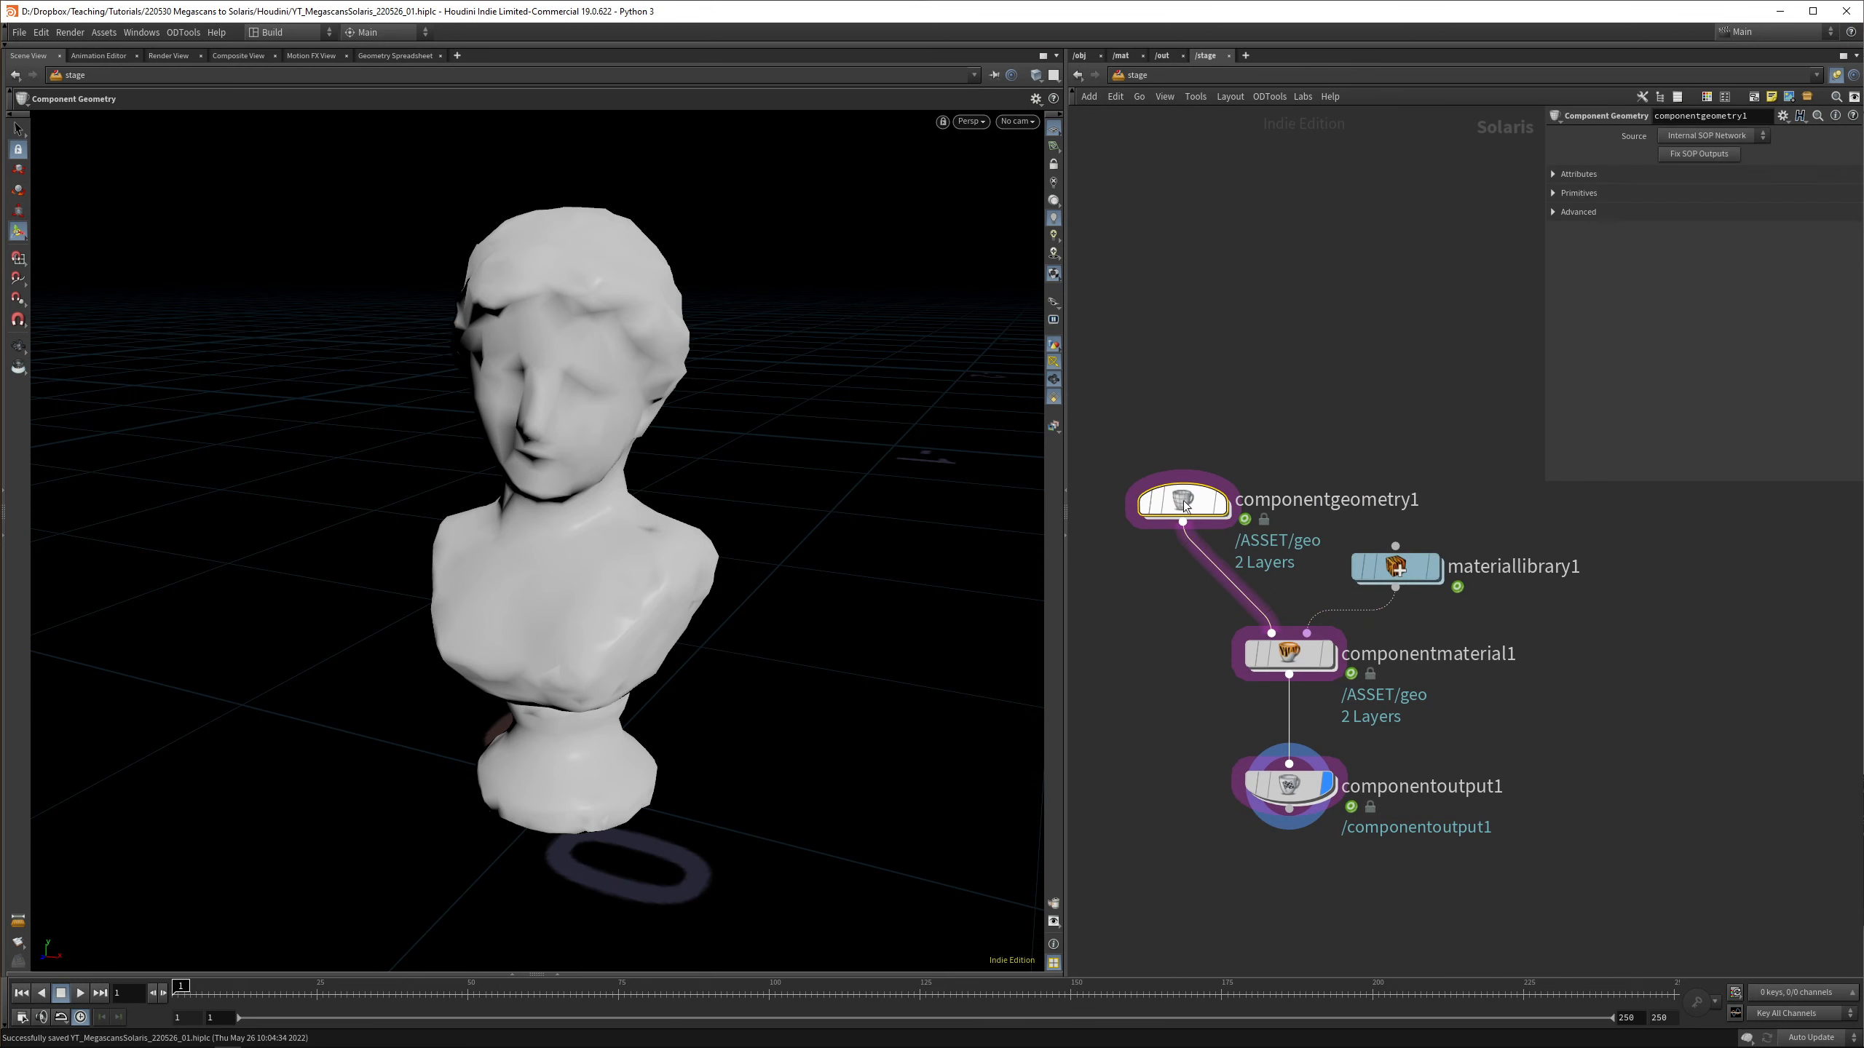
{"action": "double_click", "coordinate": [1179, 500]}
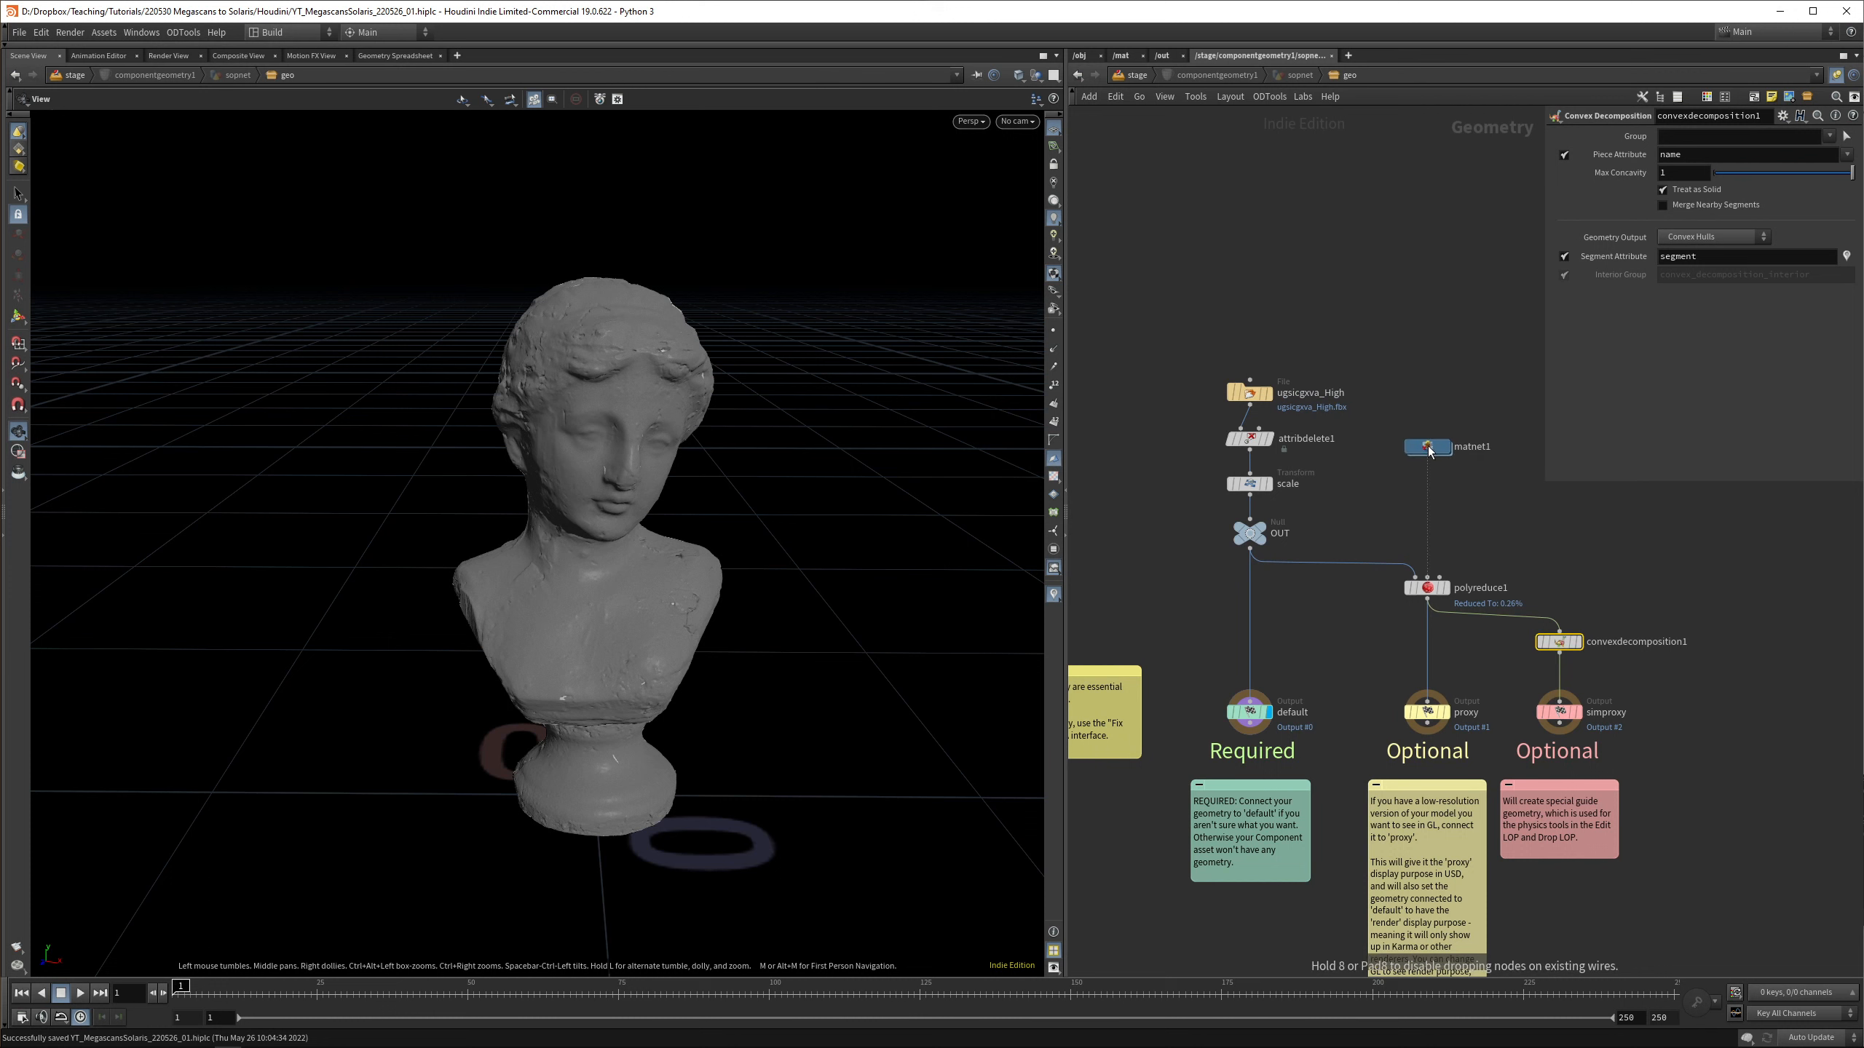
{"action": "double_click", "coordinate": [1427, 447]}
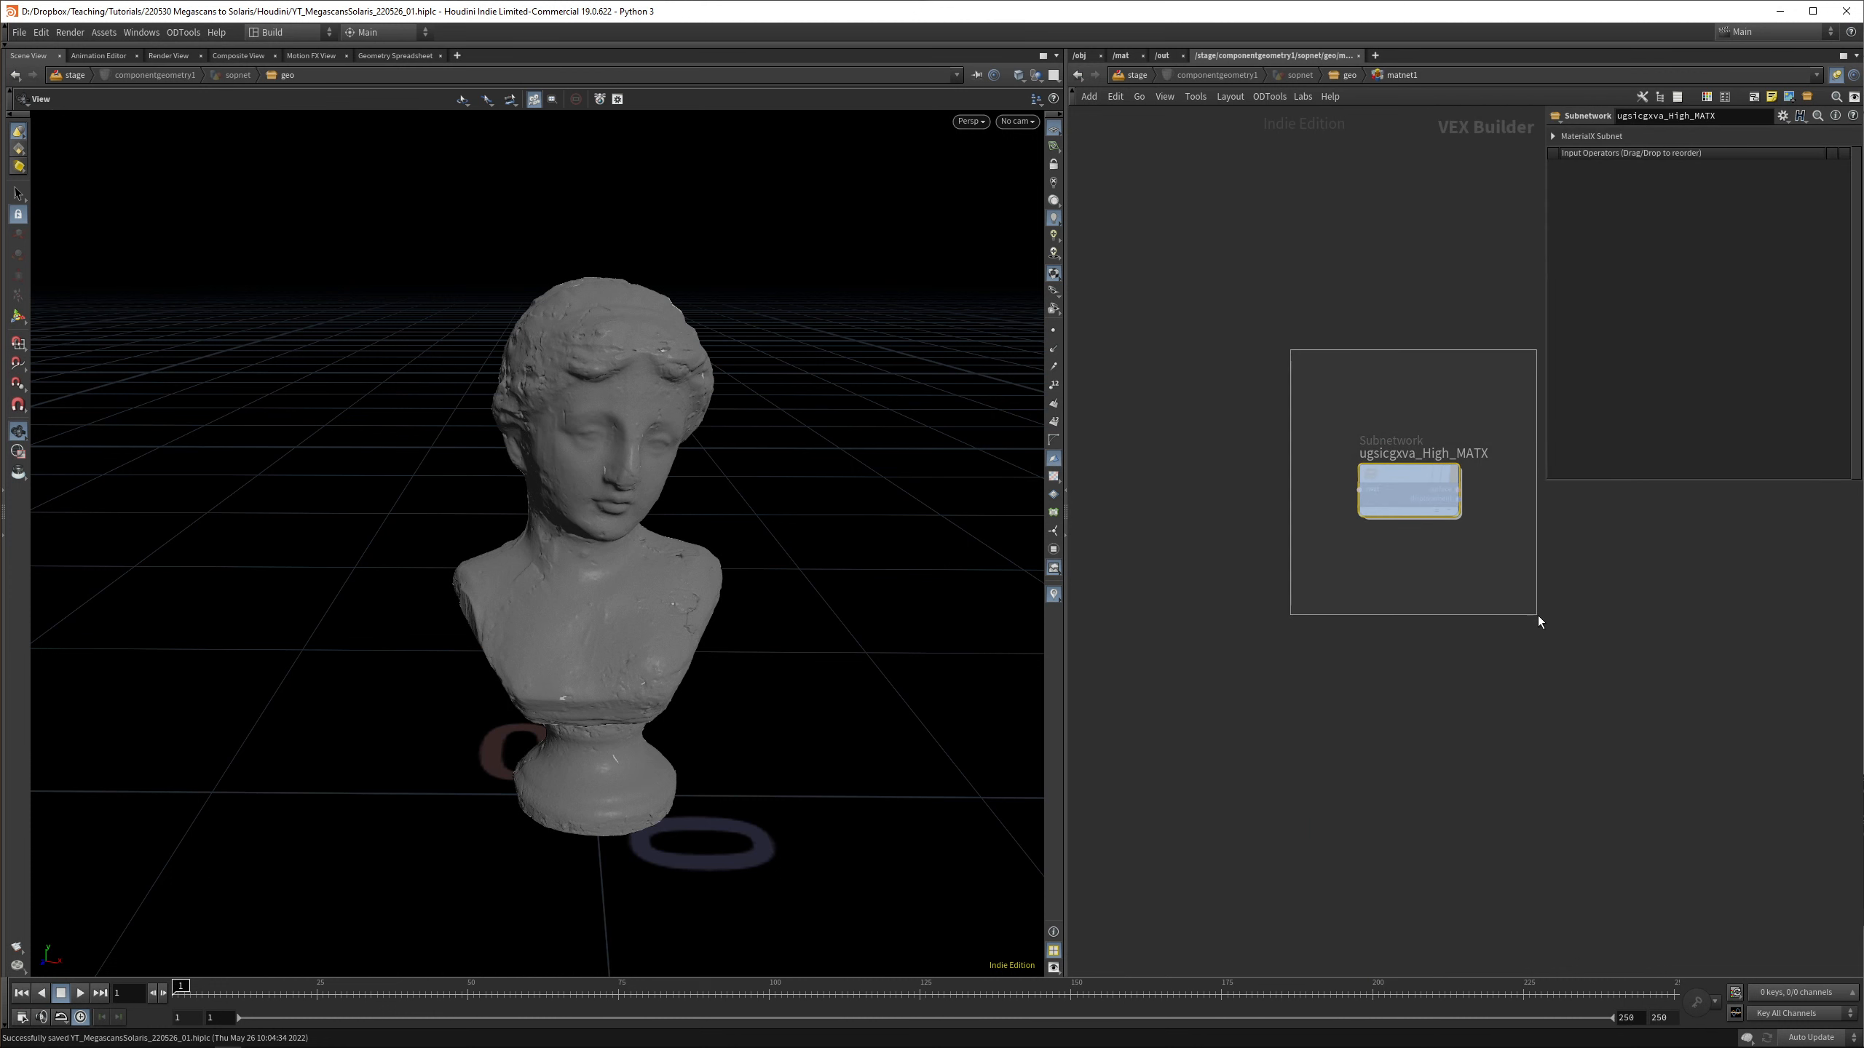
{"action": "key", "text": "ctrl+c"}
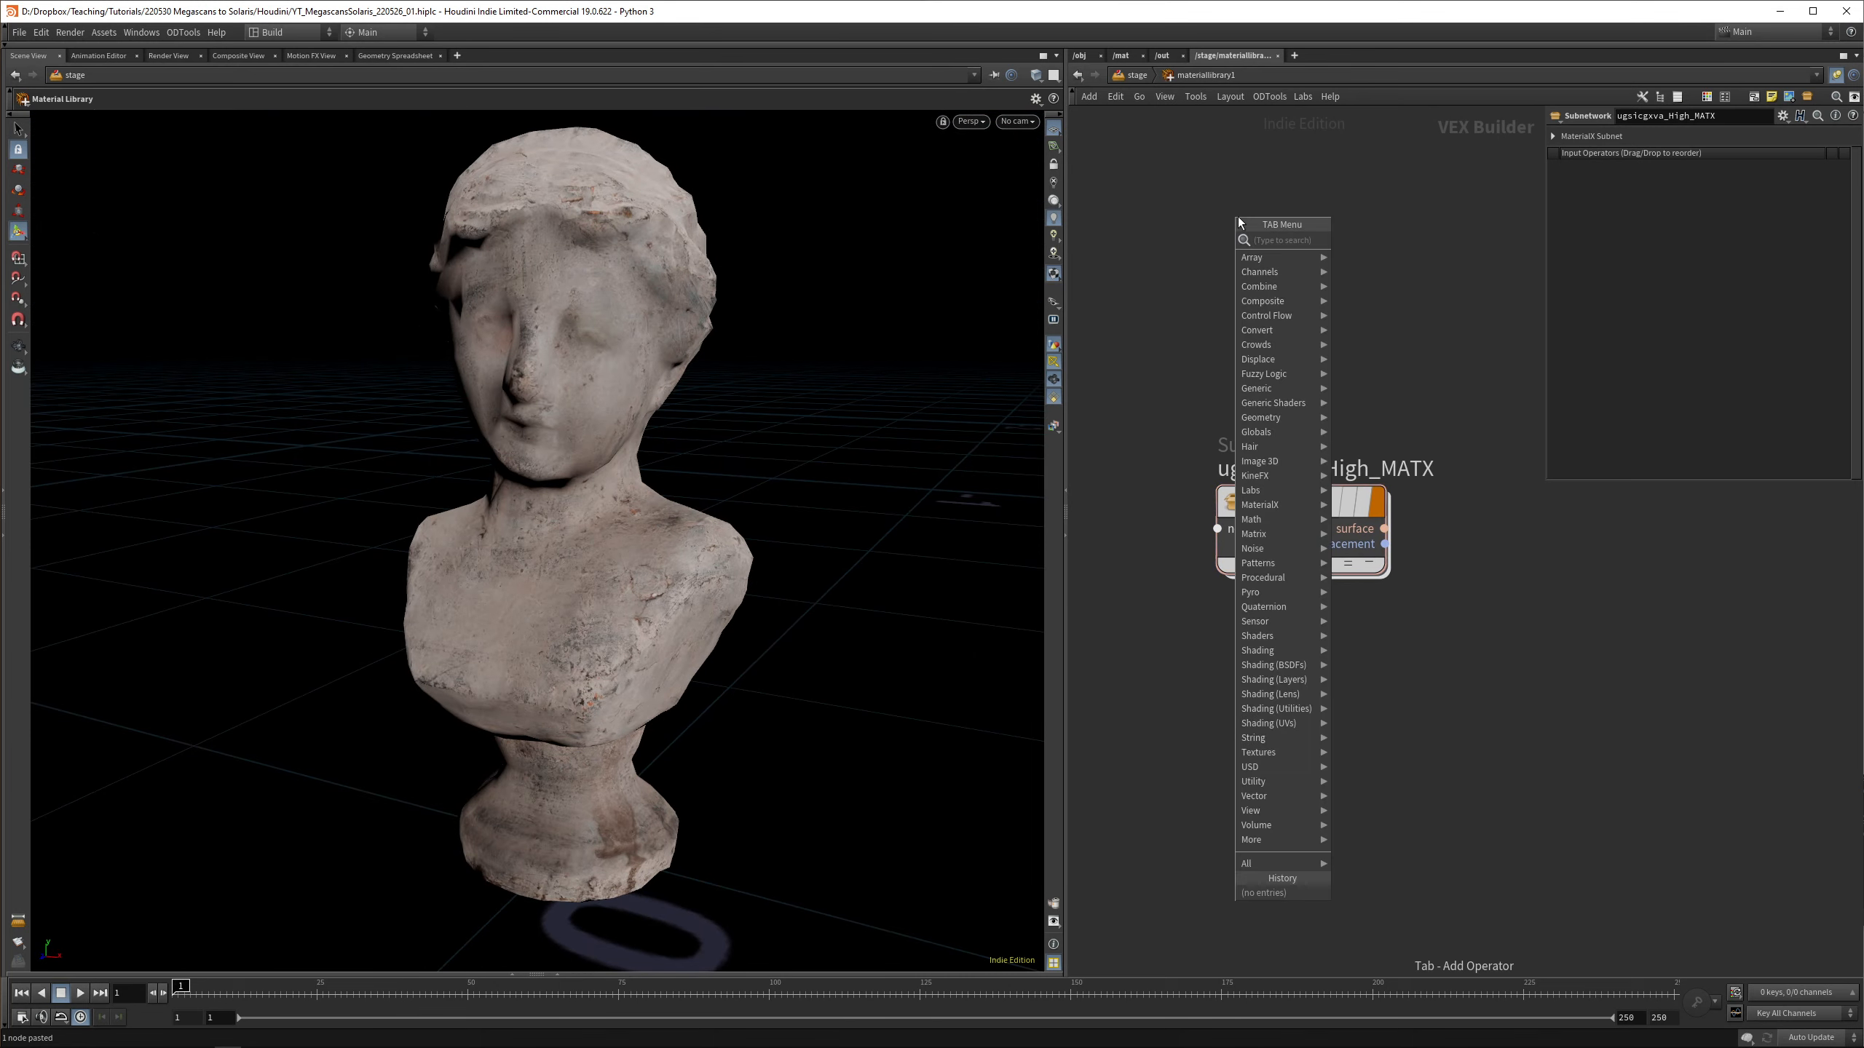
Add a MaterialX Subnet via 'mtlx sub' beside the pasted material and dive inside it
{"action": "type", "text": "mtlx sub"}
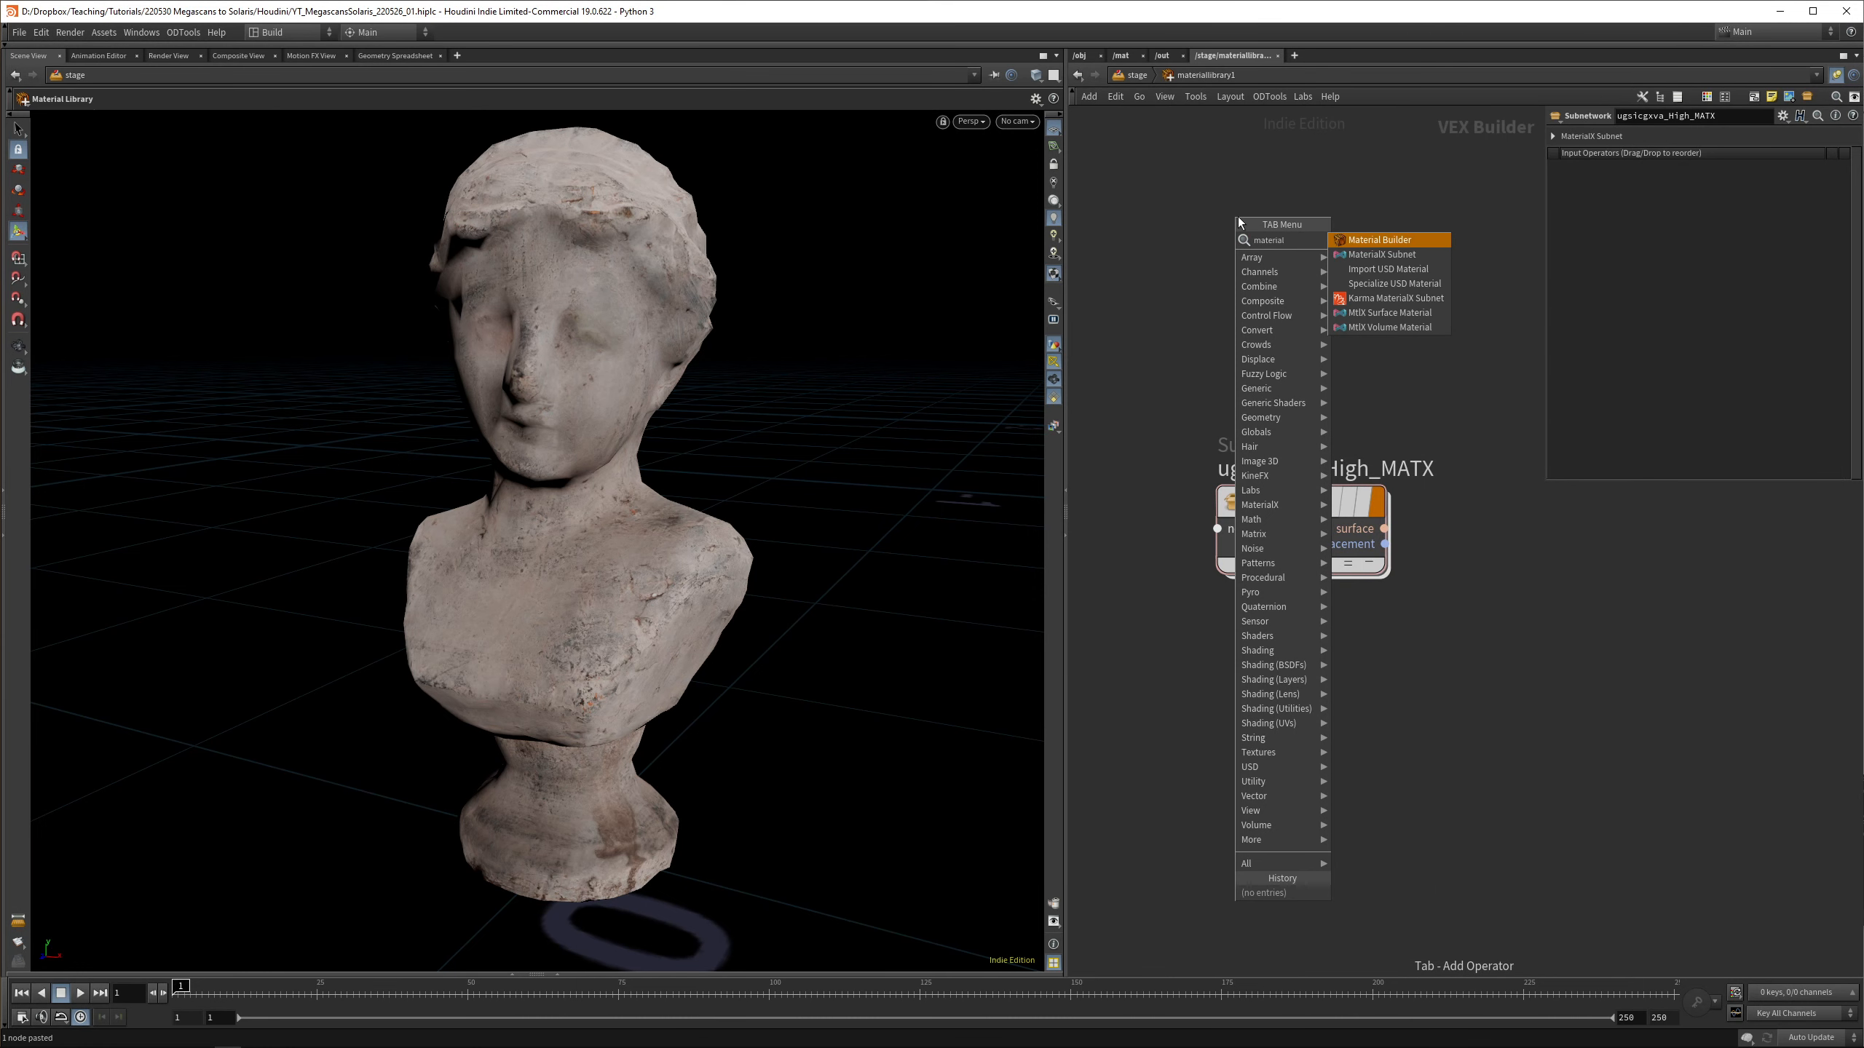
{"action": "left_click", "coordinate": [1380, 239]}
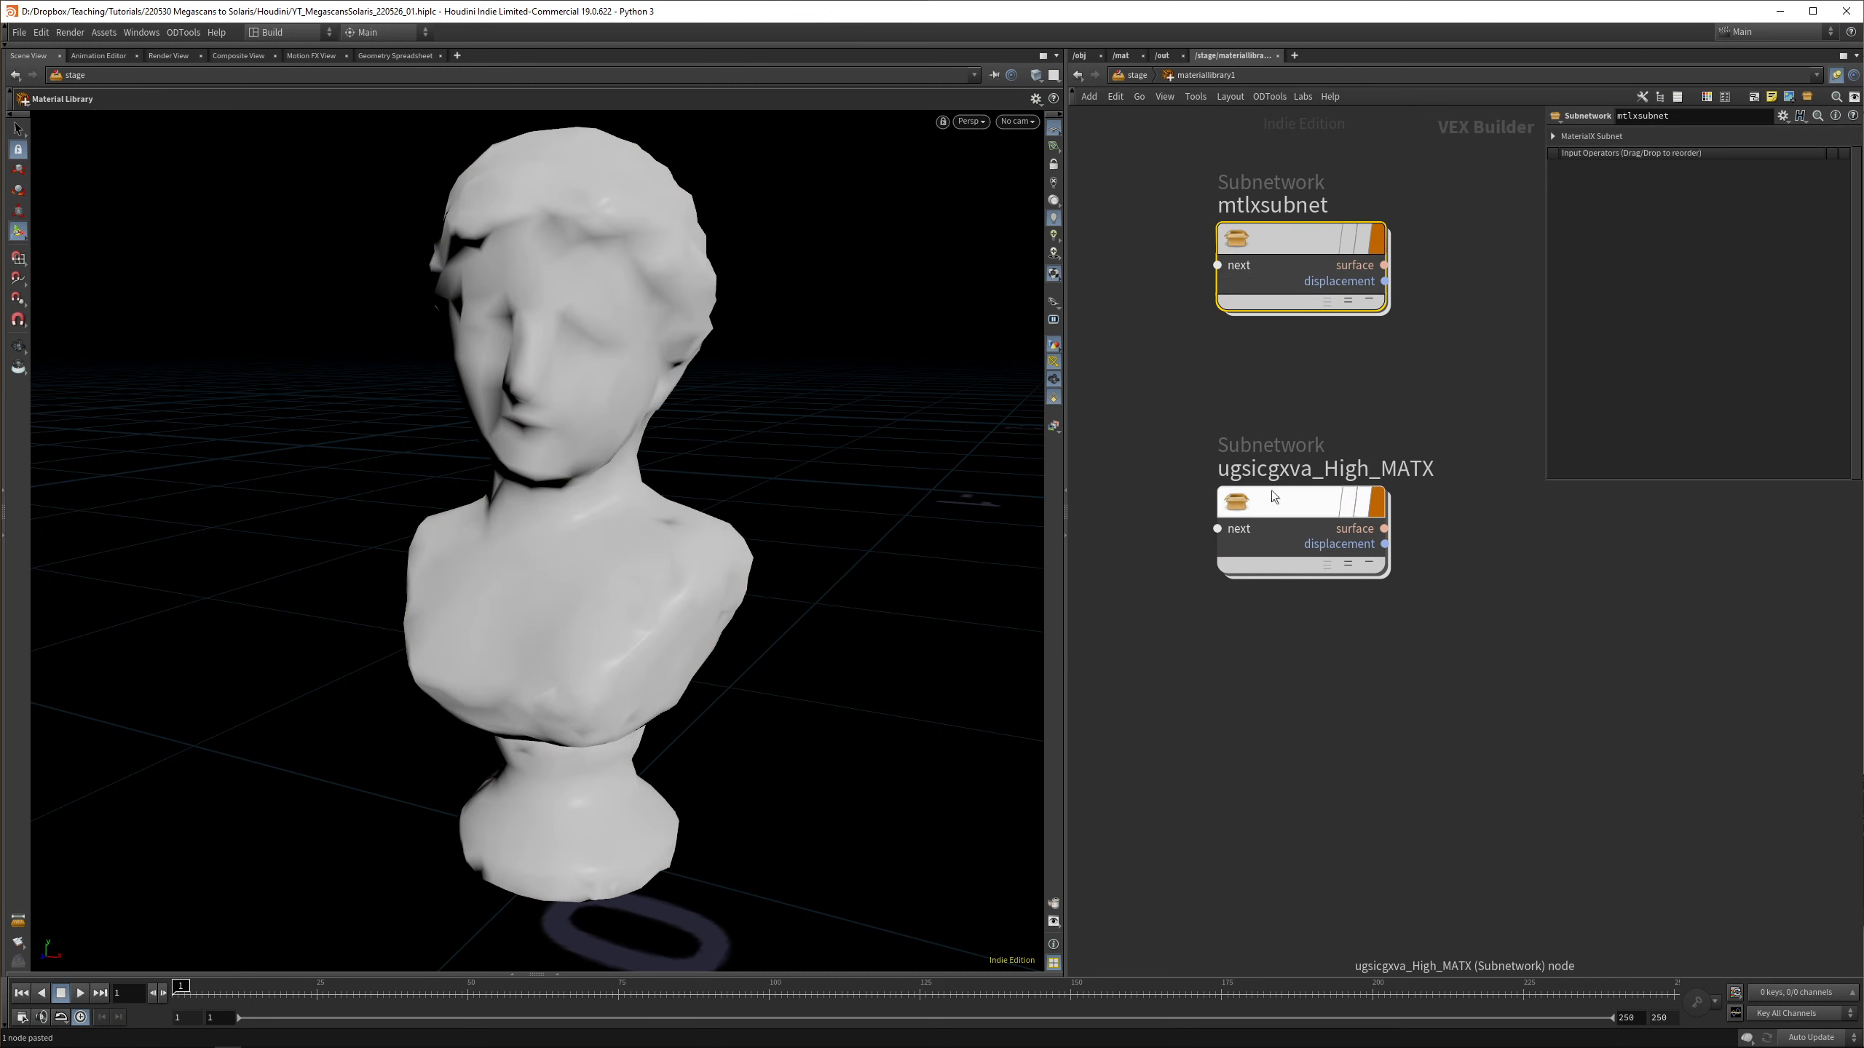
{"action": "double_click", "coordinate": [1300, 529]}
{"action": "type", "text": "mtl"}
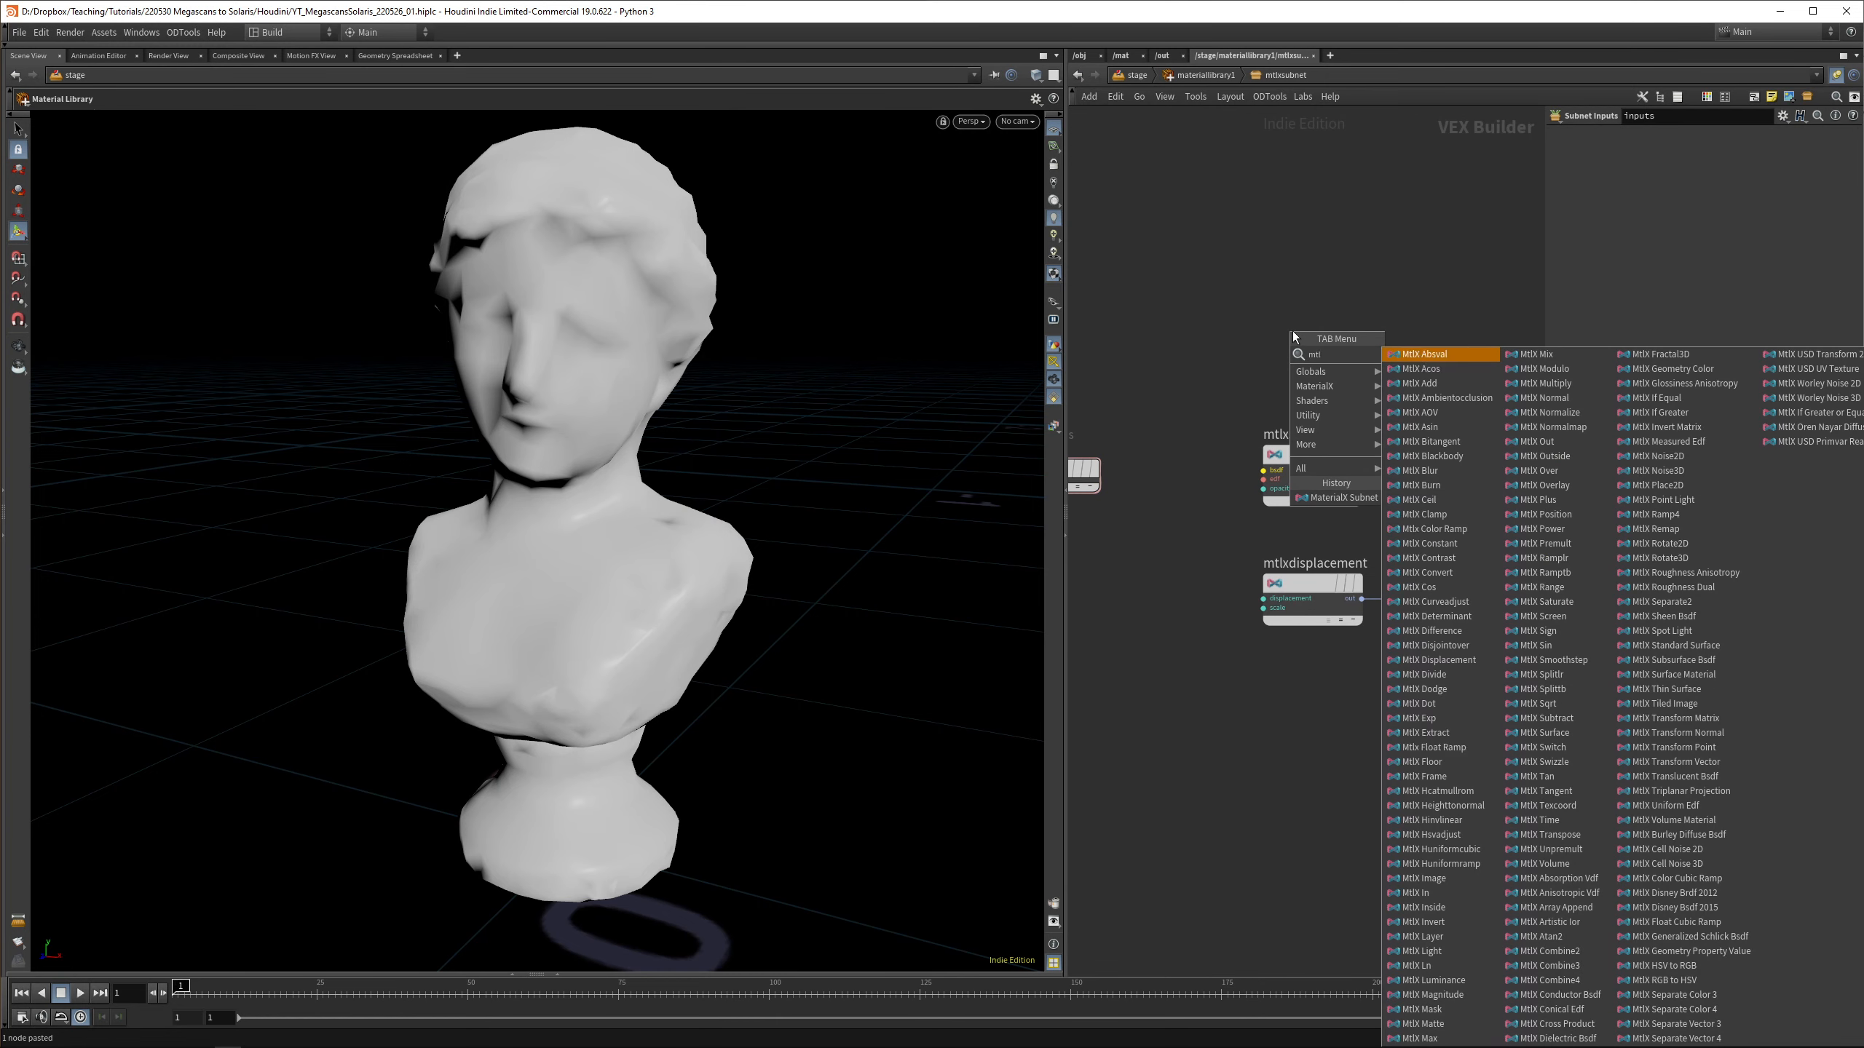
{"action": "key", "text": "Escape"}
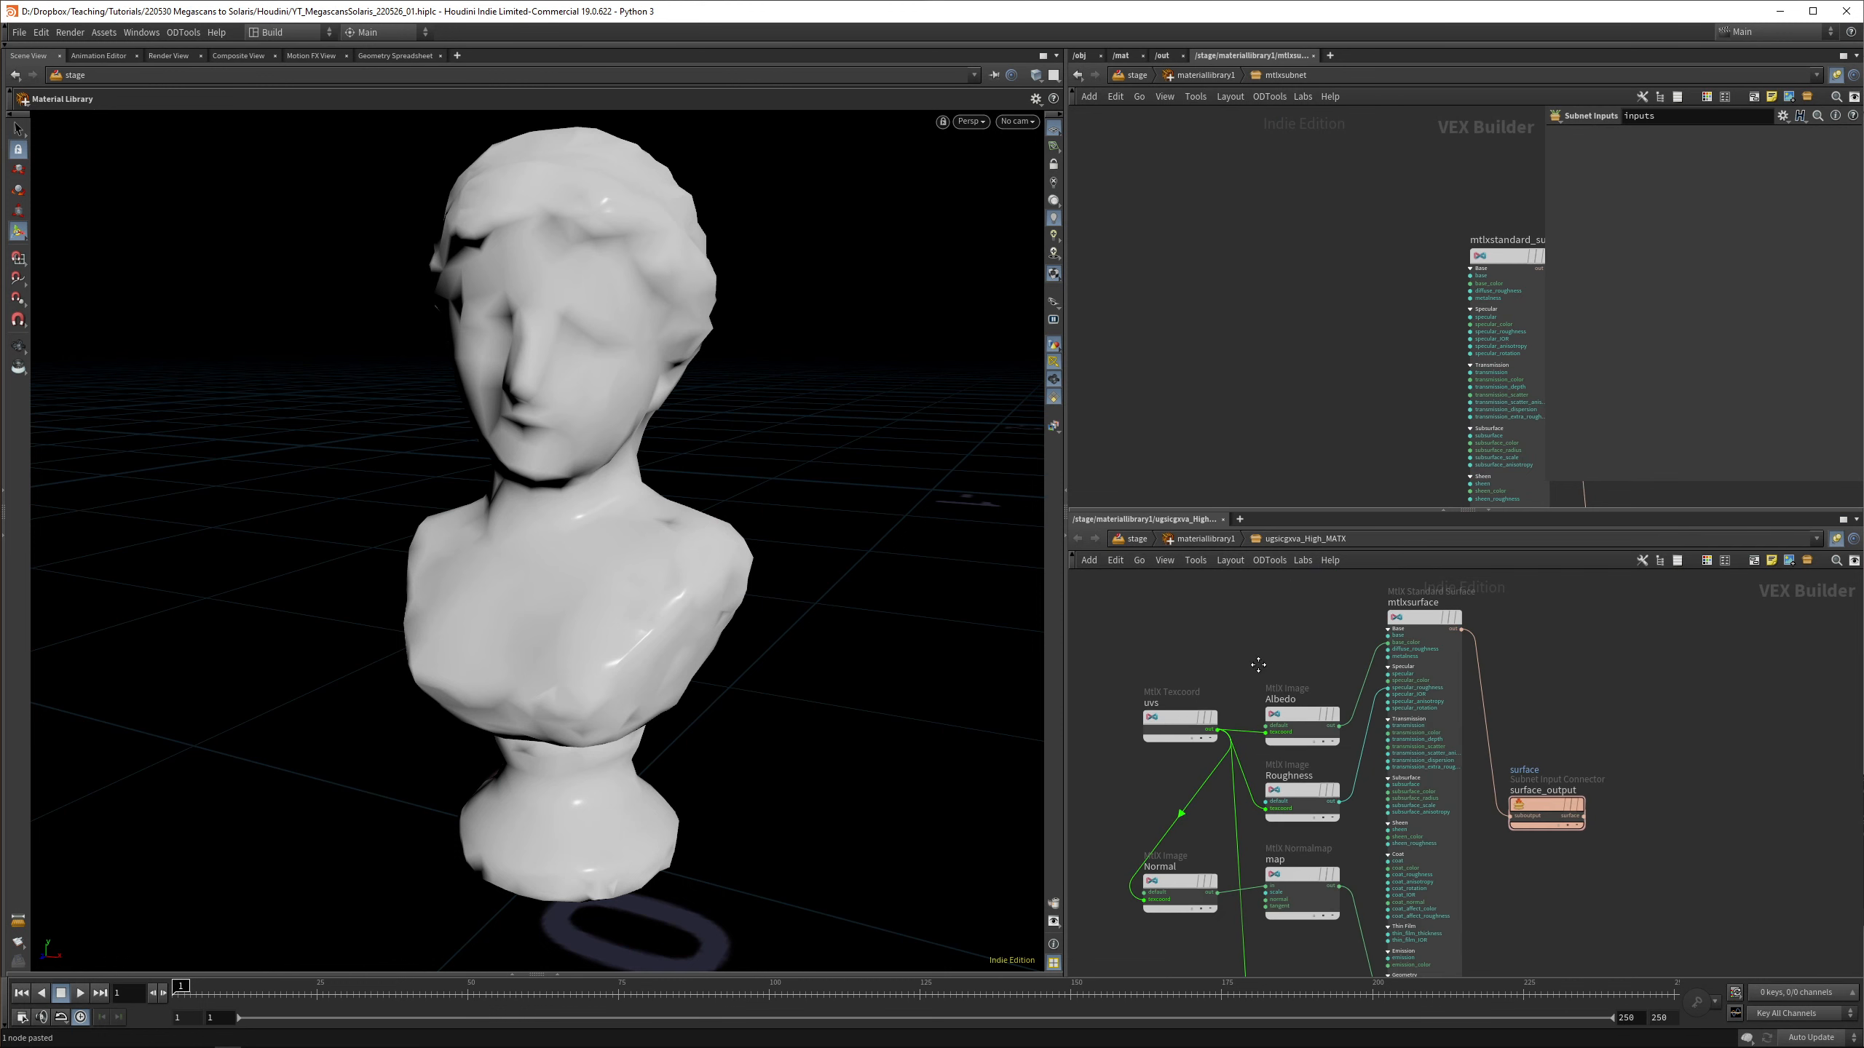
Add an MtlX Texcoord node to the new subnet, matching the original uvs node's signature
{"action": "left_click", "coordinate": [1168, 726]}
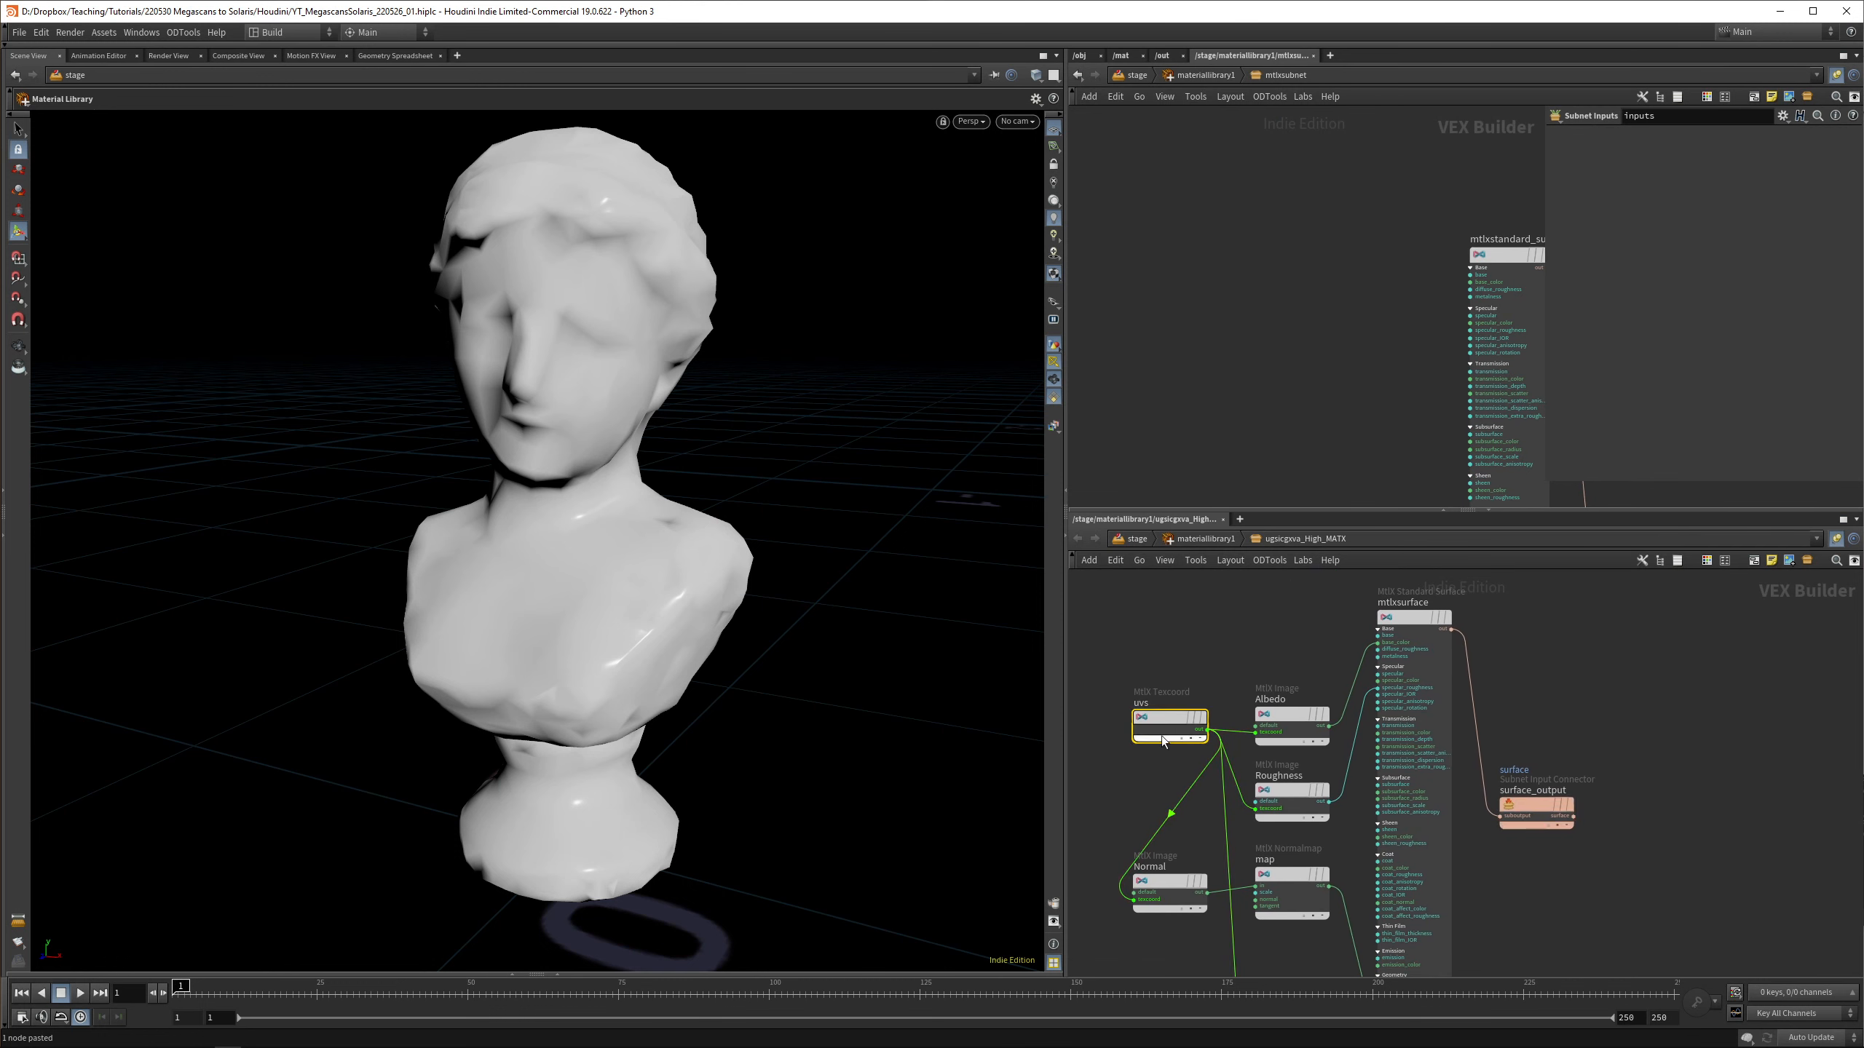
{"action": "left_click", "coordinate": [1167, 728]}
{"action": "type", "text": "mtlx tex"}
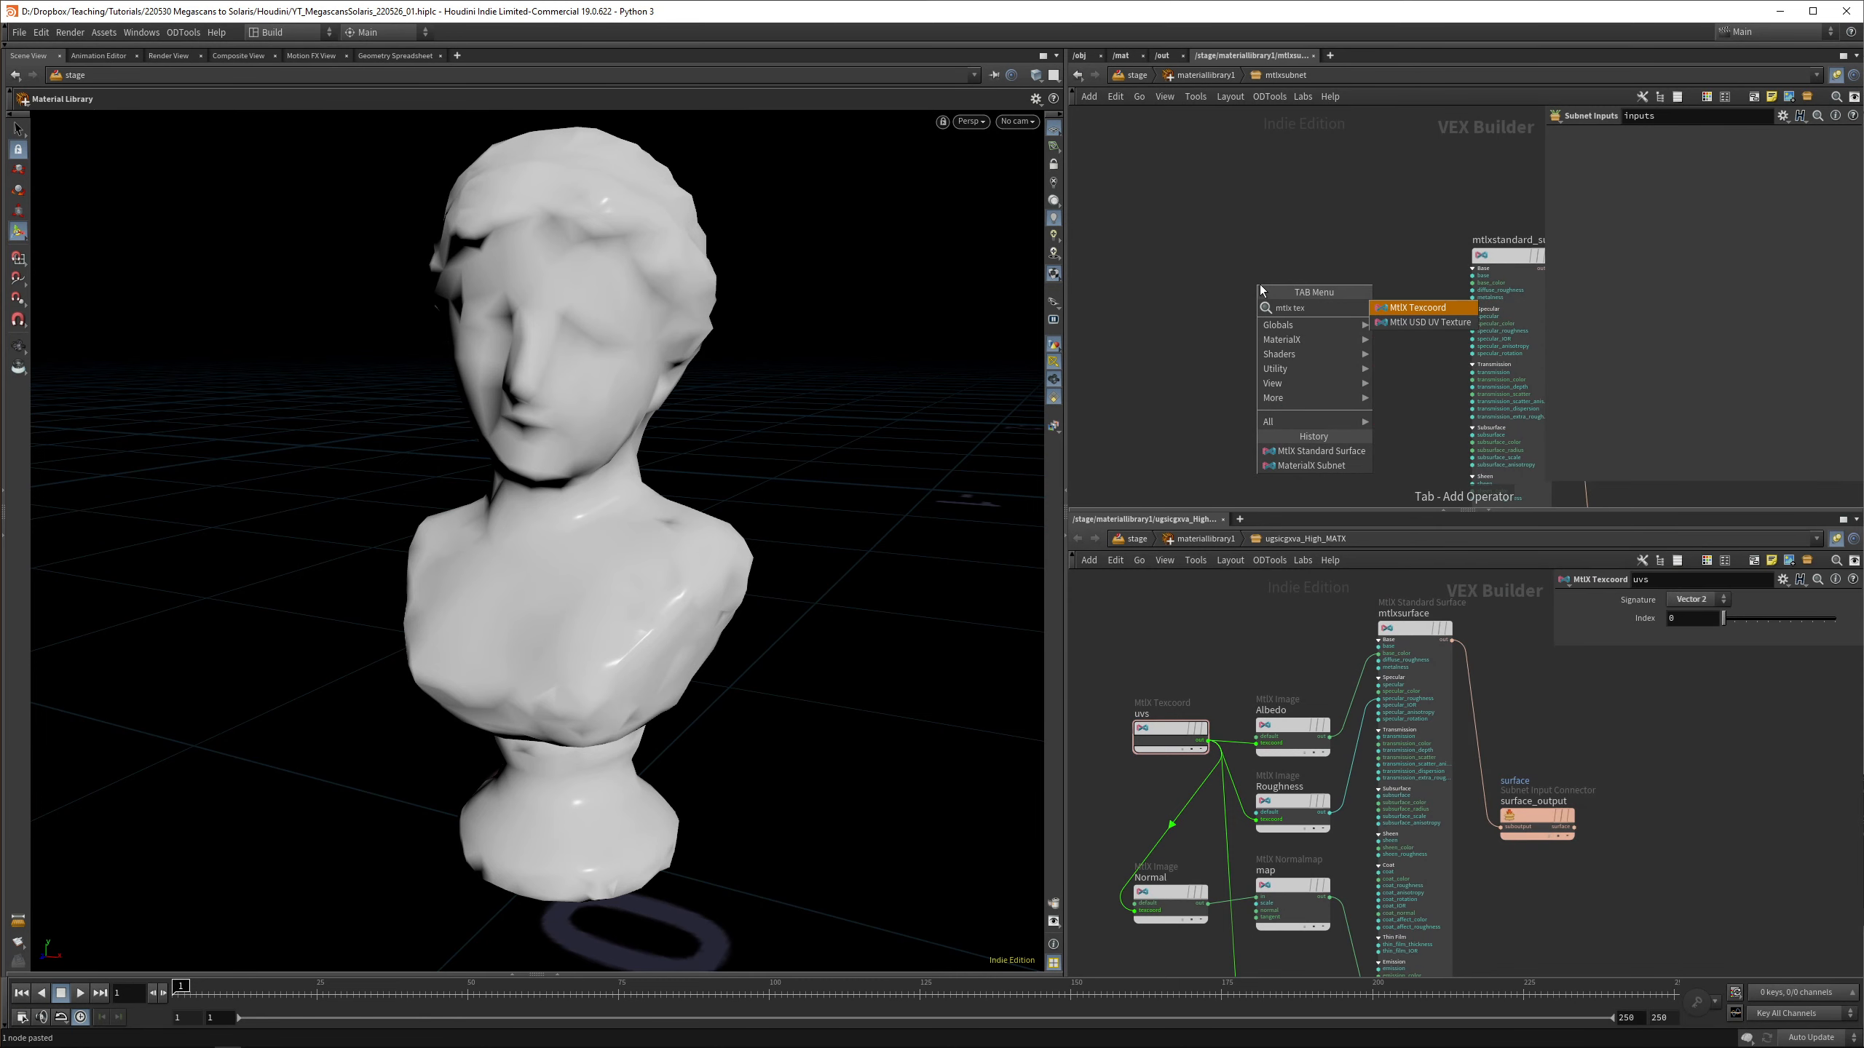
{"action": "left_click", "coordinate": [1408, 307]}
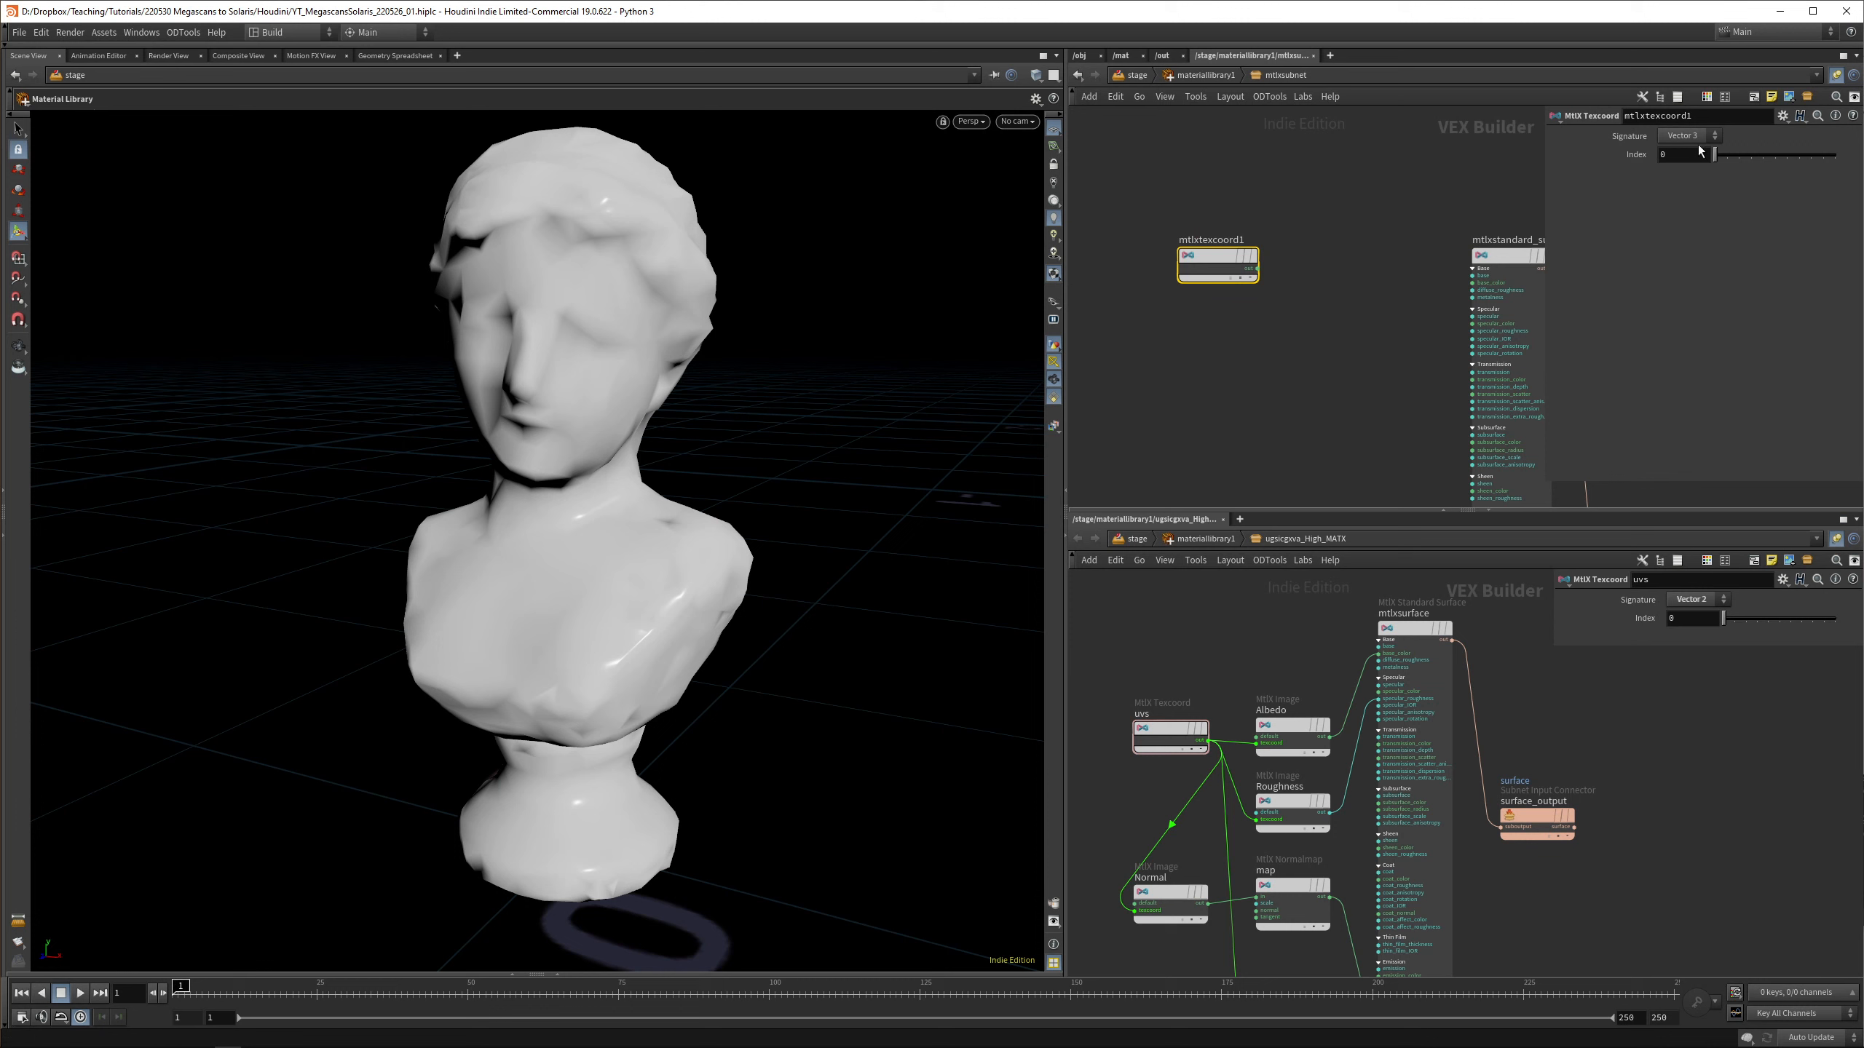
{"action": "left_click", "coordinate": [1686, 134]}
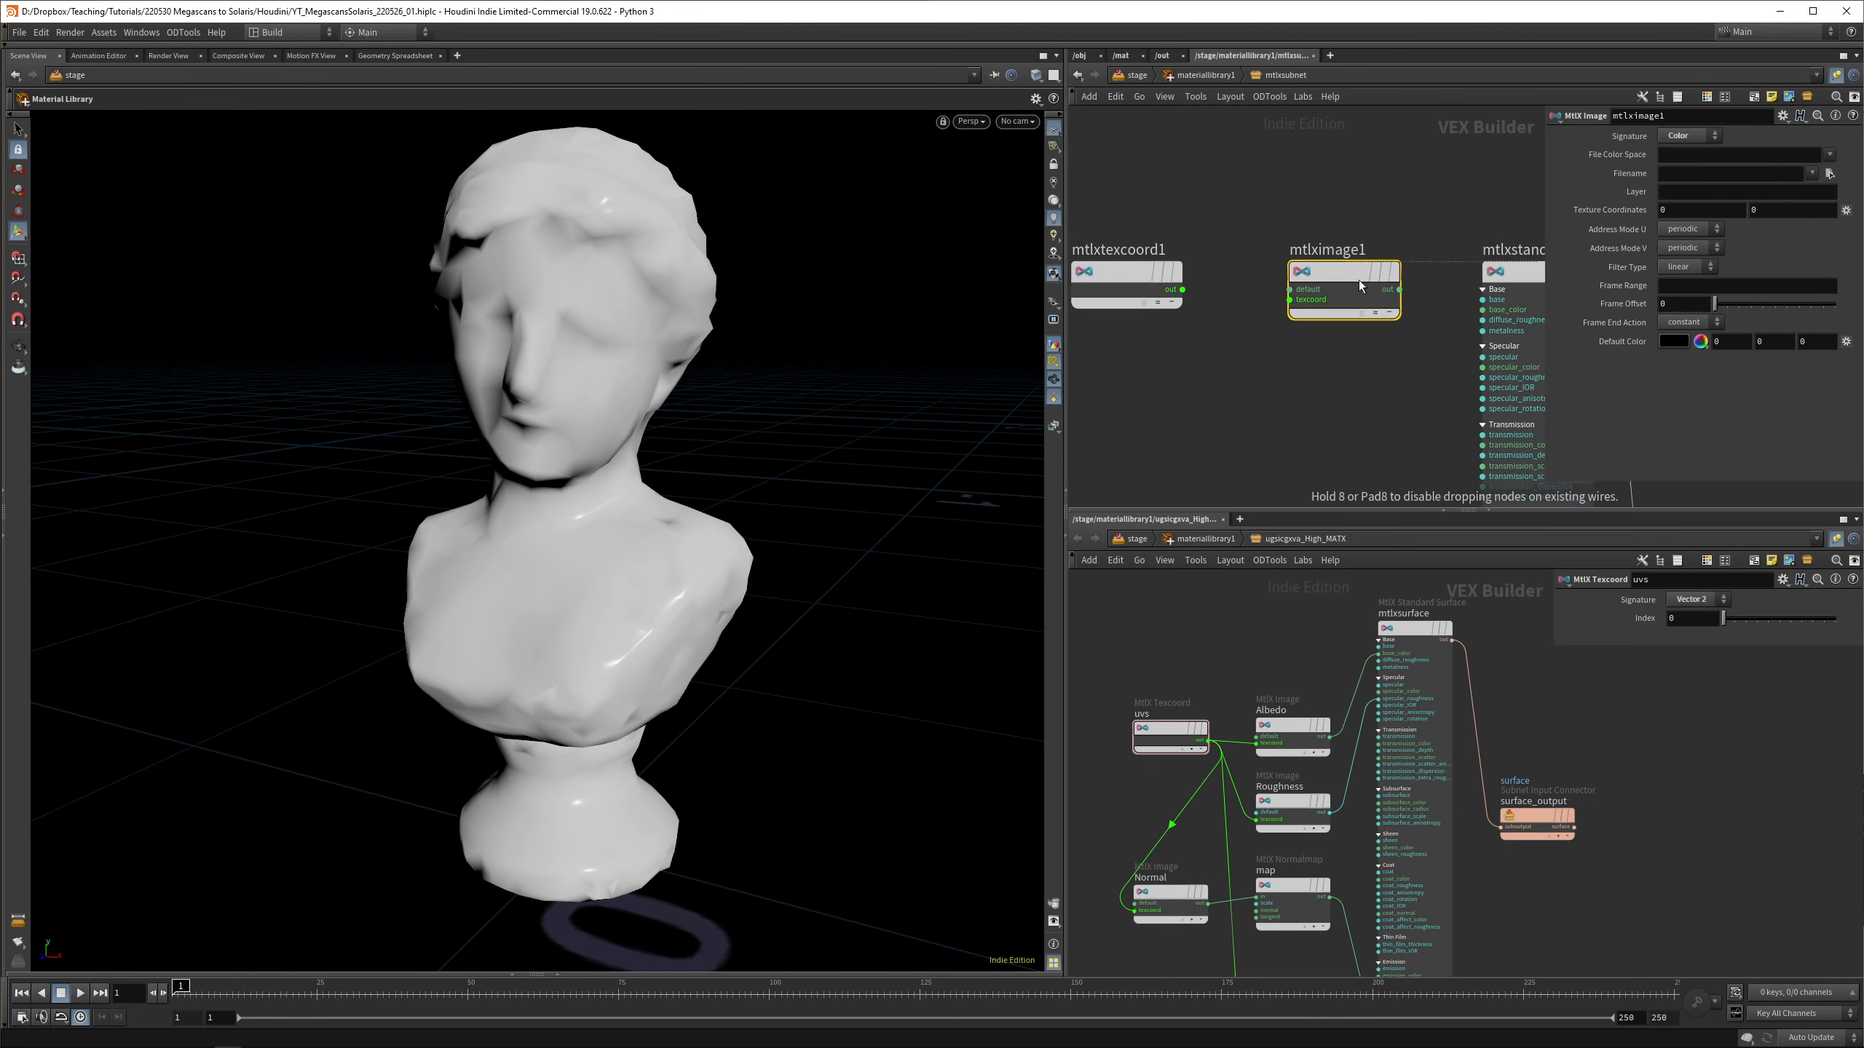
Add an MtlX Image node and wire the texcoord output into its texcoord input
{"action": "key", "text": "Tab"}
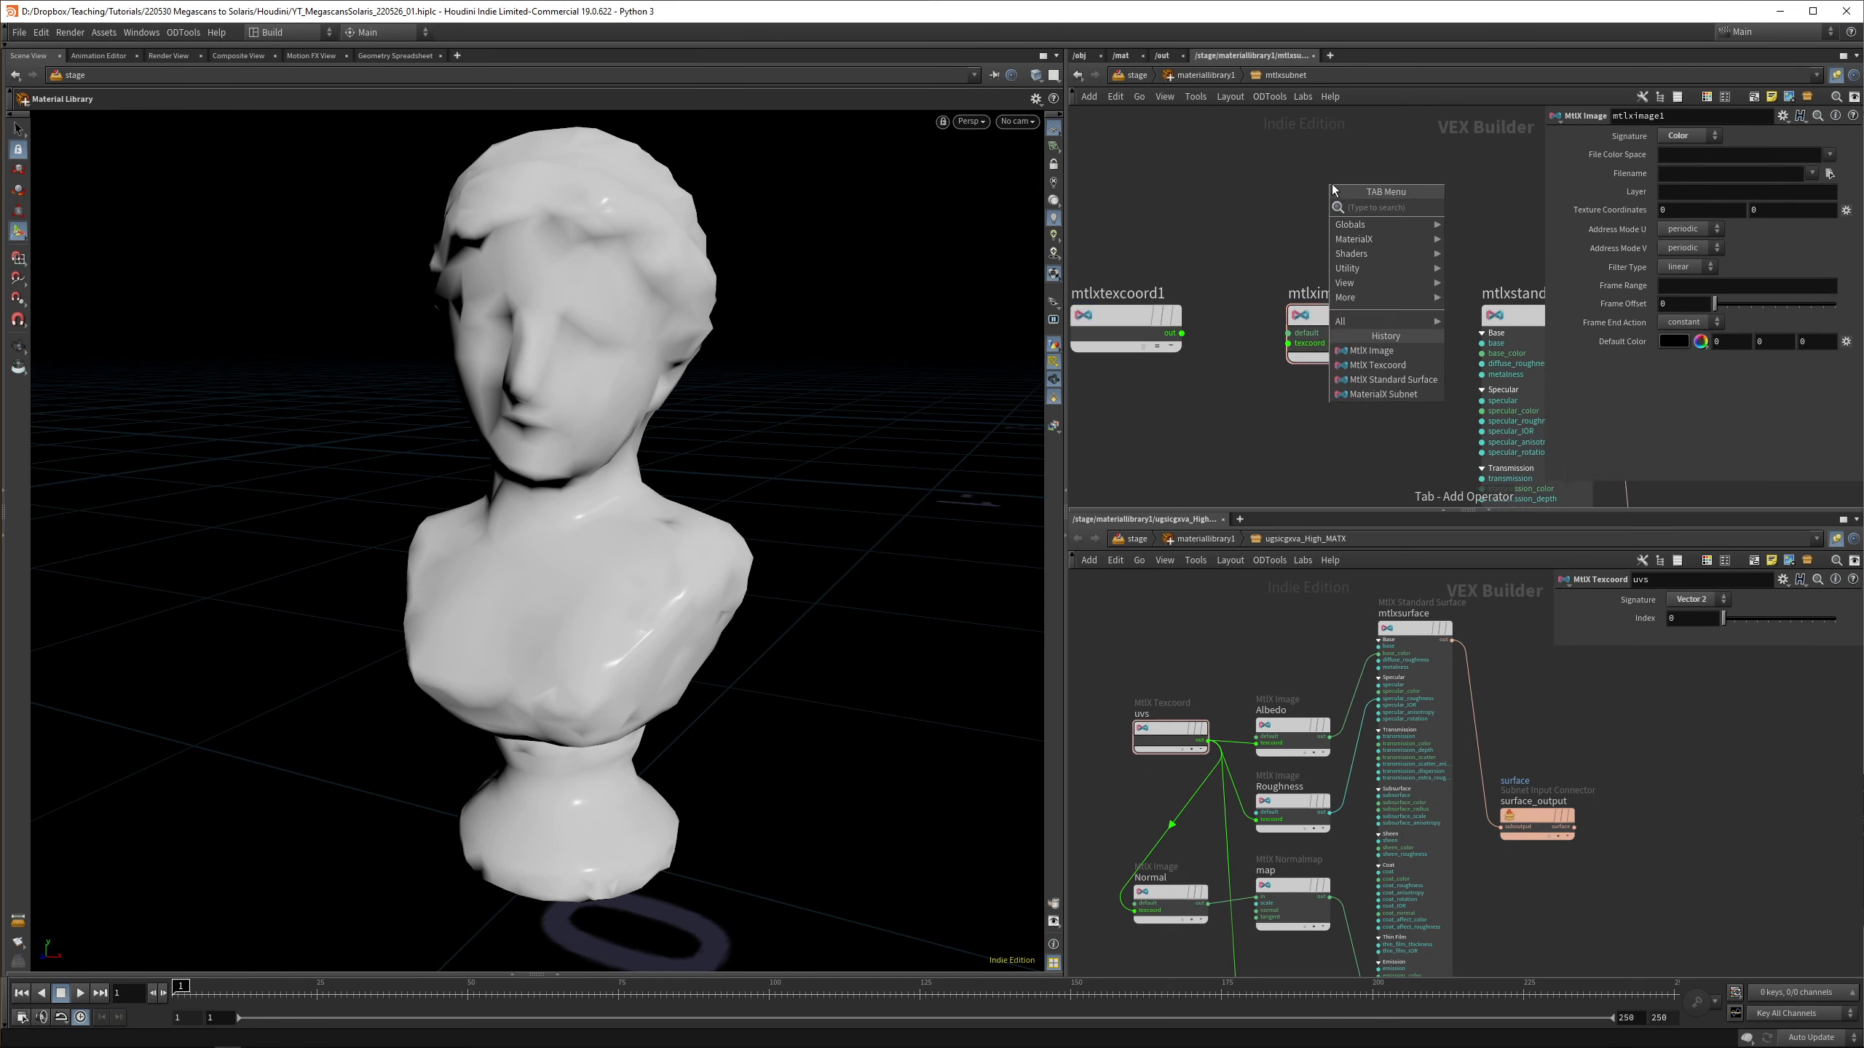
{"action": "type", "text": "tex"}
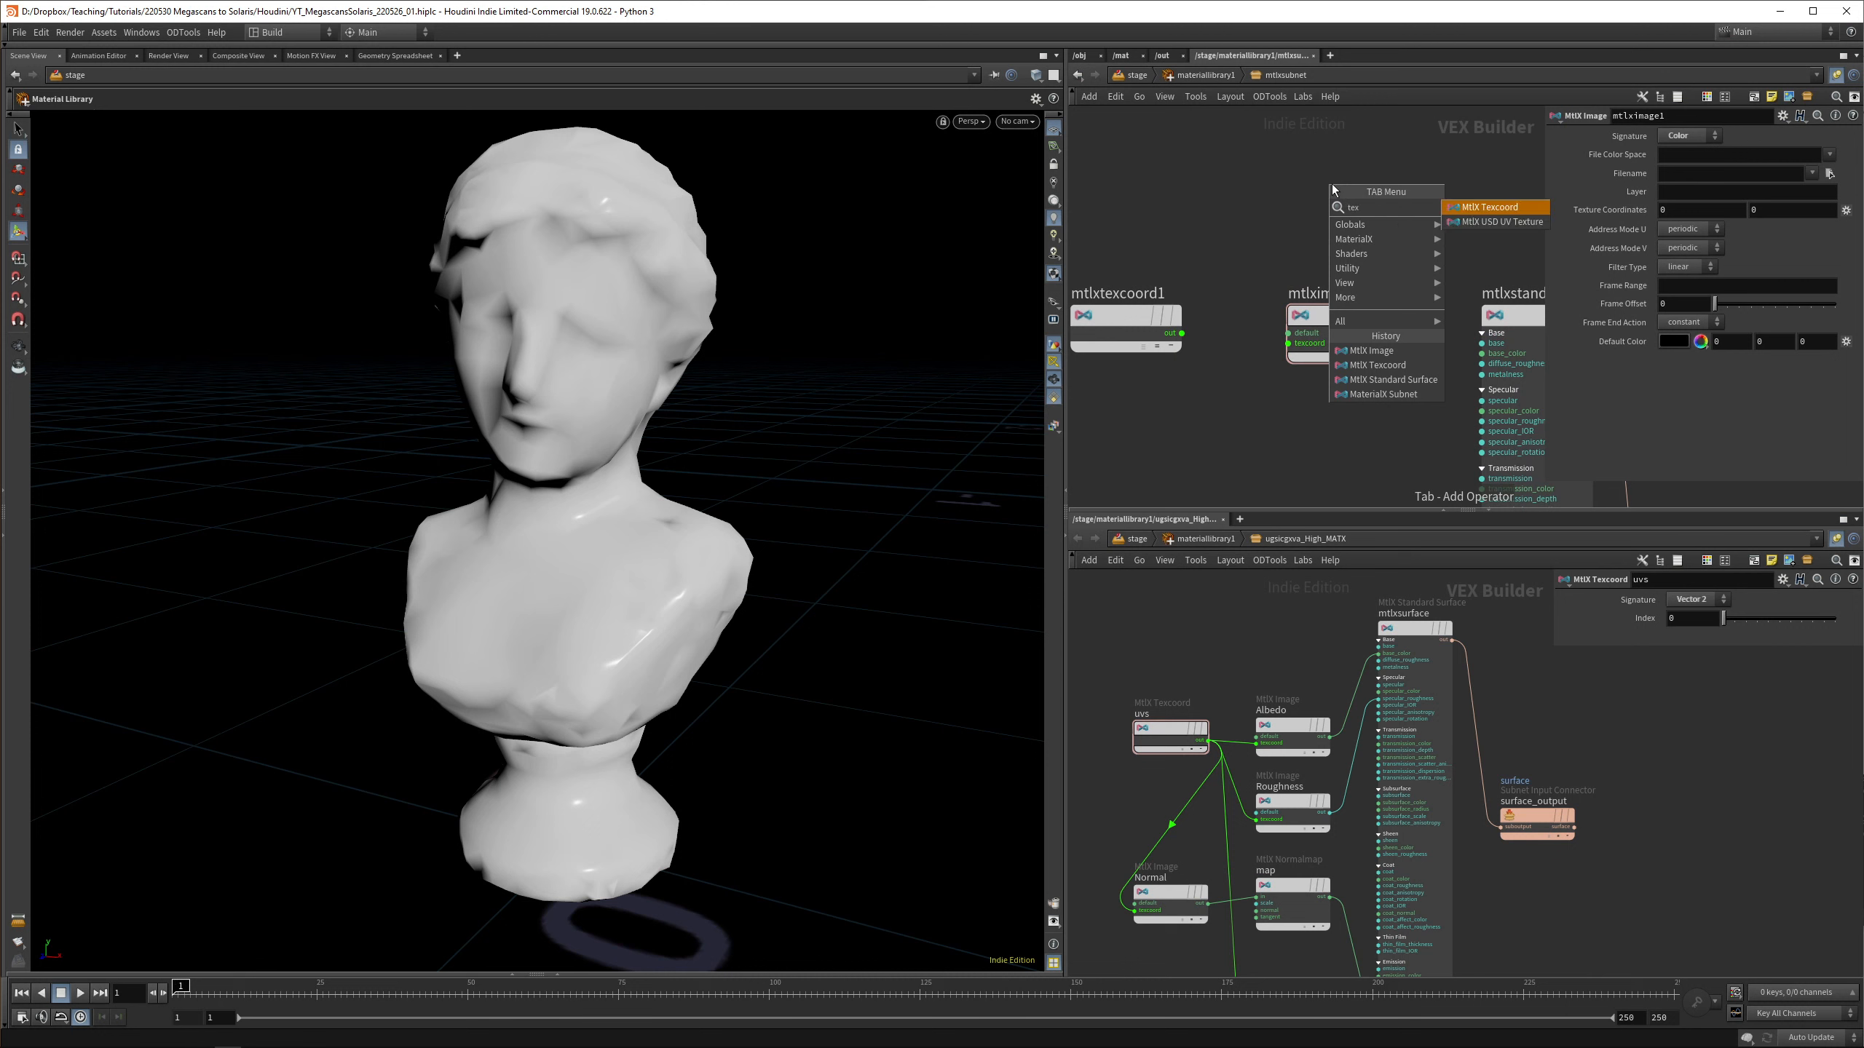
{"action": "mouse_move", "coordinate": [1494, 221]}
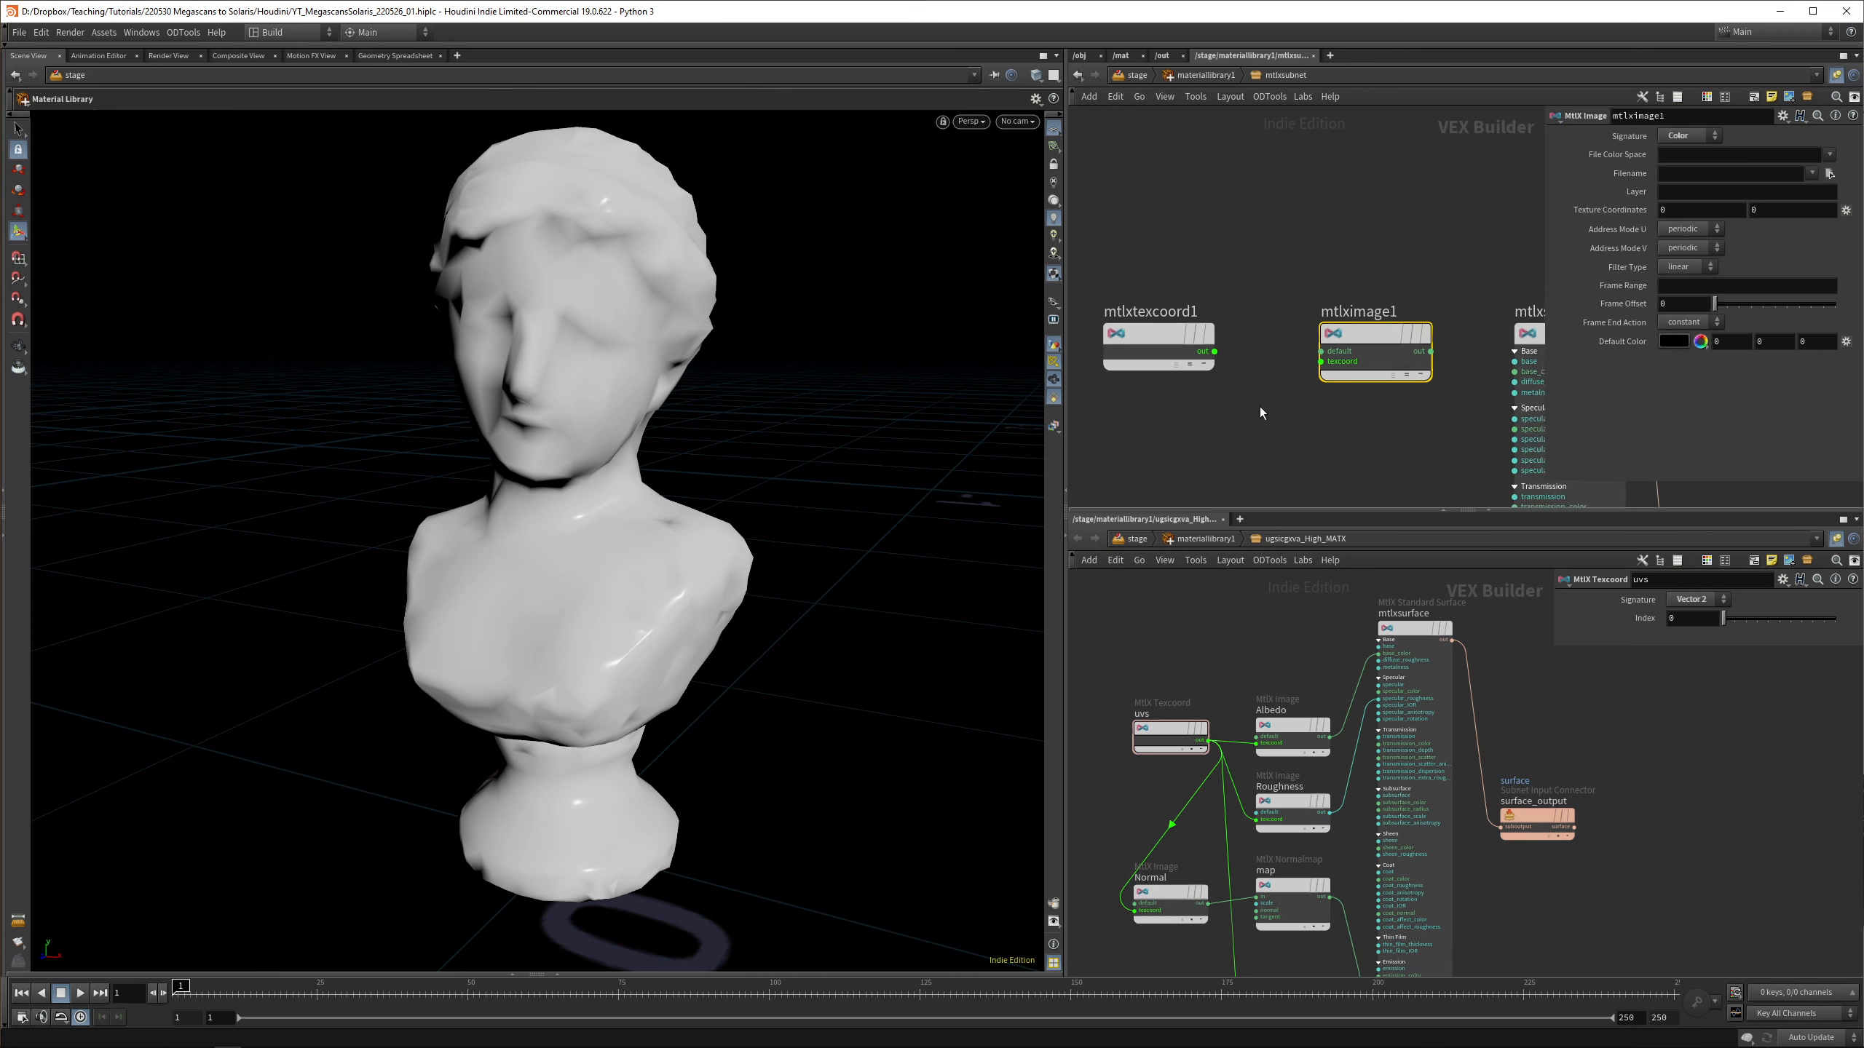
{"action": "mouse_move", "coordinate": [1284, 437]}
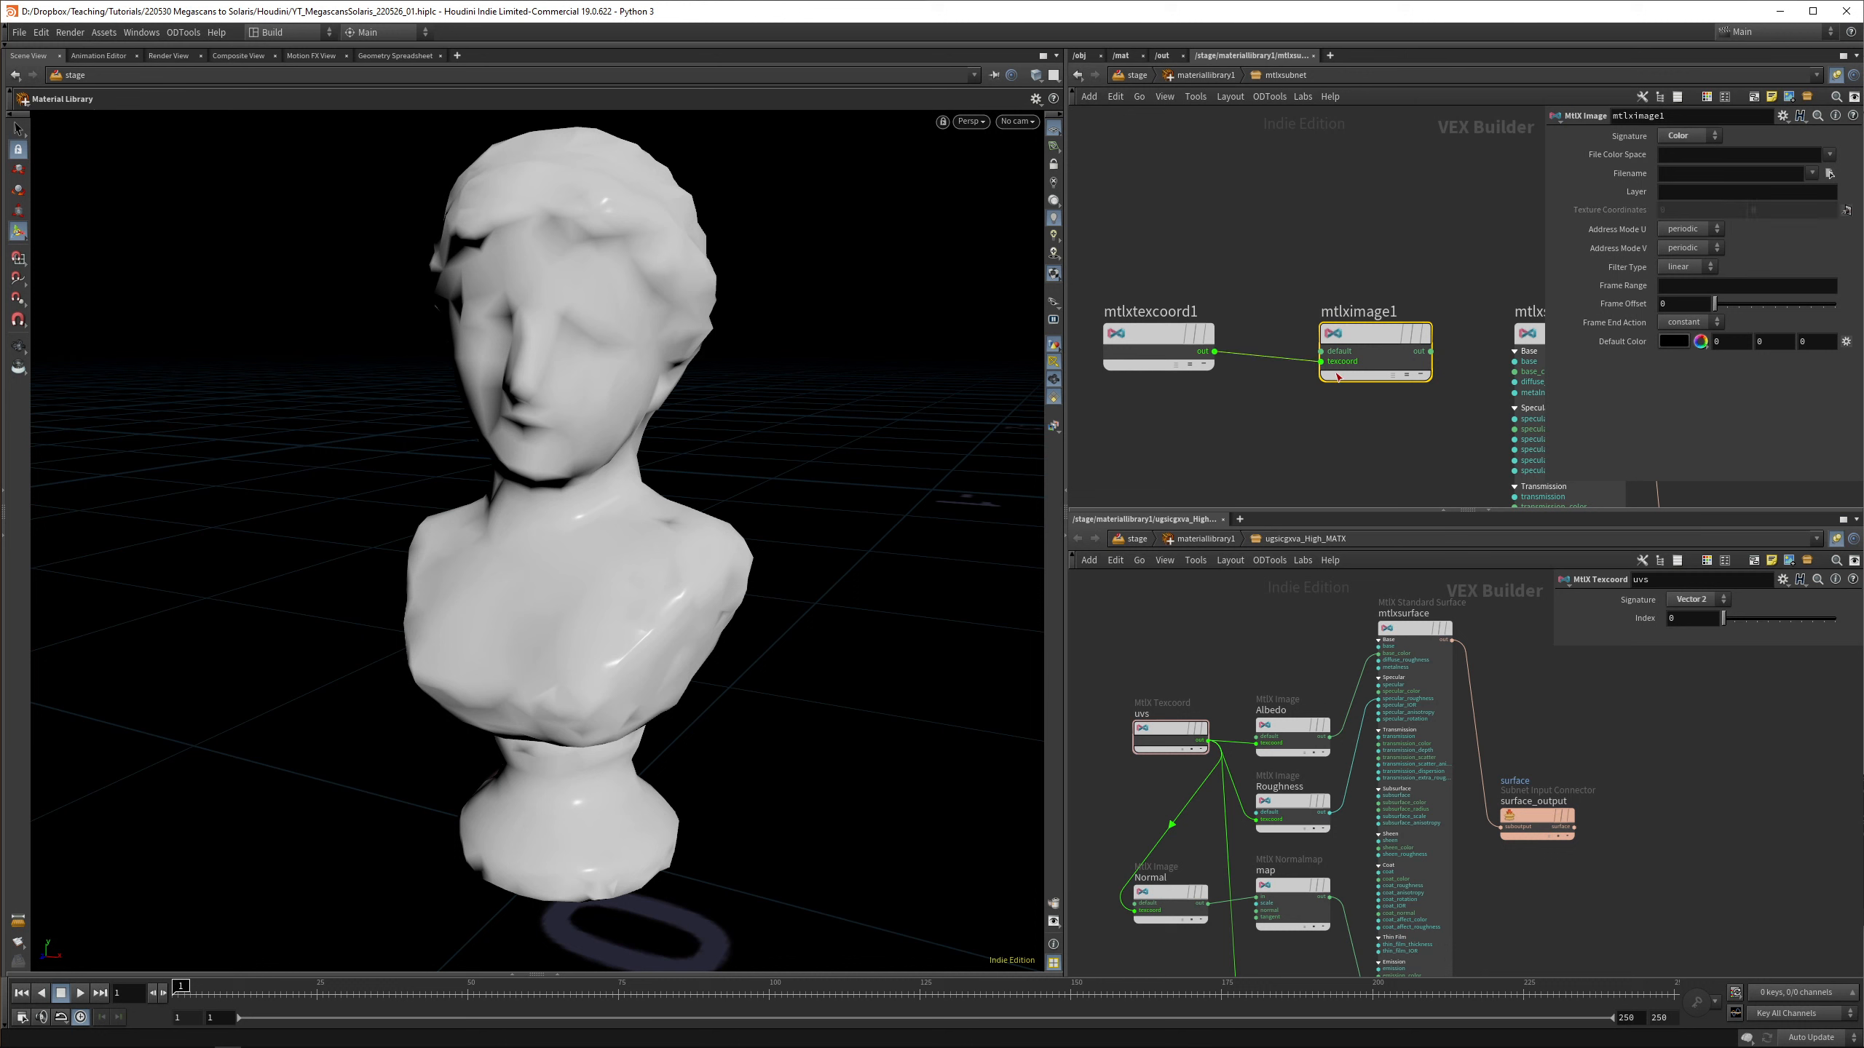
{"action": "left_click", "coordinate": [1291, 725]}
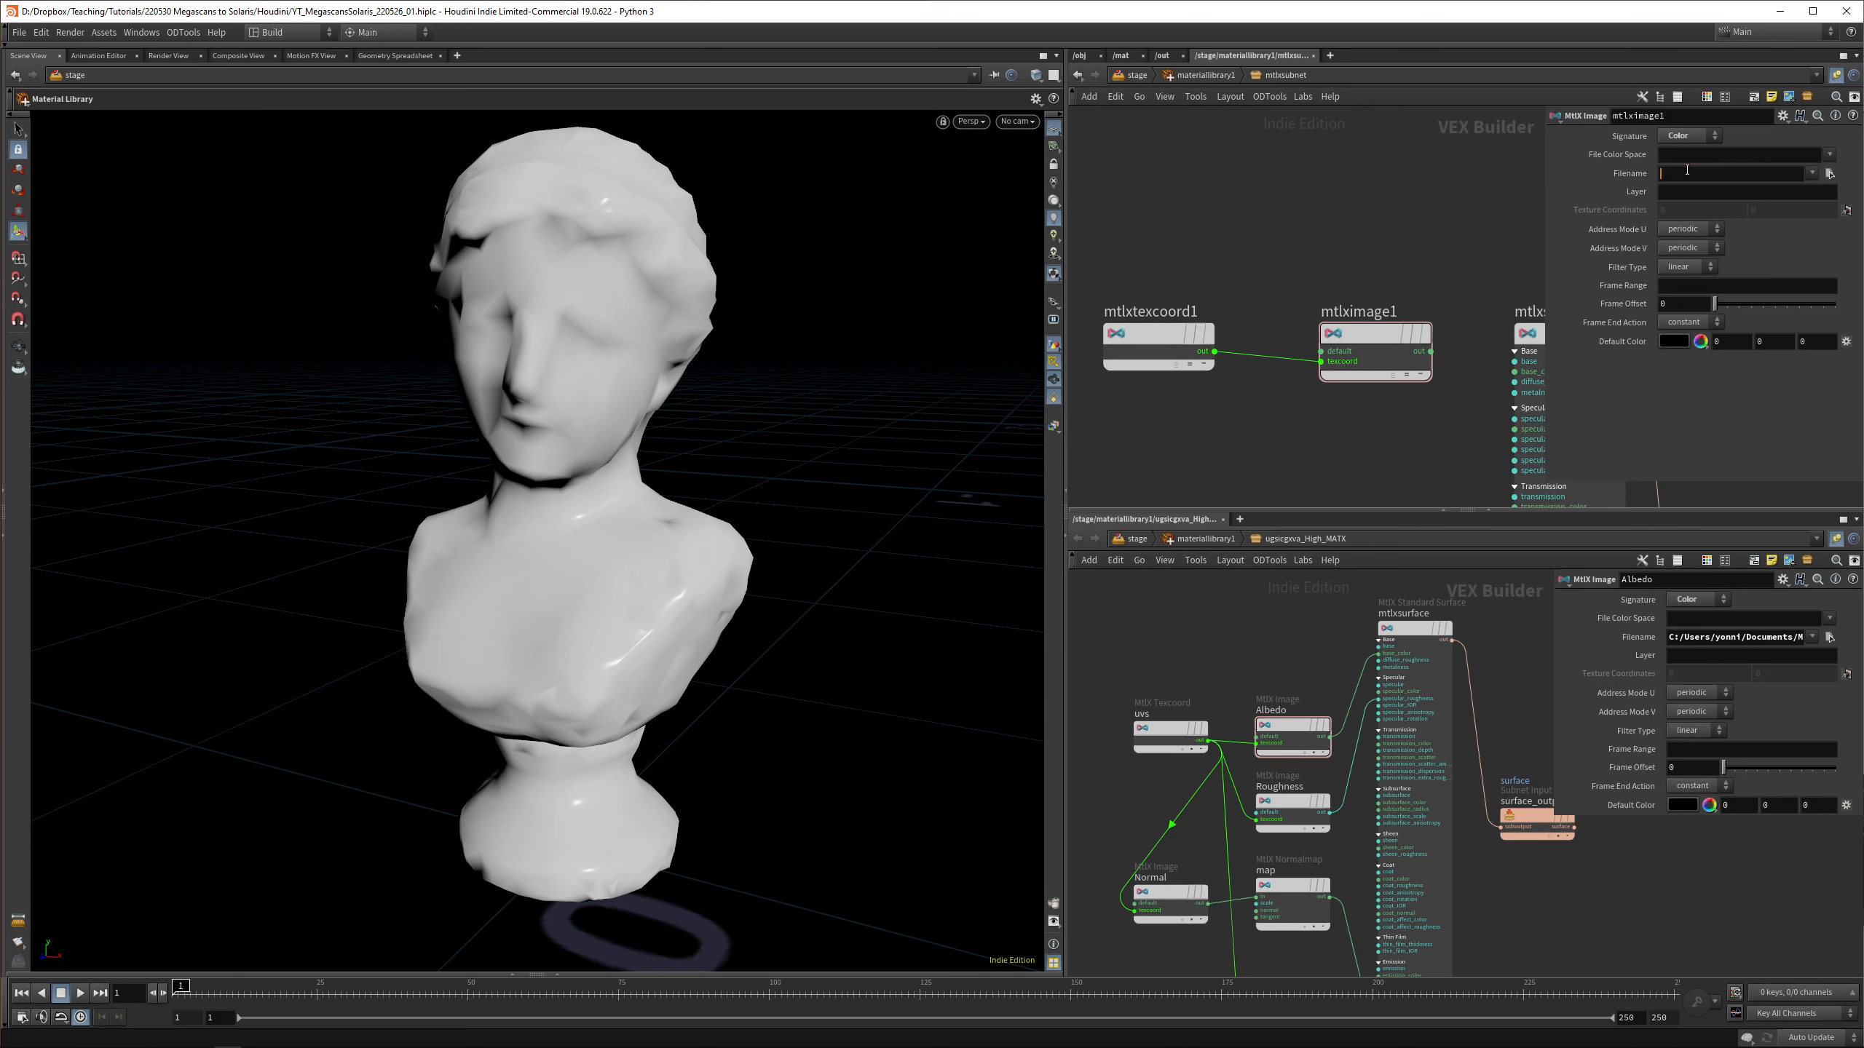
Load ugsicgxva_4K_Albedo.jpg into mtlximage1 feeding base_color, and add mtlximage2
{"action": "left_click", "coordinate": [1832, 172]}
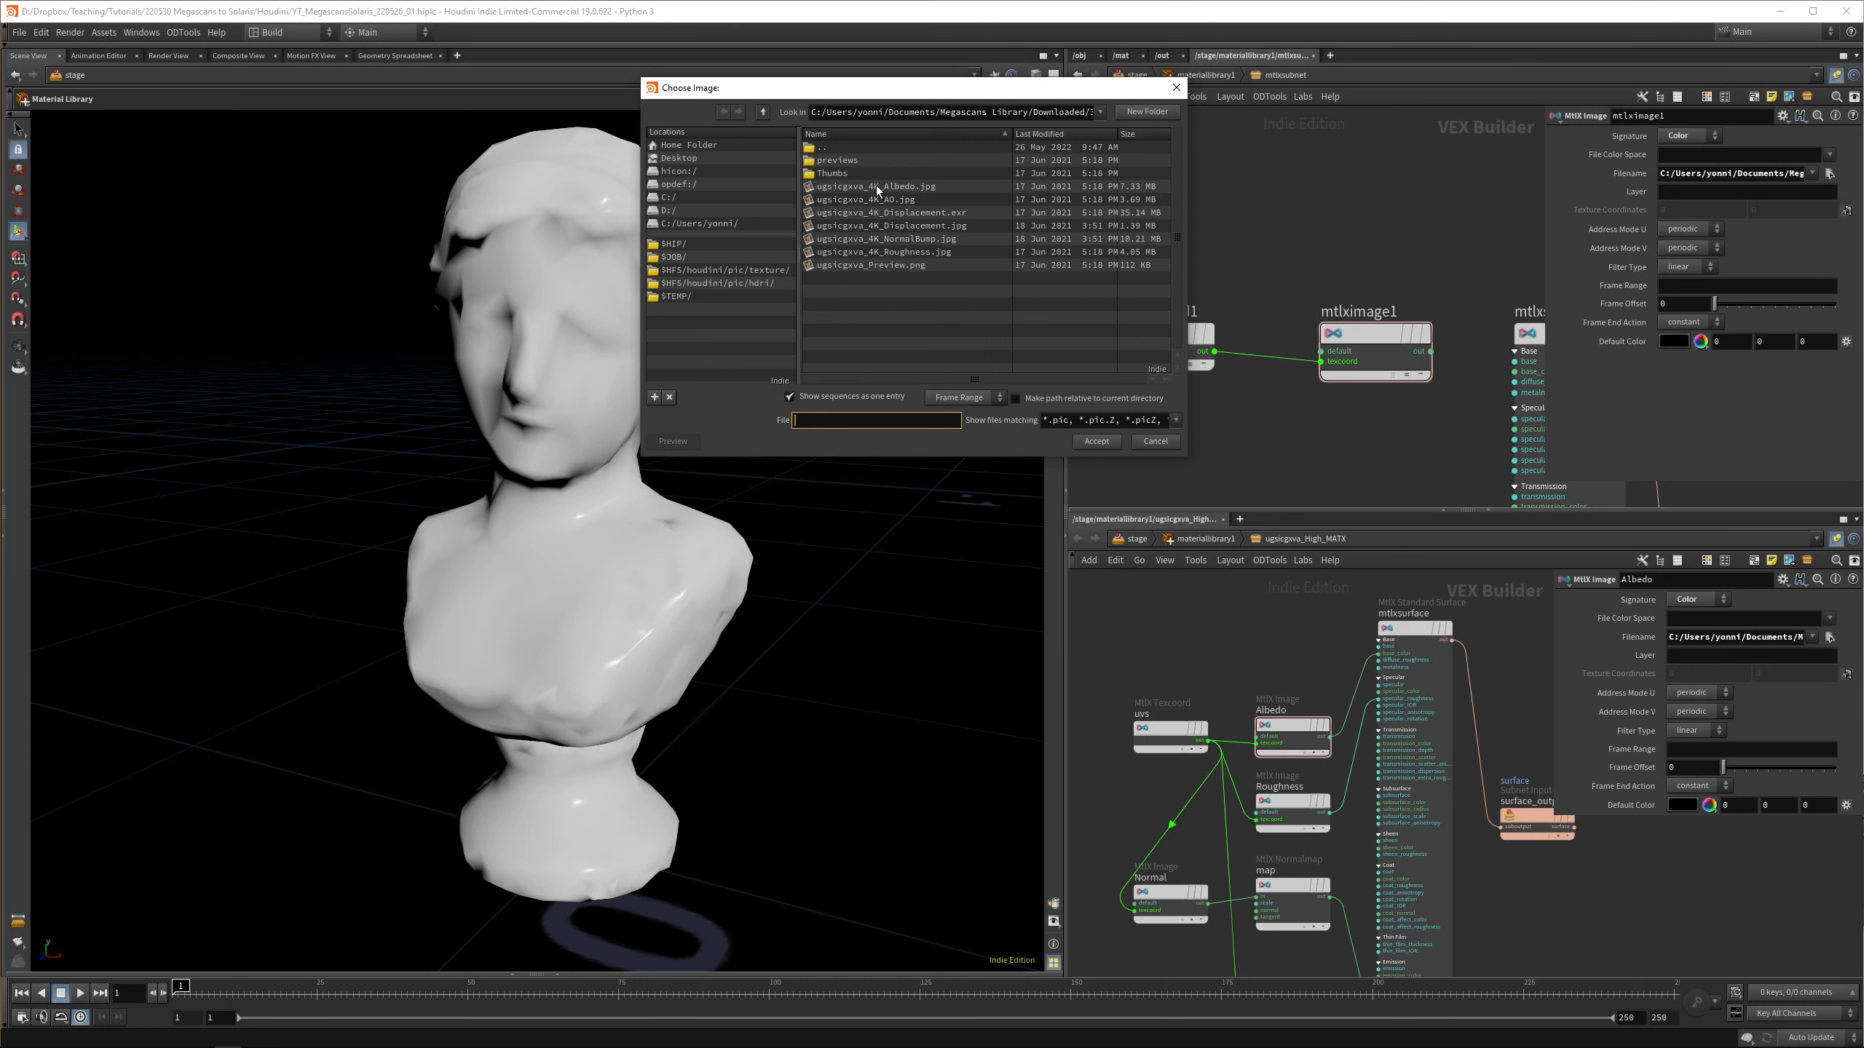
{"action": "left_click", "coordinate": [1152, 441]}
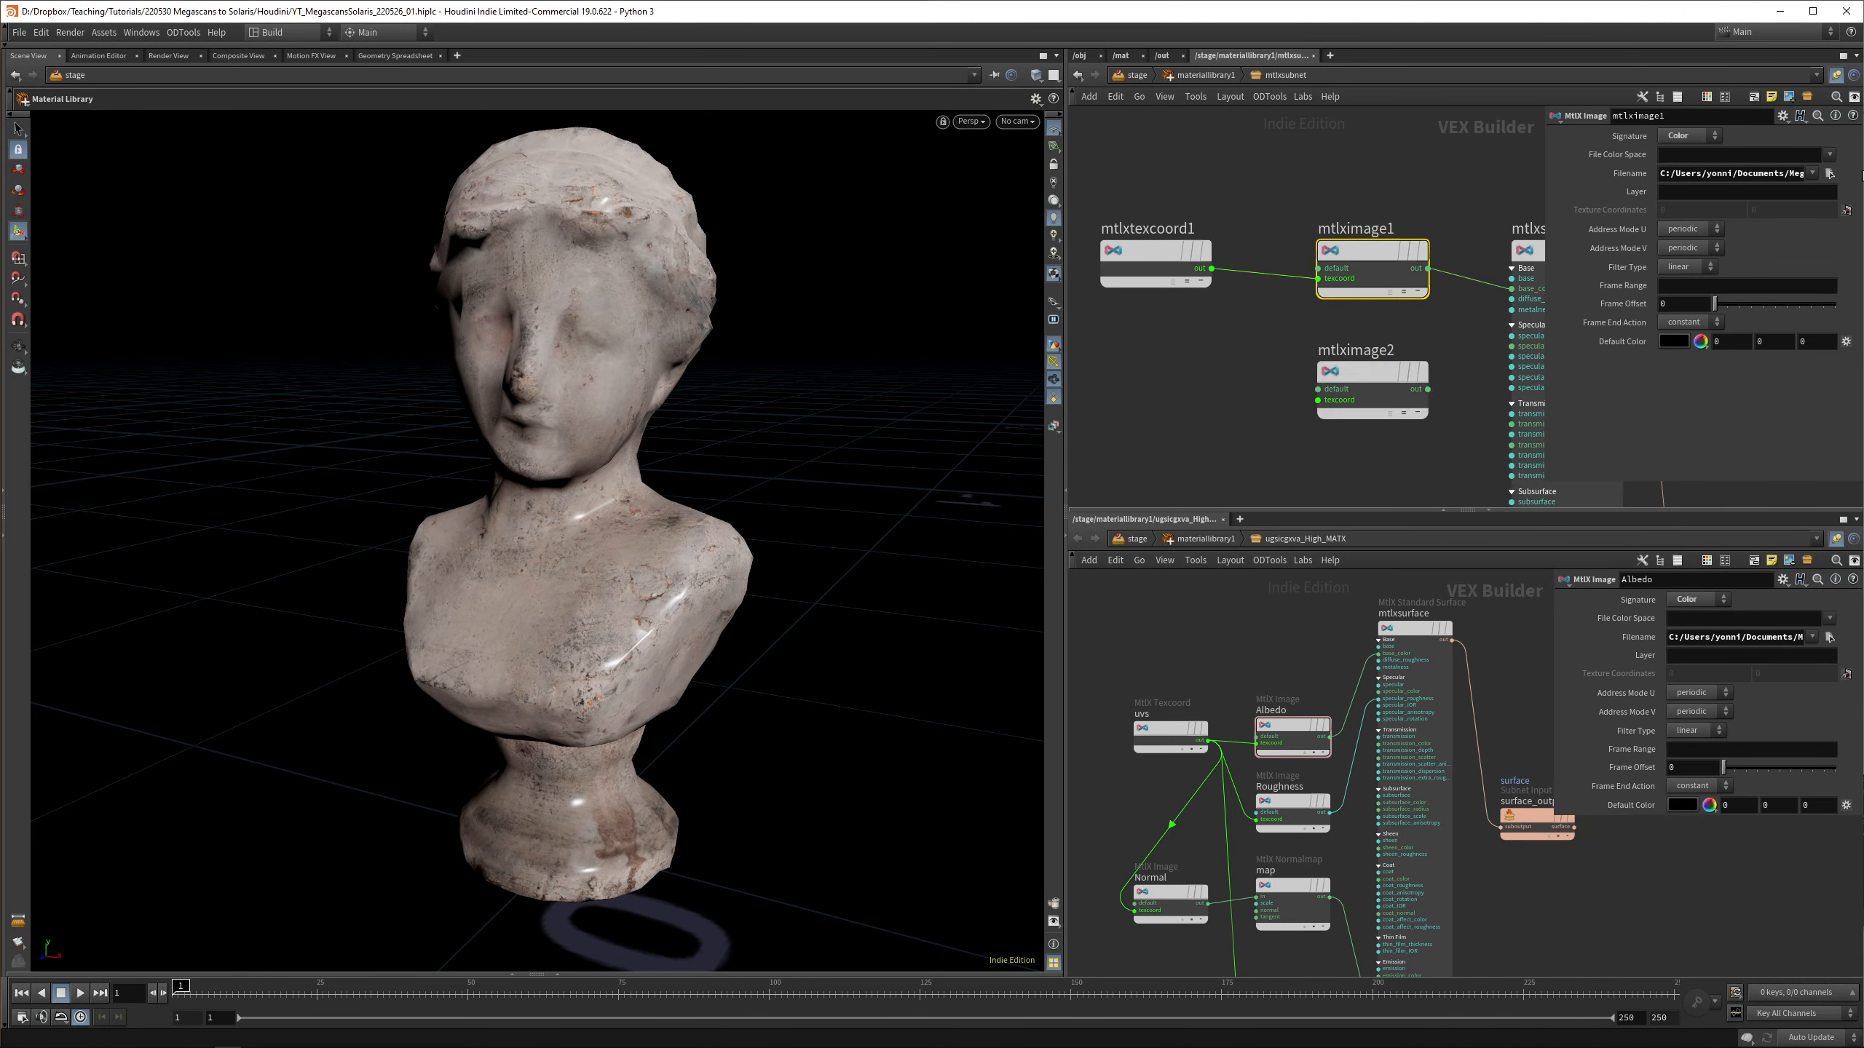
{"action": "left_click", "coordinate": [1370, 374]}
{"action": "type", "text": "mtlx"}
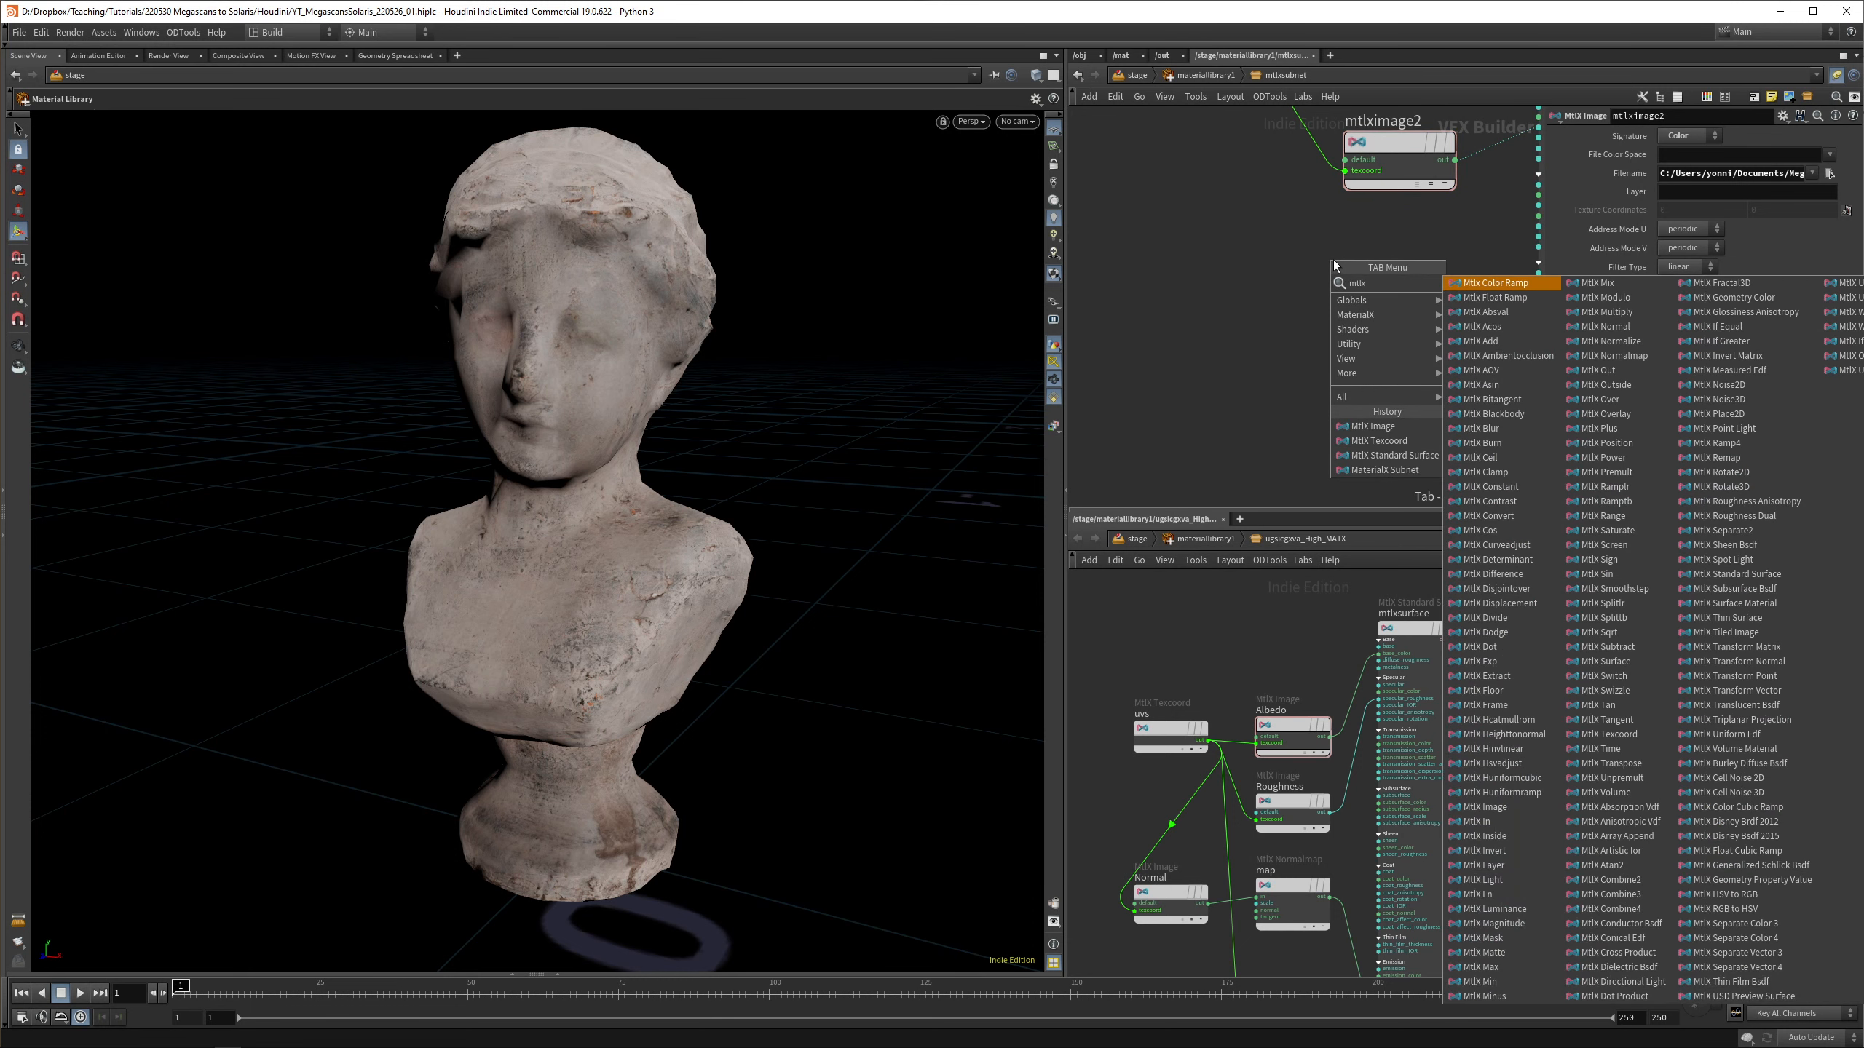
Add a third image node mtlximage3 and select it for its texture file
{"action": "left_click", "coordinate": [1369, 427]}
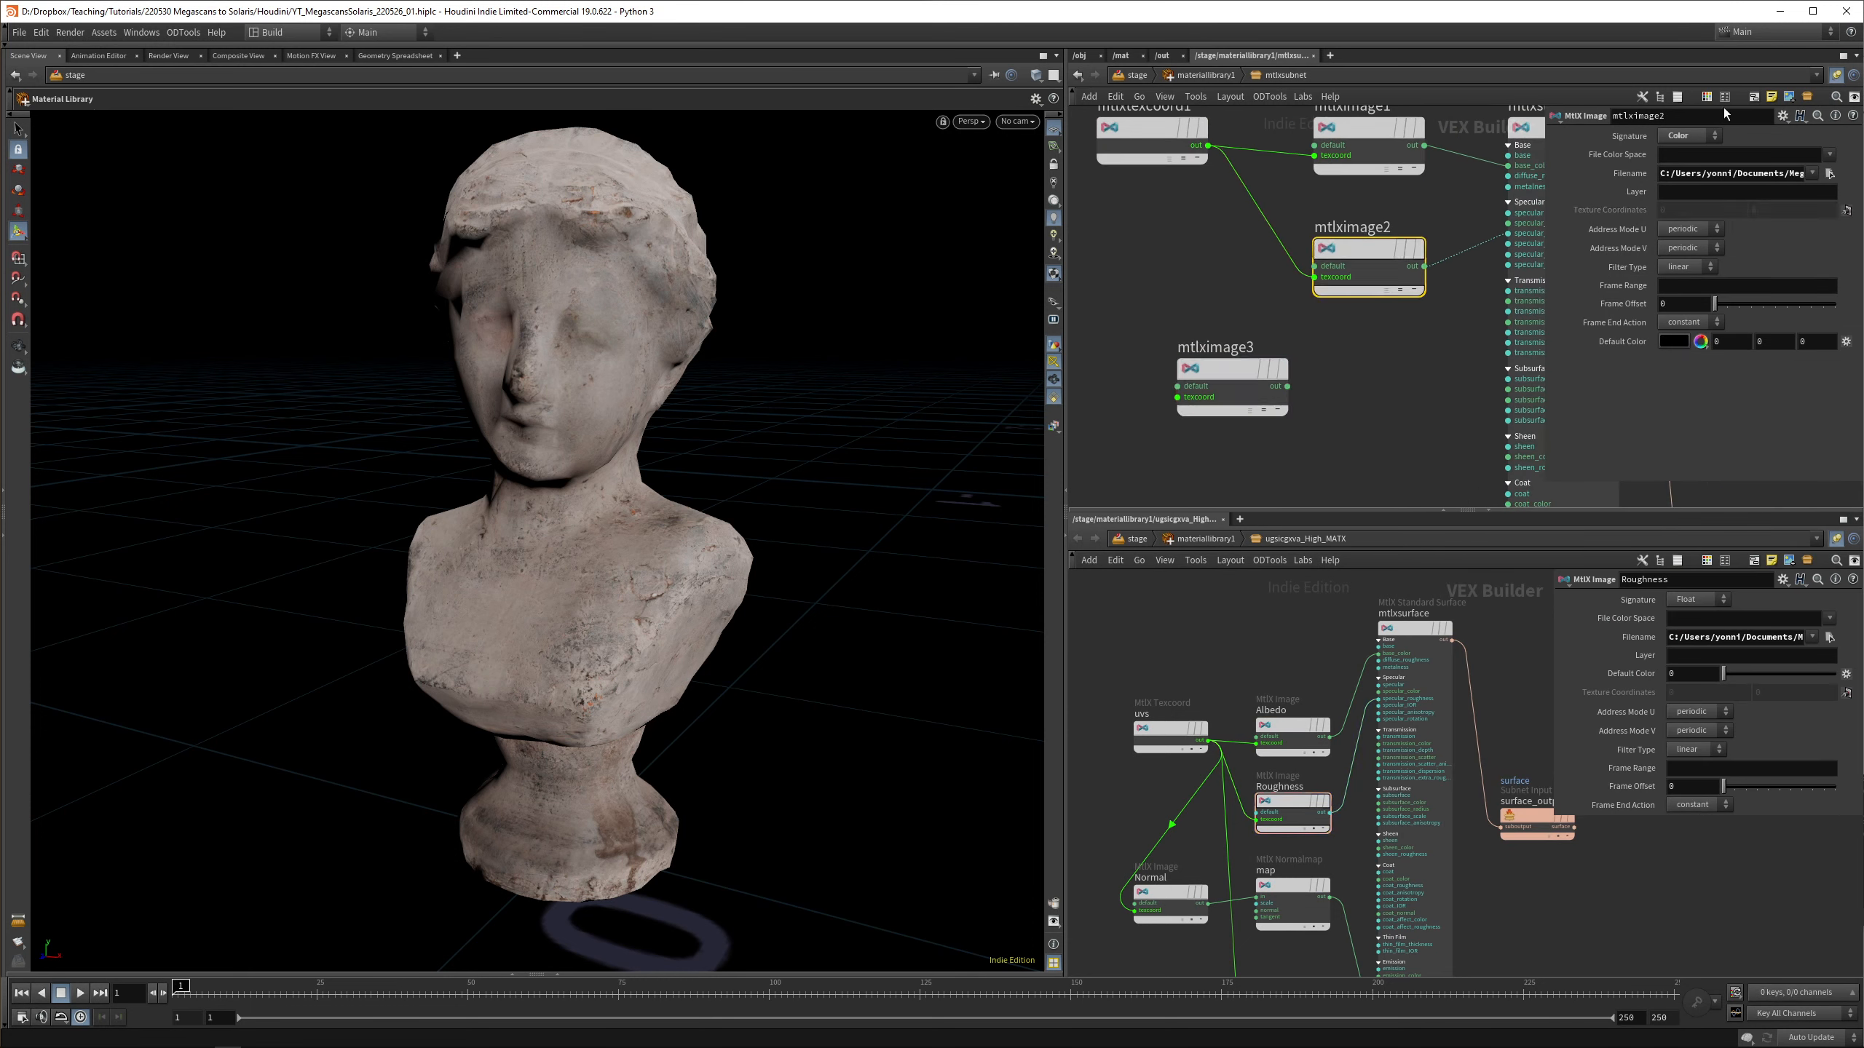
{"action": "left_click", "coordinate": [1688, 134]}
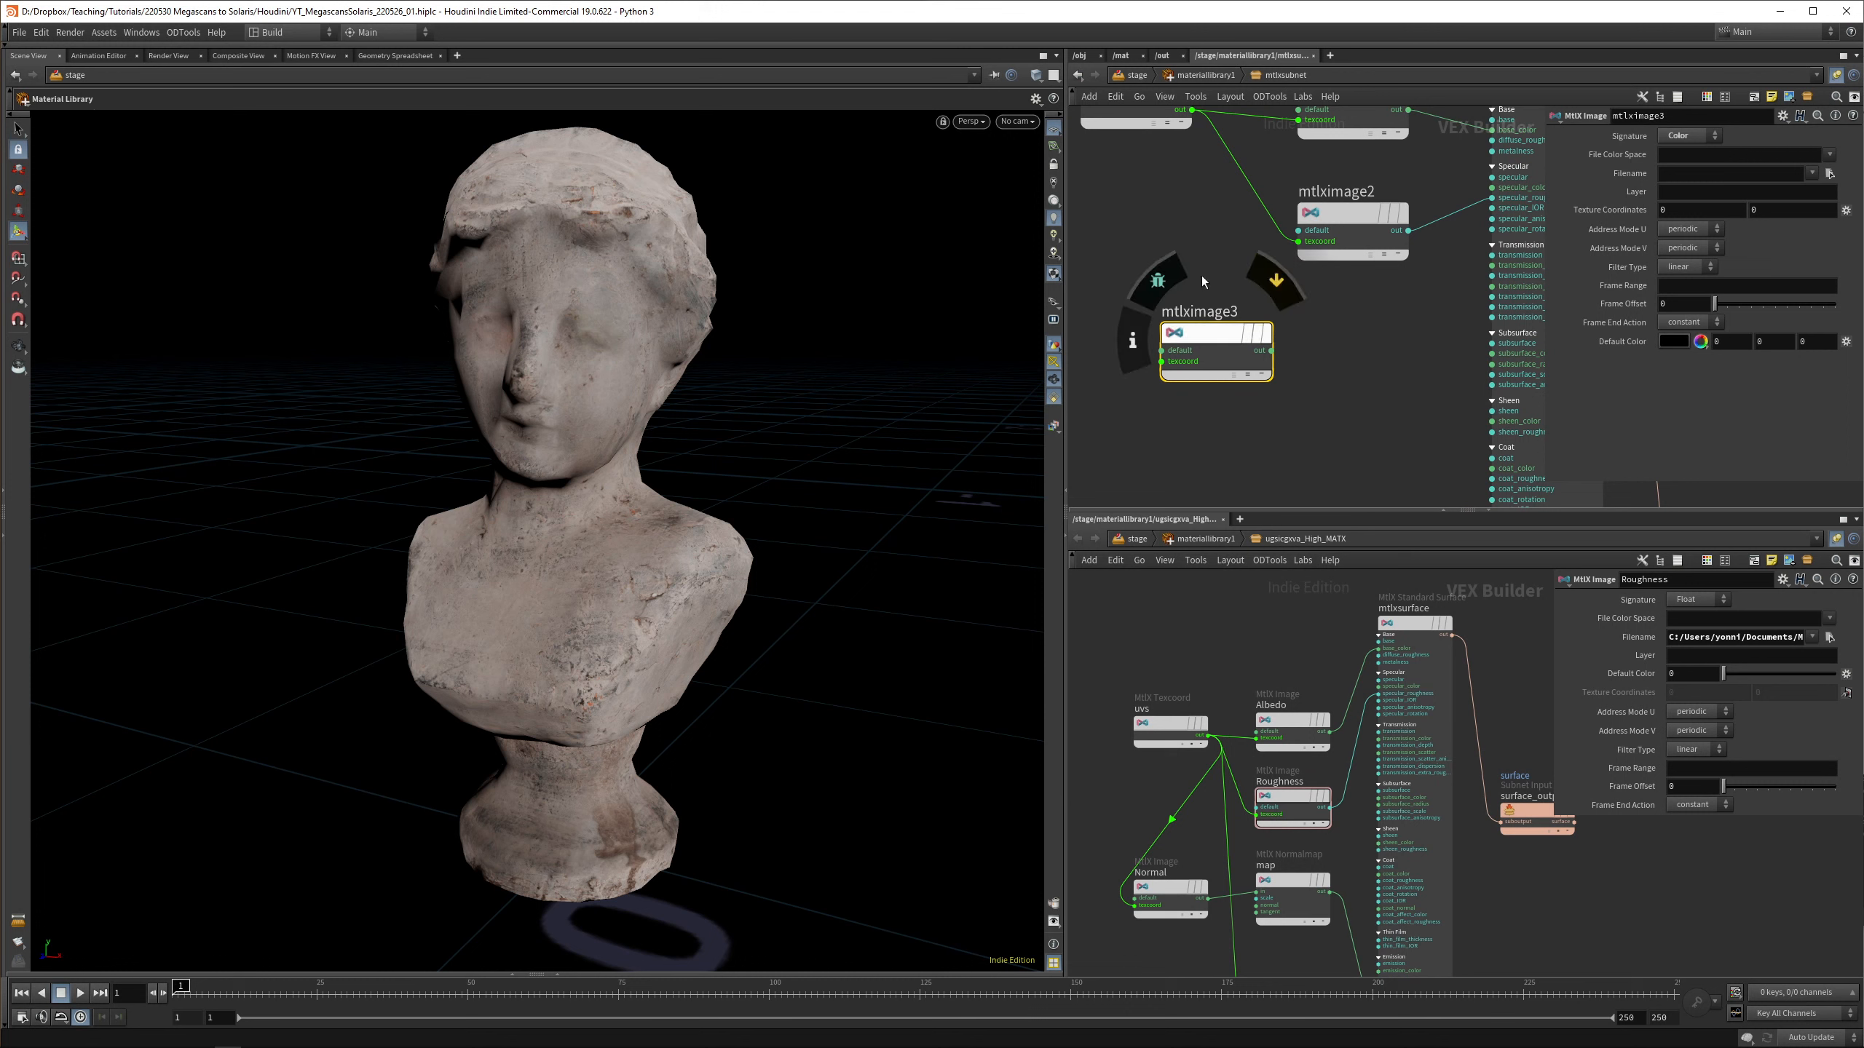
{"action": "left_click", "coordinate": [1165, 893]}
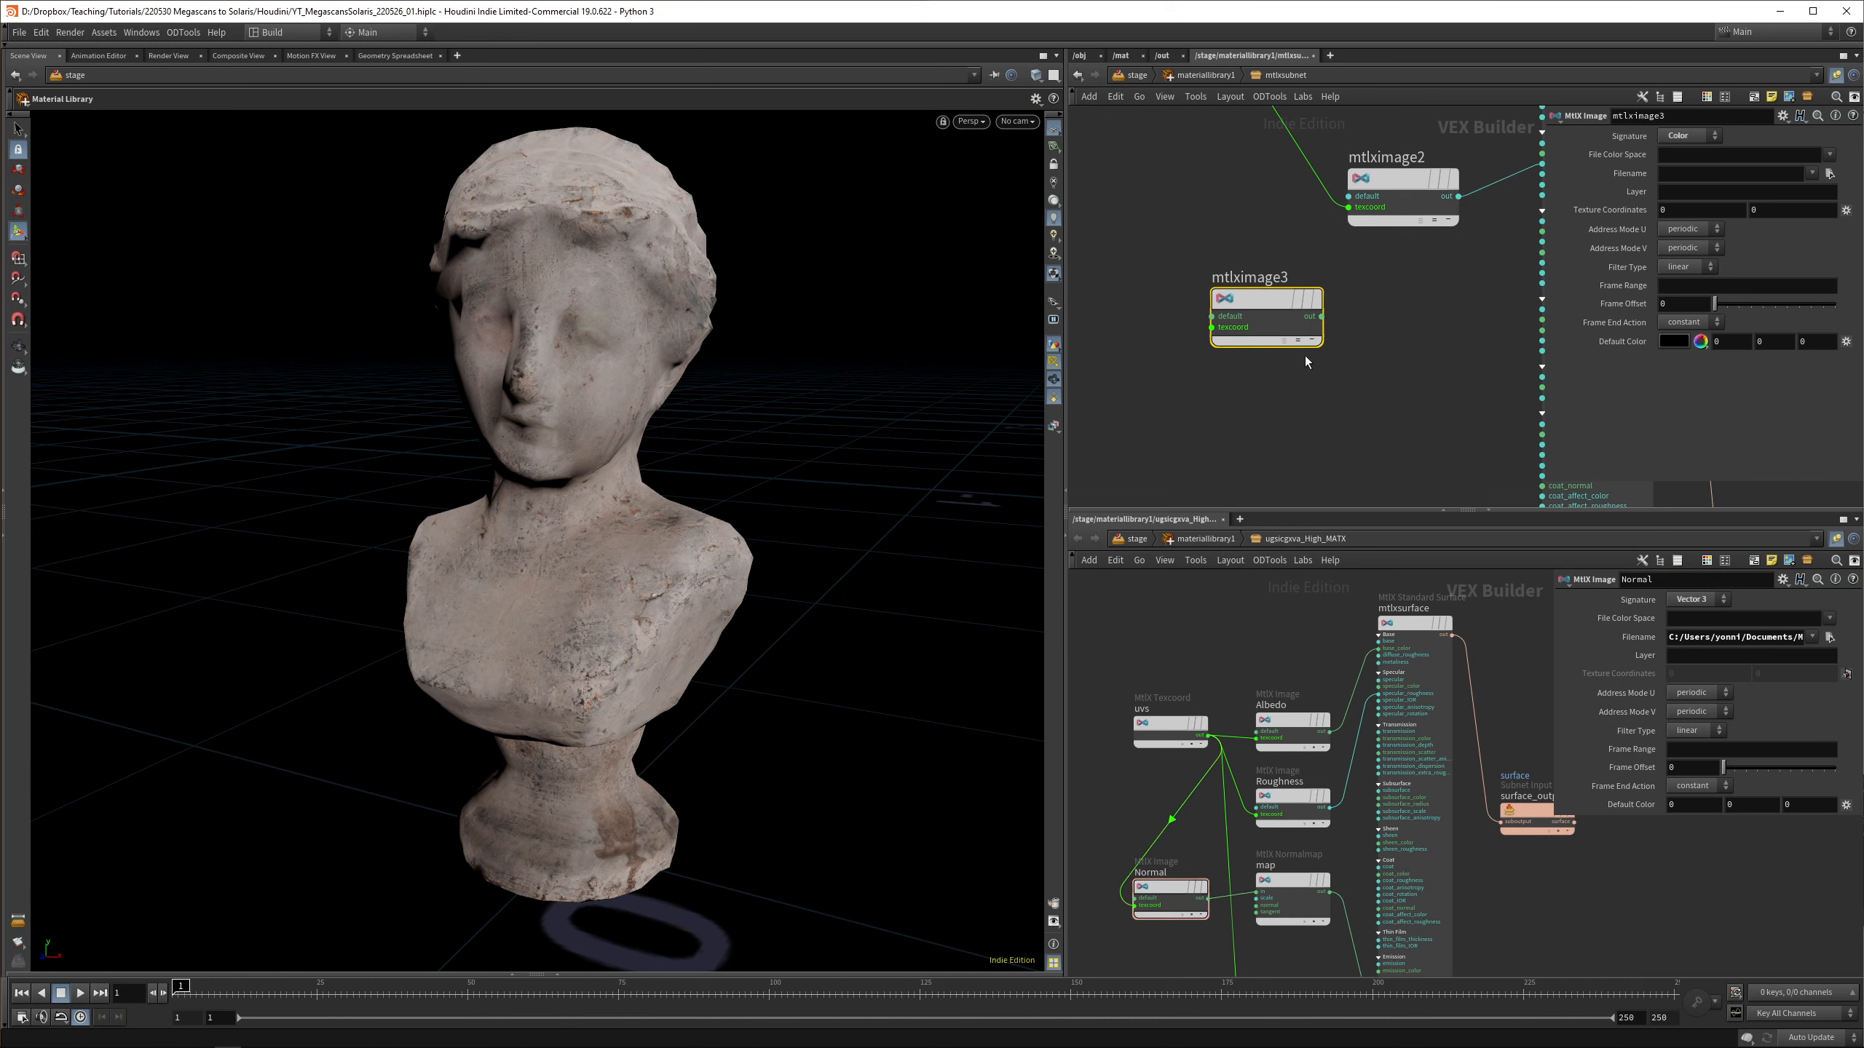
Load the 4K NormalBump texture into mtlximage3, checking the reference Normal node's path
{"action": "left_click", "coordinate": [1845, 171]}
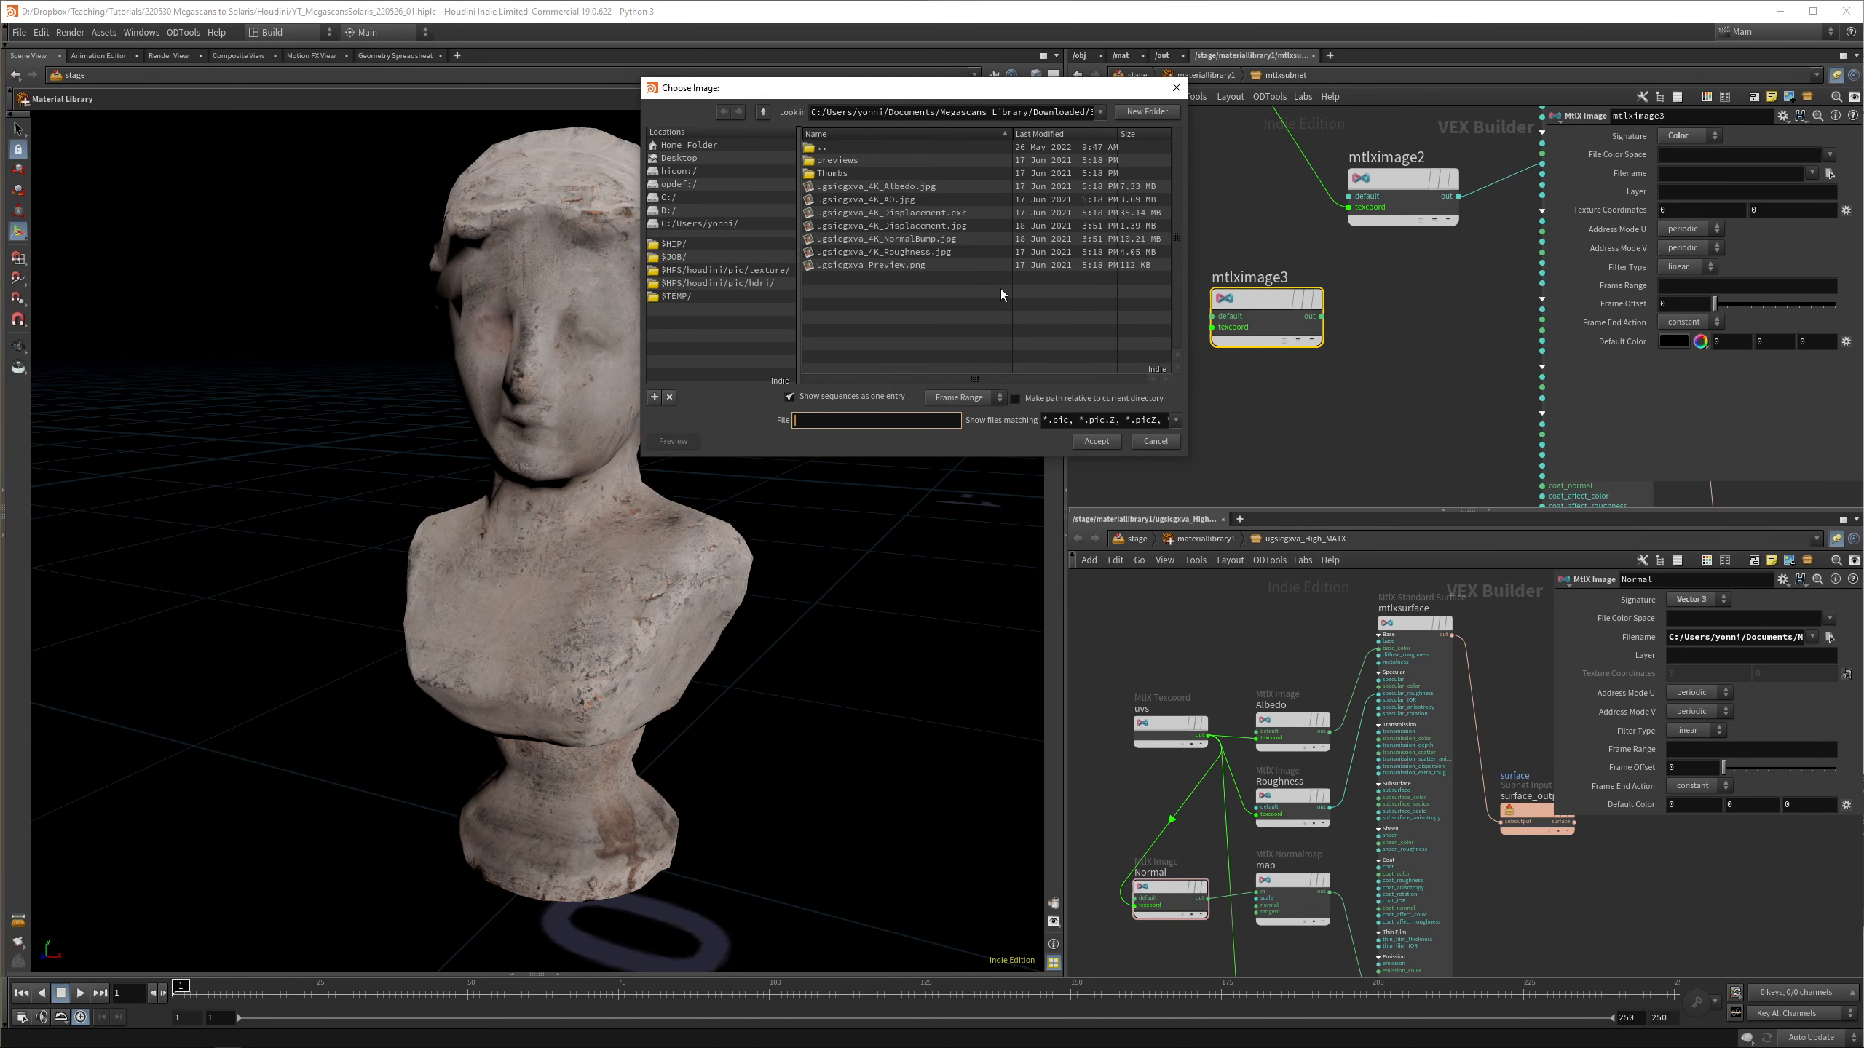
{"action": "mouse_move", "coordinate": [907, 241]}
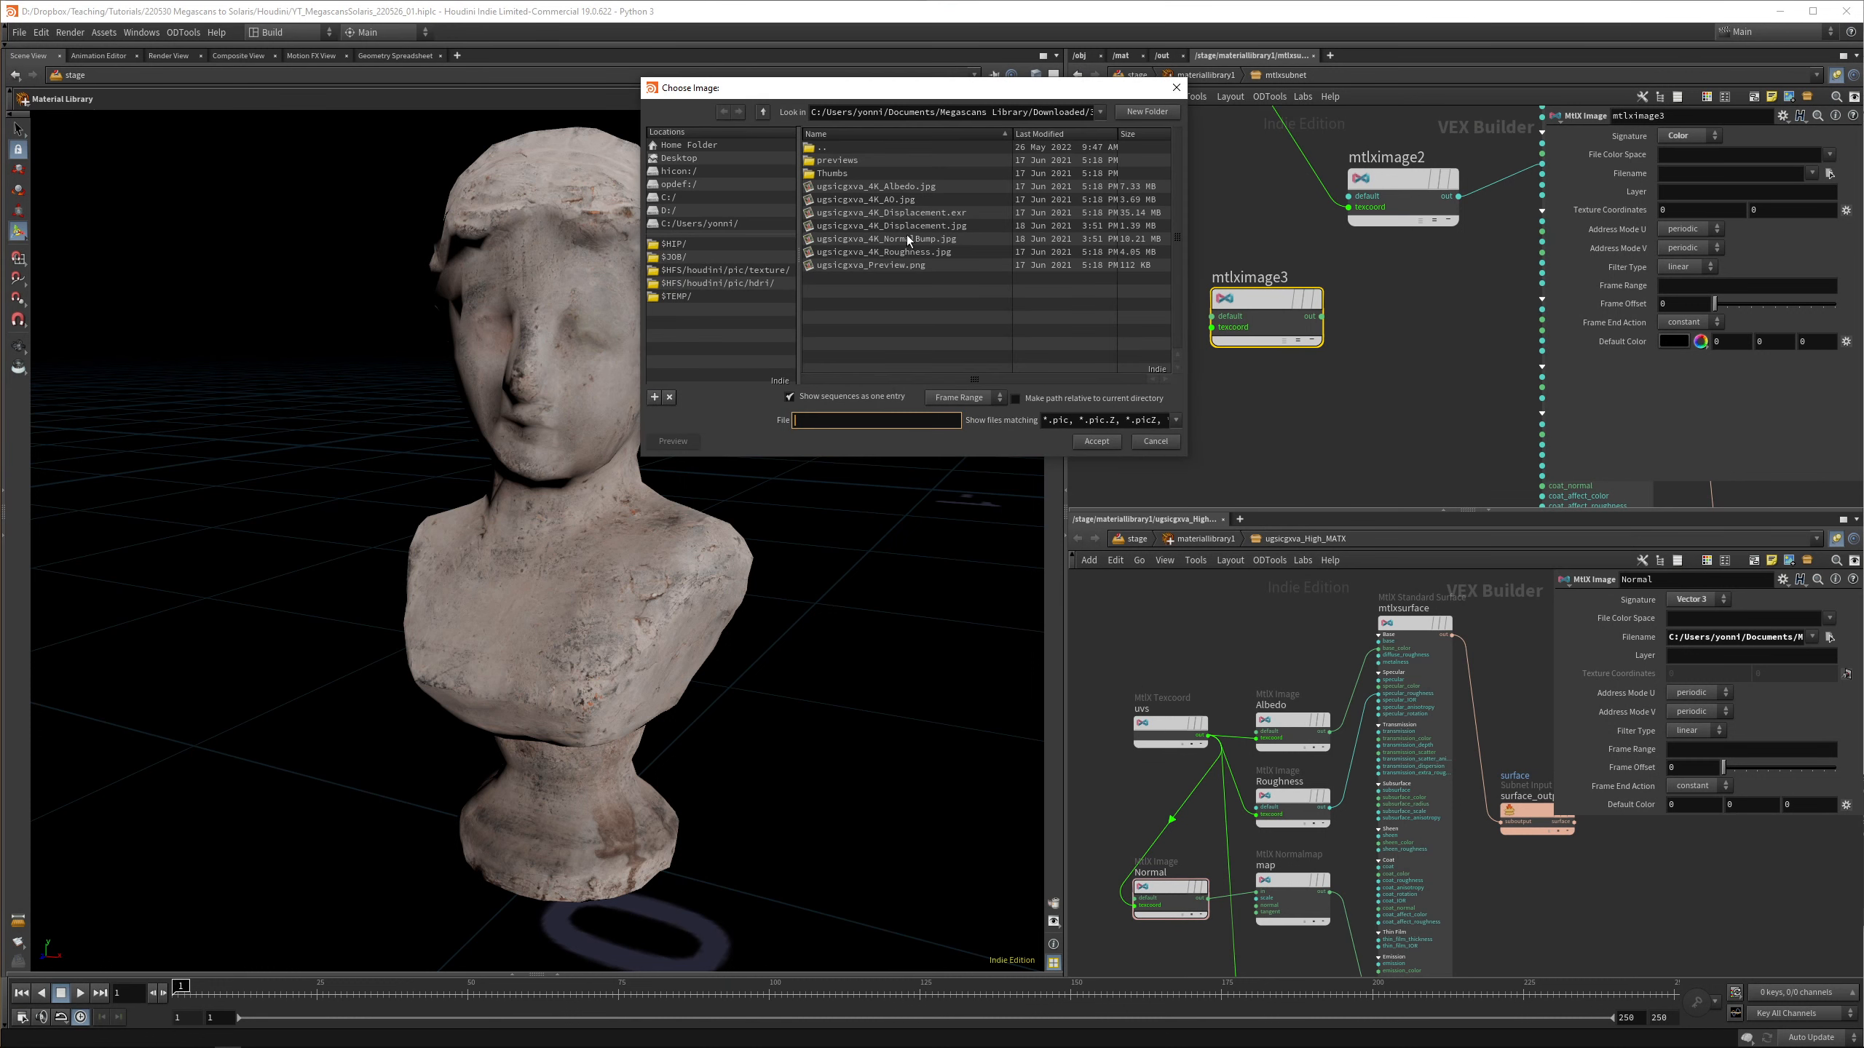
{"action": "left_click", "coordinate": [1093, 441]}
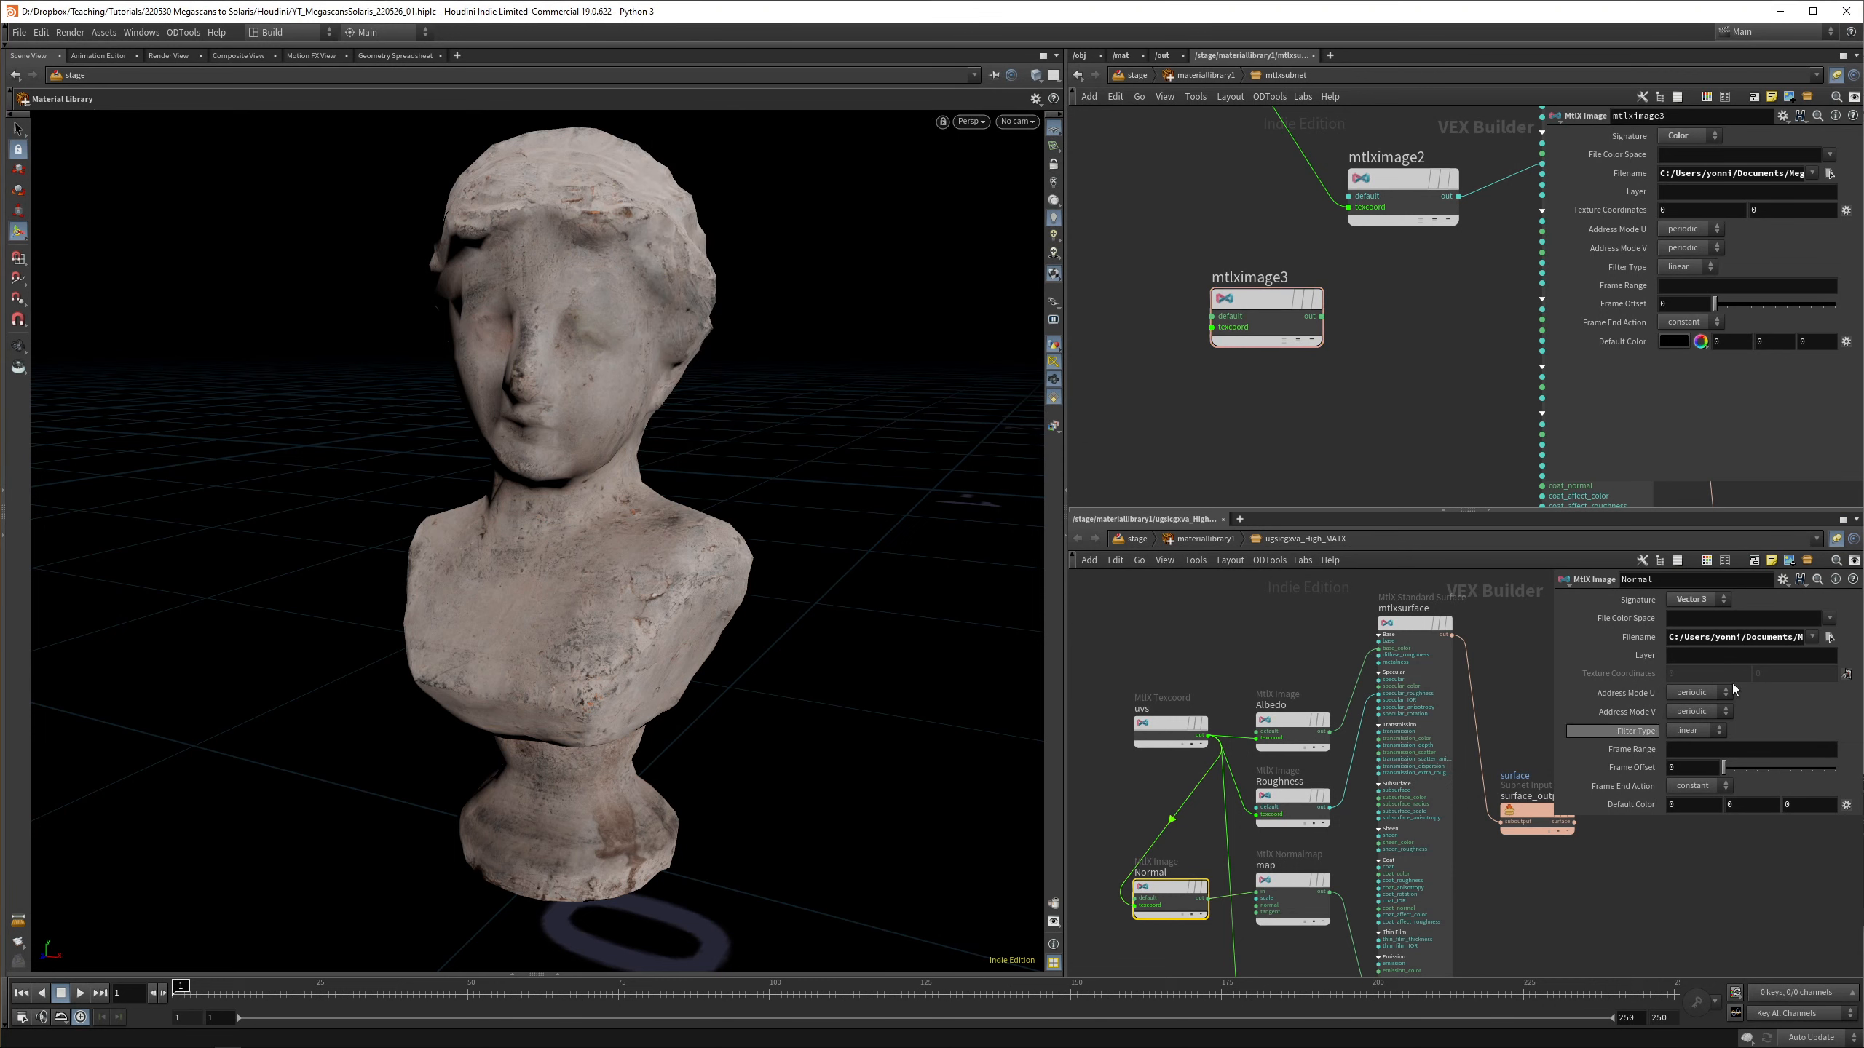
{"action": "triple_click", "coordinate": [1741, 638]}
{"action": "type", "text": "mtx"}
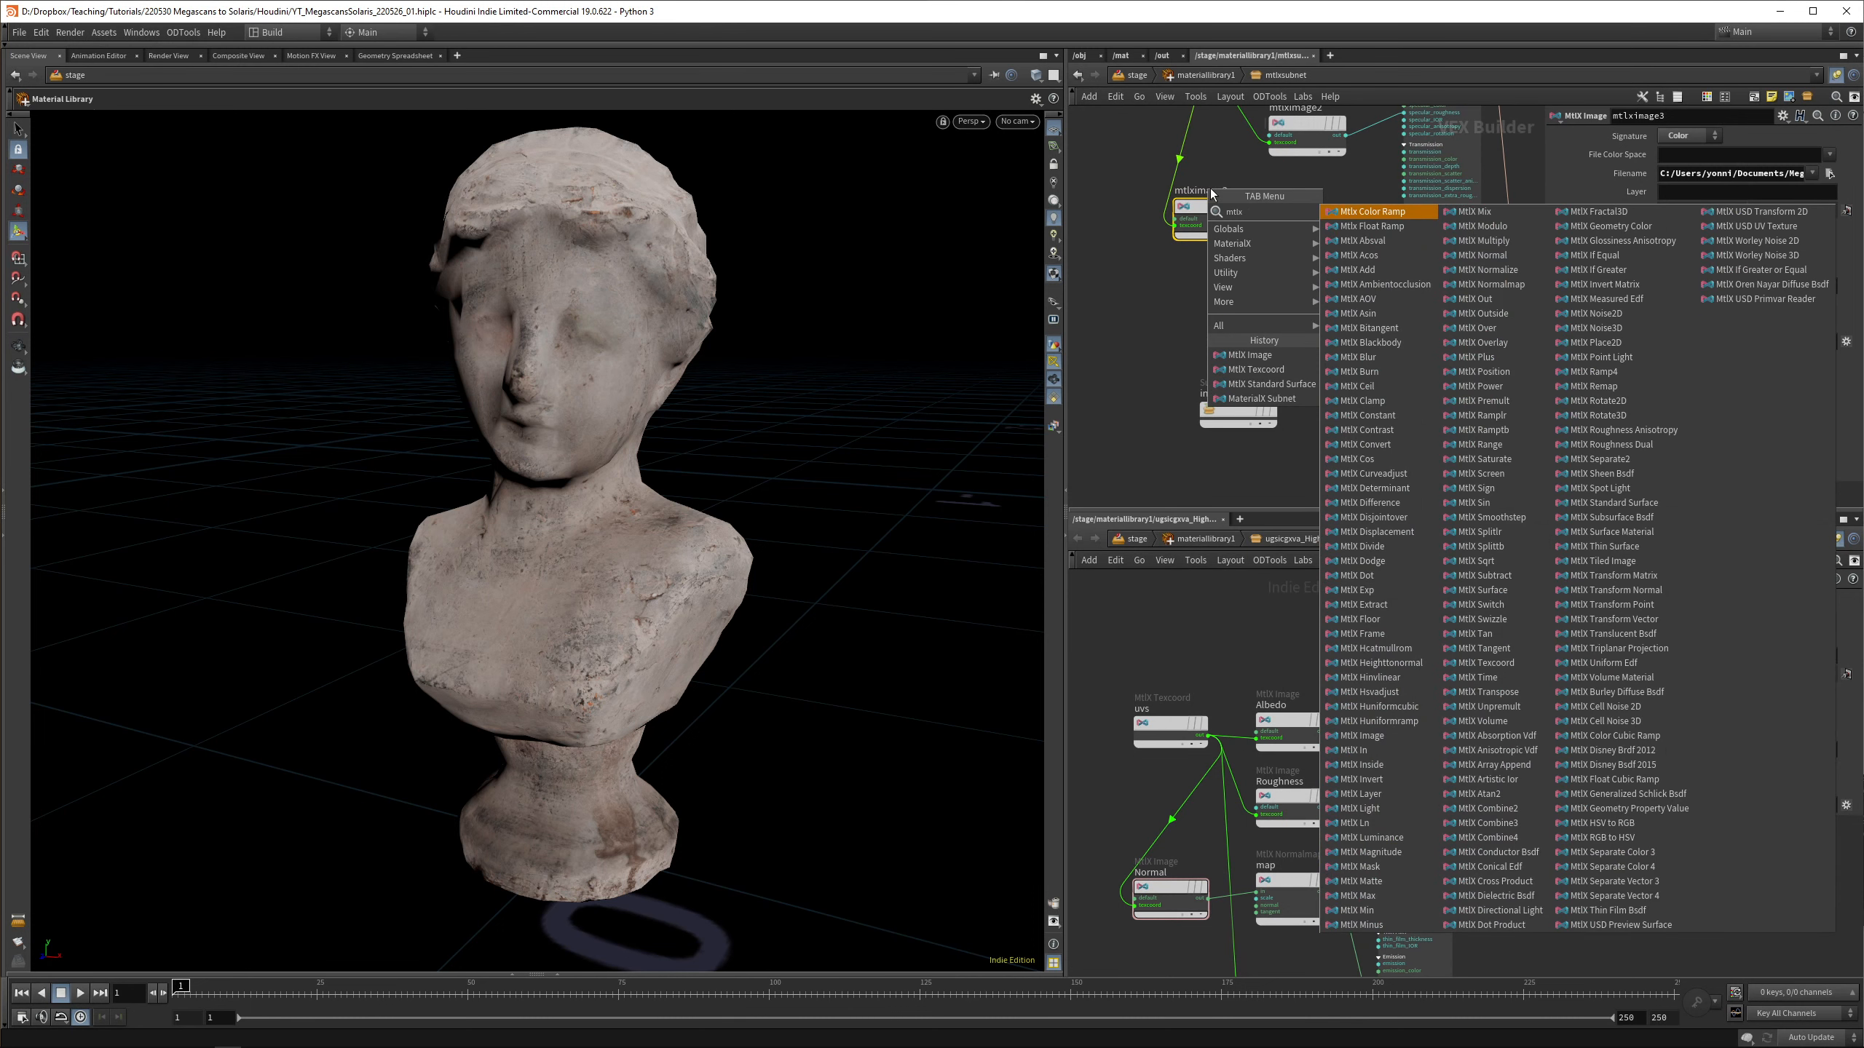
Add an MtlX Normalmap fed by mtlximage3 into the surface normal, with the texture as vector data
{"action": "type", "text": "norm"}
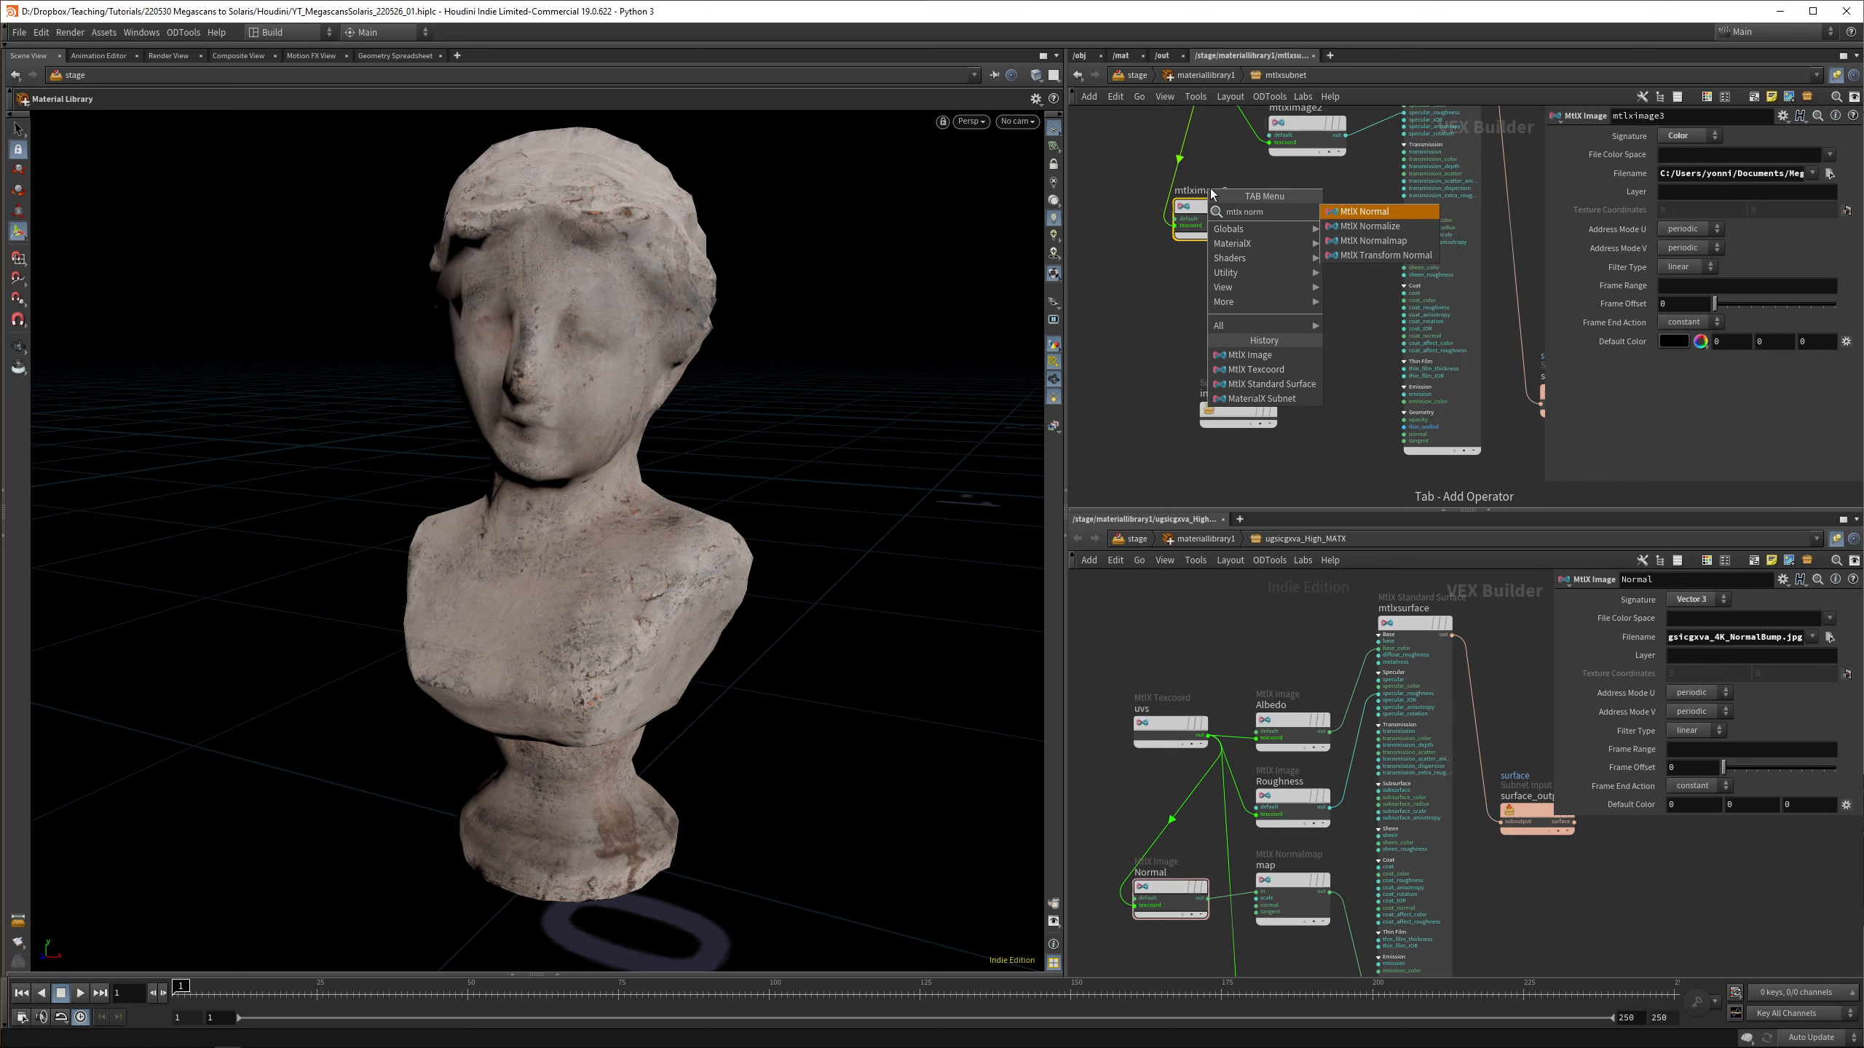
{"action": "left_click", "coordinate": [1373, 240]}
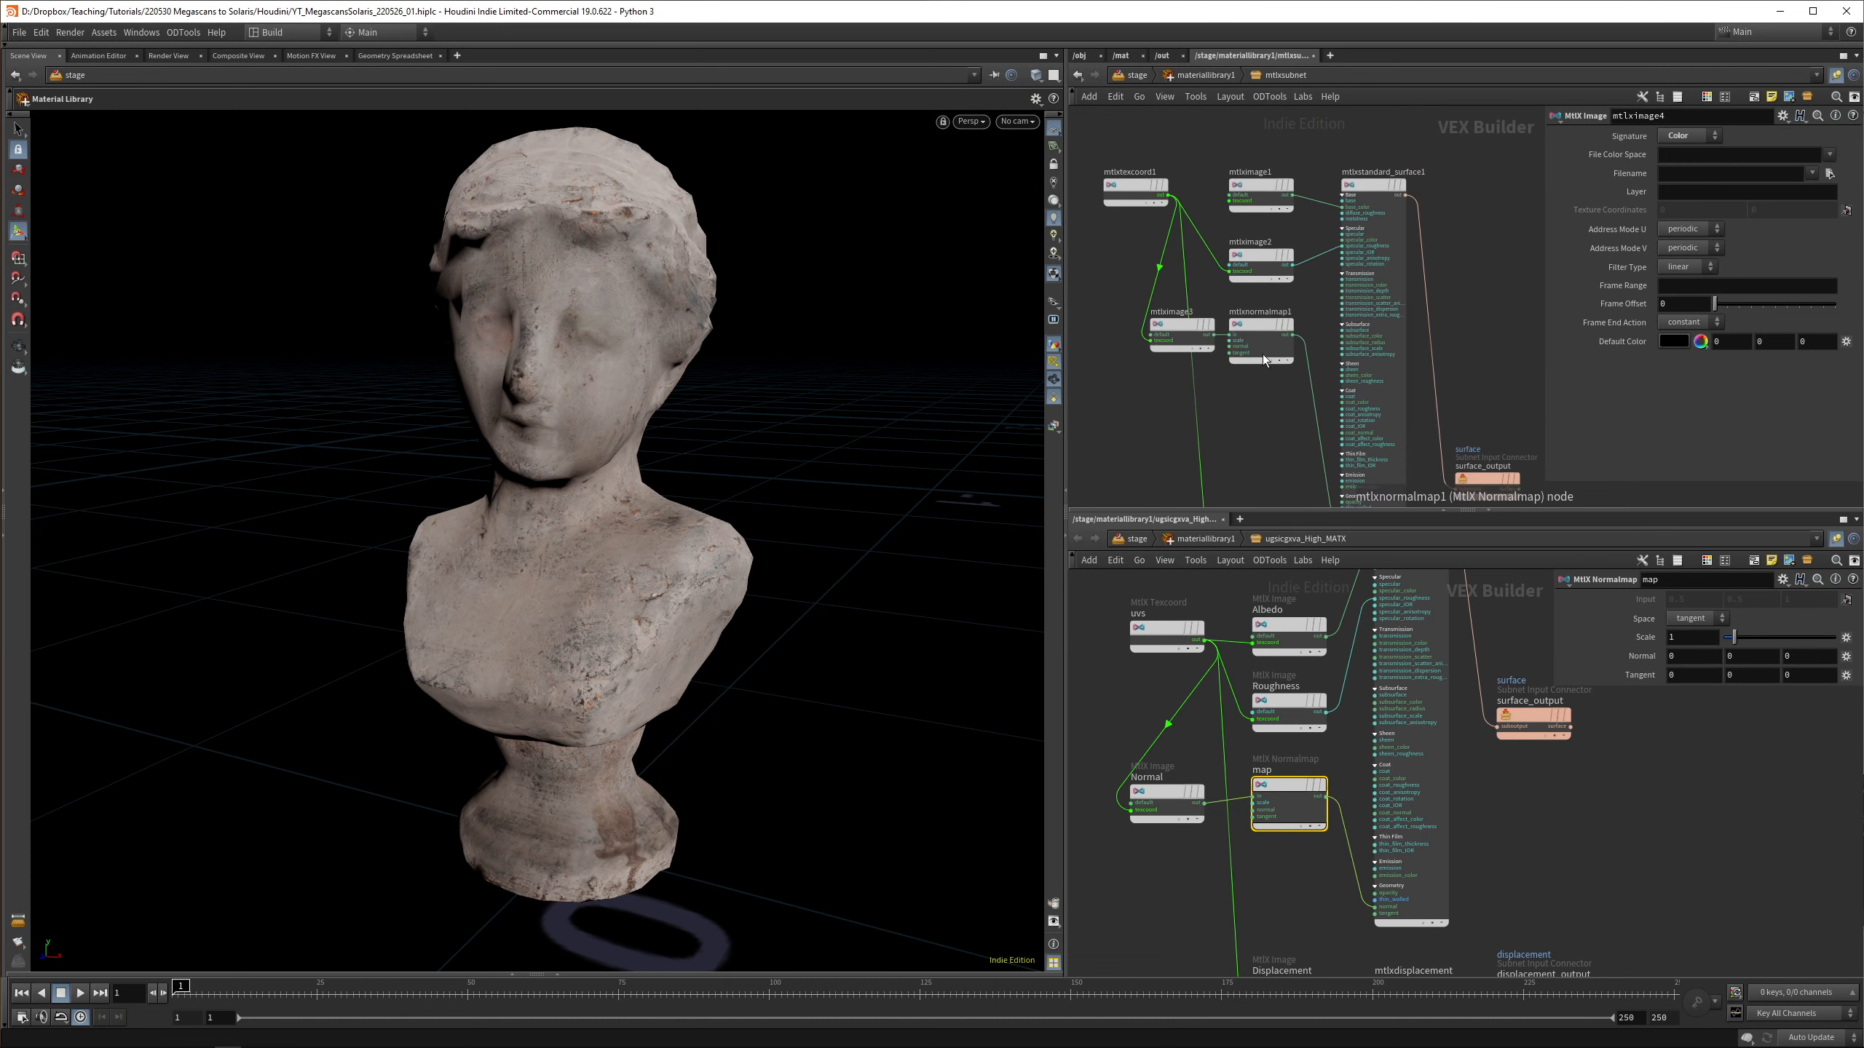
{"action": "left_click", "coordinate": [1176, 291]}
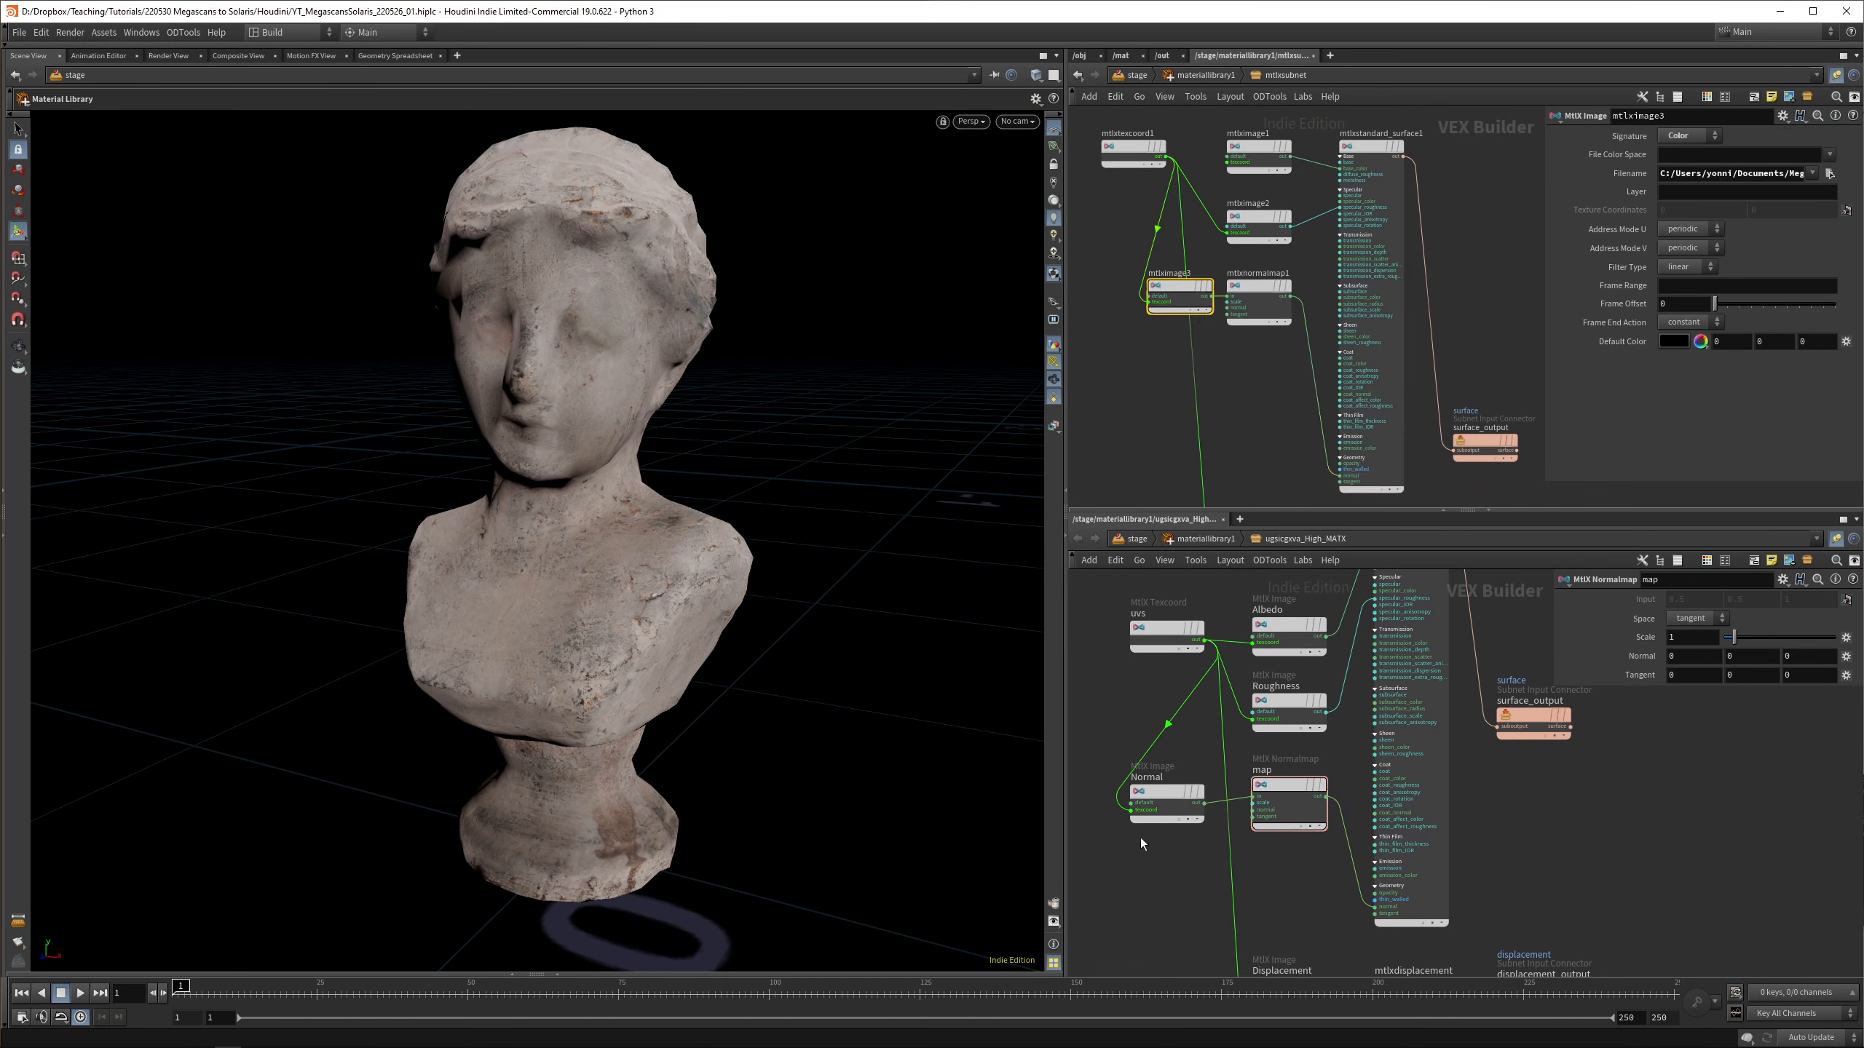
{"action": "left_click", "coordinate": [1162, 780]}
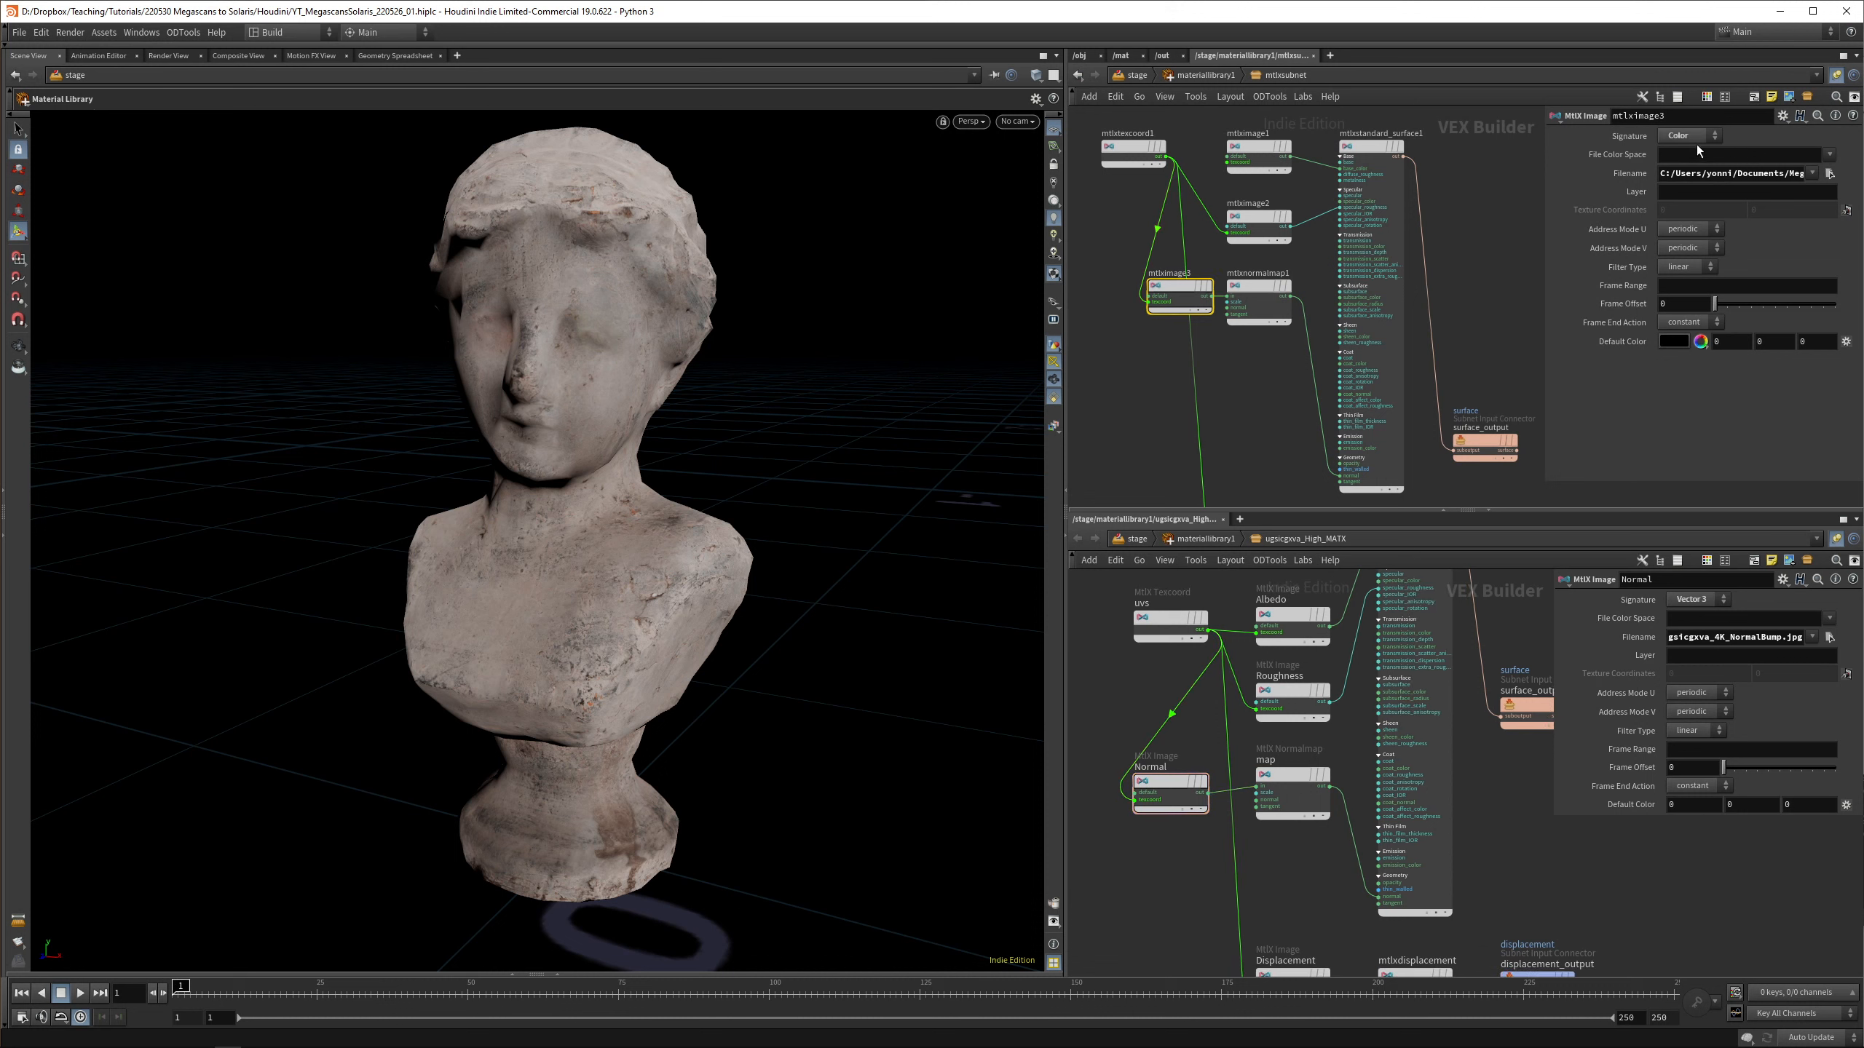
{"action": "left_click", "coordinate": [1686, 134]}
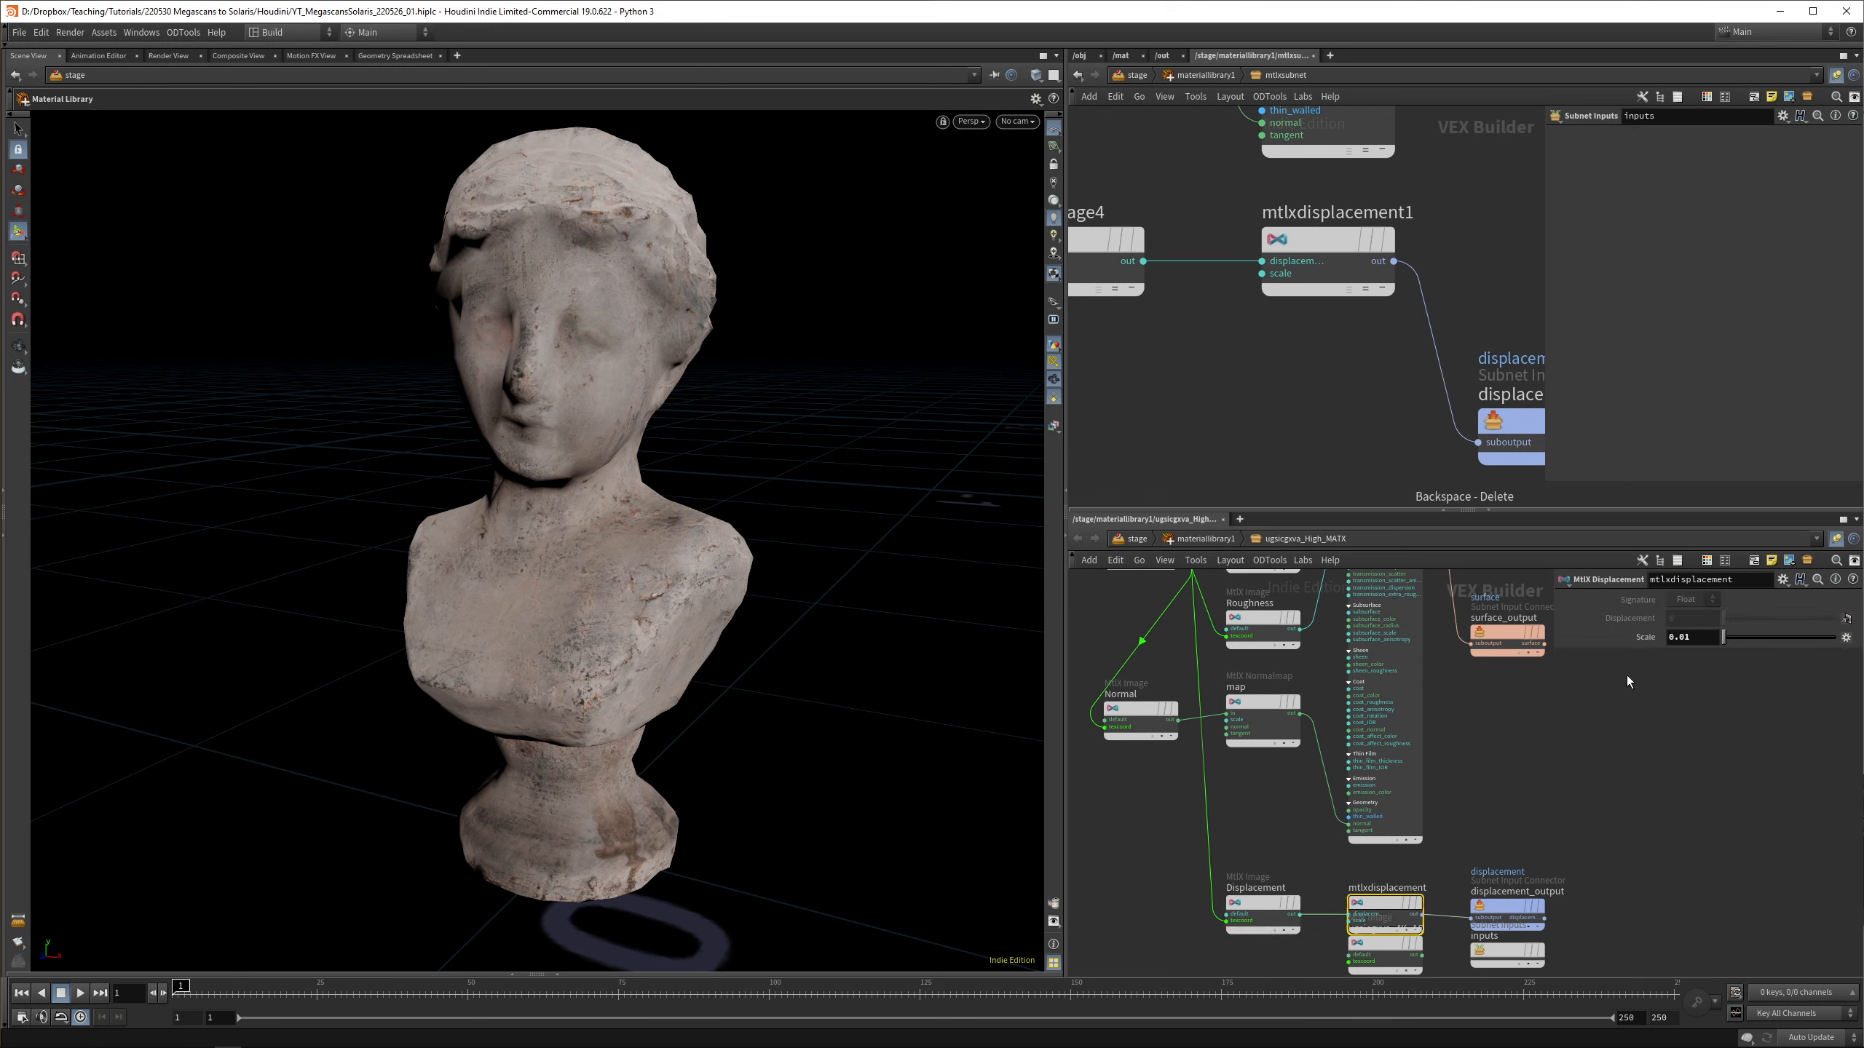
Feed mtlximage4 through mtlxdisplacement1 to the displacement output and add an MtlX Range node
{"action": "left_click", "coordinate": [1327, 243]}
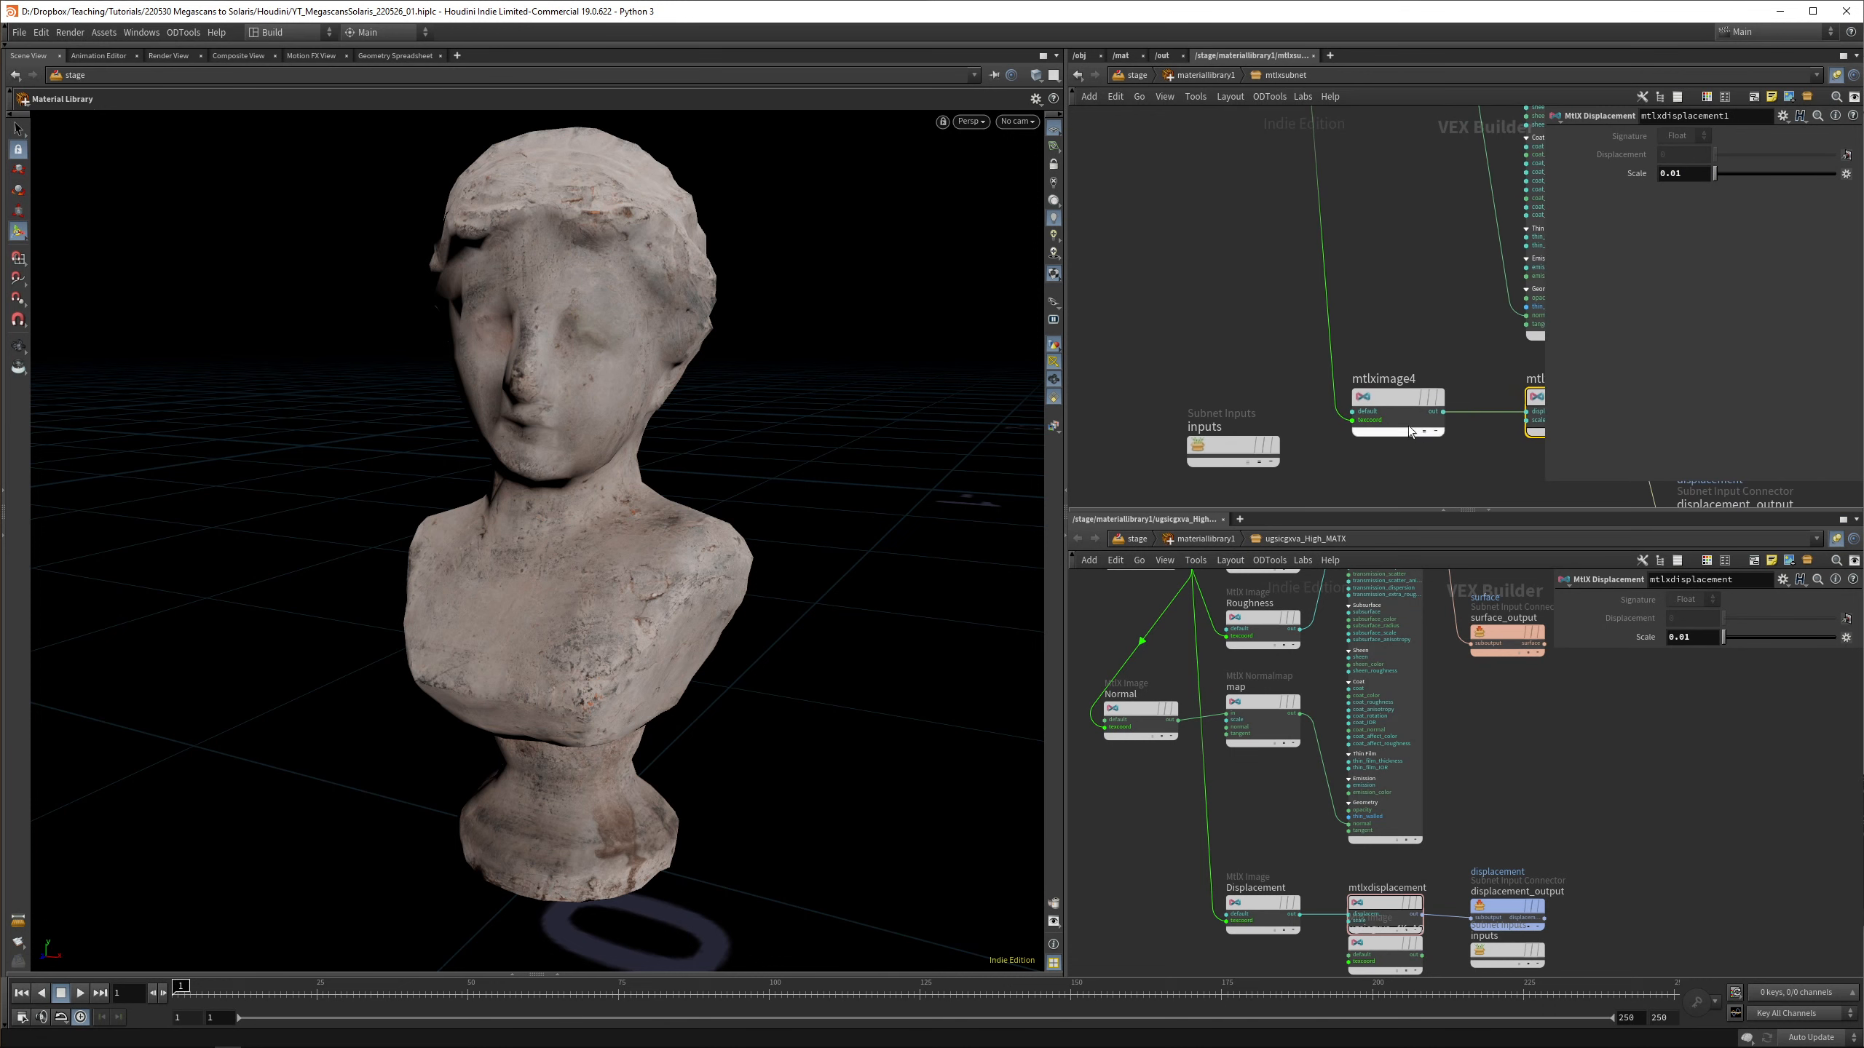
{"action": "left_click", "coordinate": [1375, 358]}
{"action": "type", "text": "mtlx rang"}
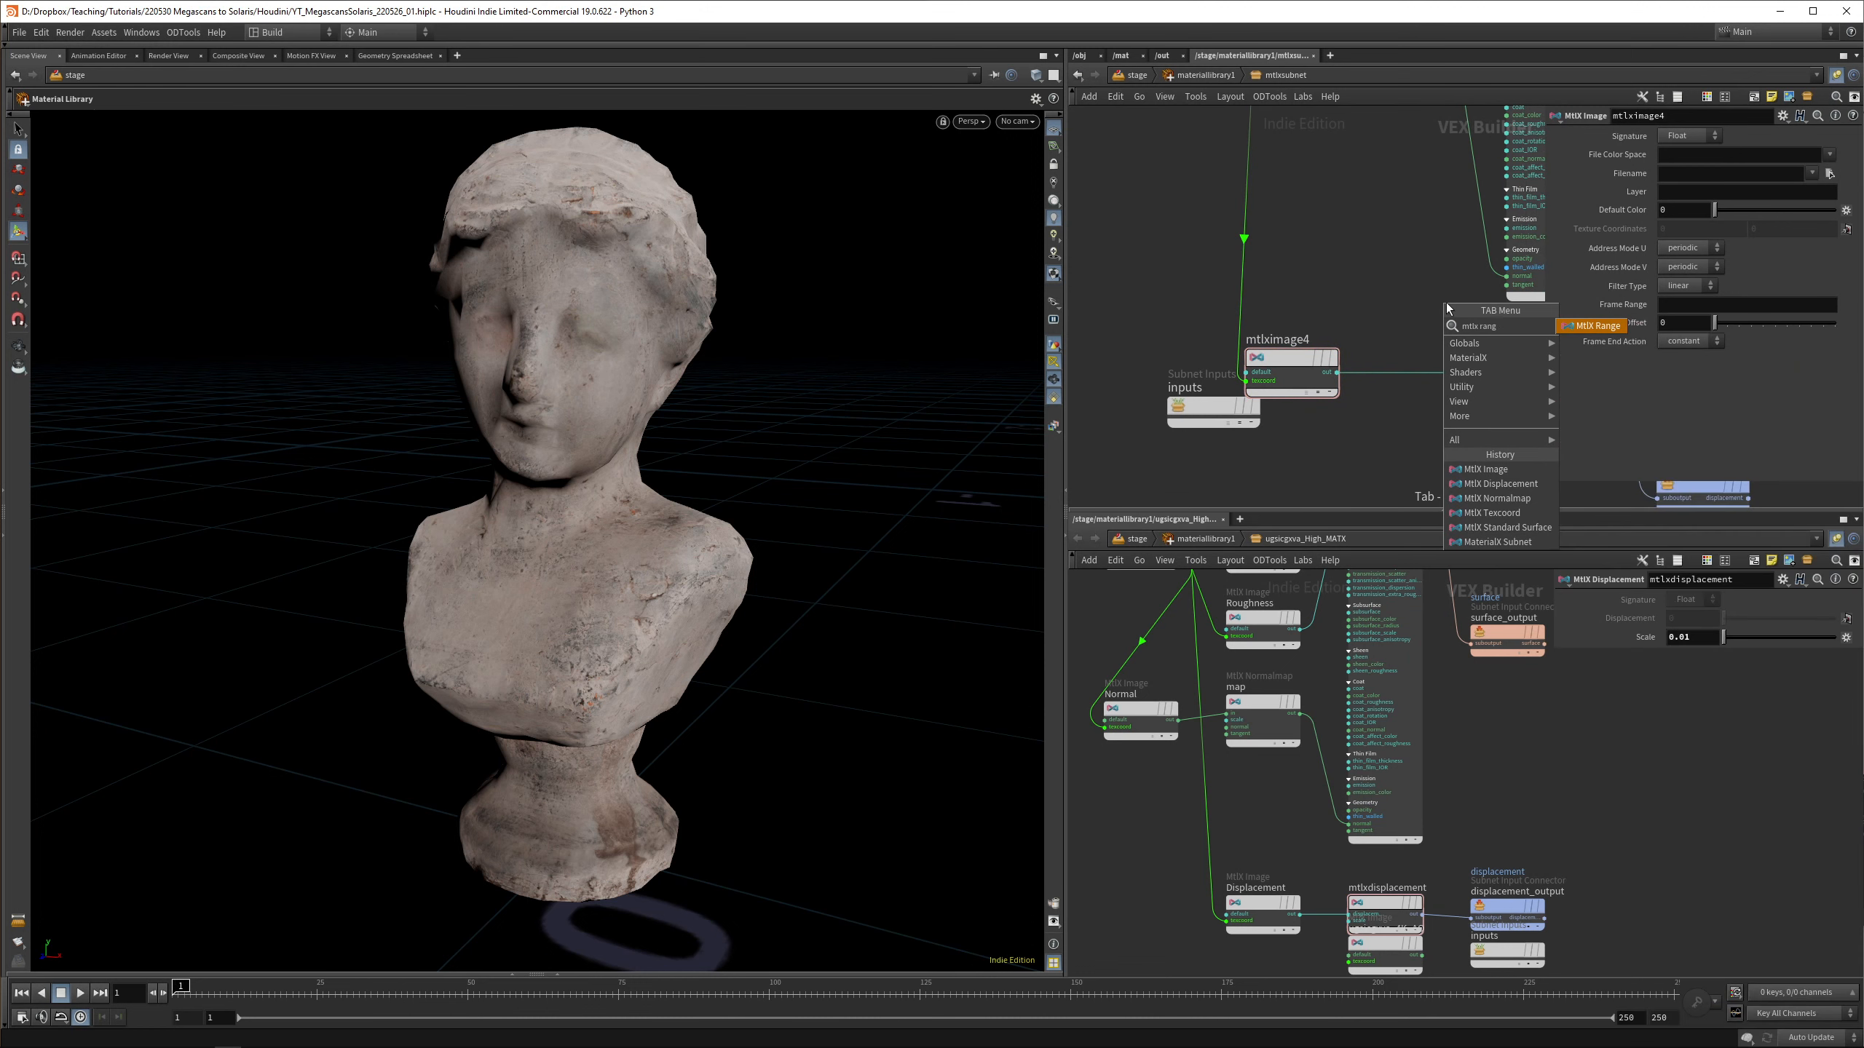
{"action": "left_click", "coordinate": [1596, 325]}
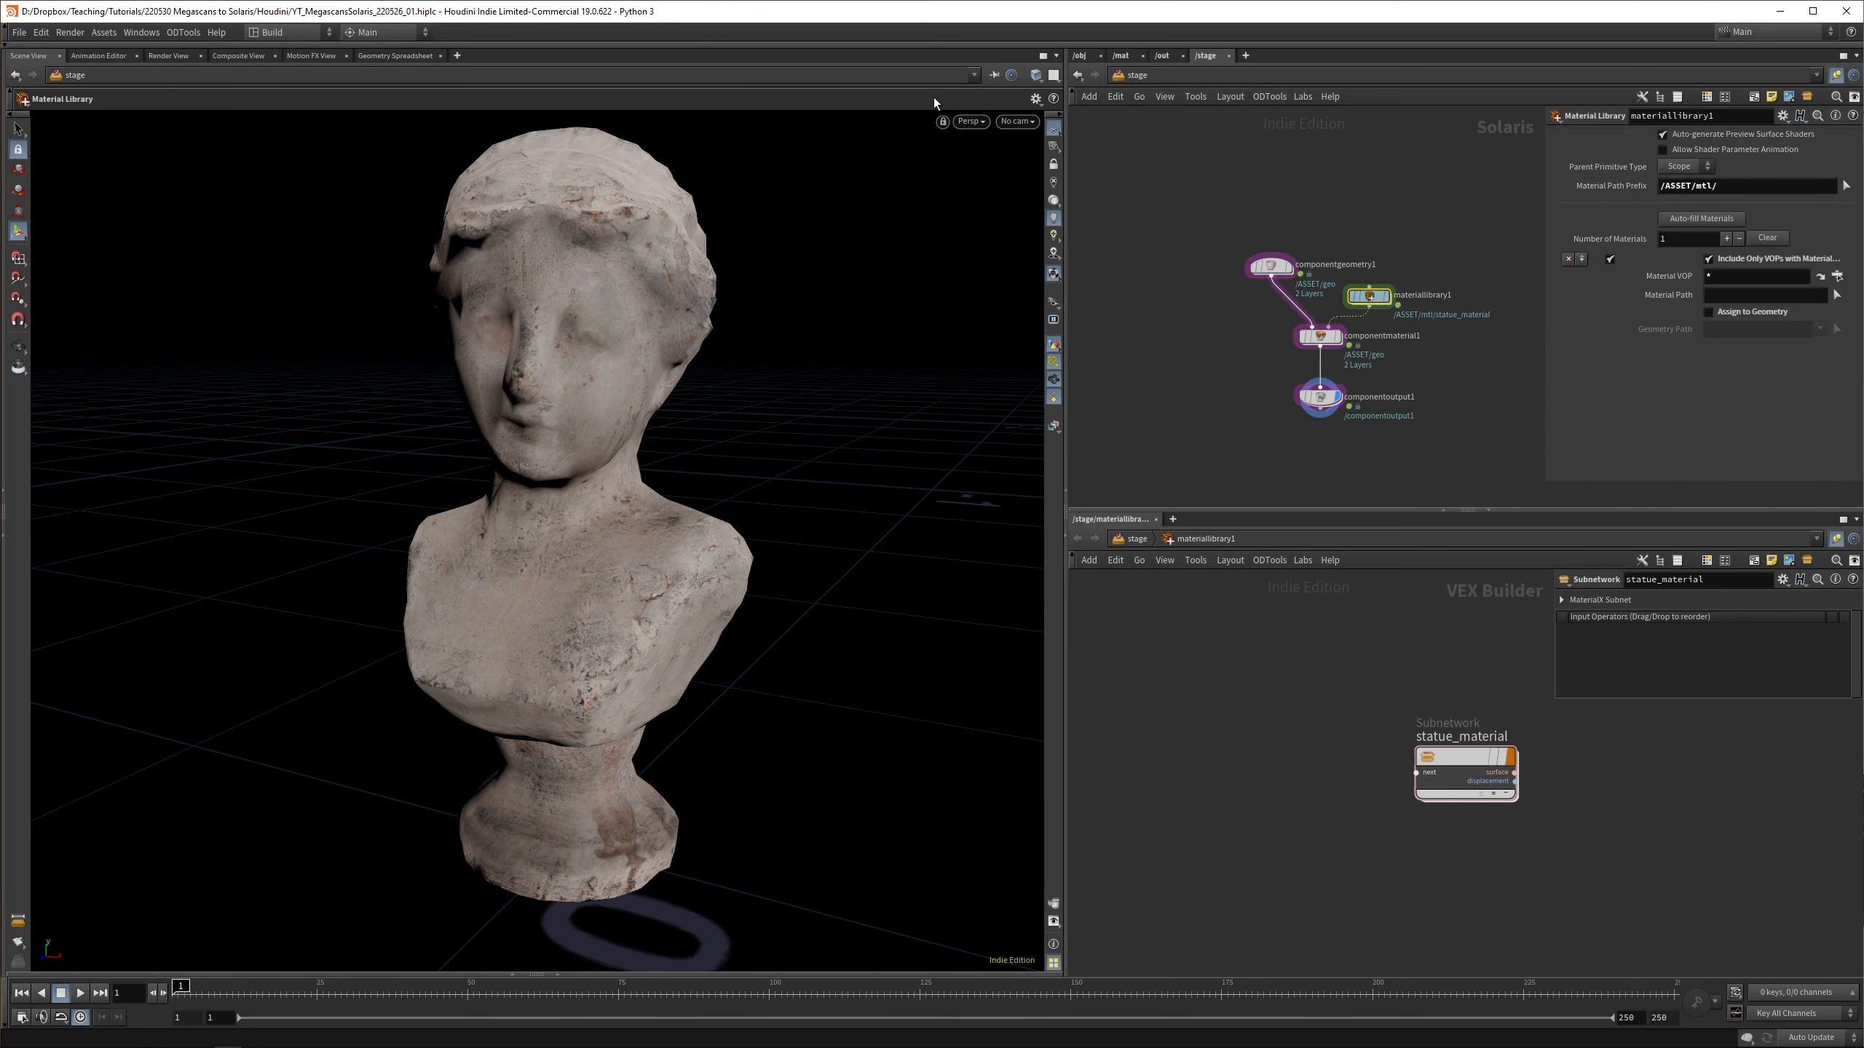
Switch the viewport to Karma and set mtlxrange1 to remap displacement to -0.5 to 0.5
{"action": "left_click", "coordinate": [957, 119]}
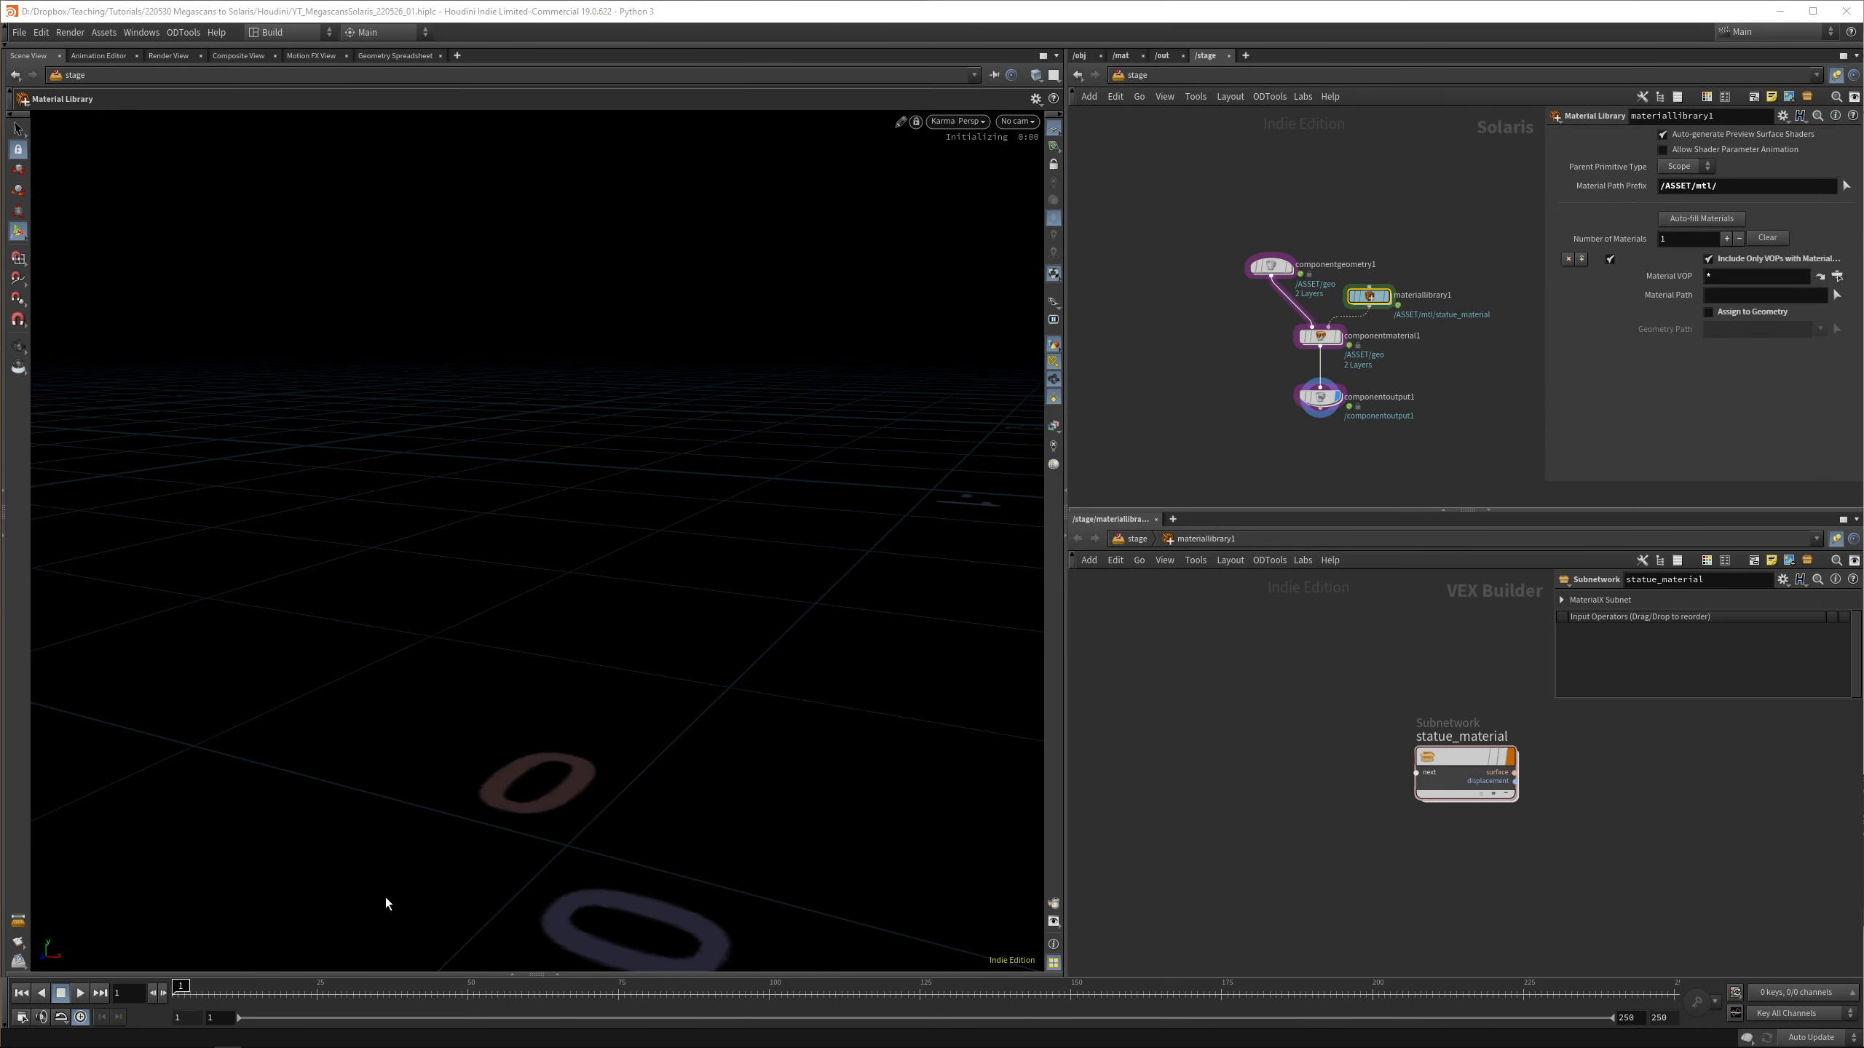
{"action": "mouse_move", "coordinate": [535, 489]}
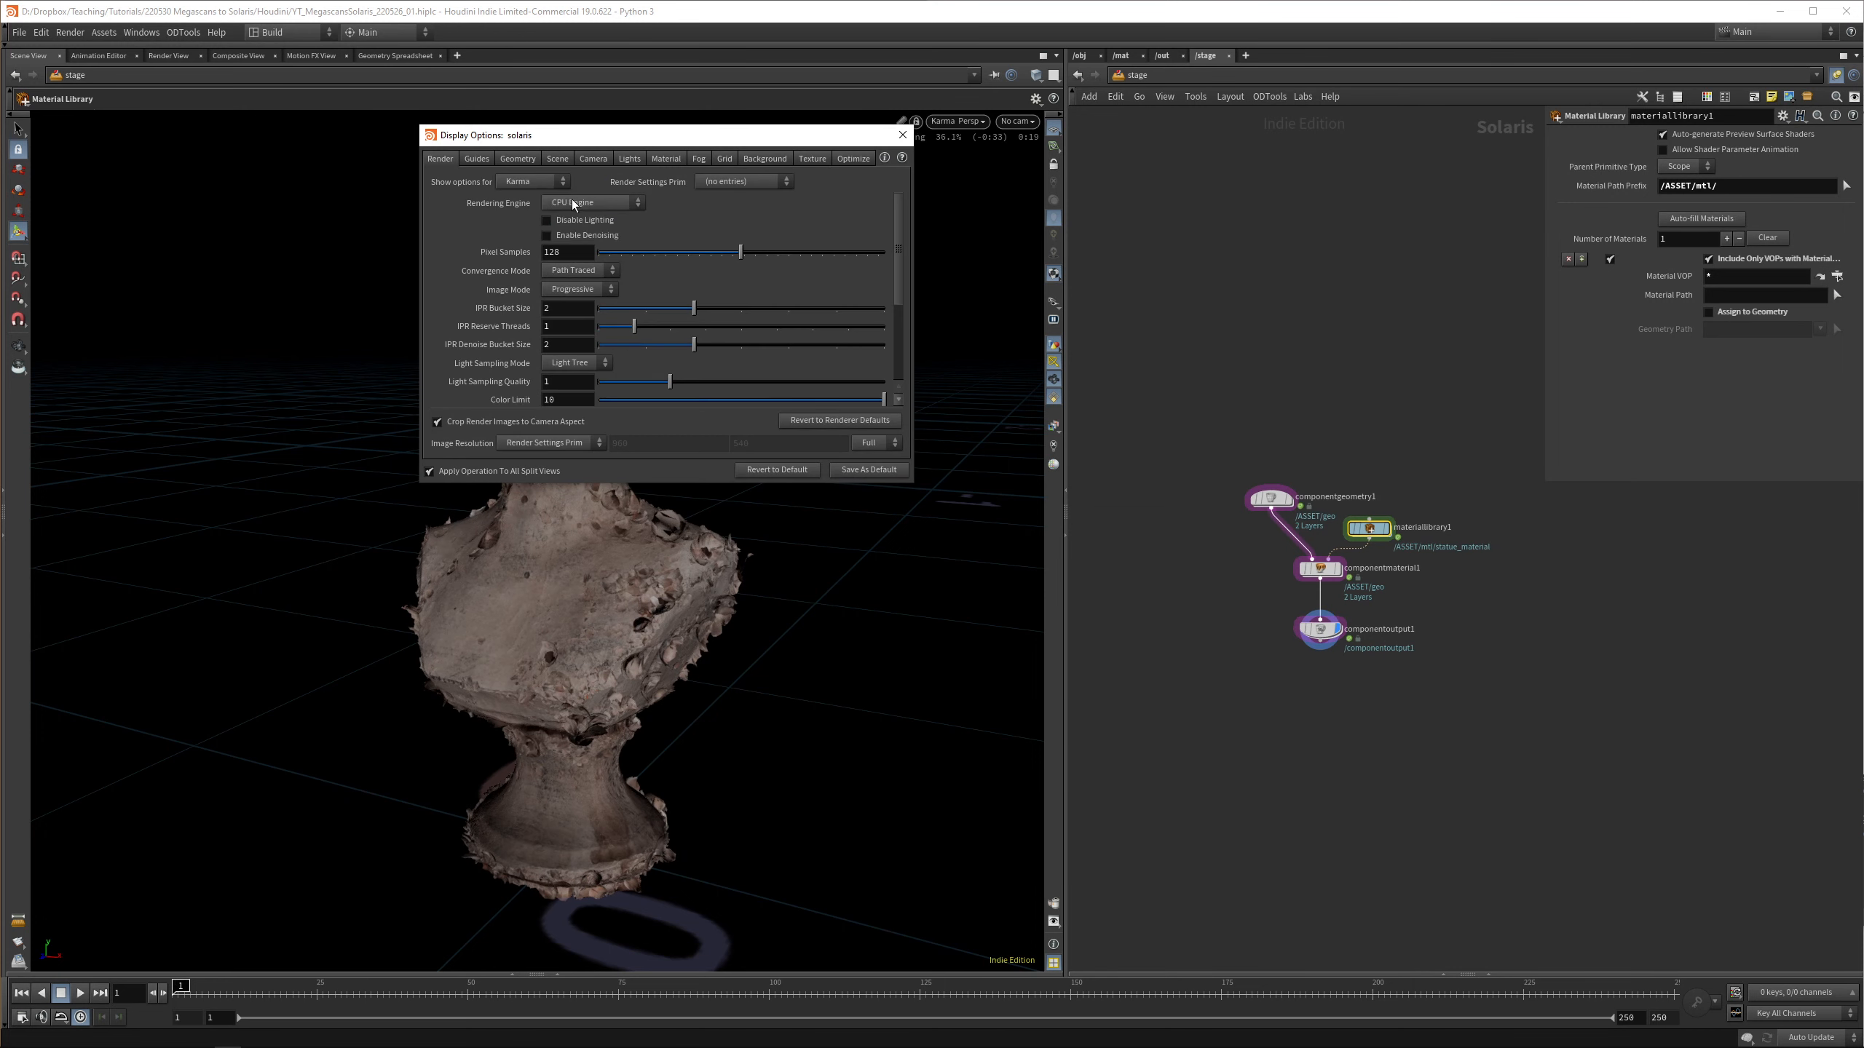
{"action": "left_click", "coordinate": [901, 134]}
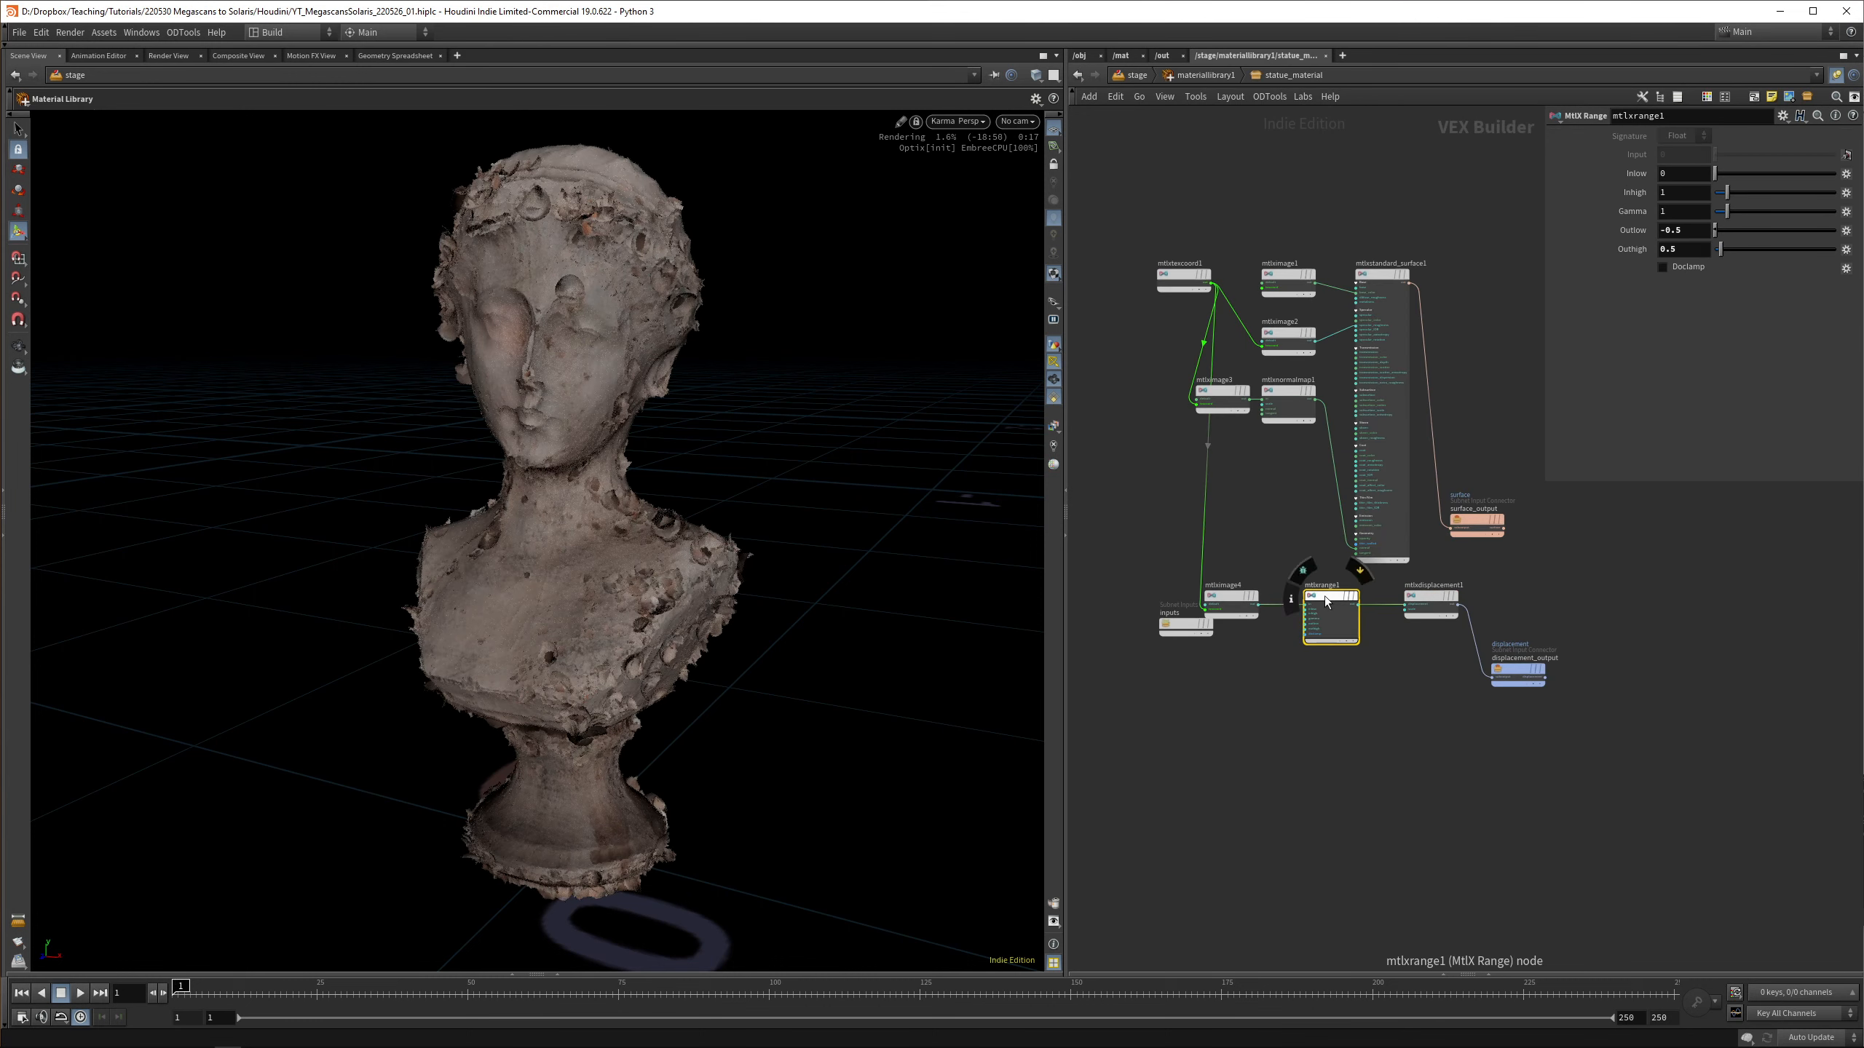
{"action": "left_click", "coordinate": [1213, 605]}
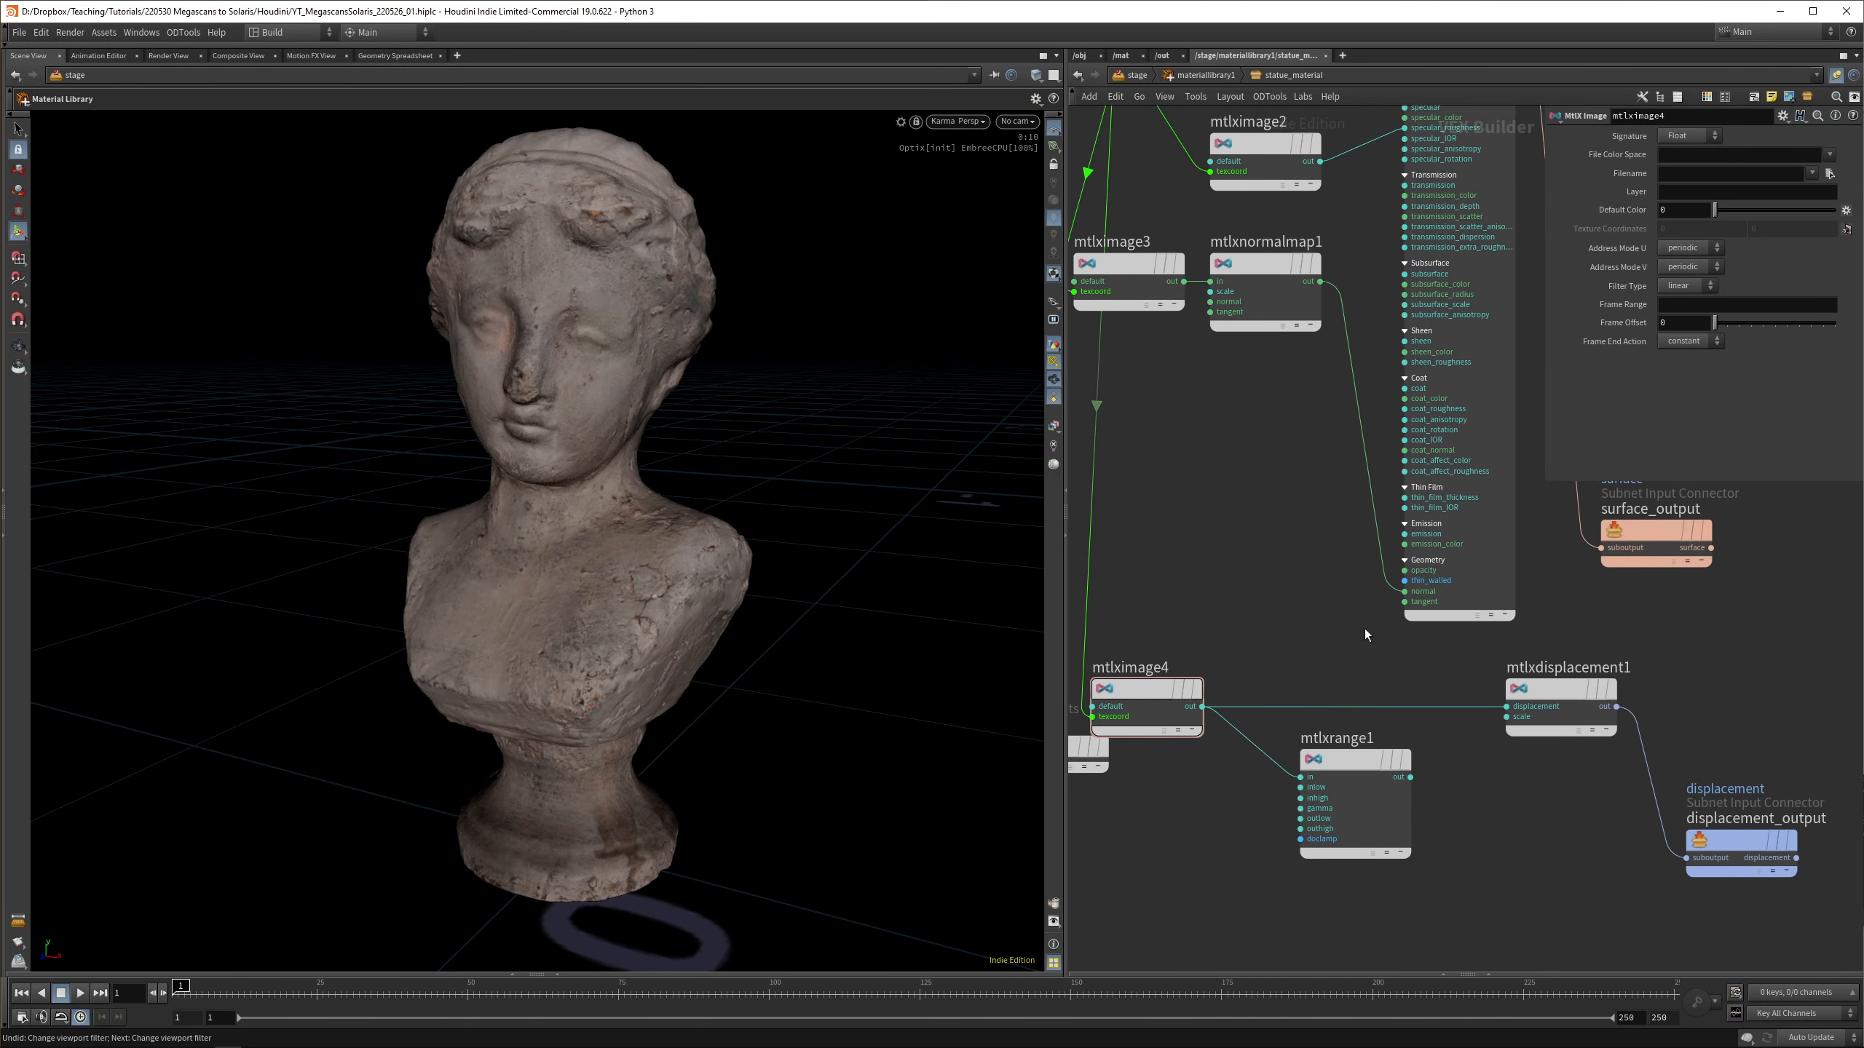
Restart the Karma render and examine the displaced, textured bust up close
{"action": "left_click", "coordinate": [901, 120]}
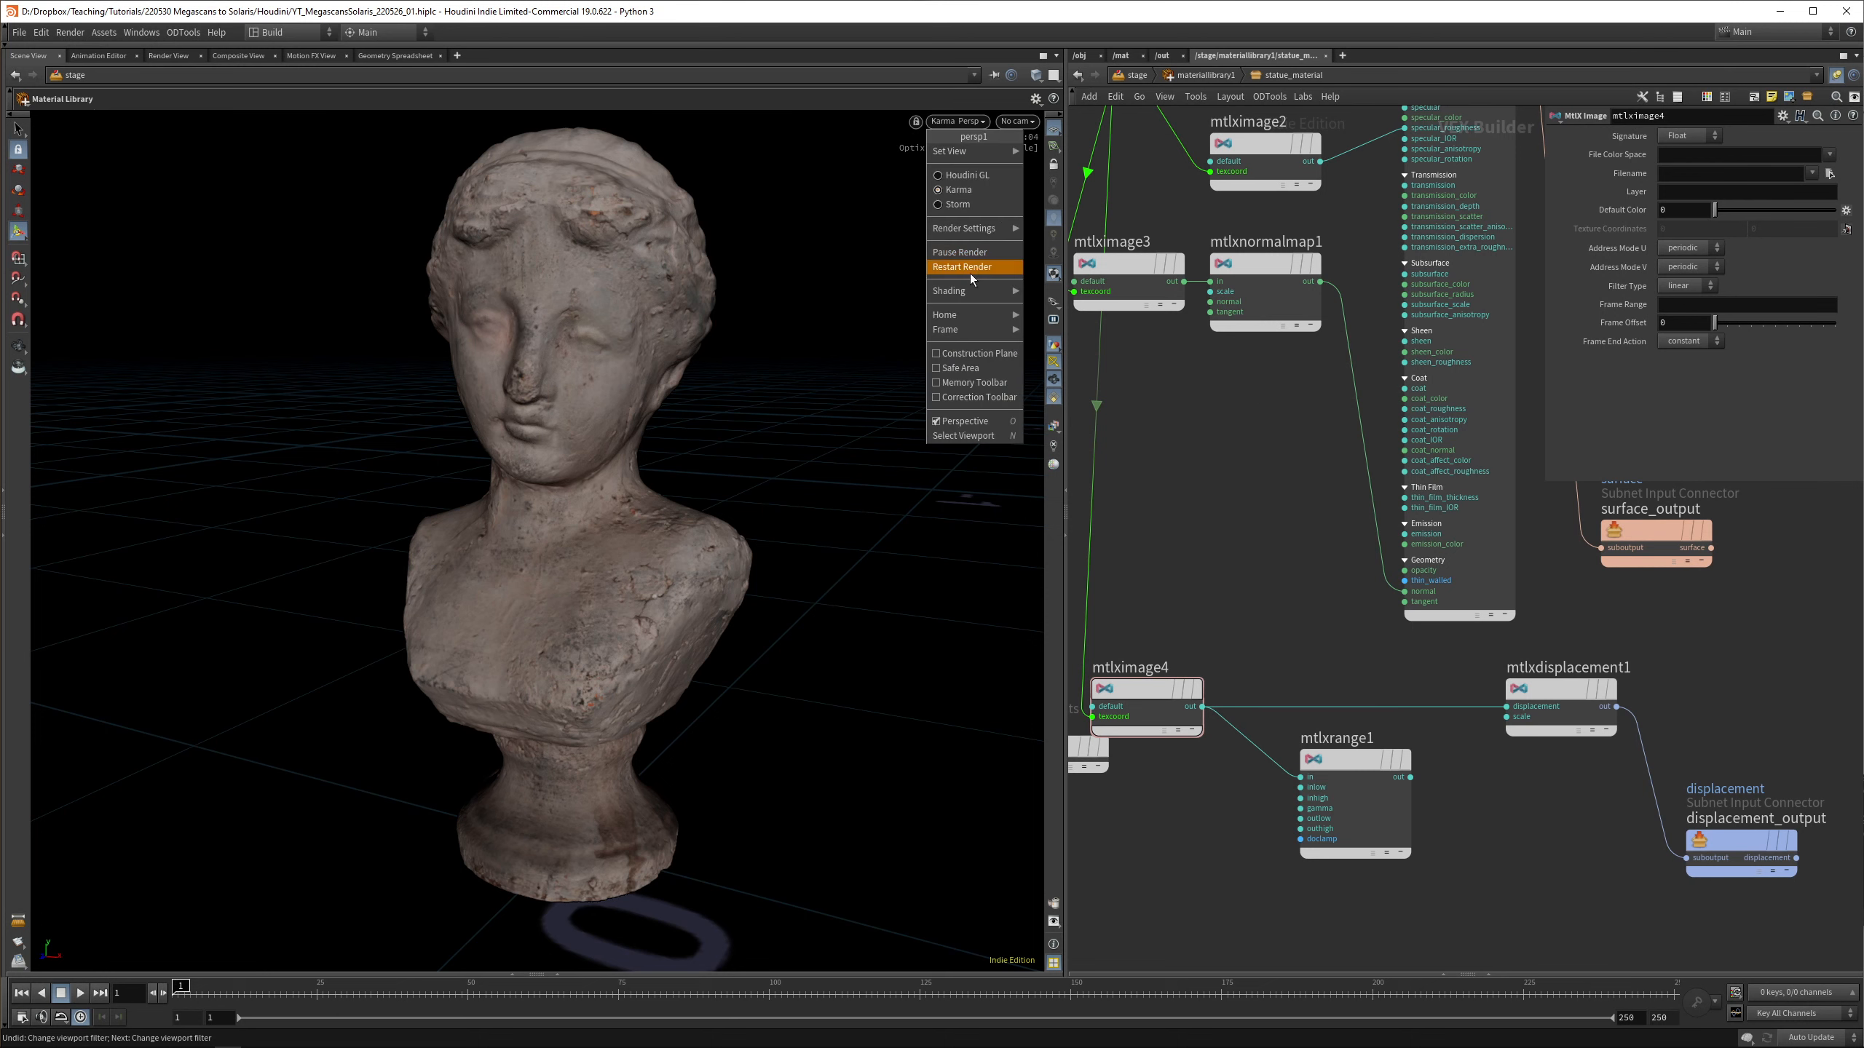
{"action": "left_click", "coordinate": [961, 267]}
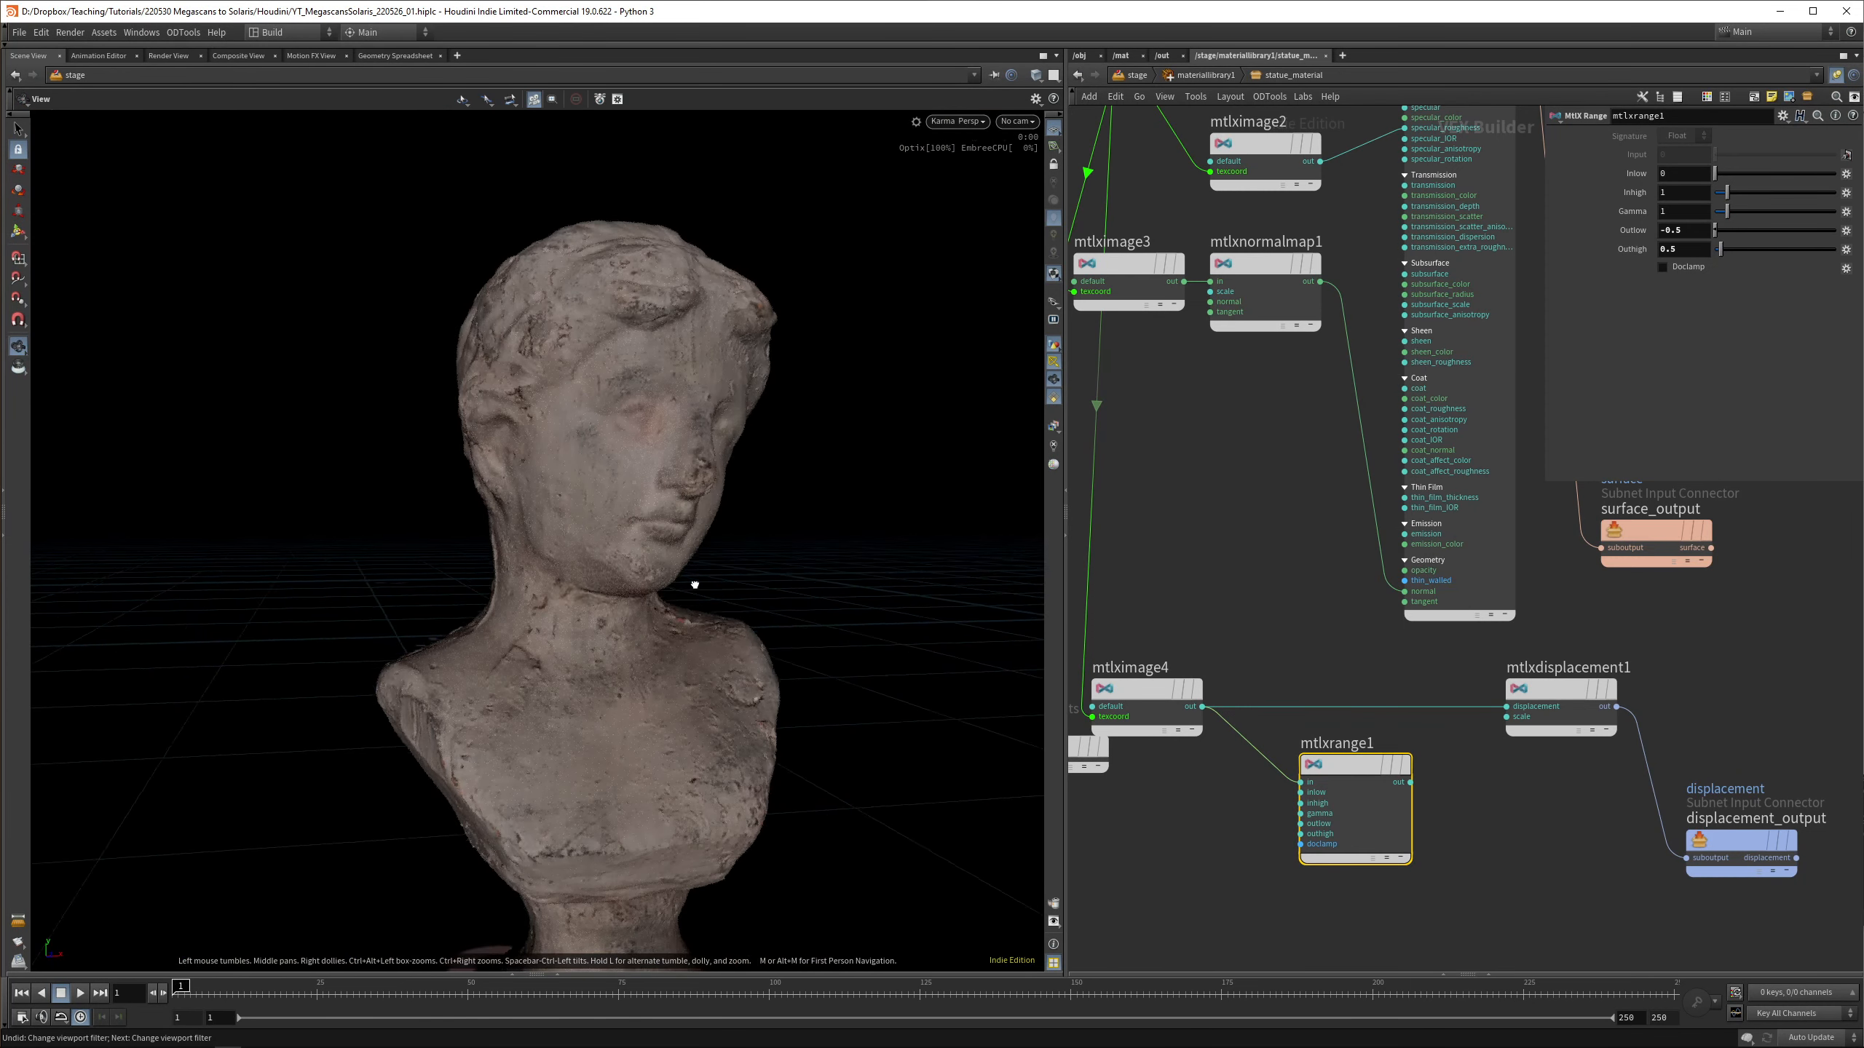
{"action": "left_click", "coordinate": [1559, 688]}
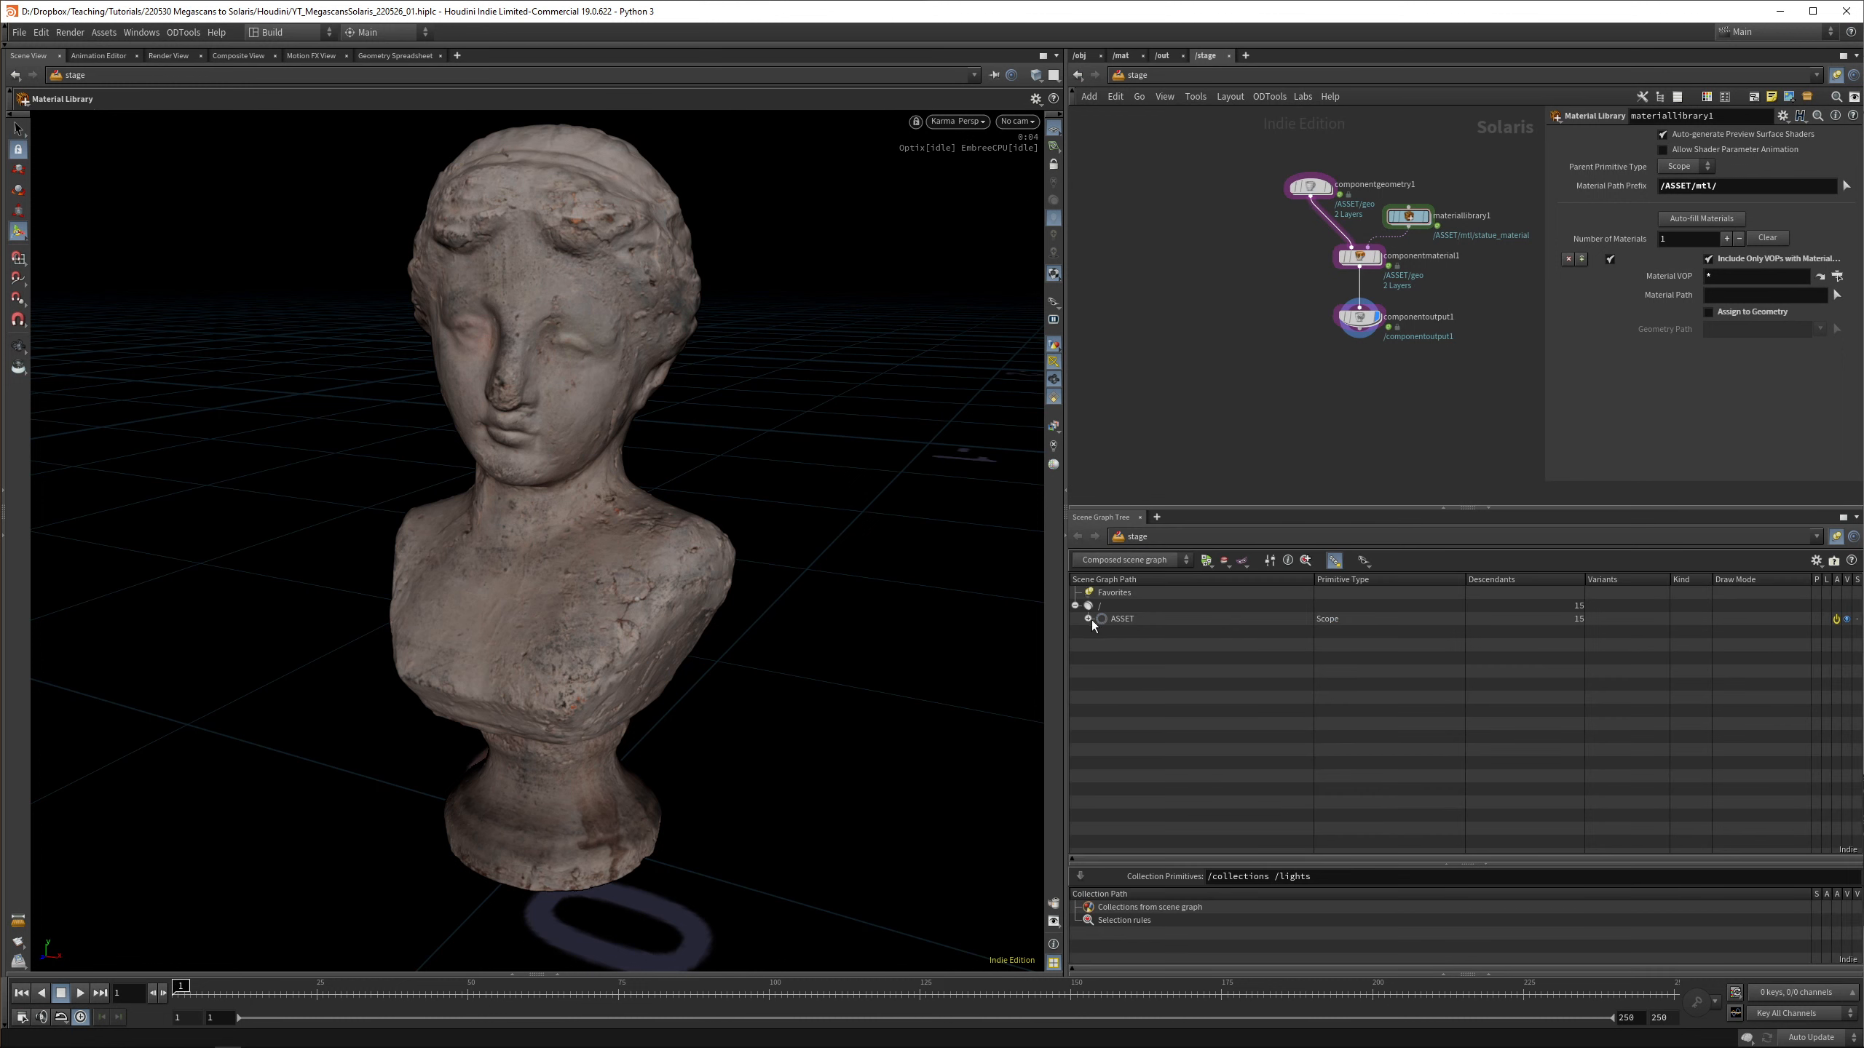
Show componentoutput1's stage and expand ASSET and geo to reveal the proxy and render meshes
{"action": "left_click", "coordinate": [1085, 618]}
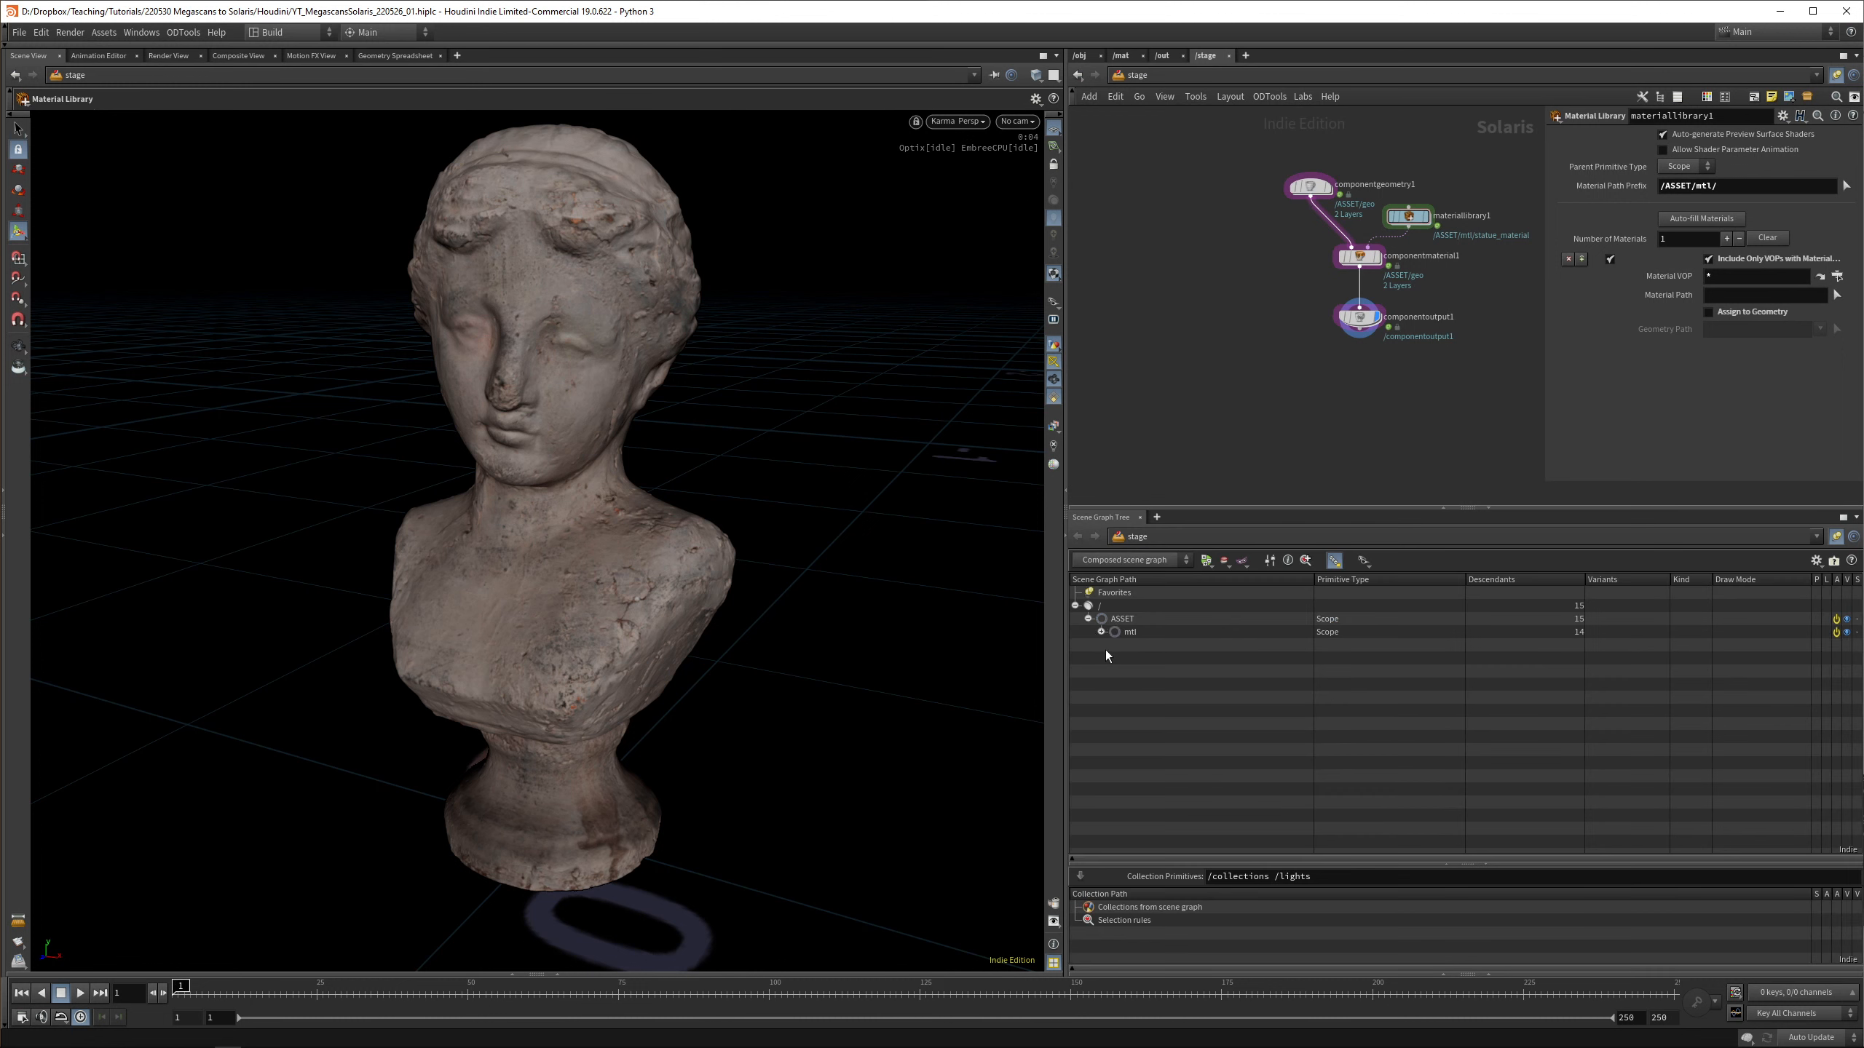
{"action": "left_click", "coordinate": [1359, 317]}
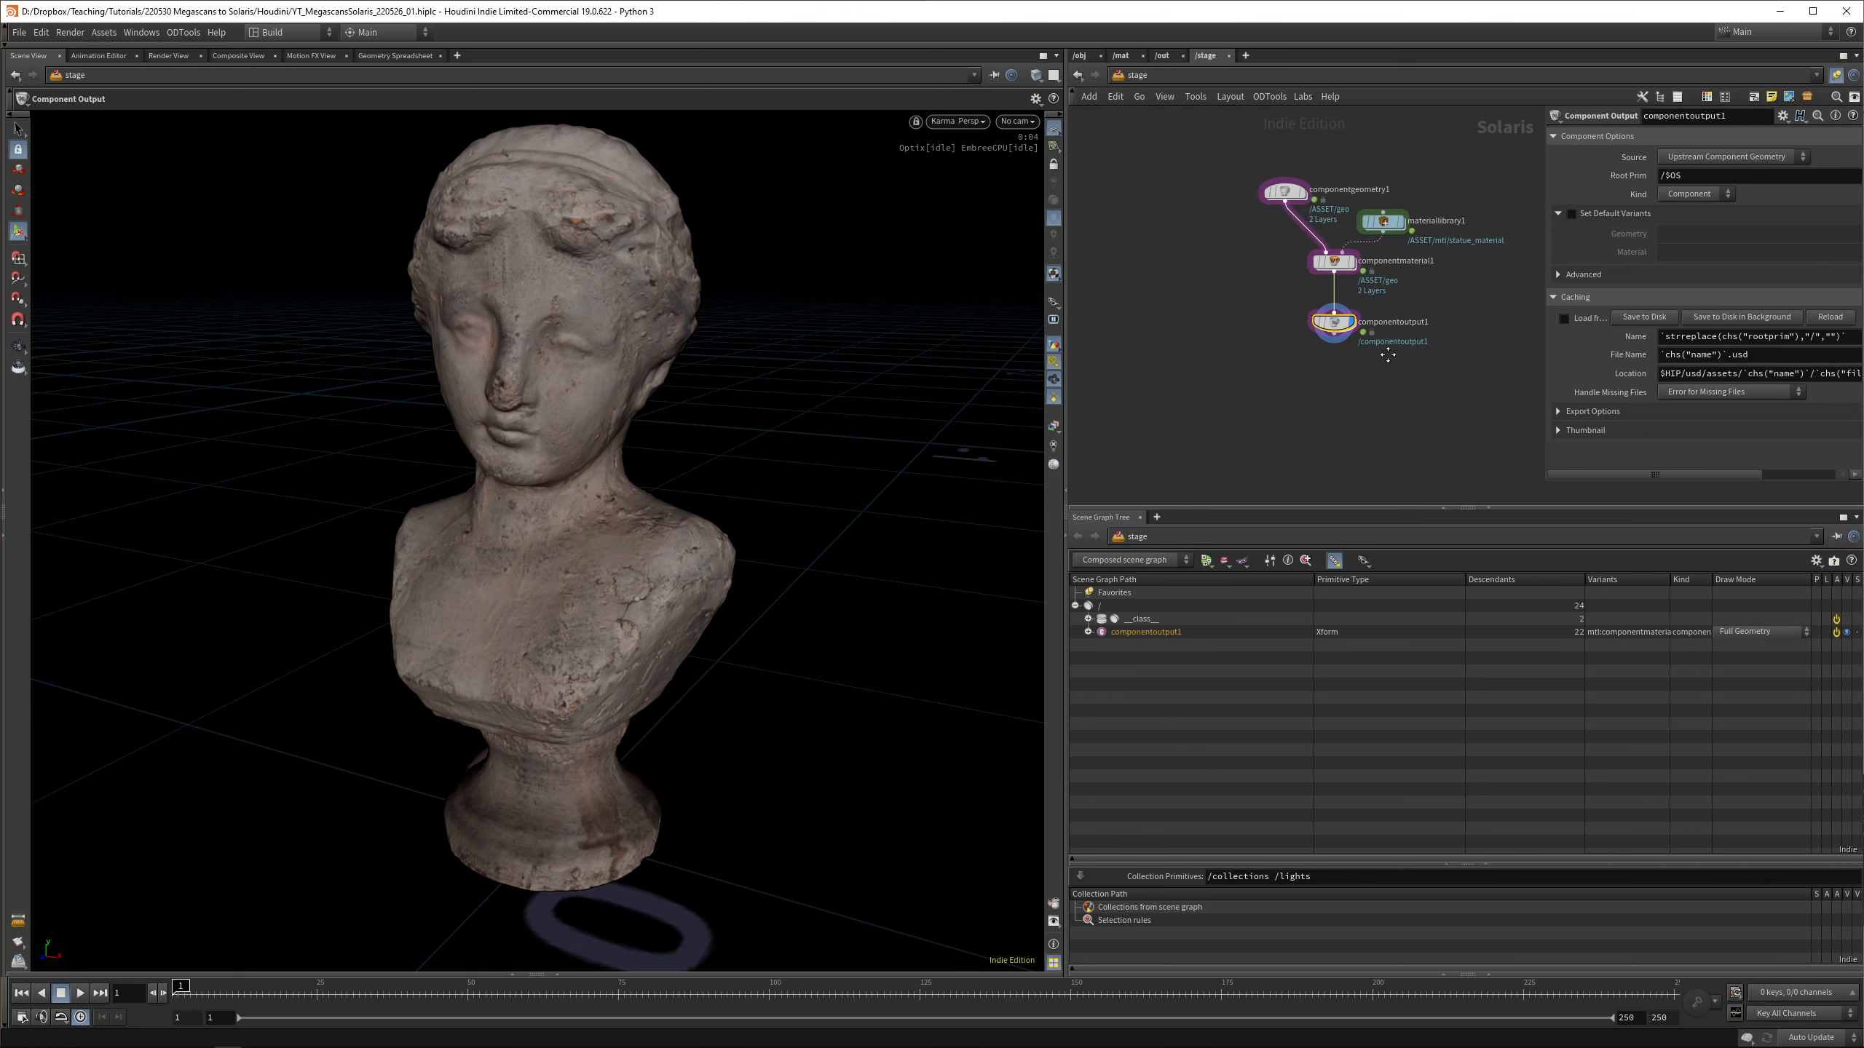
{"action": "left_click", "coordinate": [1084, 631]}
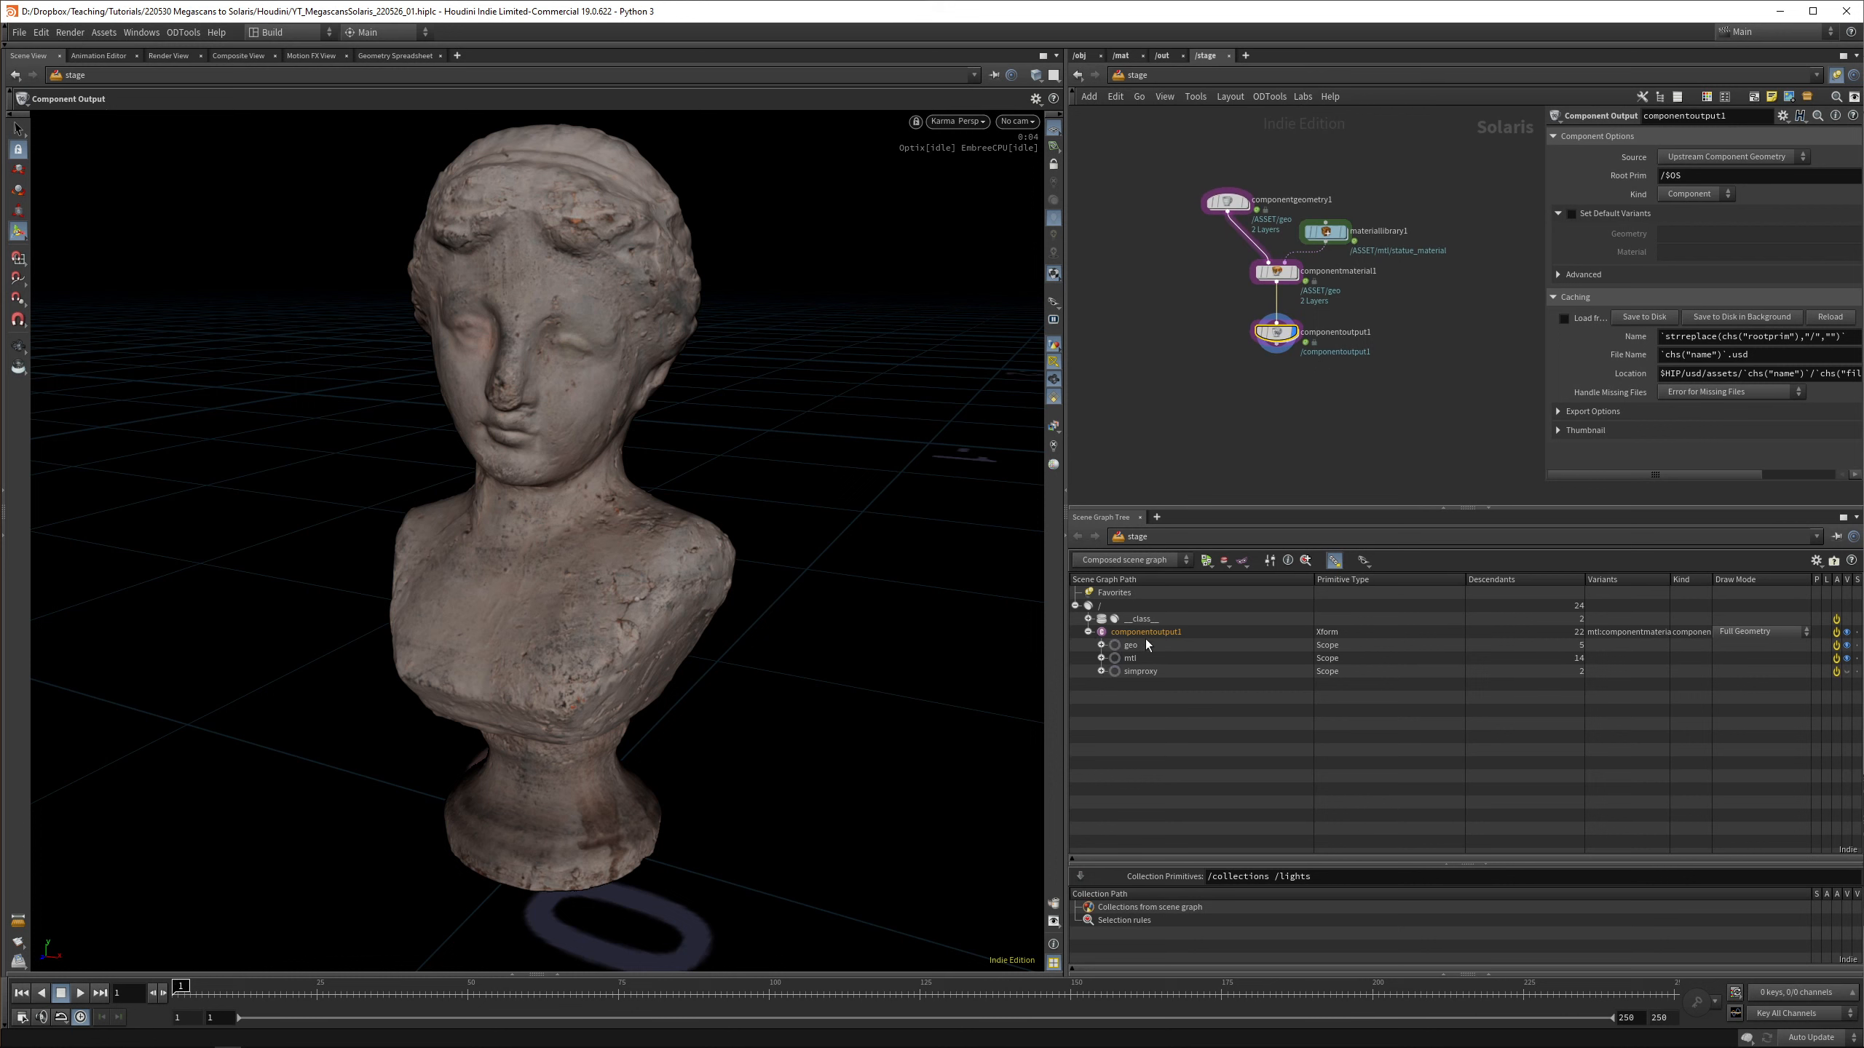
{"action": "left_click", "coordinate": [1099, 644]}
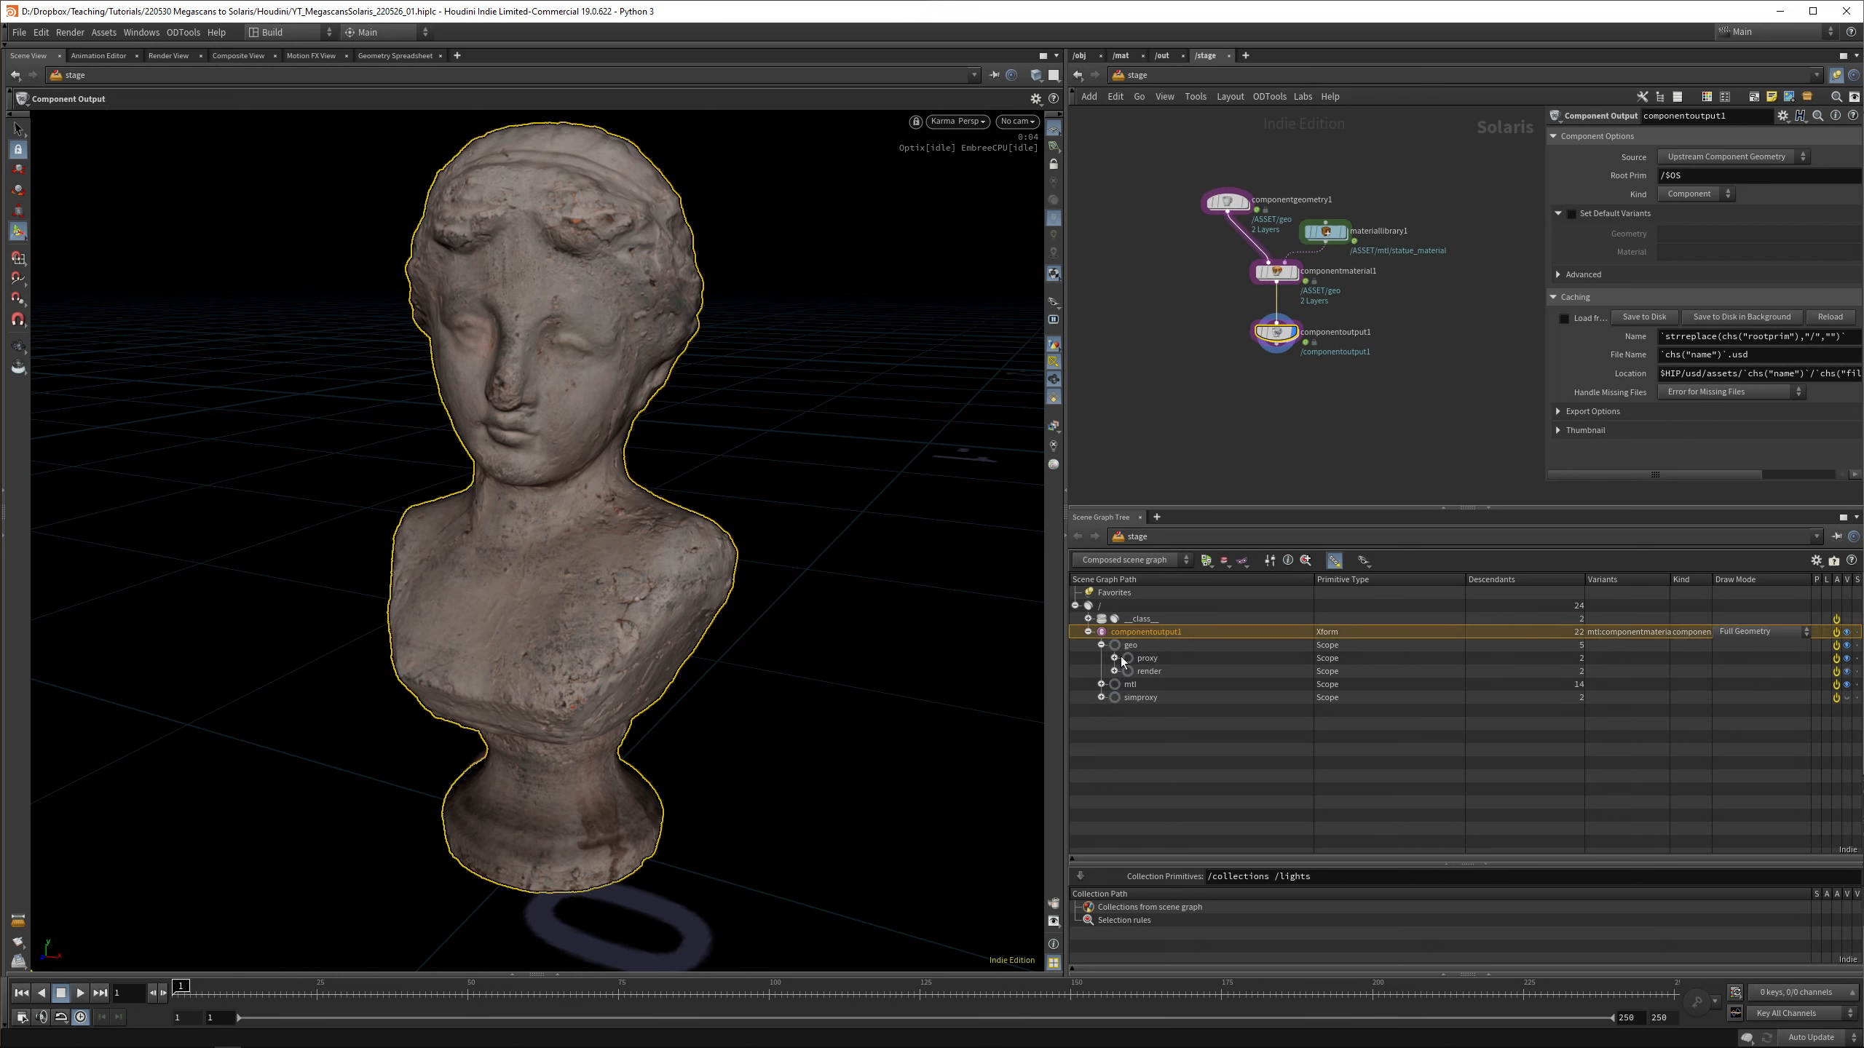
{"action": "left_click", "coordinate": [1114, 657]}
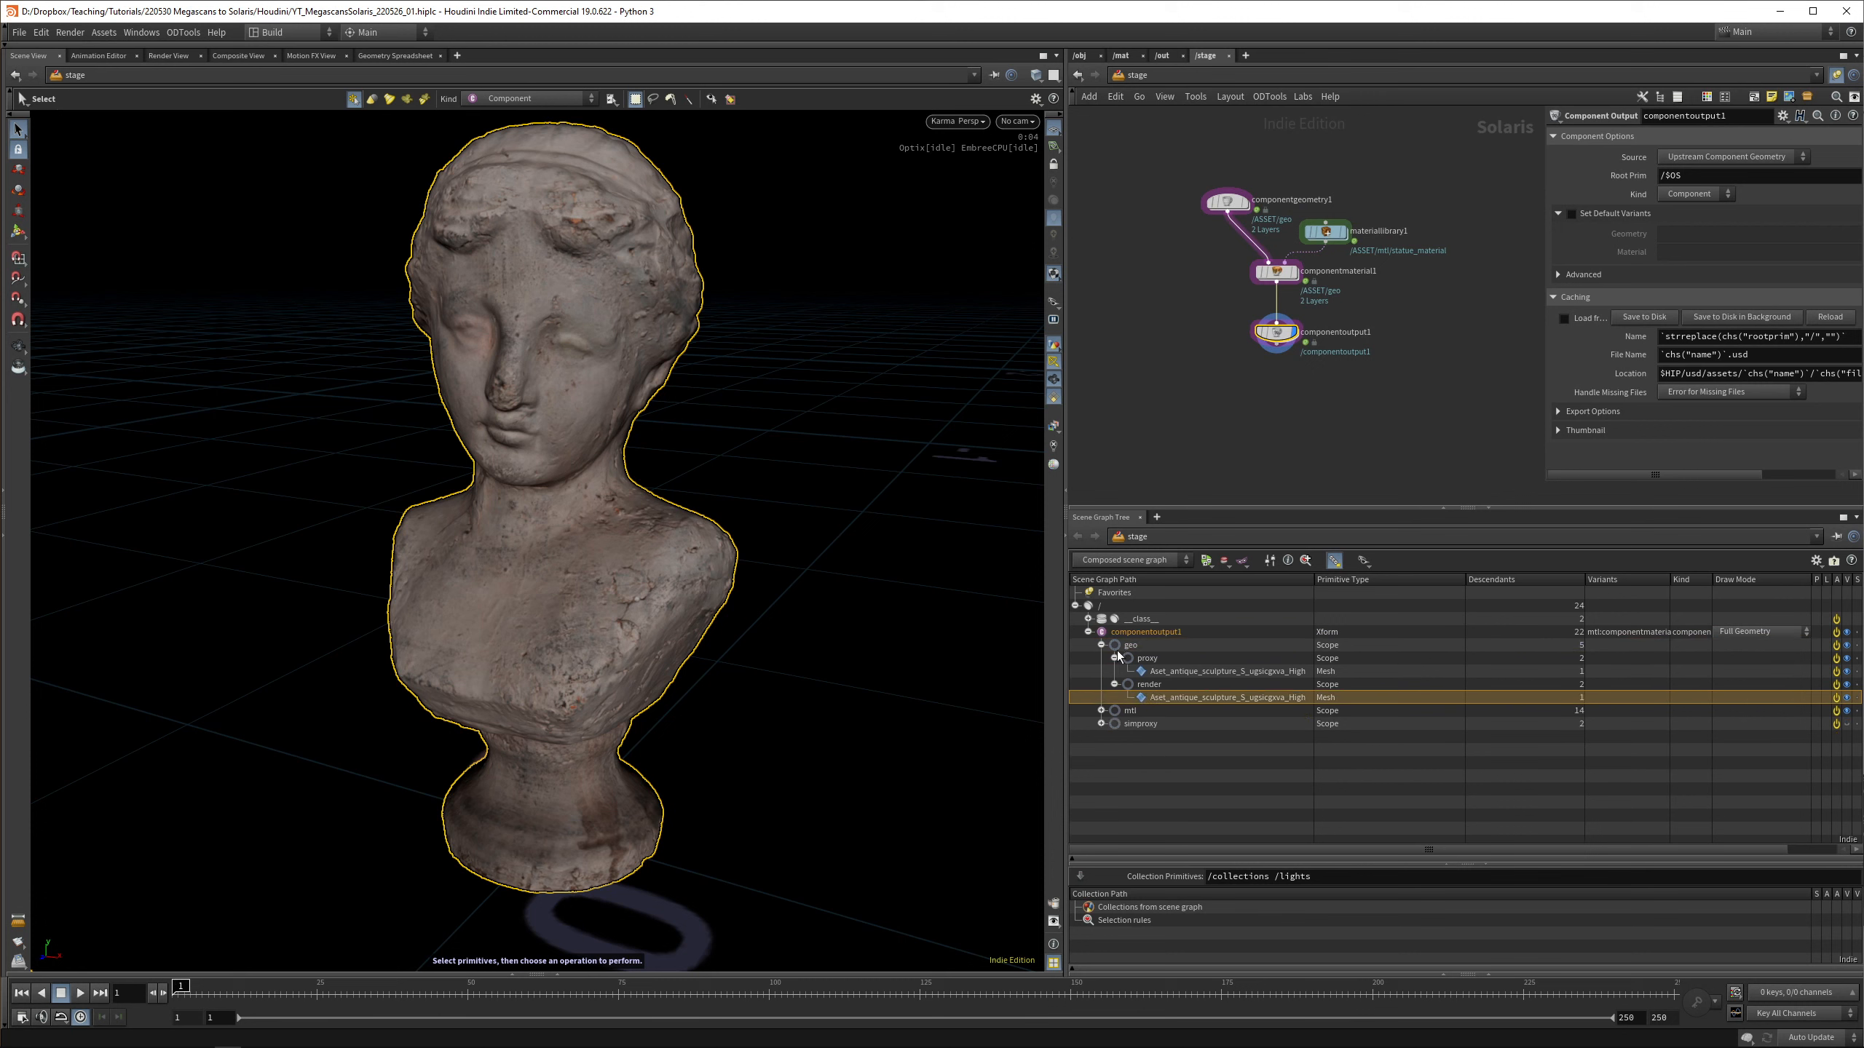
Expand mtl to show statue_material and simproxy to select the simplified proxy mesh
{"action": "left_click", "coordinate": [1101, 643]}
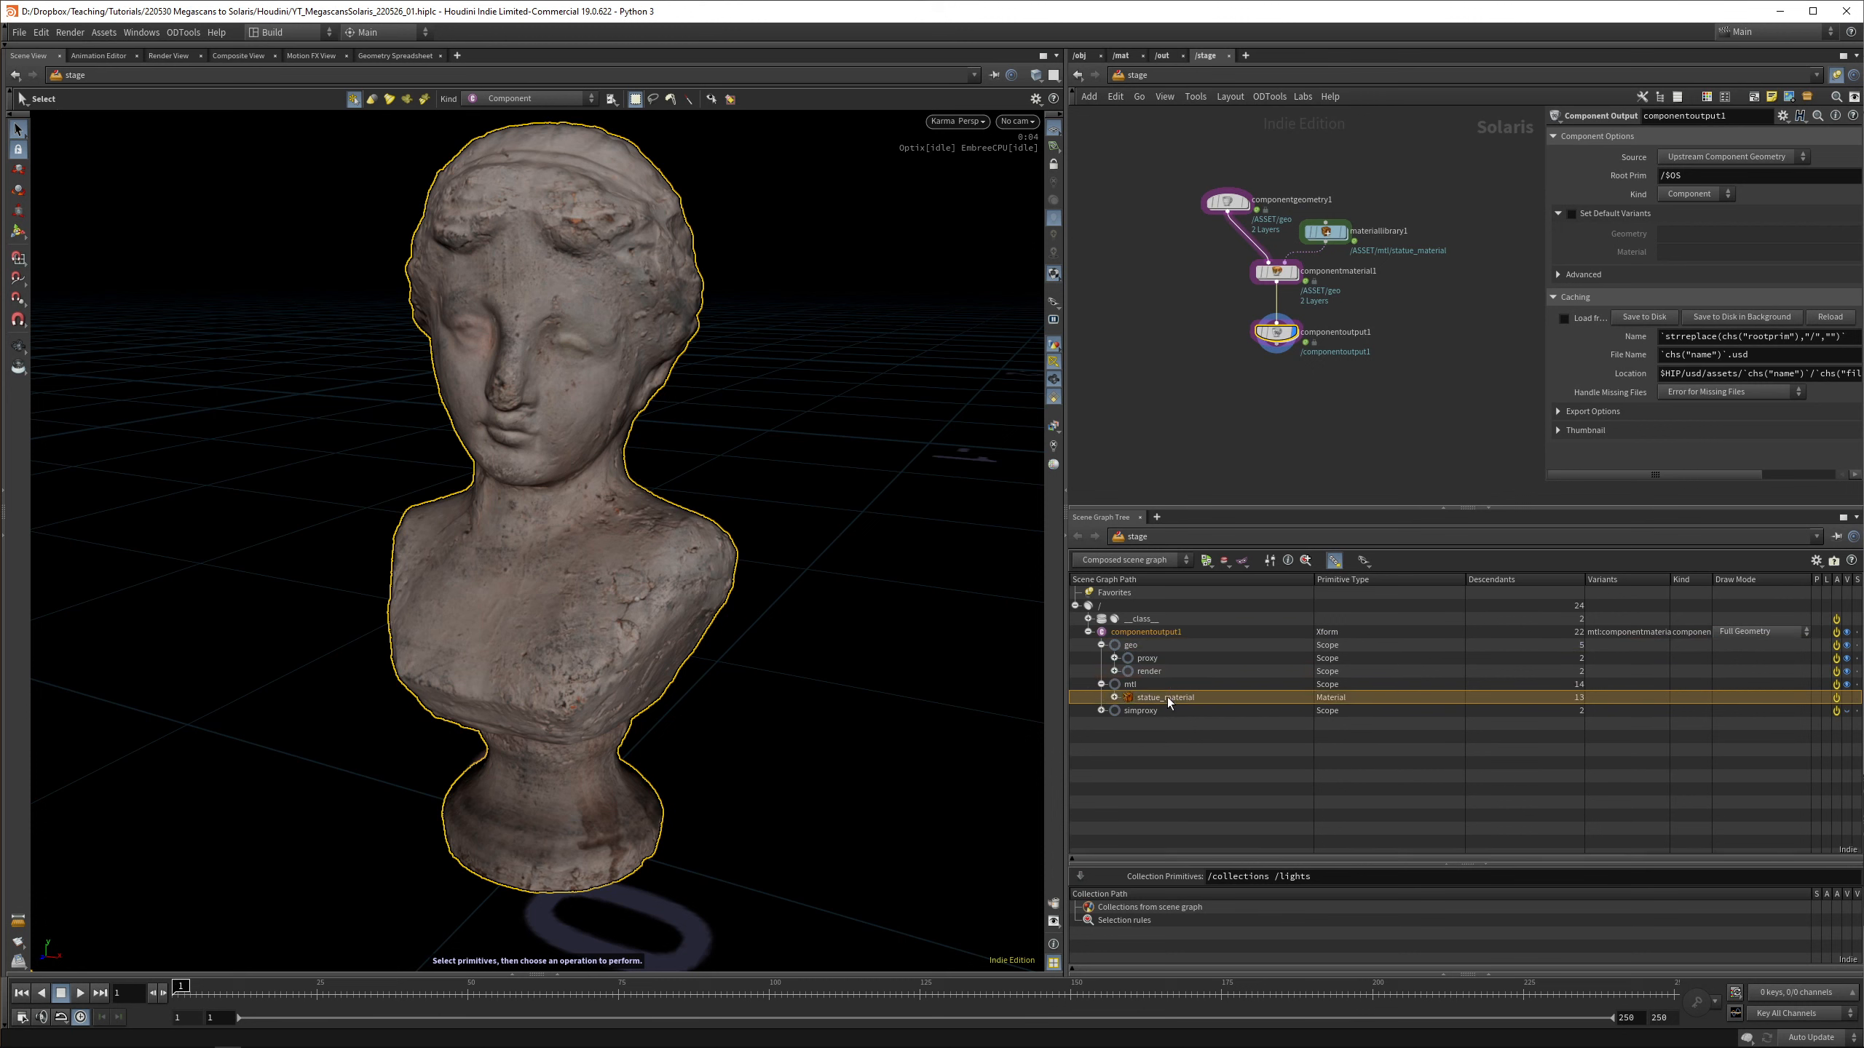
{"action": "left_click", "coordinate": [1104, 697]}
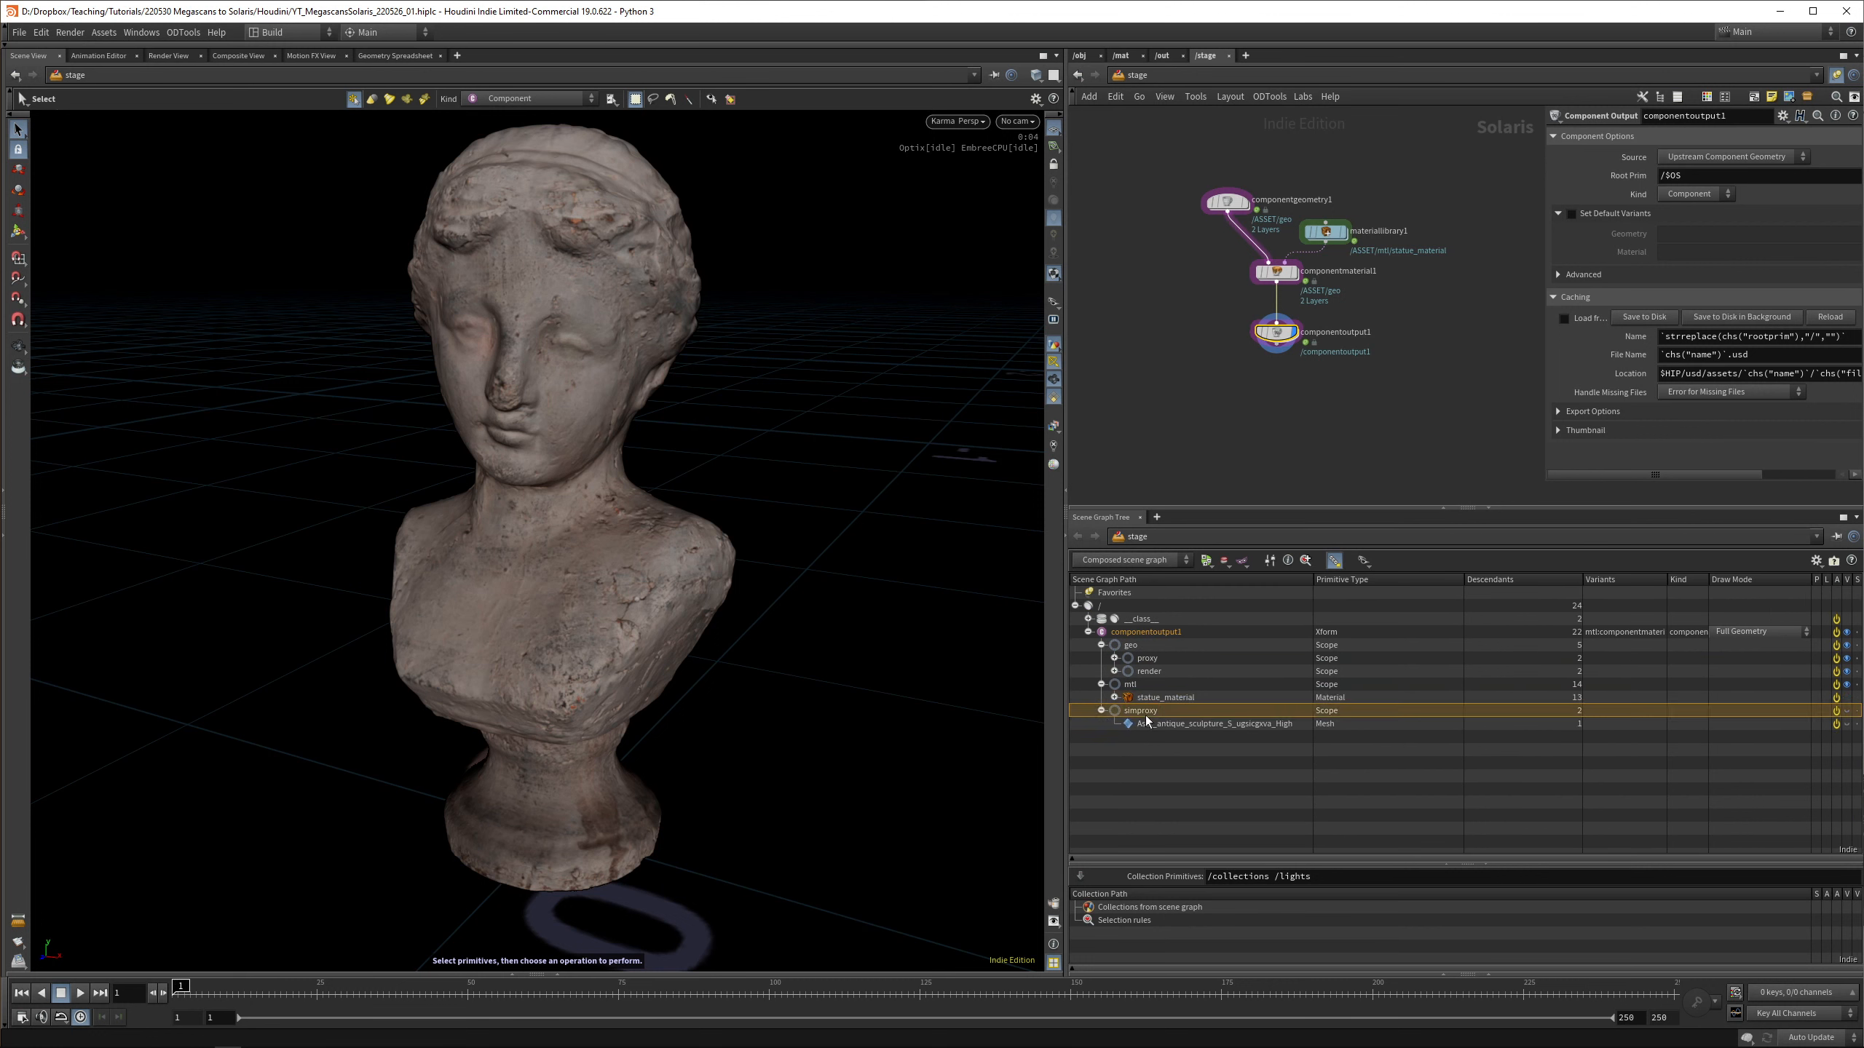
{"action": "left_click", "coordinate": [1213, 724]}
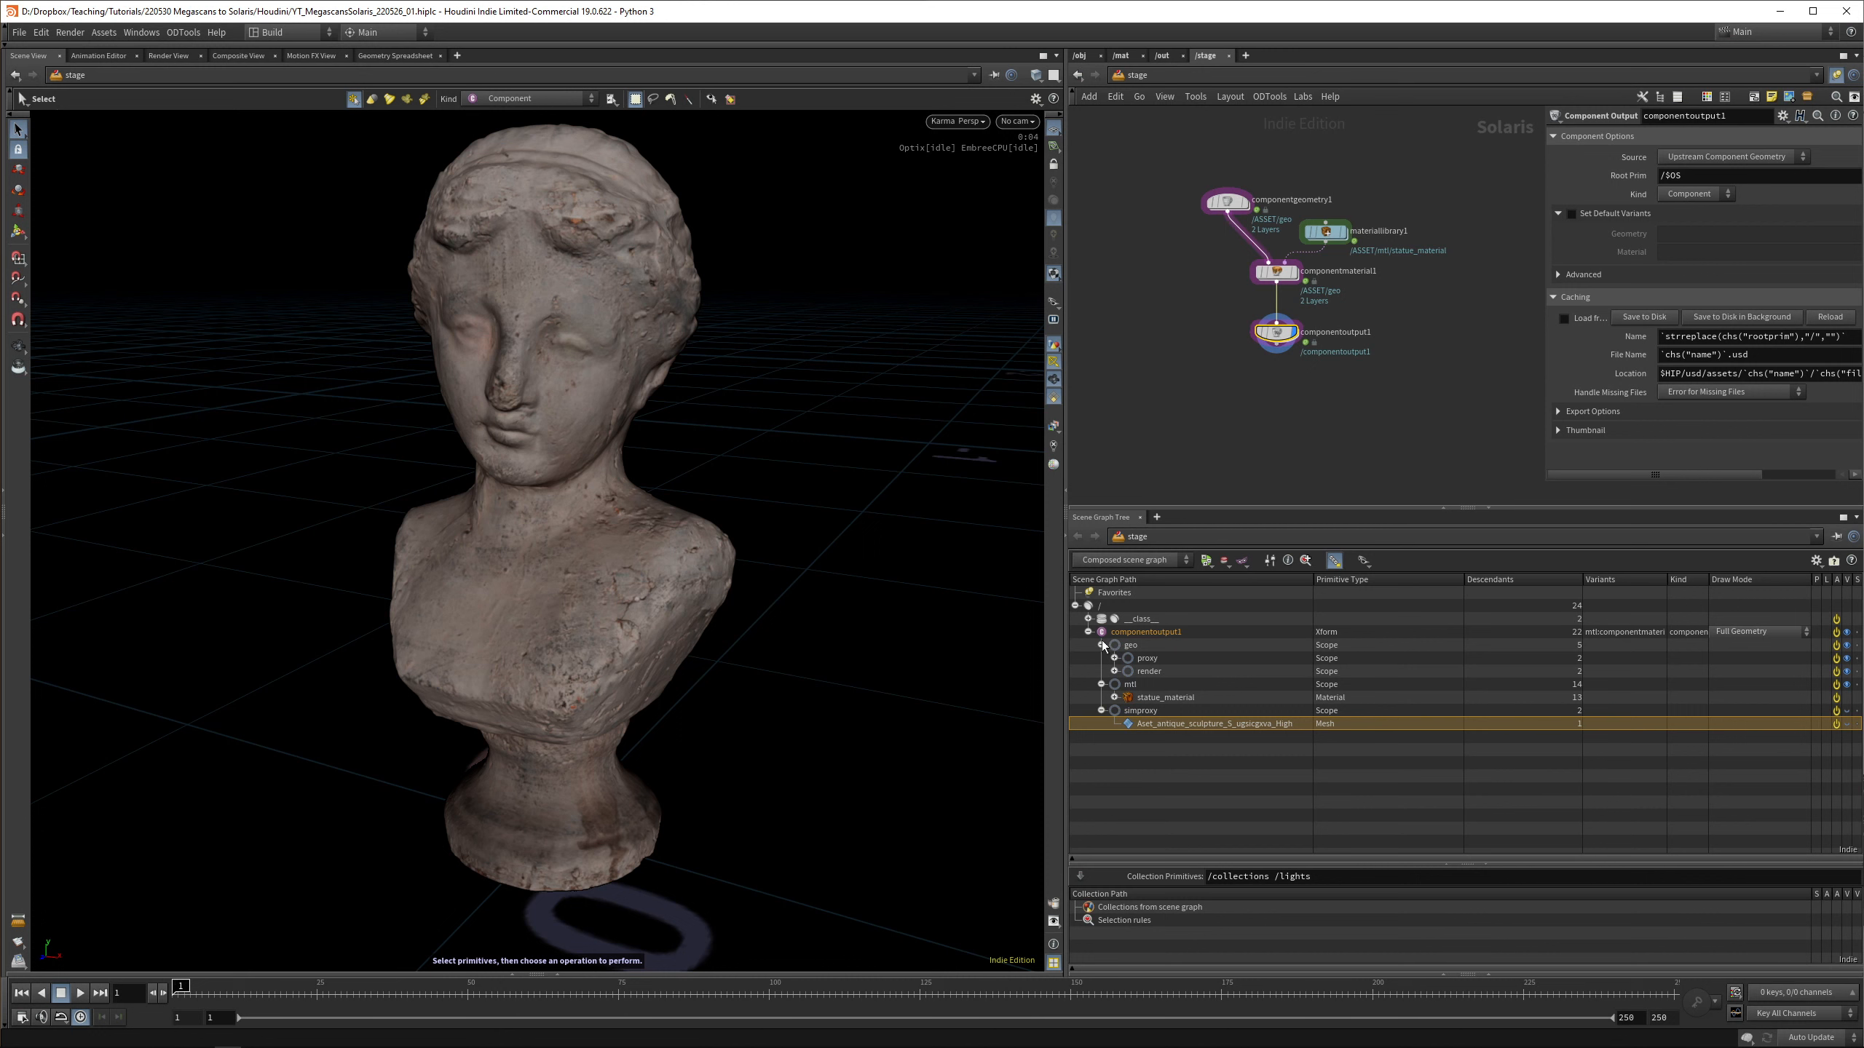
{"action": "left_click", "coordinate": [1100, 643]}
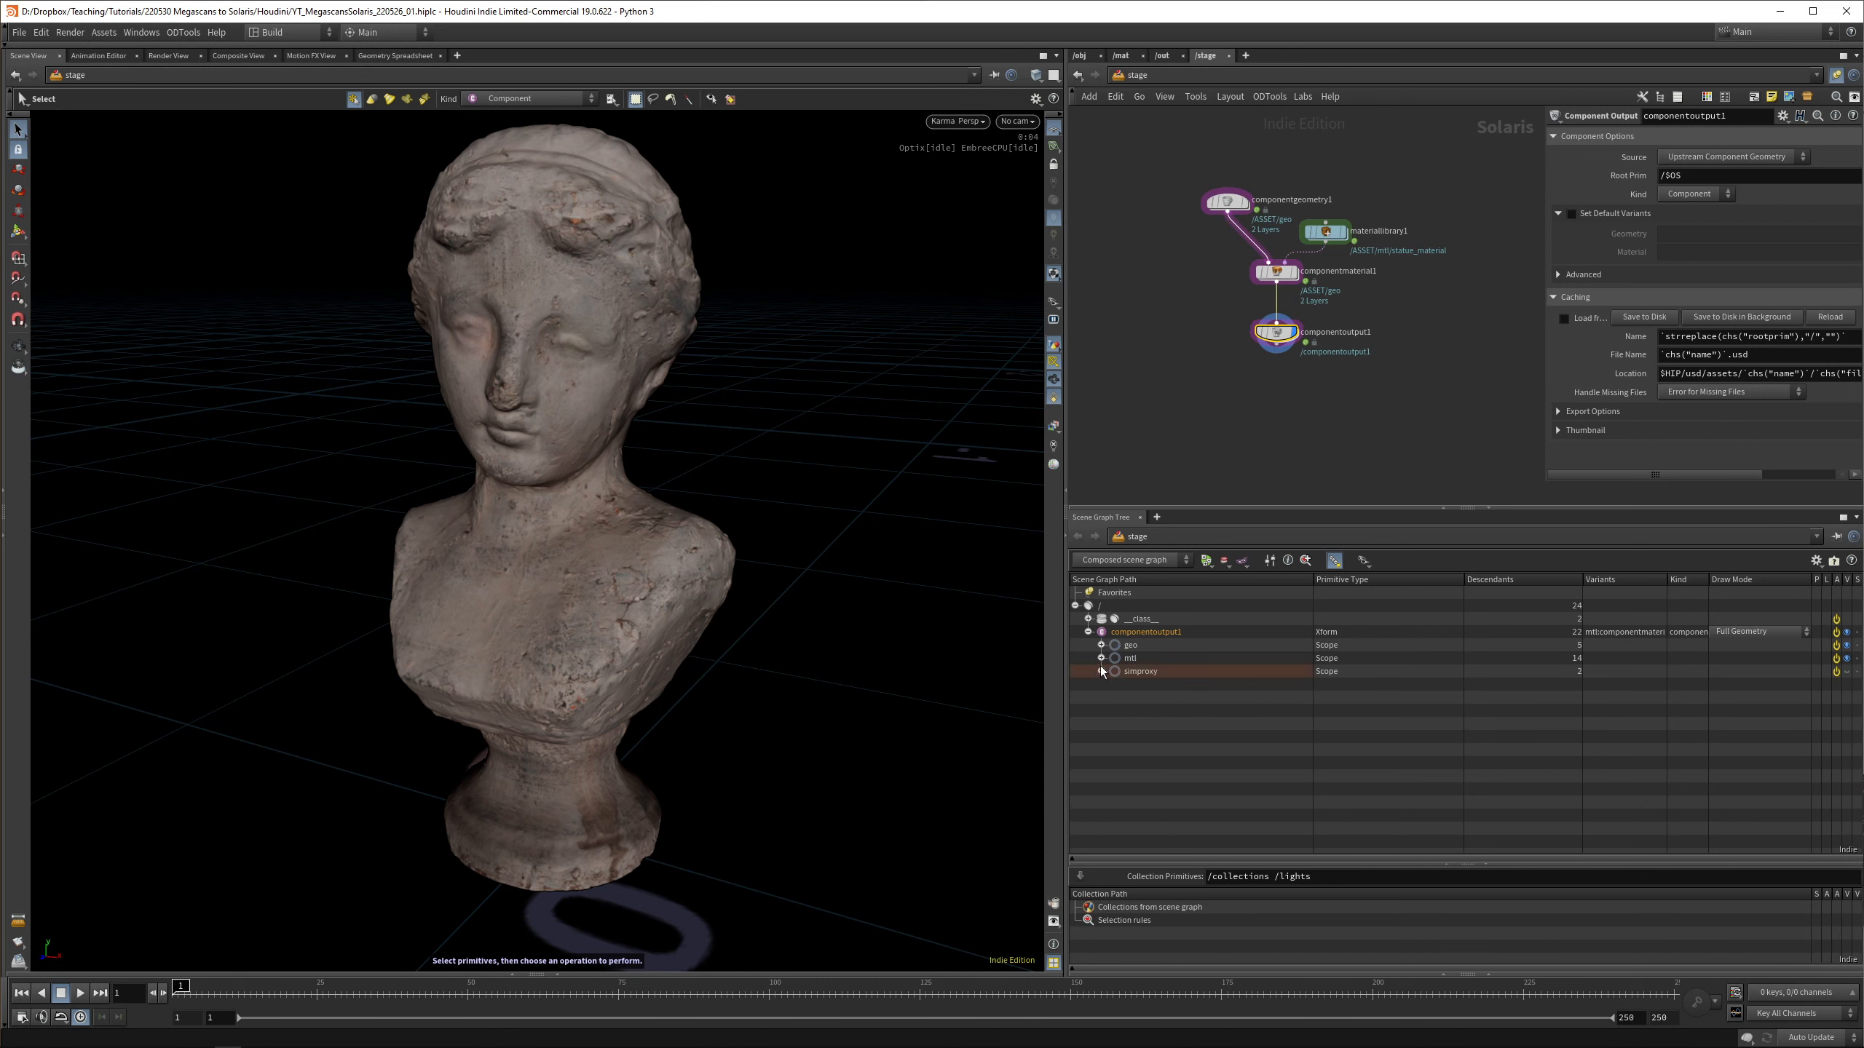
{"action": "left_click", "coordinate": [1103, 672]}
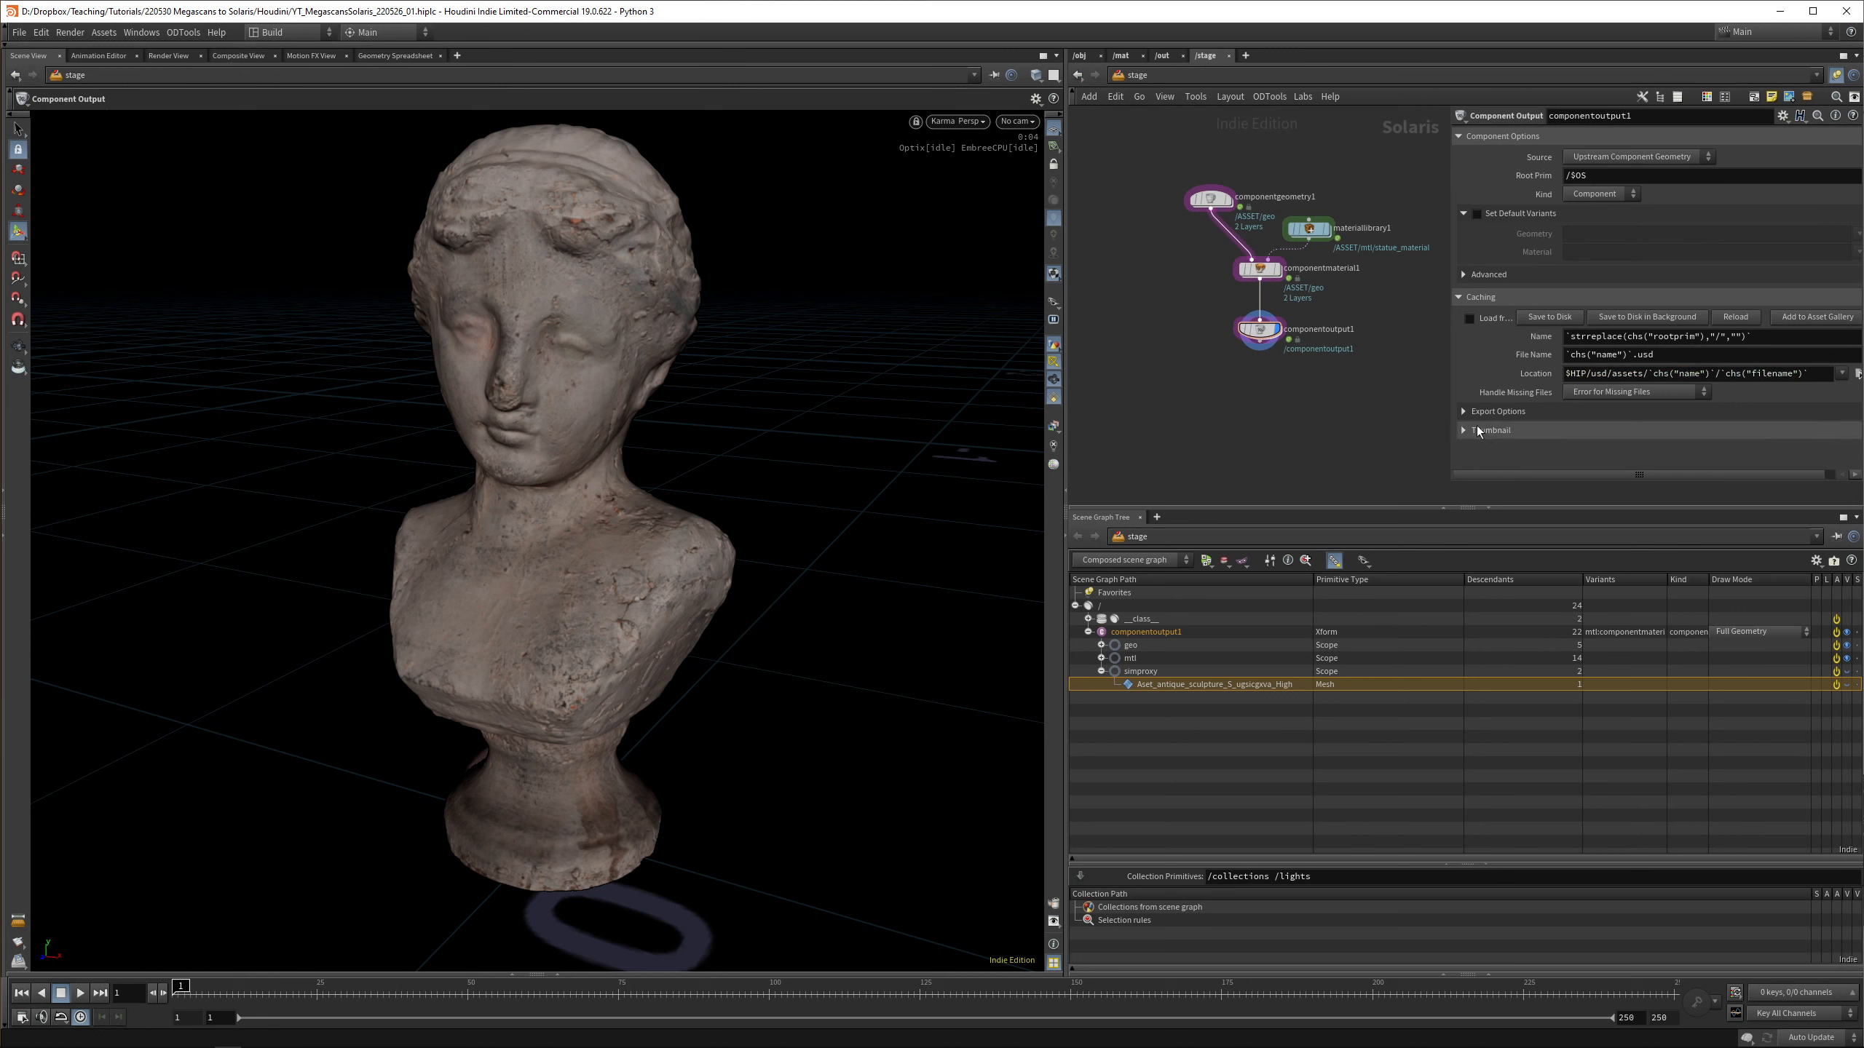
Expand componentoutput1's Thumbnail section at 128 resolution and generate the thumbnail
{"action": "left_click", "coordinate": [1491, 431]}
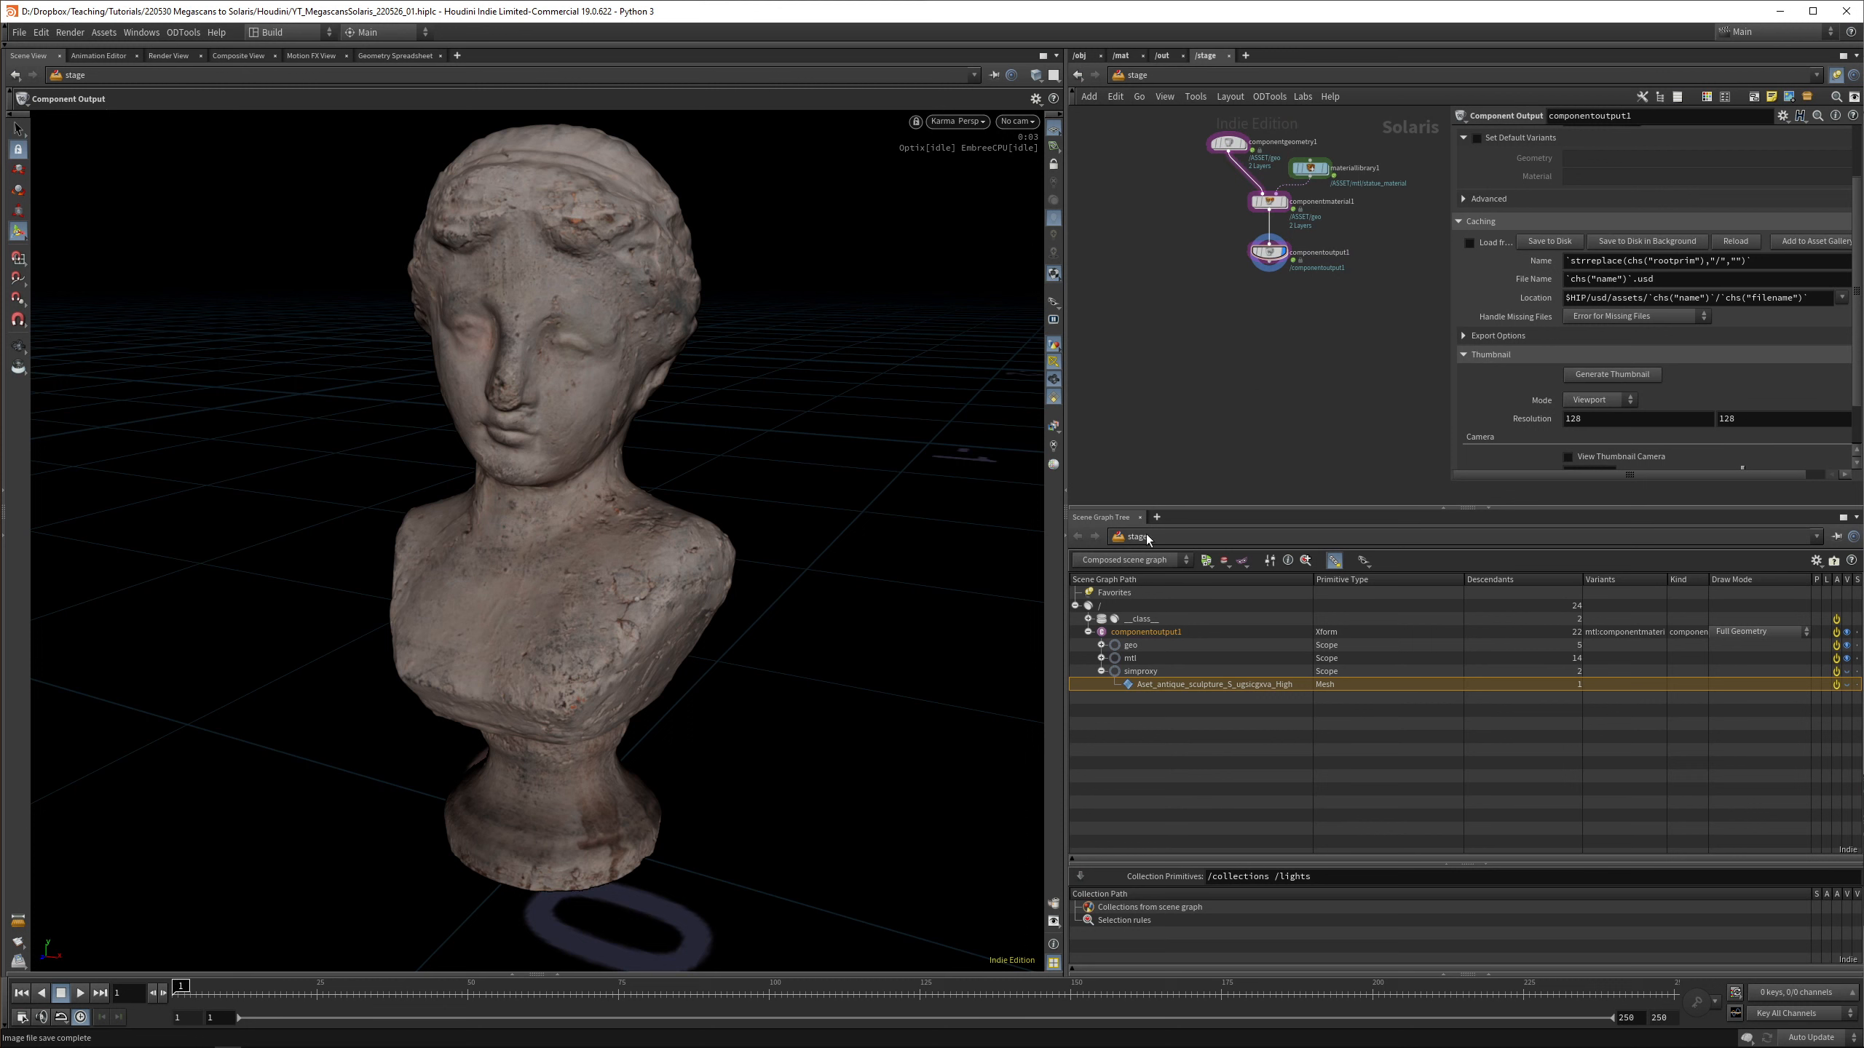
{"action": "left_click", "coordinate": [1155, 517]}
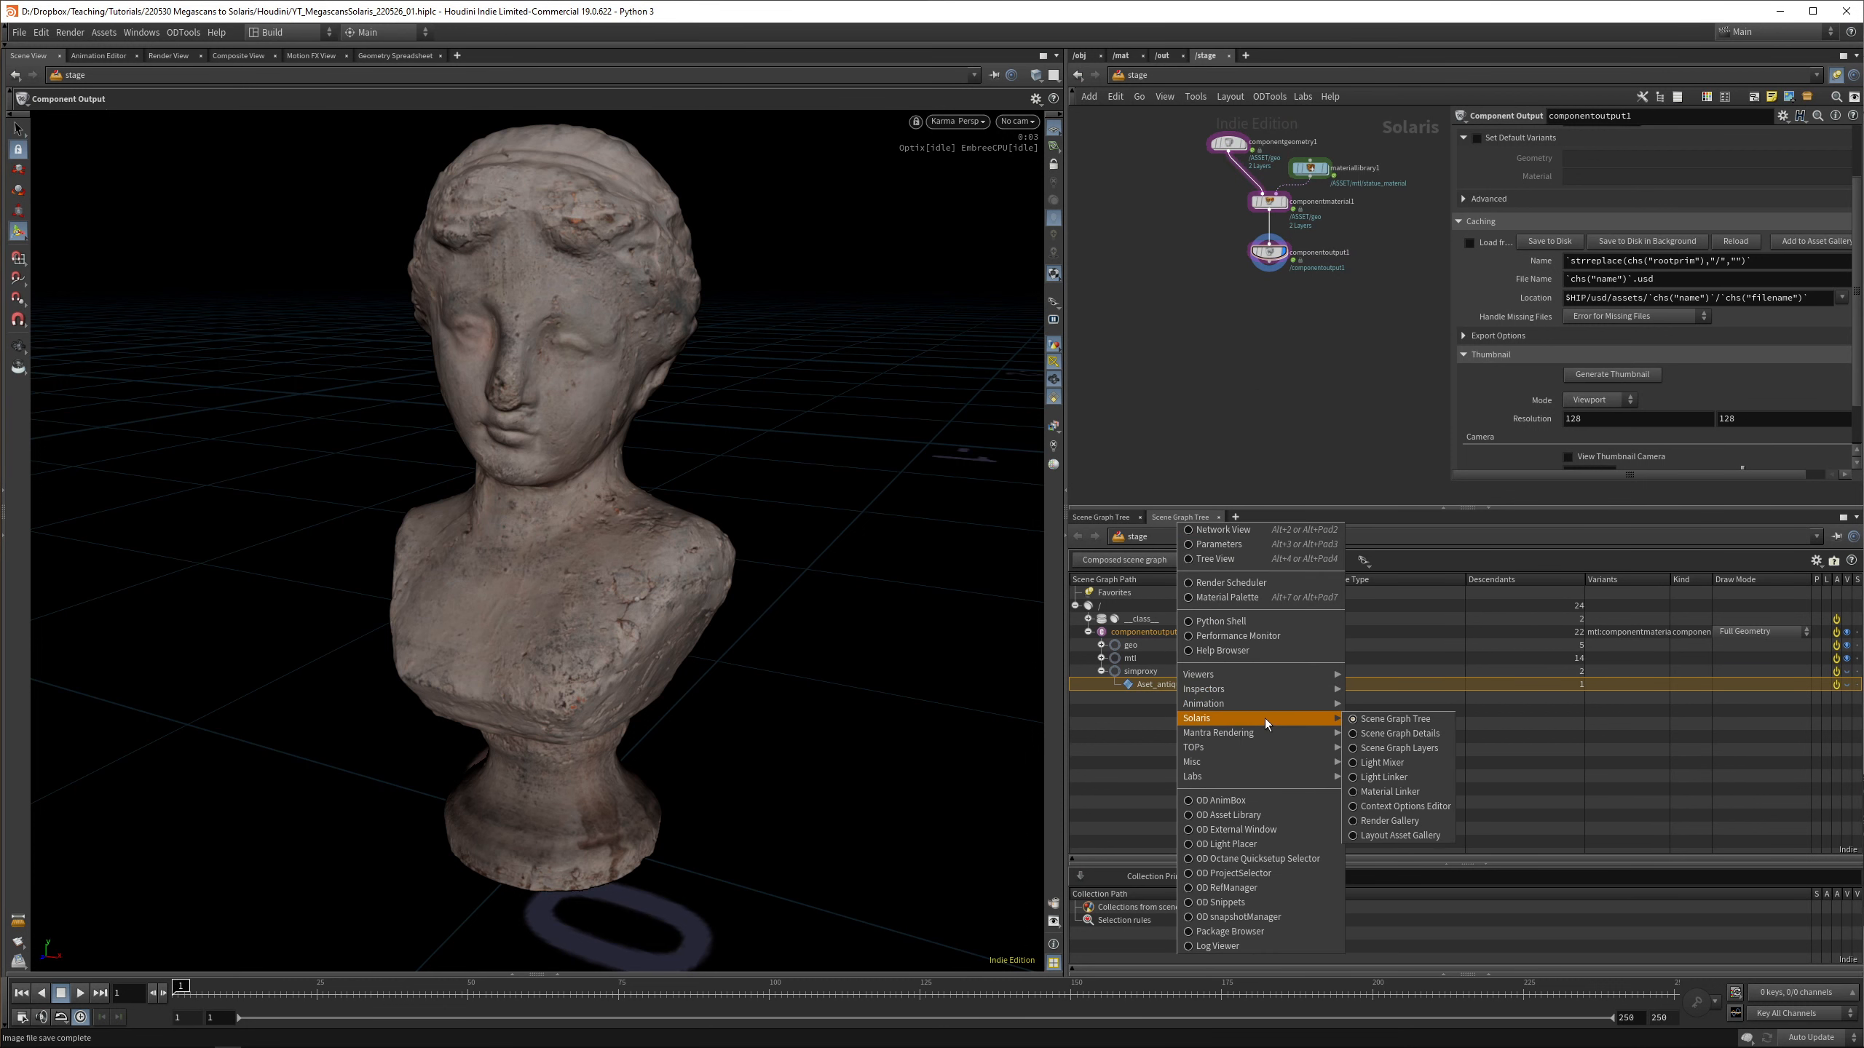
In the Layout Asset Gallery, add an asset pointing to componentoutput1.usd
{"action": "left_click", "coordinate": [1396, 836]}
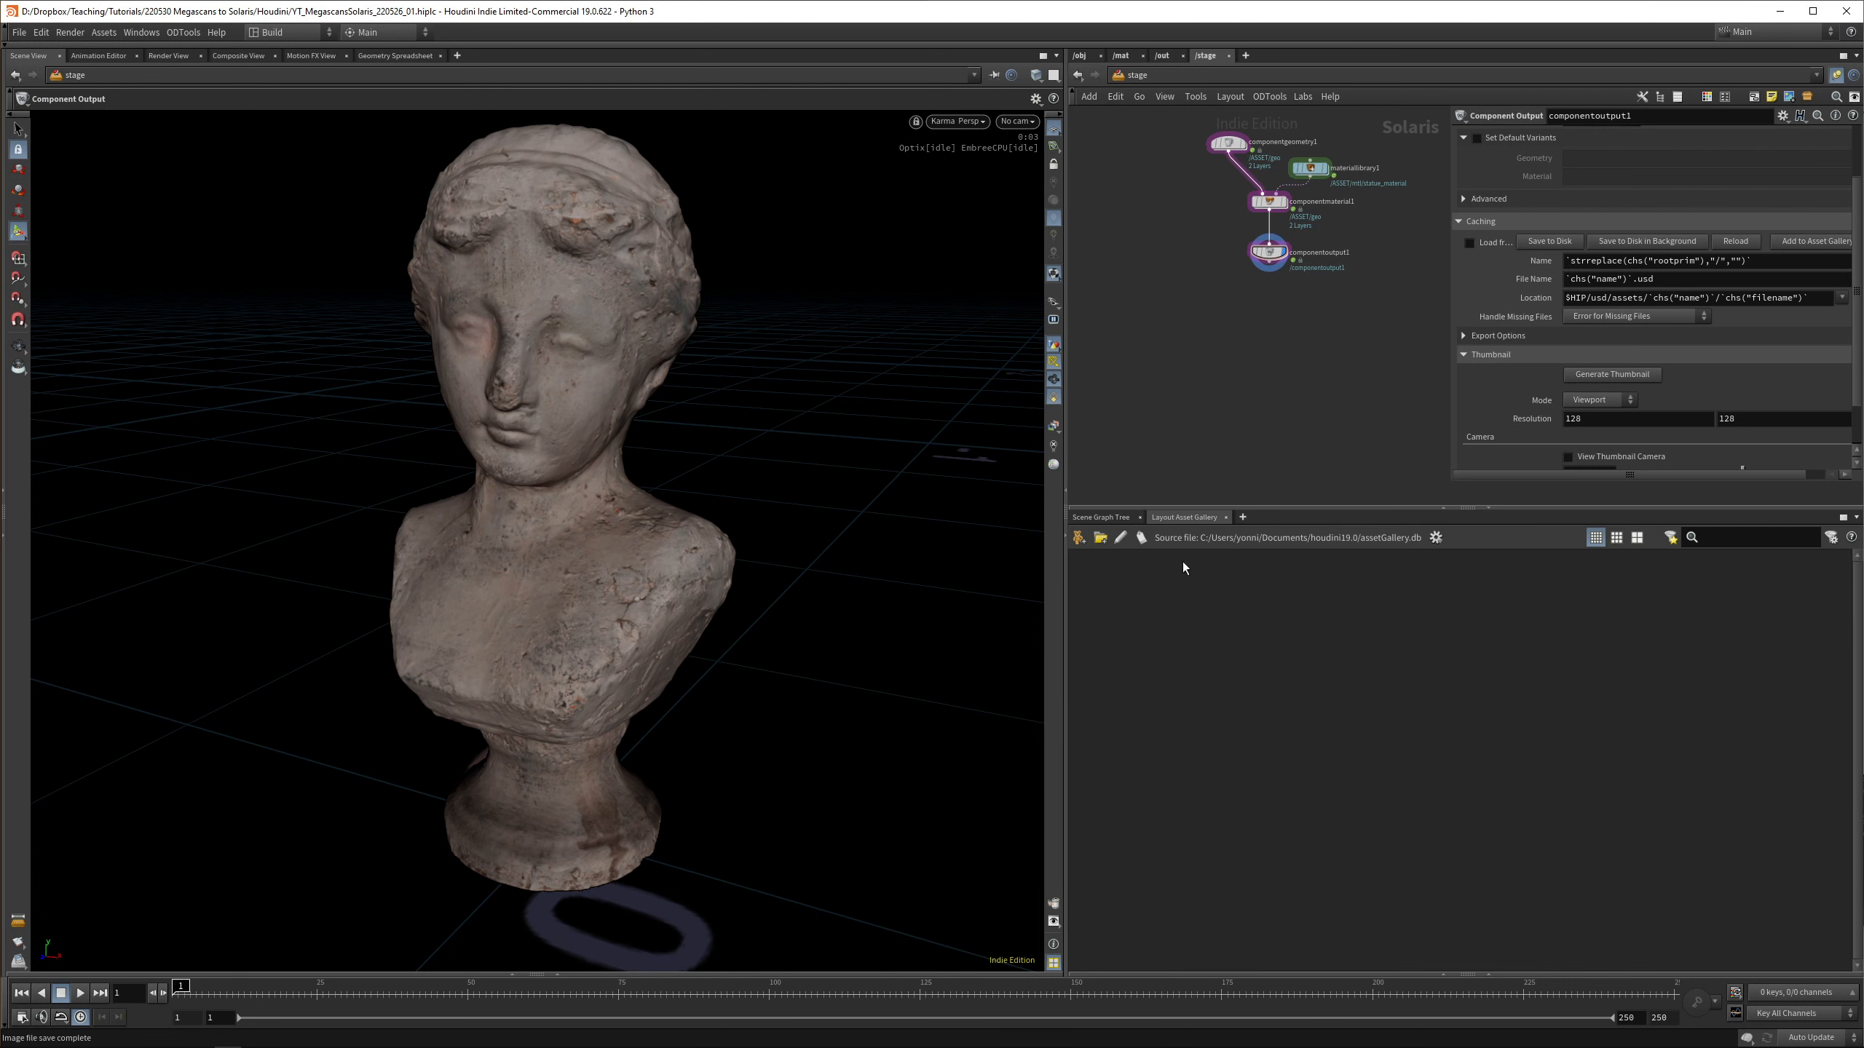
{"action": "mouse_move", "coordinate": [1110, 586]}
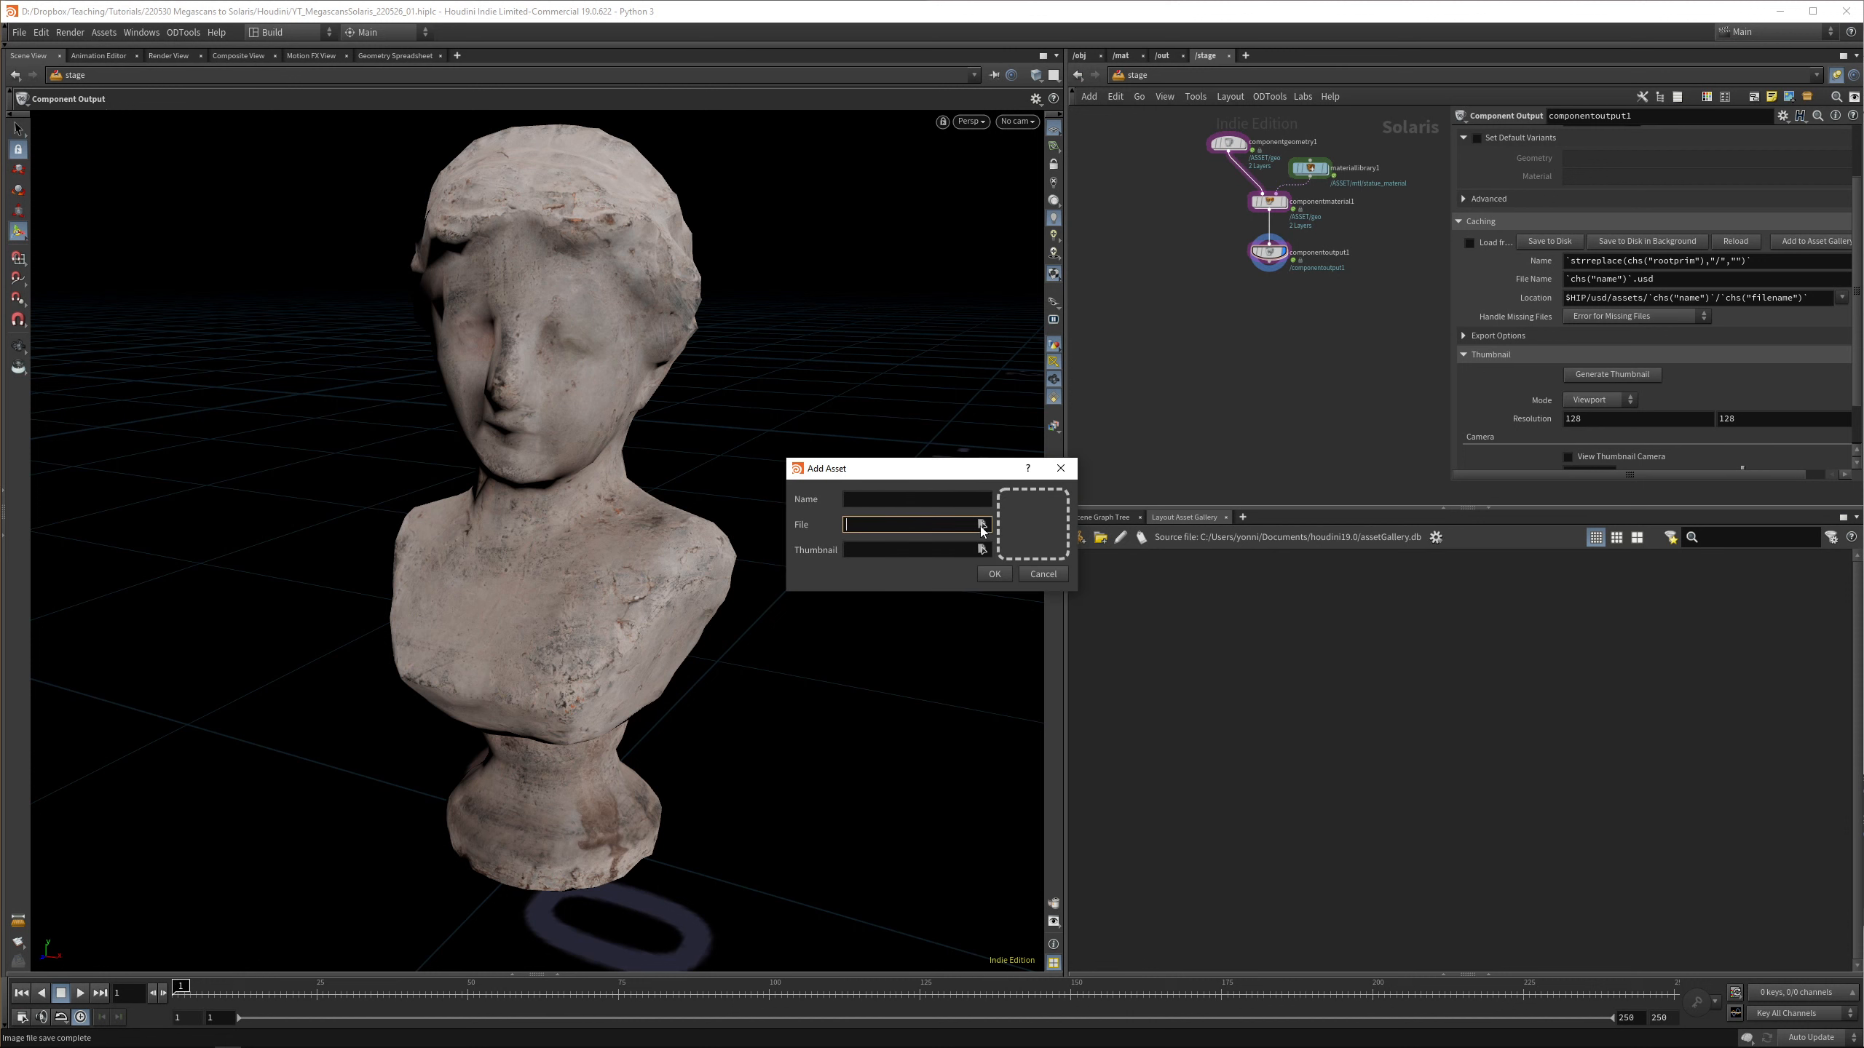
{"action": "left_click", "coordinate": [980, 524]}
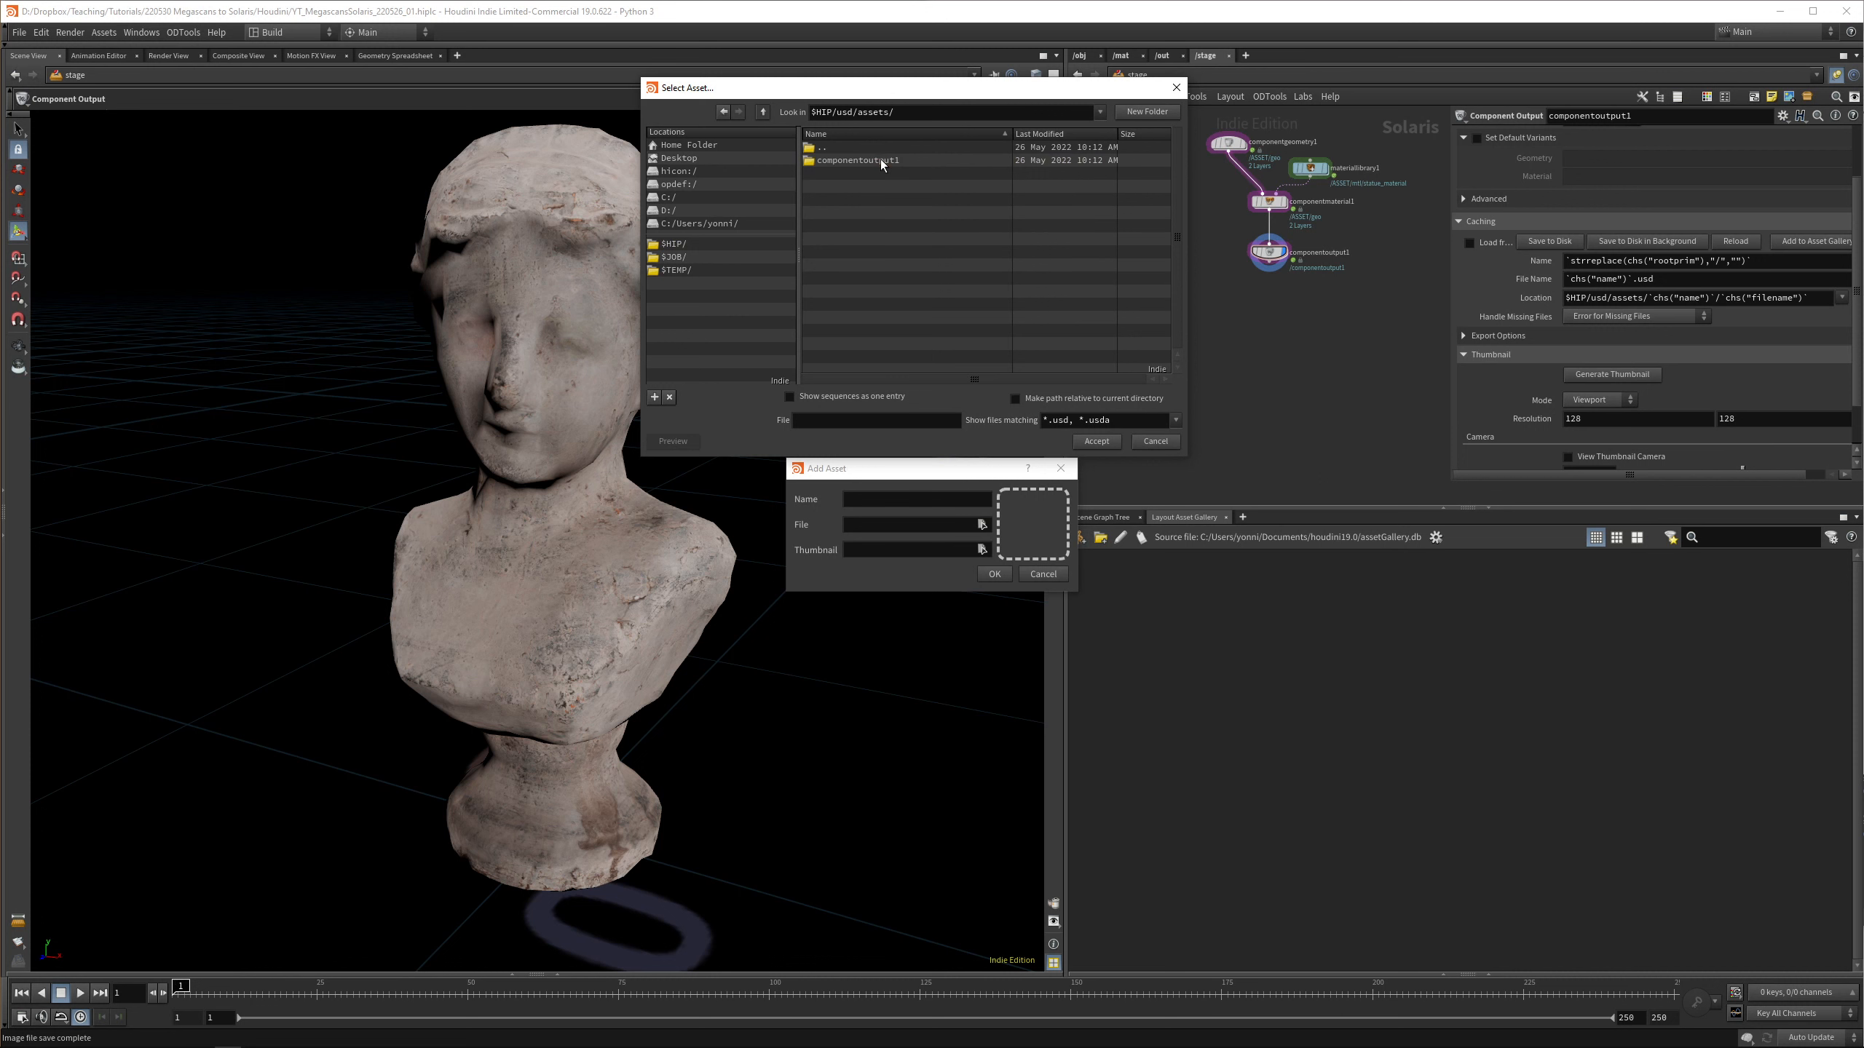
{"action": "left_click", "coordinate": [856, 159]}
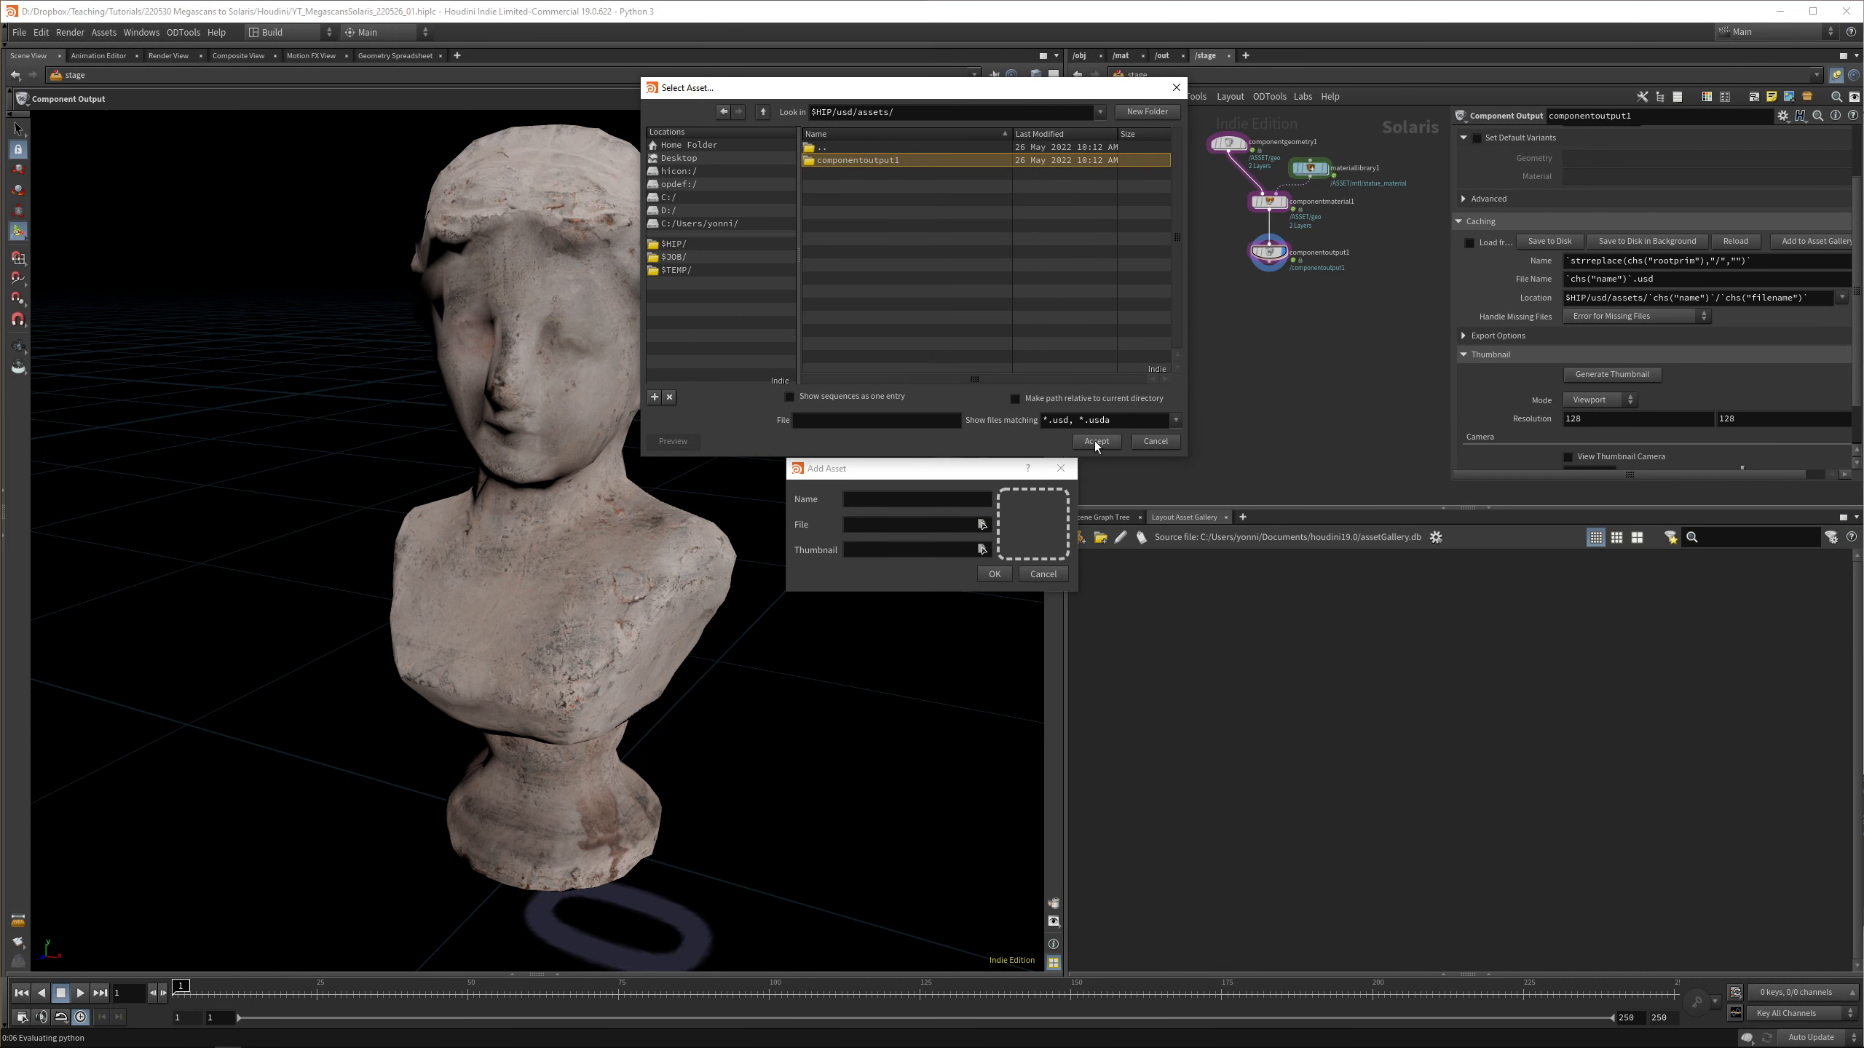
{"action": "double_click", "coordinate": [854, 159]}
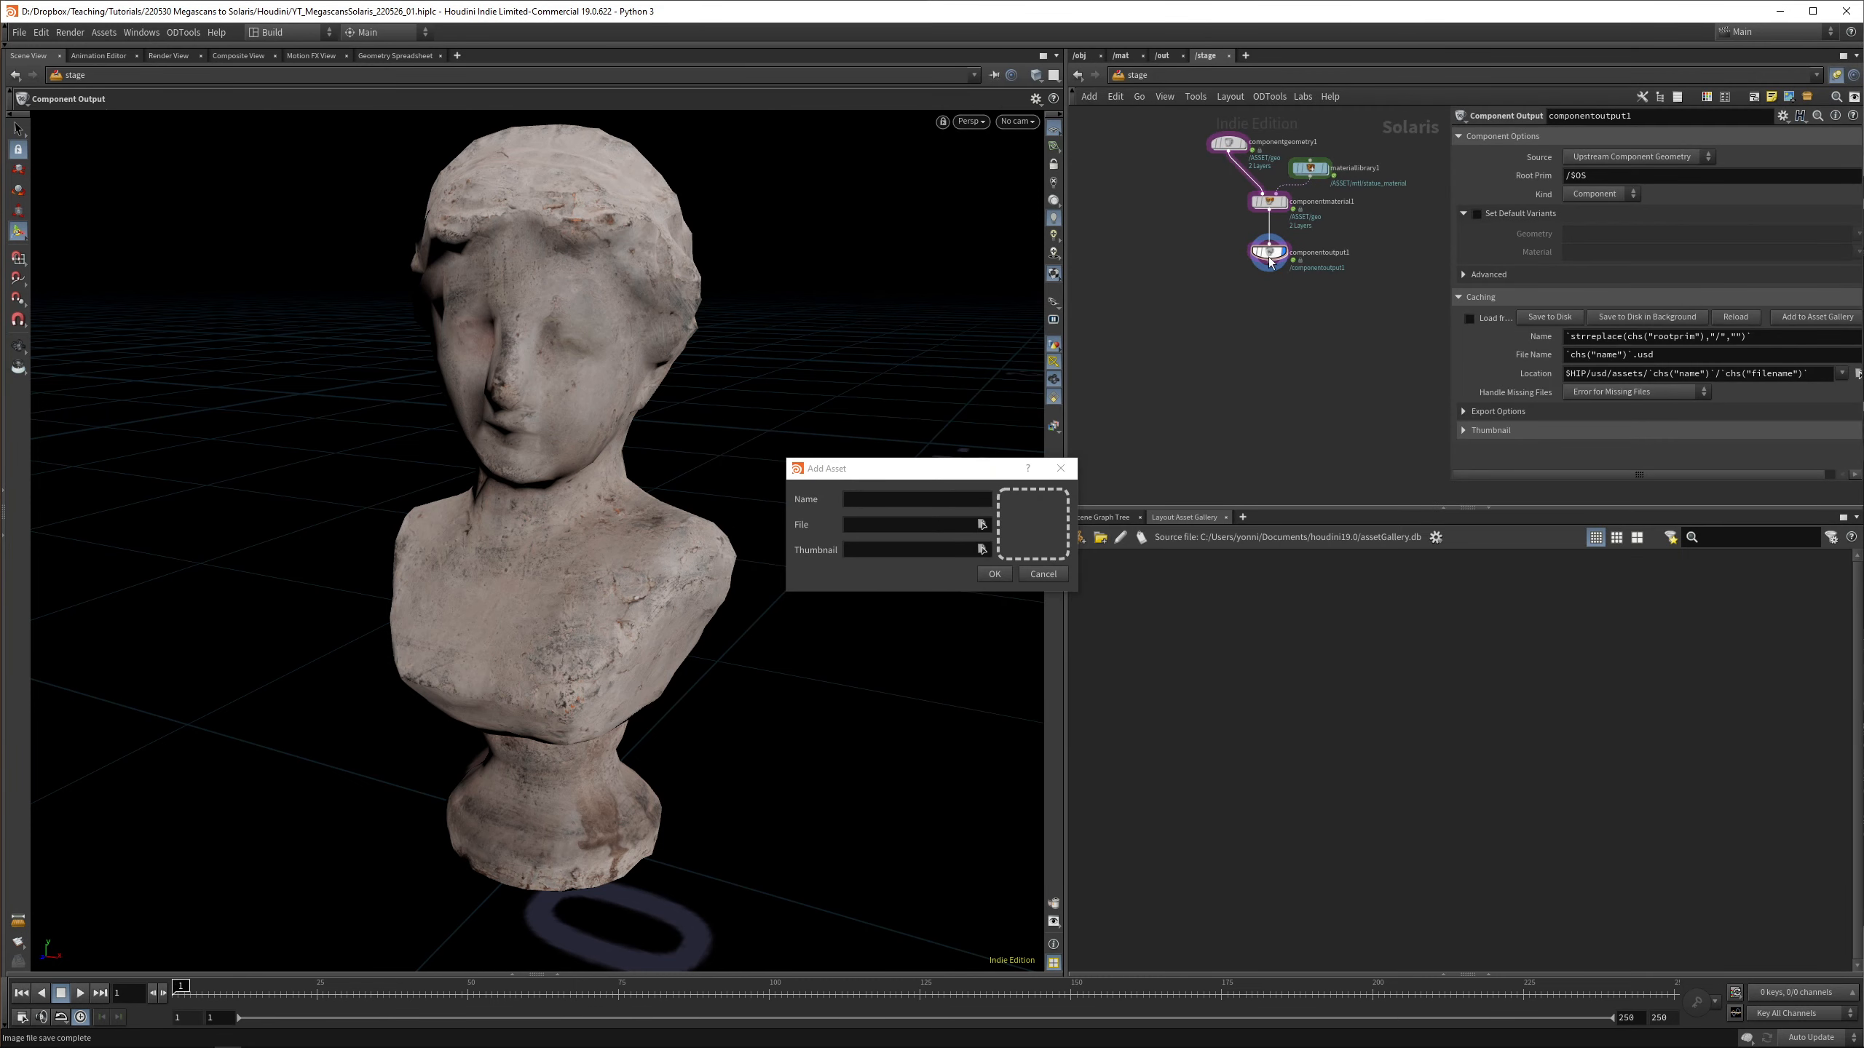
{"action": "left_click", "coordinate": [980, 524]}
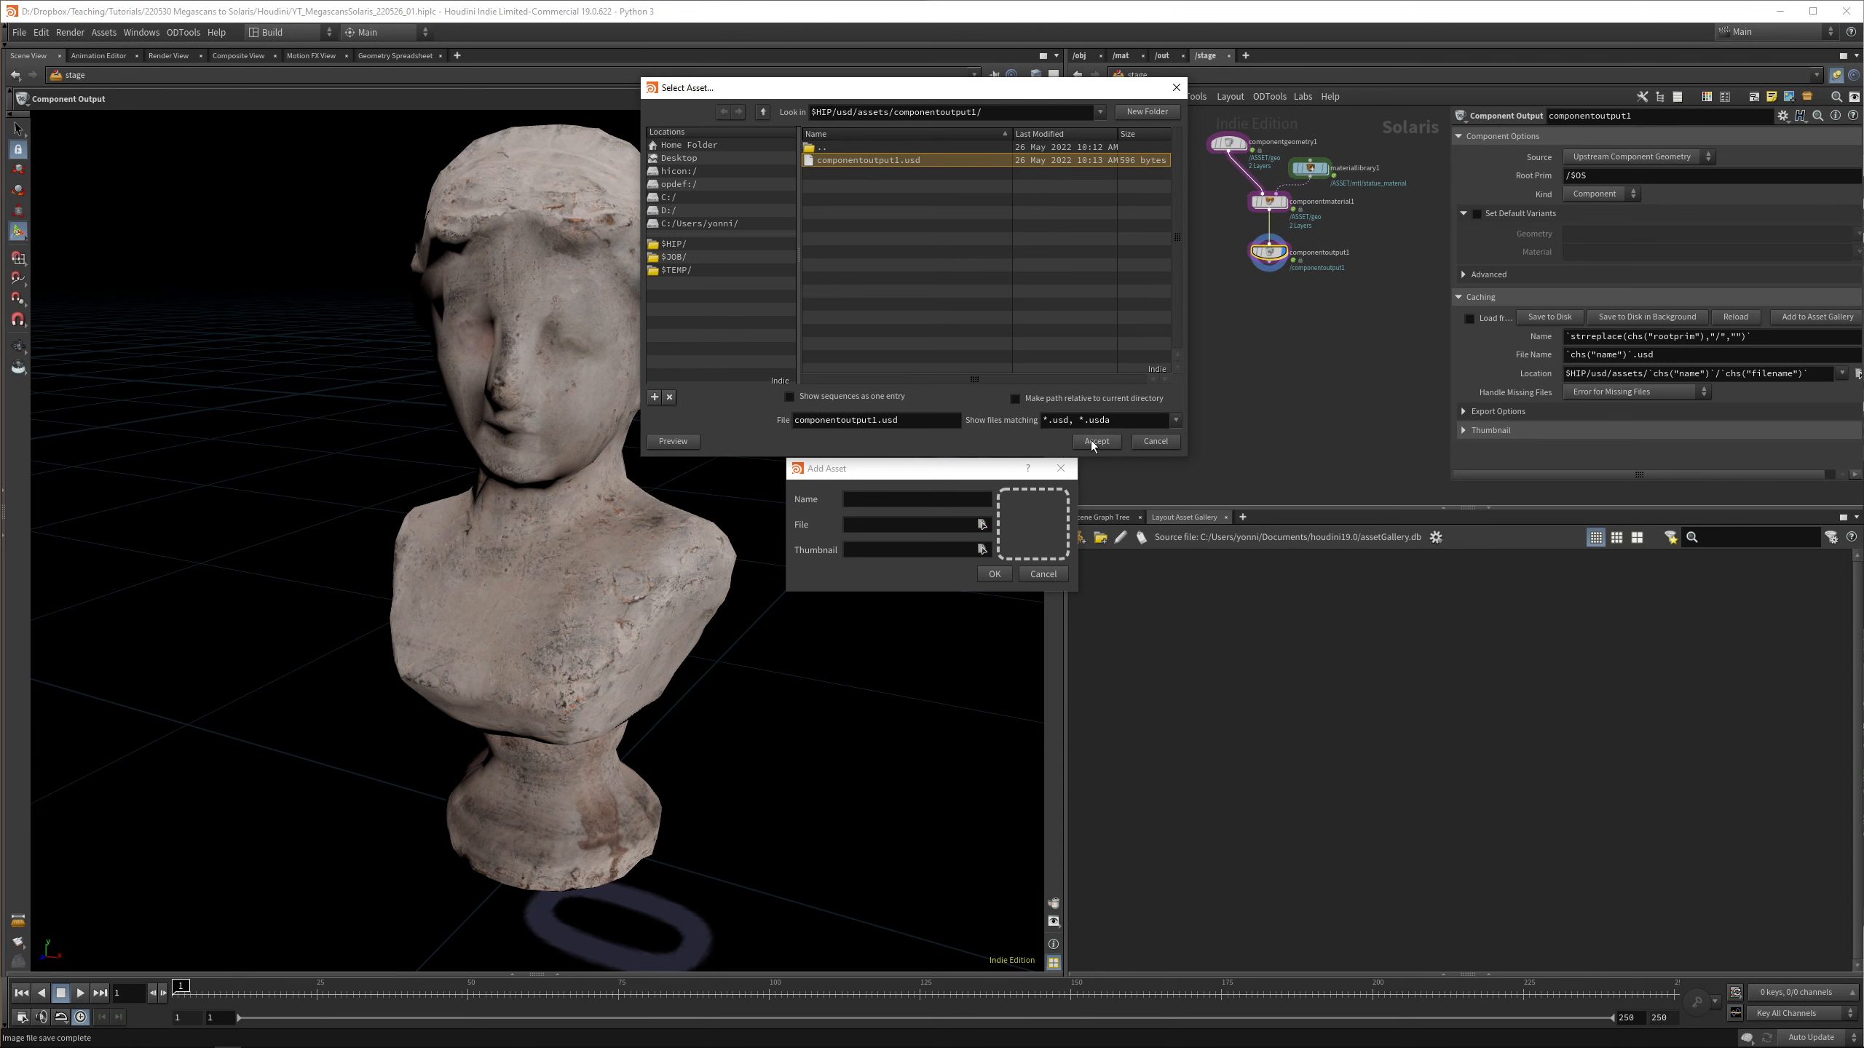
{"action": "left_click", "coordinate": [1095, 442]}
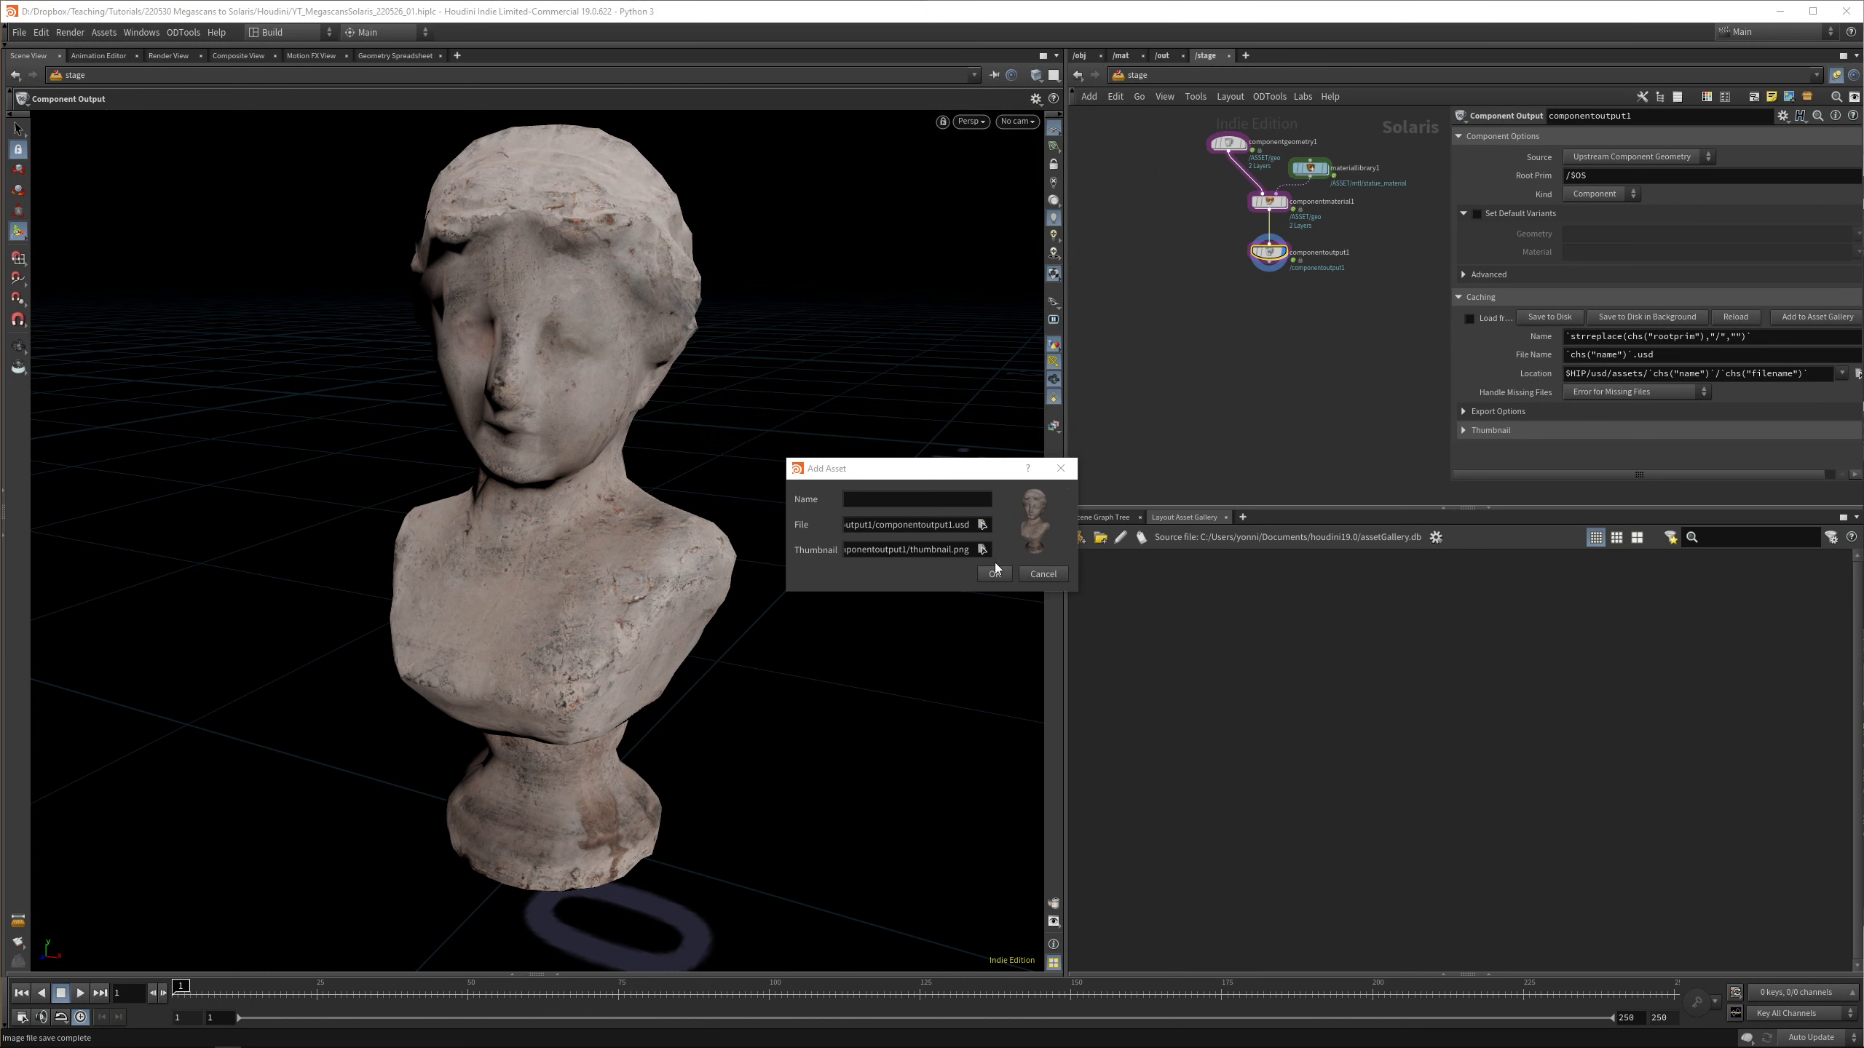
{"action": "left_click", "coordinate": [993, 572]}
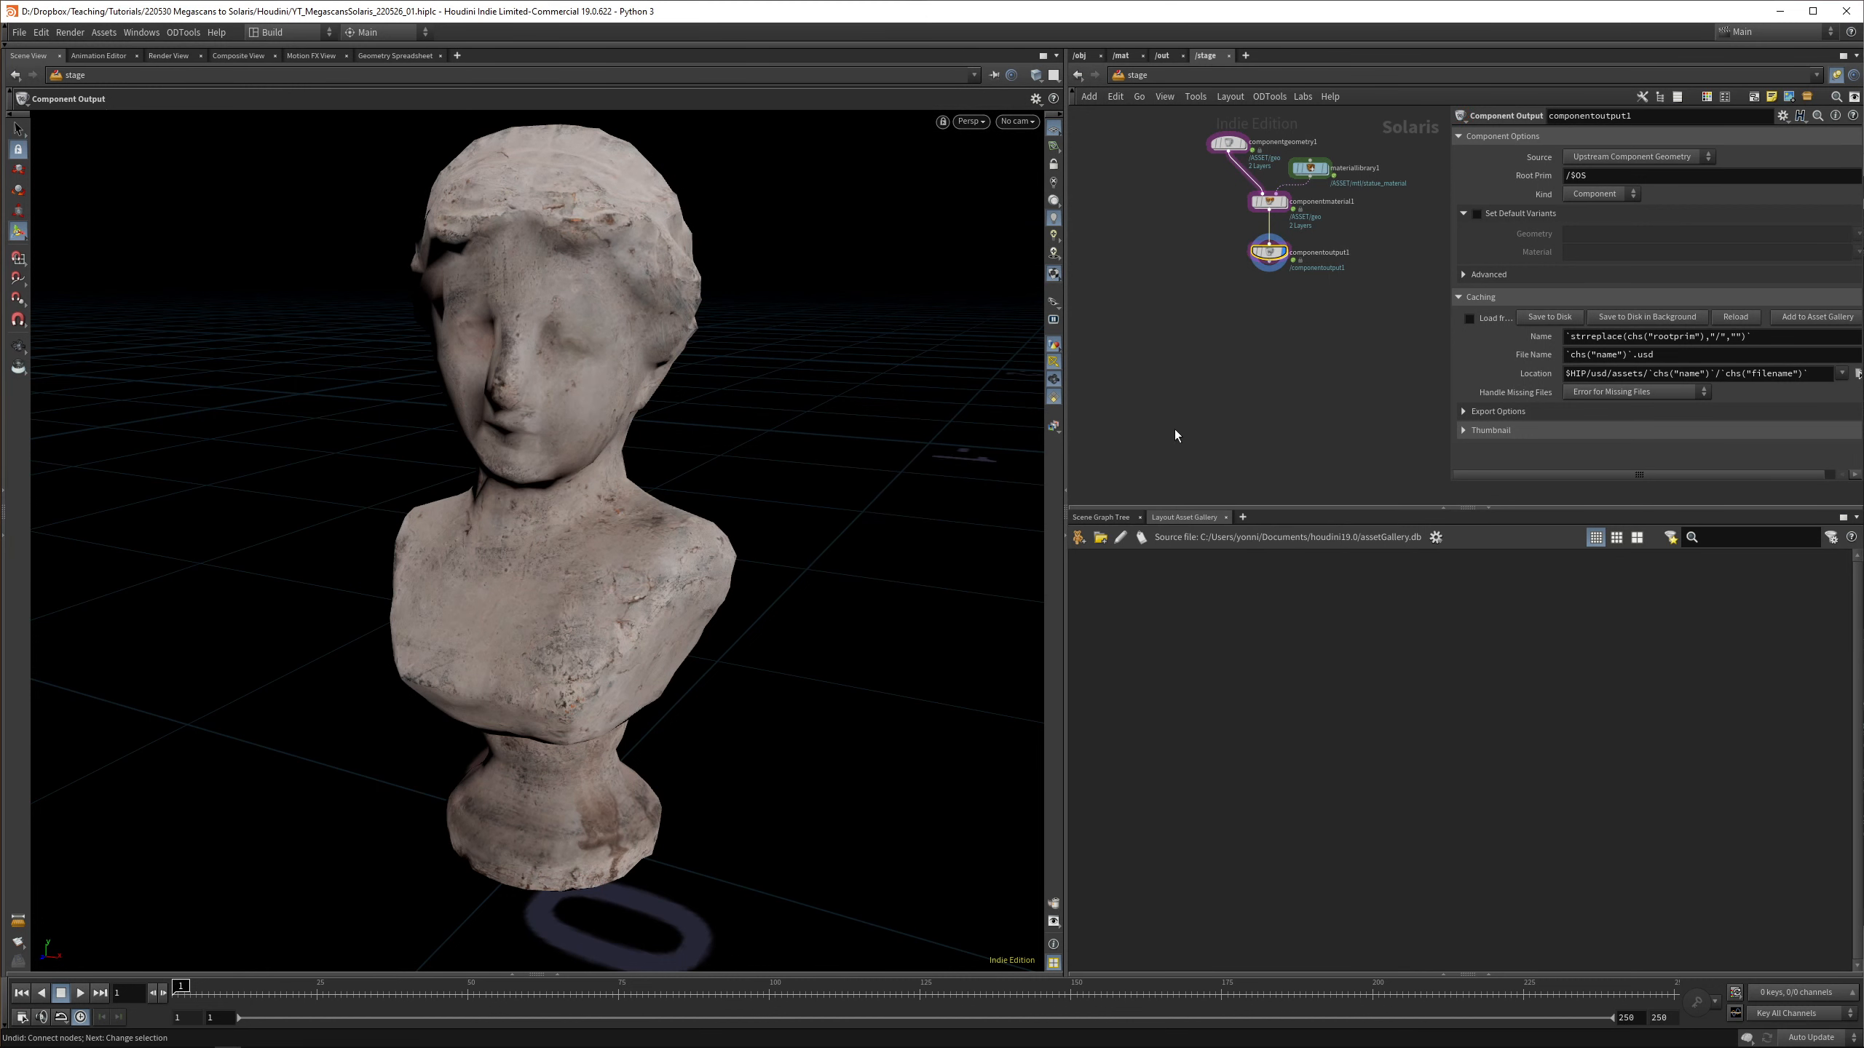
Complete the Statue asset entry with its bust thumbnail image and add it to the gallery
{"action": "left_click", "coordinate": [1815, 316]}
{"action": "type", "text": "Statue"}
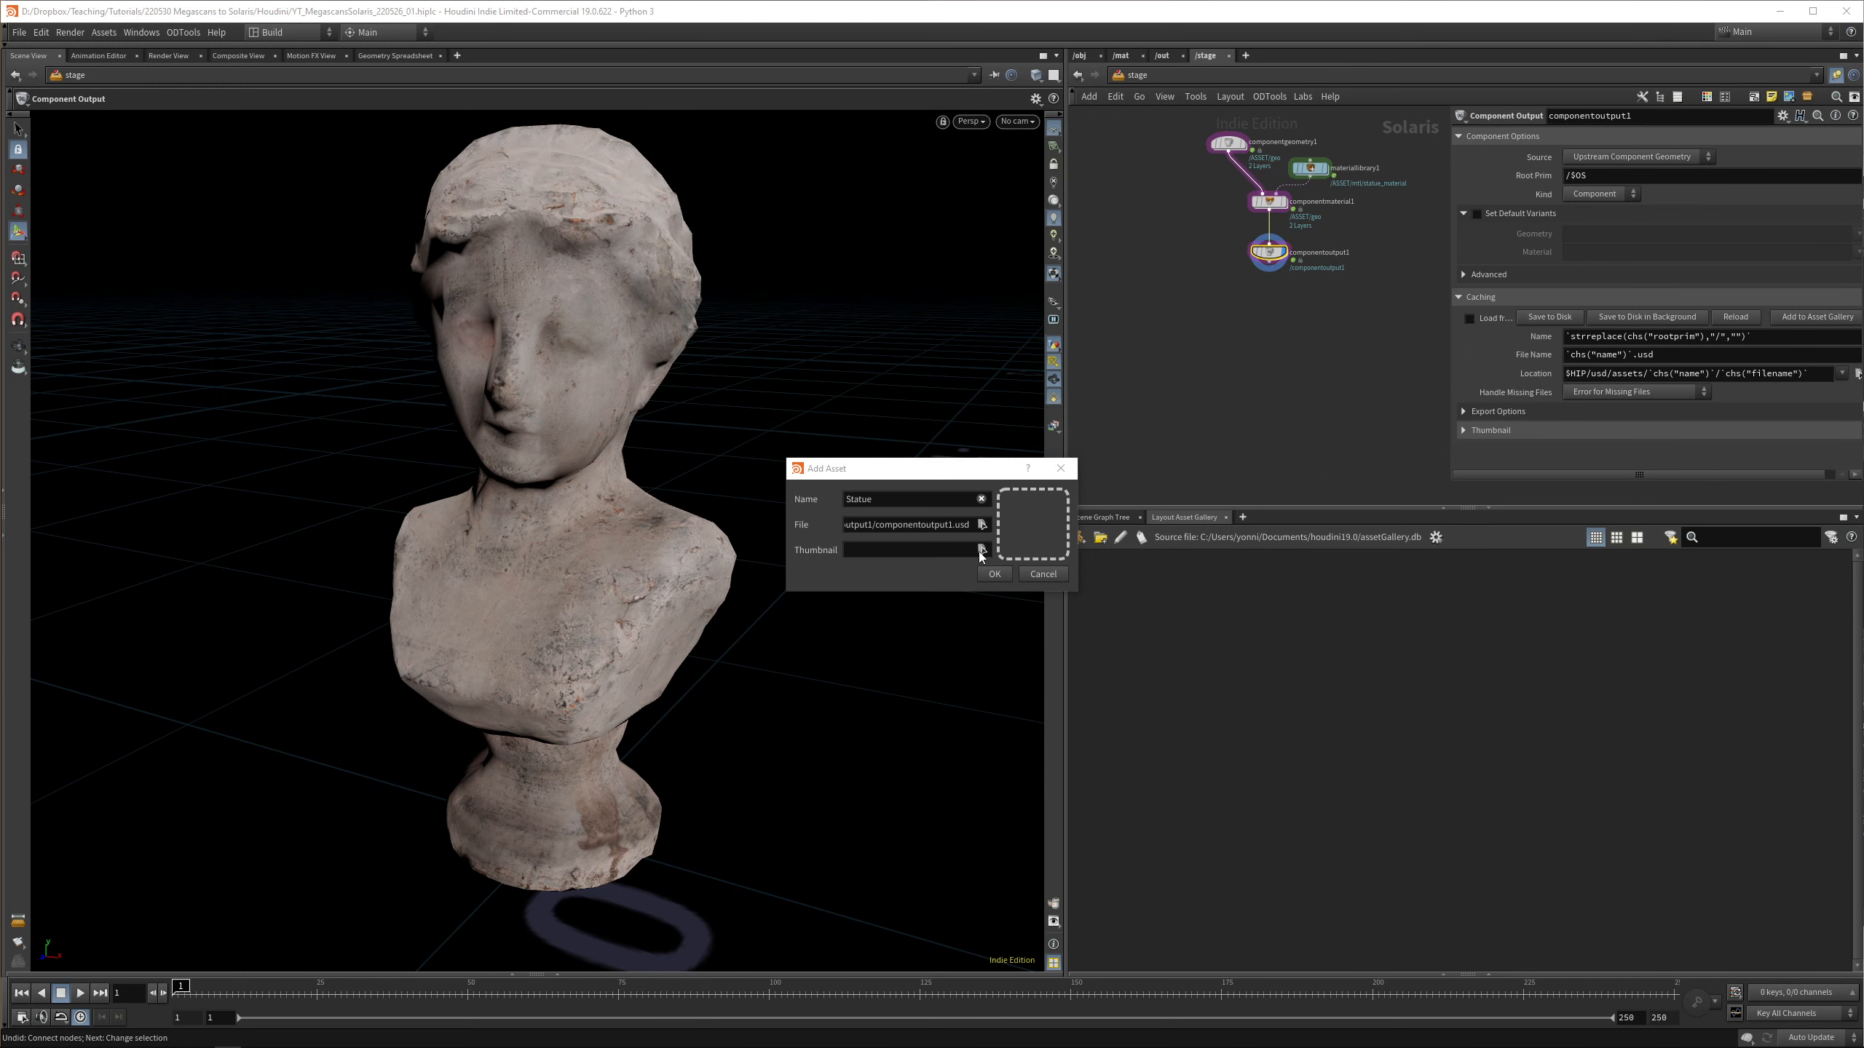
{"action": "left_click", "coordinate": [981, 548]}
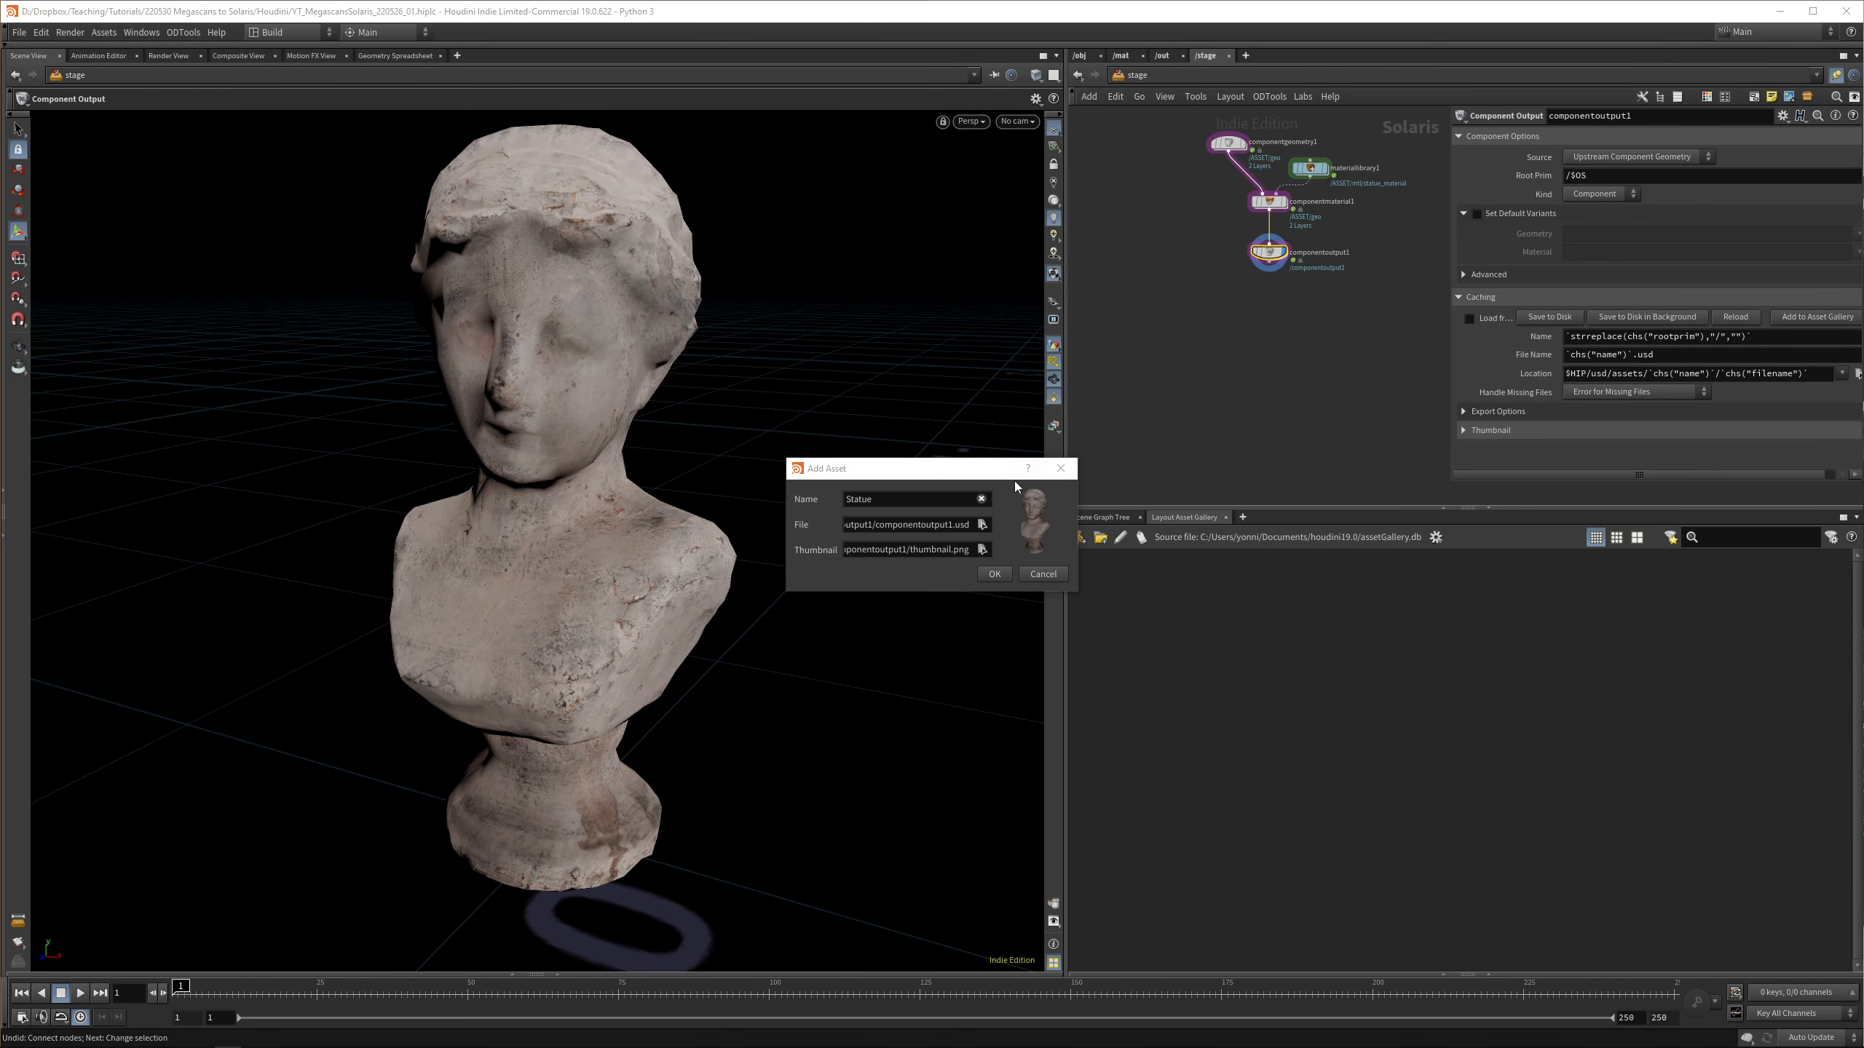
{"action": "left_click", "coordinate": [993, 573]}
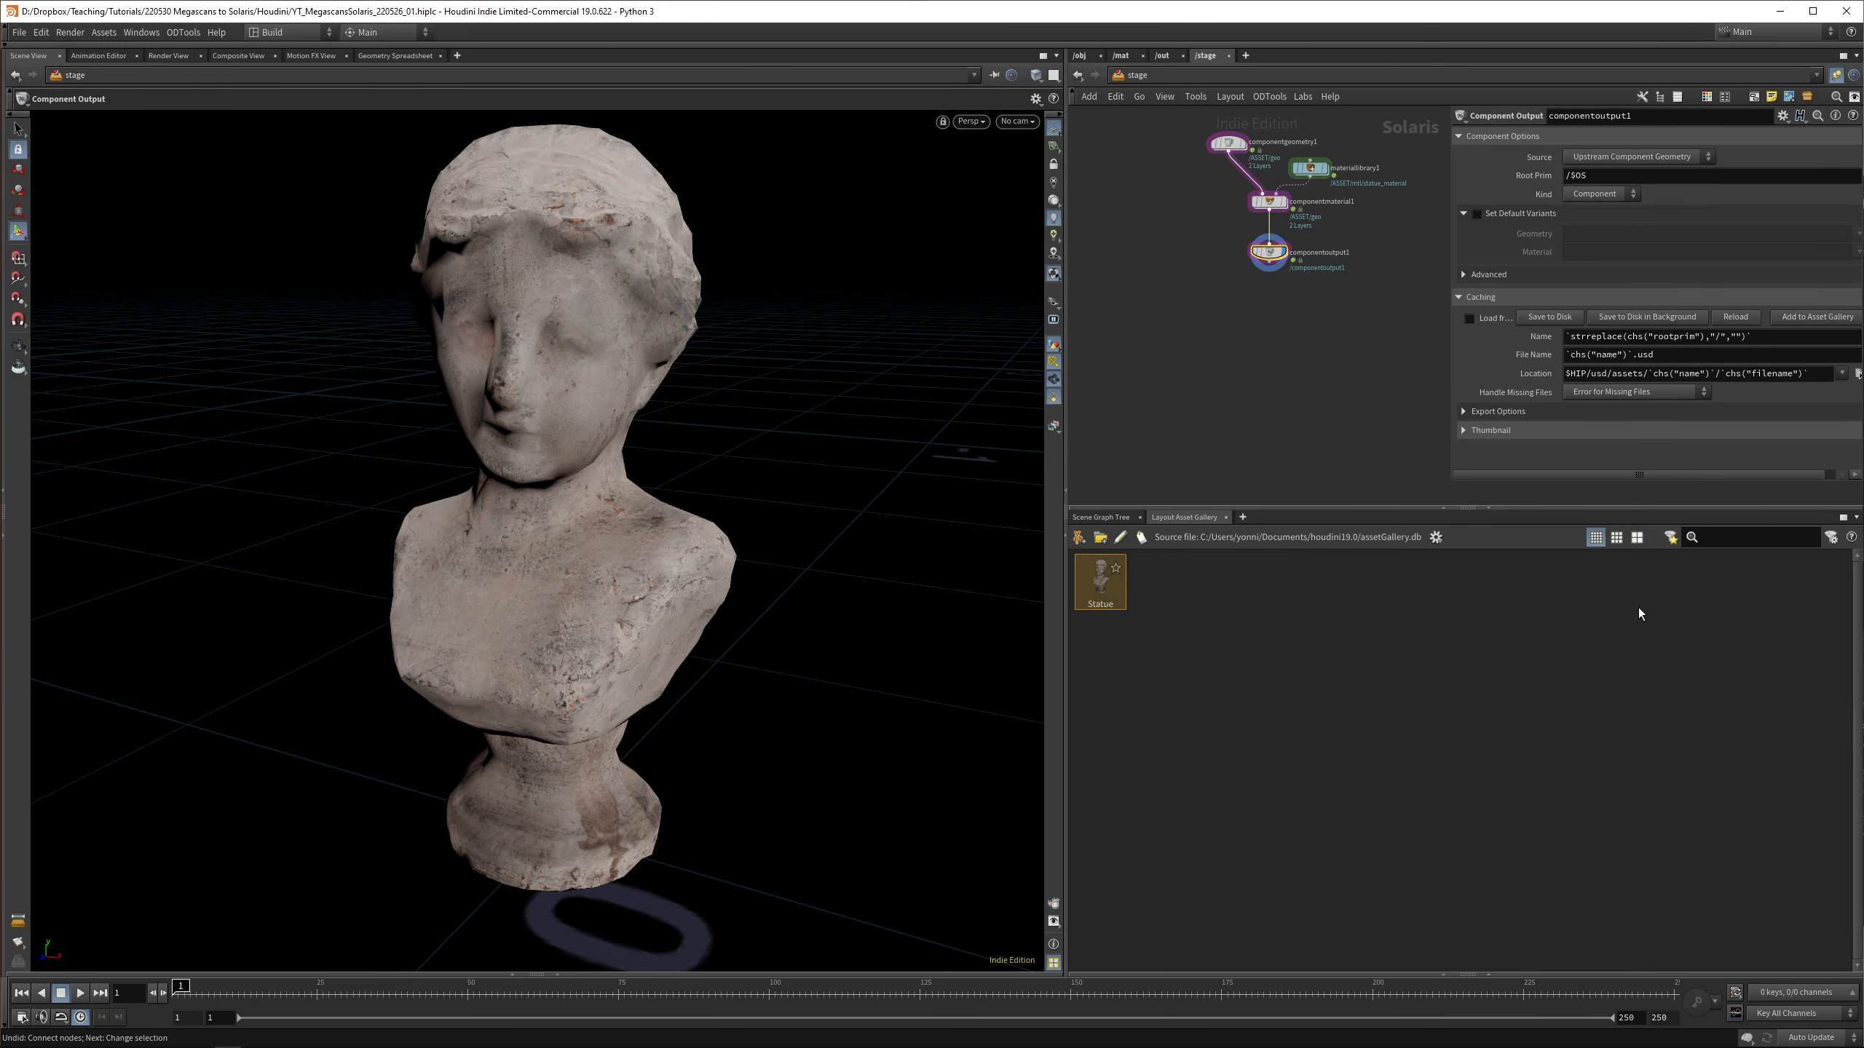
{"action": "mouse_move", "coordinate": [1414, 570]}
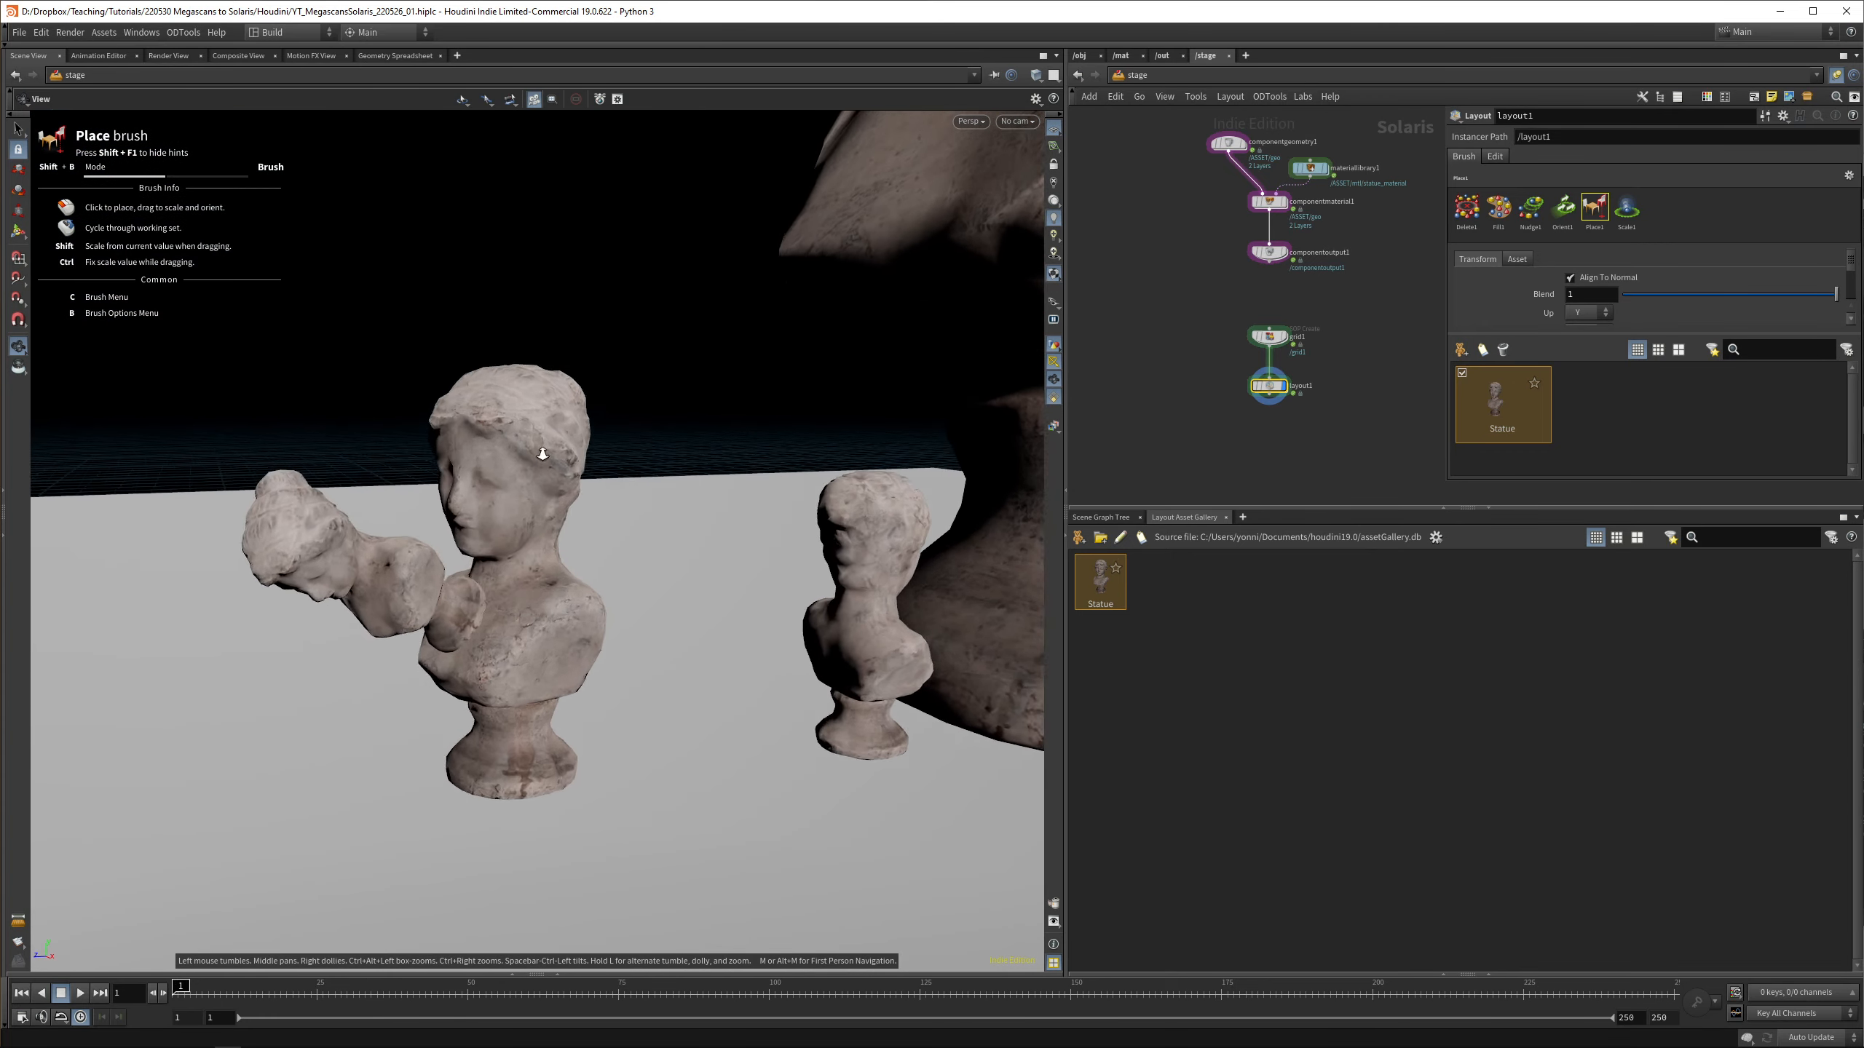
Place Statue instances on the grid with the Layout LOP, then switch to the Fill brush area shape
{"action": "right_click", "coordinate": [542, 476]}
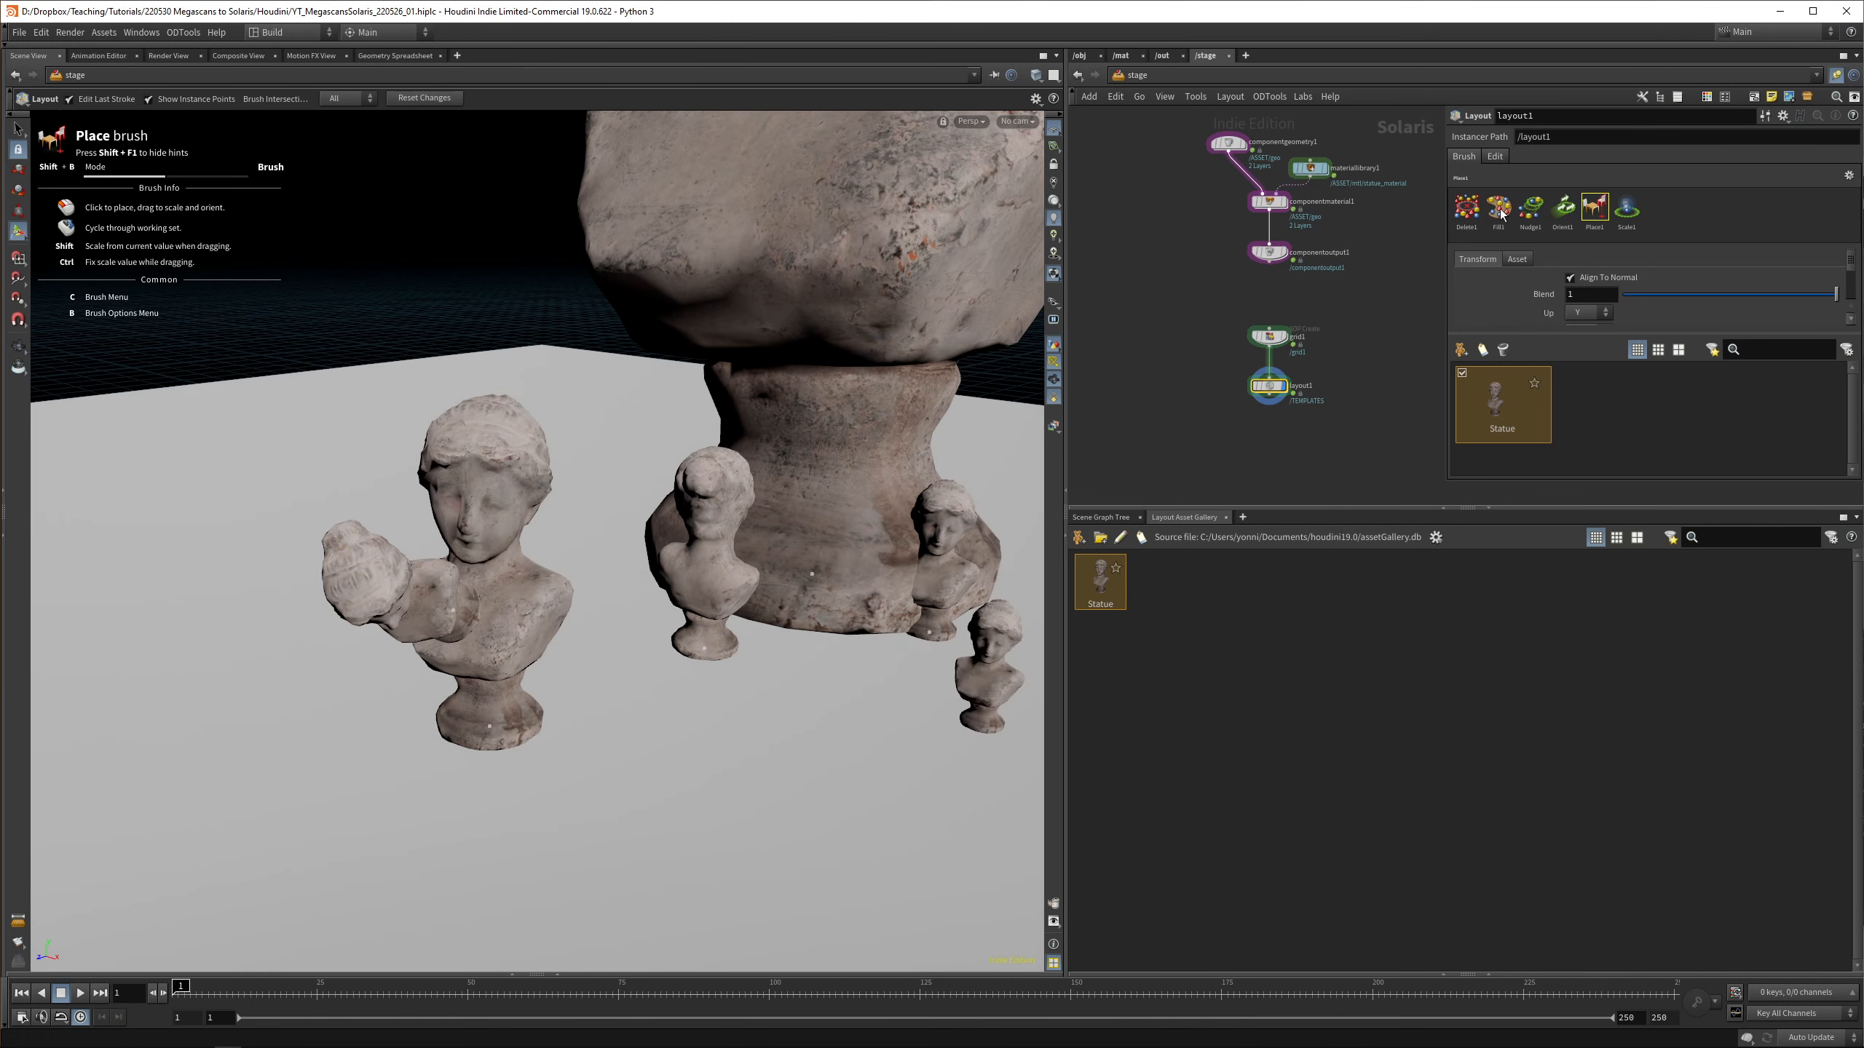
{"action": "left_click", "coordinate": [1499, 208]}
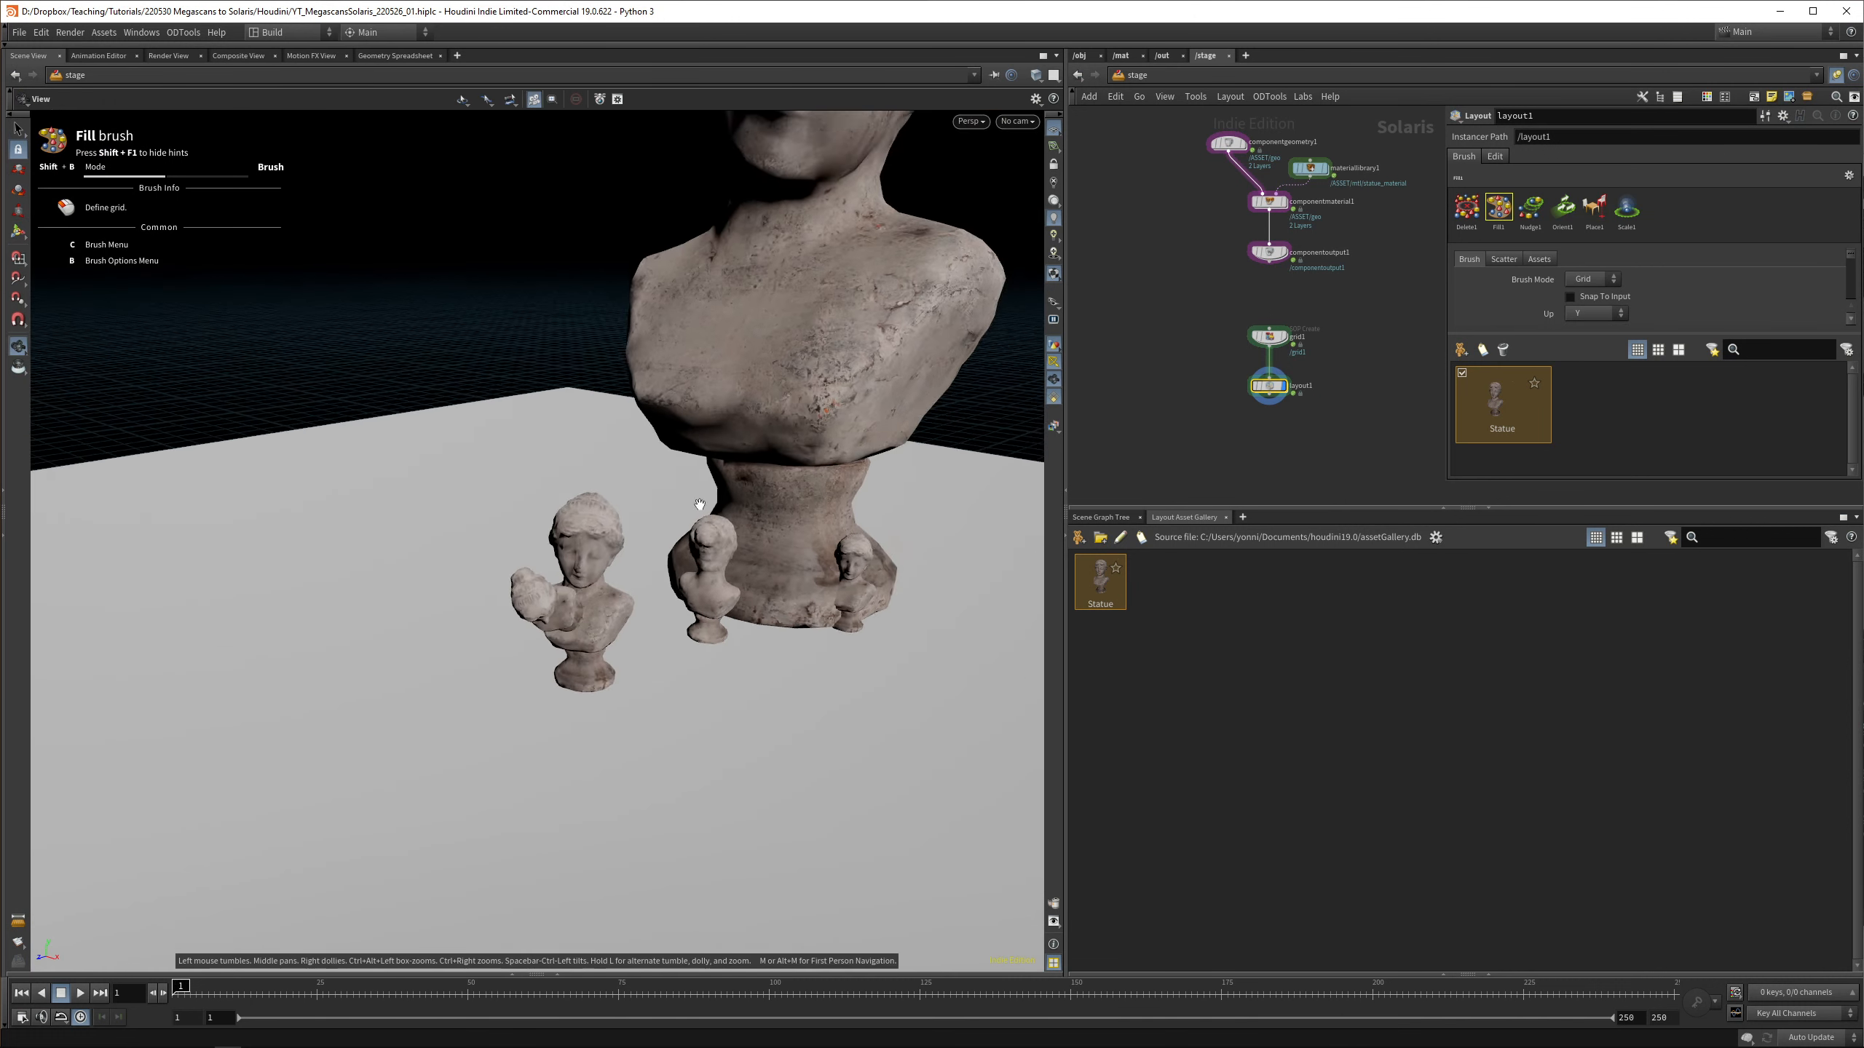
{"action": "left_click", "coordinate": [1597, 279]}
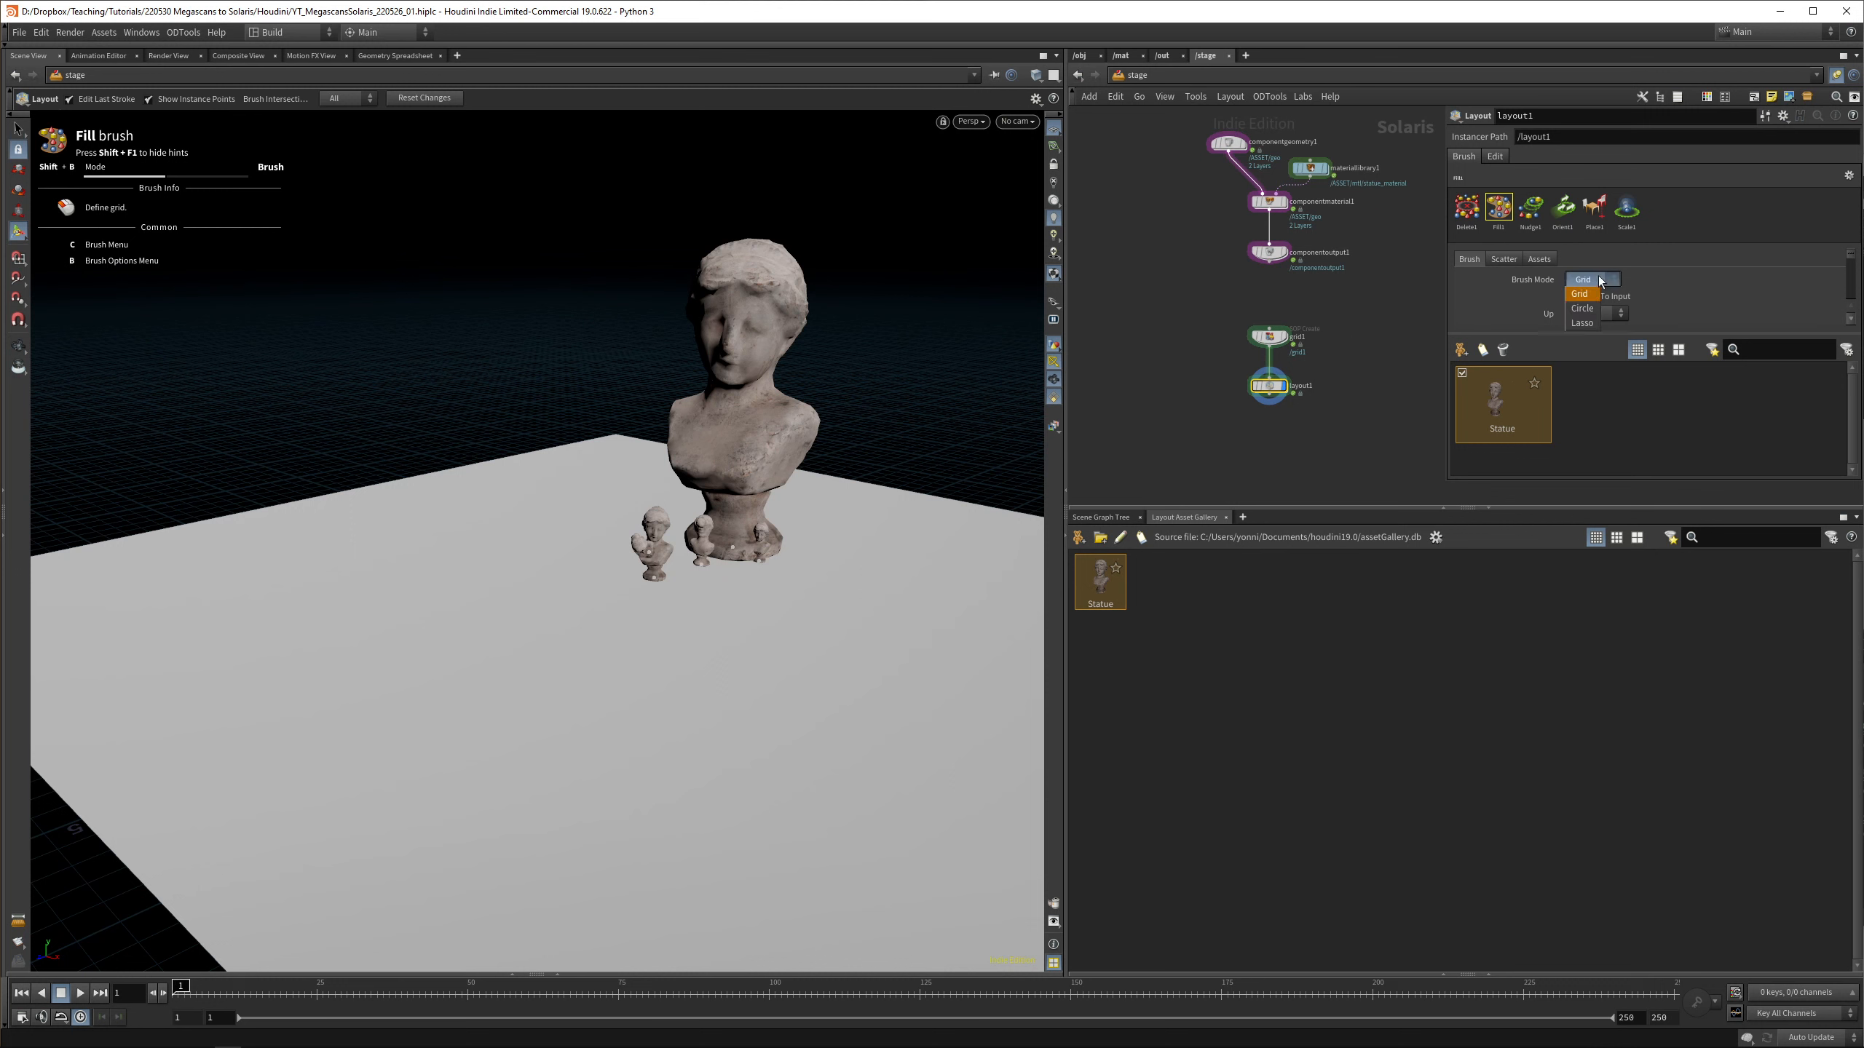
{"action": "left_click", "coordinate": [1581, 322]}
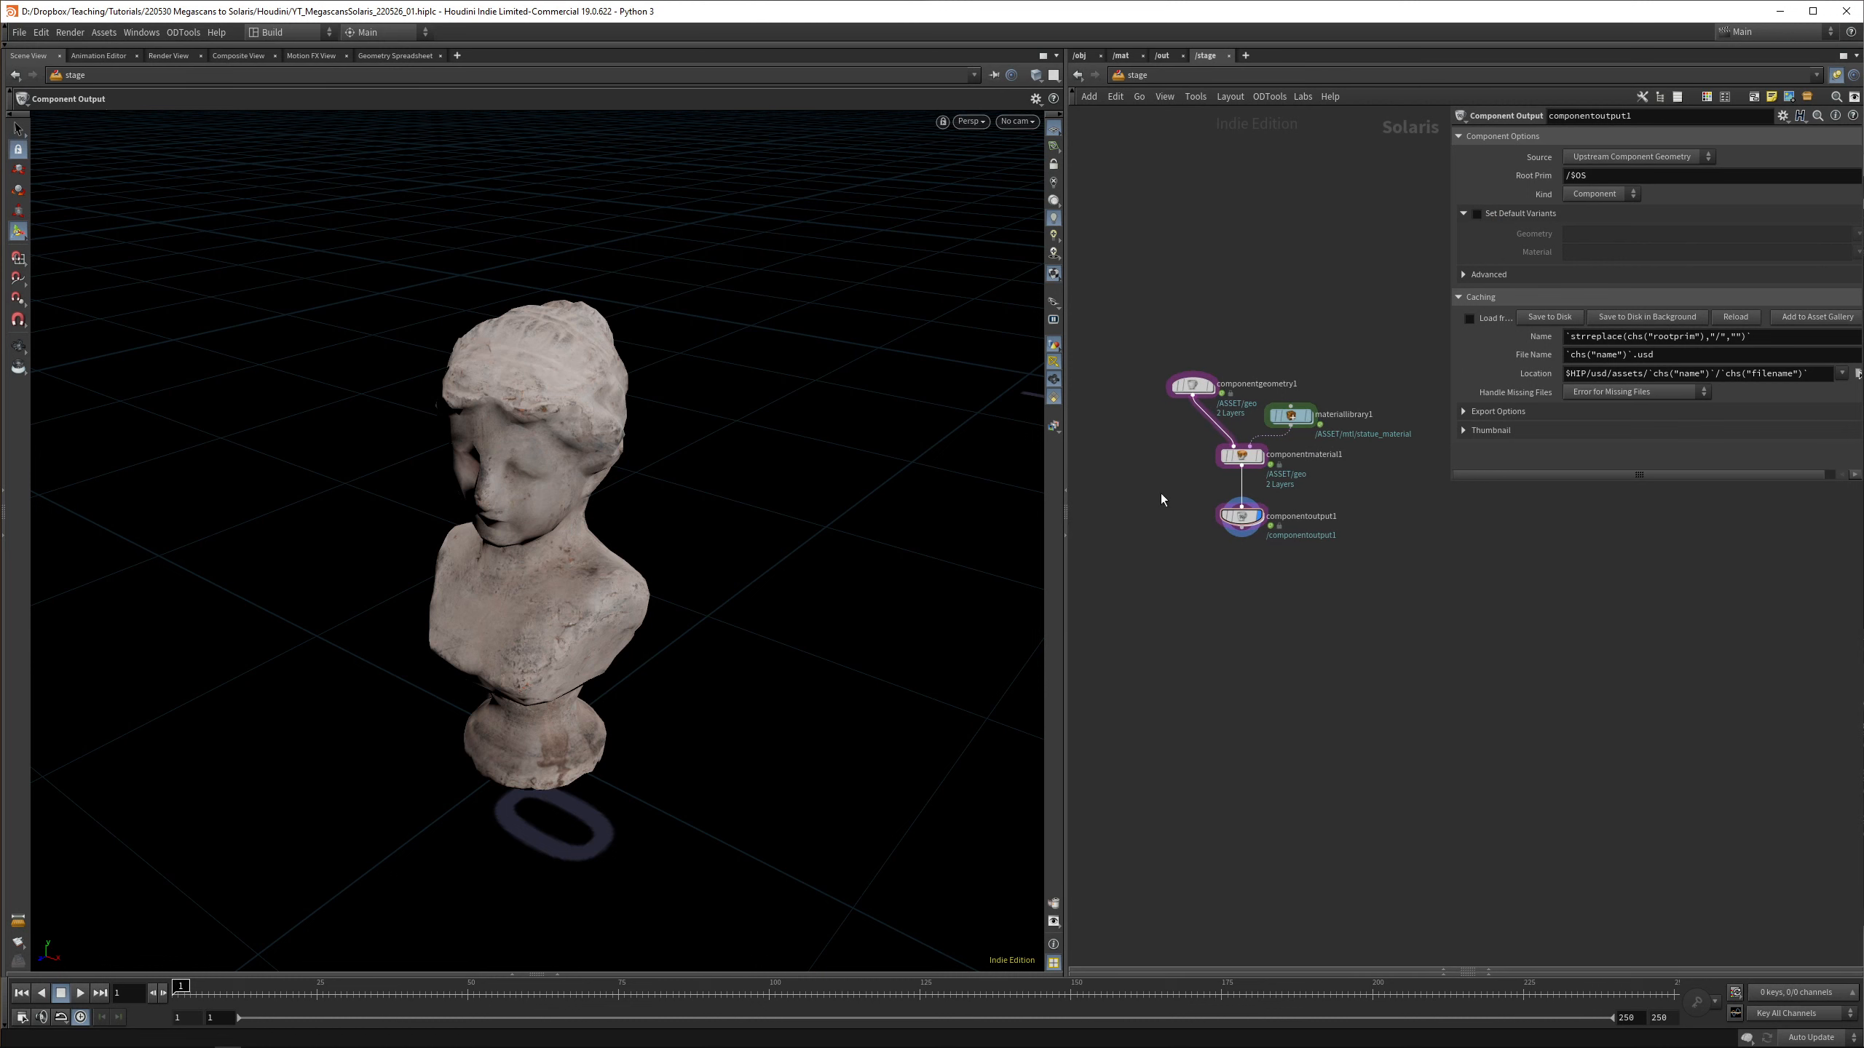
Add a second Component Builder network and dive into its componentgeometry2 network
{"action": "key", "text": "Tab"}
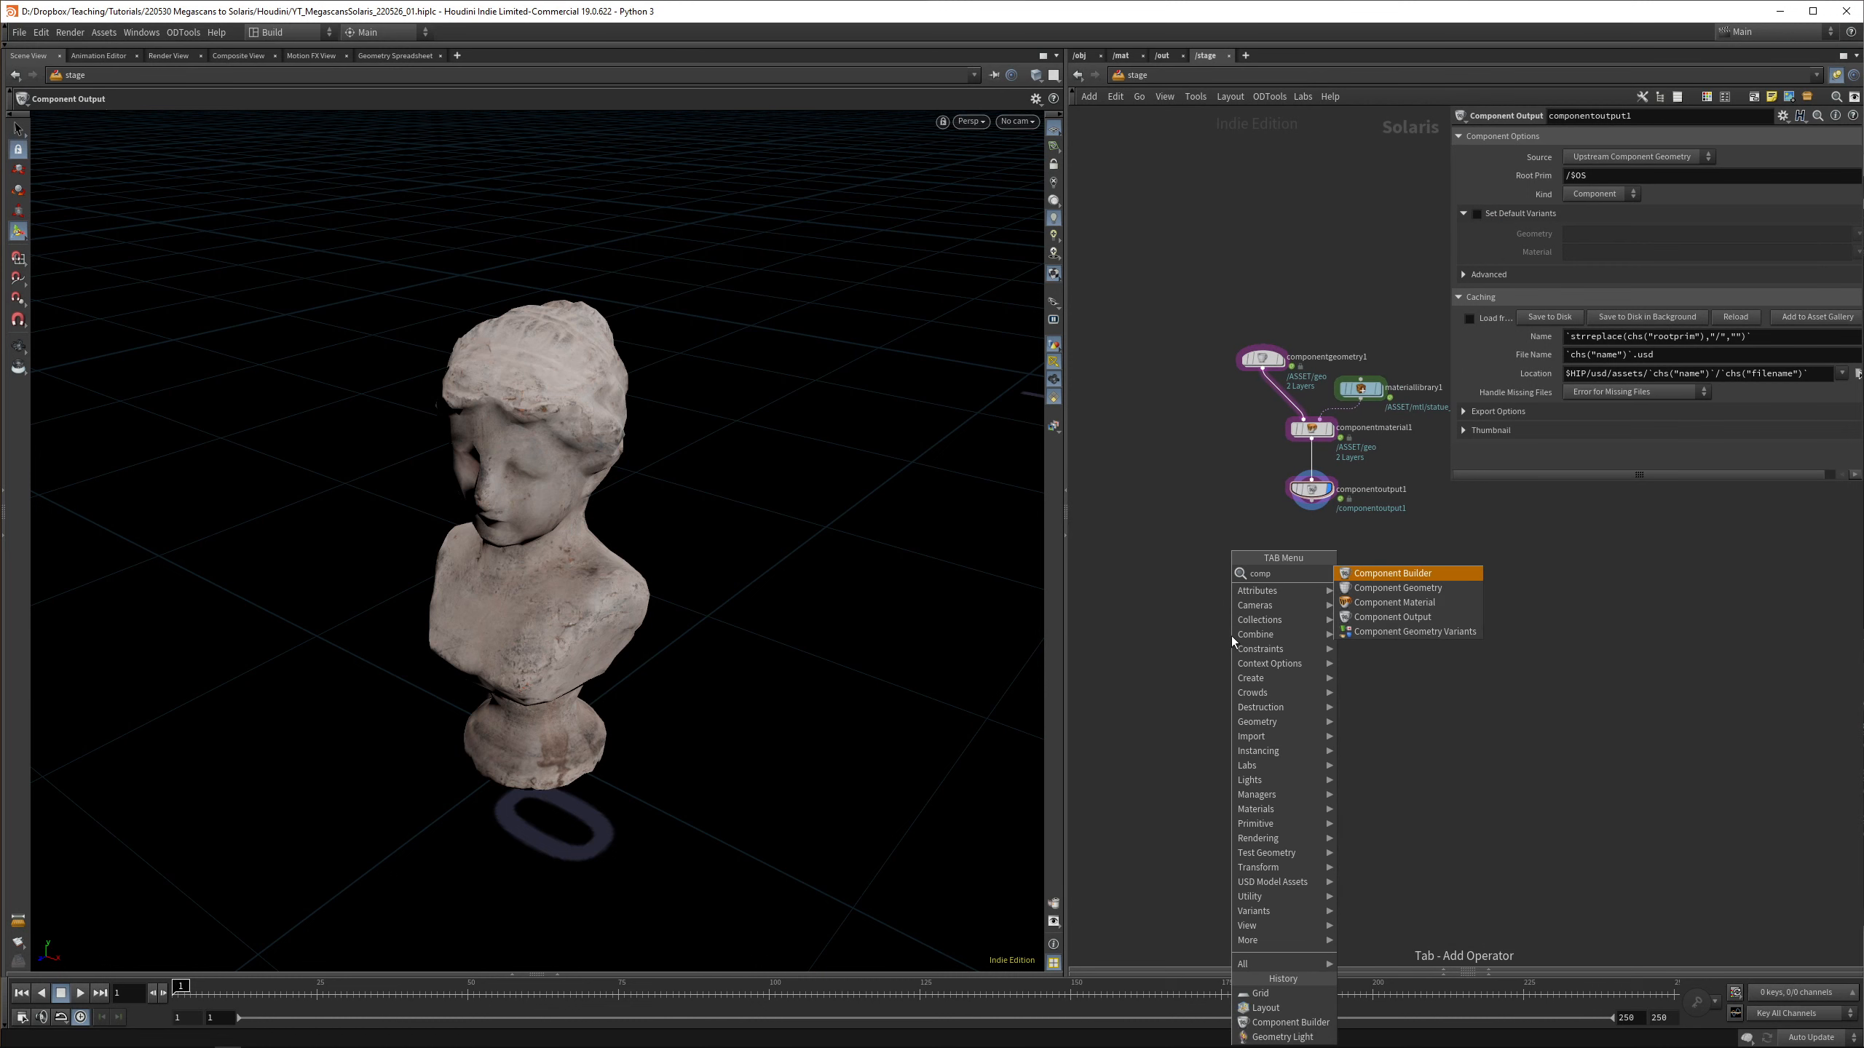
{"action": "left_click", "coordinate": [1391, 572]}
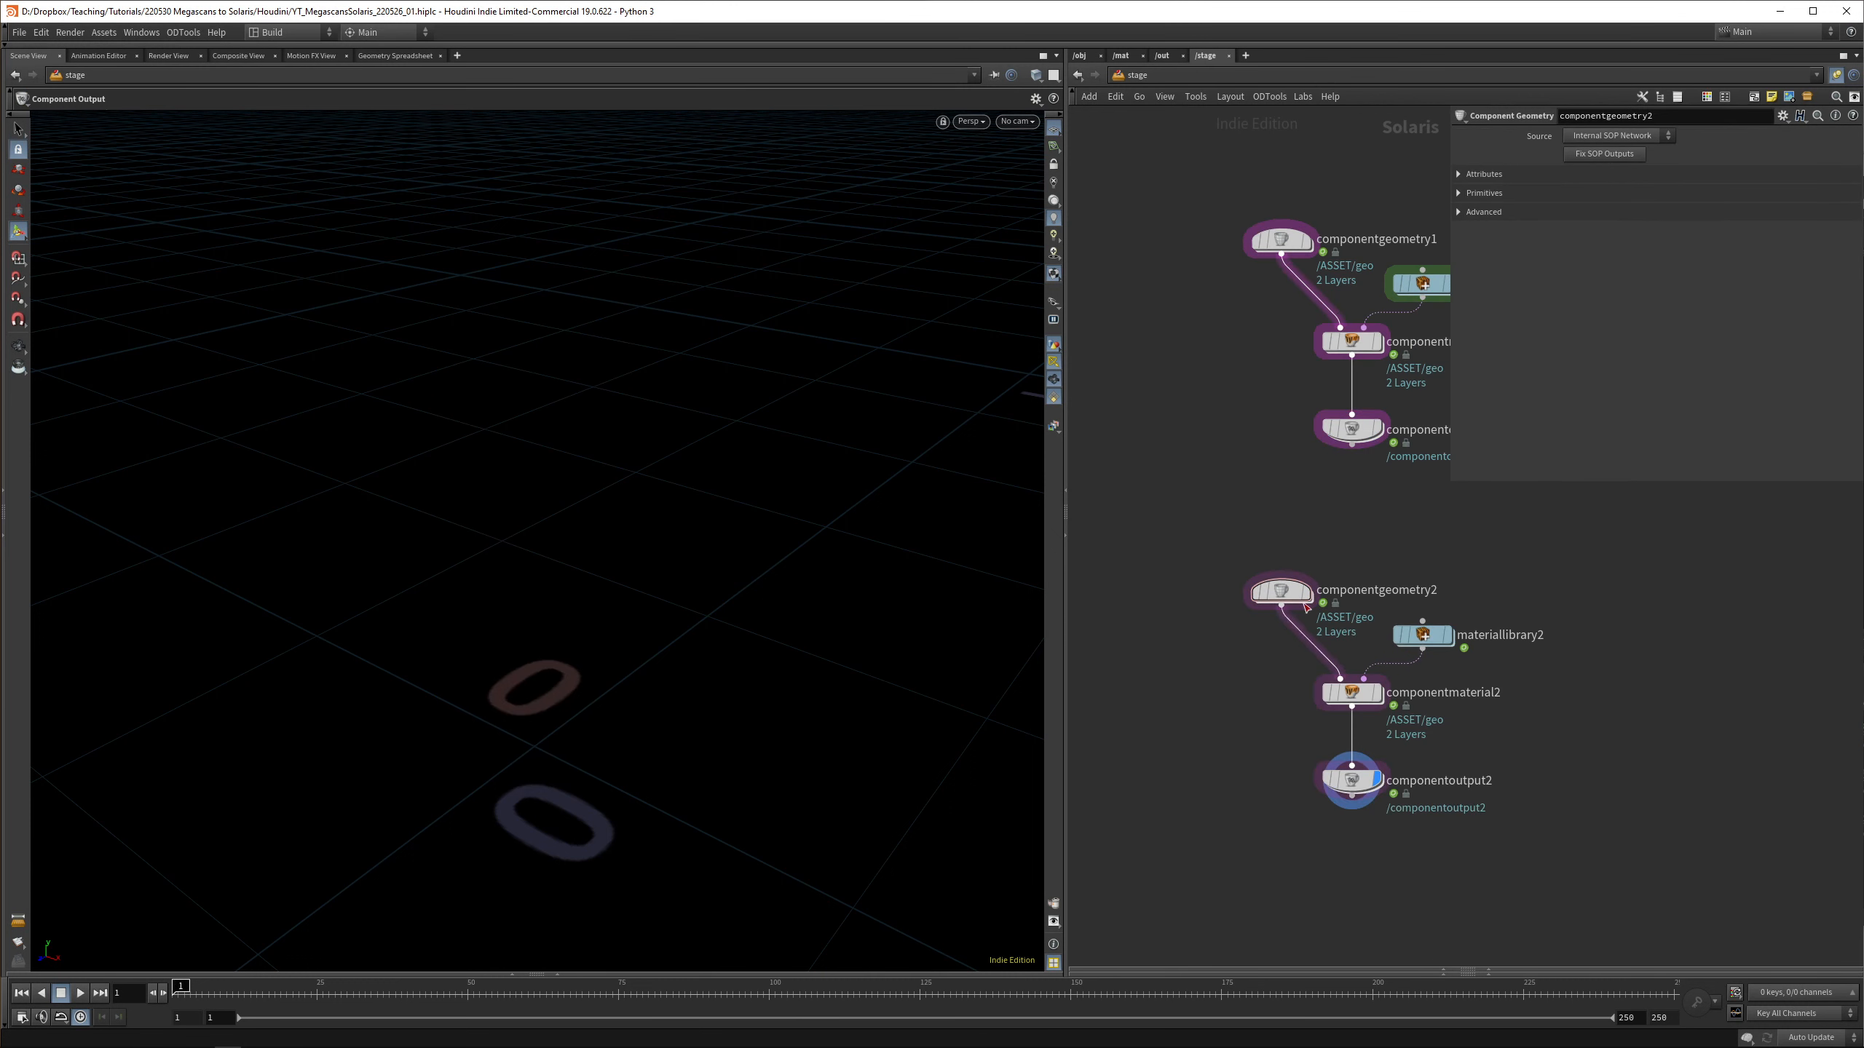
{"action": "double_click", "coordinate": [1282, 591]}
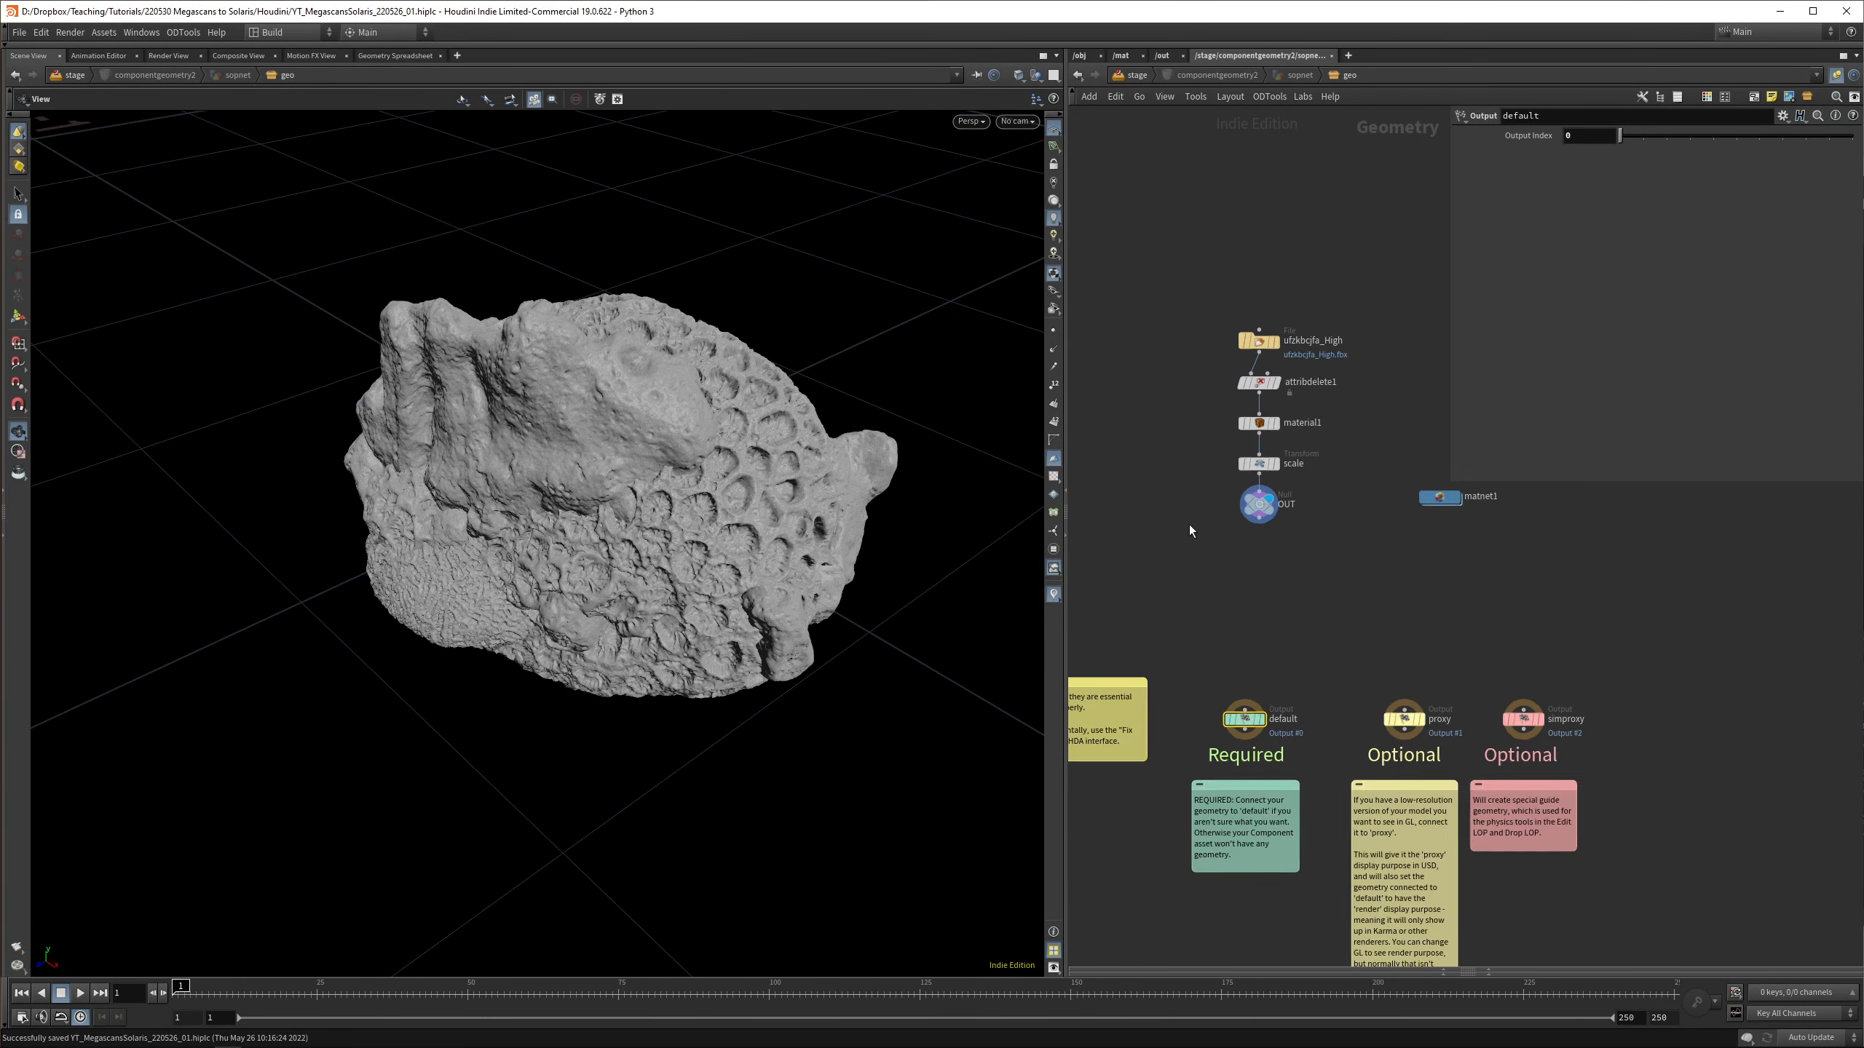
Remove the coral's material node and add a Blast node isolating the main coral piece
{"action": "left_click", "coordinate": [1258, 422]}
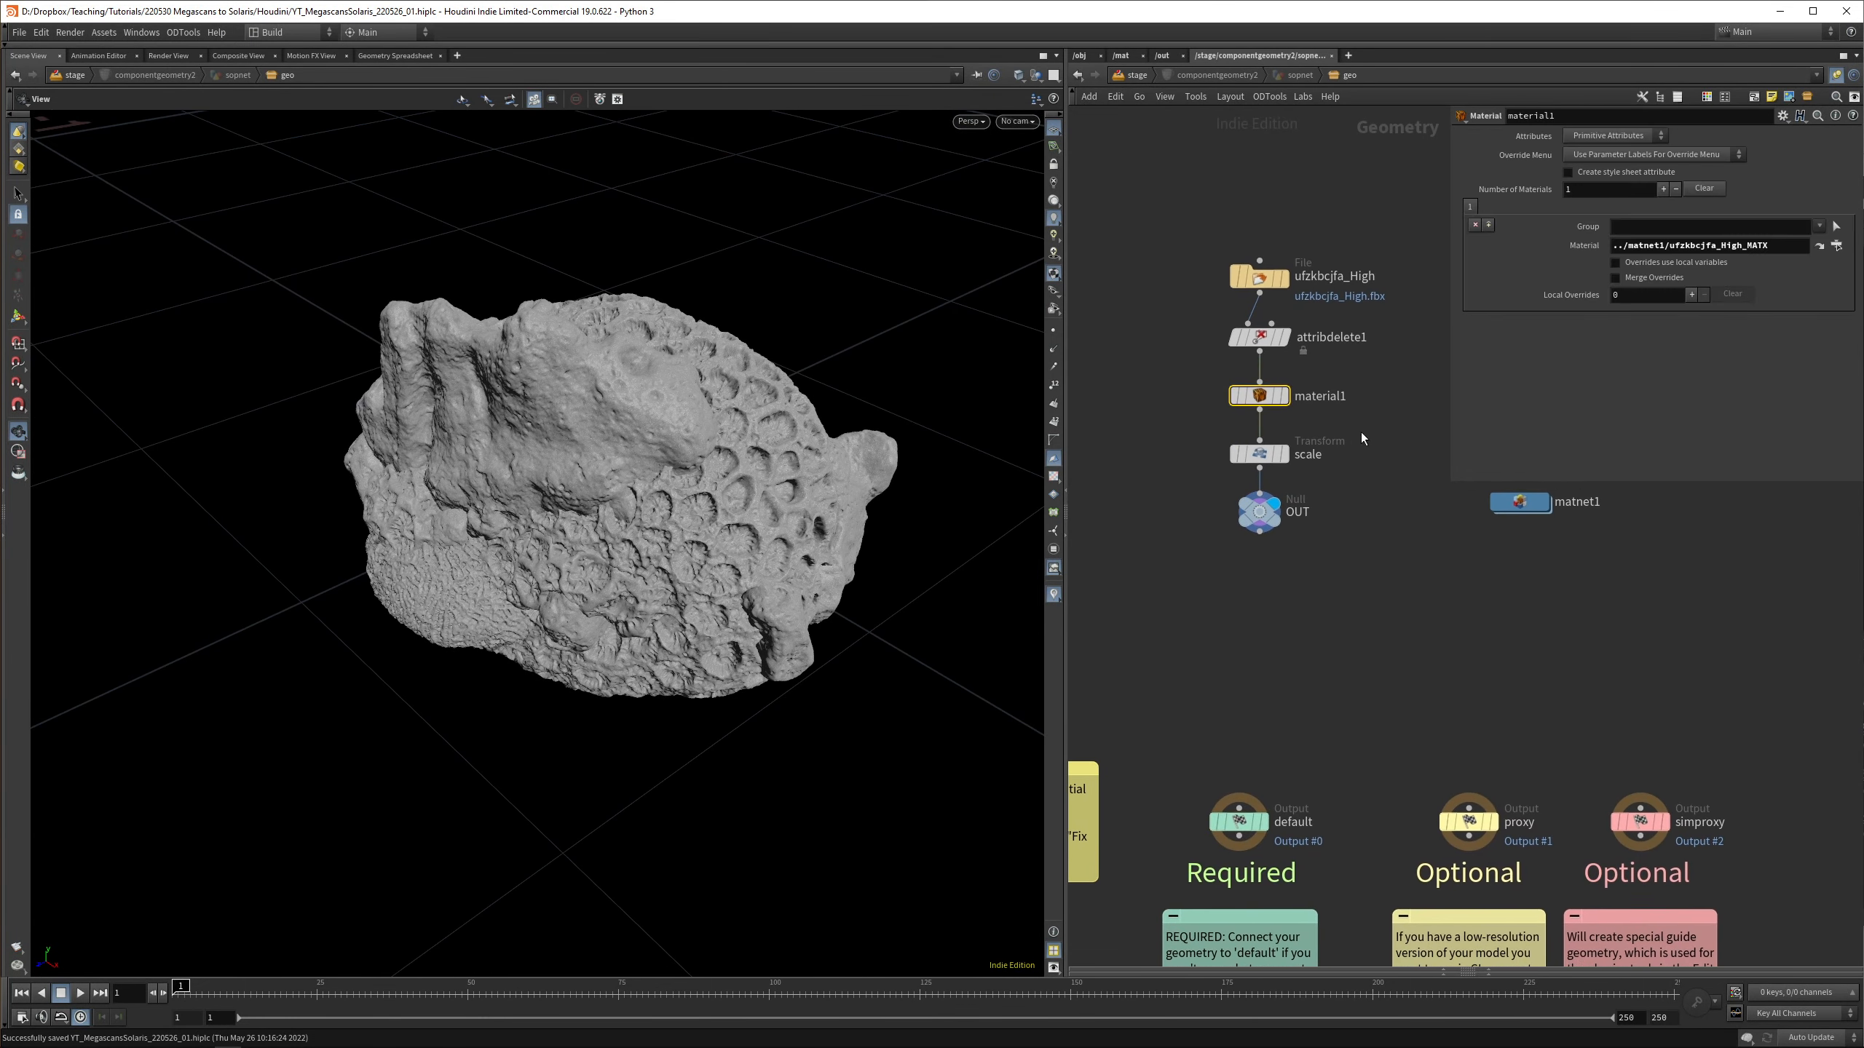
{"action": "left_click", "coordinate": [1258, 511]}
{"action": "type", "text": "blas"}
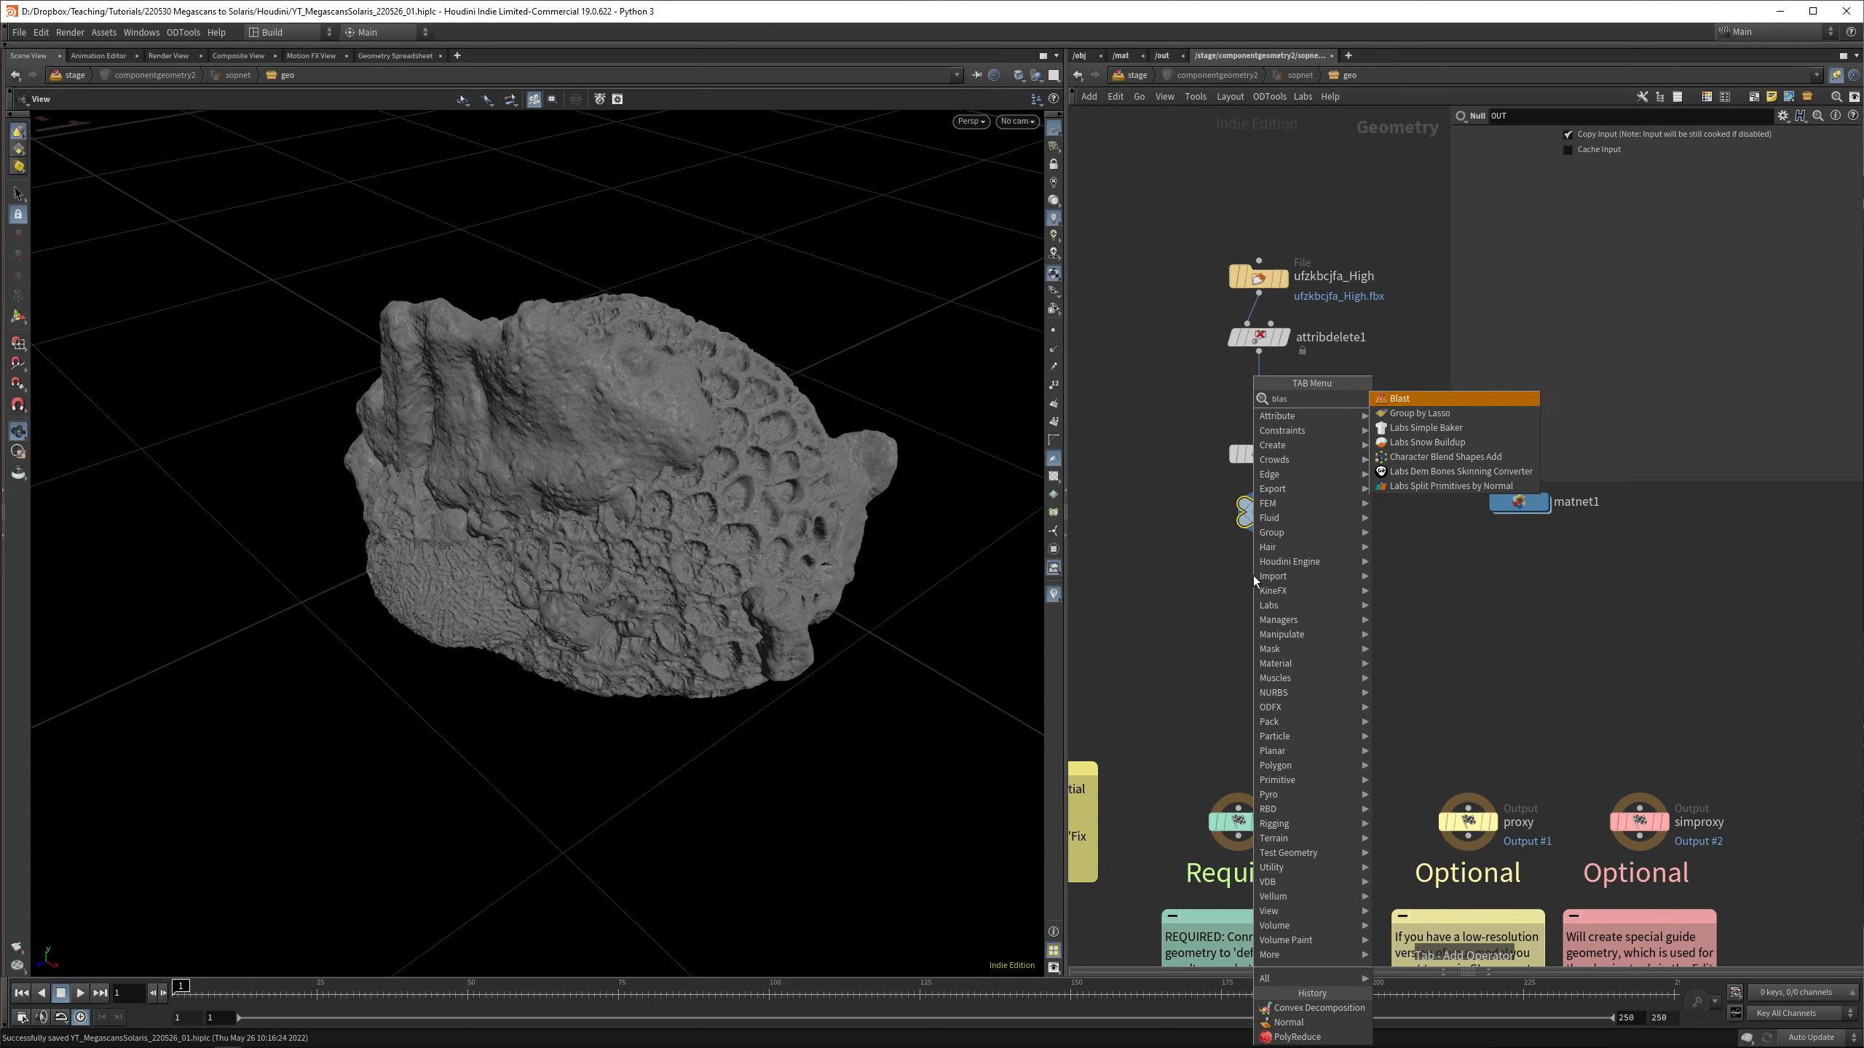
{"action": "left_click", "coordinate": [1399, 397]}
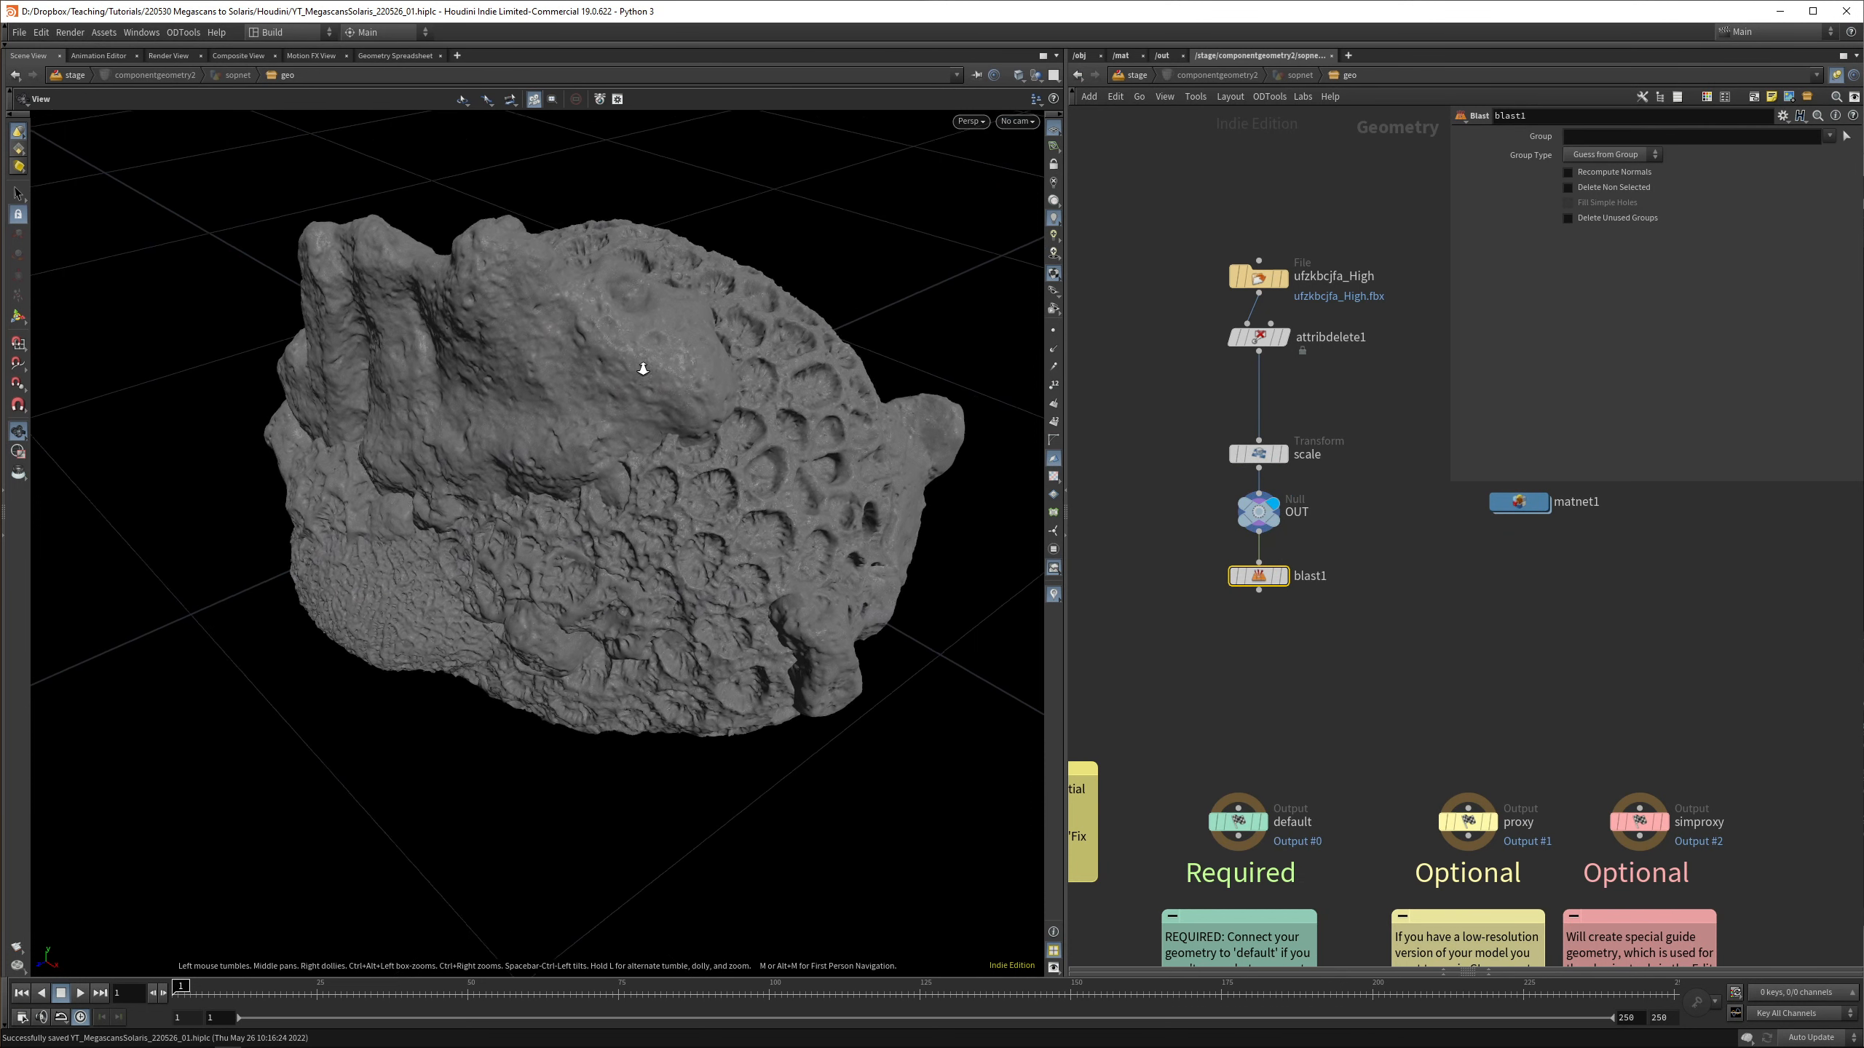
Display the blast result, add Match Size, and feed a 0.82% PolyReduce proxy to the outputs
{"action": "left_click_drag", "start_coordinate": [642, 368], "coordinate": [398, 281]}
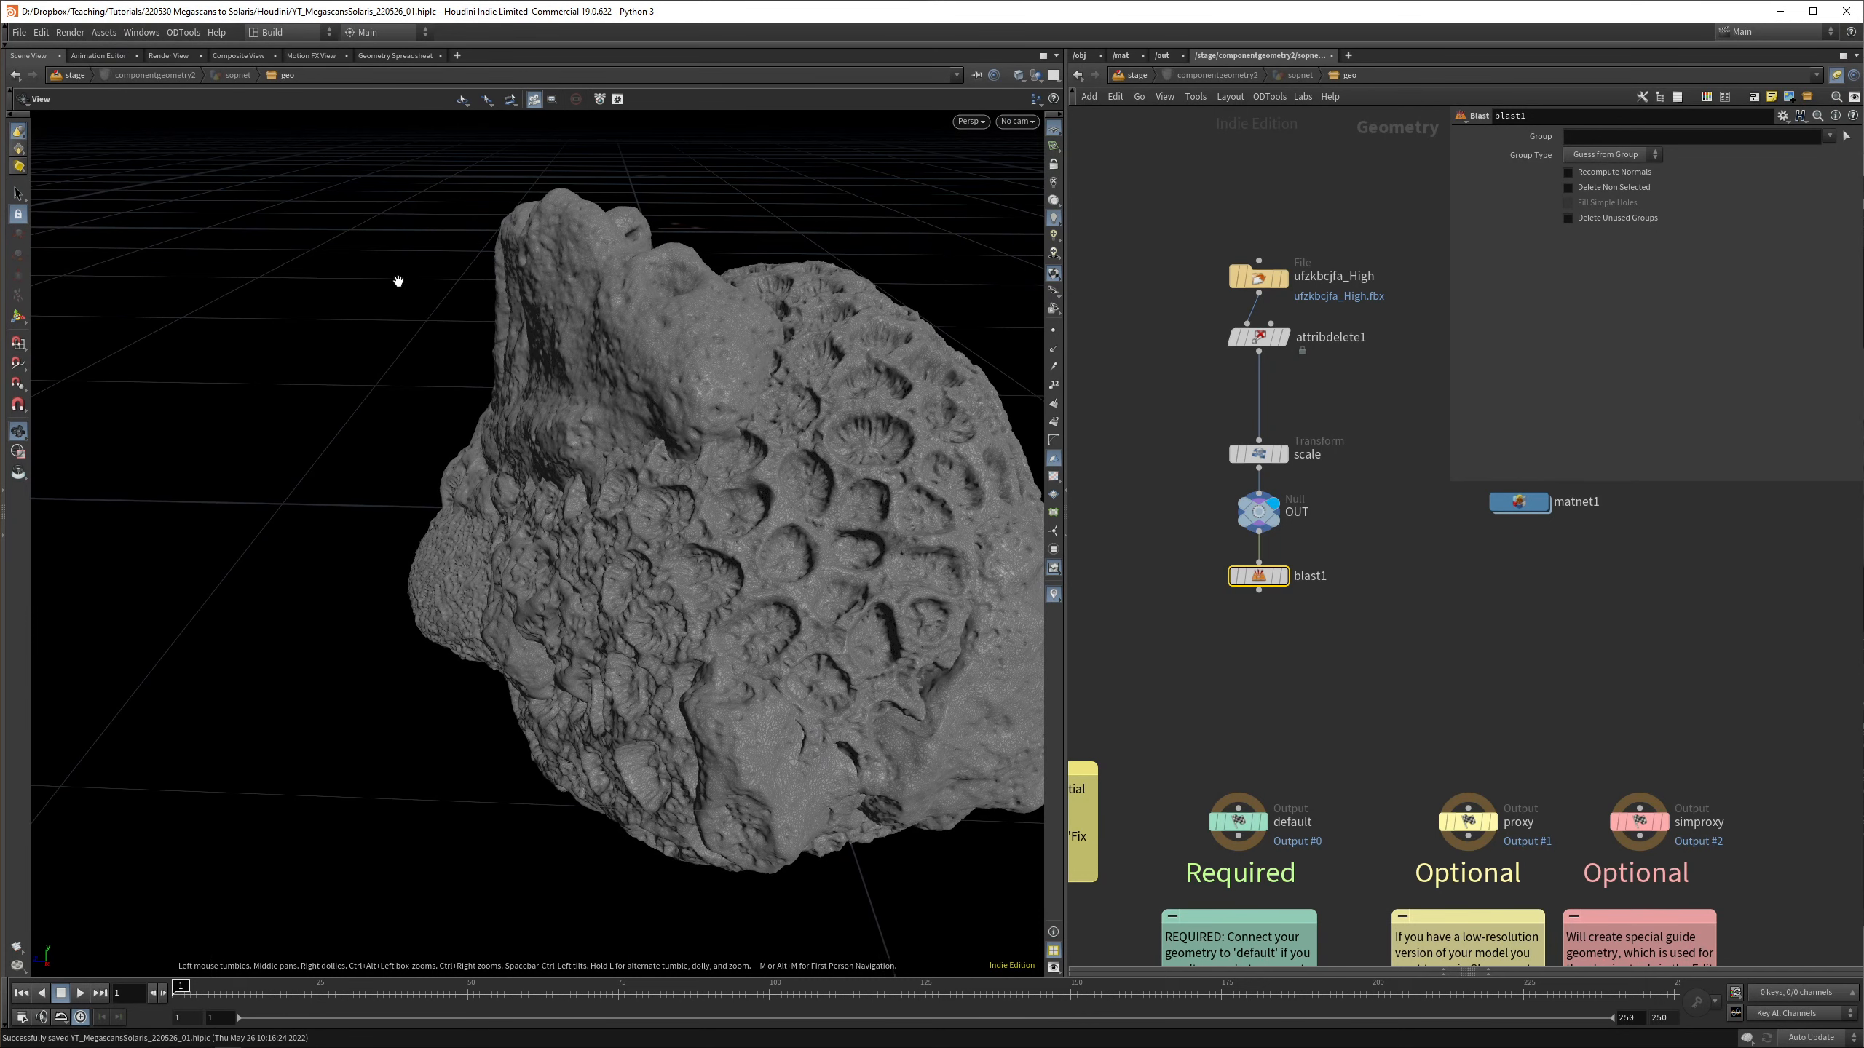
{"action": "left_click", "coordinate": [17, 193]}
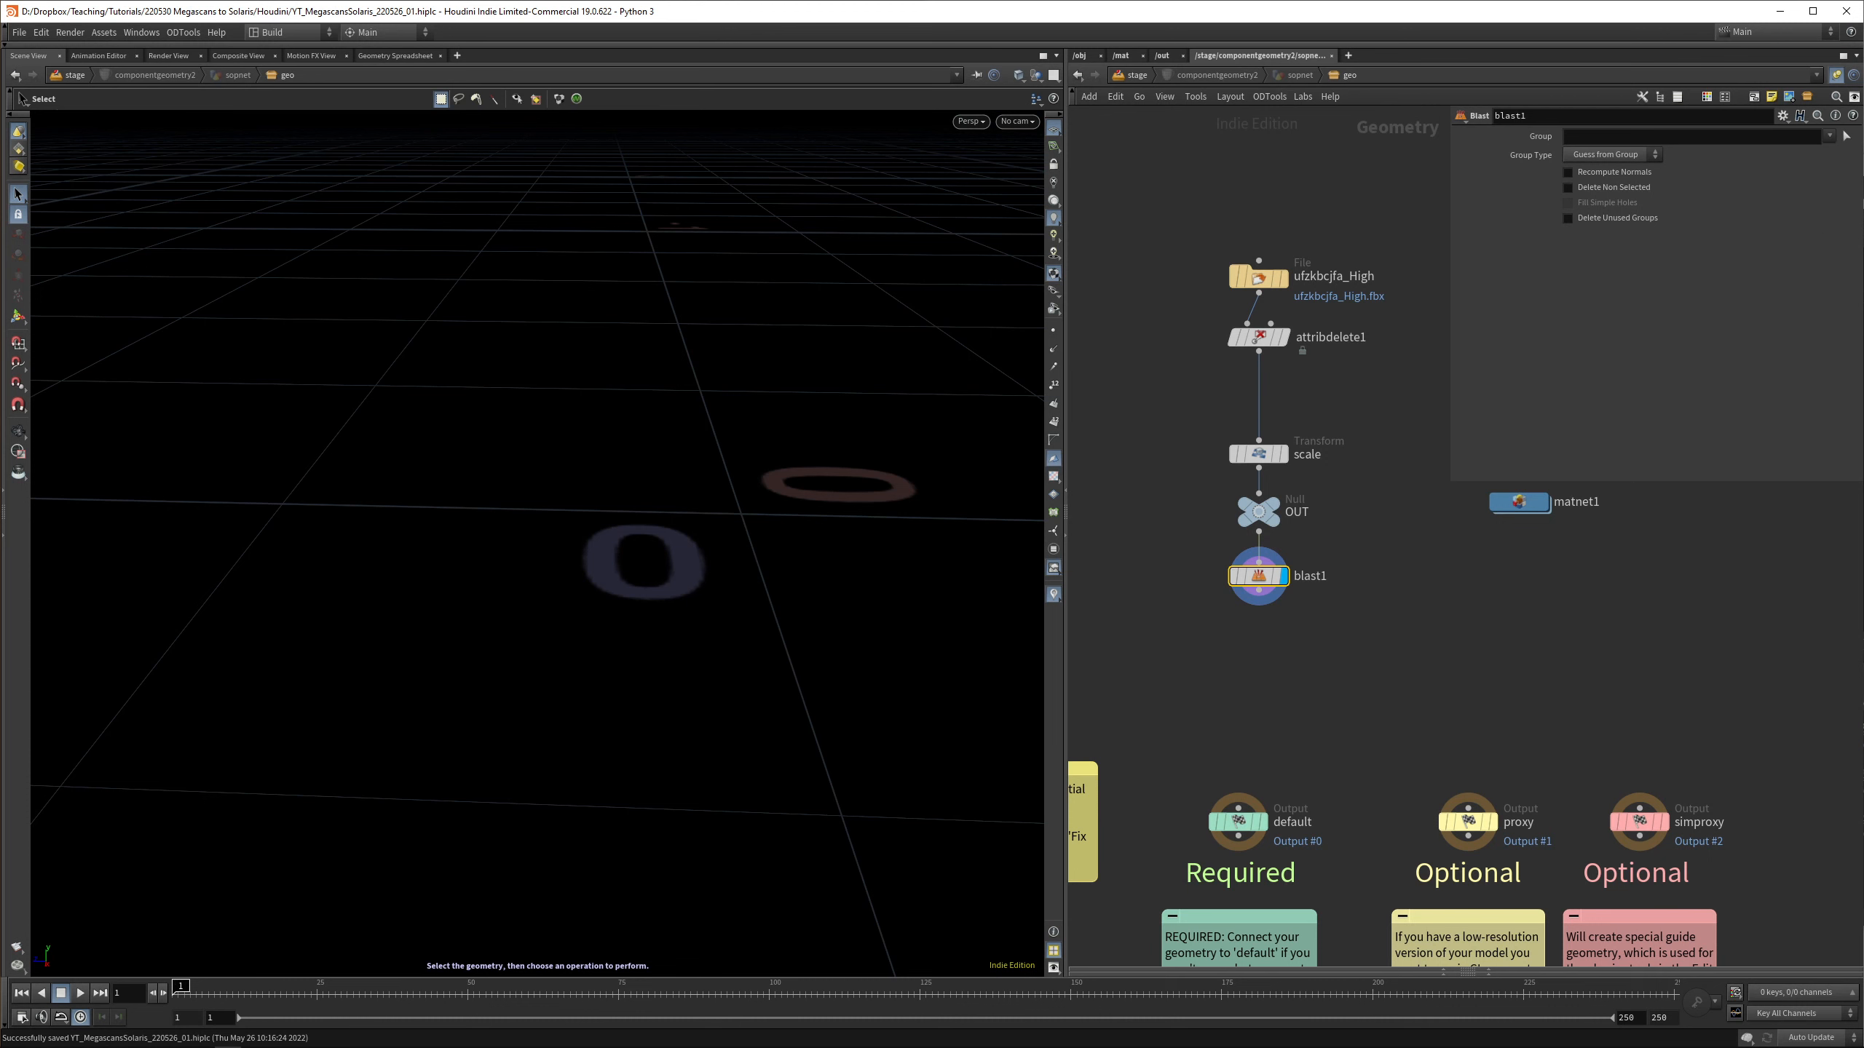
{"action": "left_click", "coordinate": [1566, 186]}
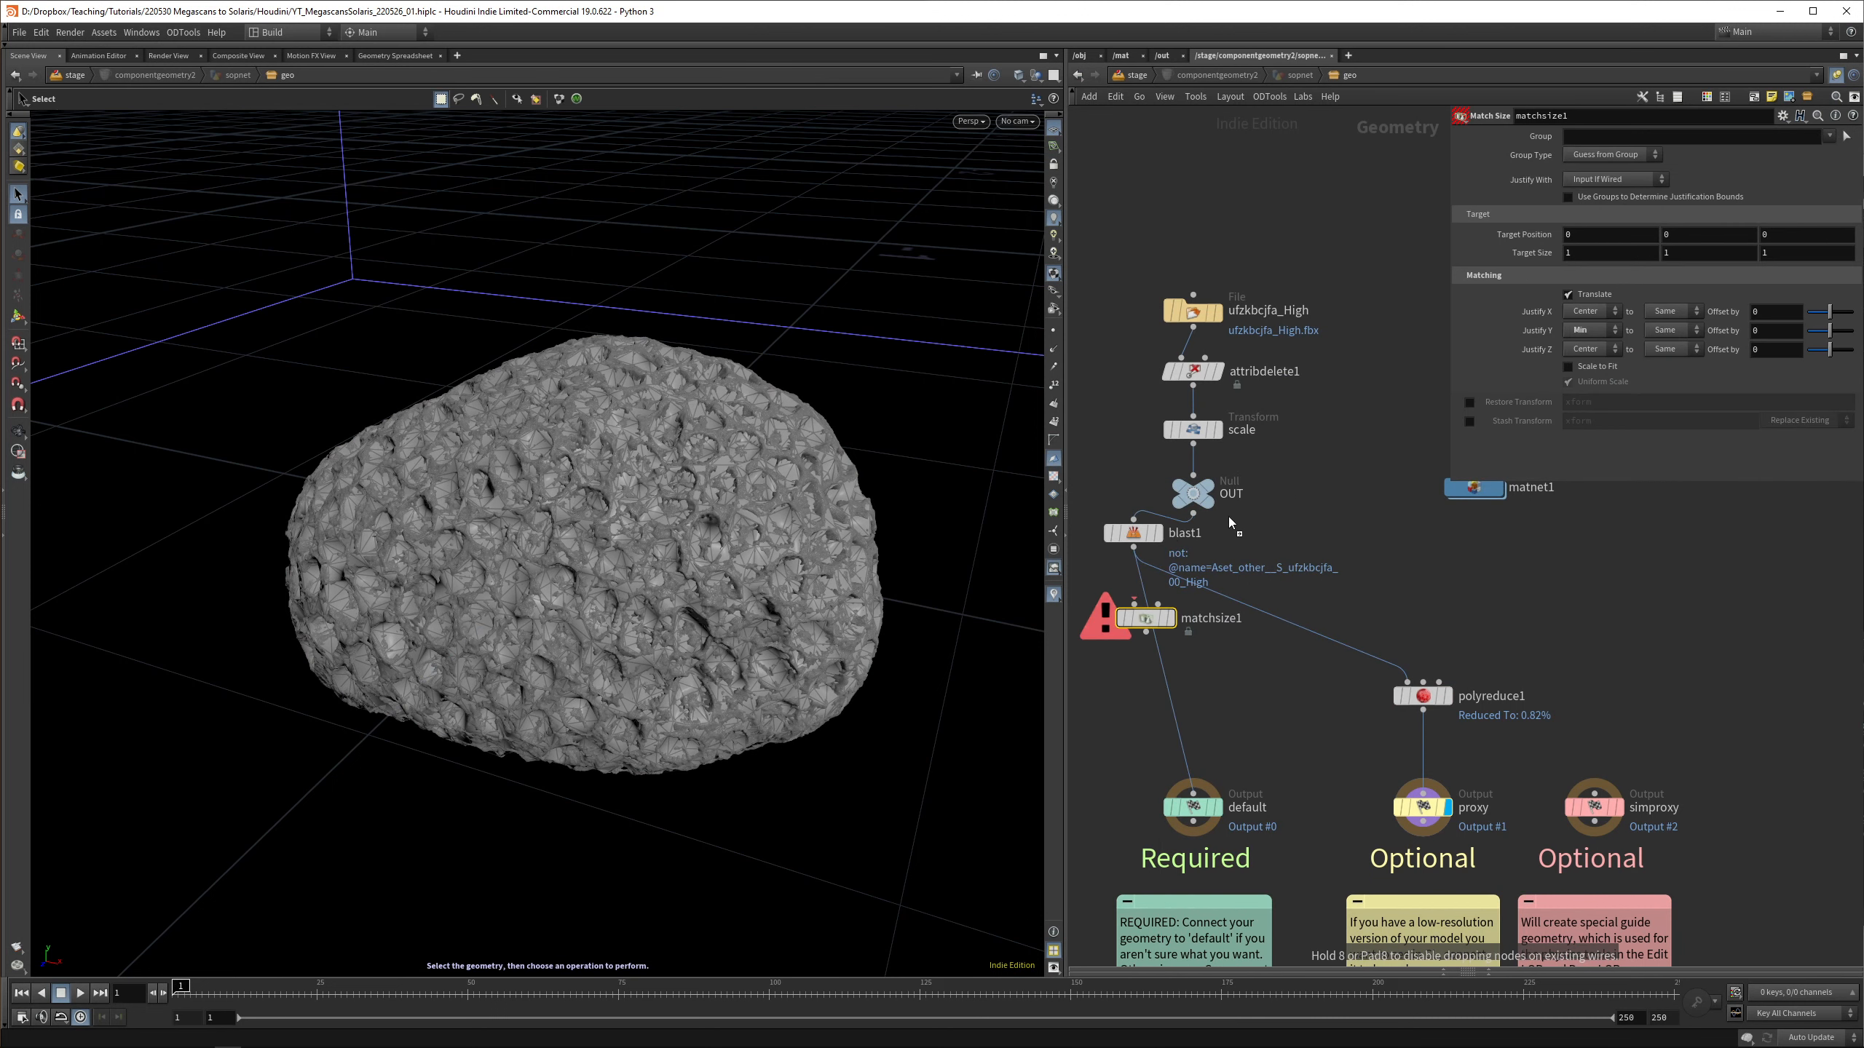
{"action": "mouse_move", "coordinate": [1198, 463]}
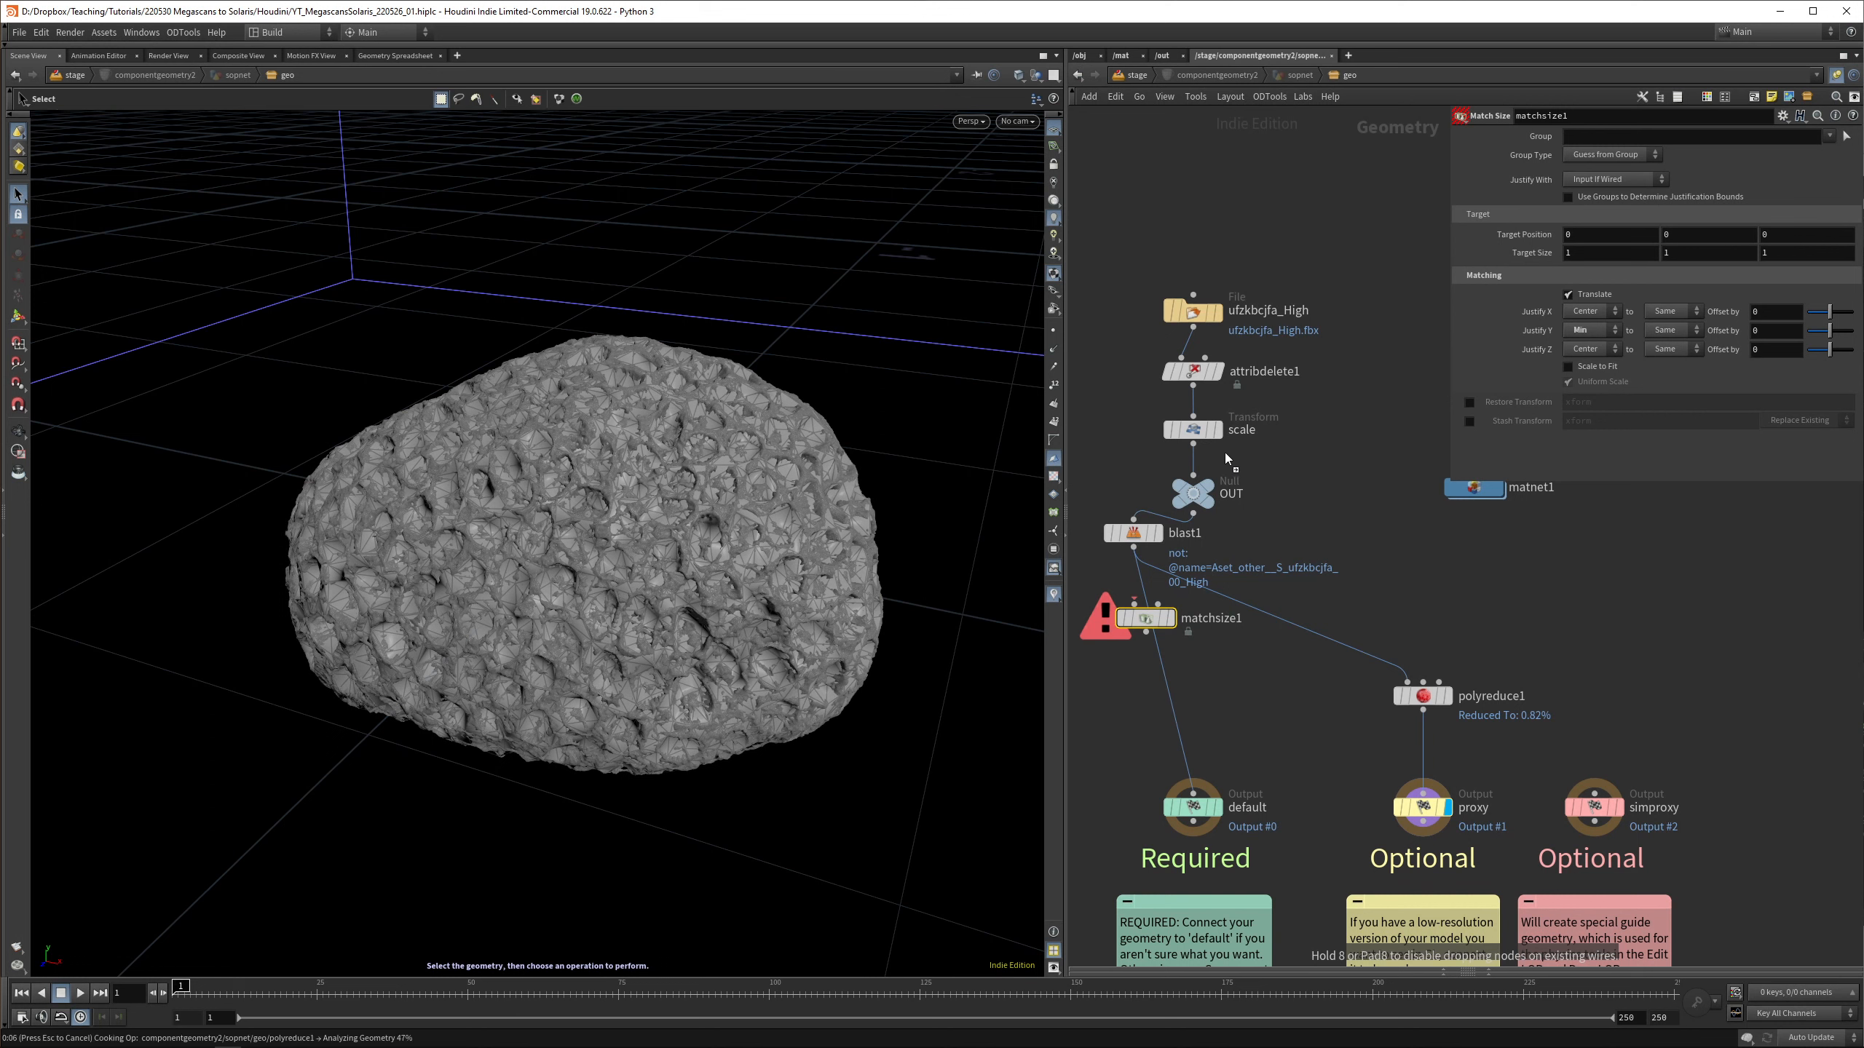
{"action": "mouse_move", "coordinate": [1190, 620]}
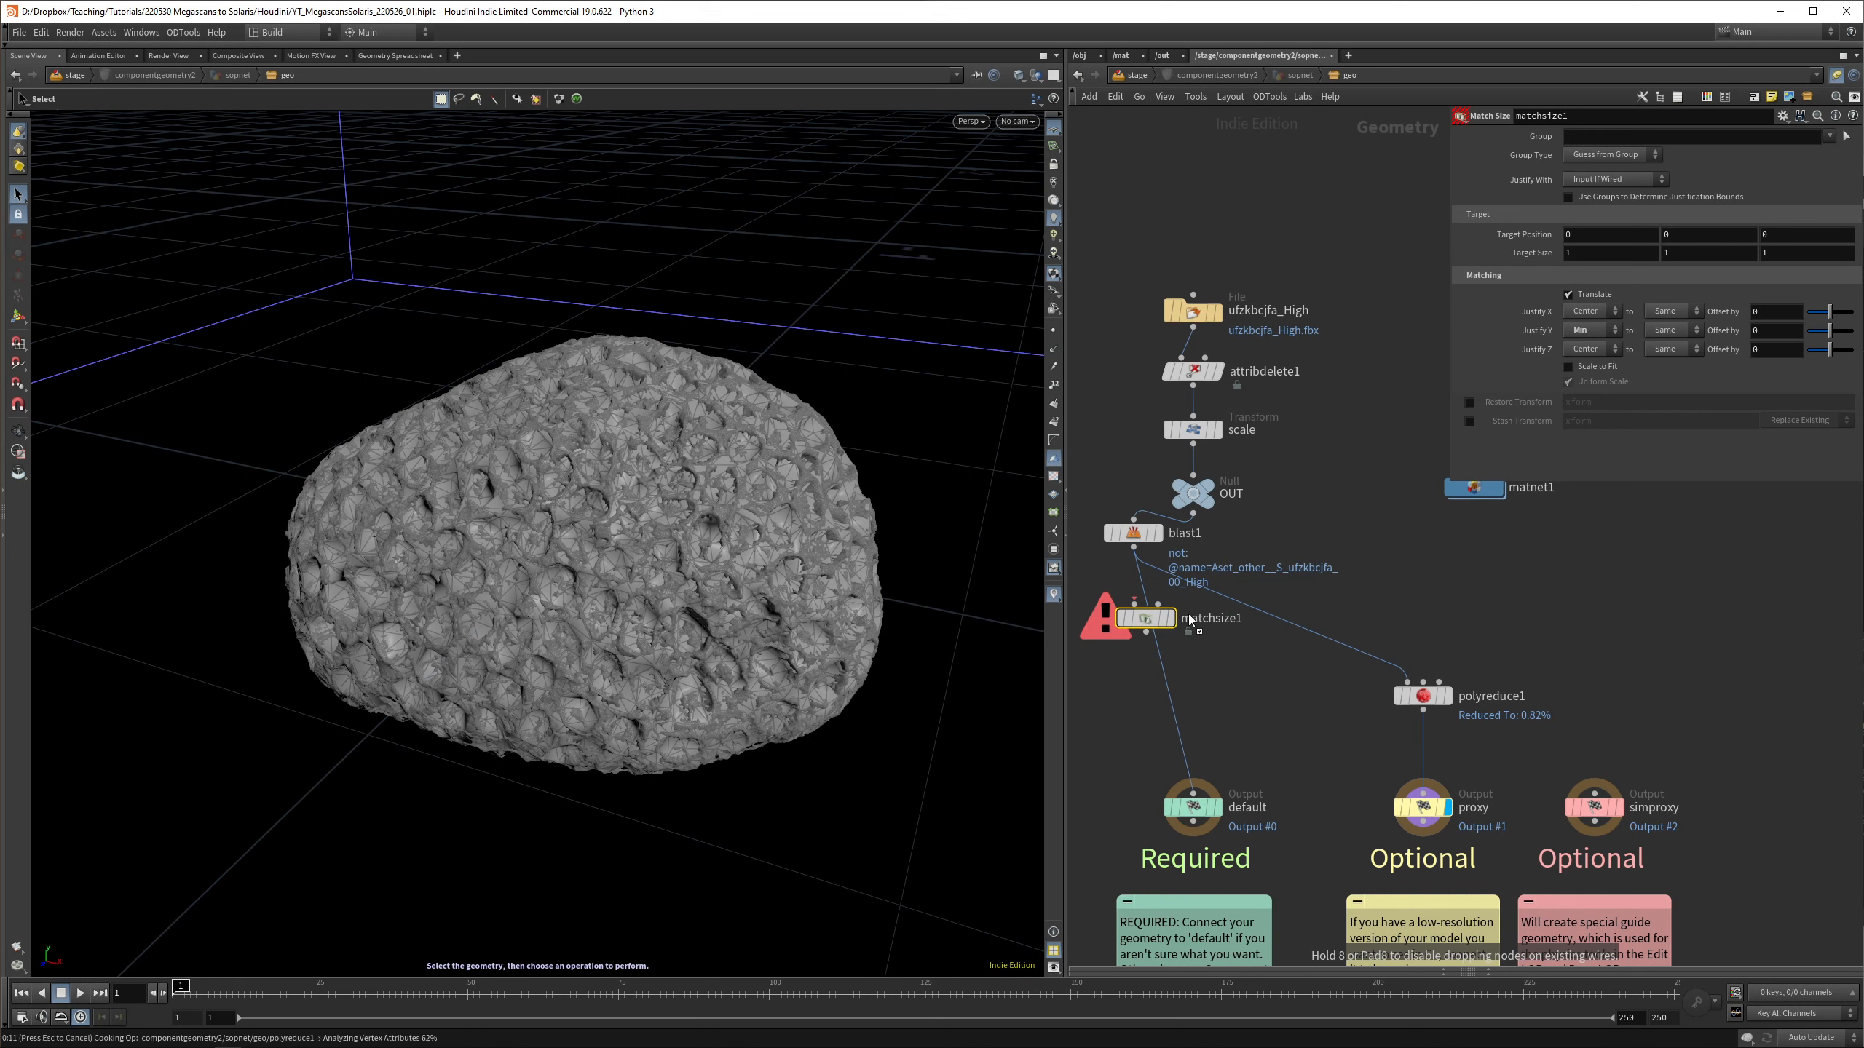
{"action": "mouse_move", "coordinate": [1337, 488]}
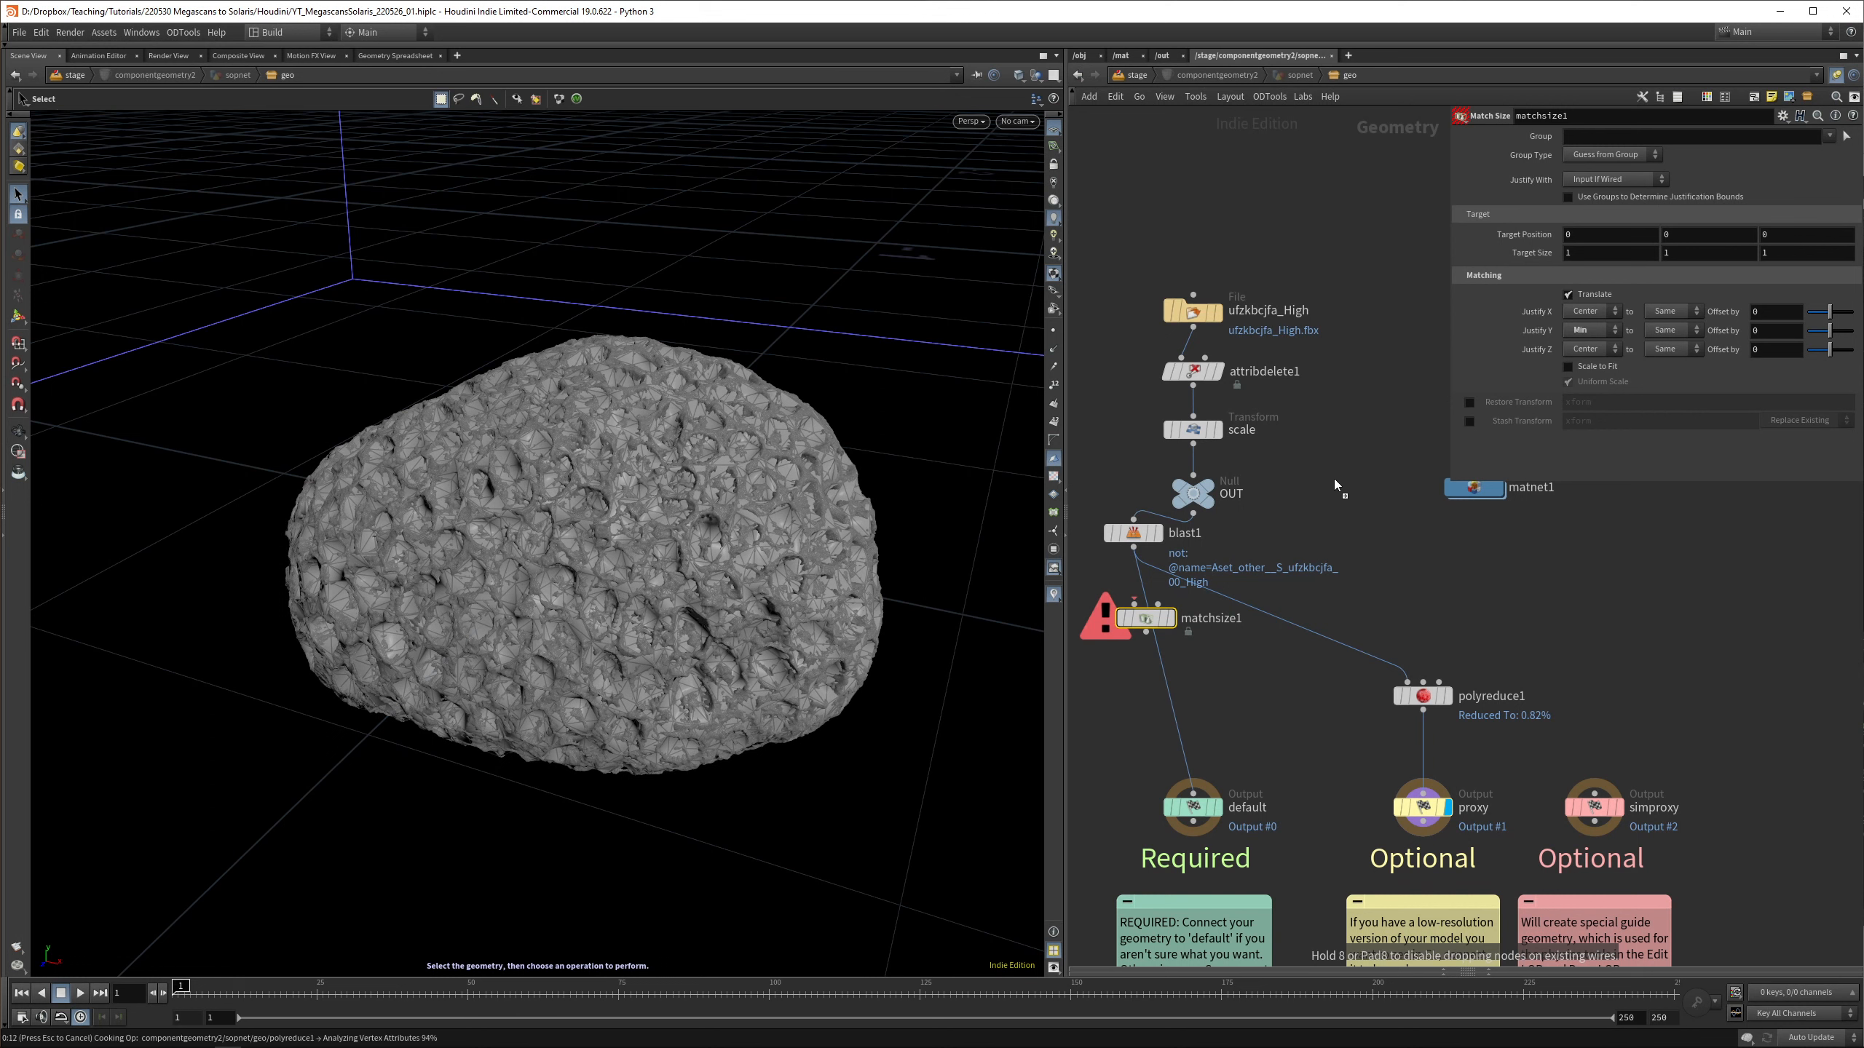
{"action": "mouse_move", "coordinate": [1337, 488]}
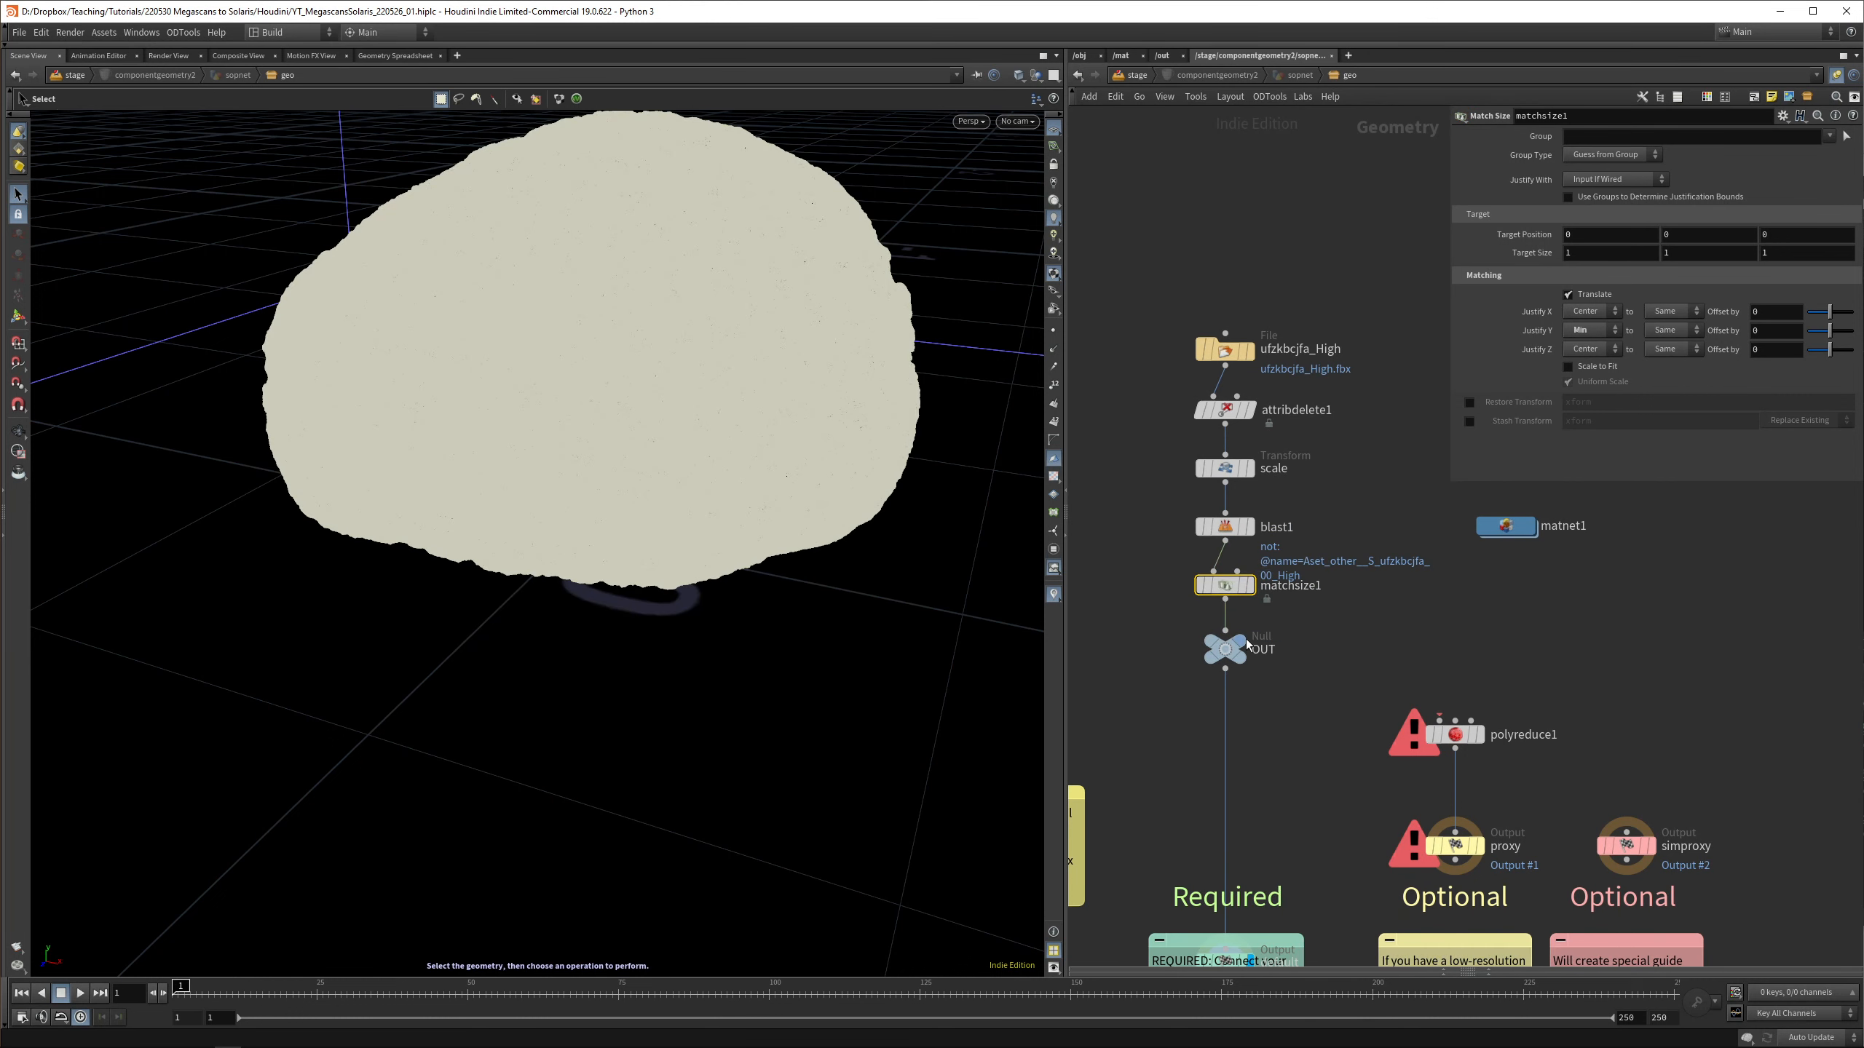
Connect the finished coral geometry into the PolyReduce proxy branch
{"action": "left_click", "coordinate": [1225, 648]}
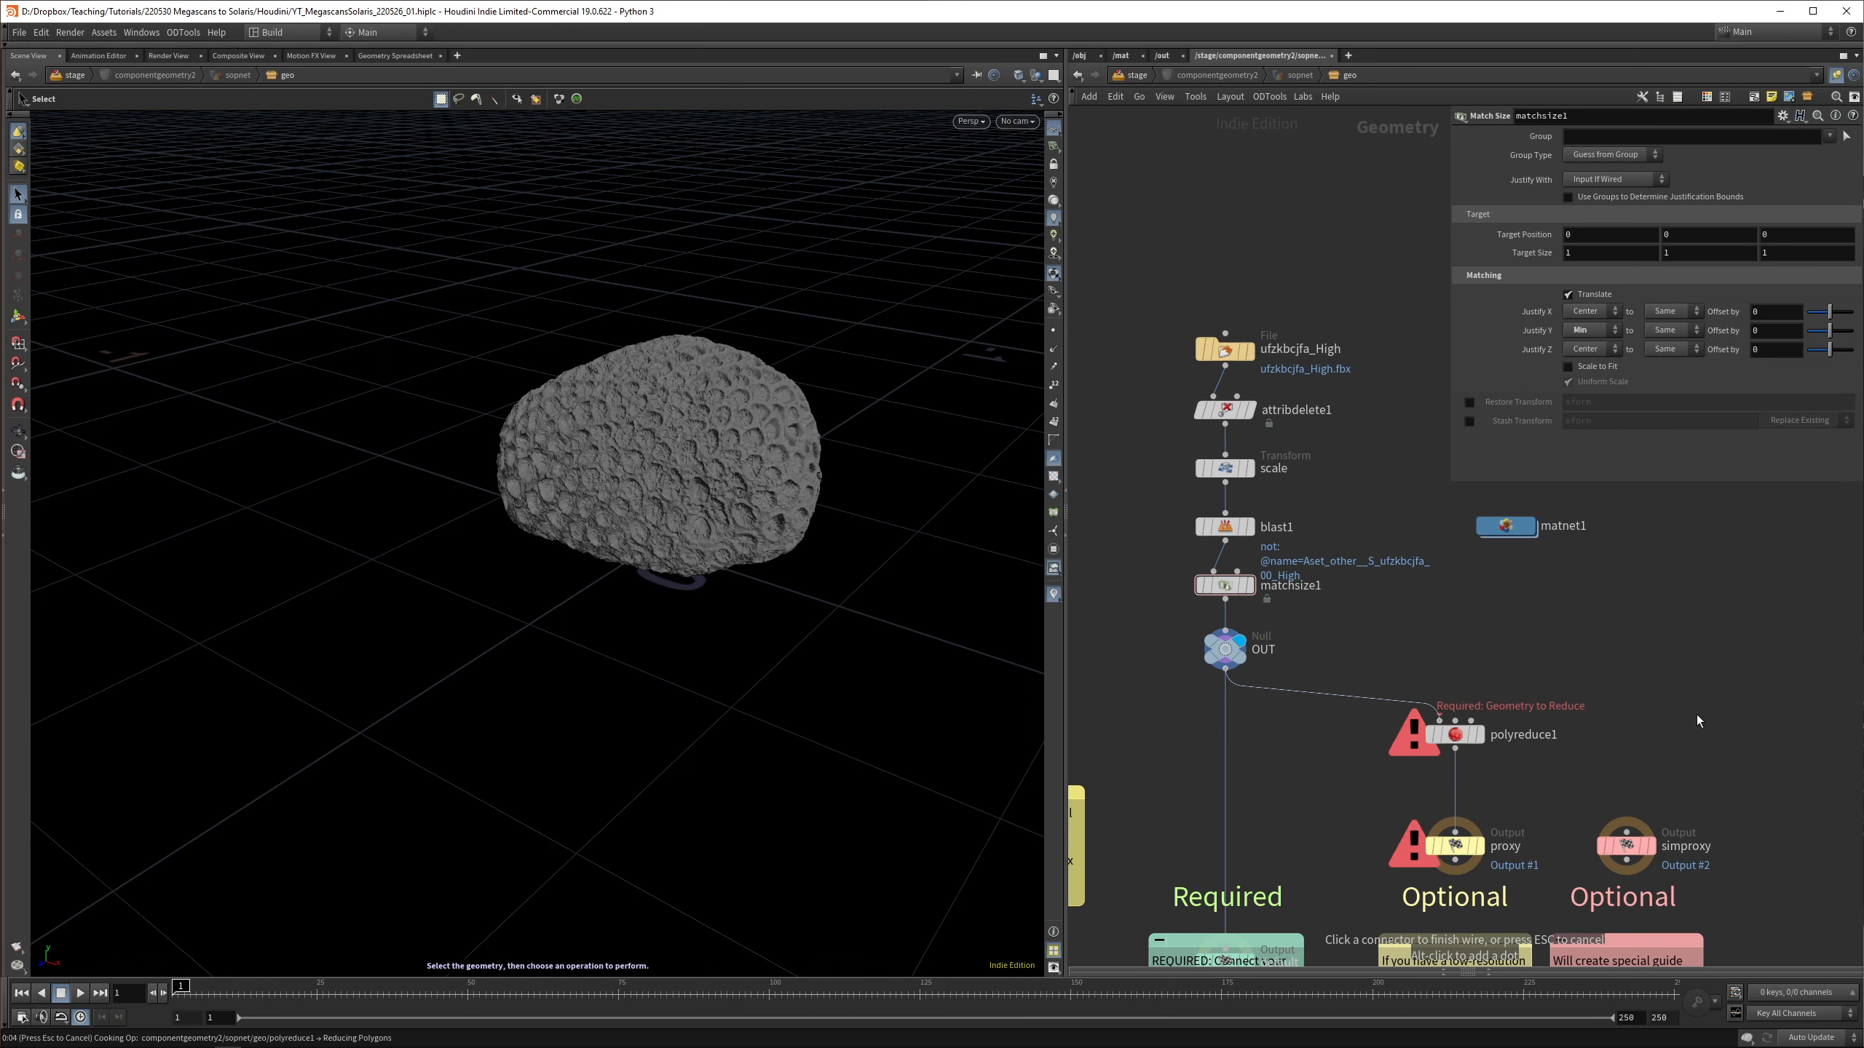
{"action": "mouse_move", "coordinate": [1645, 721]}
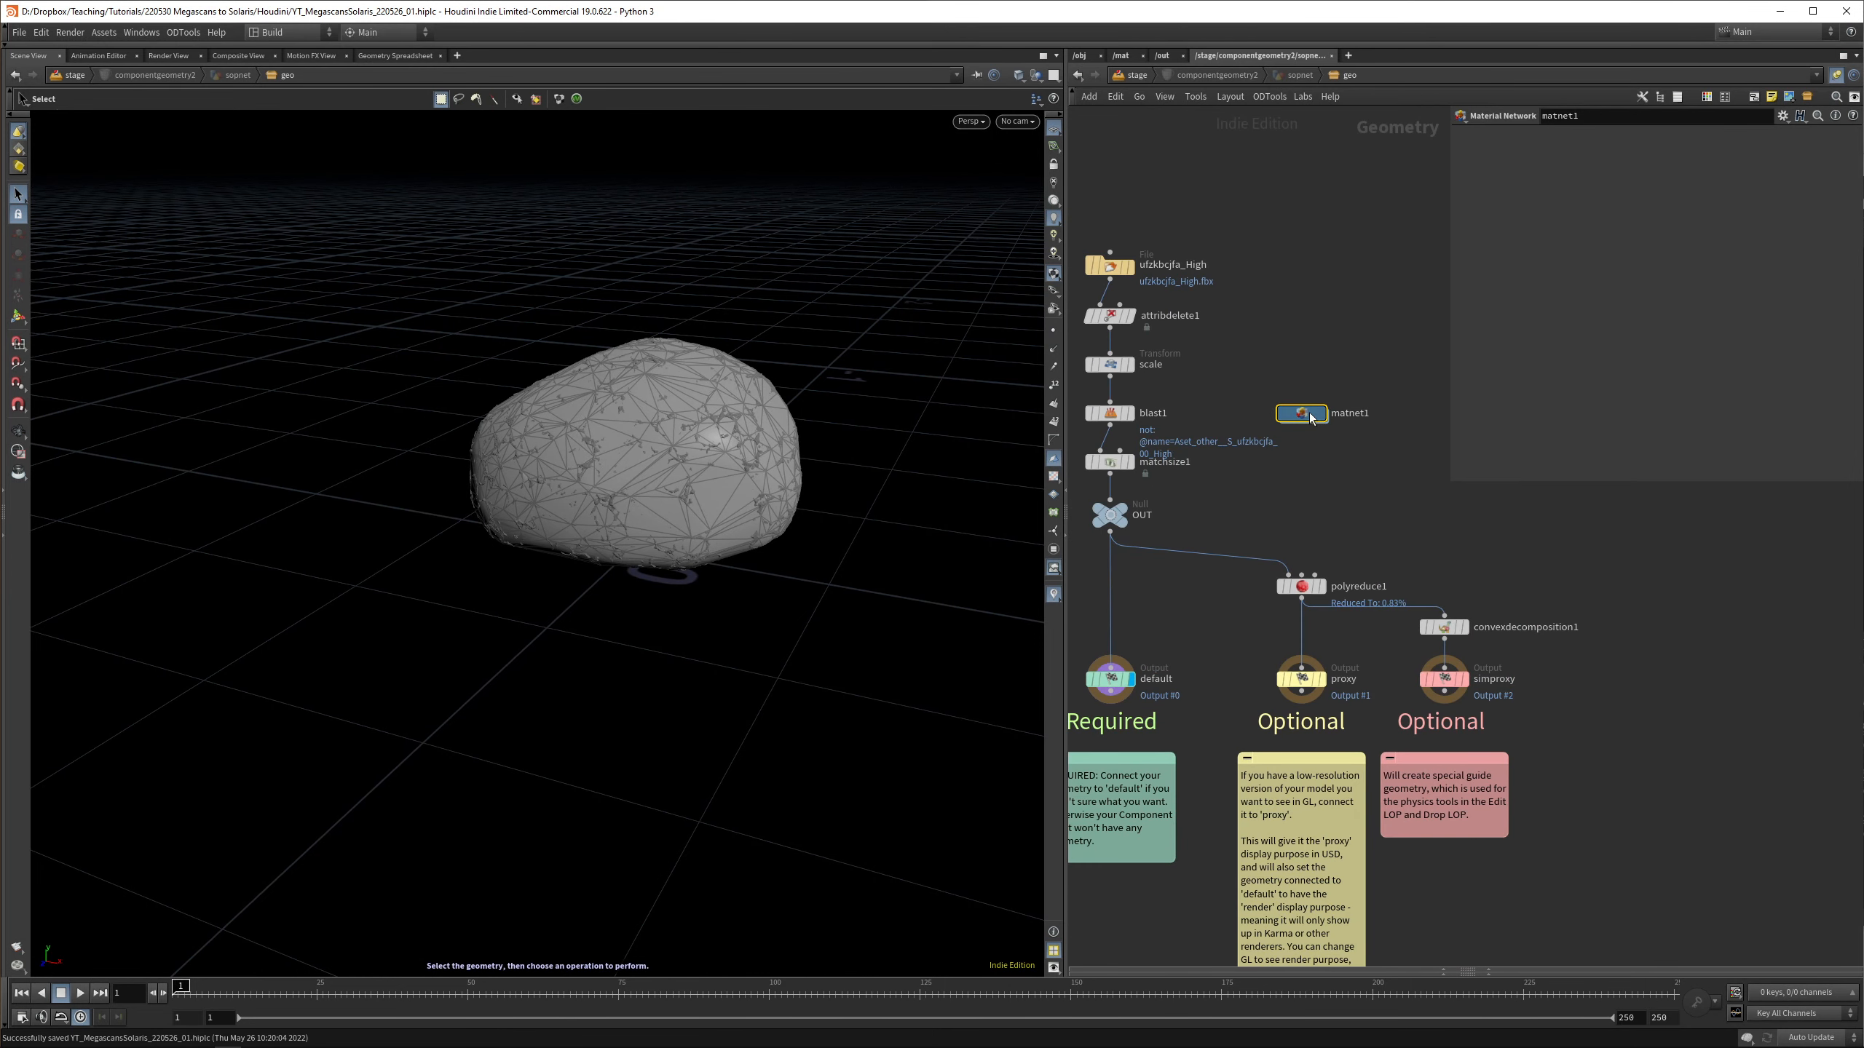
Inspect the Megascans MaterialX subnet, then view the second component's blast output geometry
{"action": "double_click", "coordinate": [1300, 412]}
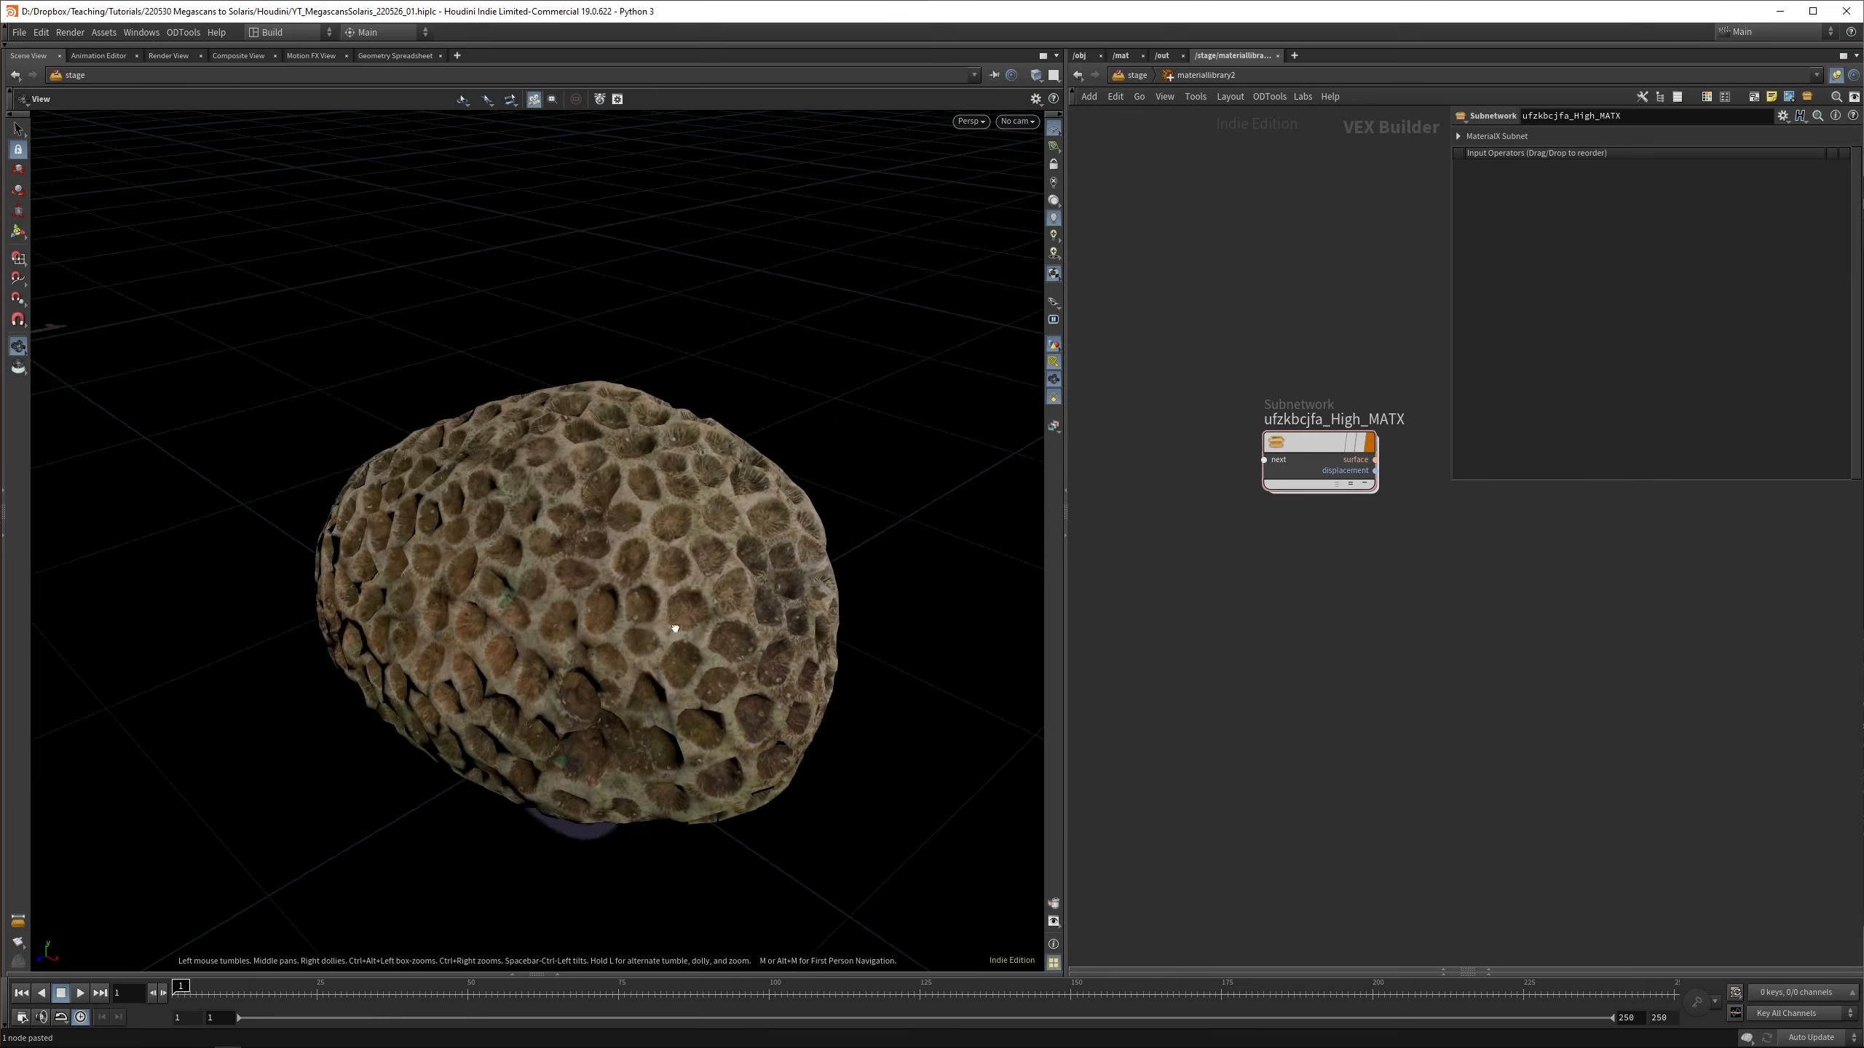
{"action": "double_click", "coordinate": [1319, 462]}
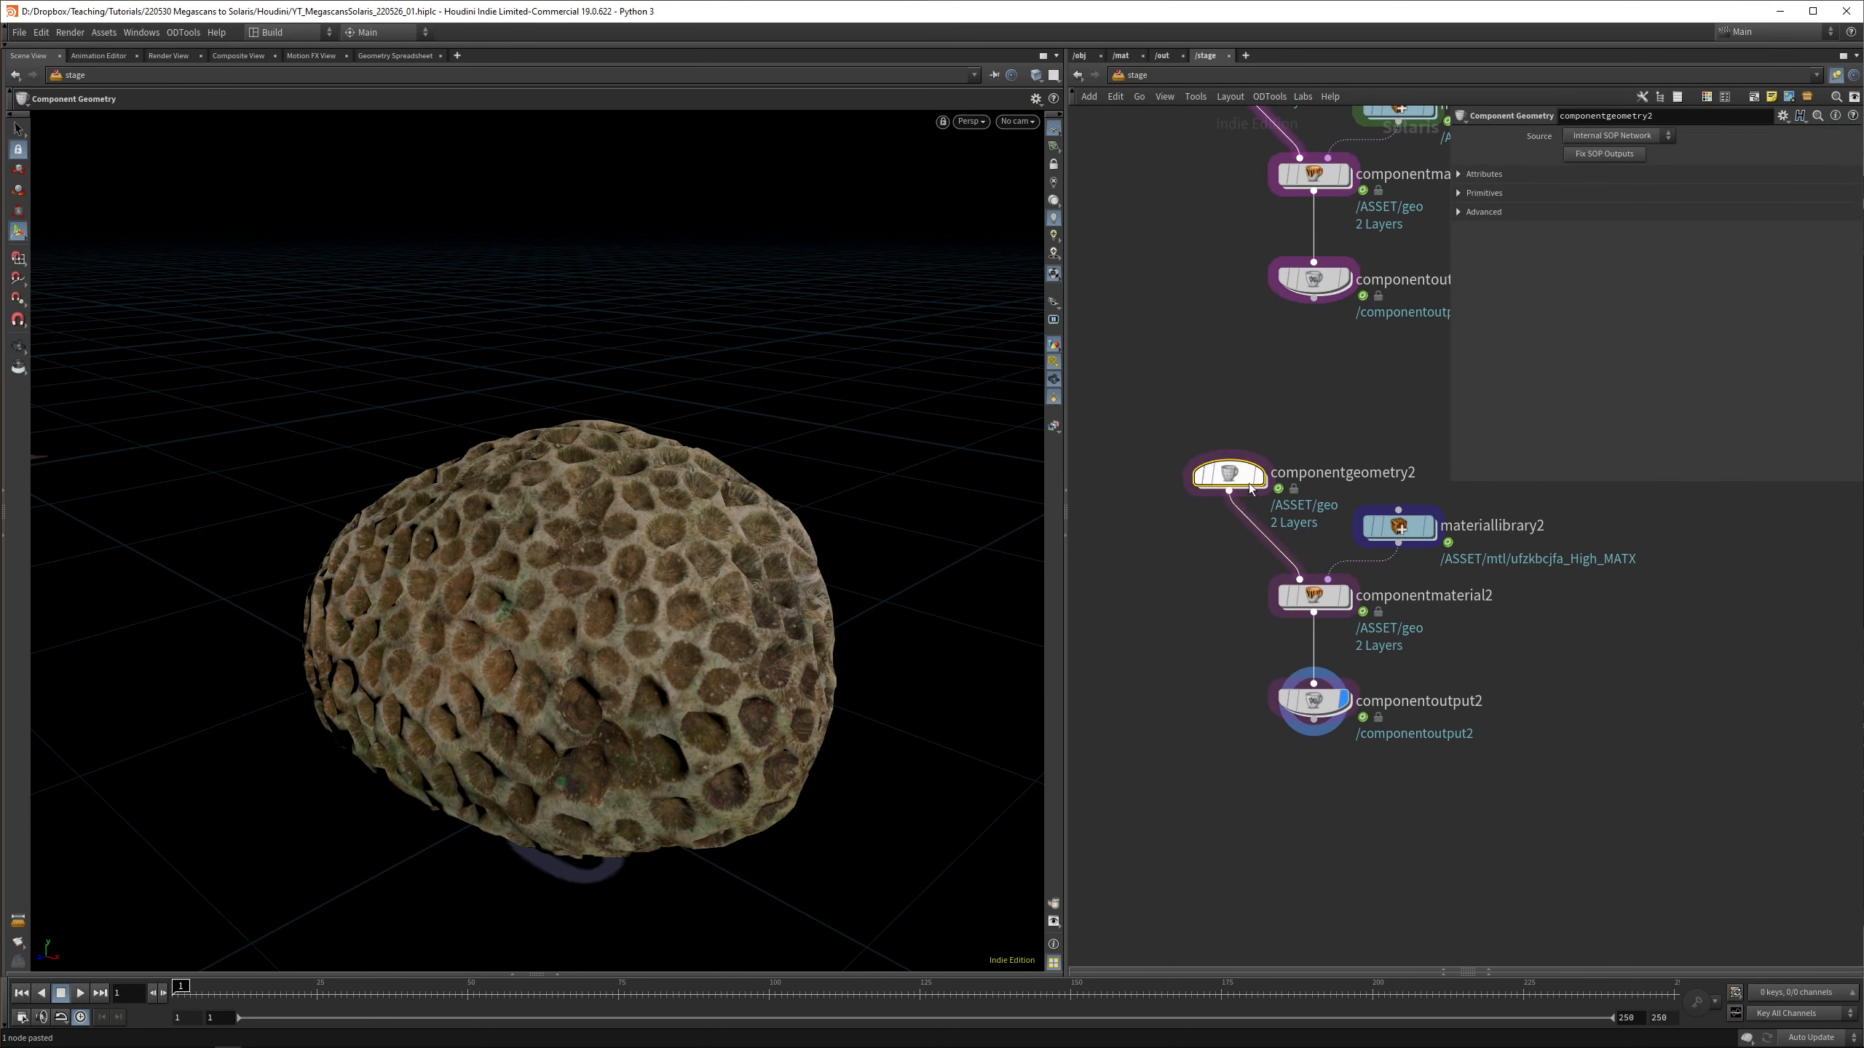
{"action": "double_click", "coordinate": [1227, 473]}
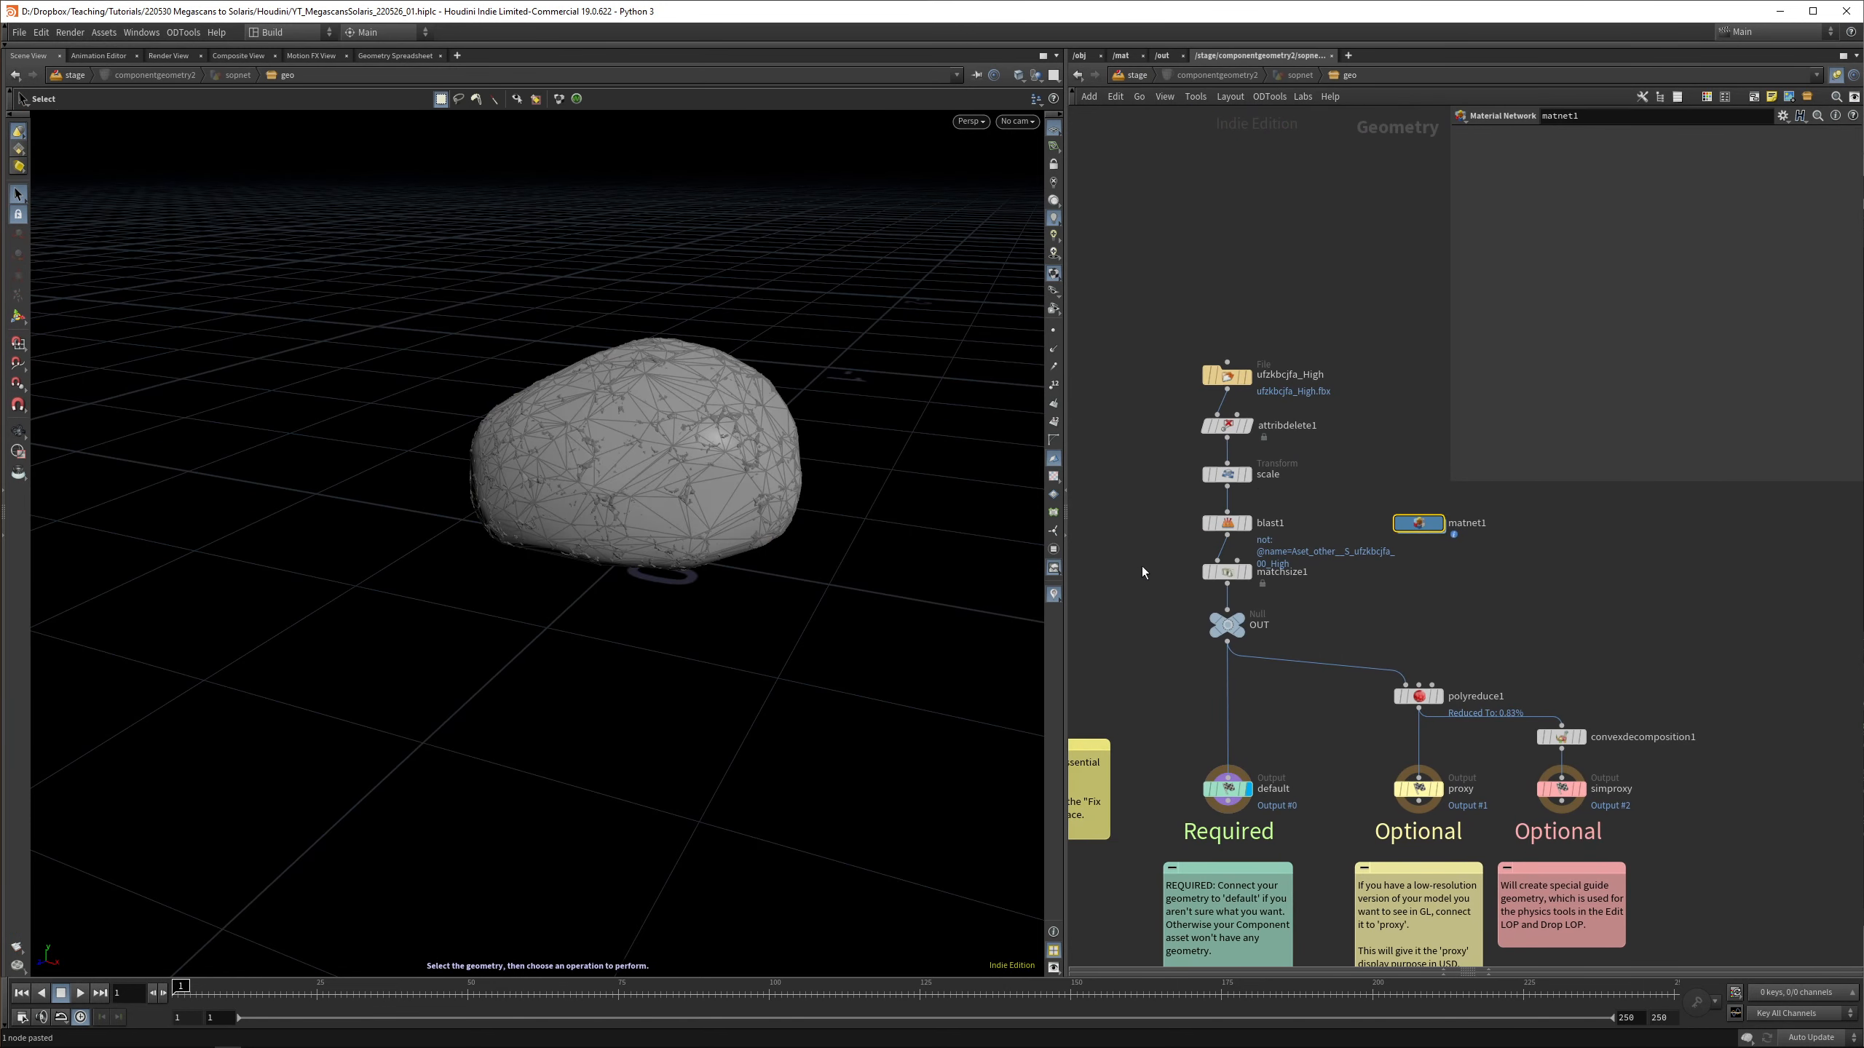
{"action": "left_click", "coordinate": [1269, 523]}
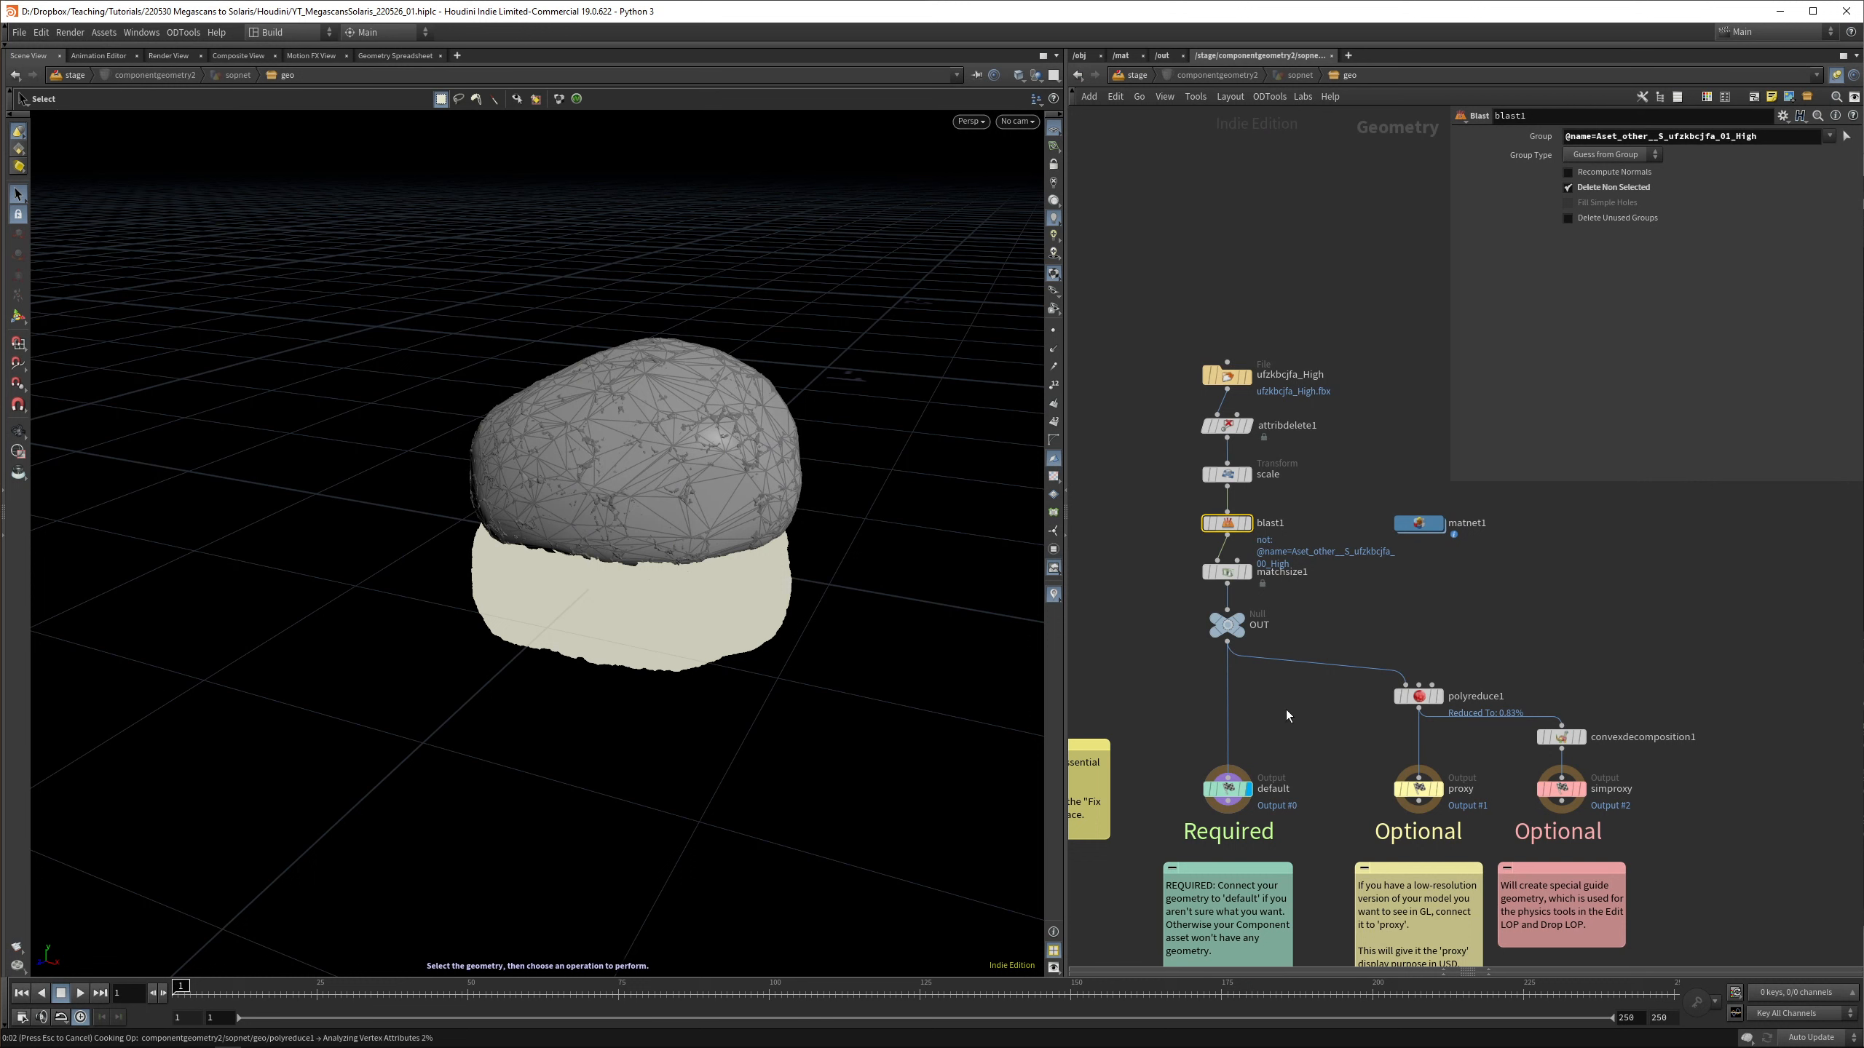
{"action": "mouse_move", "coordinate": [1170, 798]}
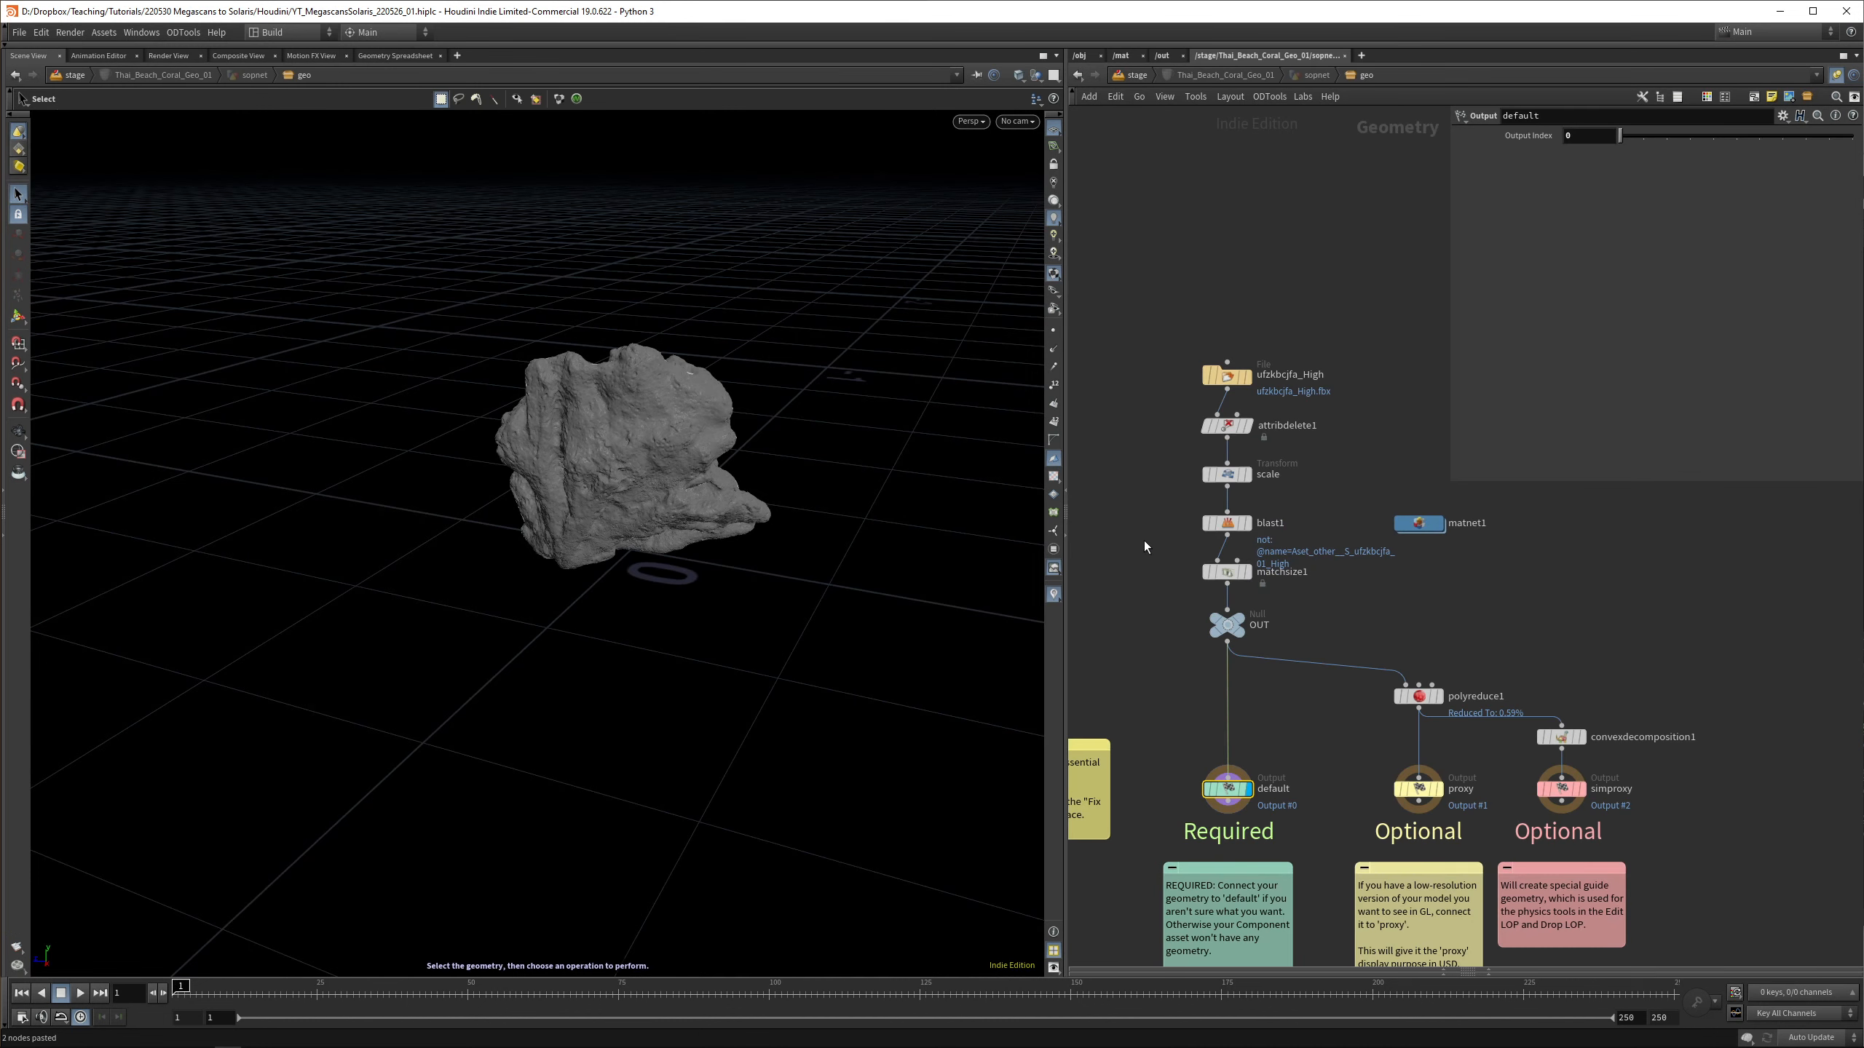
Merge both coral components through a Component Geometry Variants node into componentoutput2, defaulting to Thai_Beach_Coral_Geo_01
{"action": "left_click", "coordinate": [1269, 522]}
{"action": "type", "text": "comp"}
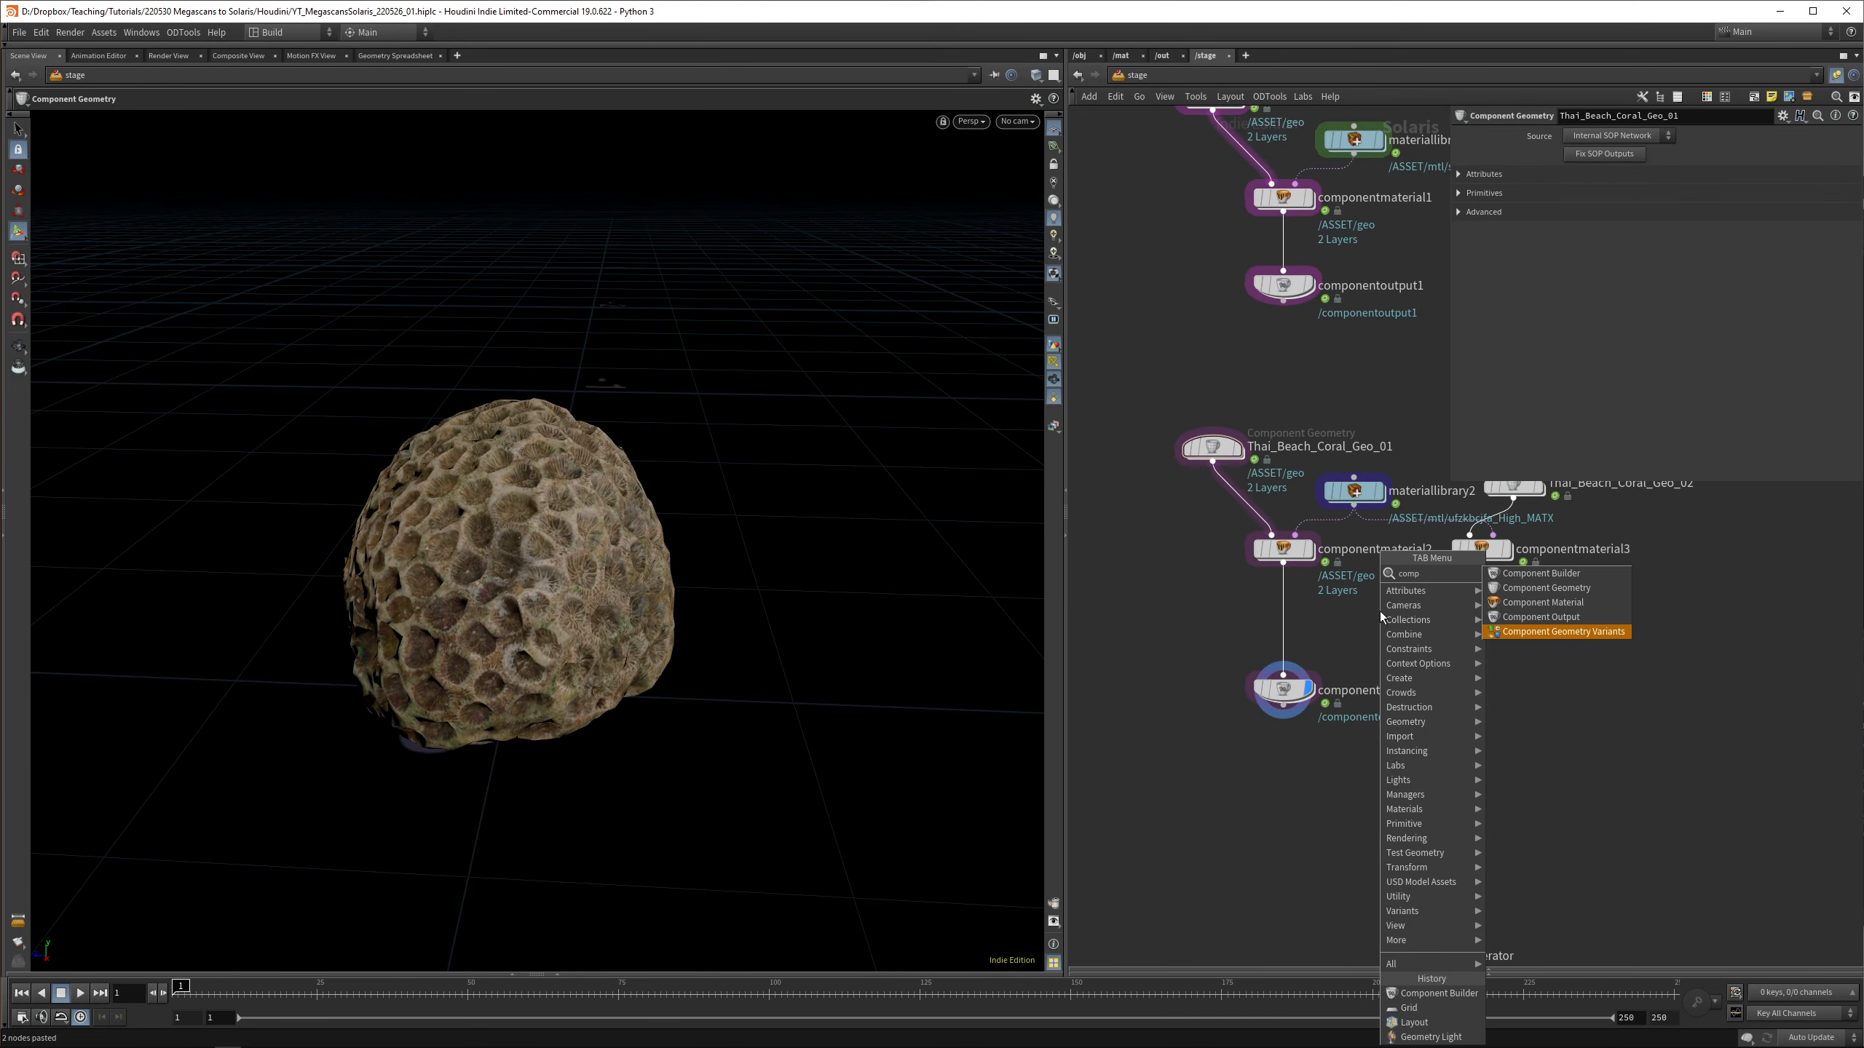
{"action": "left_click", "coordinate": [1542, 618]}
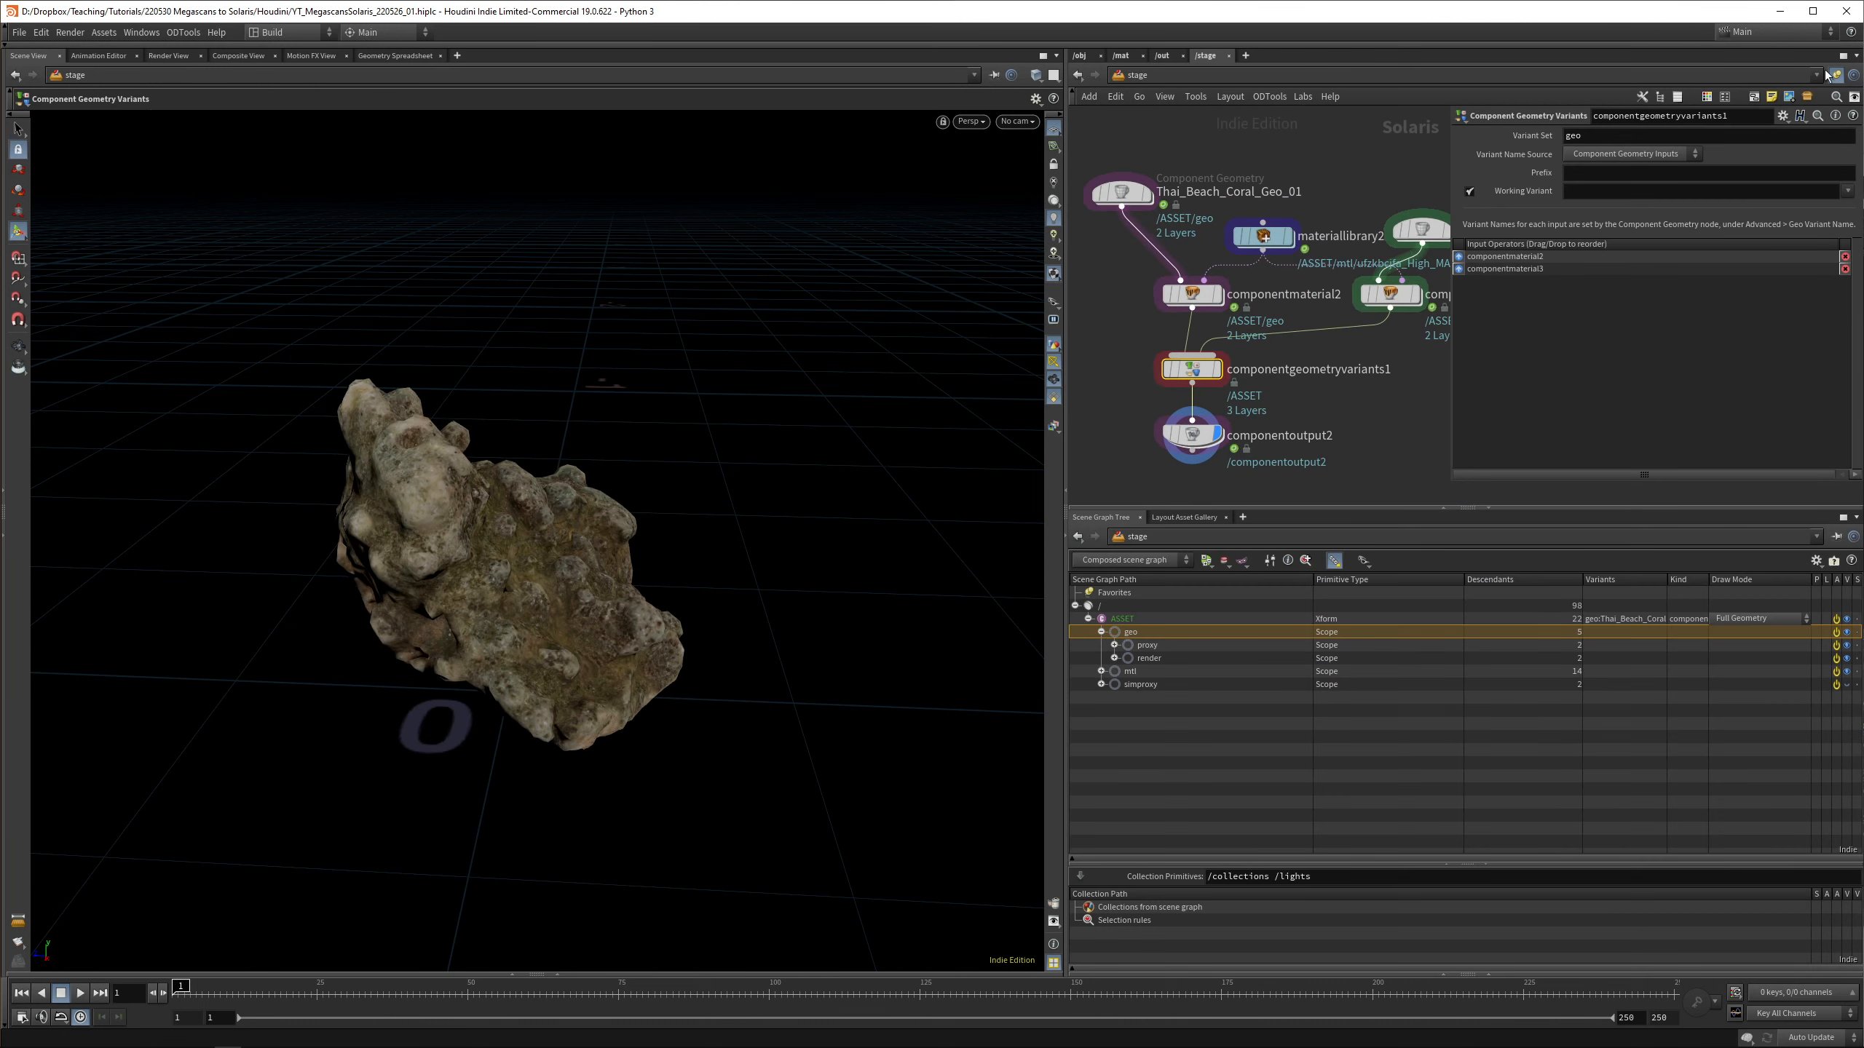
{"action": "left_click", "coordinate": [1209, 424]}
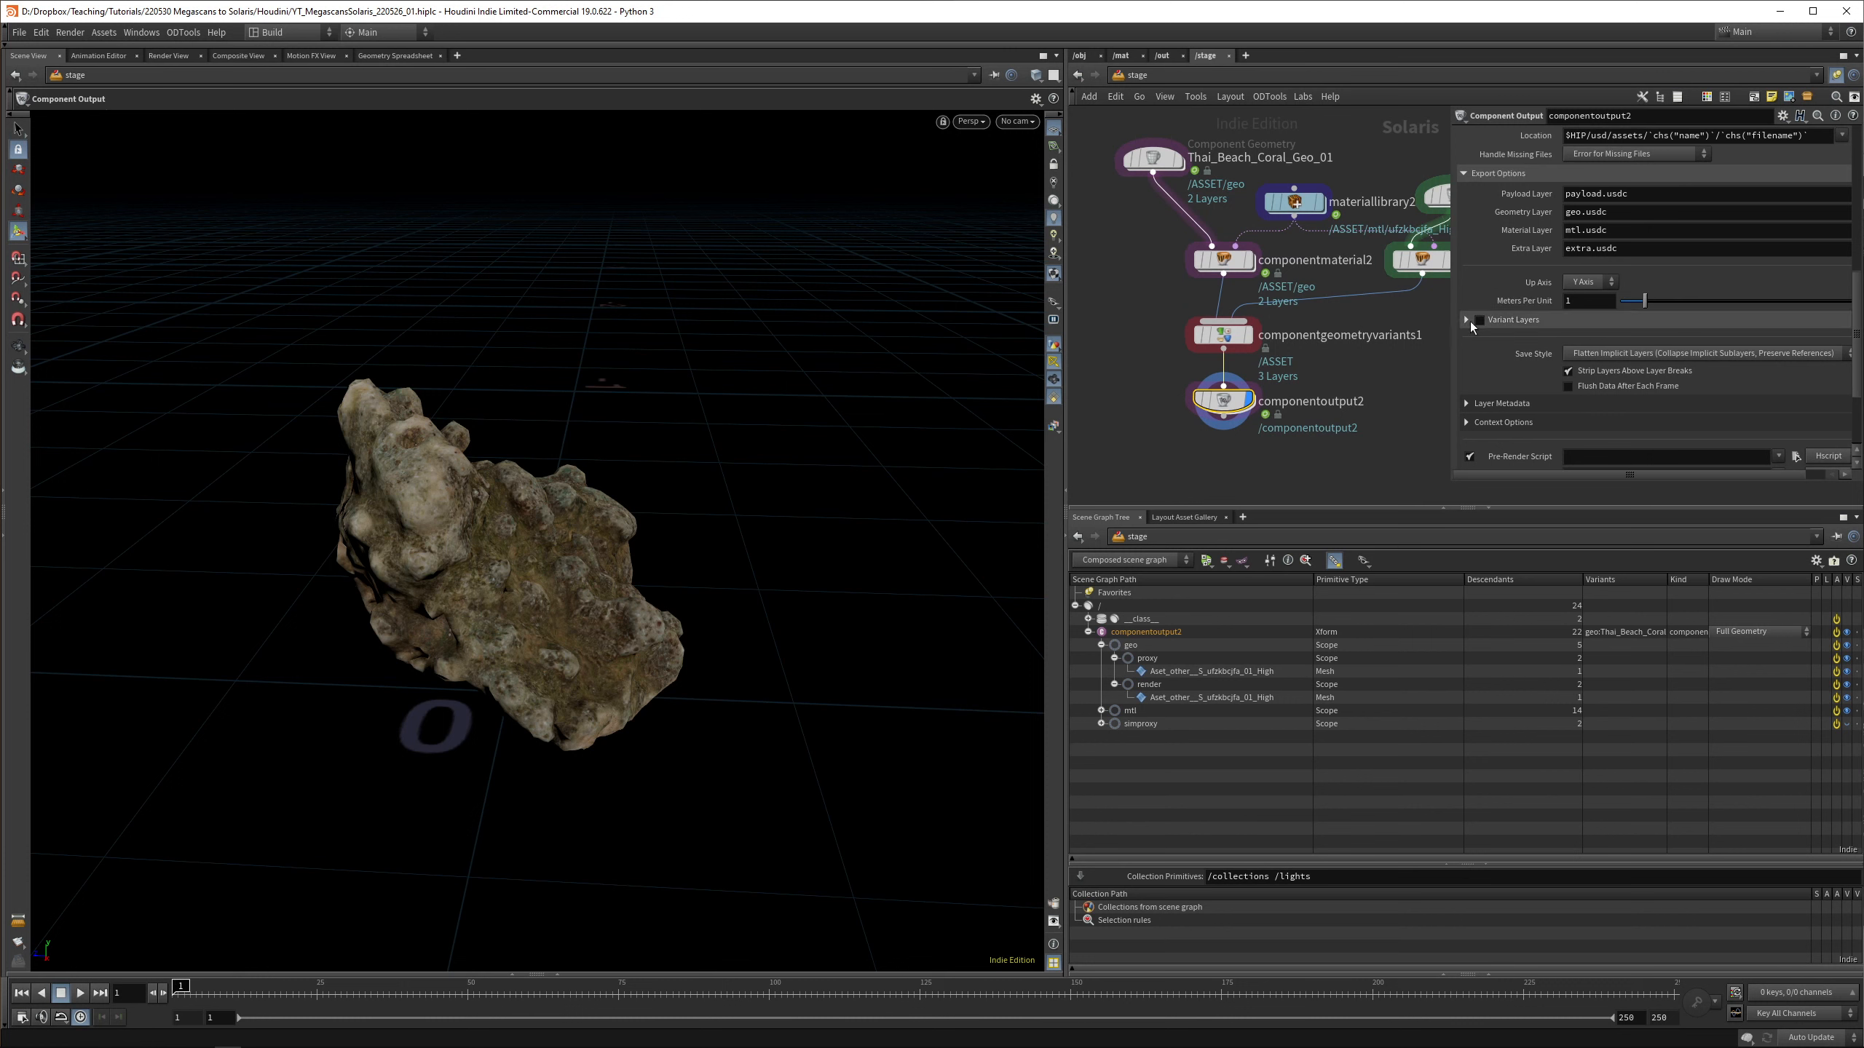
{"action": "left_click", "coordinate": [1472, 321]}
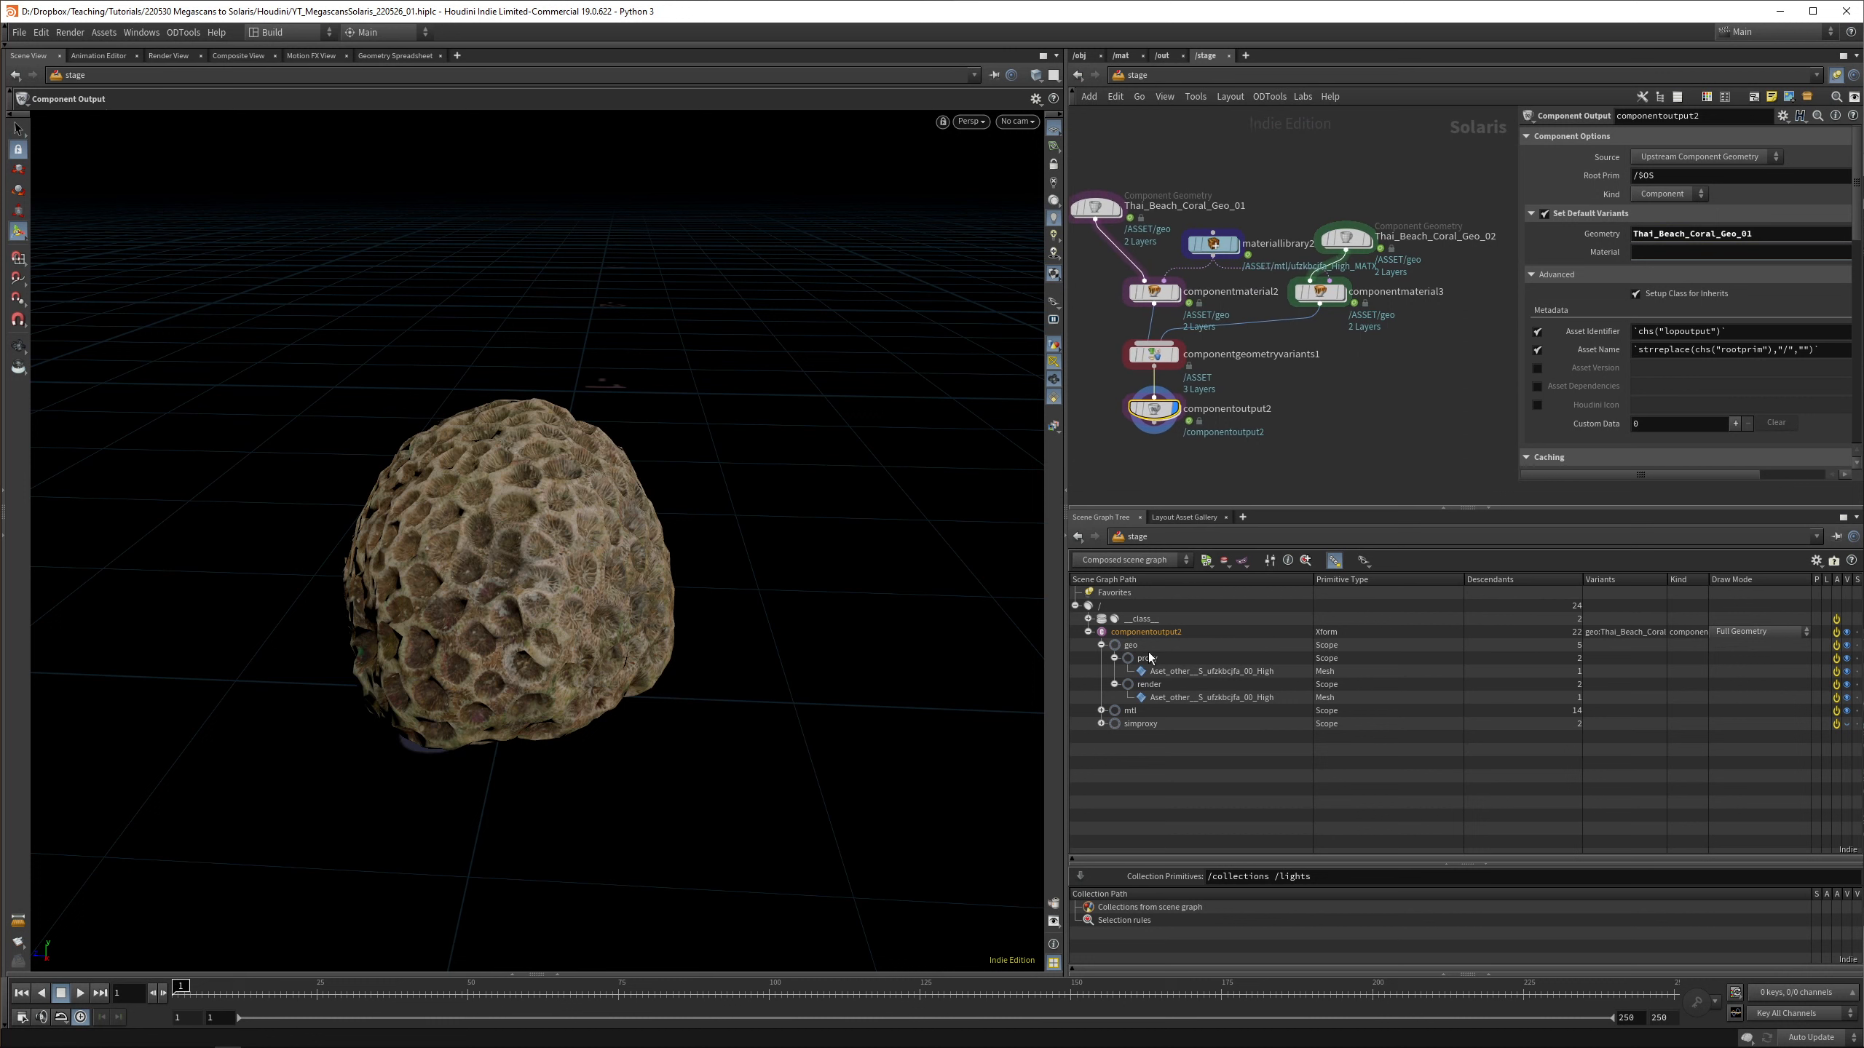
Rename the component output to Thai_Beach_Corals and enable variant layers for export
{"action": "left_click", "coordinate": [1145, 630]}
{"action": "type", "text": "Thai_Beach_Corals"}
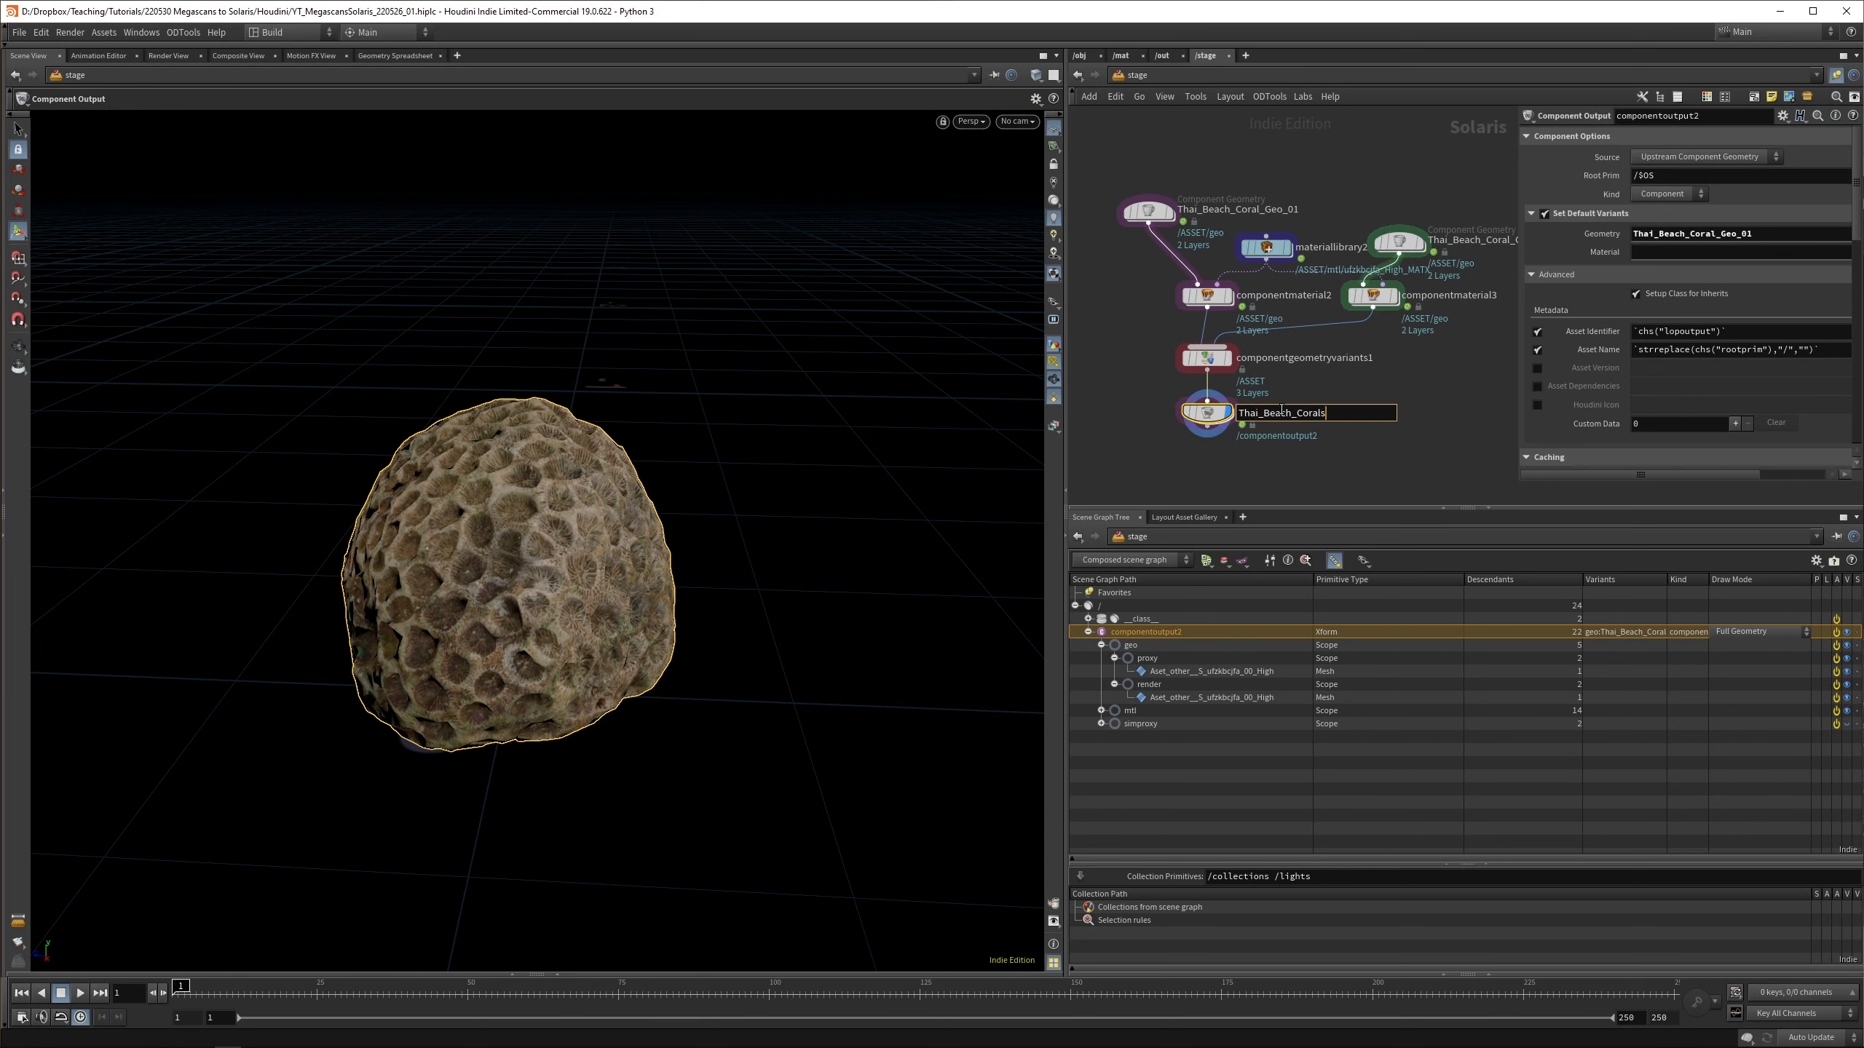
{"action": "key", "text": "Return"}
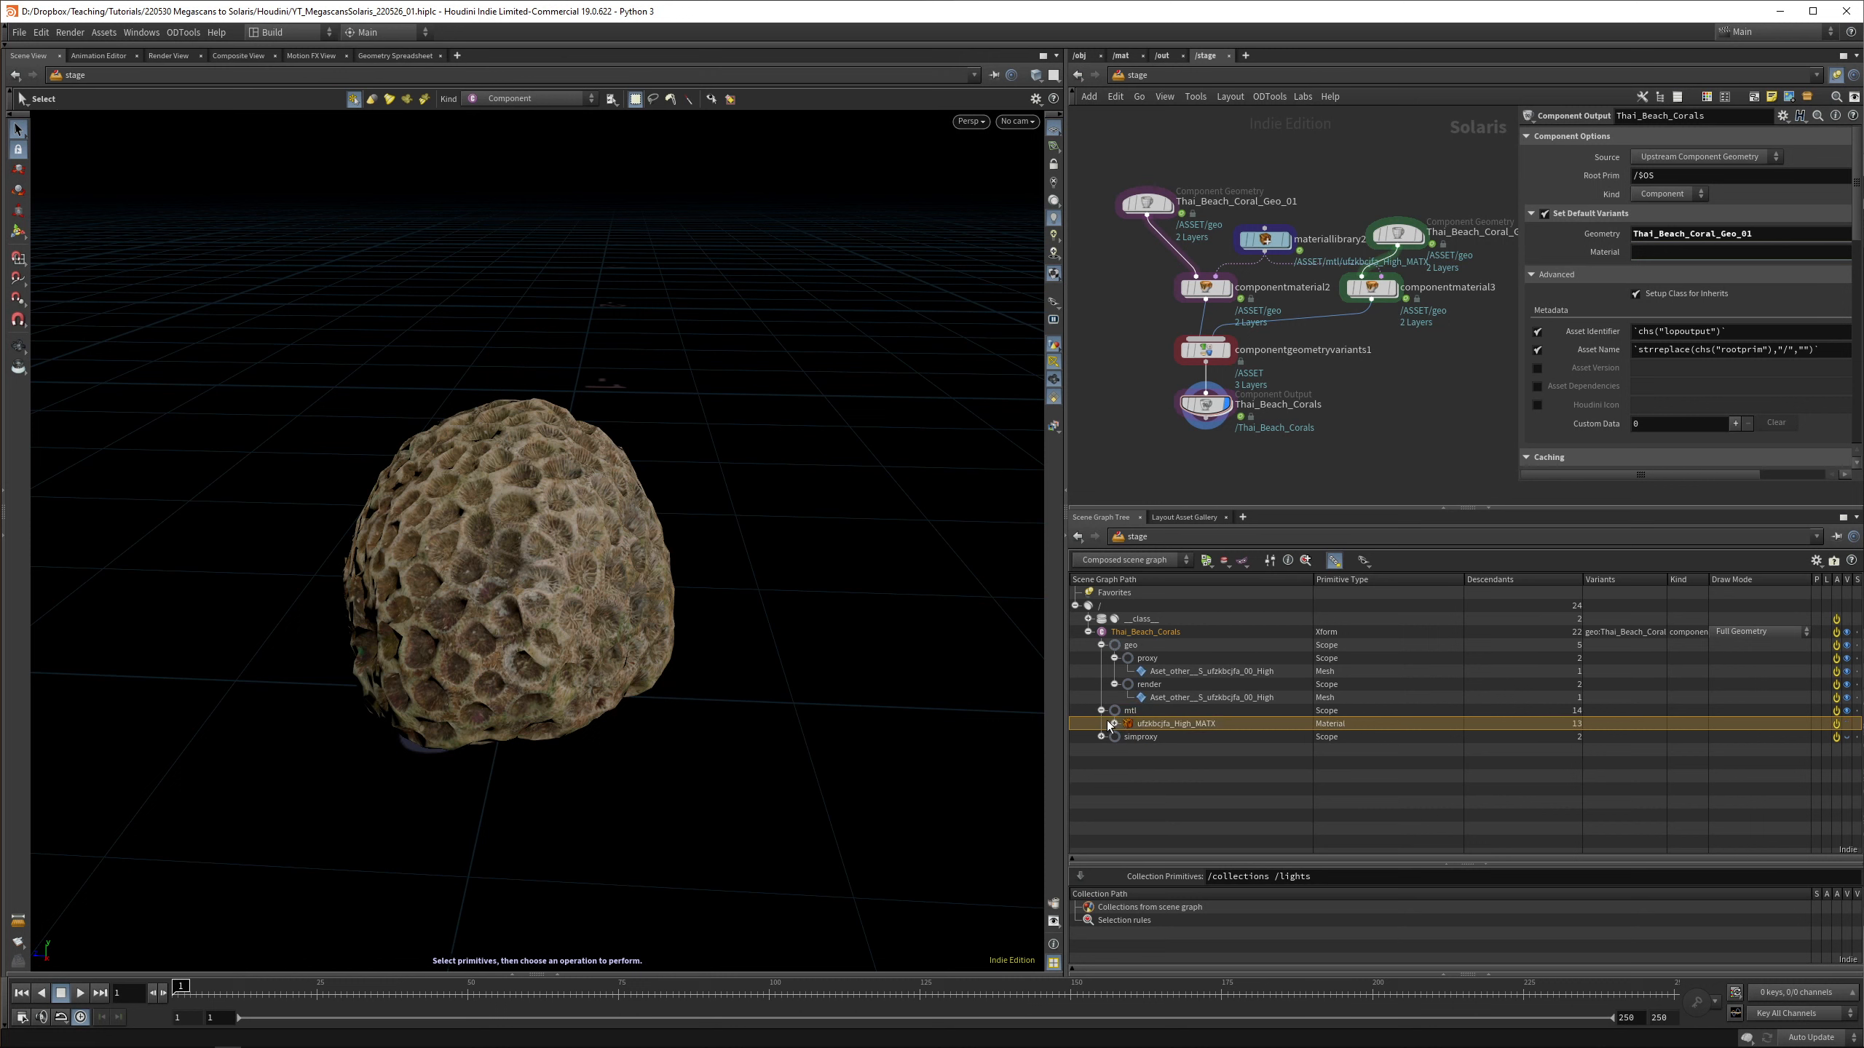
{"action": "left_click", "coordinate": [1100, 709]}
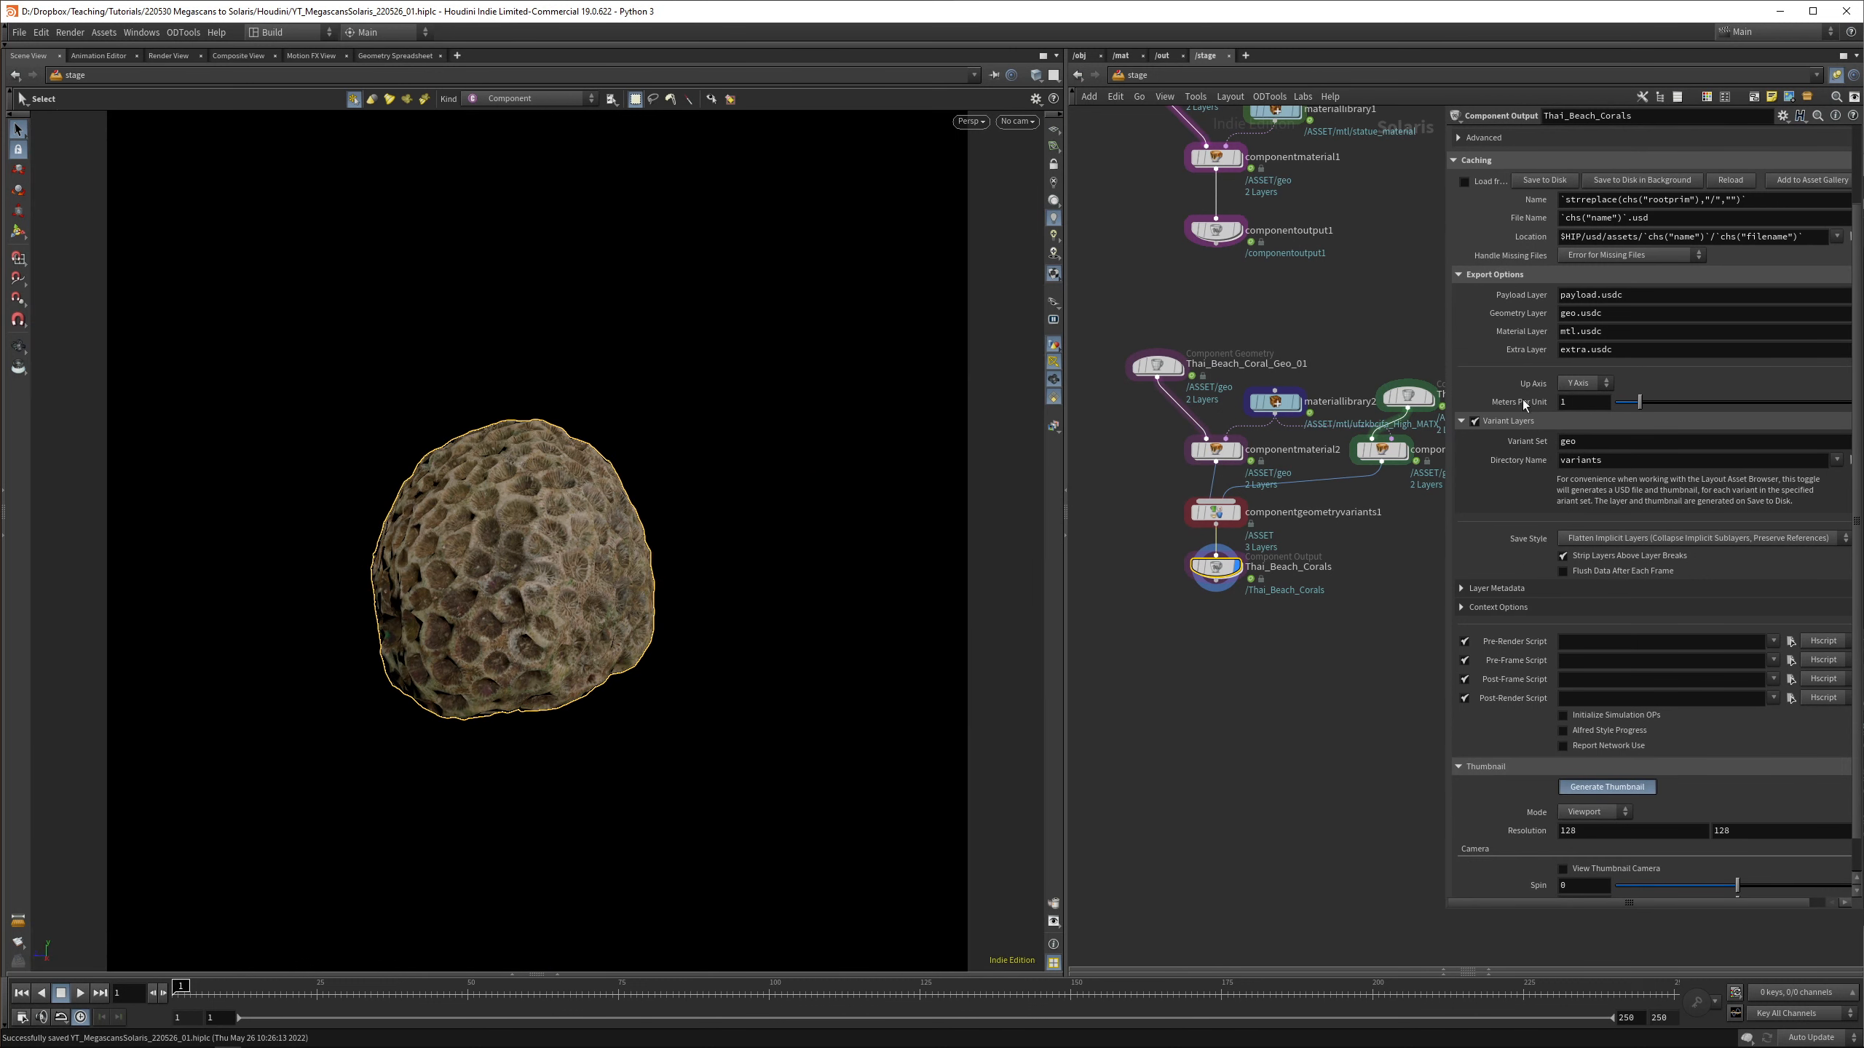
Add a floor Grid and a Layout LOP to the stage
{"action": "left_click", "coordinate": [1543, 179]}
{"action": "type", "text": "gri"}
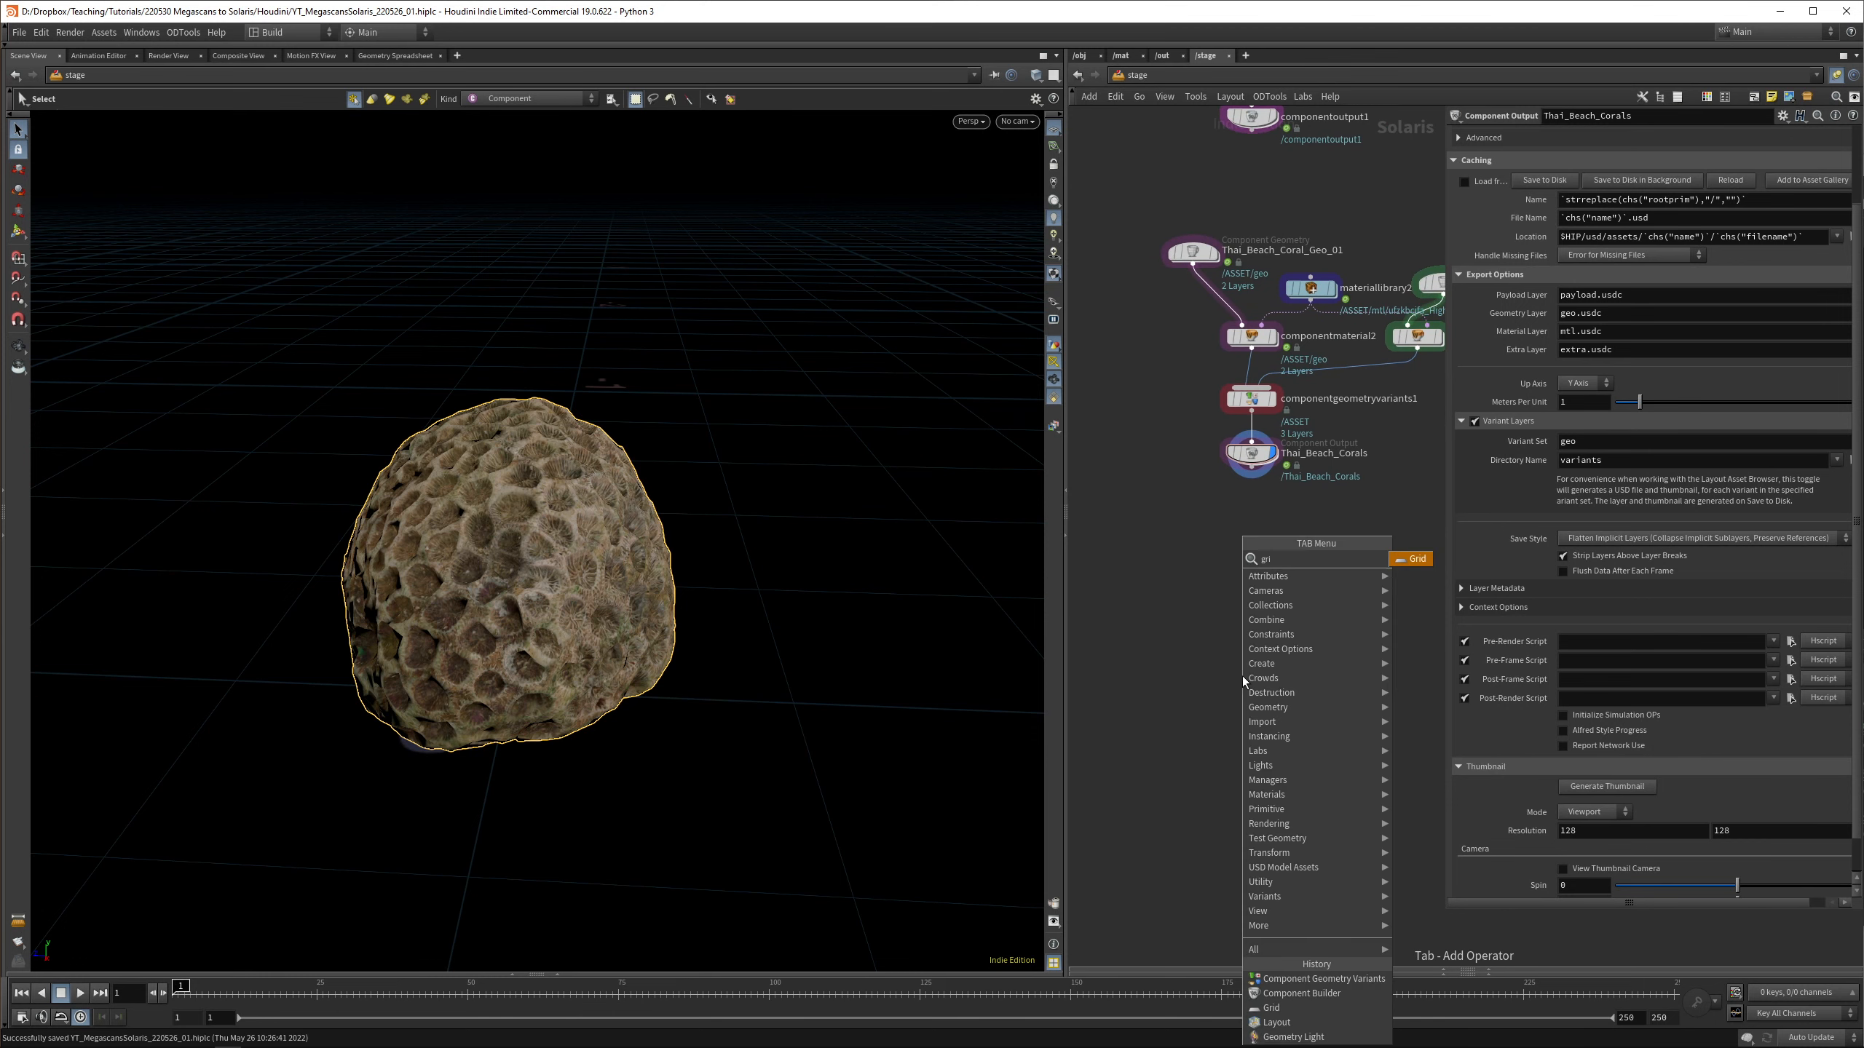
{"action": "left_click", "coordinate": [1270, 1006]}
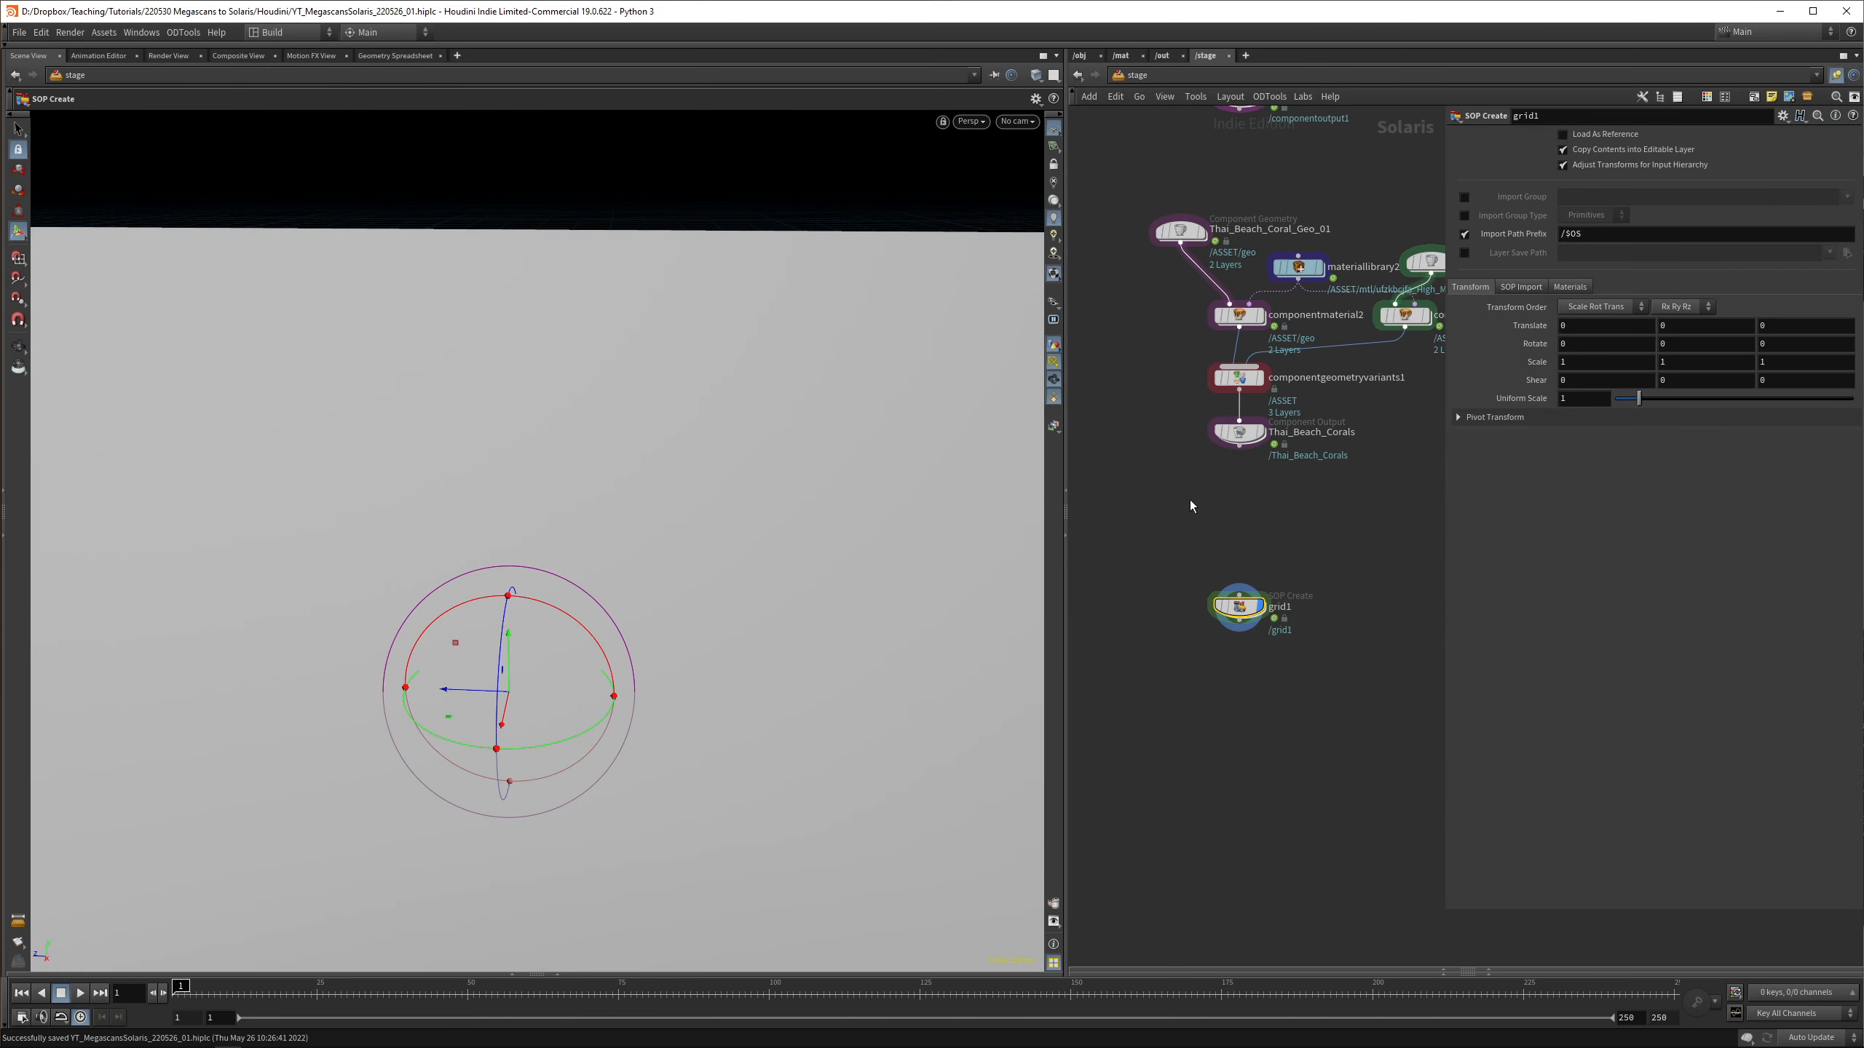
{"action": "mouse_move", "coordinate": [1234, 581]}
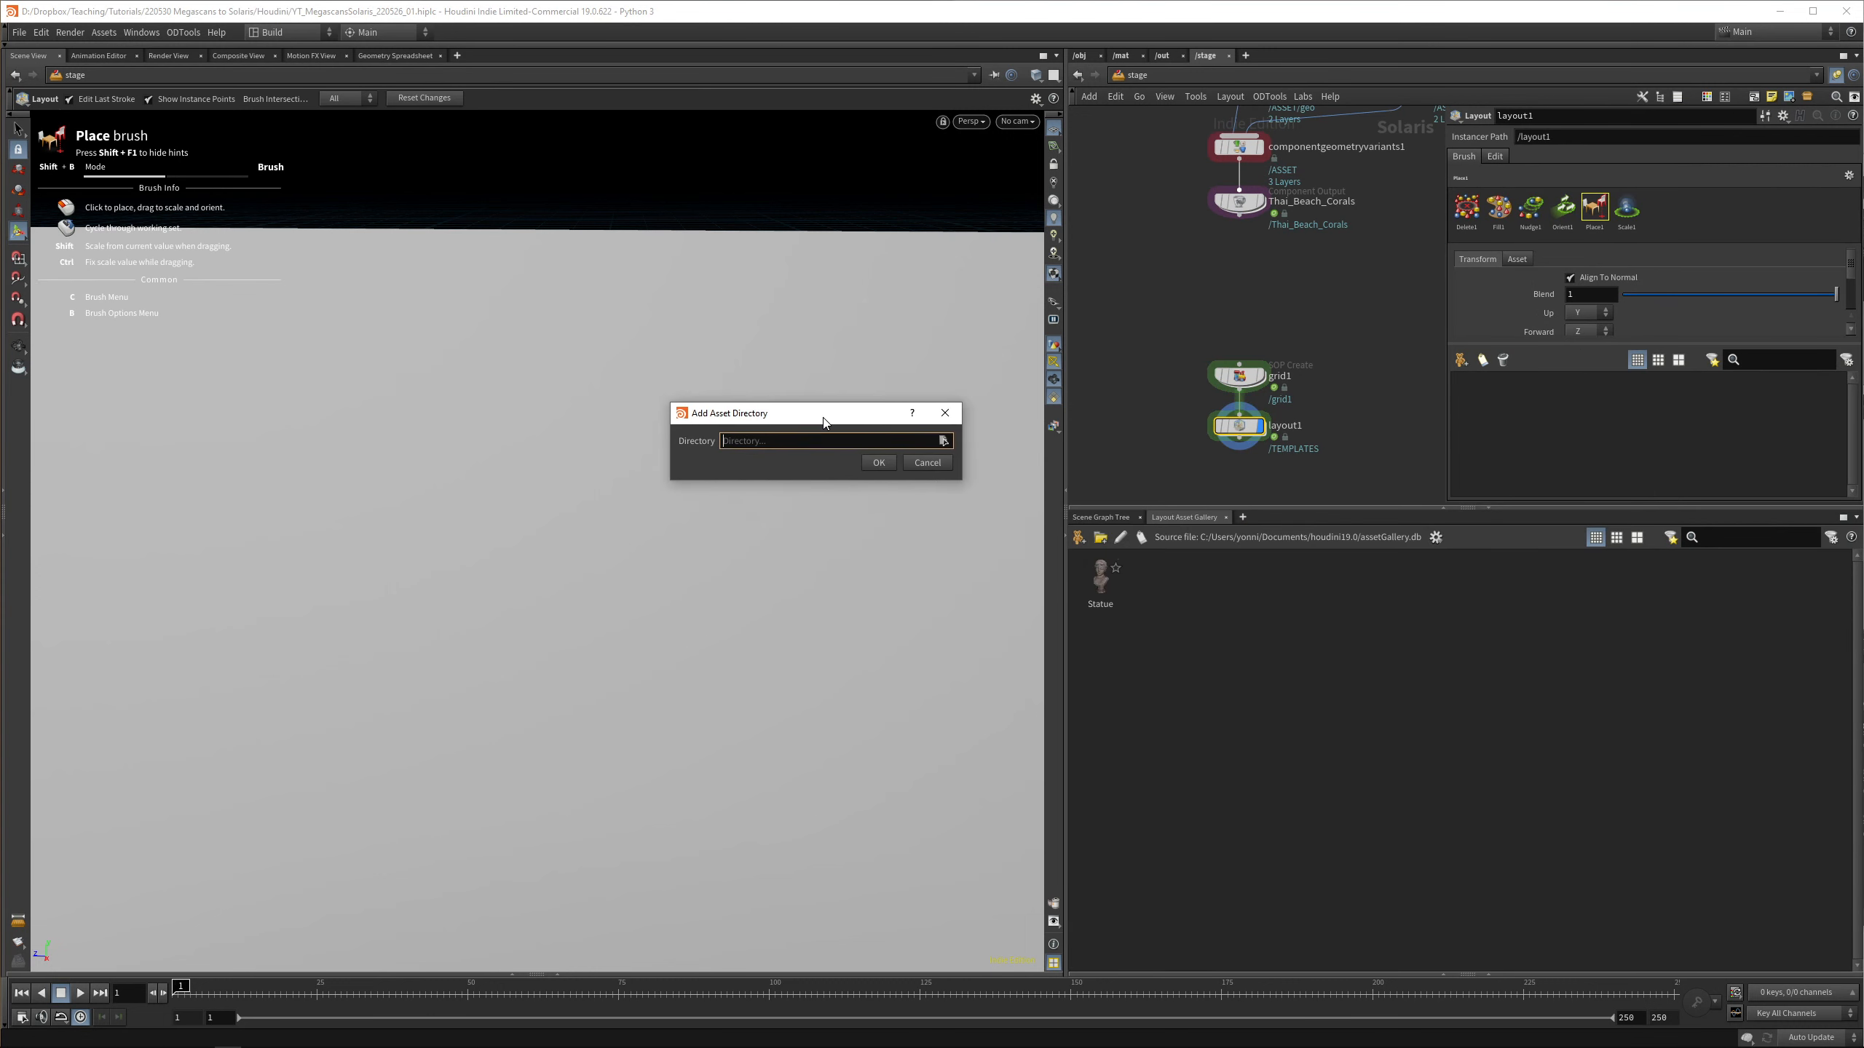
{"action": "left_click_drag", "start_coordinate": [726, 412], "coordinate": [709, 396]}
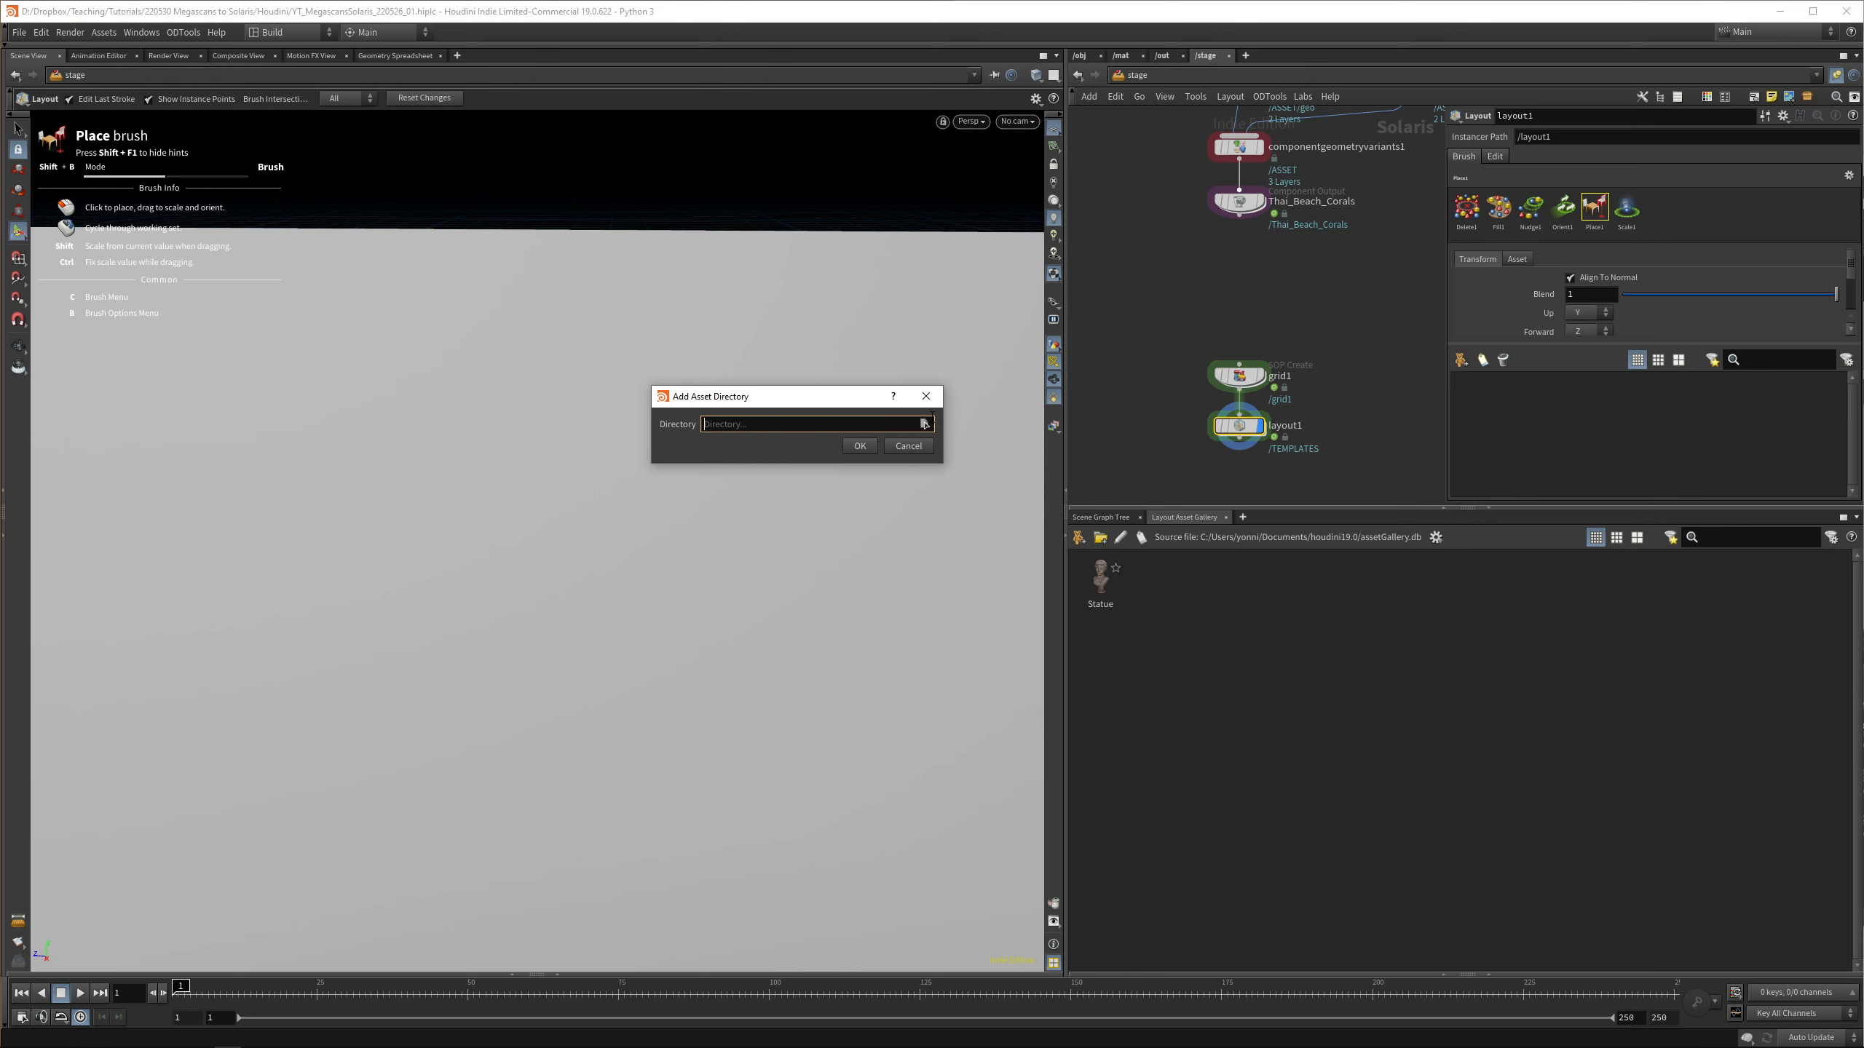
Add the Thai_Beach_Corals folder to the Layout Asset Gallery and enable both coral variants for placement
{"action": "left_click", "coordinate": [924, 424]}
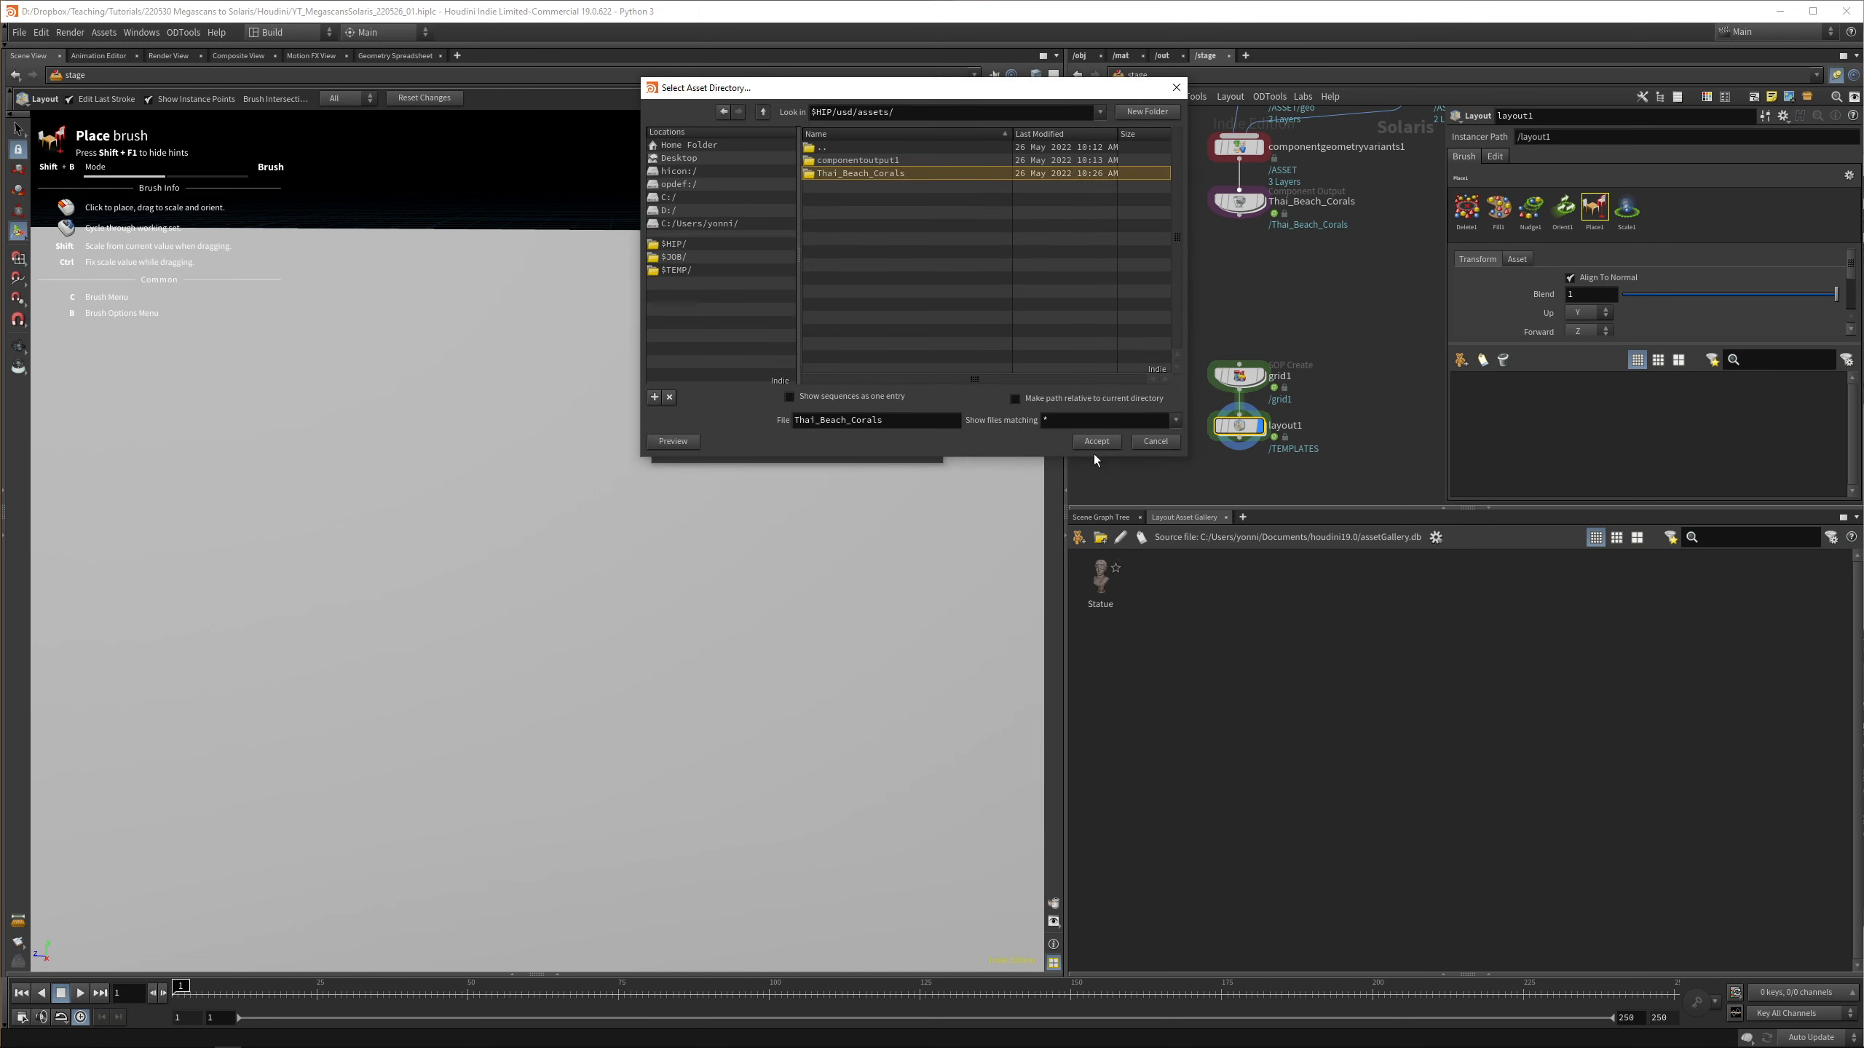
{"action": "left_click", "coordinate": [1093, 442]}
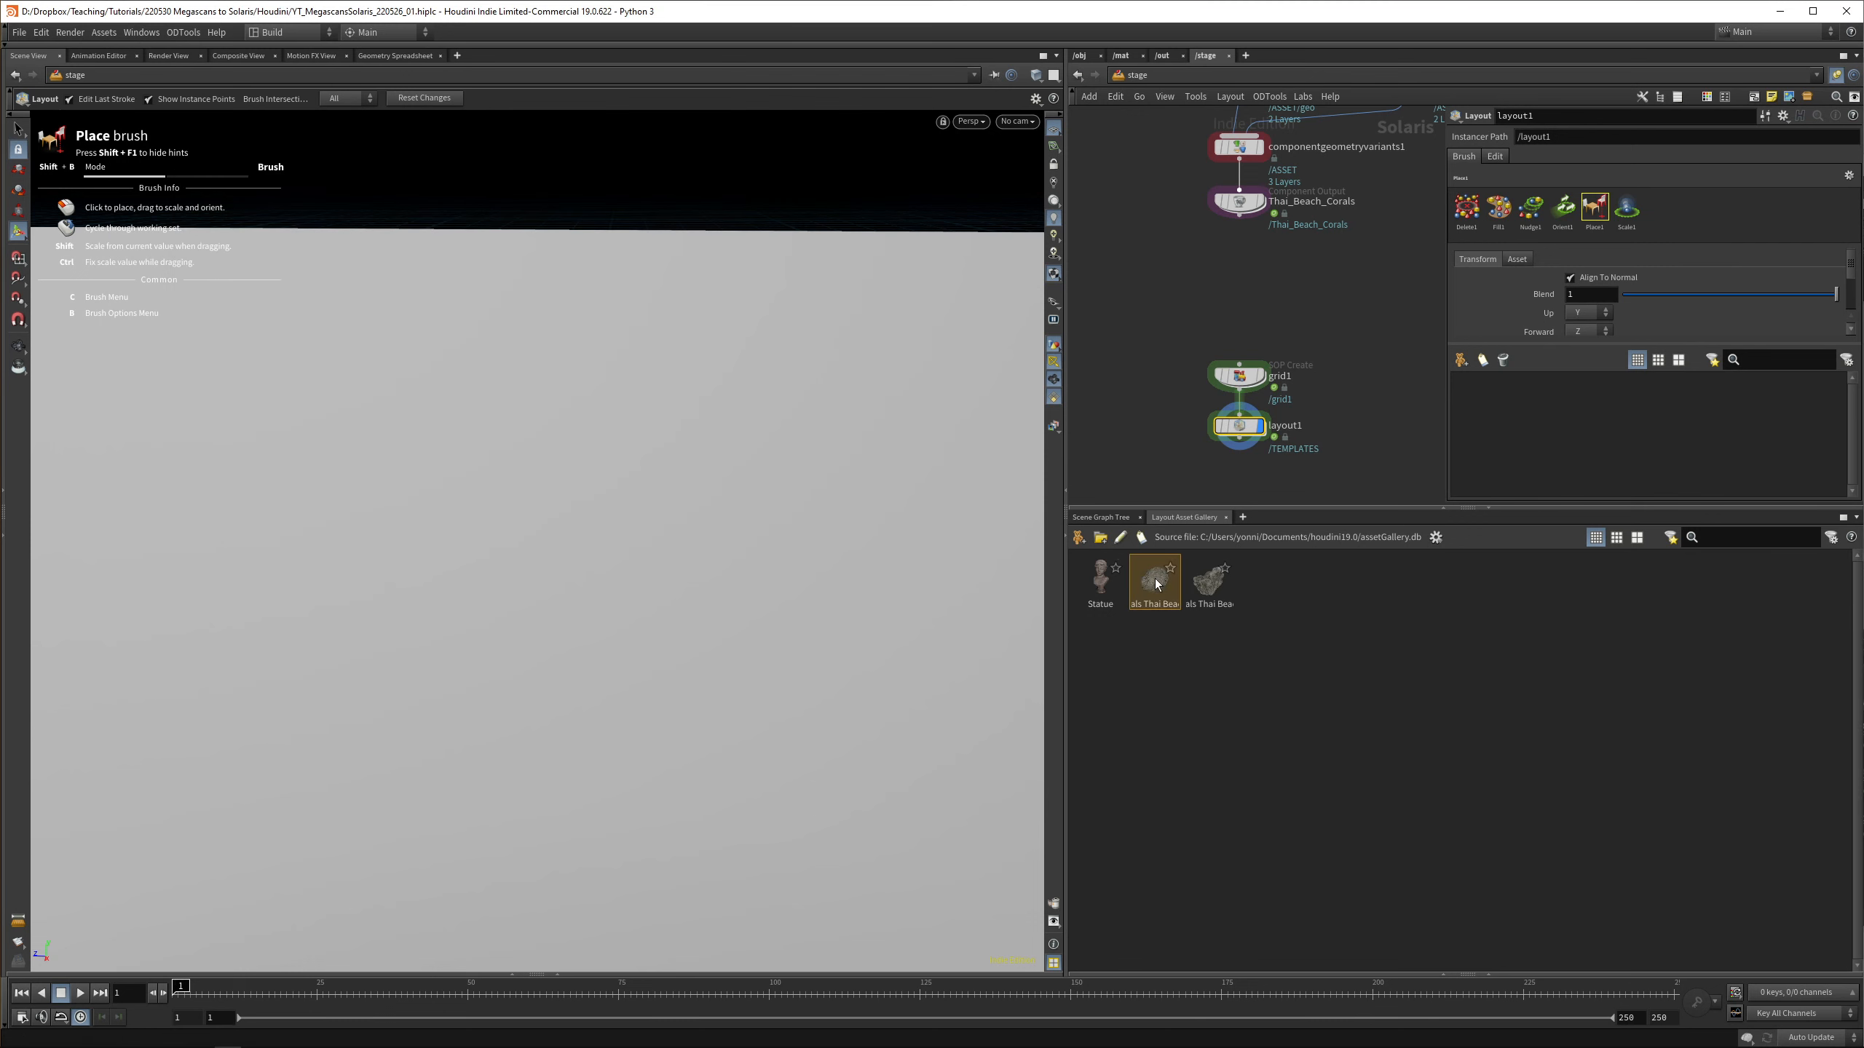
{"action": "left_click", "coordinate": [1209, 582]}
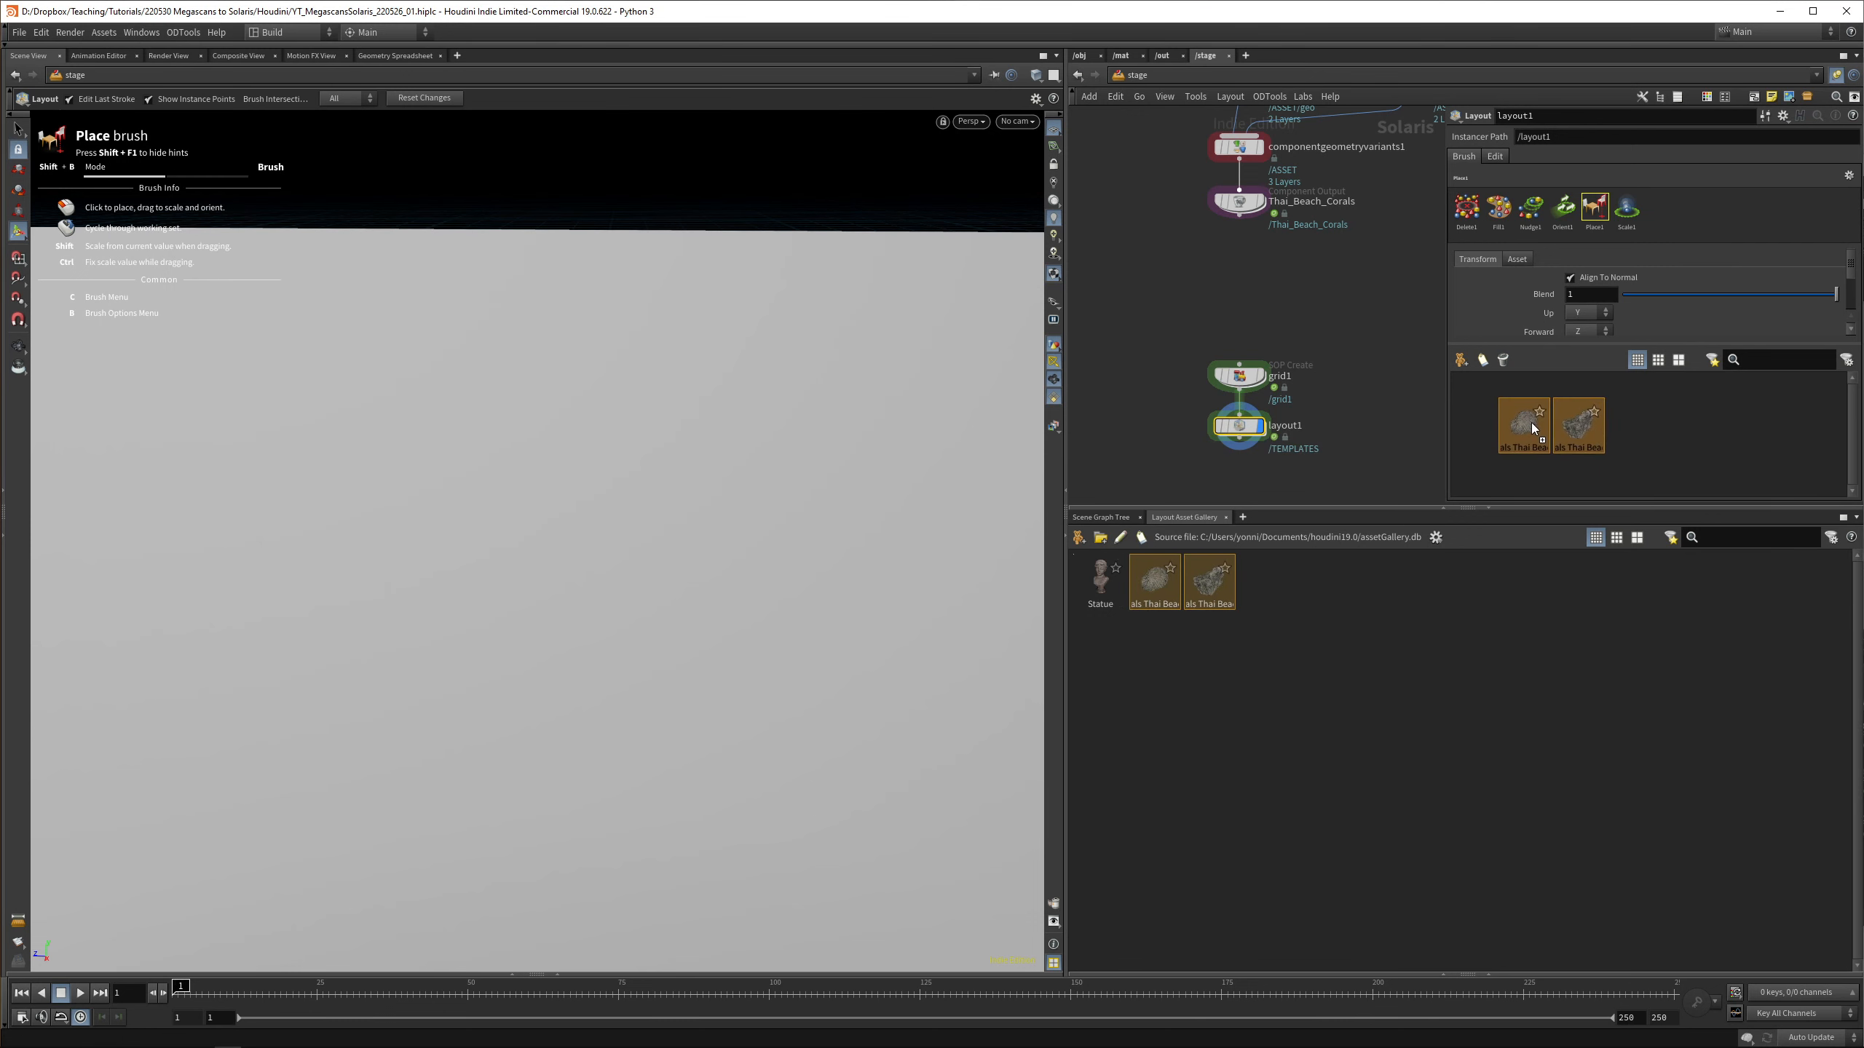
{"action": "left_click", "coordinate": [818, 320]}
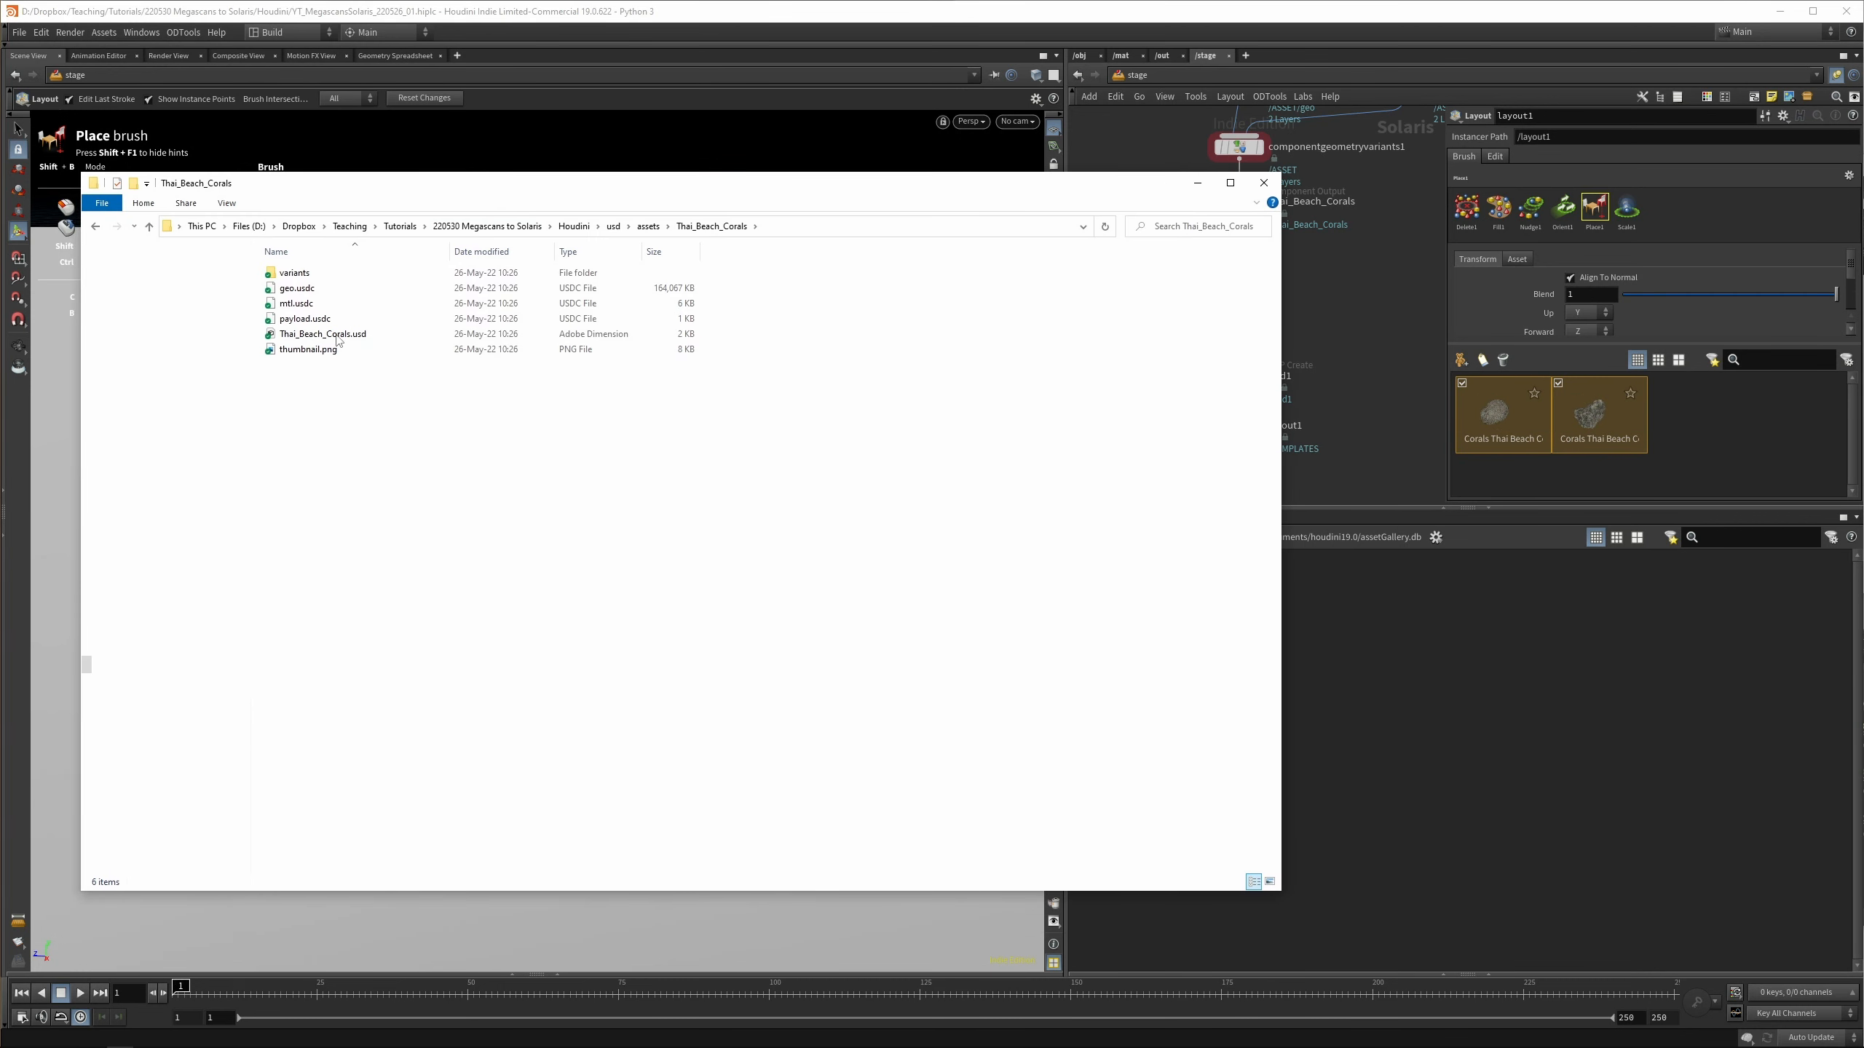
Inspect geo.usdc and the variants folder of Thai_Beach_Corals in Explorer, then close it
{"action": "left_click", "coordinate": [297, 289]}
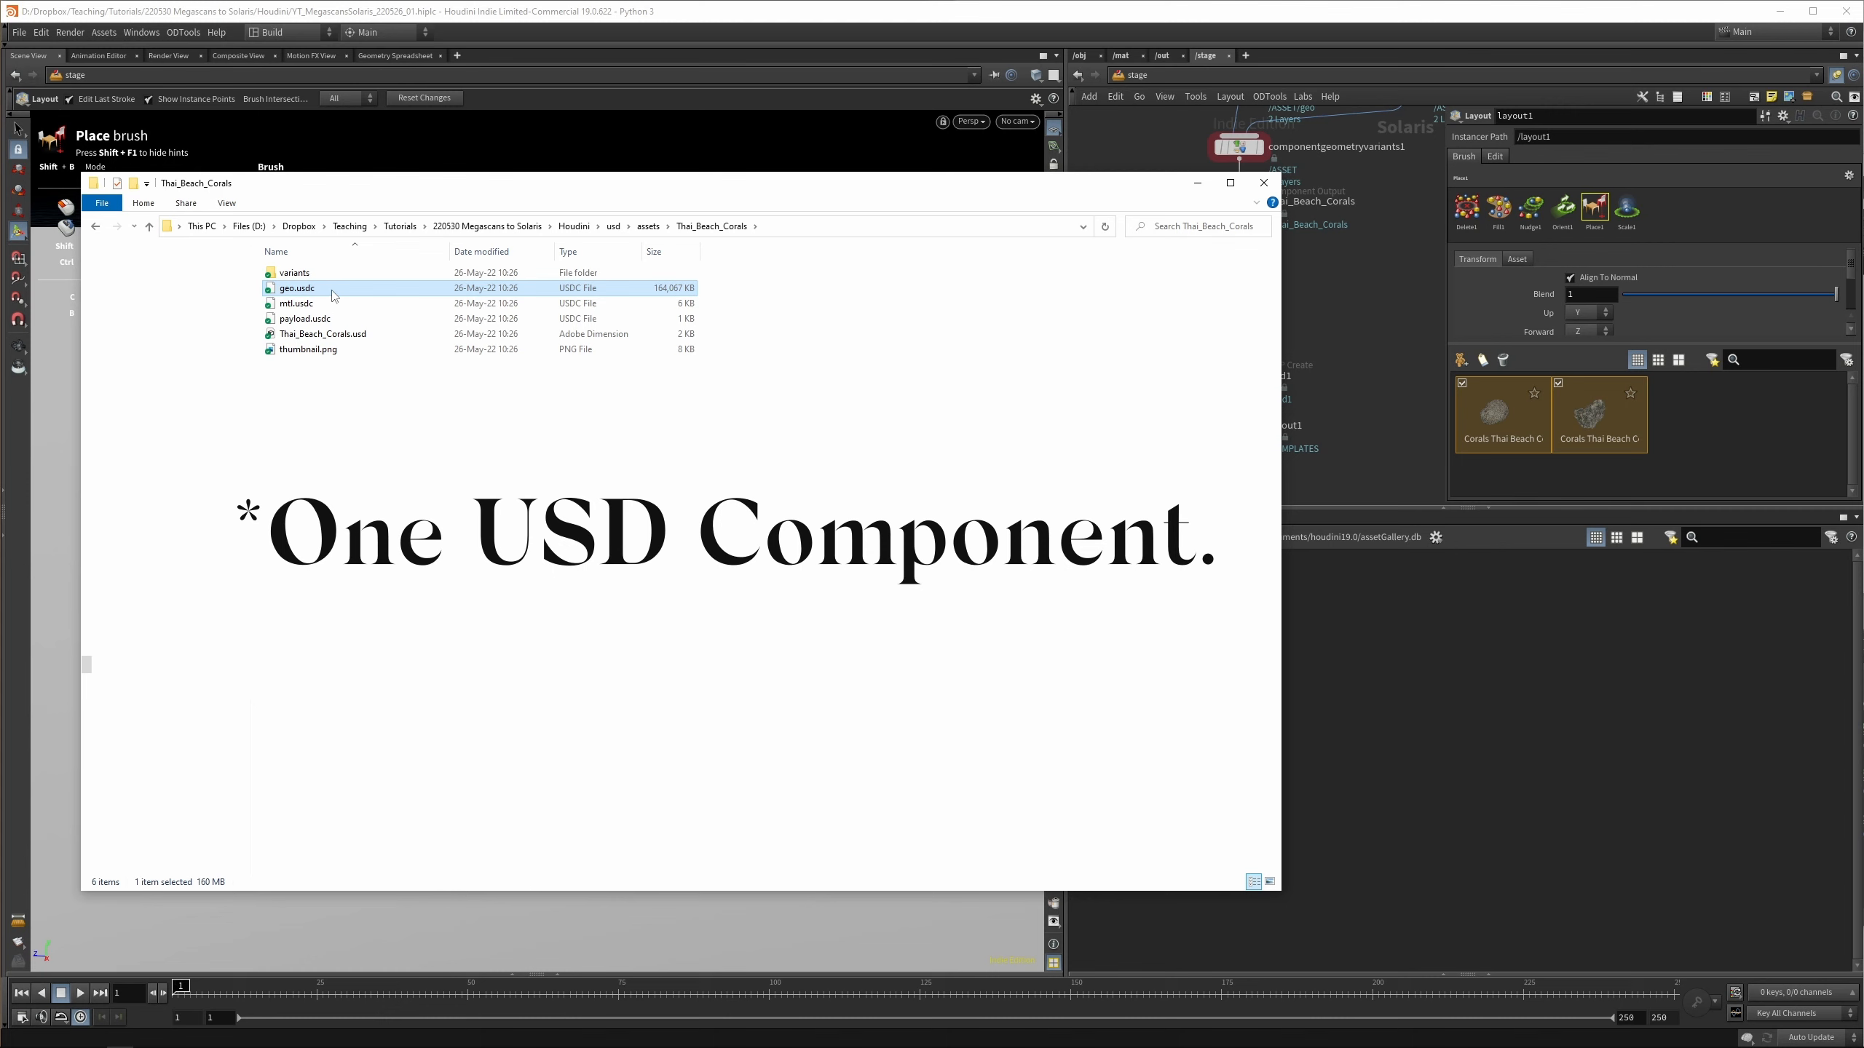
{"action": "double_click", "coordinate": [294, 272]}
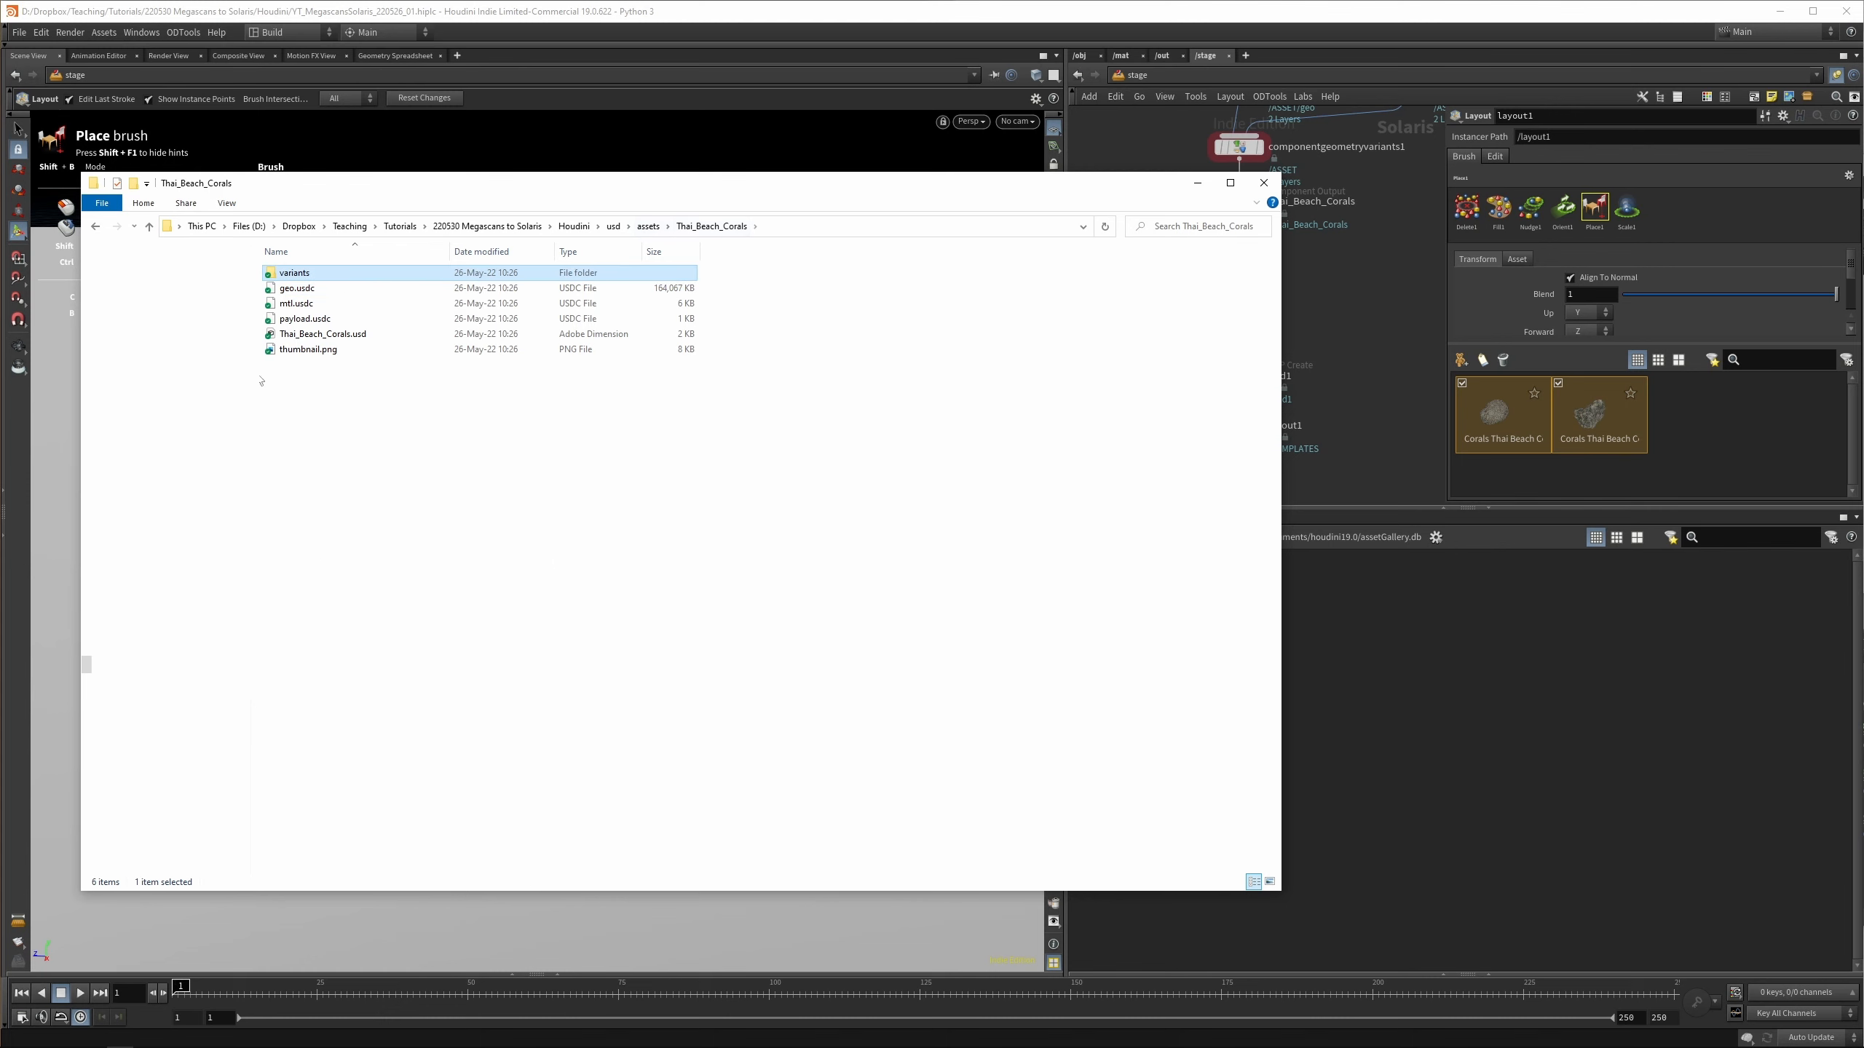
{"action": "left_click", "coordinate": [1262, 182]}
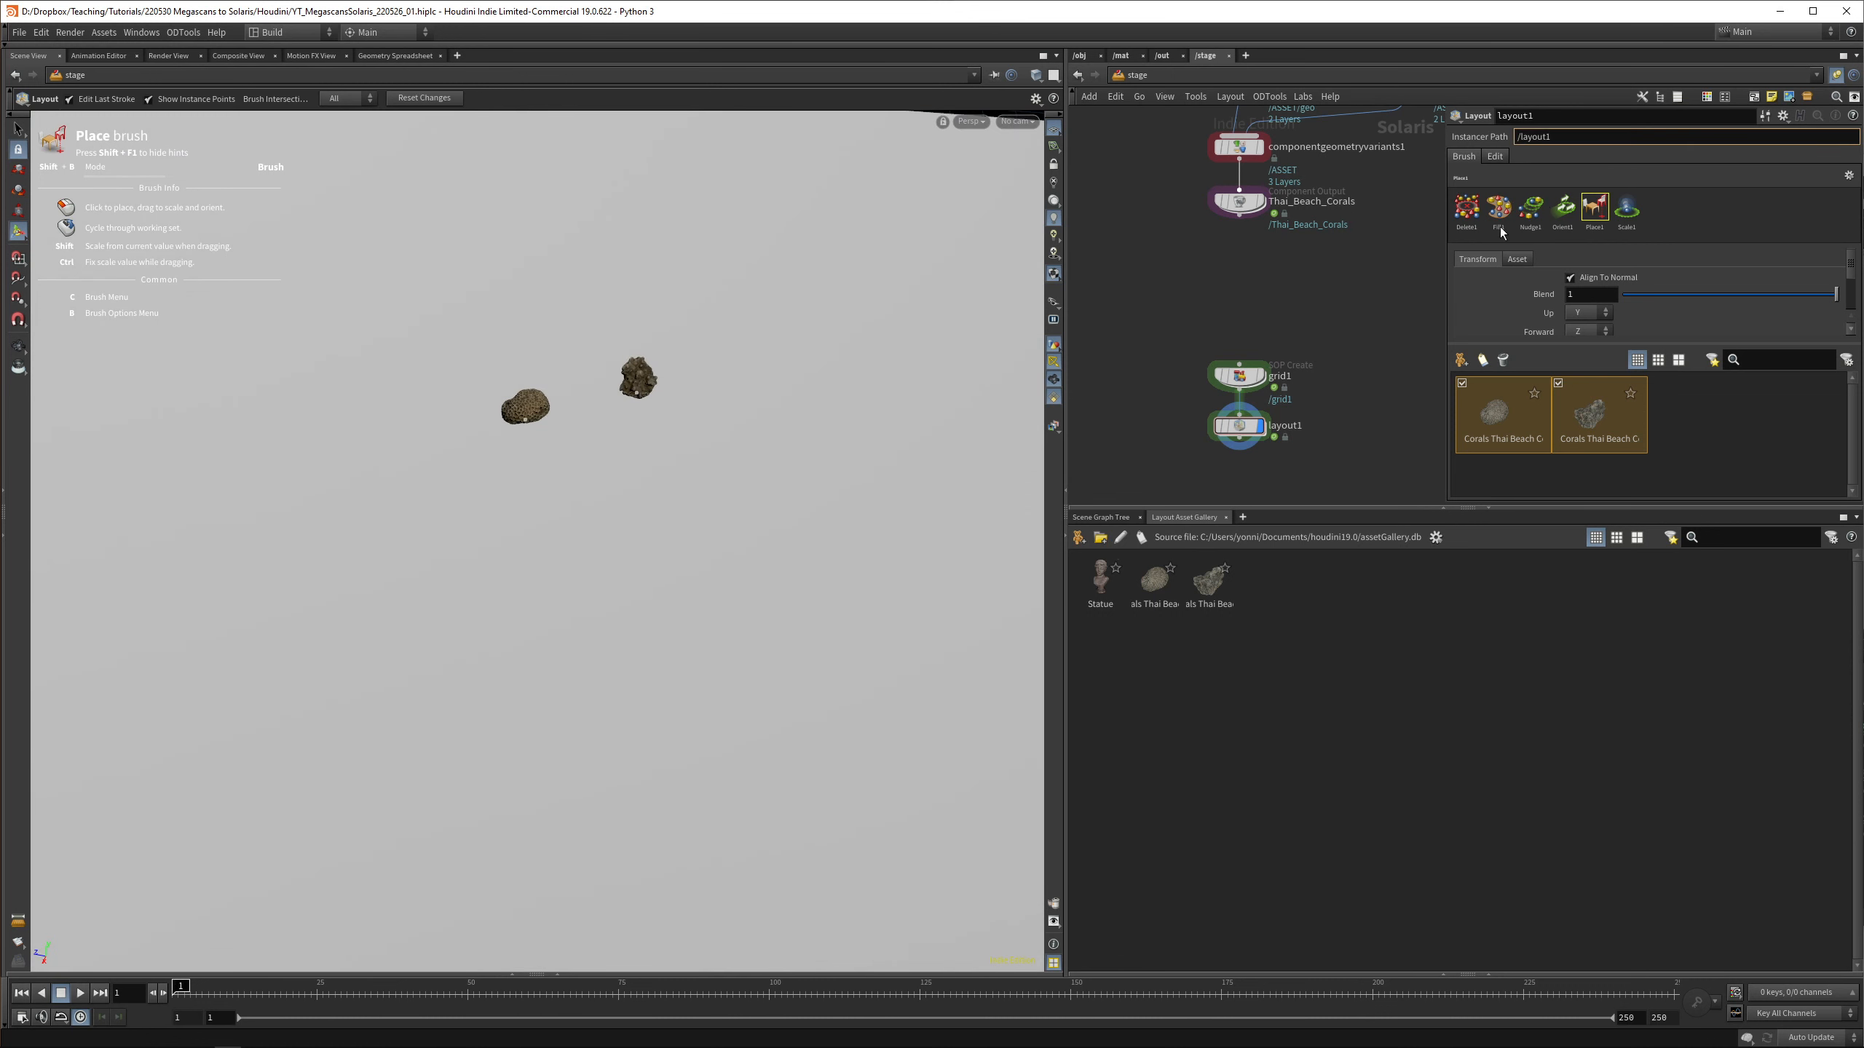
Choose the Fill brush and set the minimum scatter scale for the coral instances
{"action": "left_click", "coordinate": [1498, 207]}
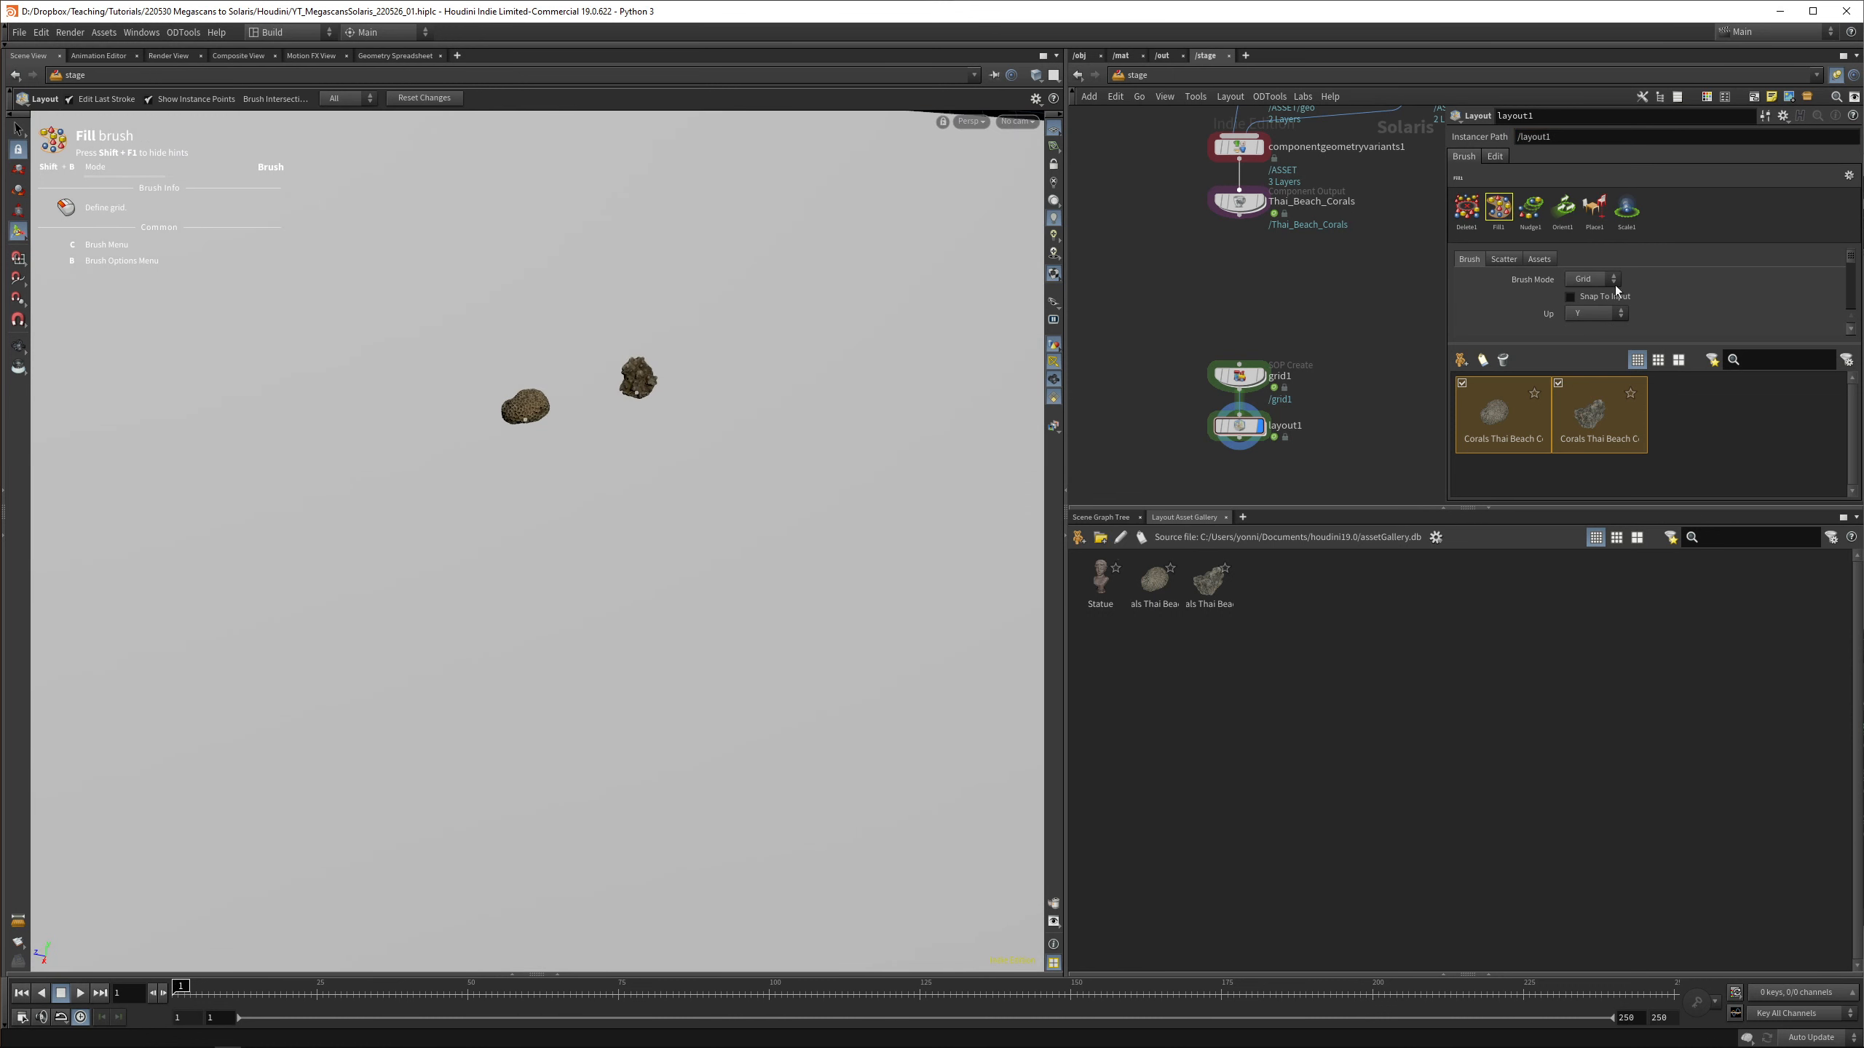
{"action": "left_click", "coordinate": [1588, 278]}
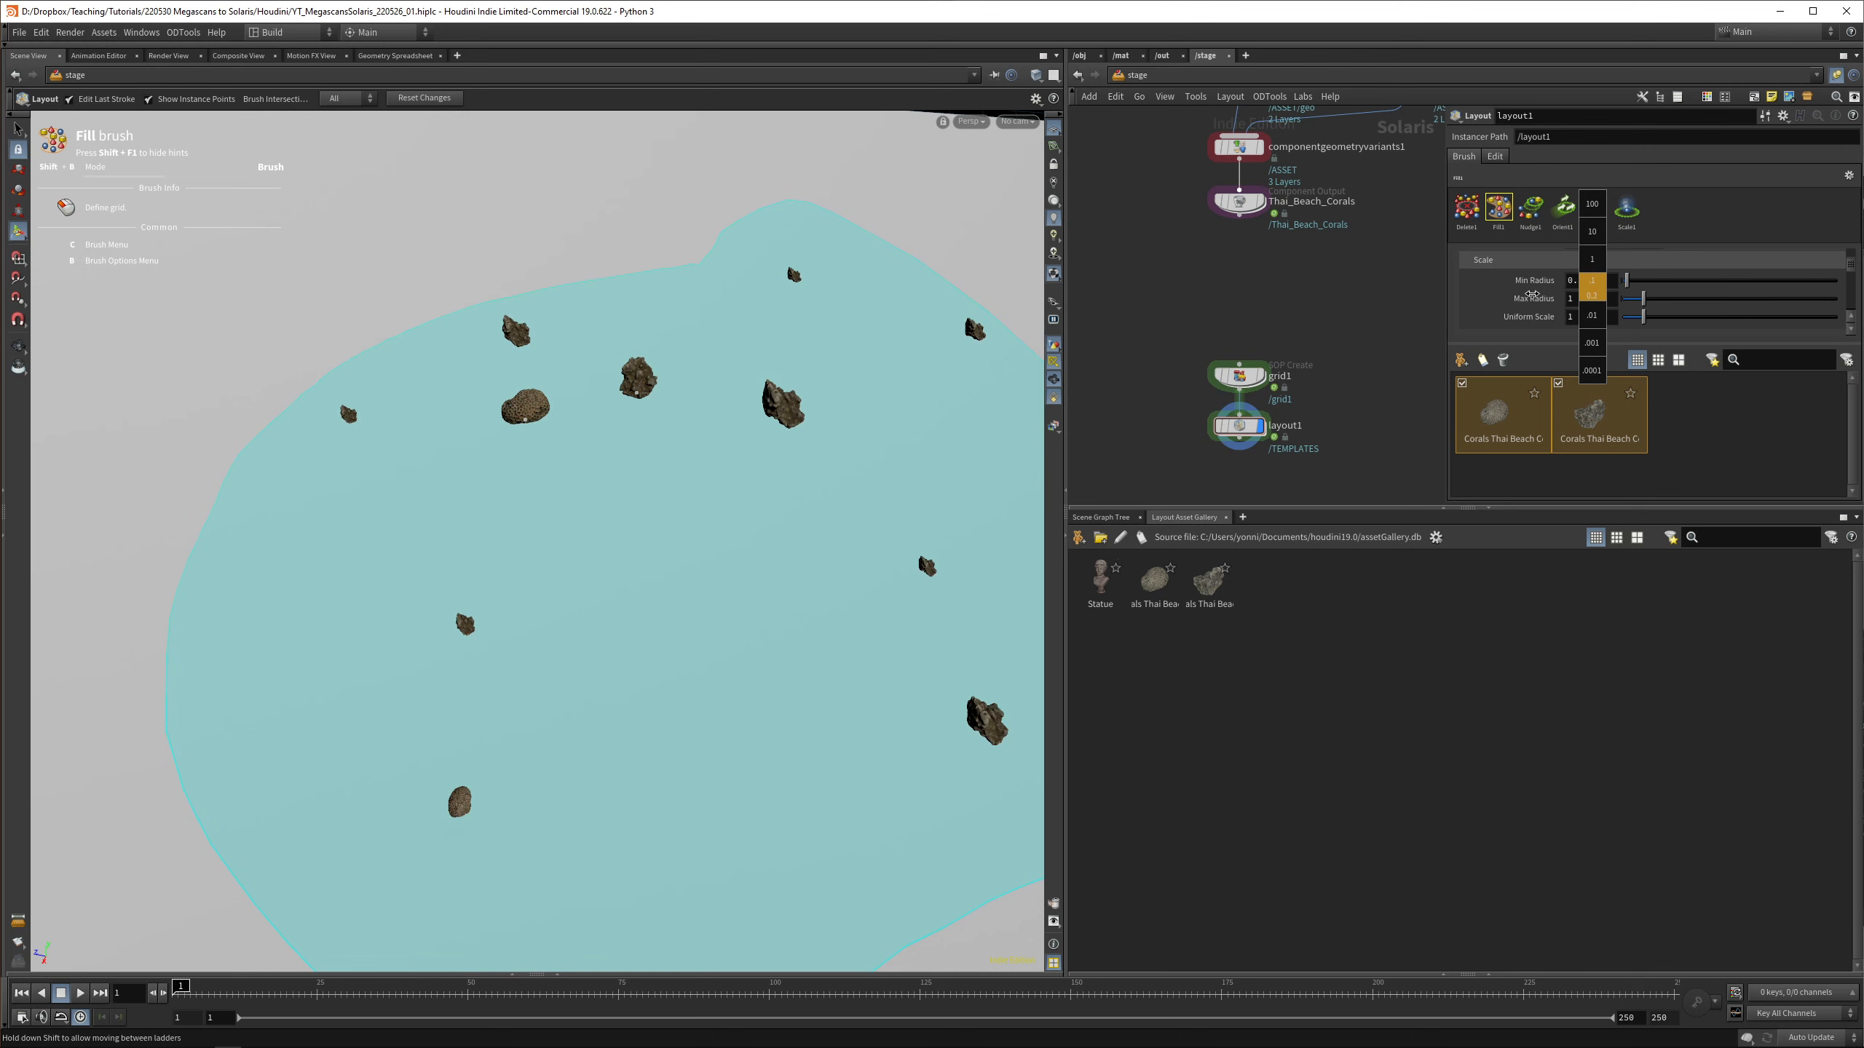
{"action": "left_click", "coordinate": [1504, 259]}
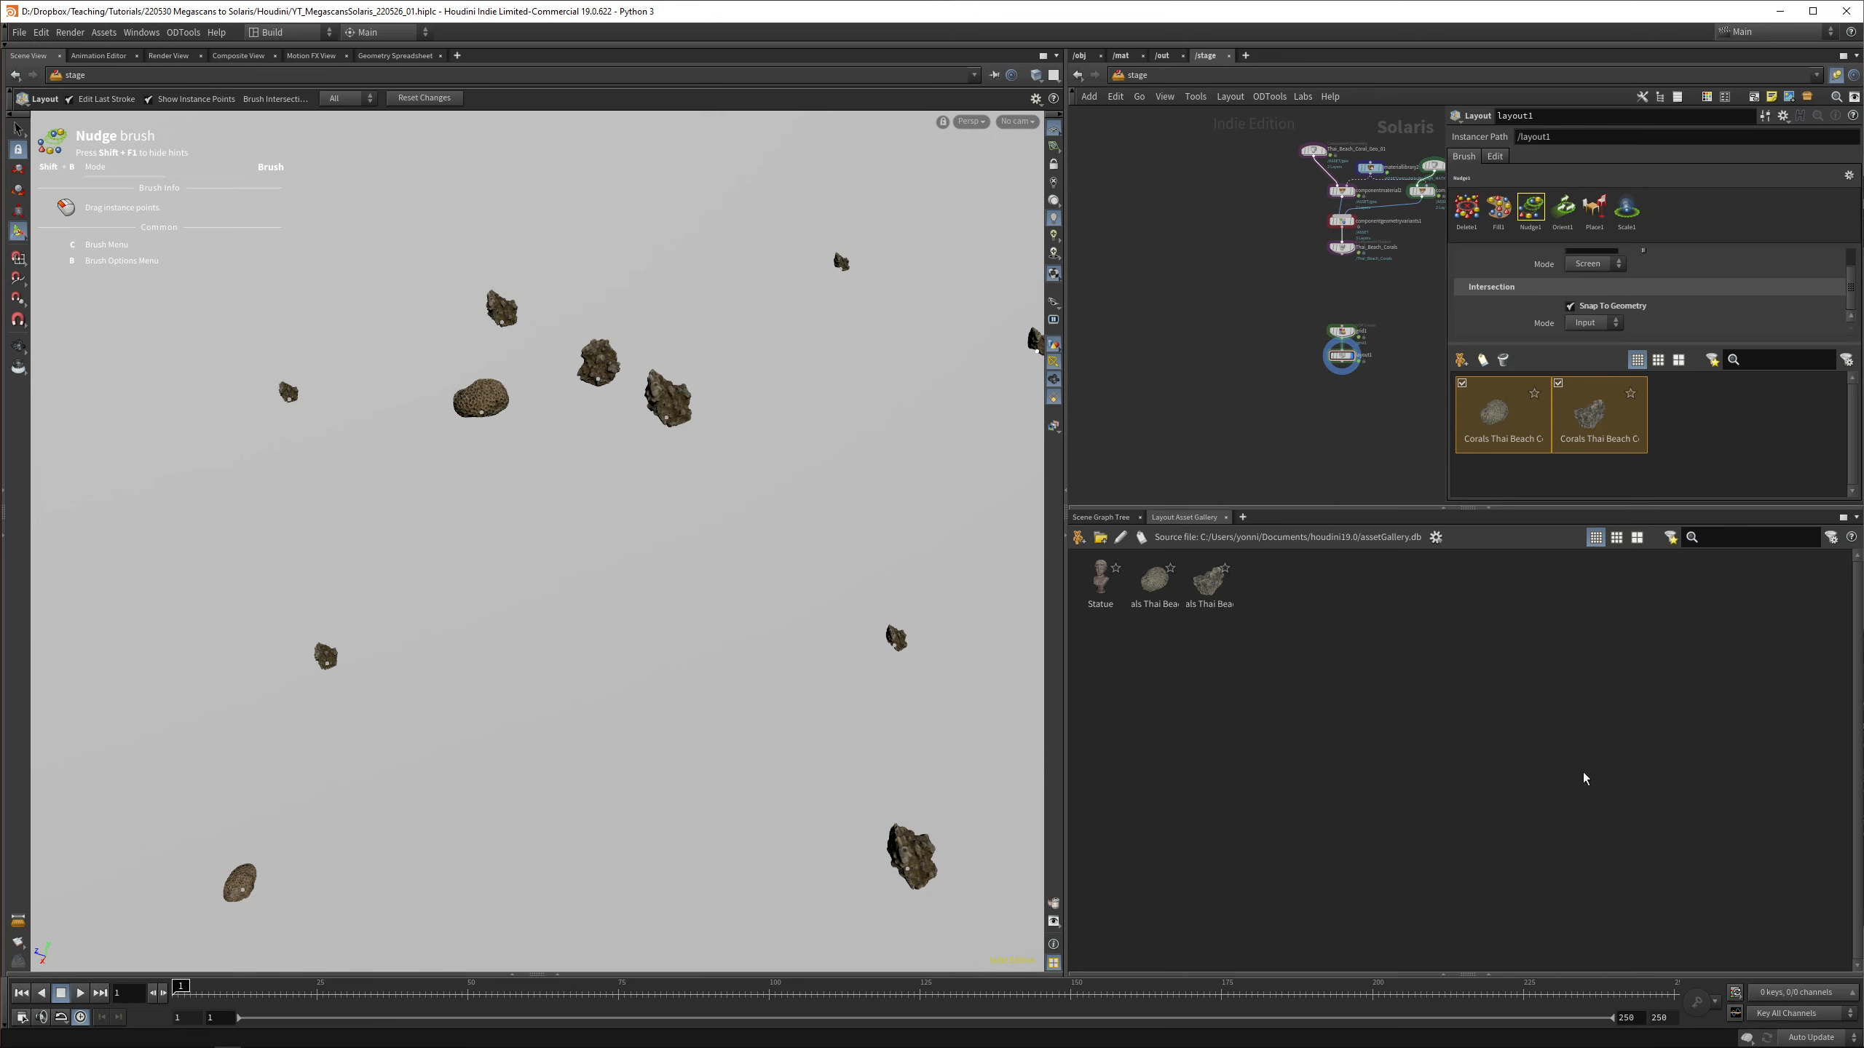
{"action": "mouse_move", "coordinate": [1116, 348]}
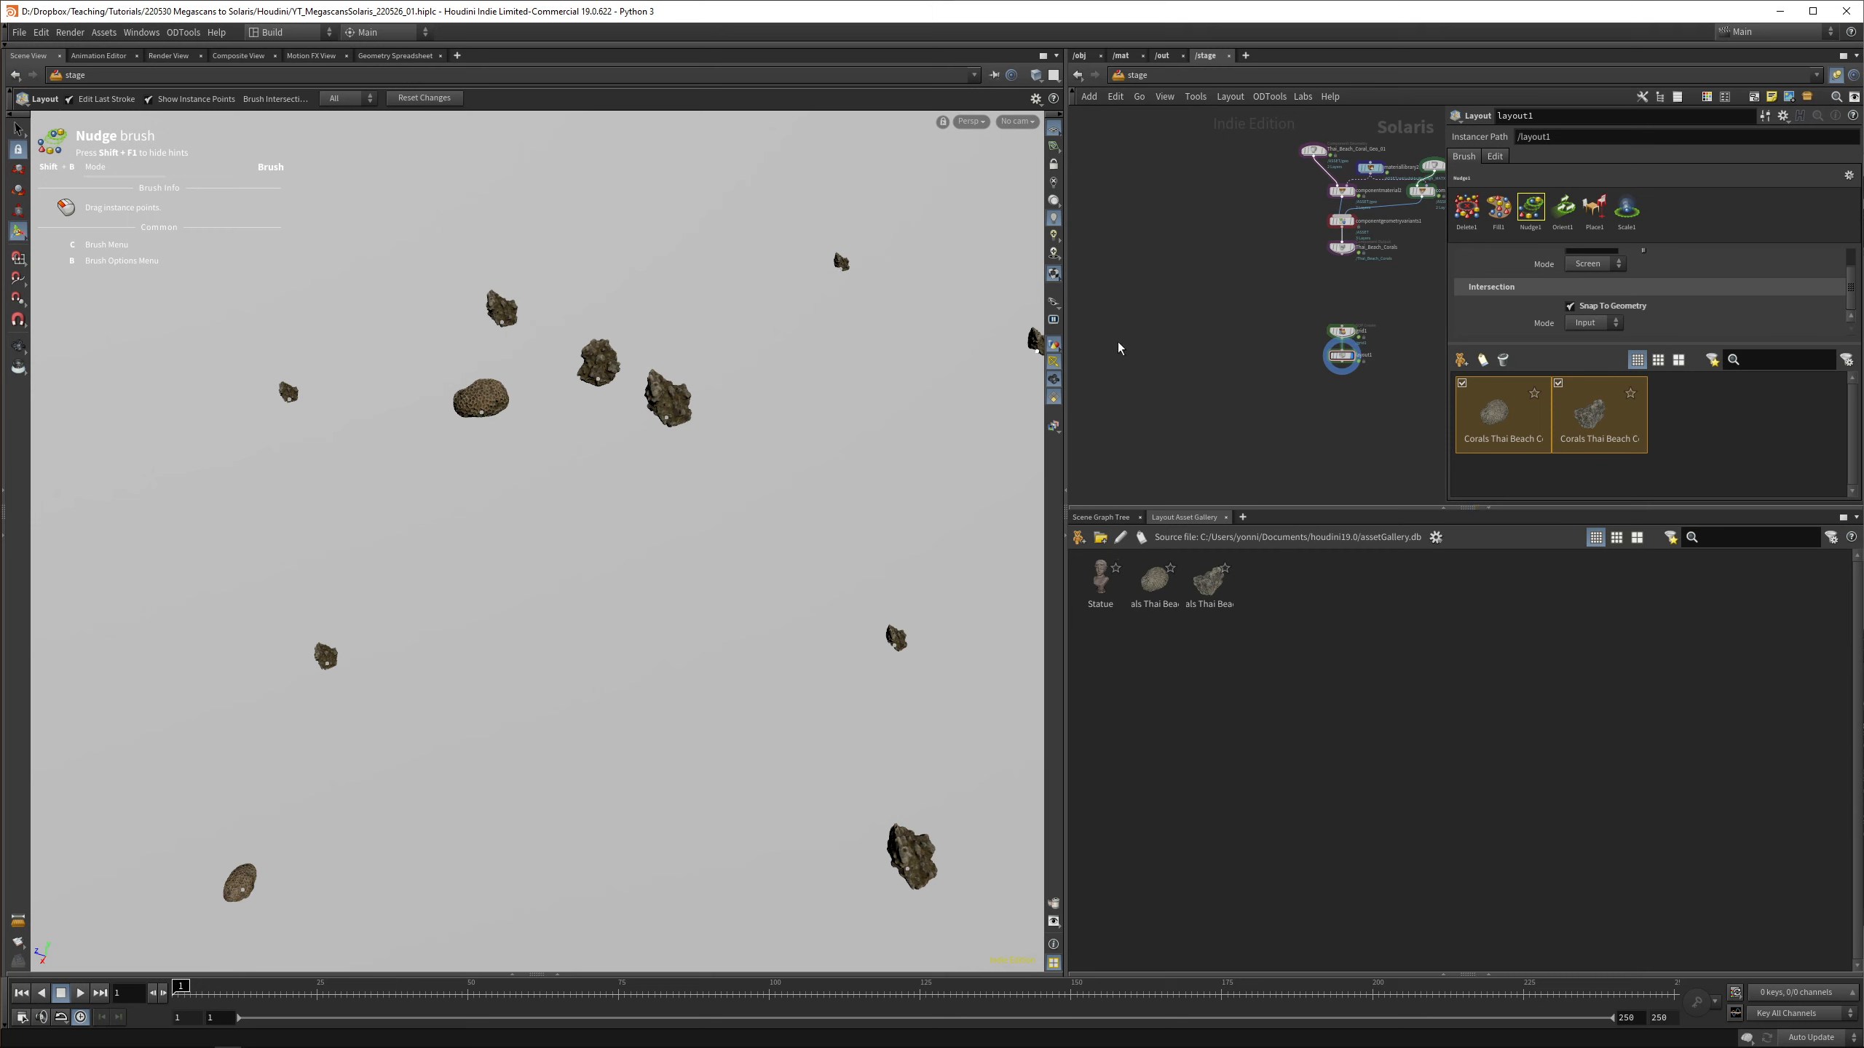
{"action": "mouse_move", "coordinate": [454, 126]}
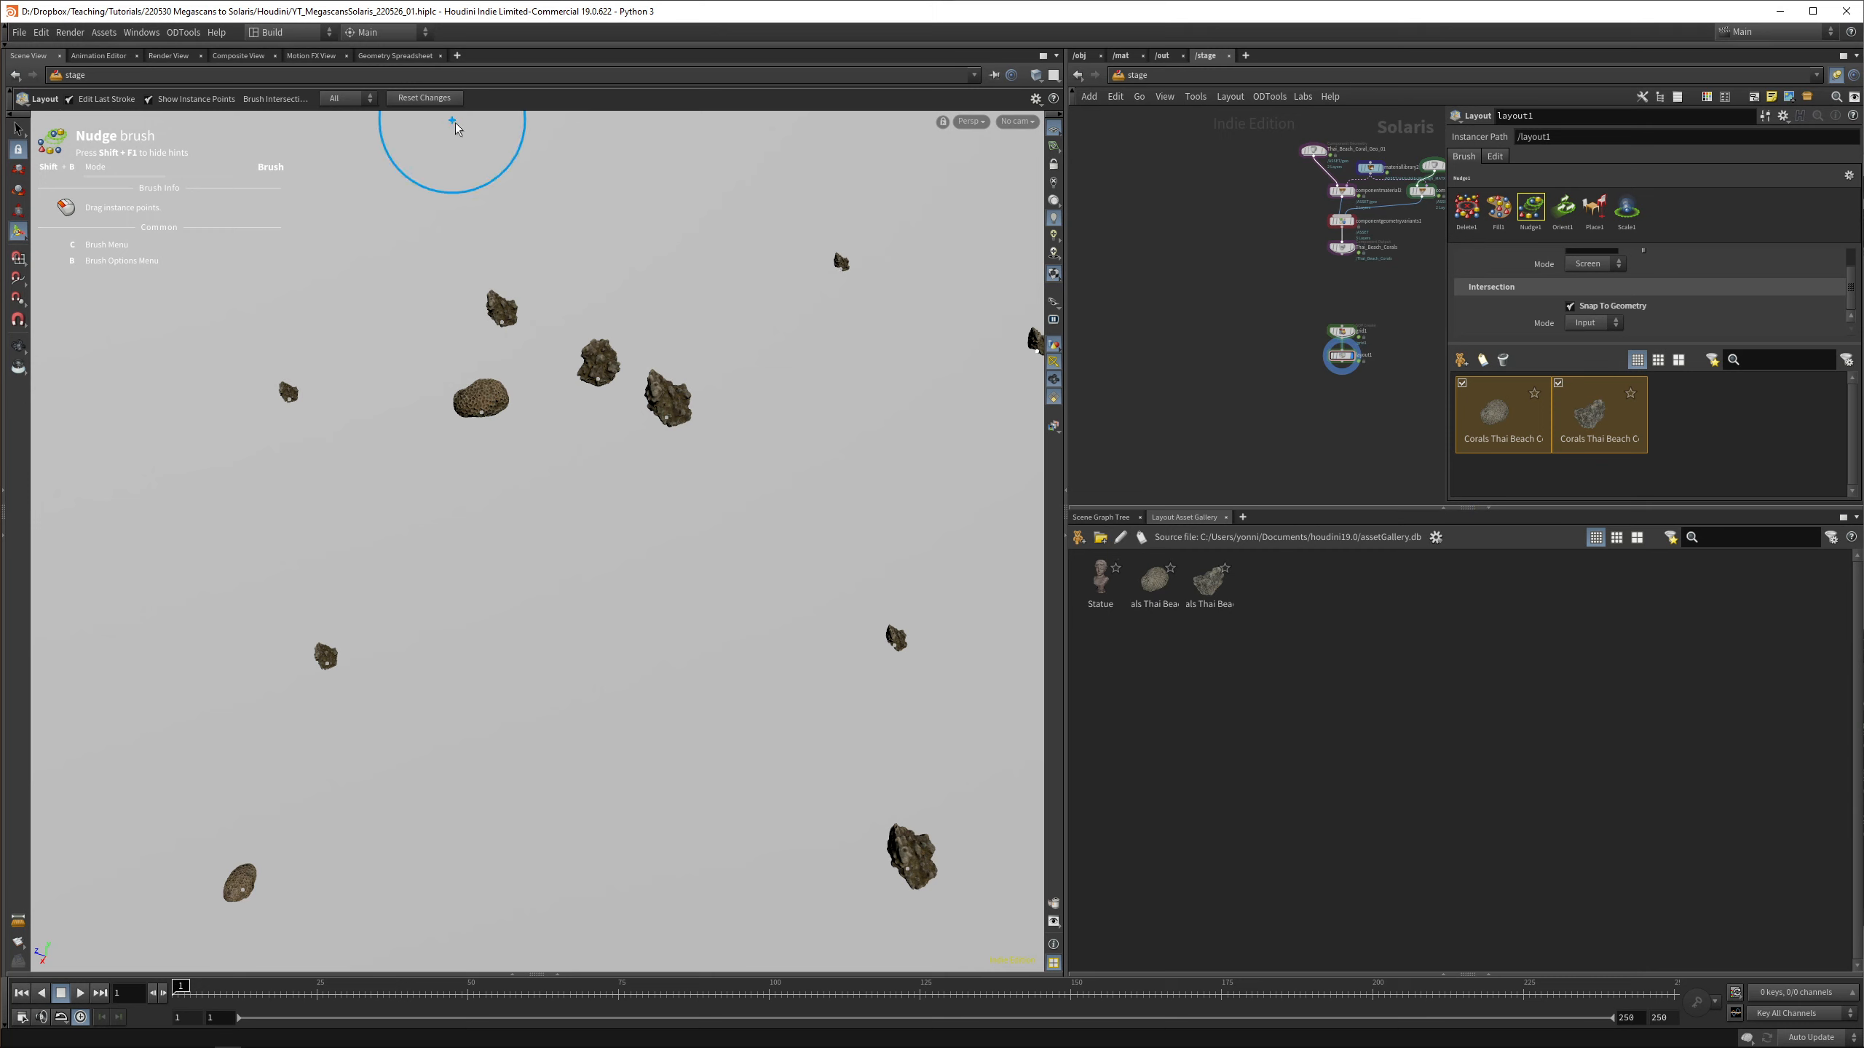
{"action": "mouse_move", "coordinate": [1134, 289]}
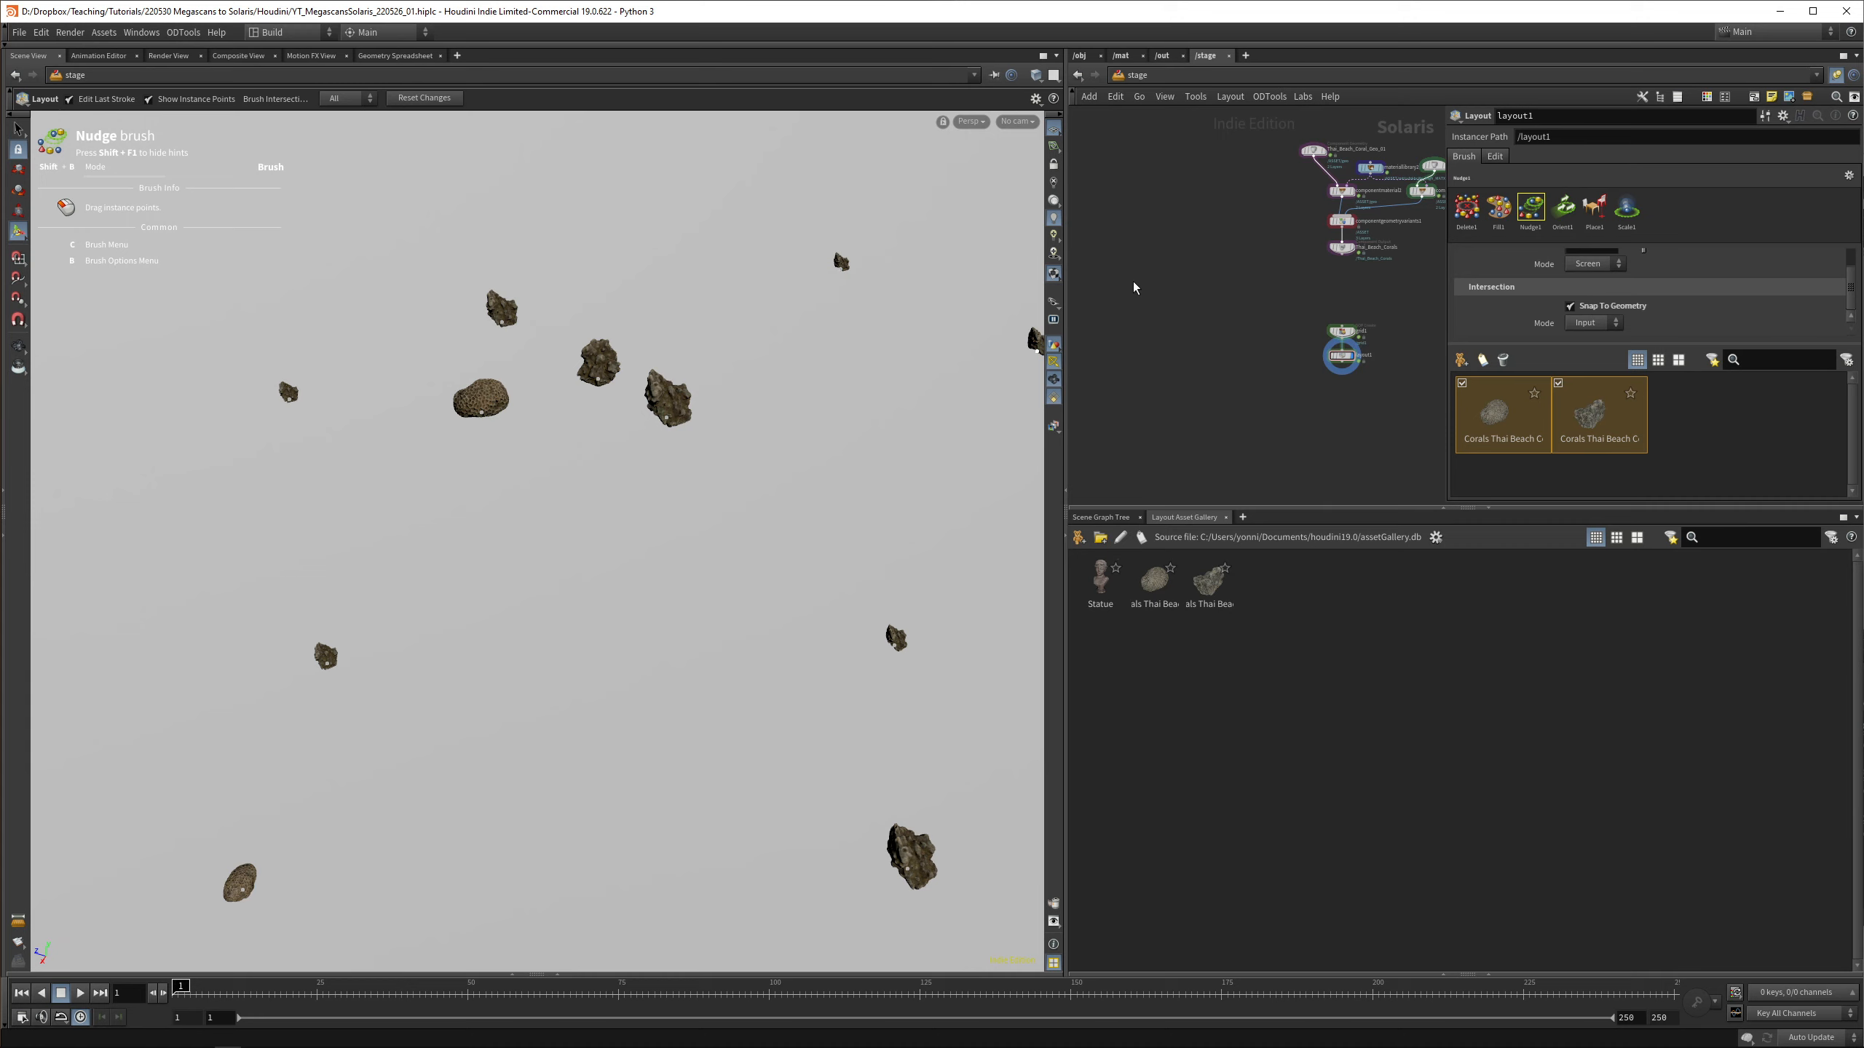
{"action": "mouse_move", "coordinate": [1280, 435]}
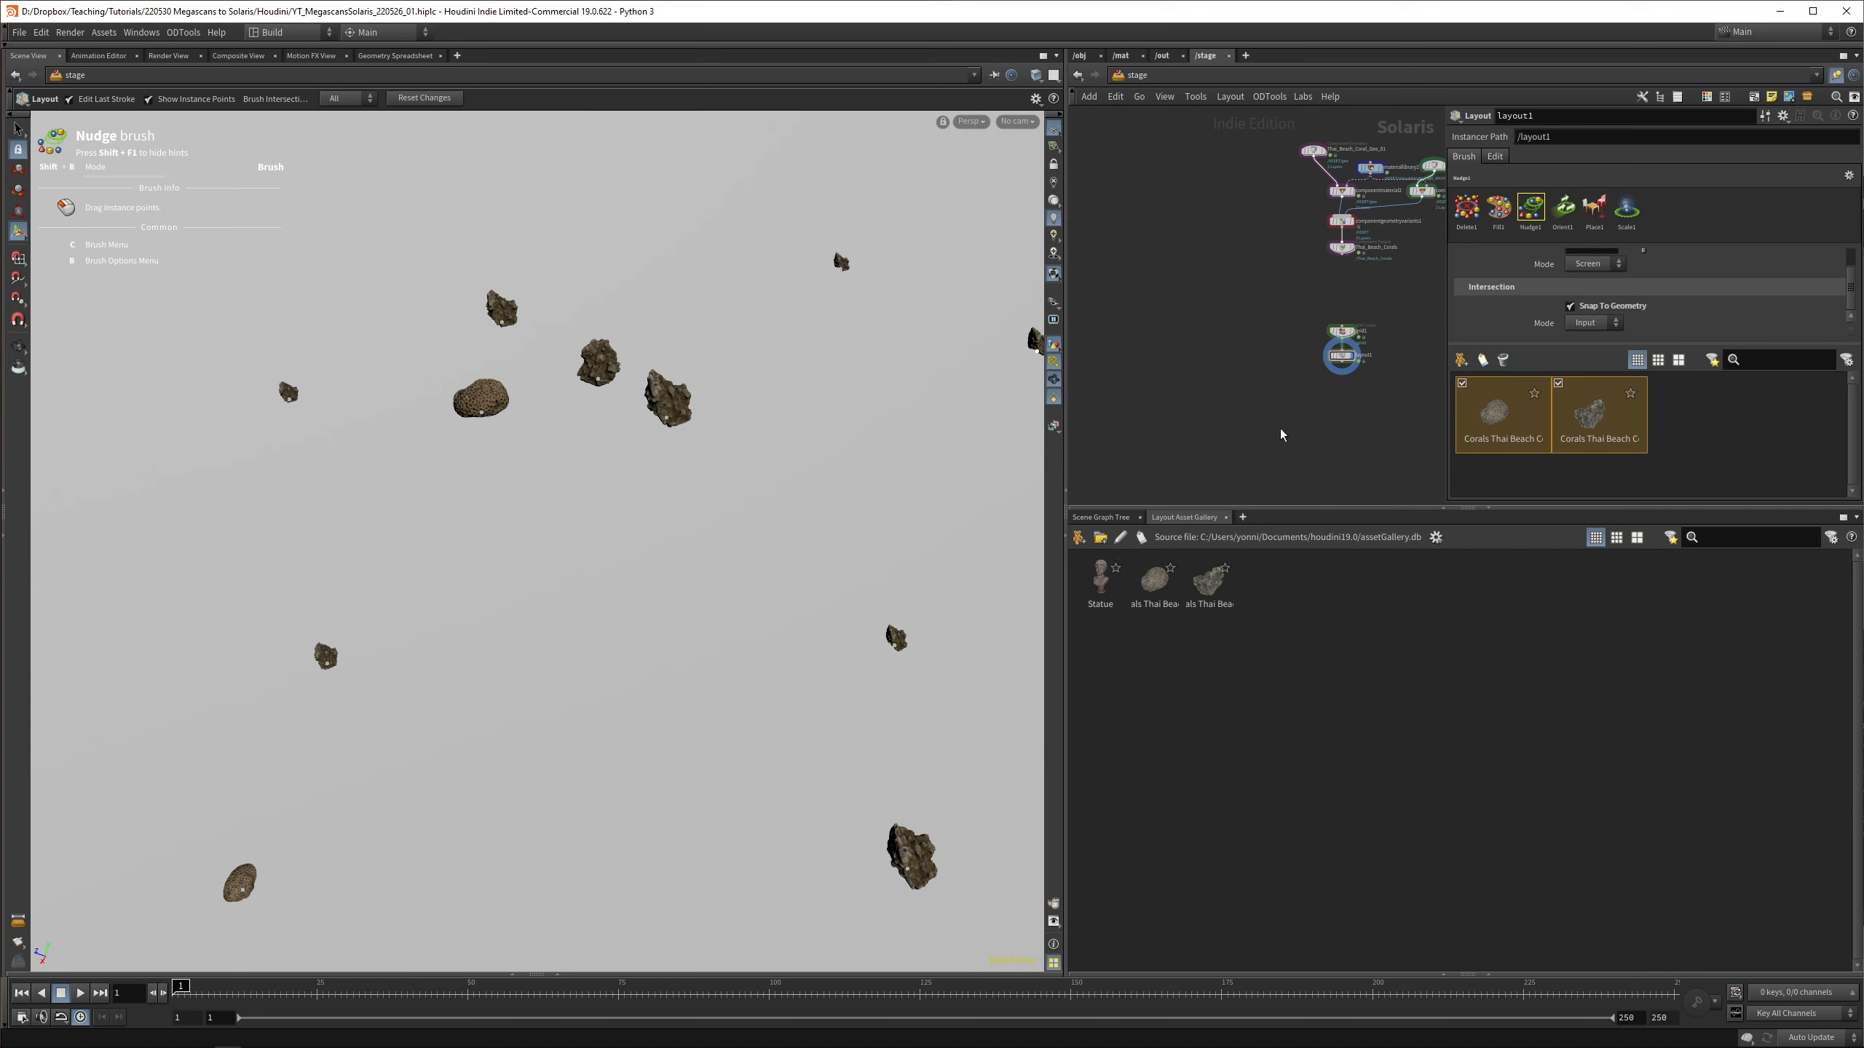